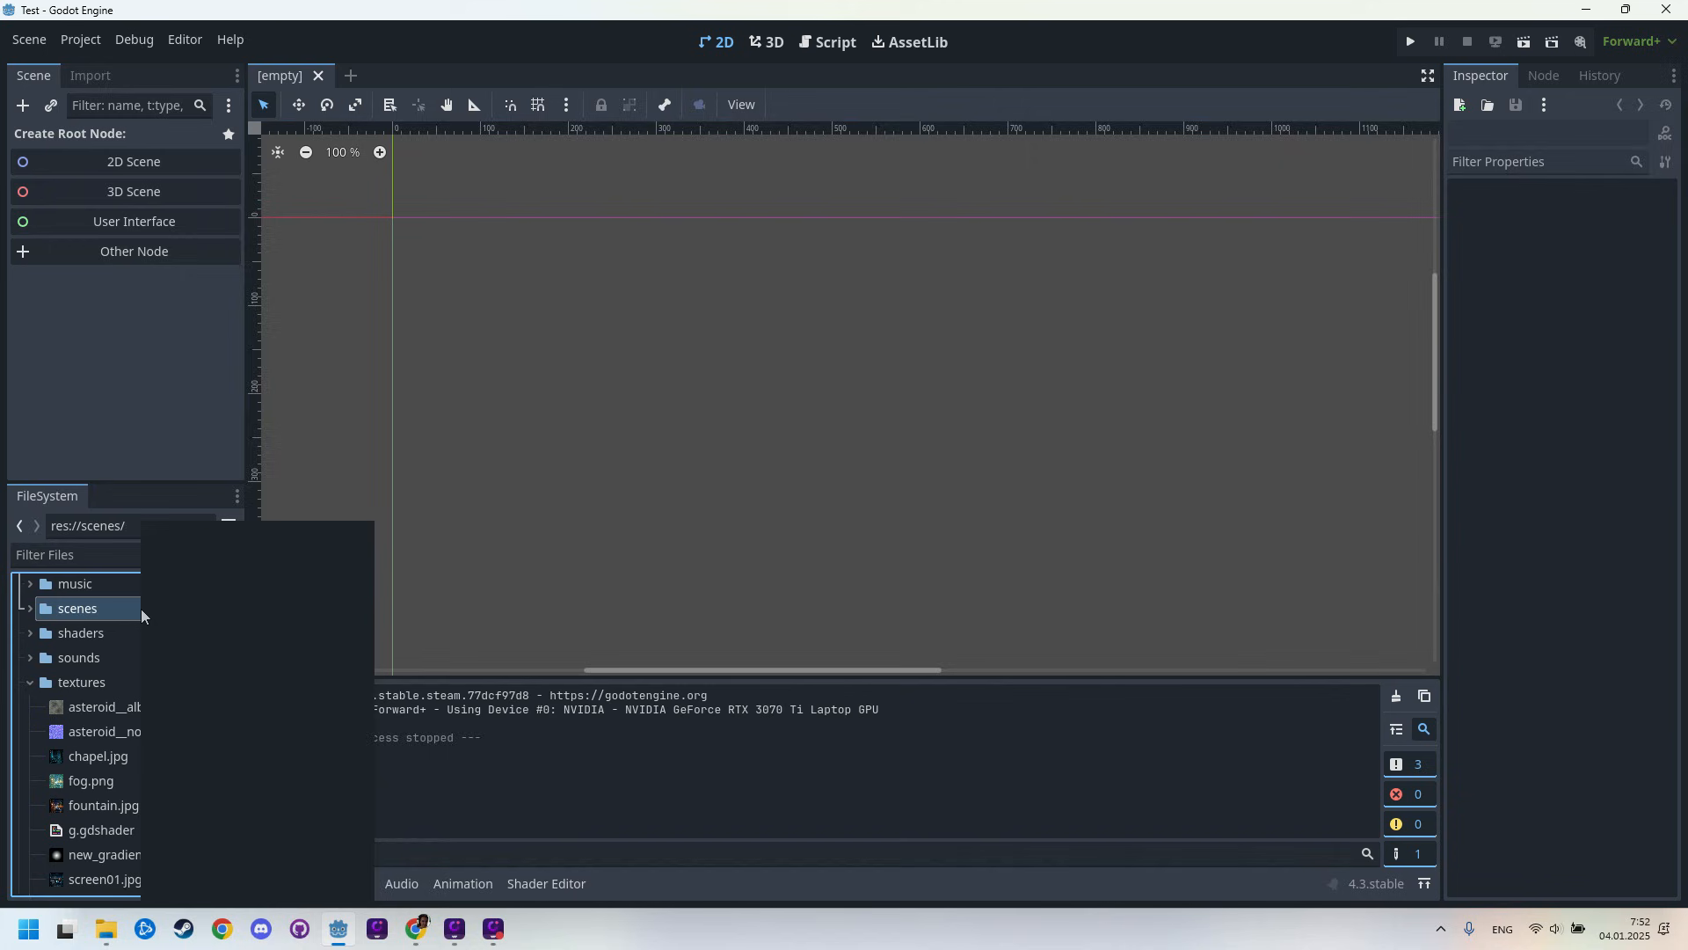
Create a new scene named 'rainy' in the scenes folder from the FileSystem context menu
{"action": "right_click", "coordinate": [76, 607]}
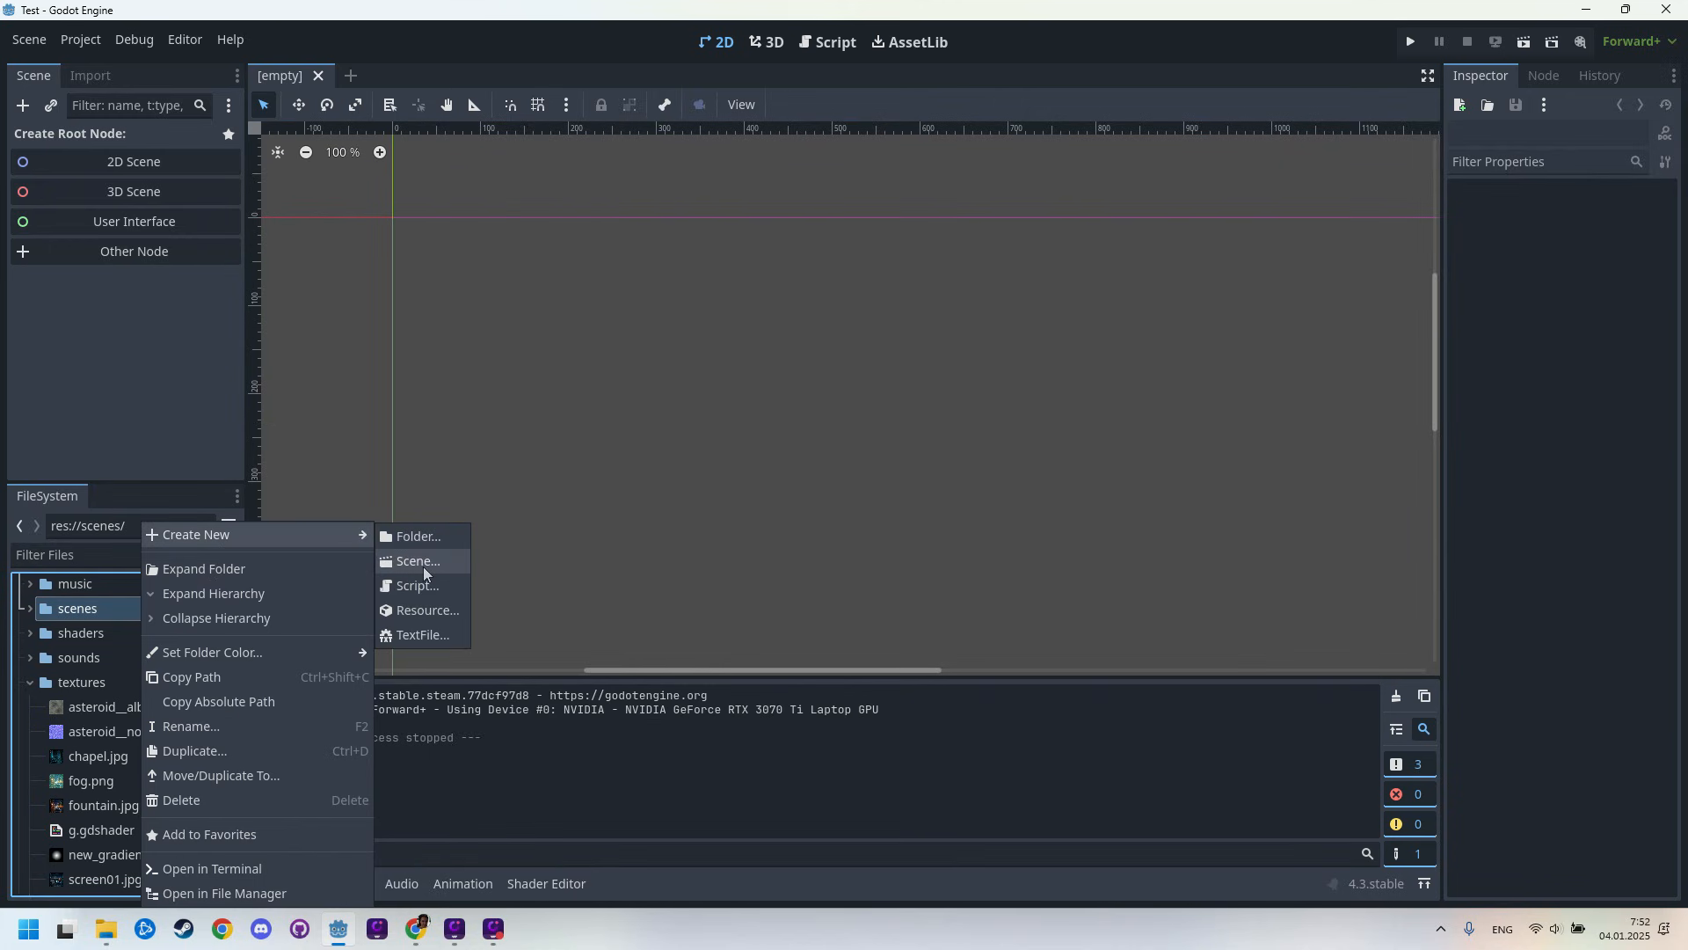
{"action": "left_click", "coordinate": [418, 561]}
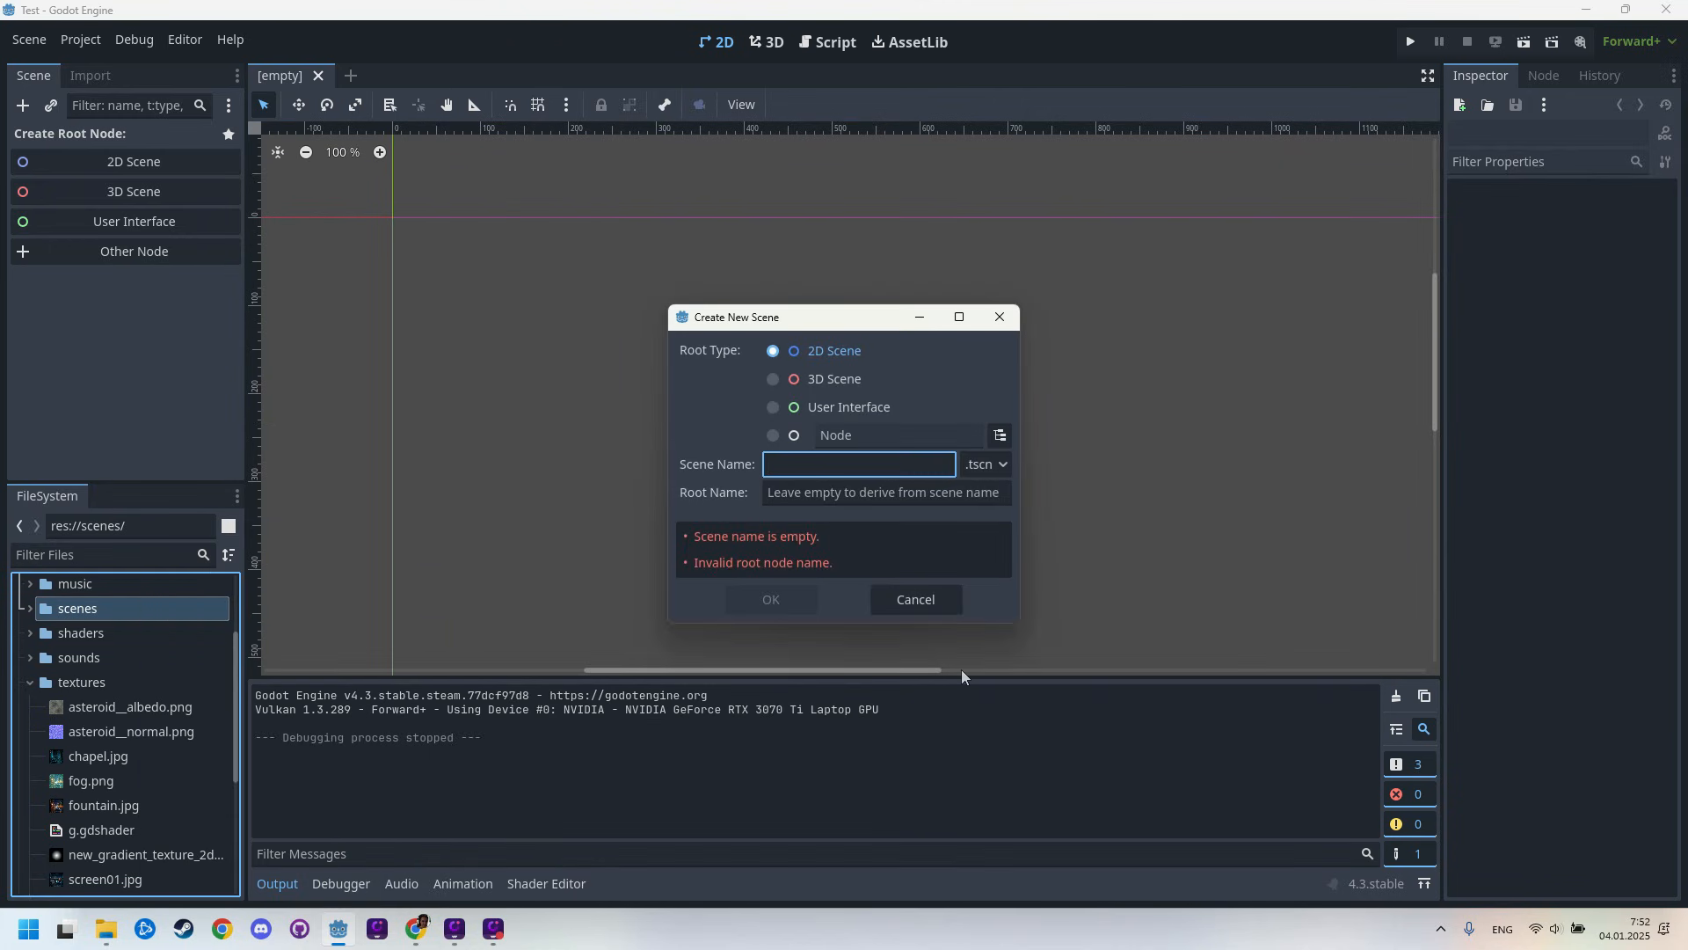
{"action": "type", "text": "rai"}
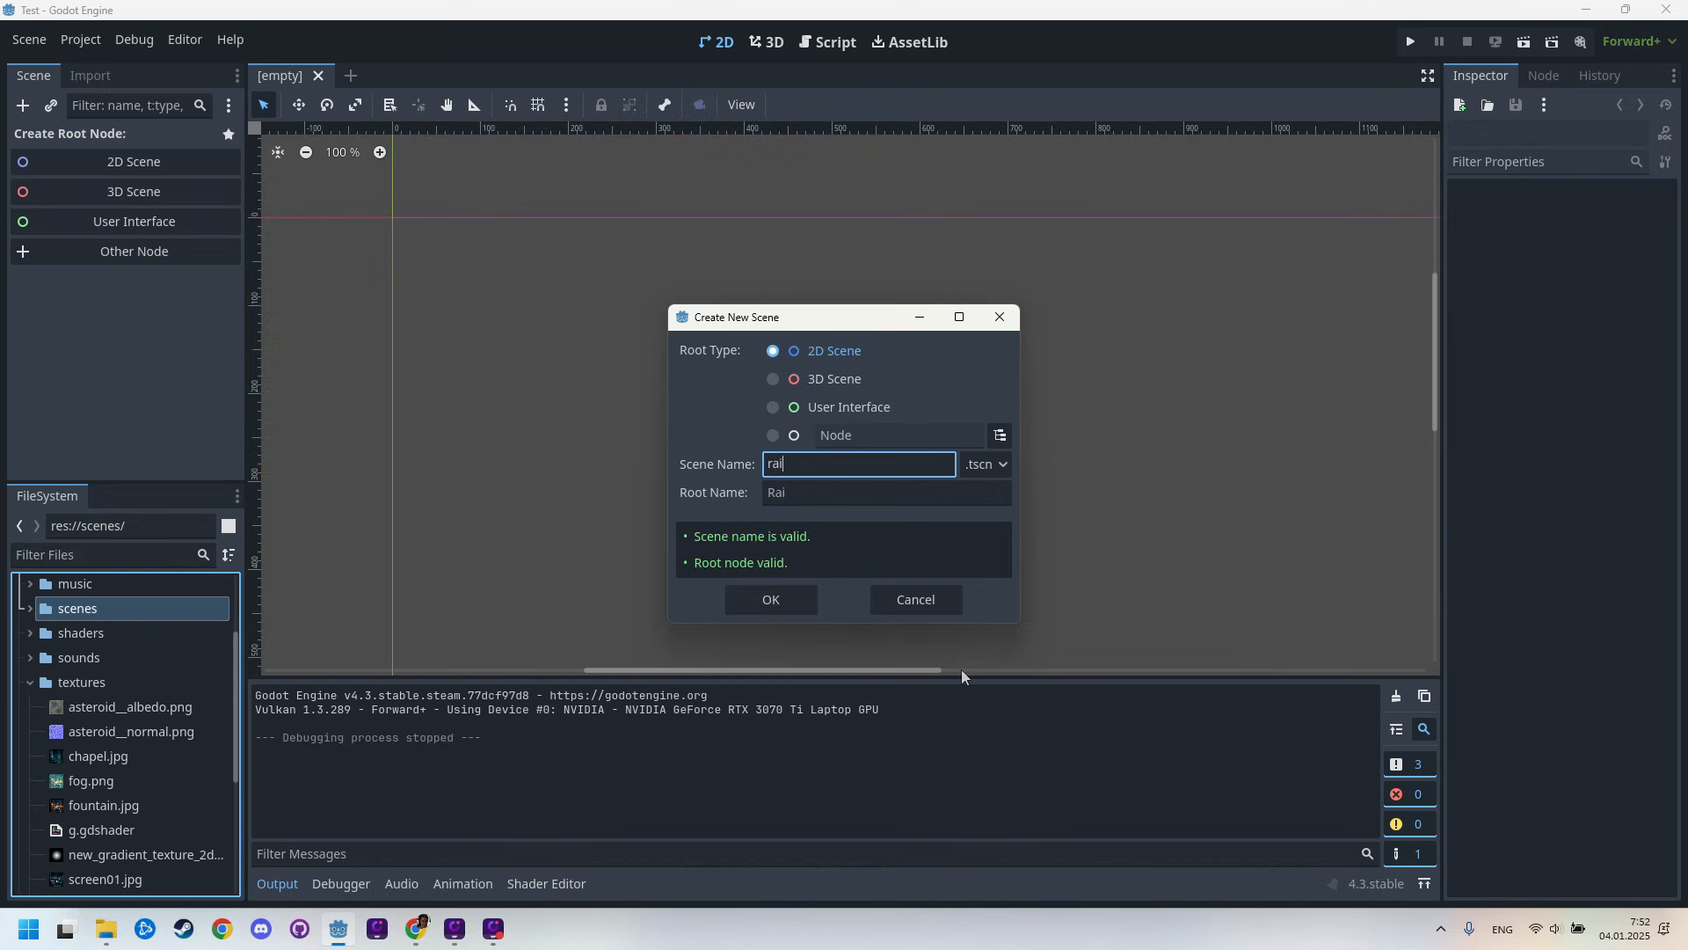
{"action": "type", "text": "ny"}
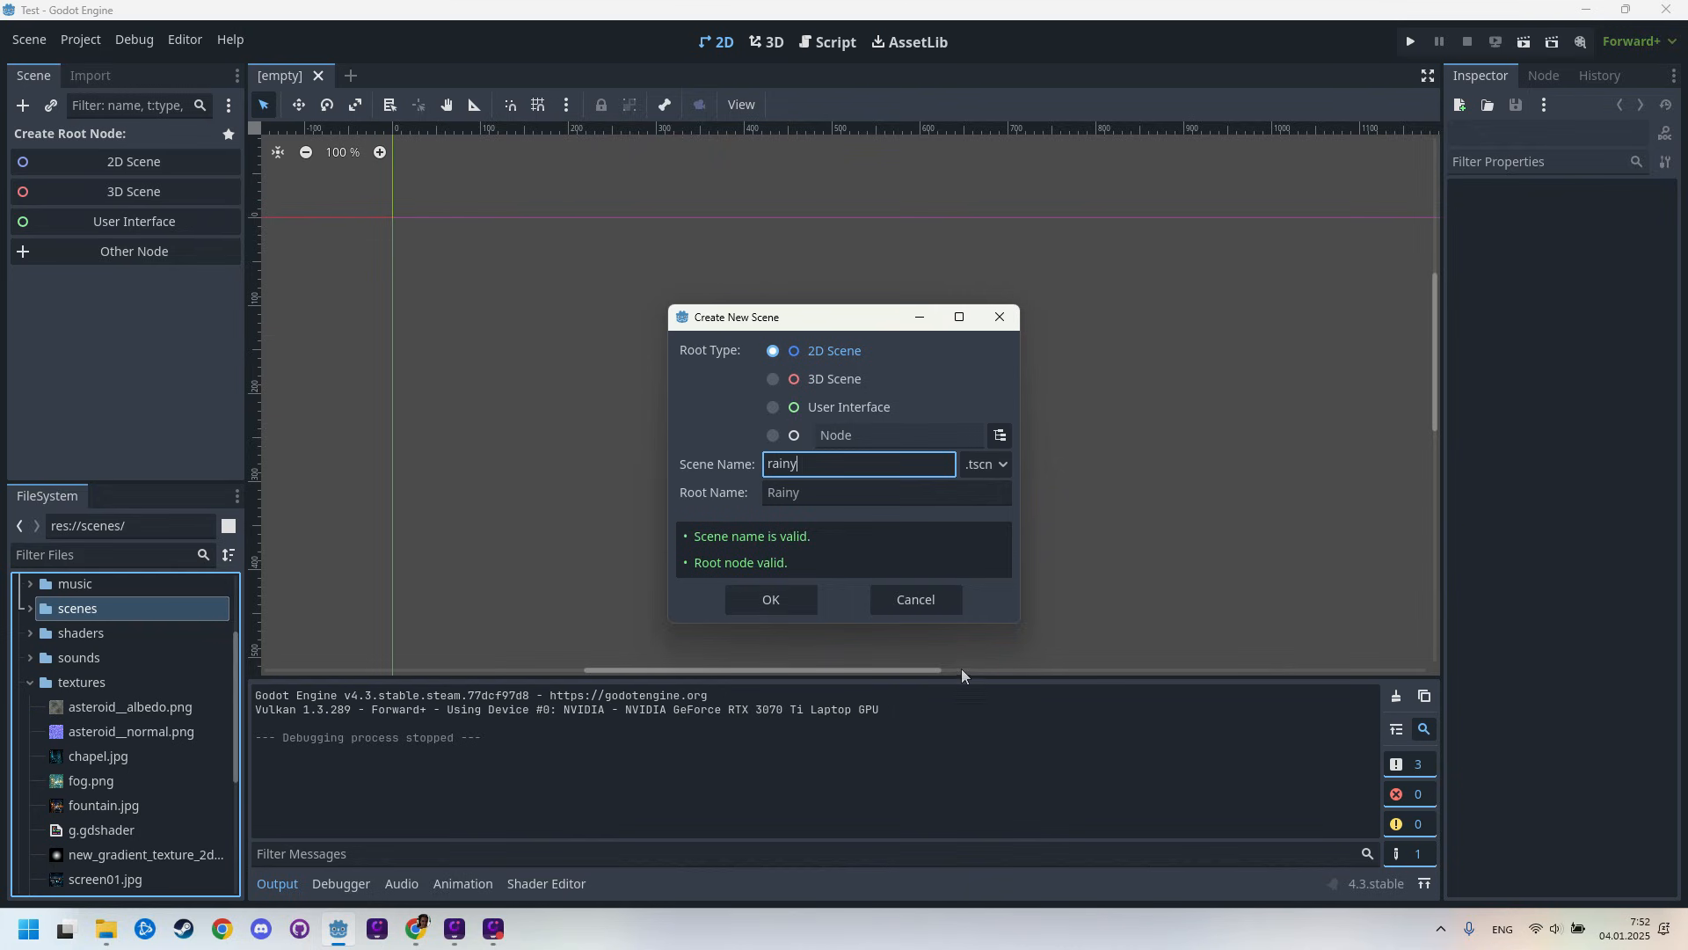
{"action": "left_click", "coordinate": [768, 599]}
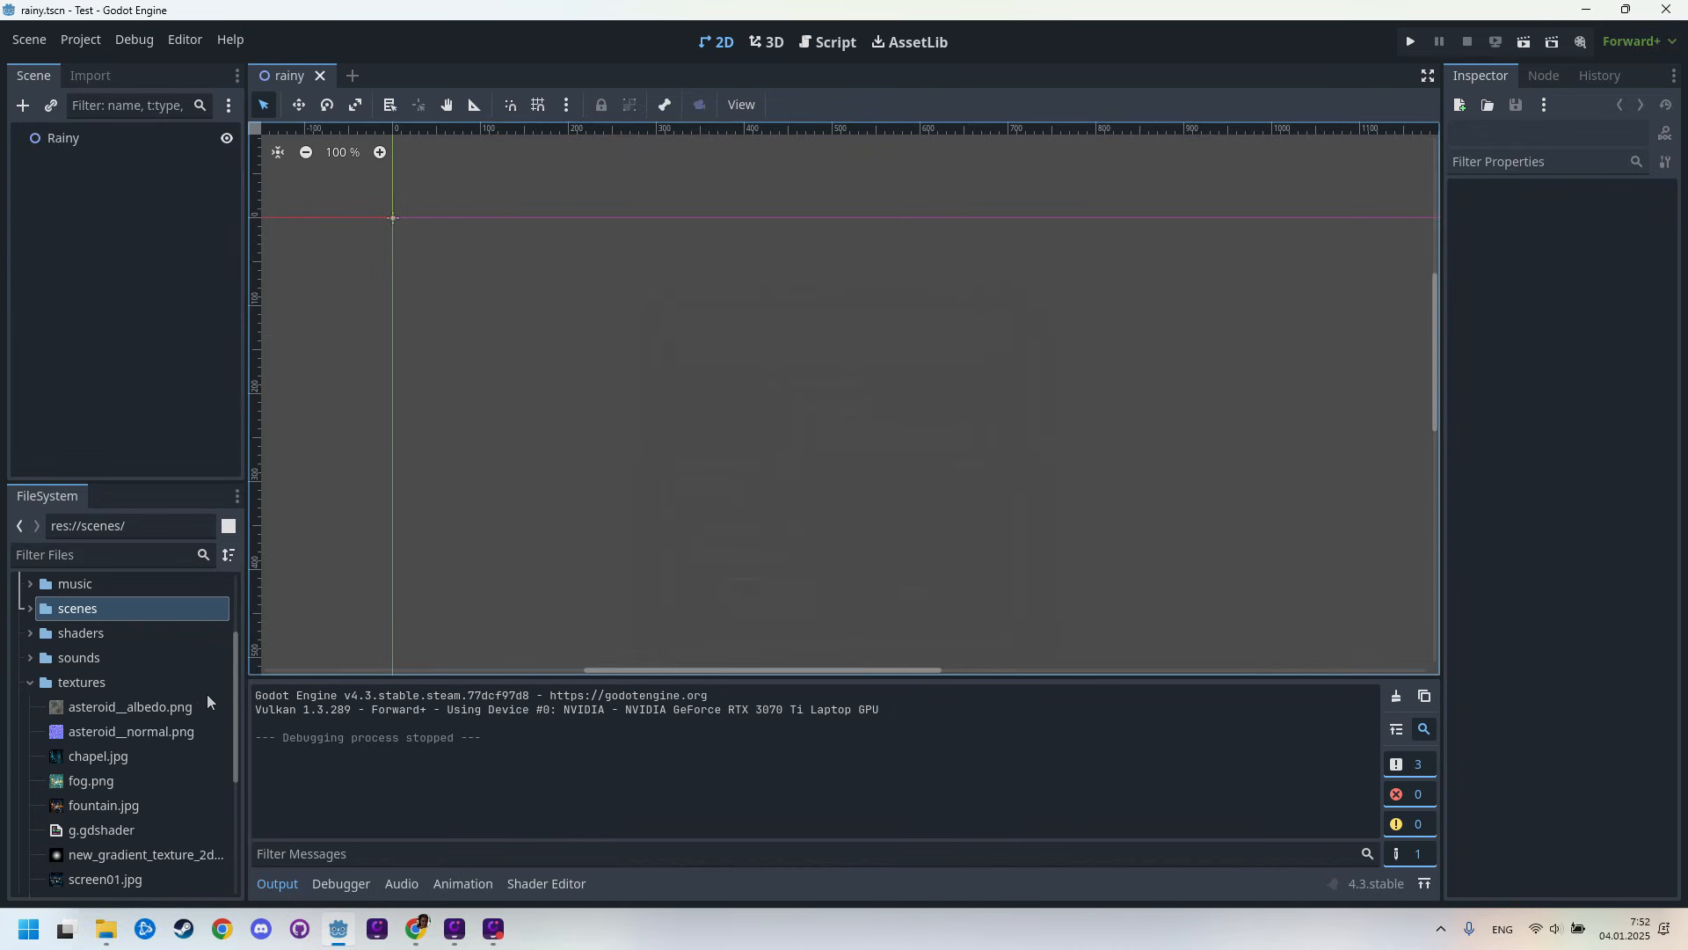
Uncheck Centered under the Fountain sprite's Offset settings, then expand Transform
{"action": "left_click", "coordinate": [104, 804]}
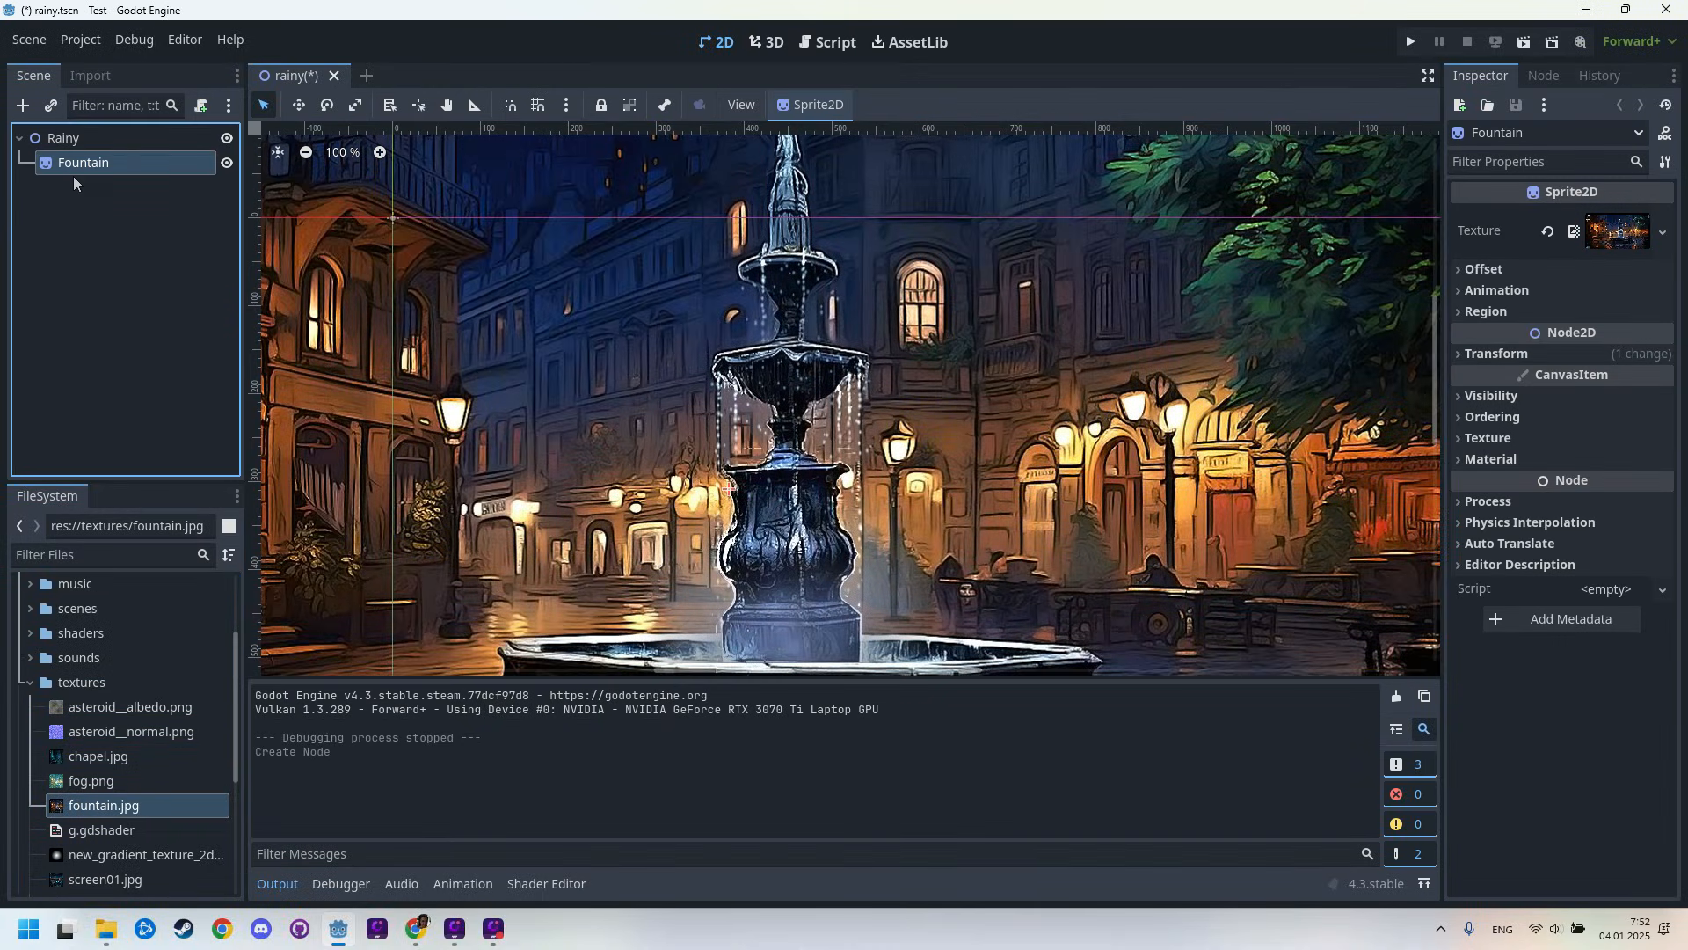
{"action": "mouse_move", "coordinate": [84, 163]}
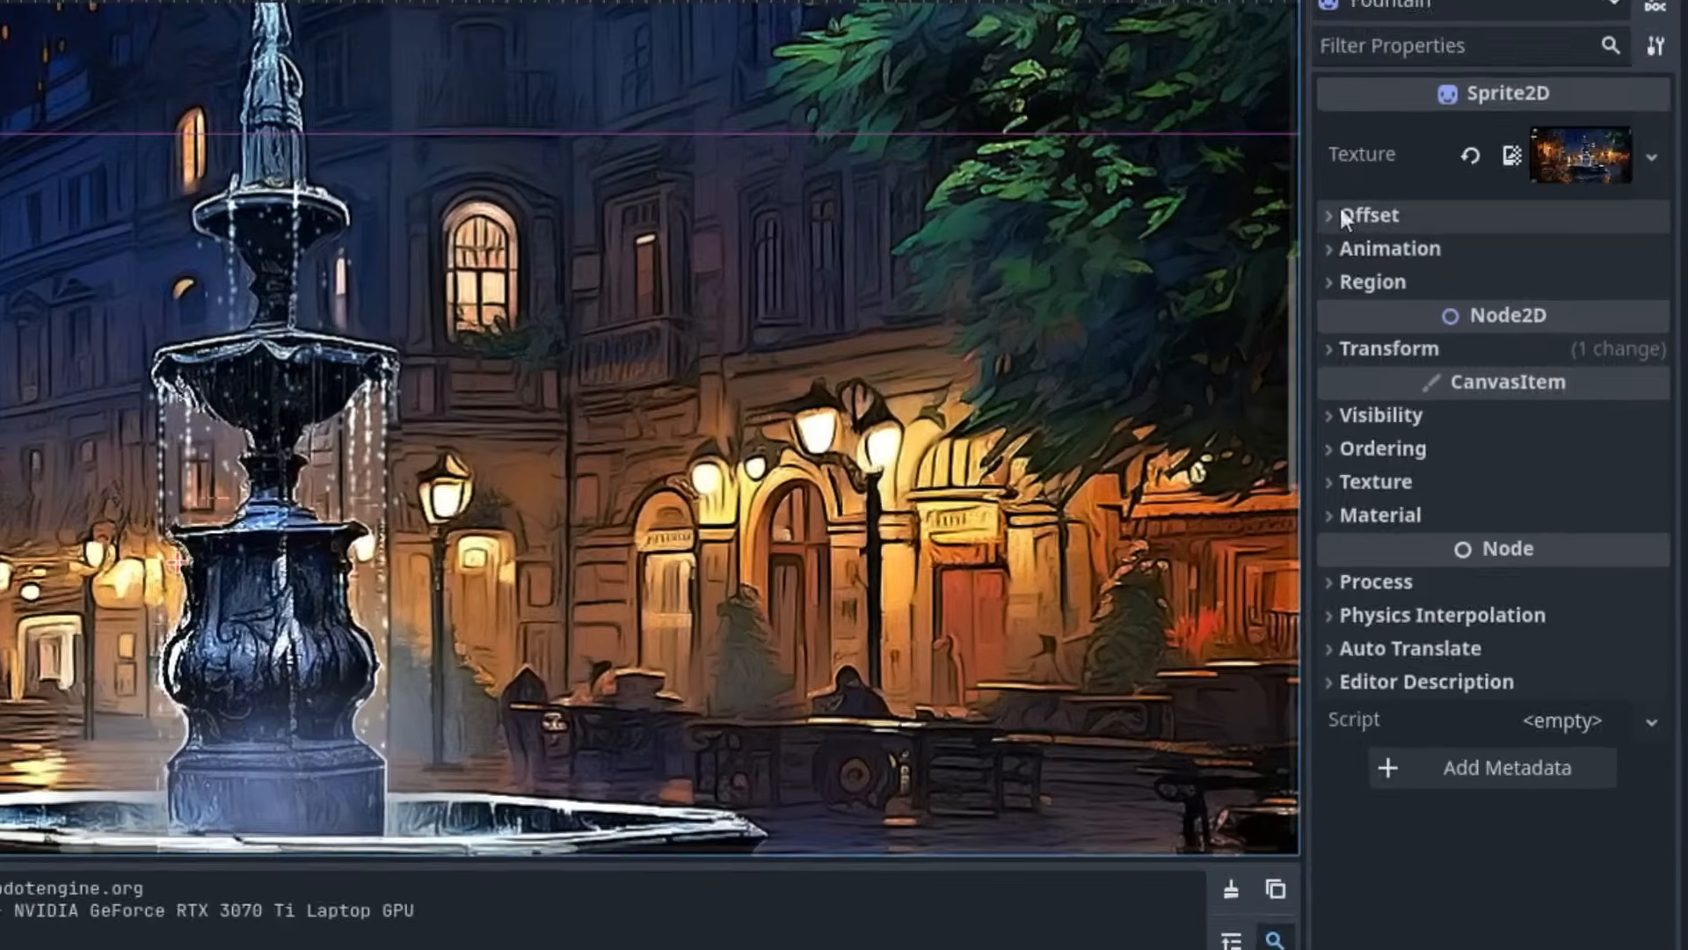
{"action": "left_click", "coordinate": [1368, 216]}
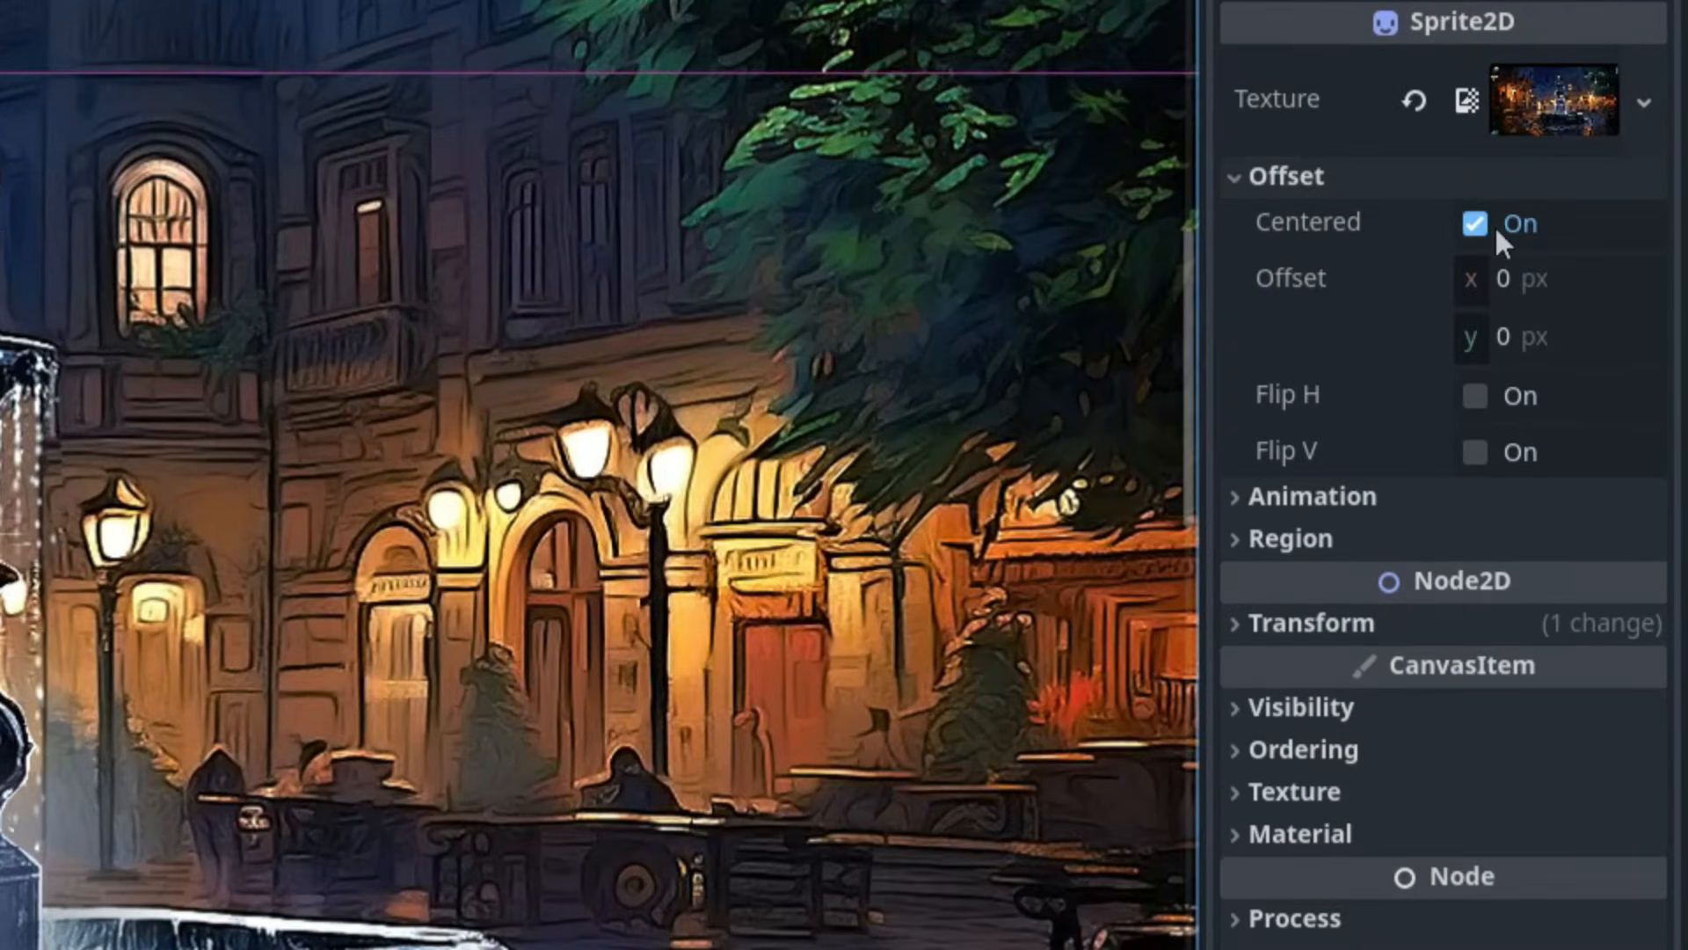
{"action": "left_click", "coordinate": [1474, 224]}
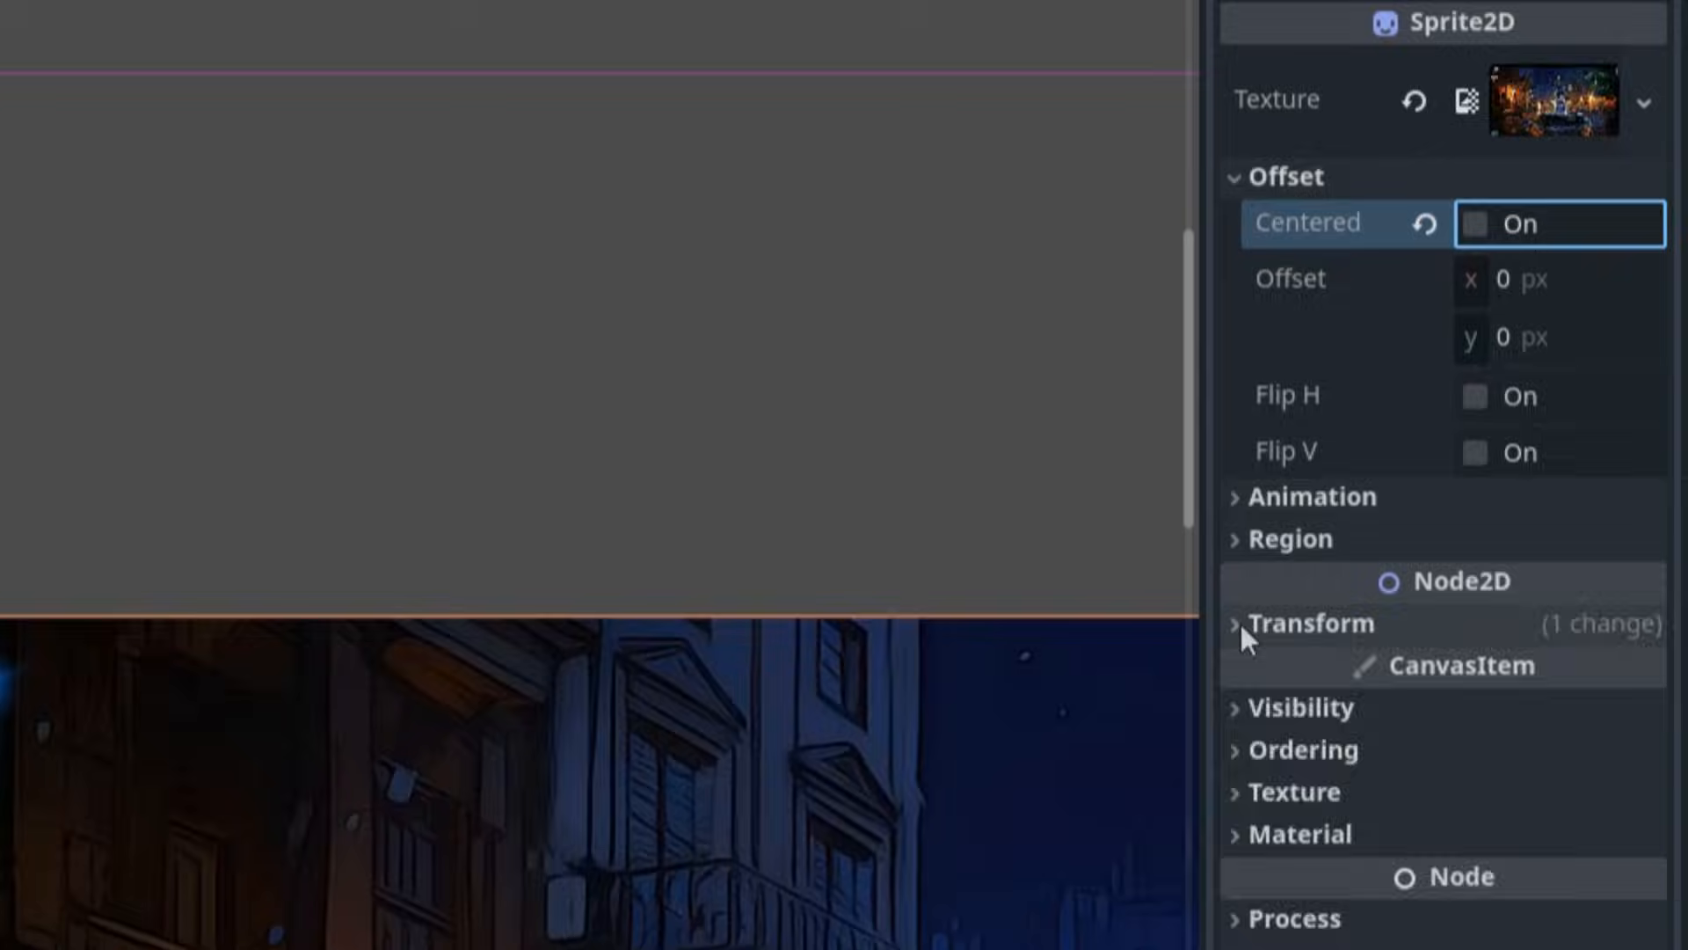
{"action": "left_click", "coordinate": [1236, 622]}
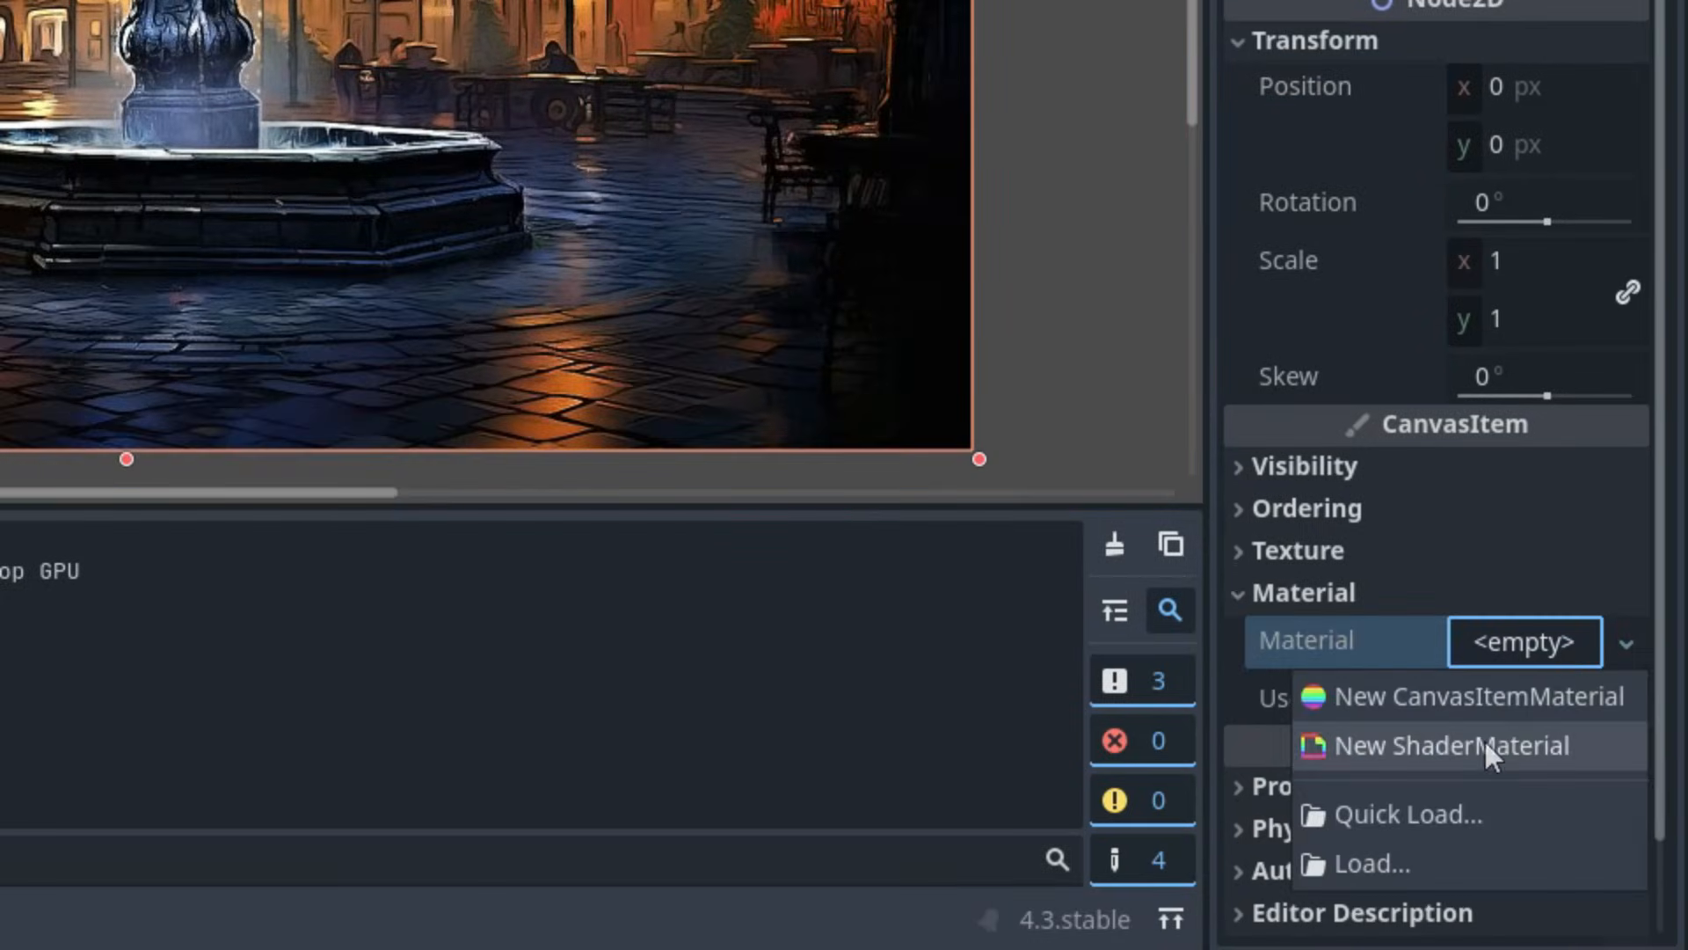
Add a new ShaderMaterial to the sprite and save its shader as rainy.gdshader
{"action": "left_click", "coordinate": [1449, 744]}
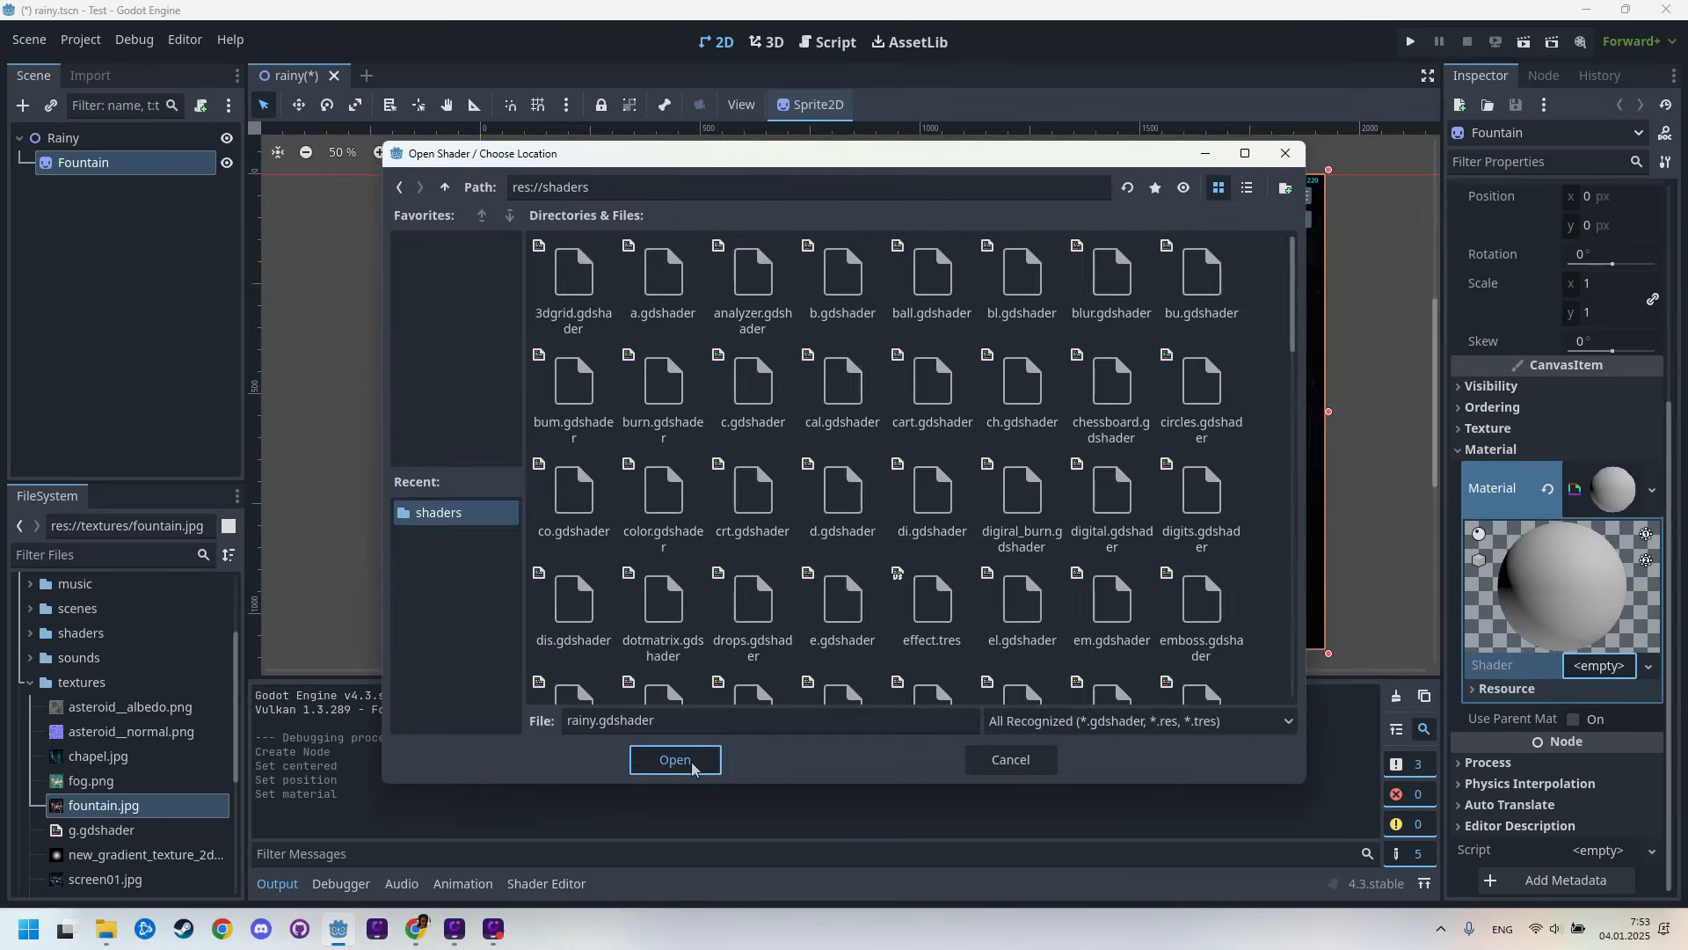
{"action": "left_click", "coordinate": [676, 759]}
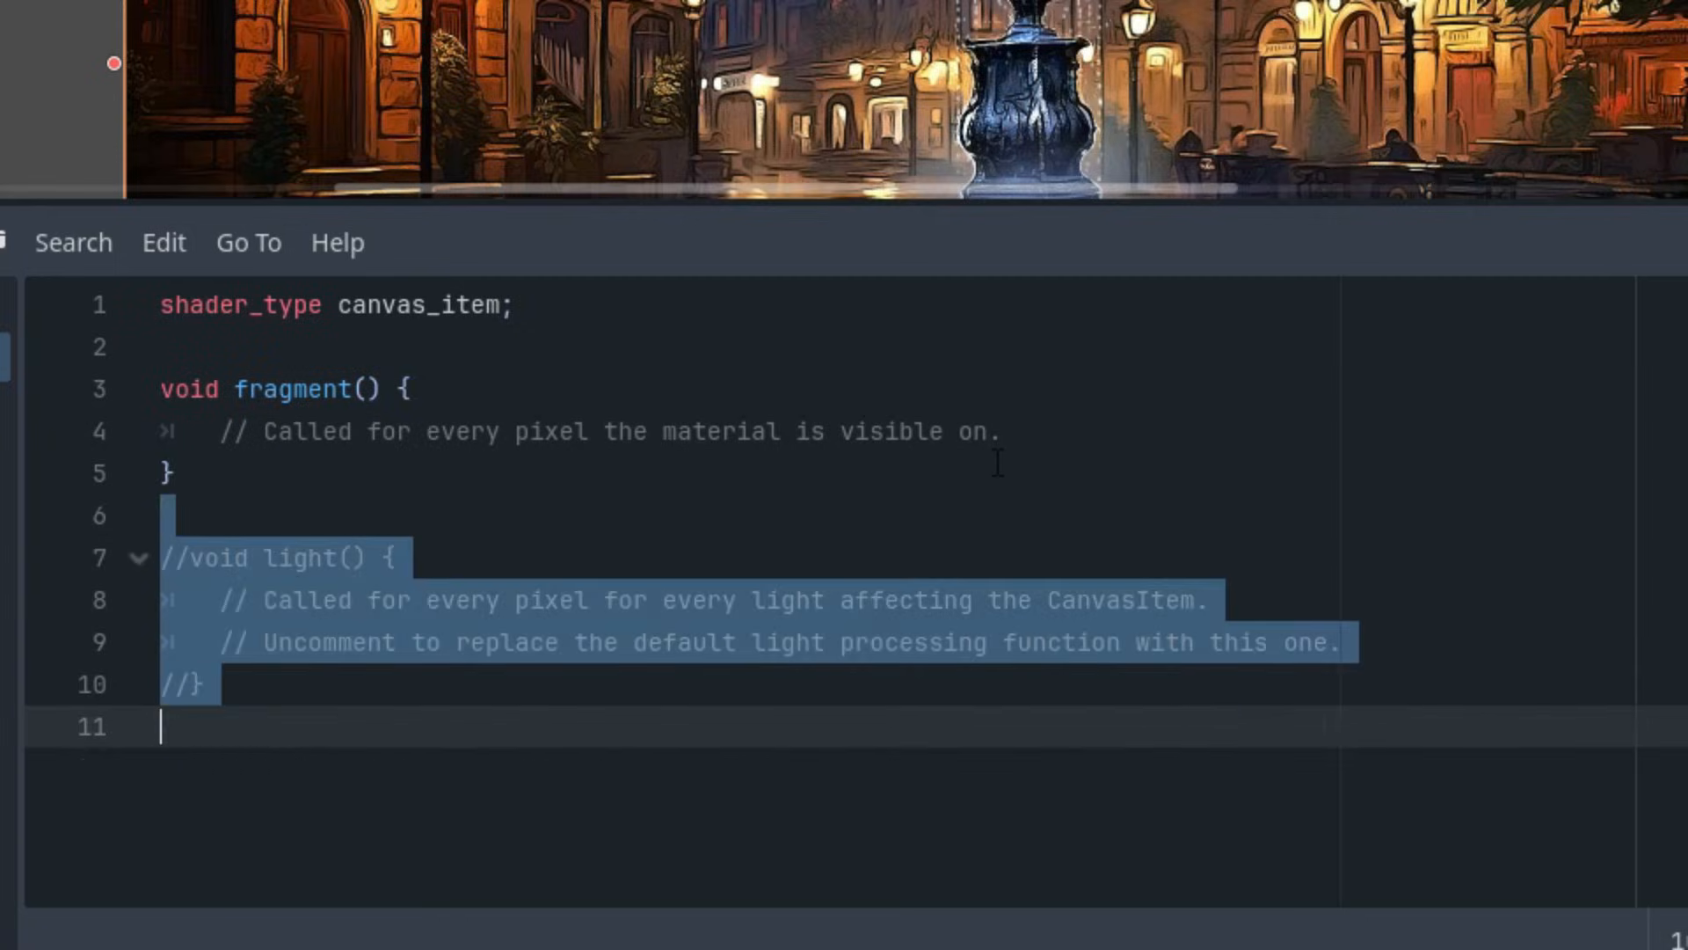
Delete the commented-out light() block from rainy.gdshader
{"action": "key", "text": "Delete"}
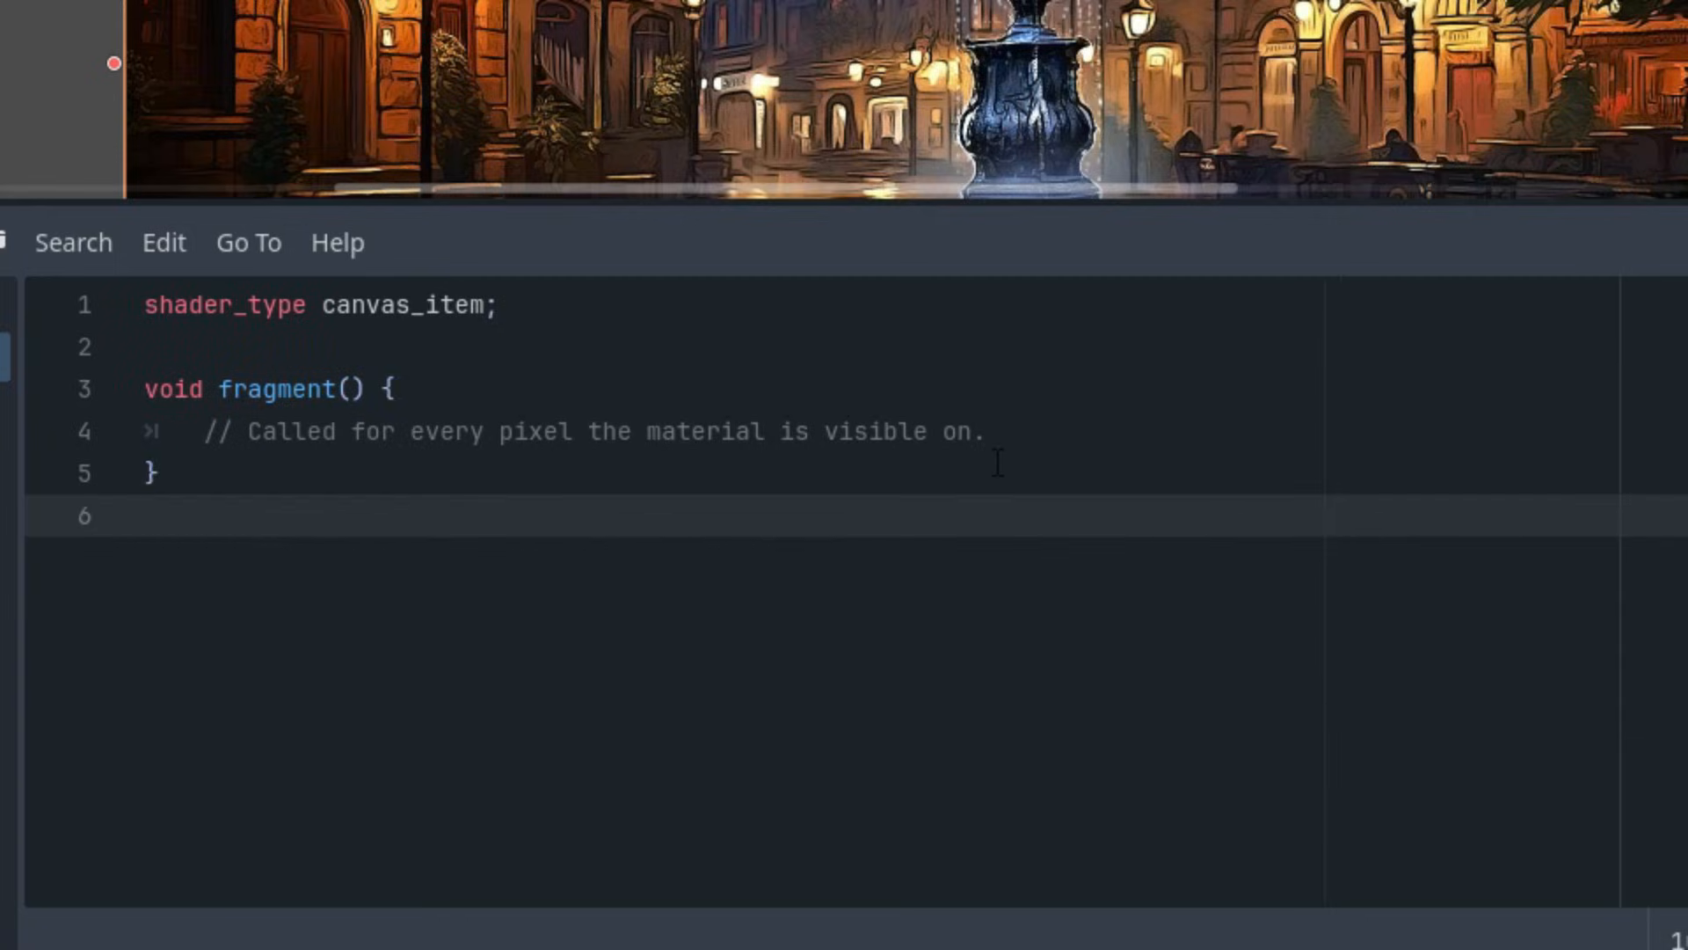
{"action": "mouse_move", "coordinate": [773, 355]}
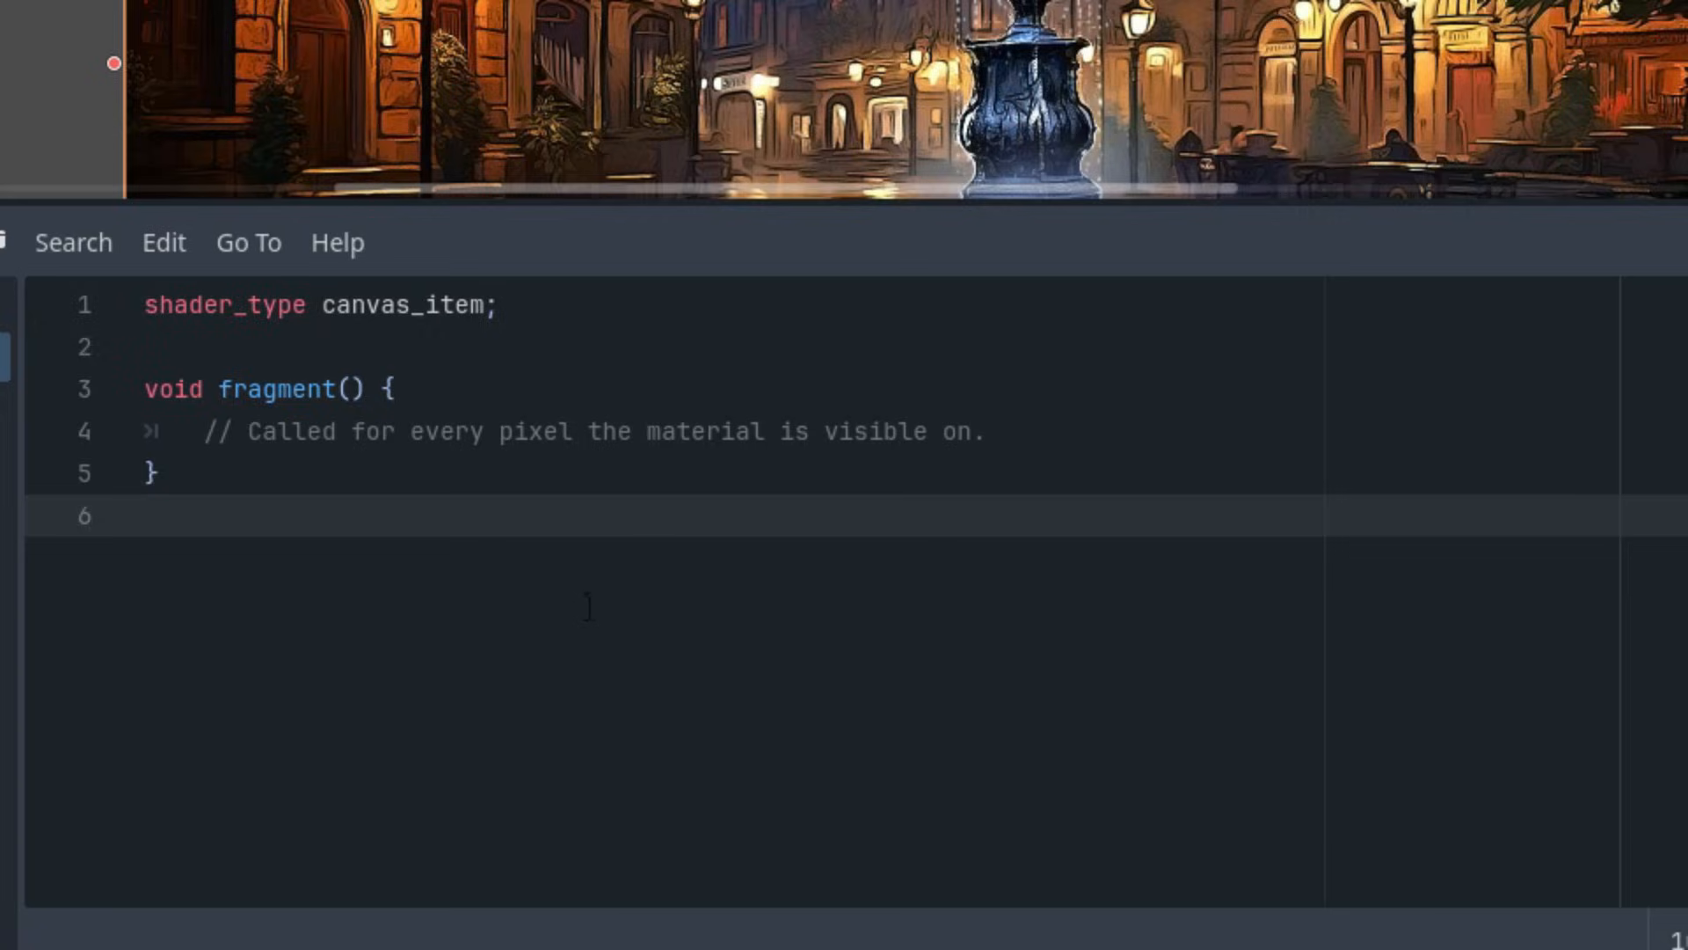
{"action": "mouse_move", "coordinate": [529, 642]}
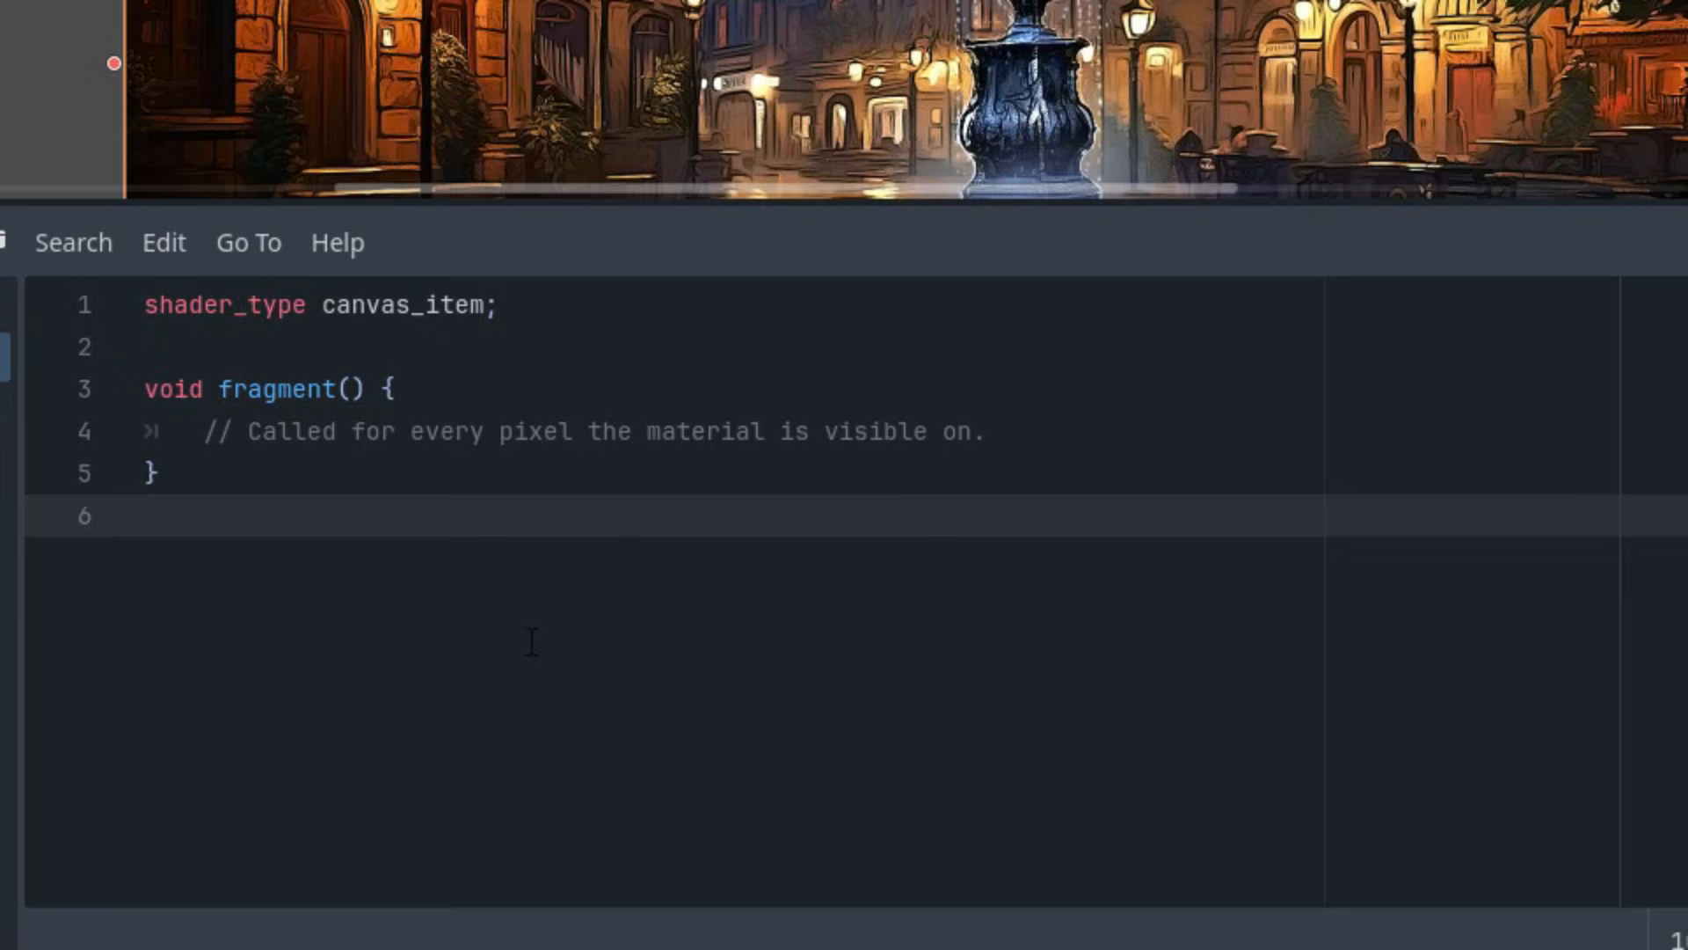
{"action": "mouse_move", "coordinate": [553, 623]}
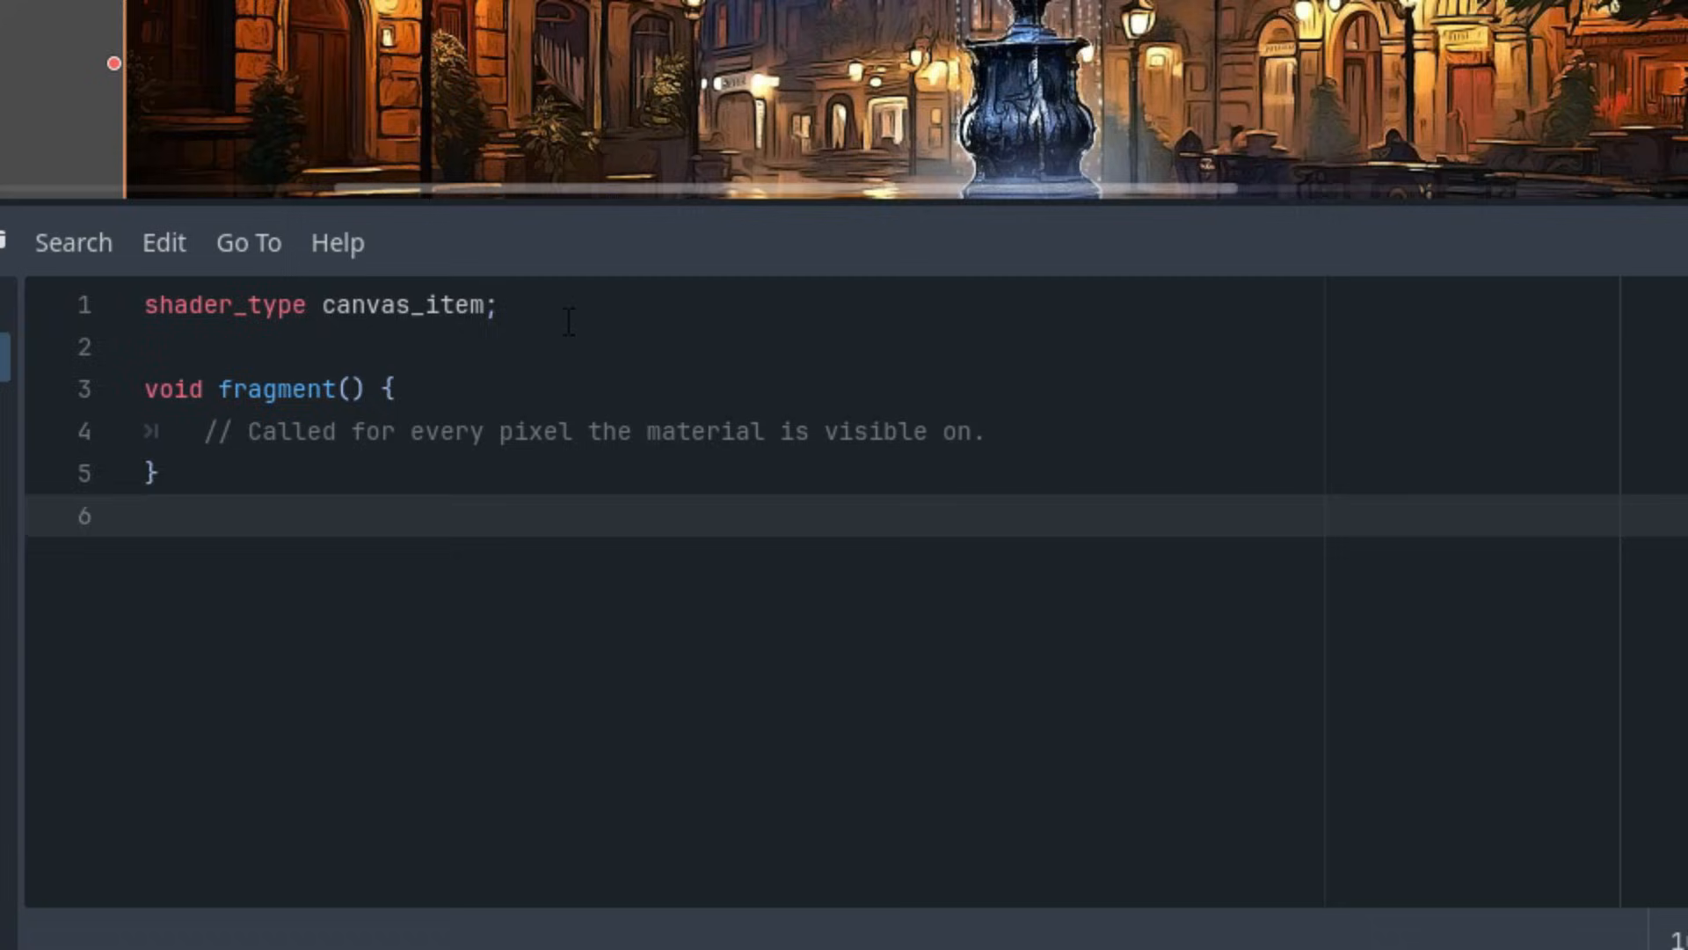
Write 'uniform sampler2D noise_tex: repeat_enable;' on line 3 of the shader
{"action": "type", "text": "uni"}
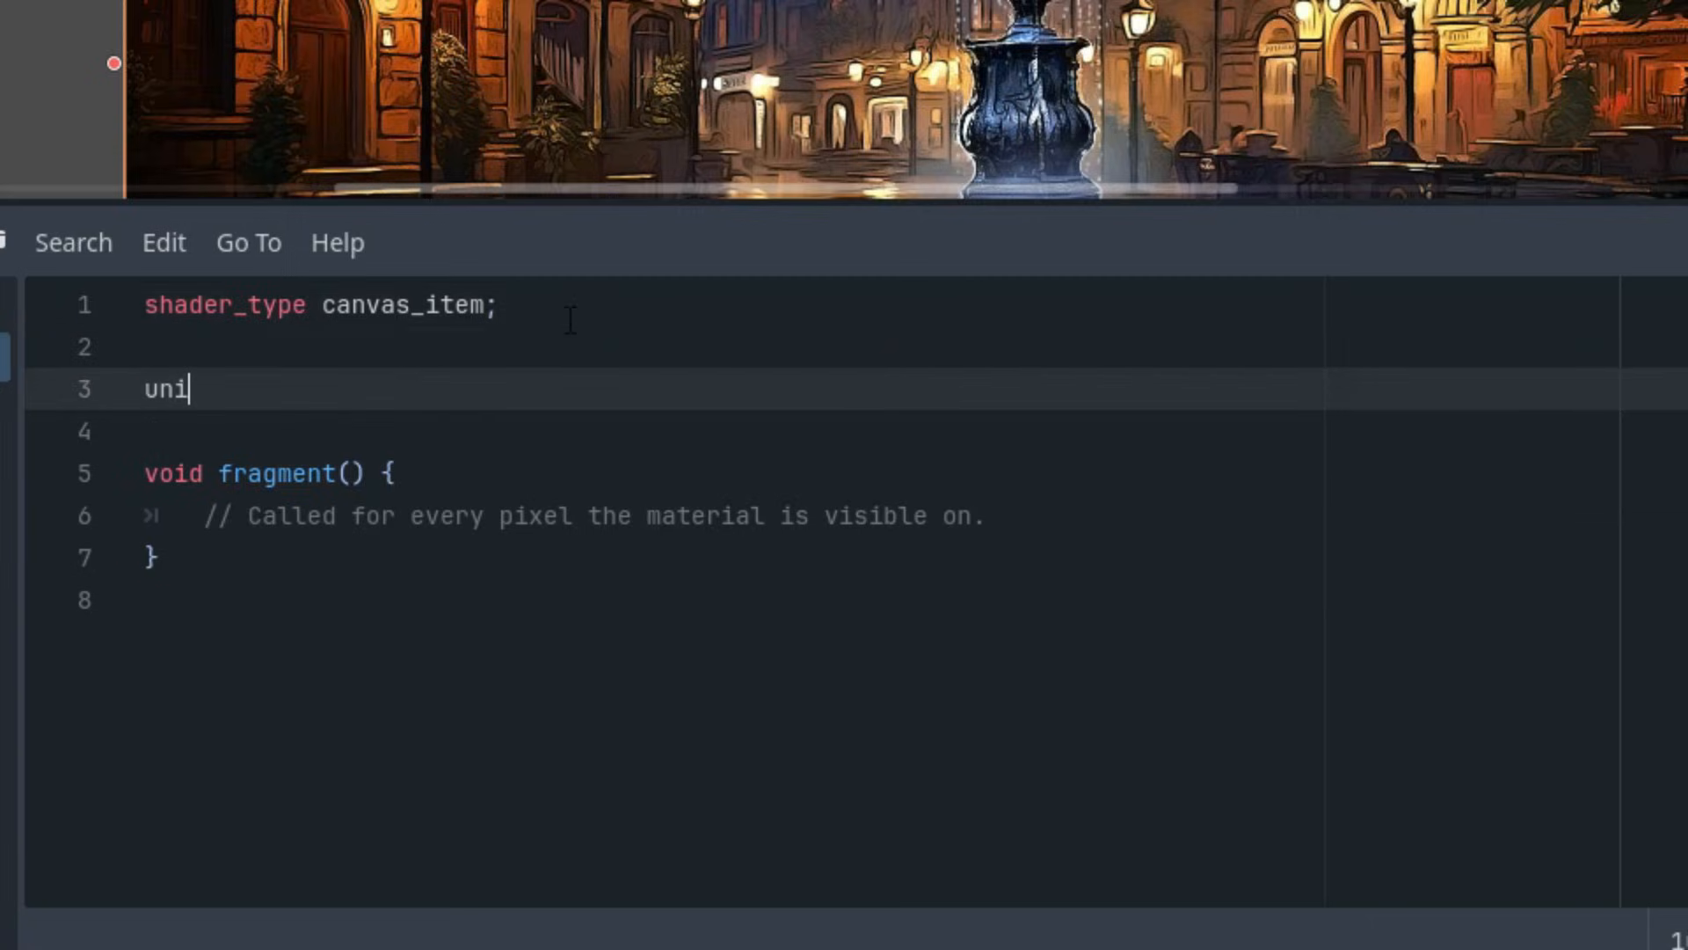
{"action": "type", "text": "f"}
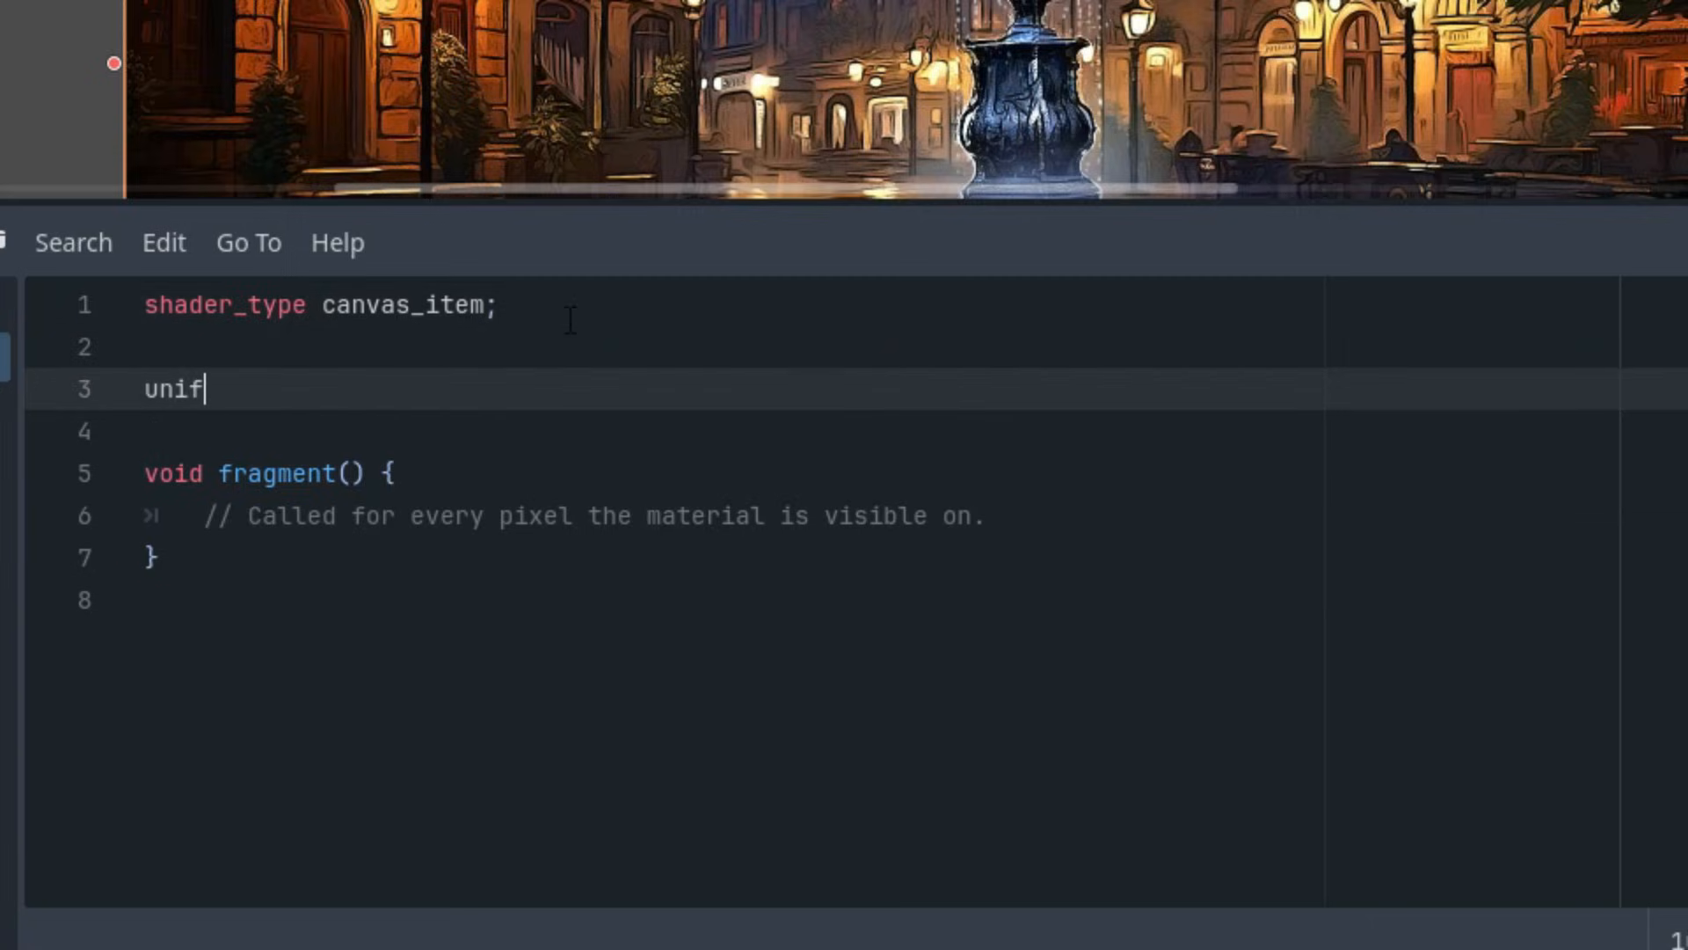
{"action": "type", "text": "orm"}
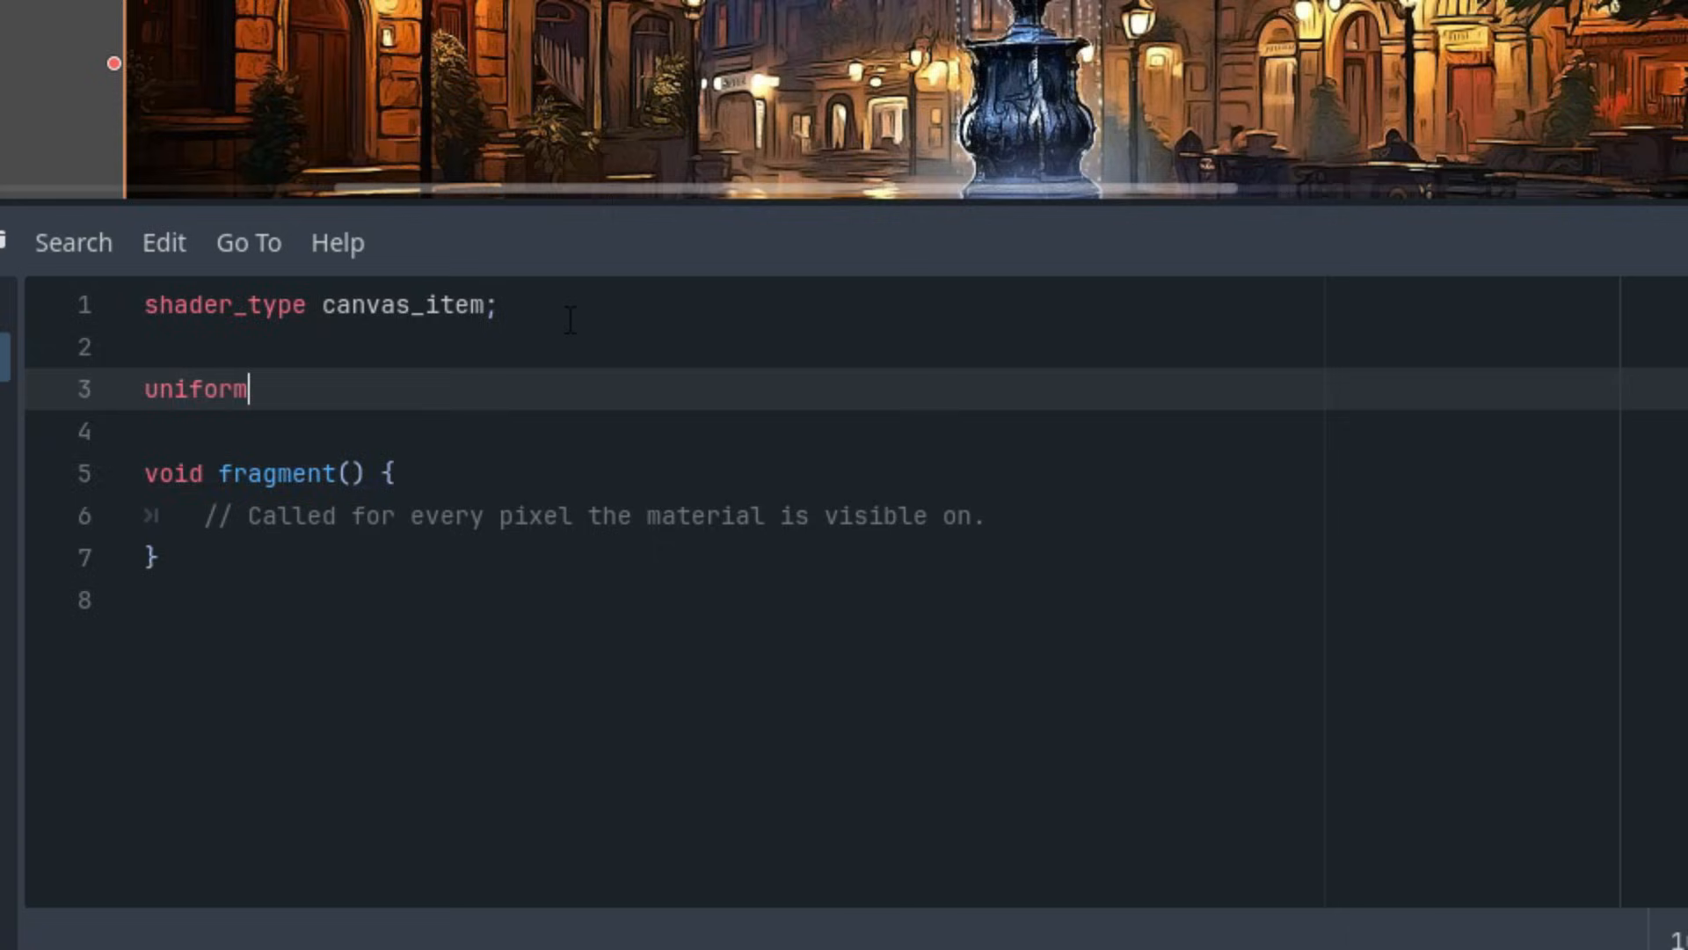
{"action": "type", "text": "sampler2D"}
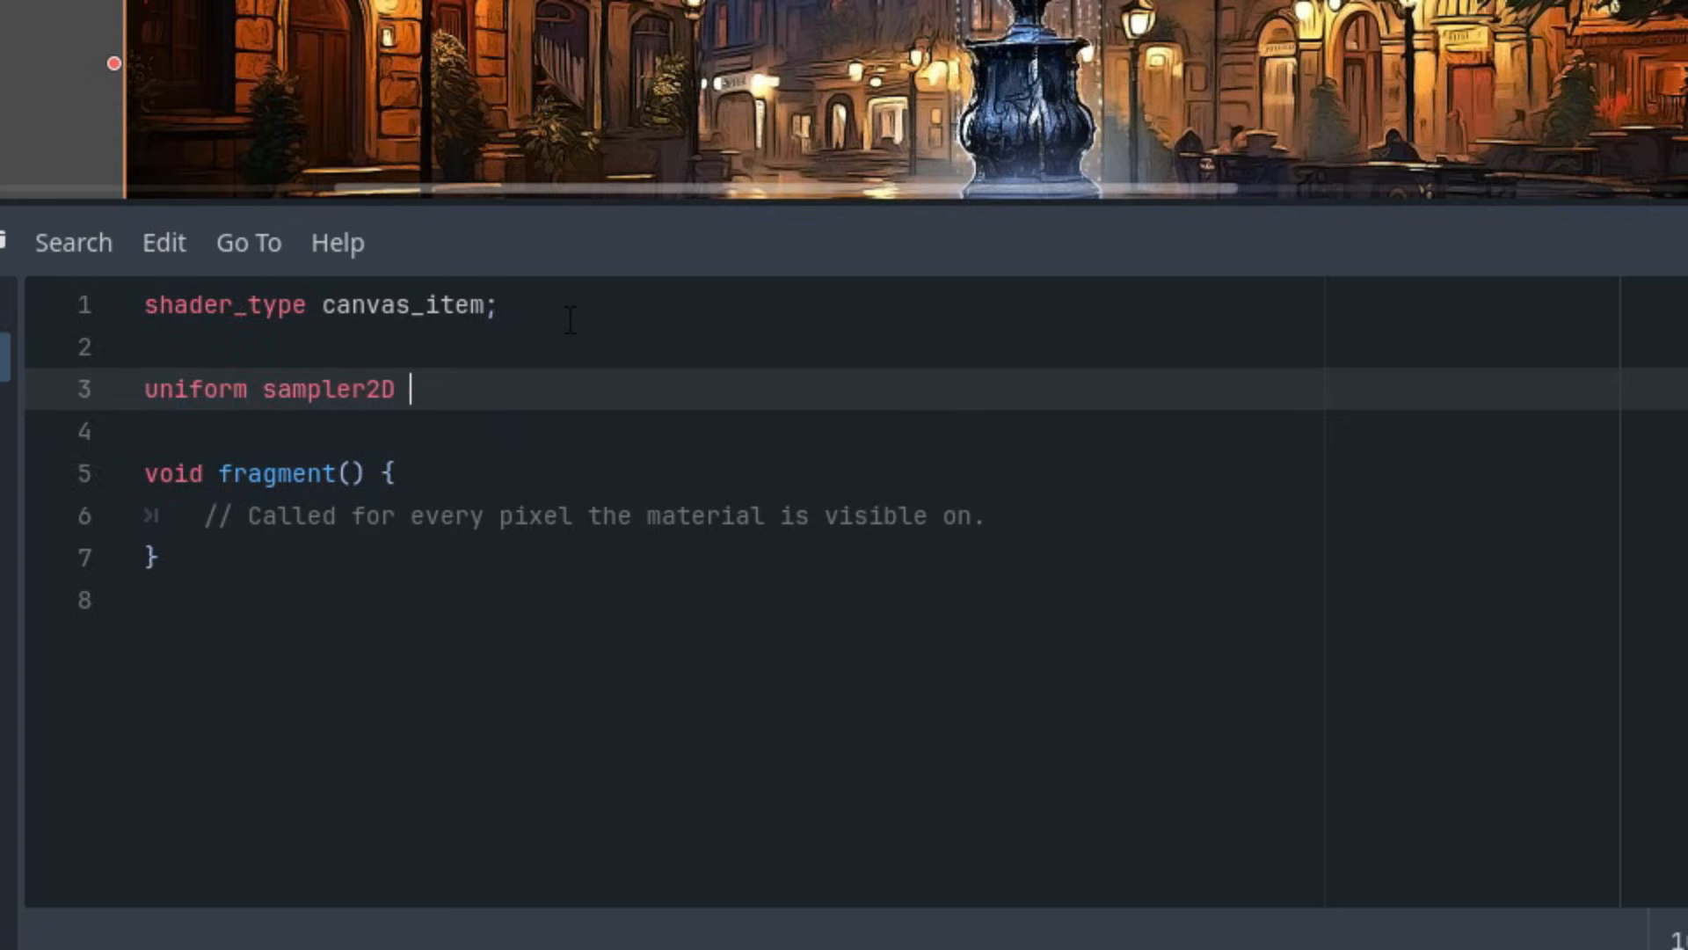
{"action": "type", "text": "noise_te"}
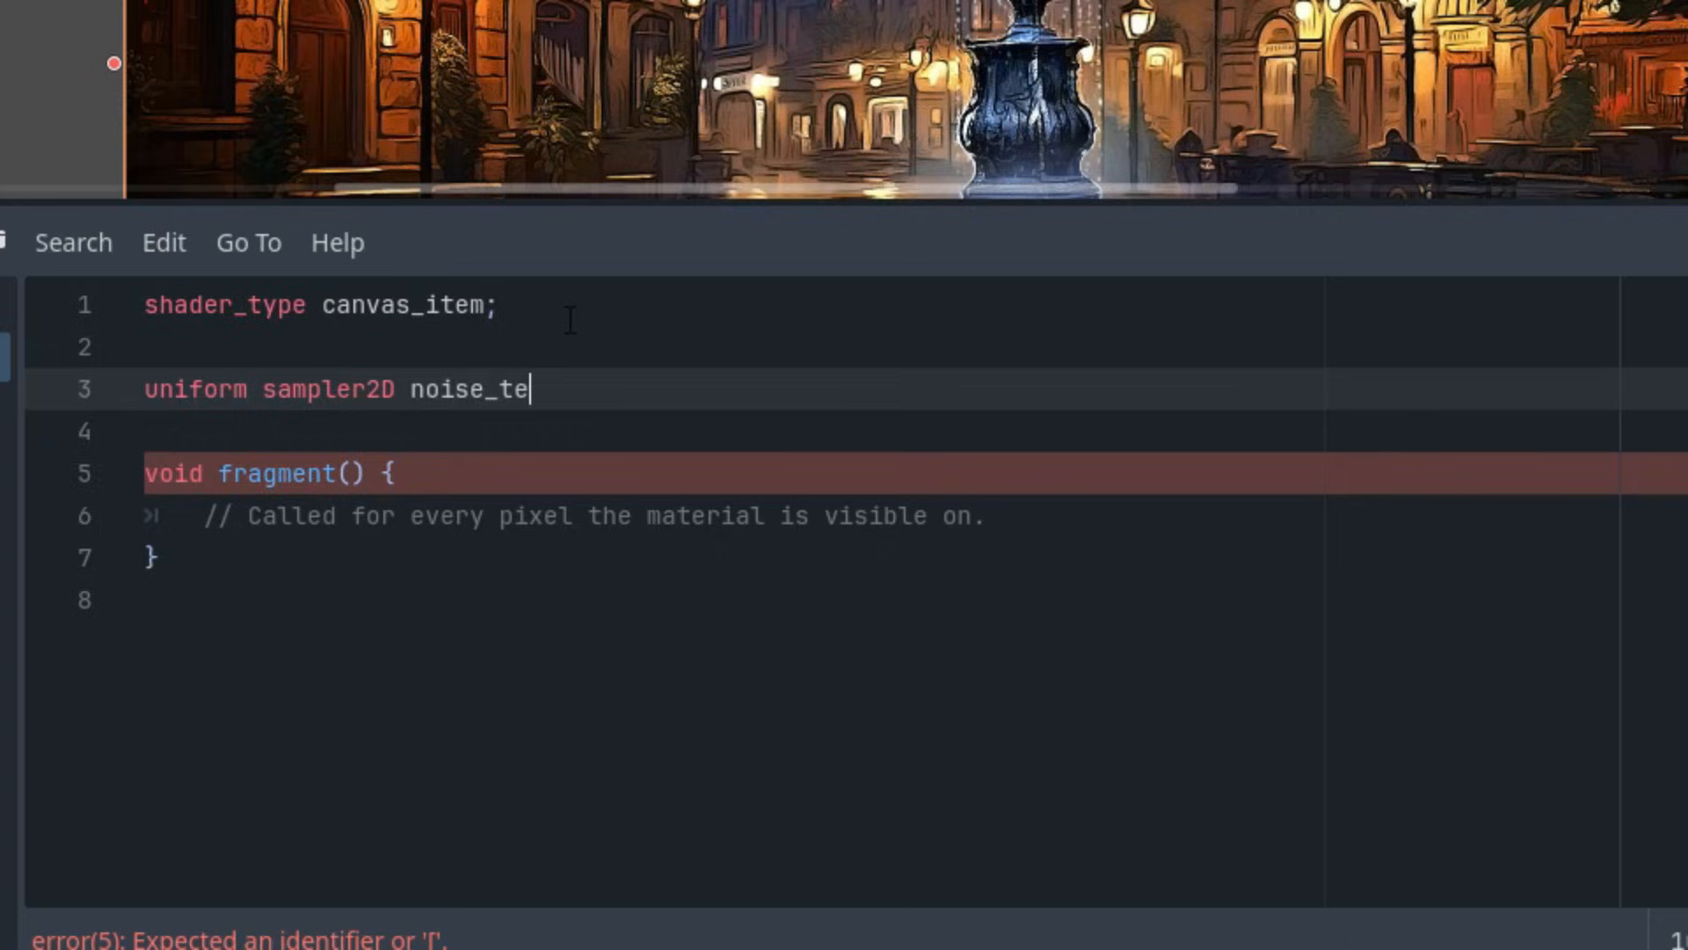
{"action": "type", "text": "x:"}
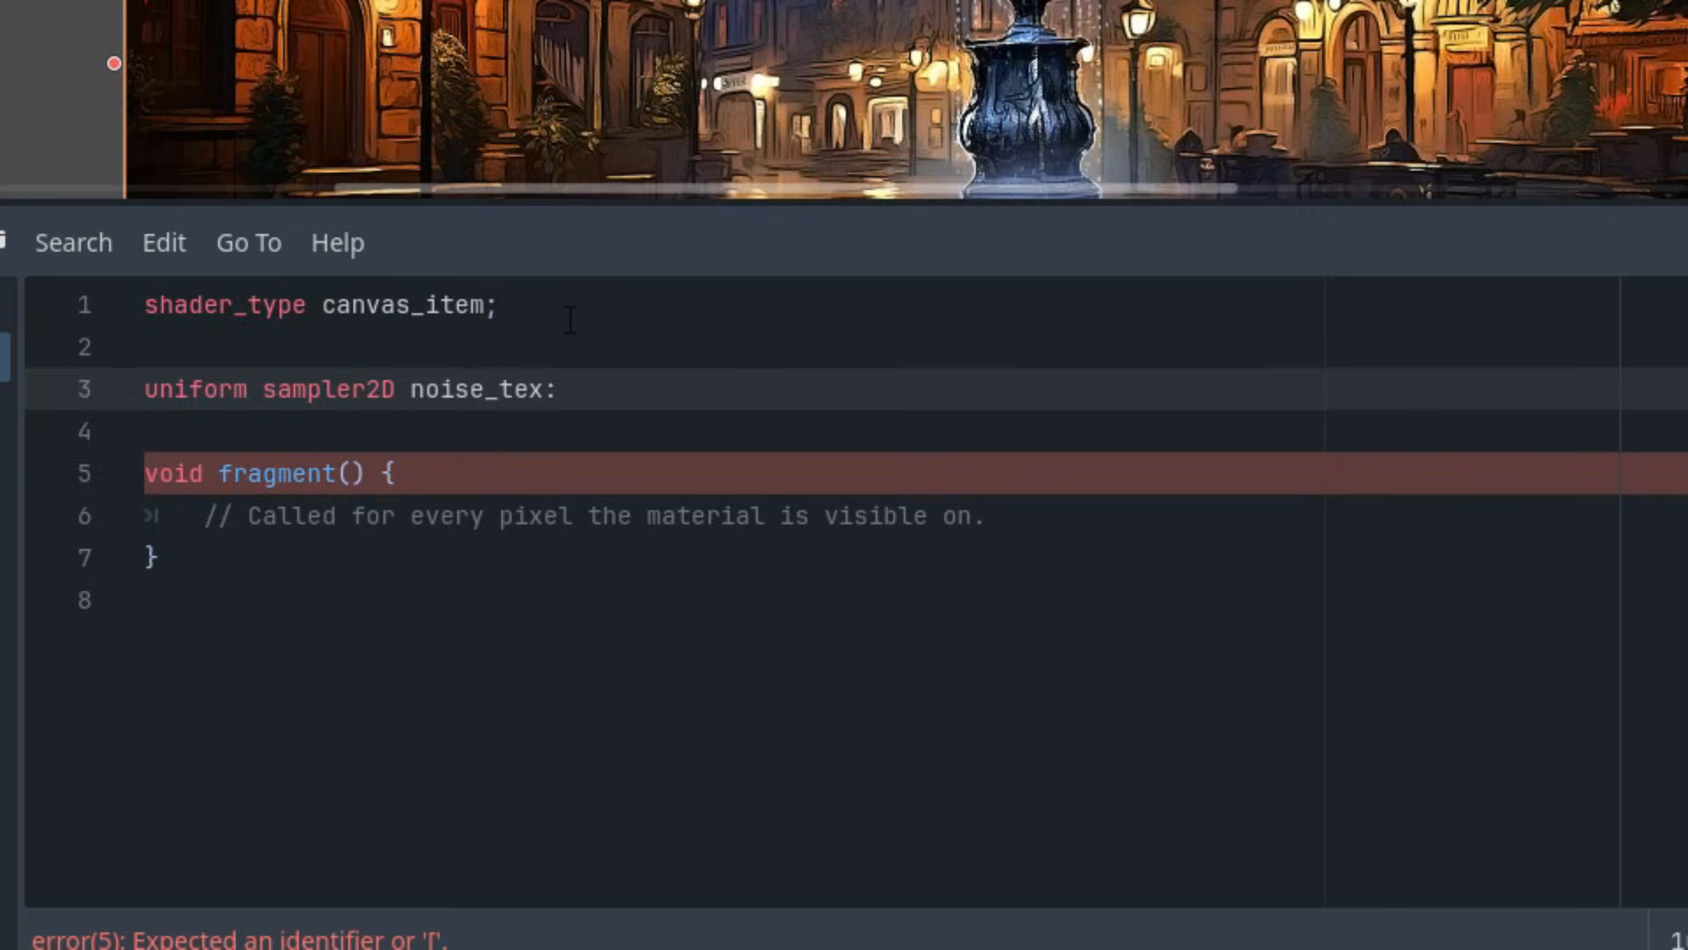
{"action": "type", "text": "repe"}
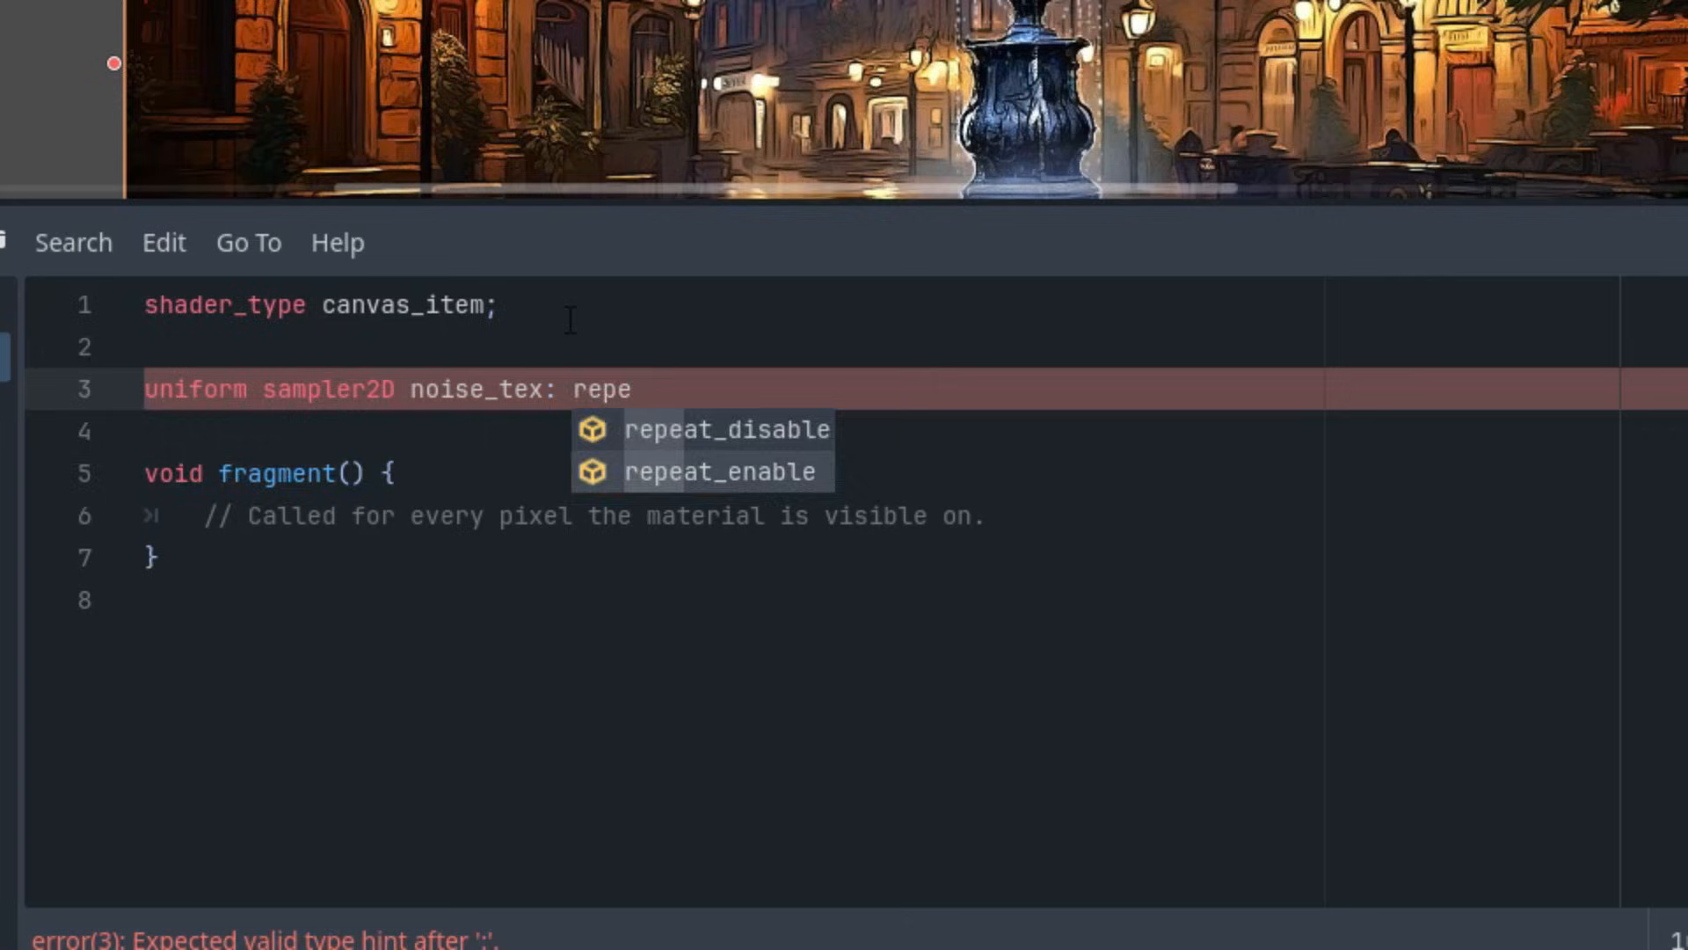
{"action": "left_click", "coordinate": [721, 472]}
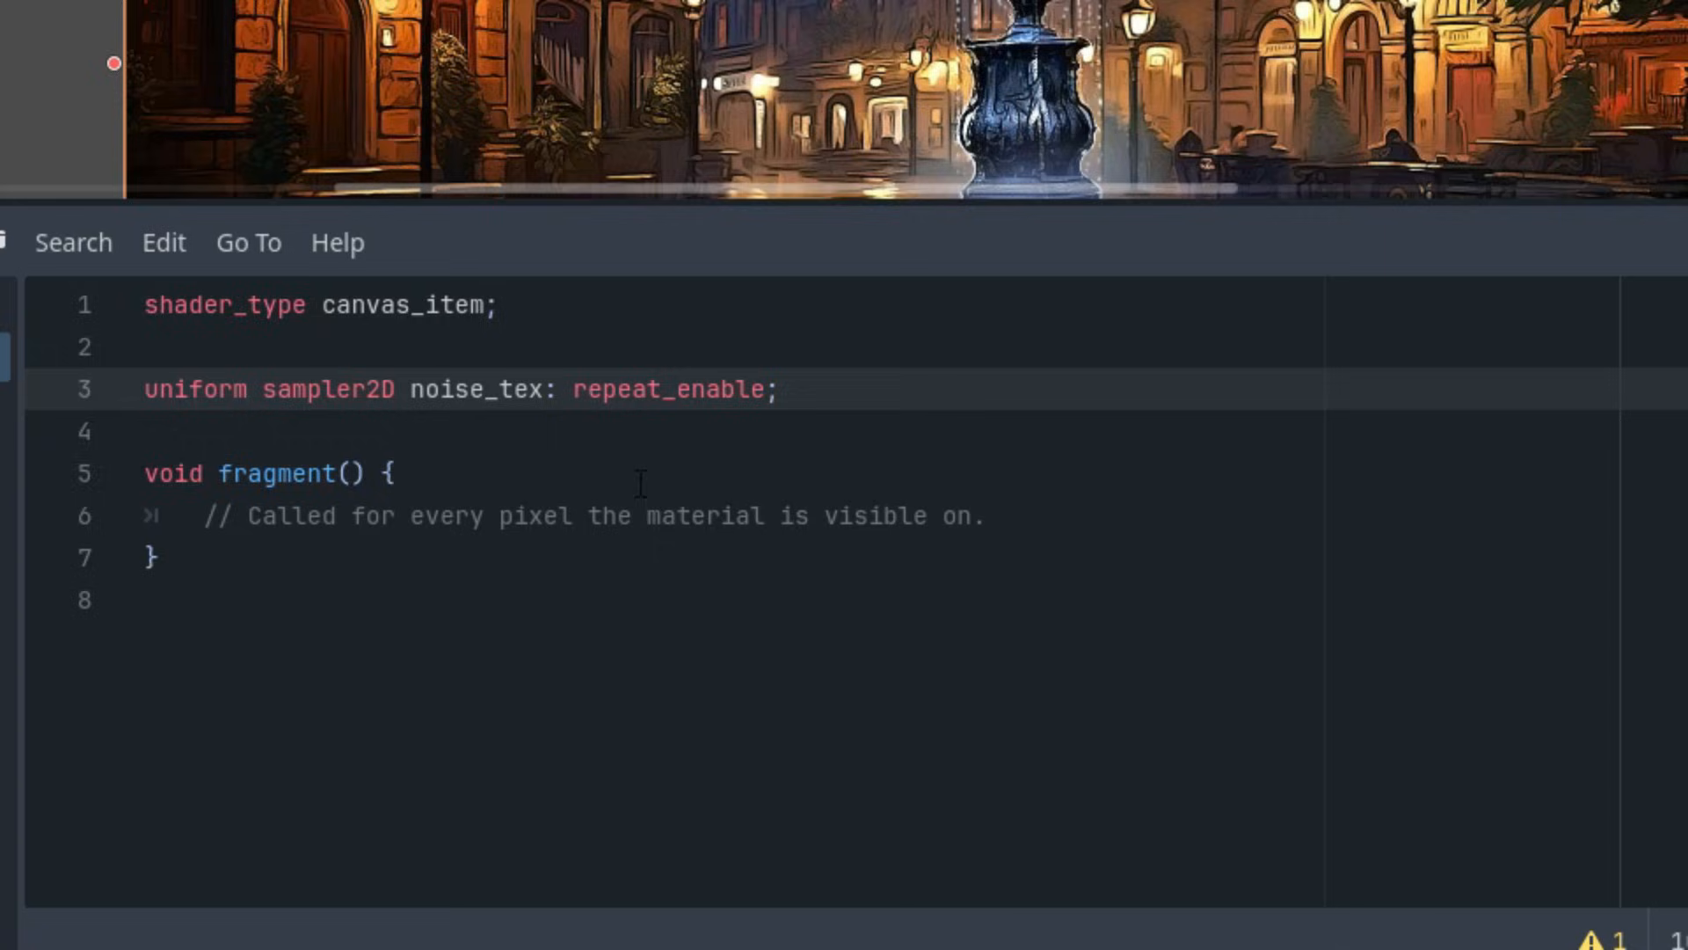
{"action": "mouse_move", "coordinate": [696, 481]}
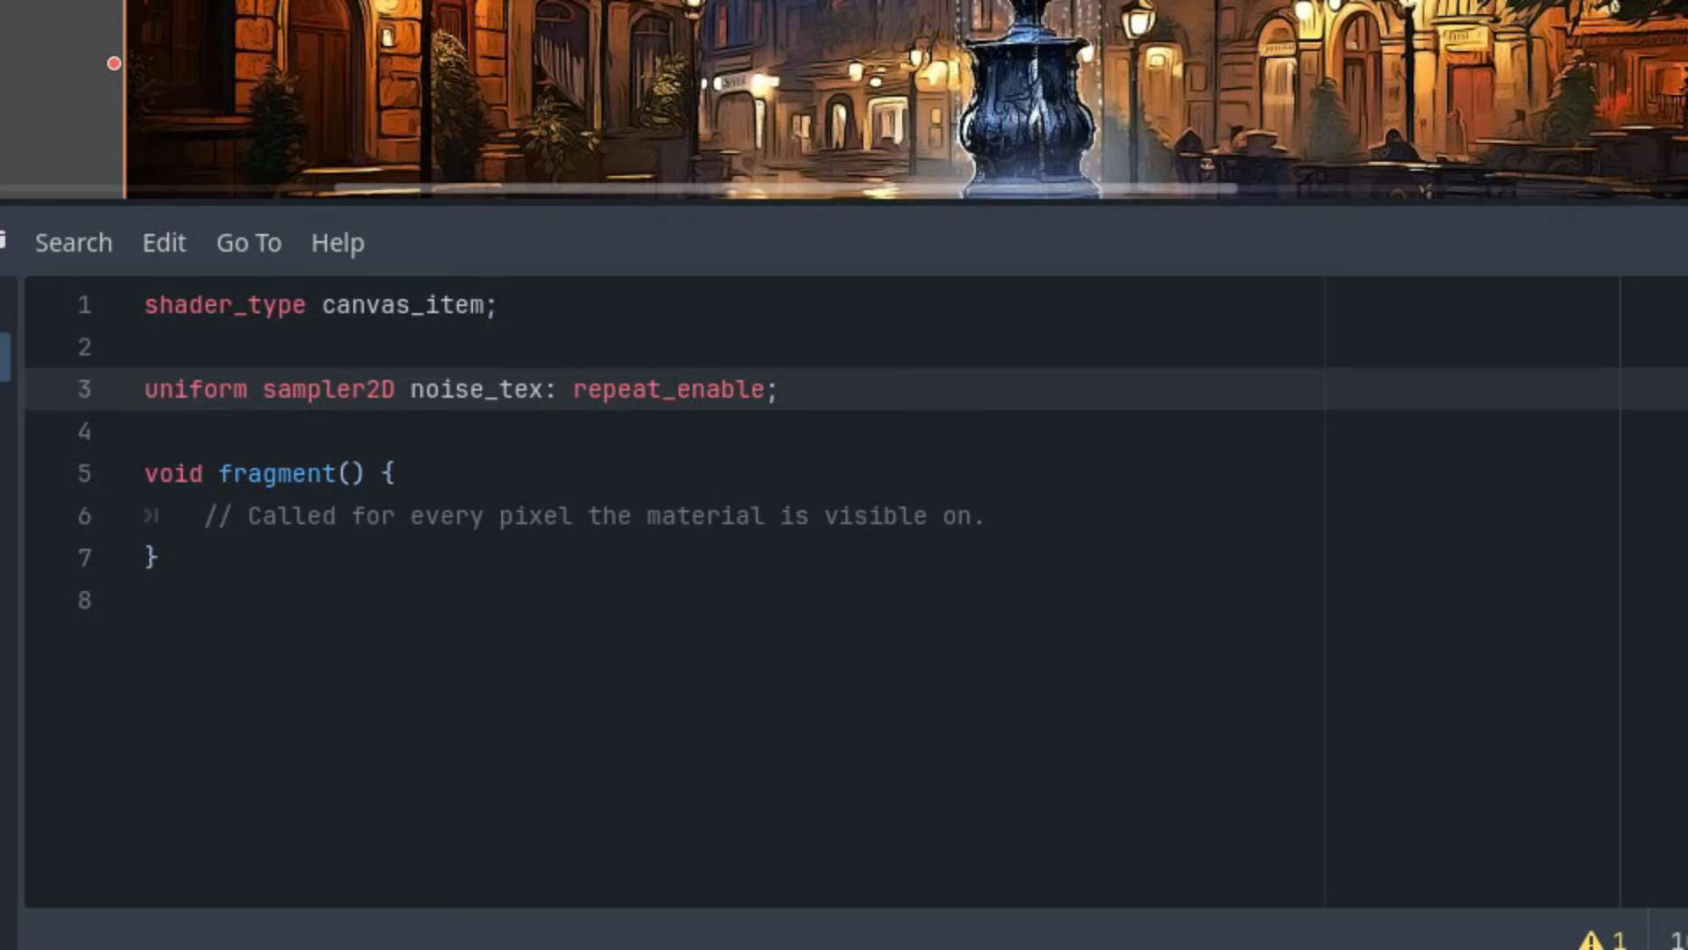
{"action": "mouse_move", "coordinate": [843, 466]}
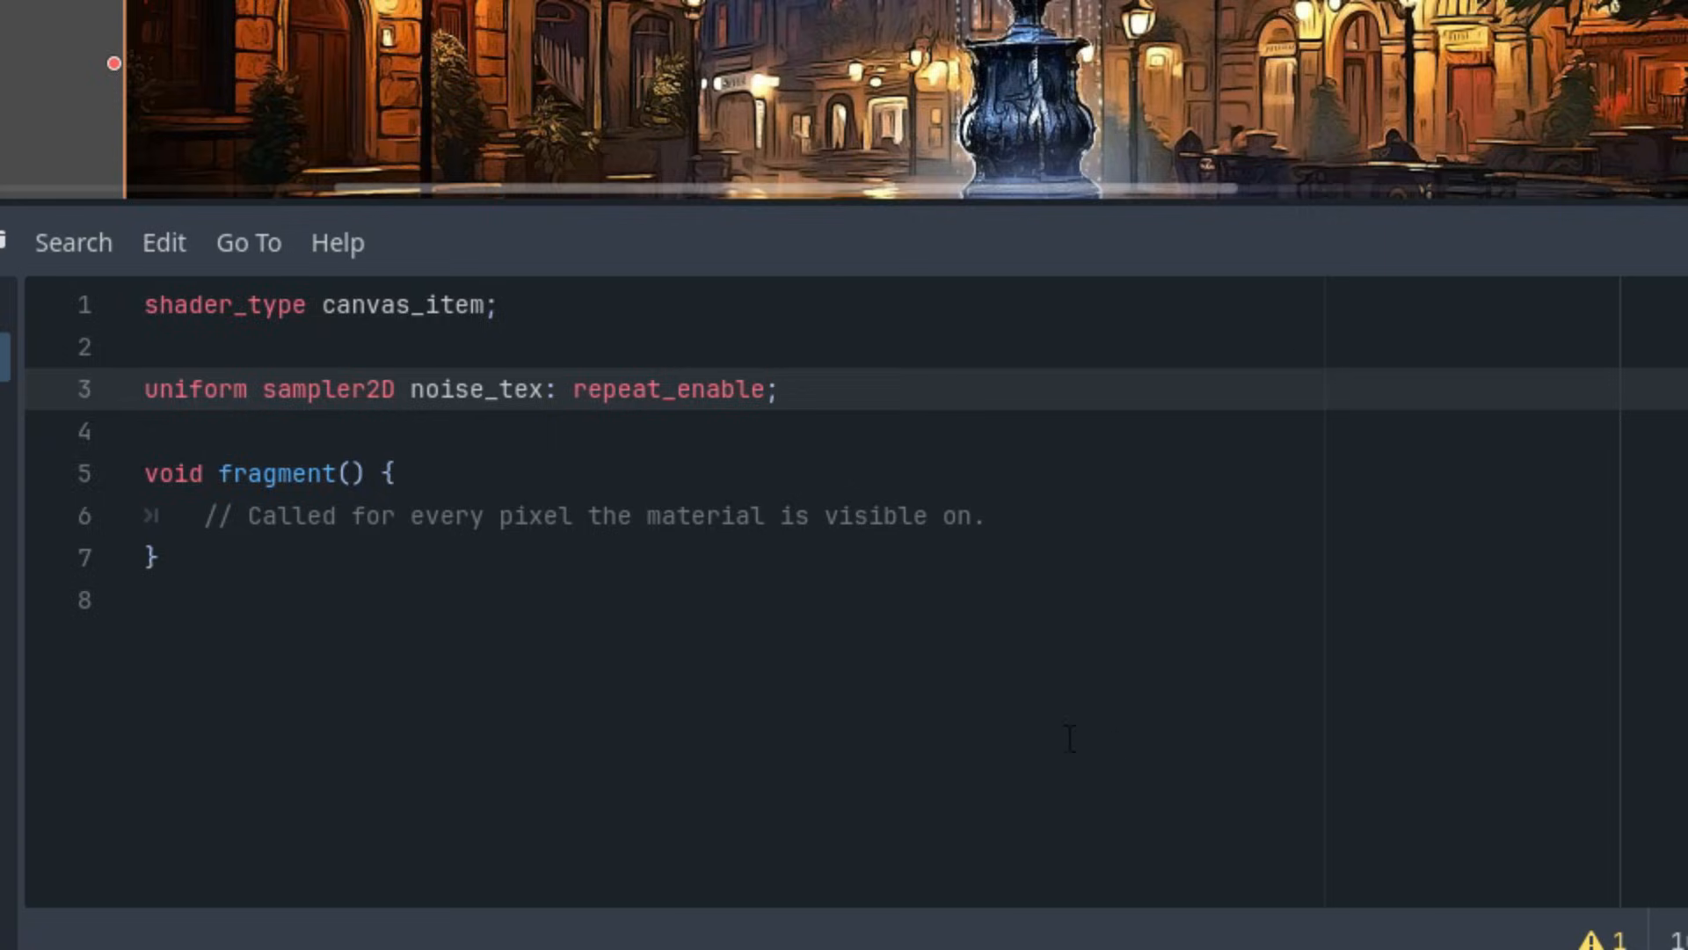
{"action": "mouse_move", "coordinate": [1174, 613]}
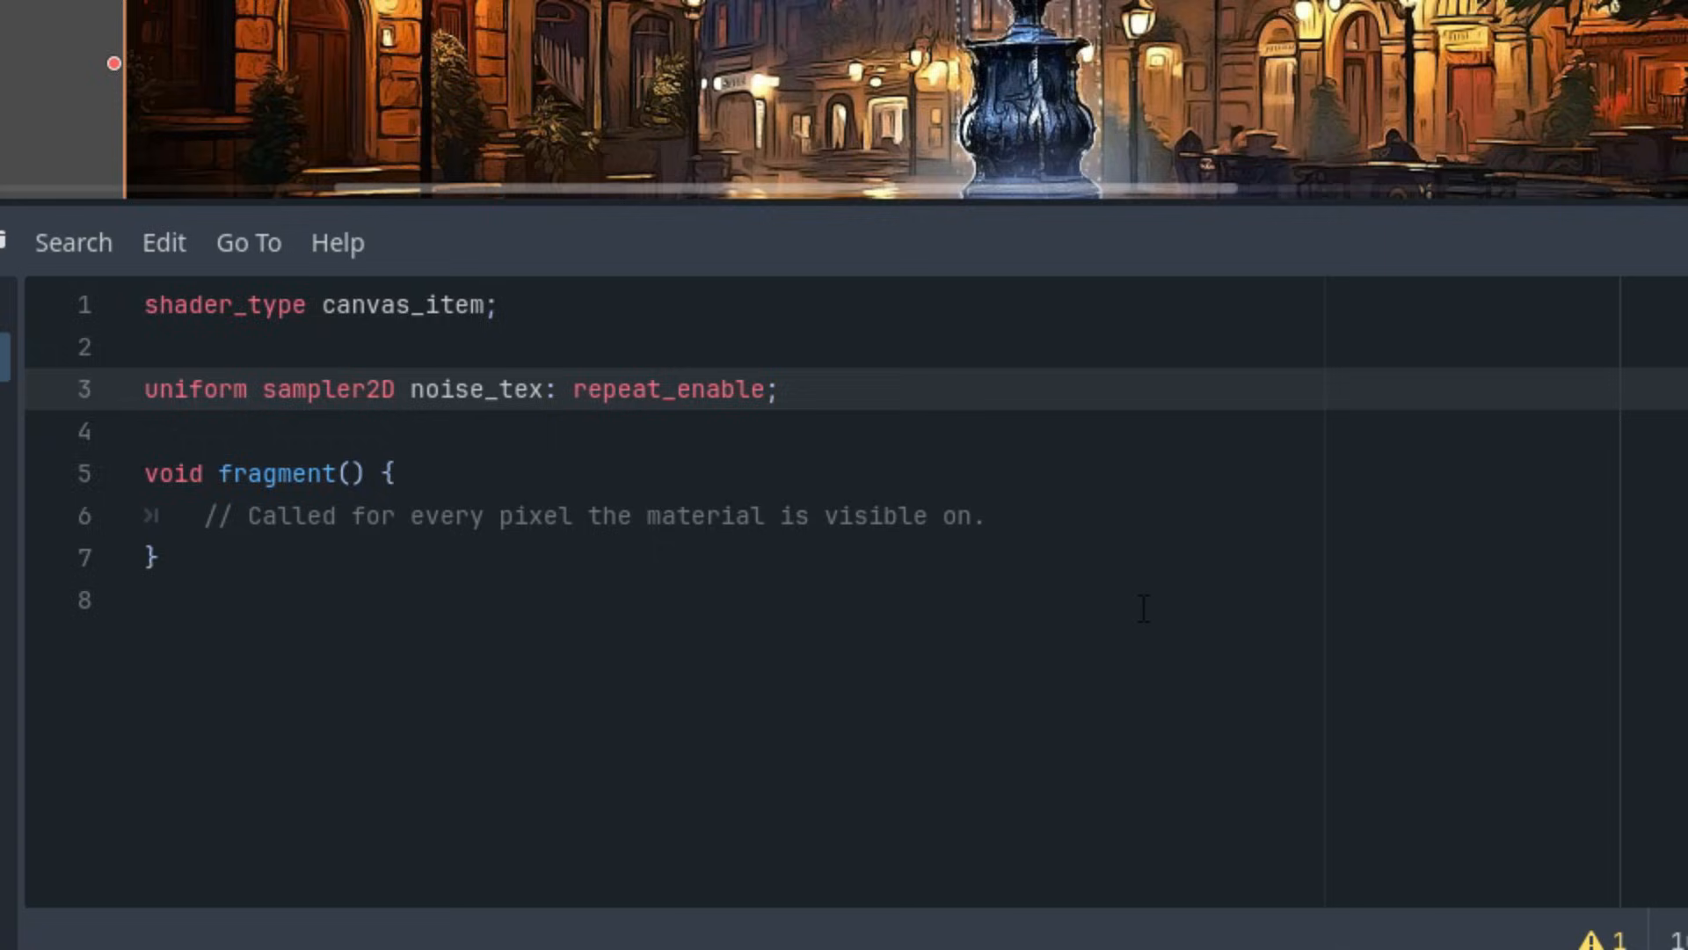
{"action": "mouse_move", "coordinate": [754, 495]}
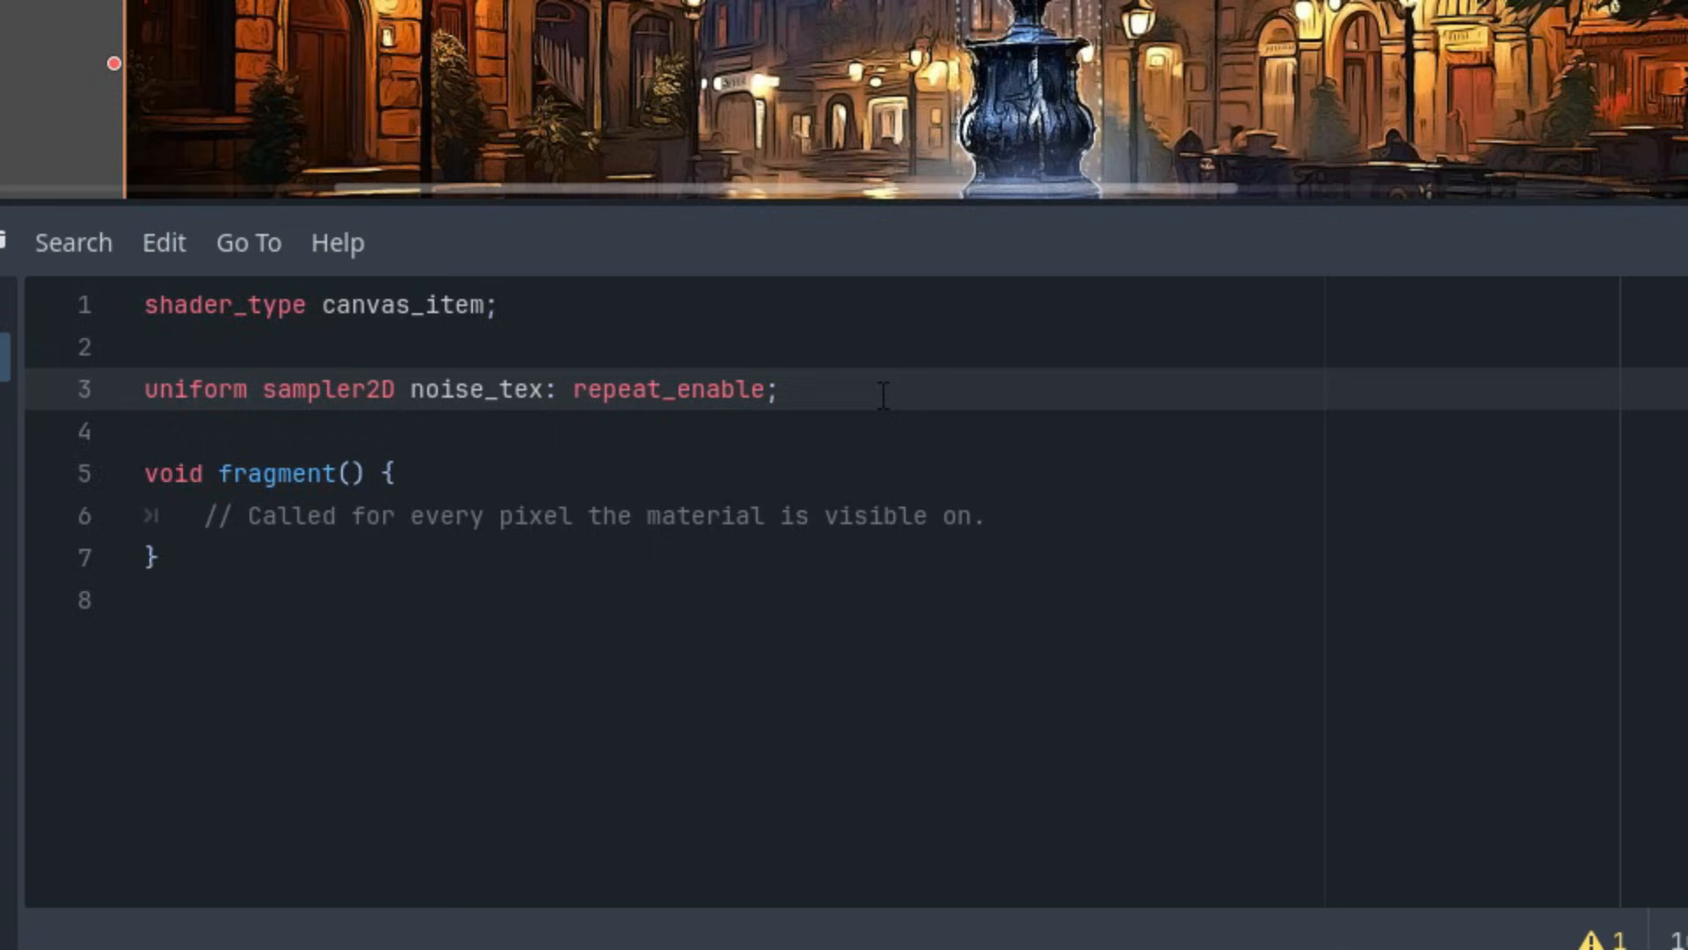
Declare uniform float speed with hint_range(0.0, 1.0, 0.1) and default 1.0
{"action": "type", "text": "u"}
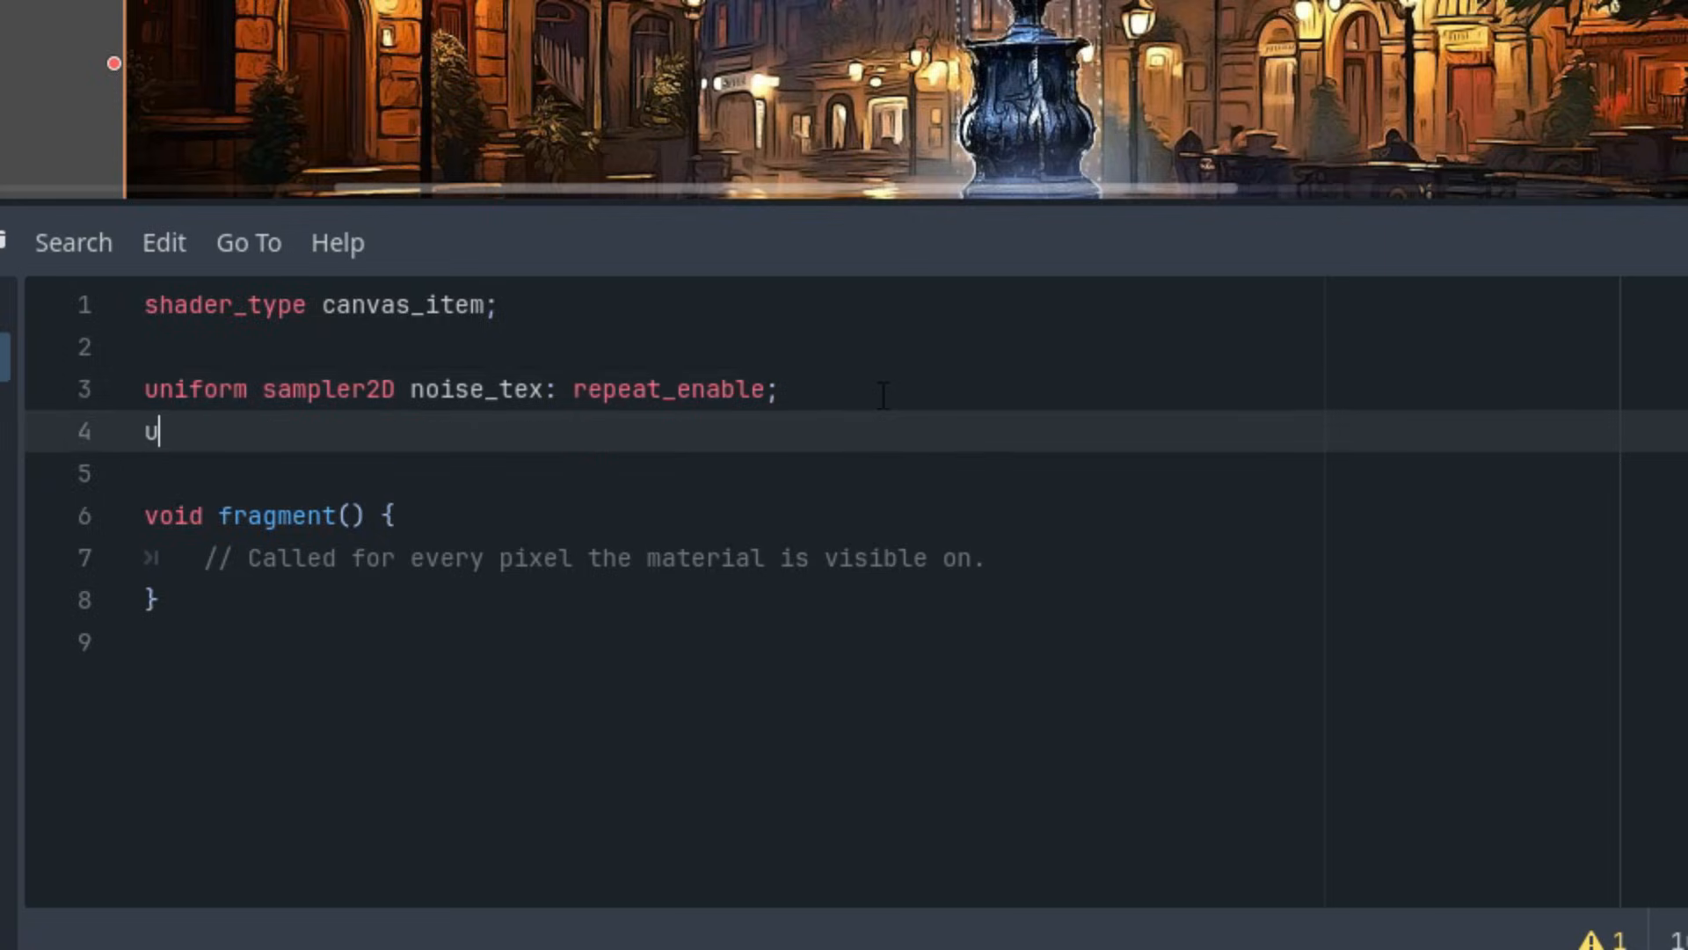
{"action": "type", "text": "niform"}
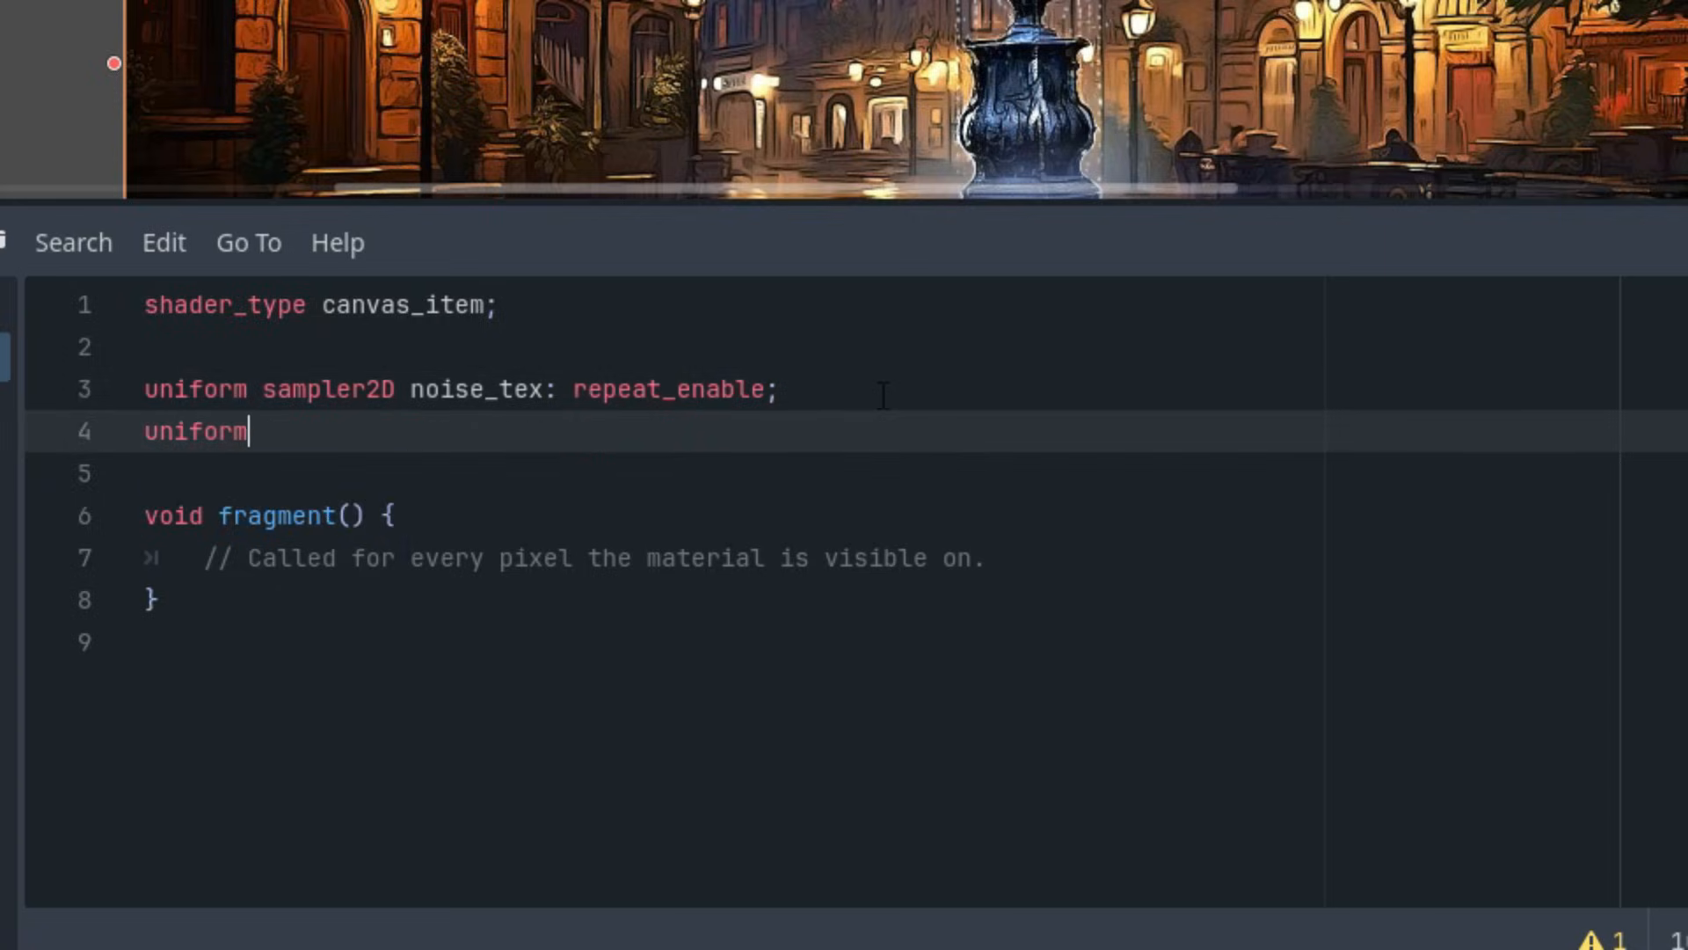
{"action": "type", "text": "float"}
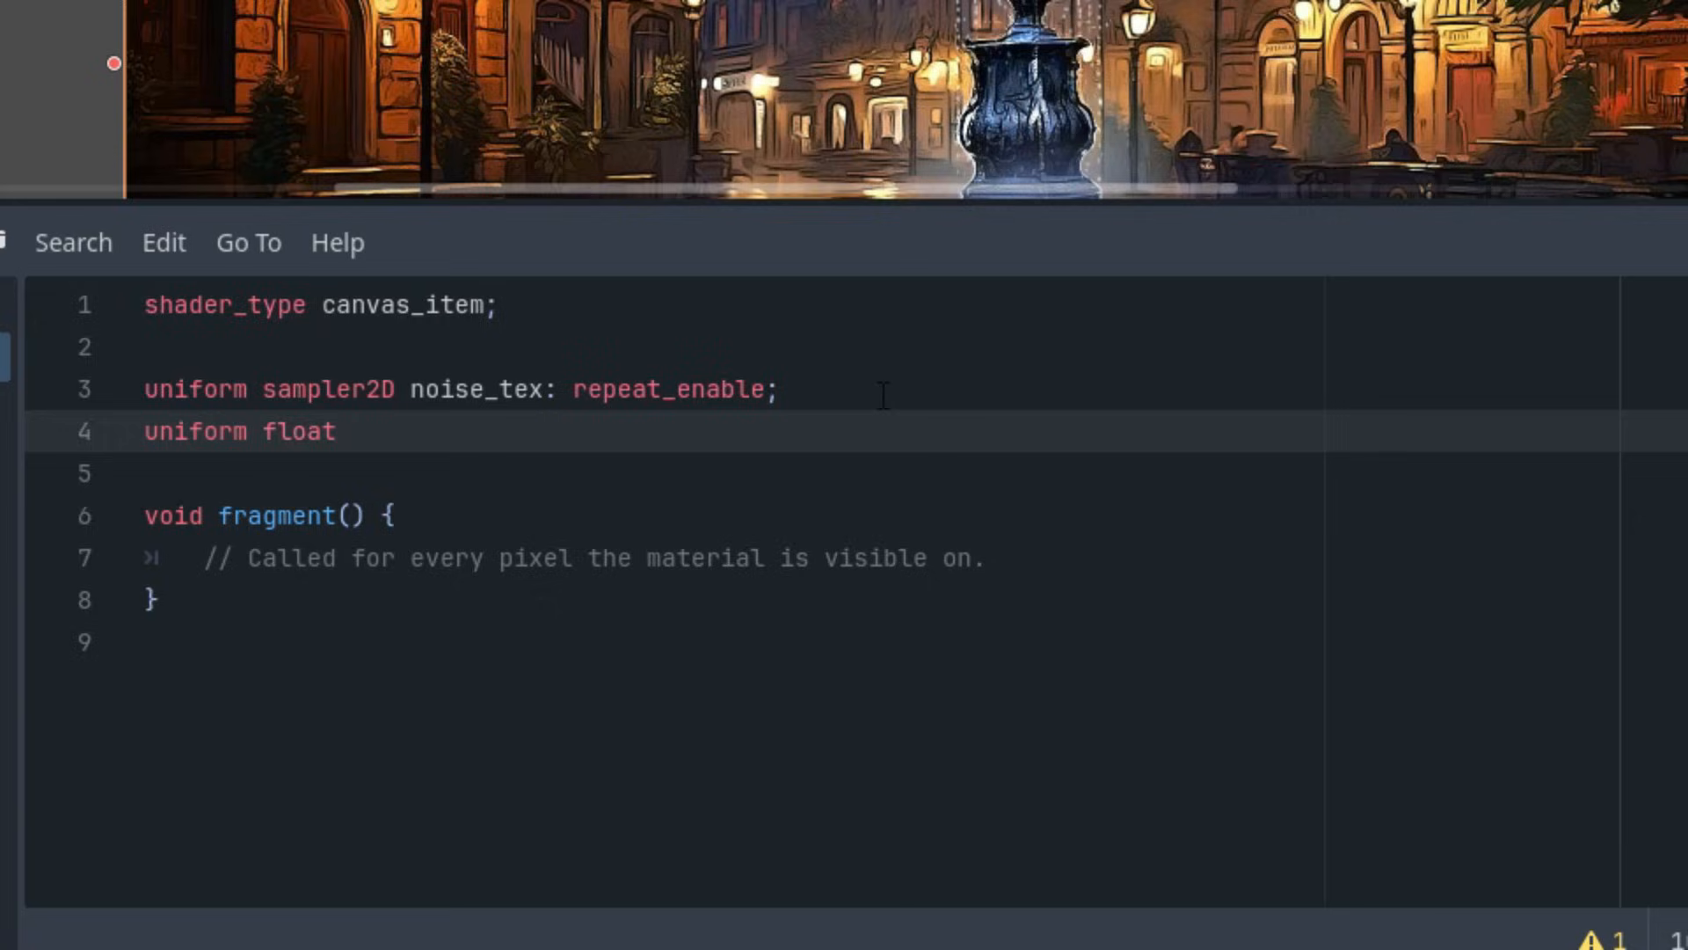
{"action": "type", "text": "speed"}
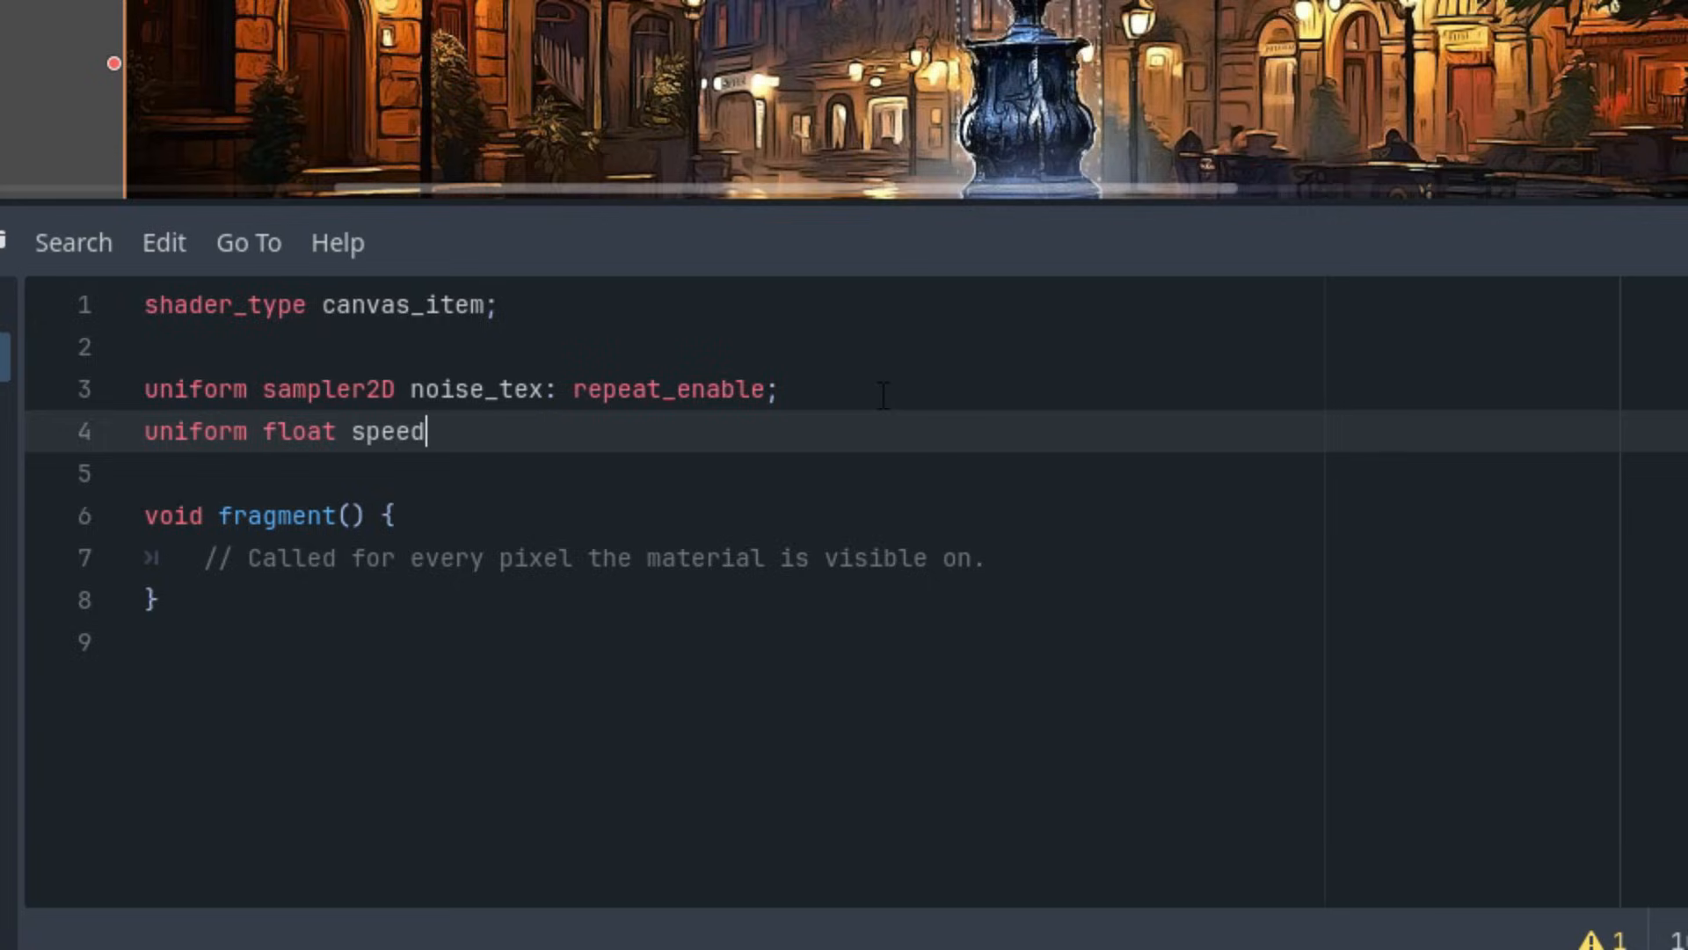
{"action": "type", "text": ": hi"}
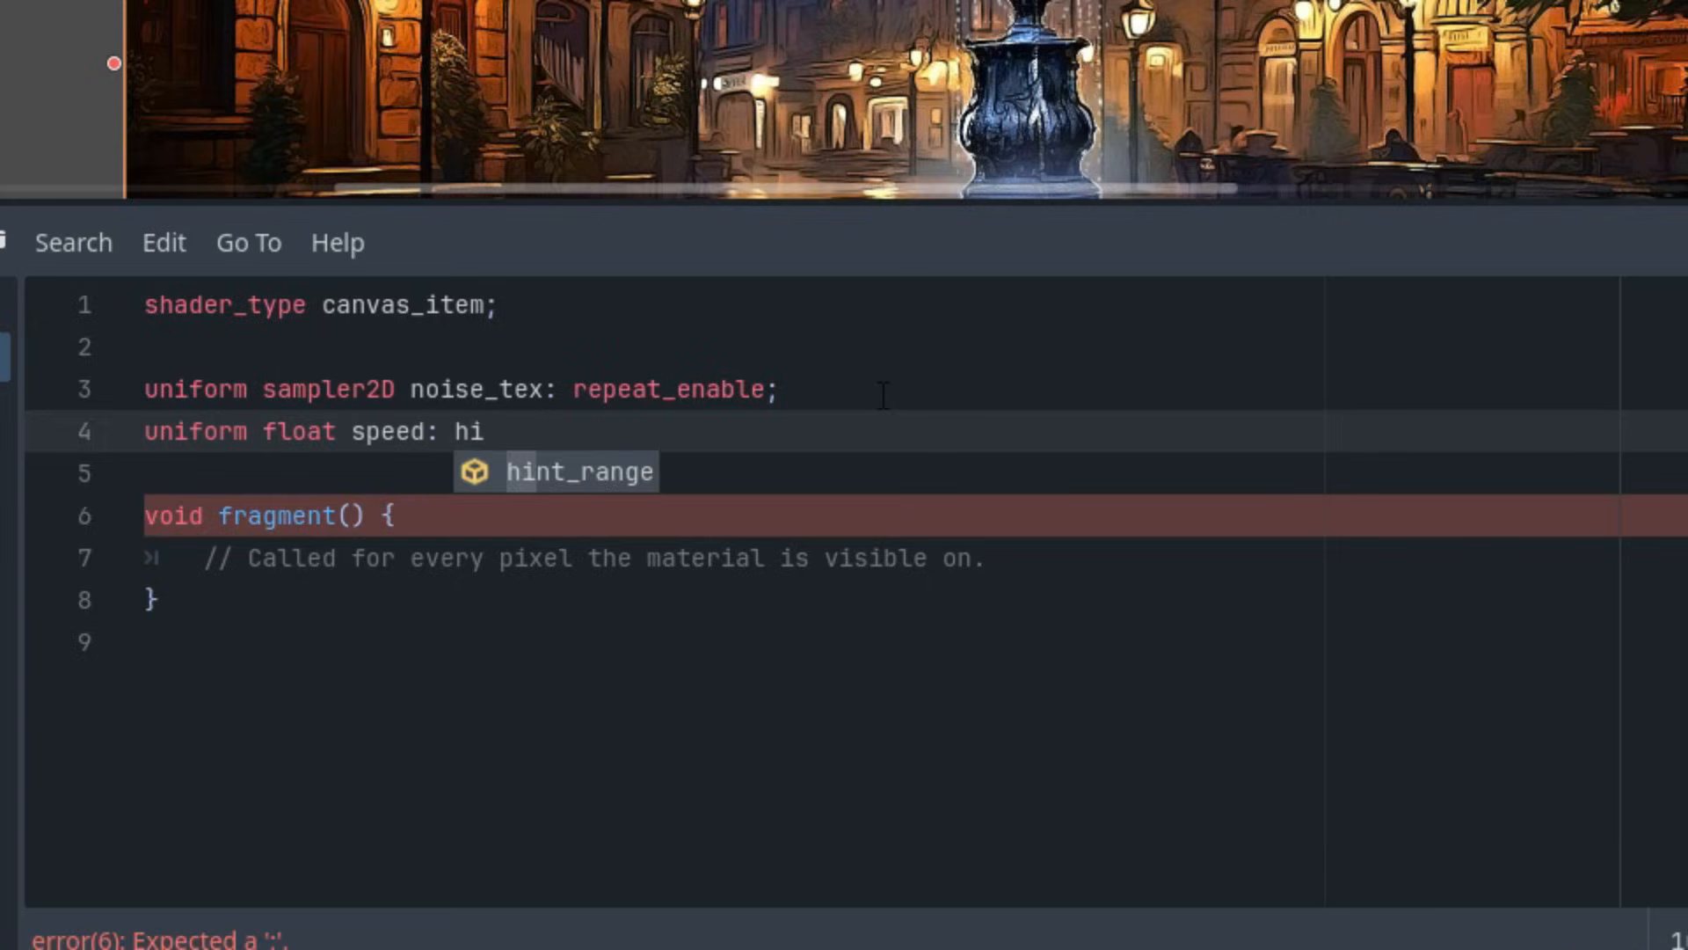
{"action": "type", "text": "n"}
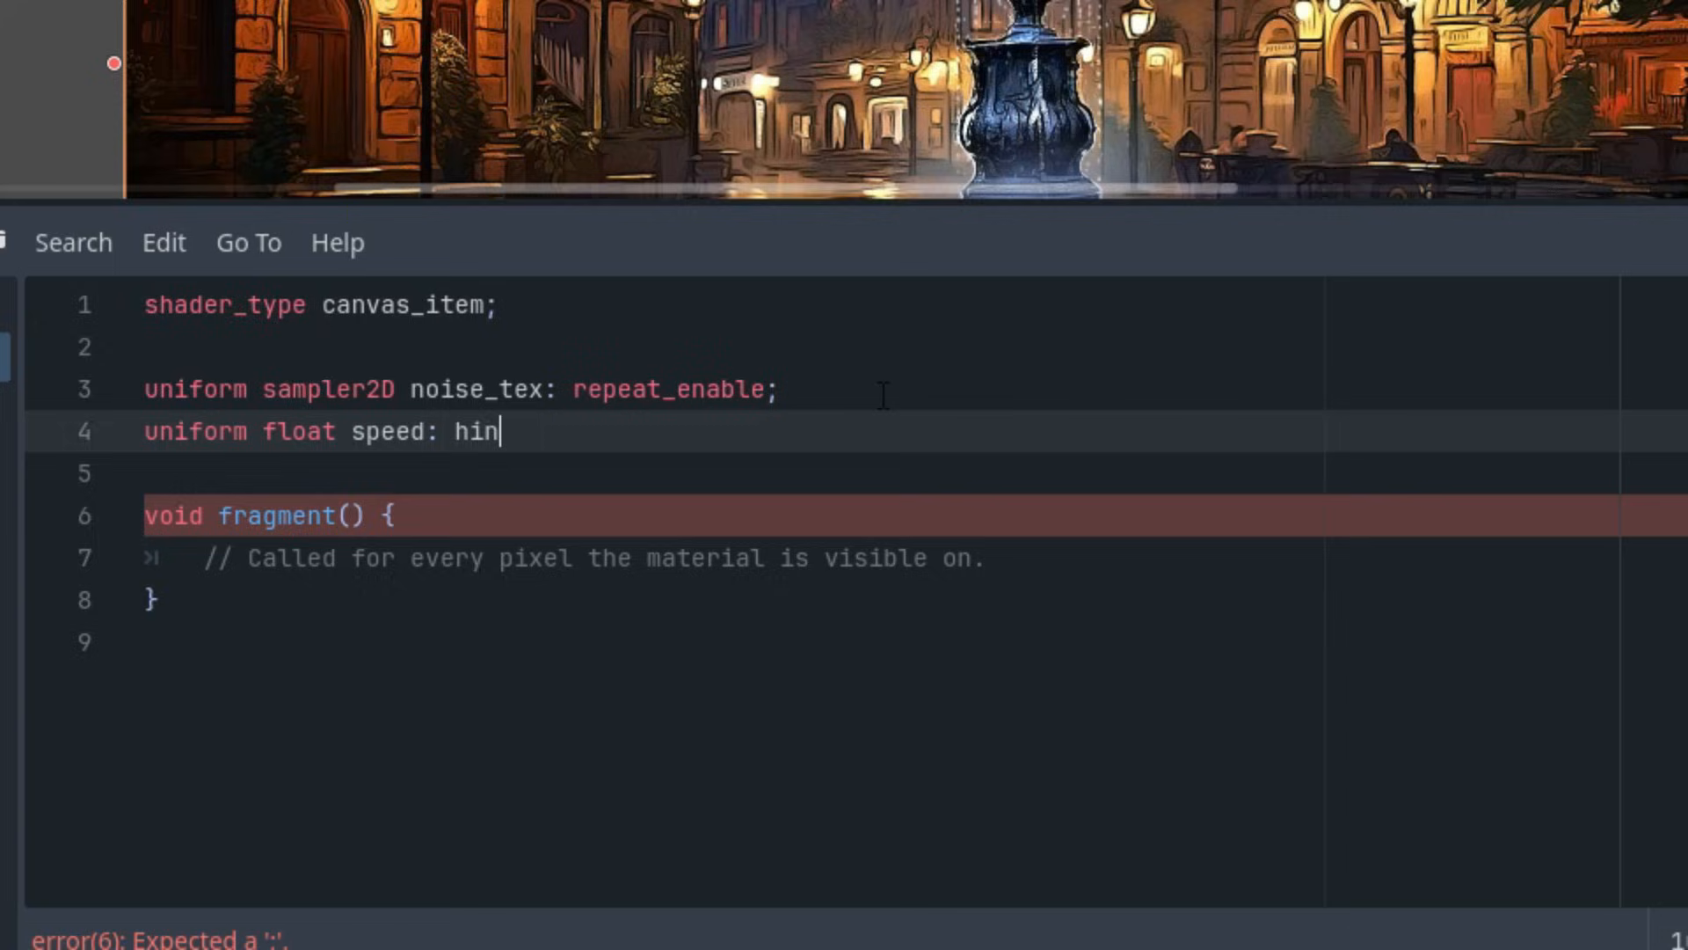
{"action": "type", "text": "t_range(0.0, 1.0, 0.1)"}
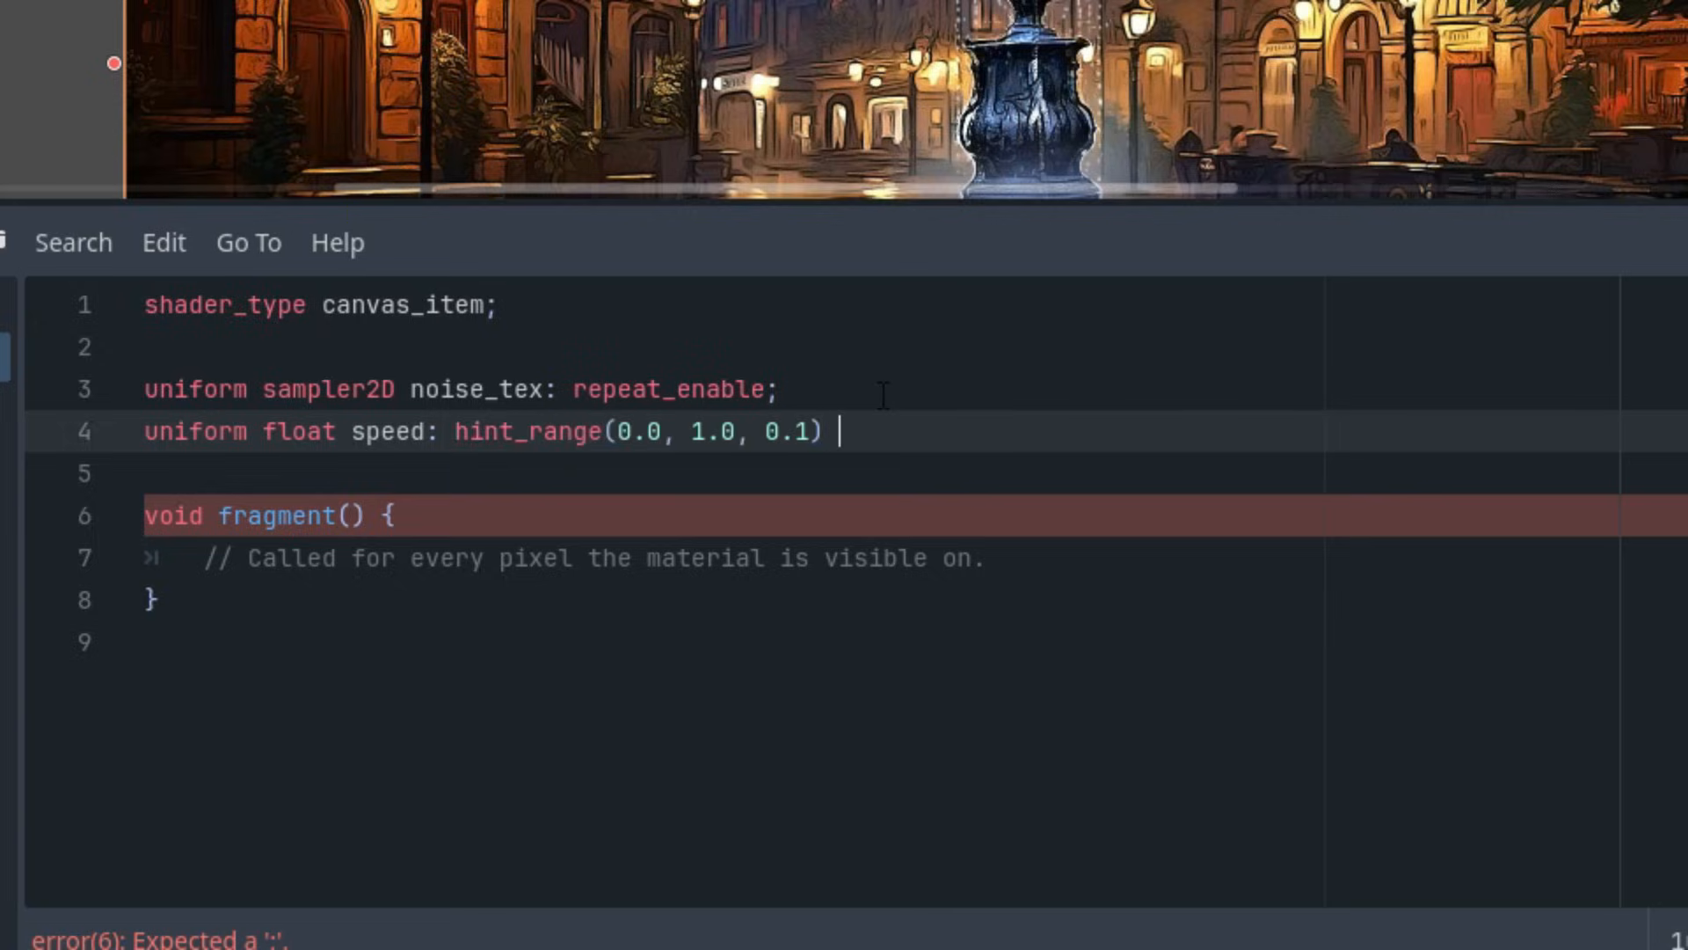
{"action": "type", "text": "= 1.0;"}
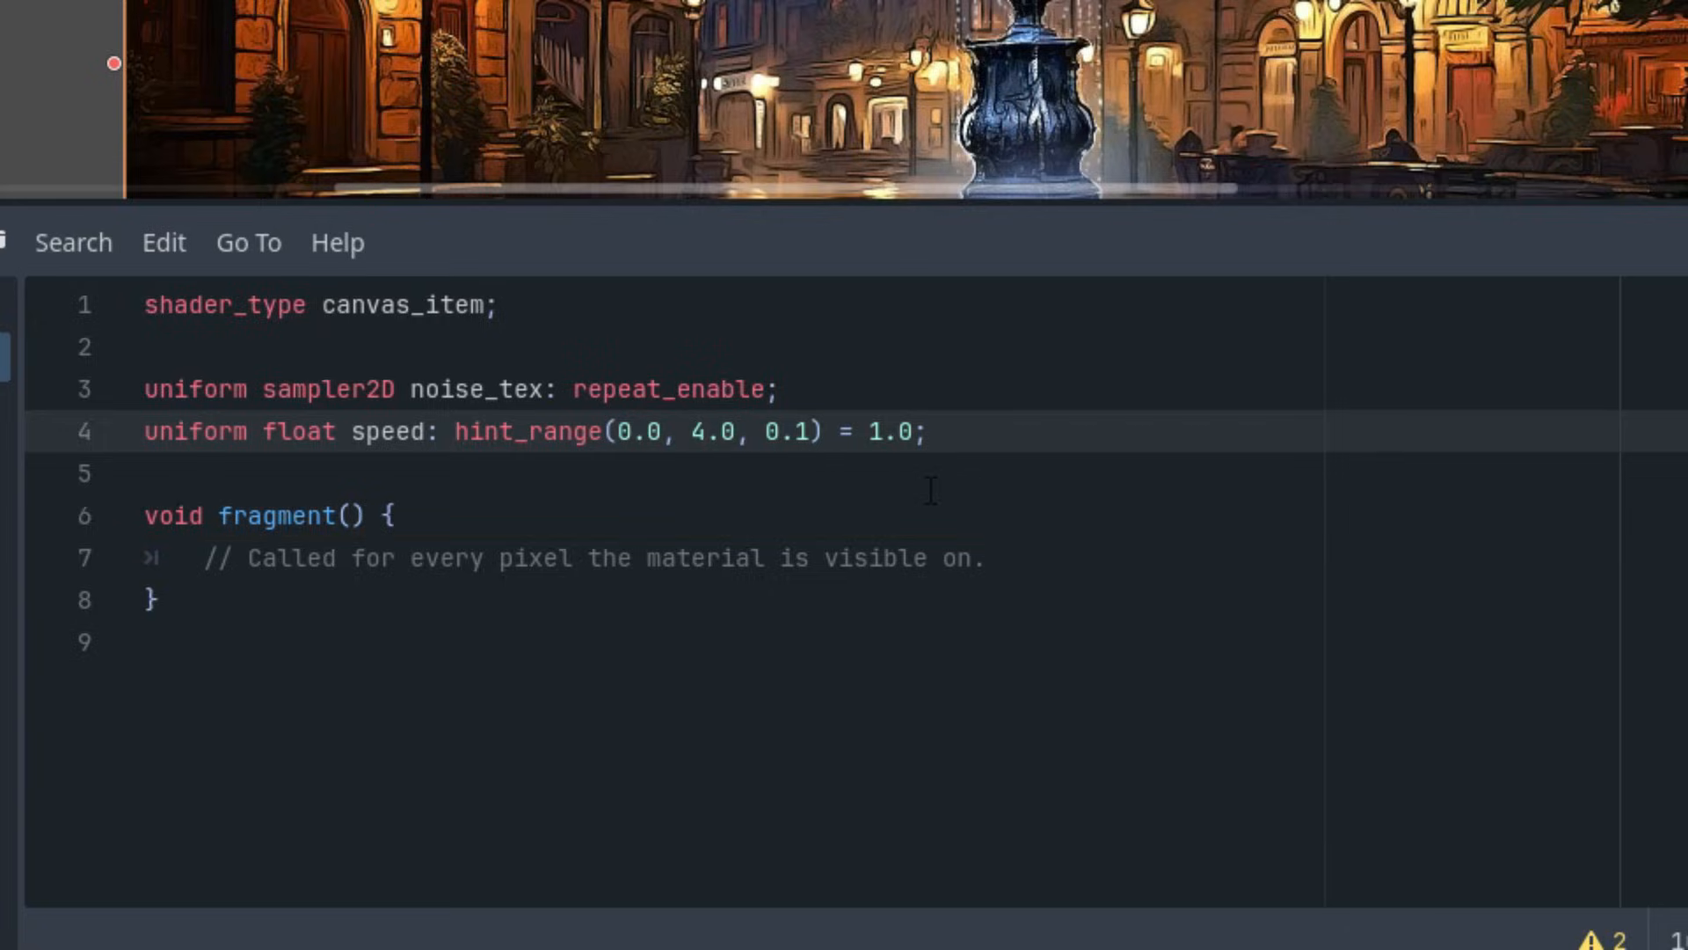
{"action": "type", "text": "0"}
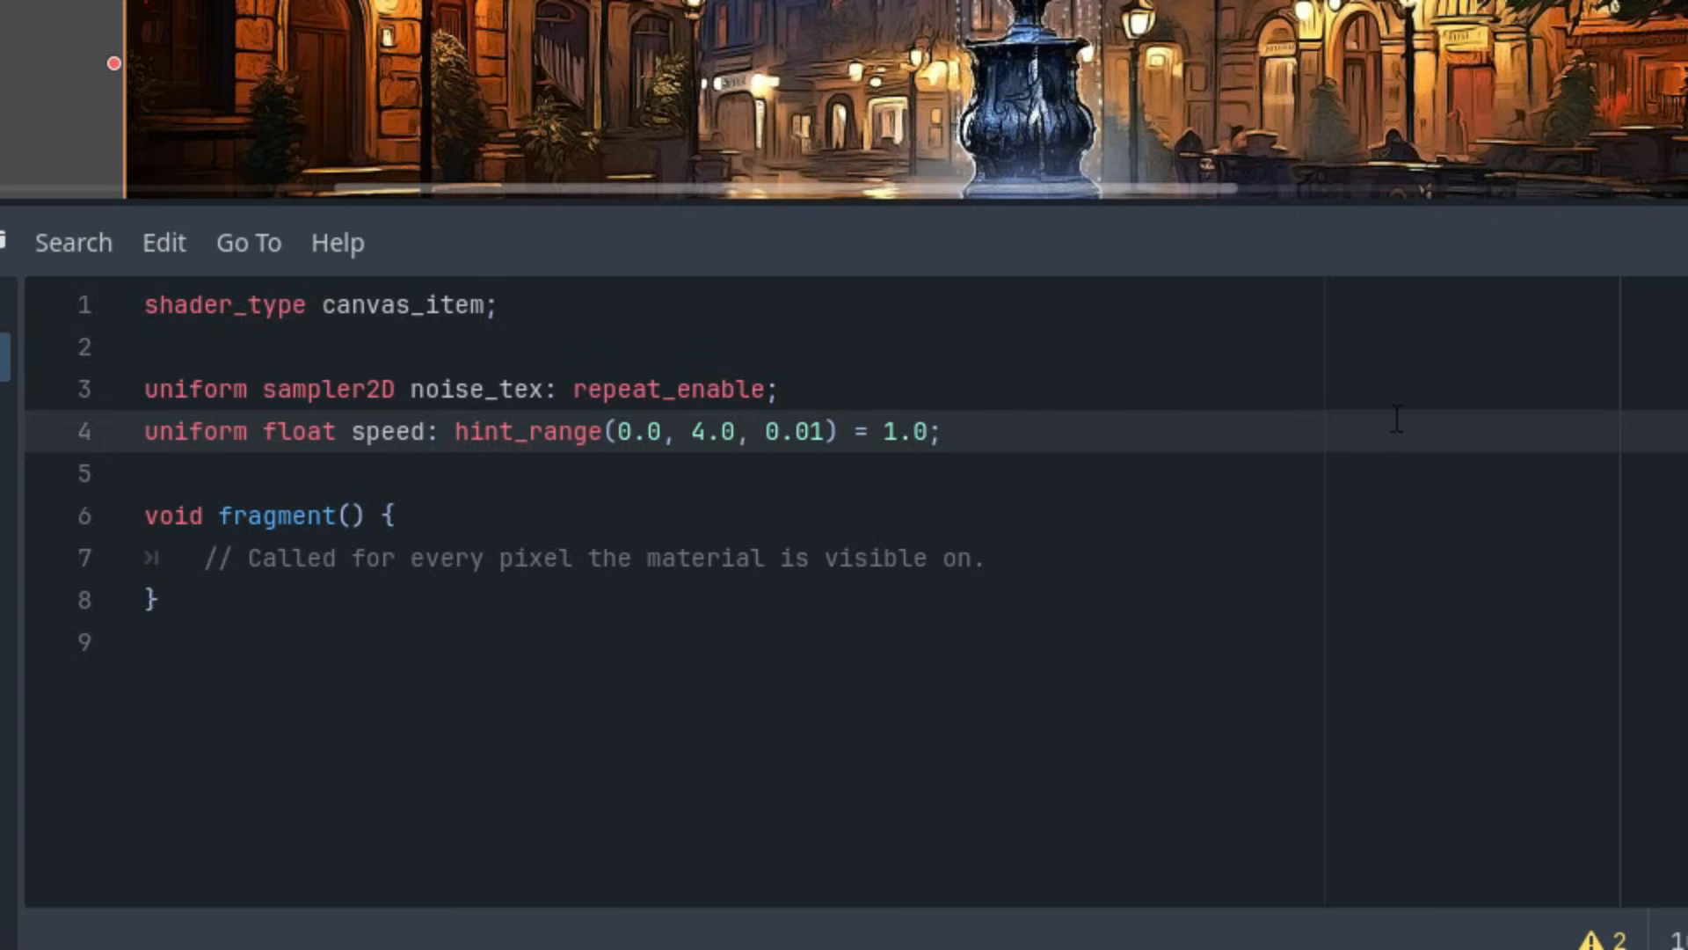
Declare uniform float grid_x with a hint_range and default 10.0
{"action": "type", "text": "uniform fl"}
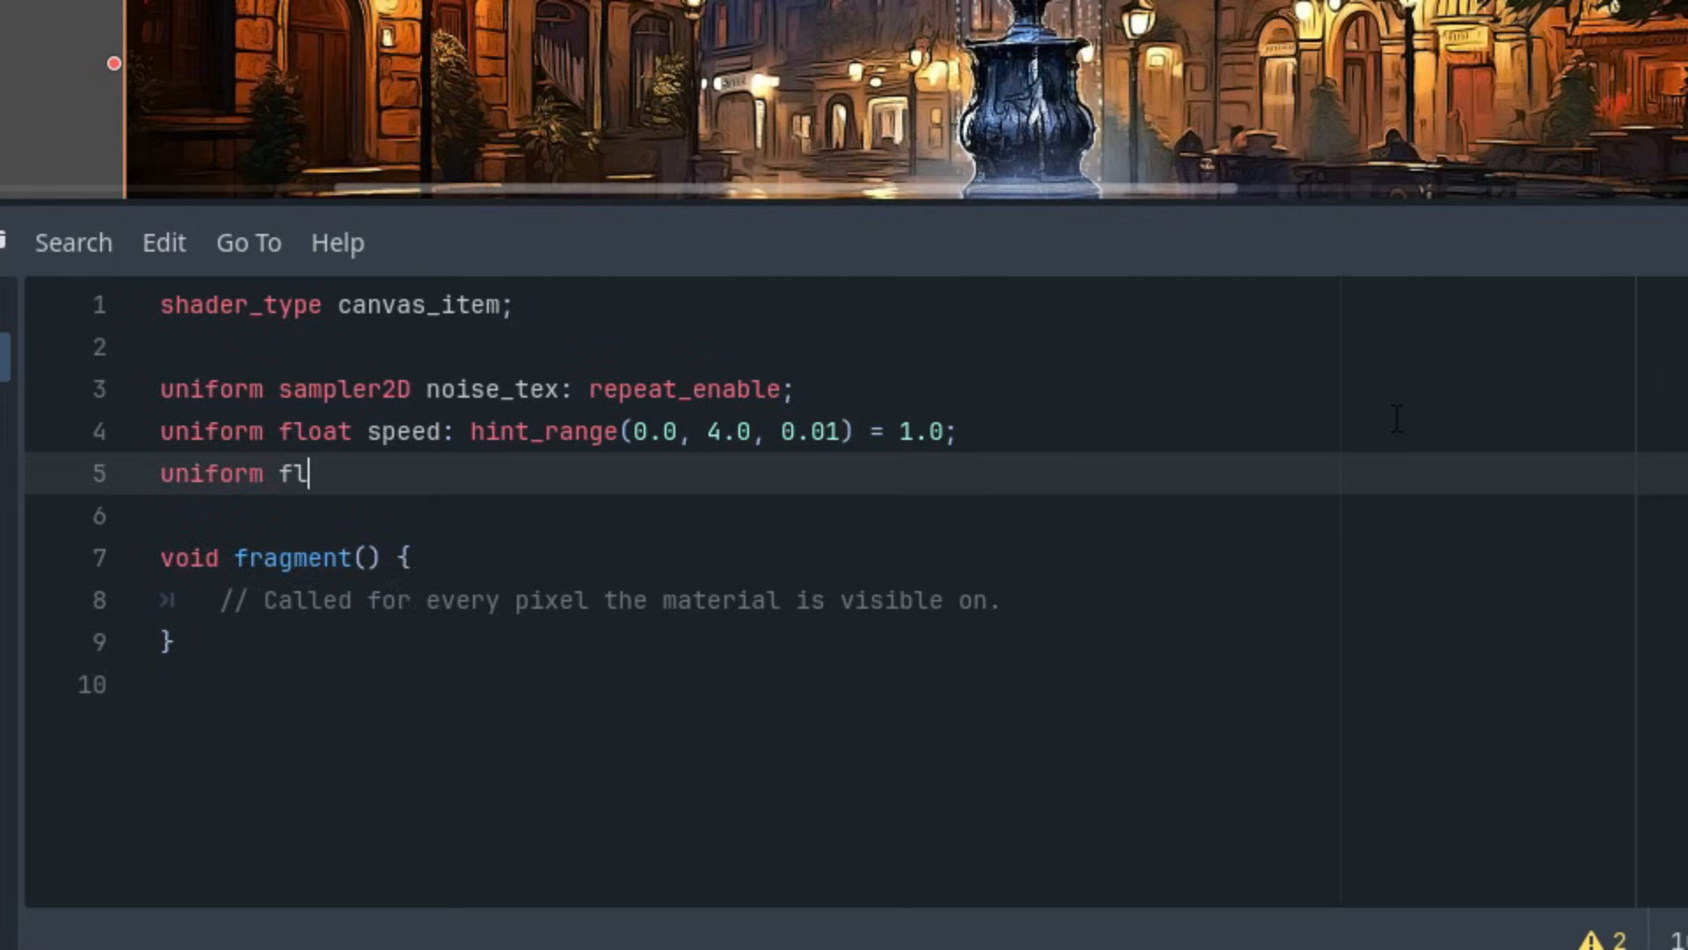
{"action": "type", "text": "oat gr"}
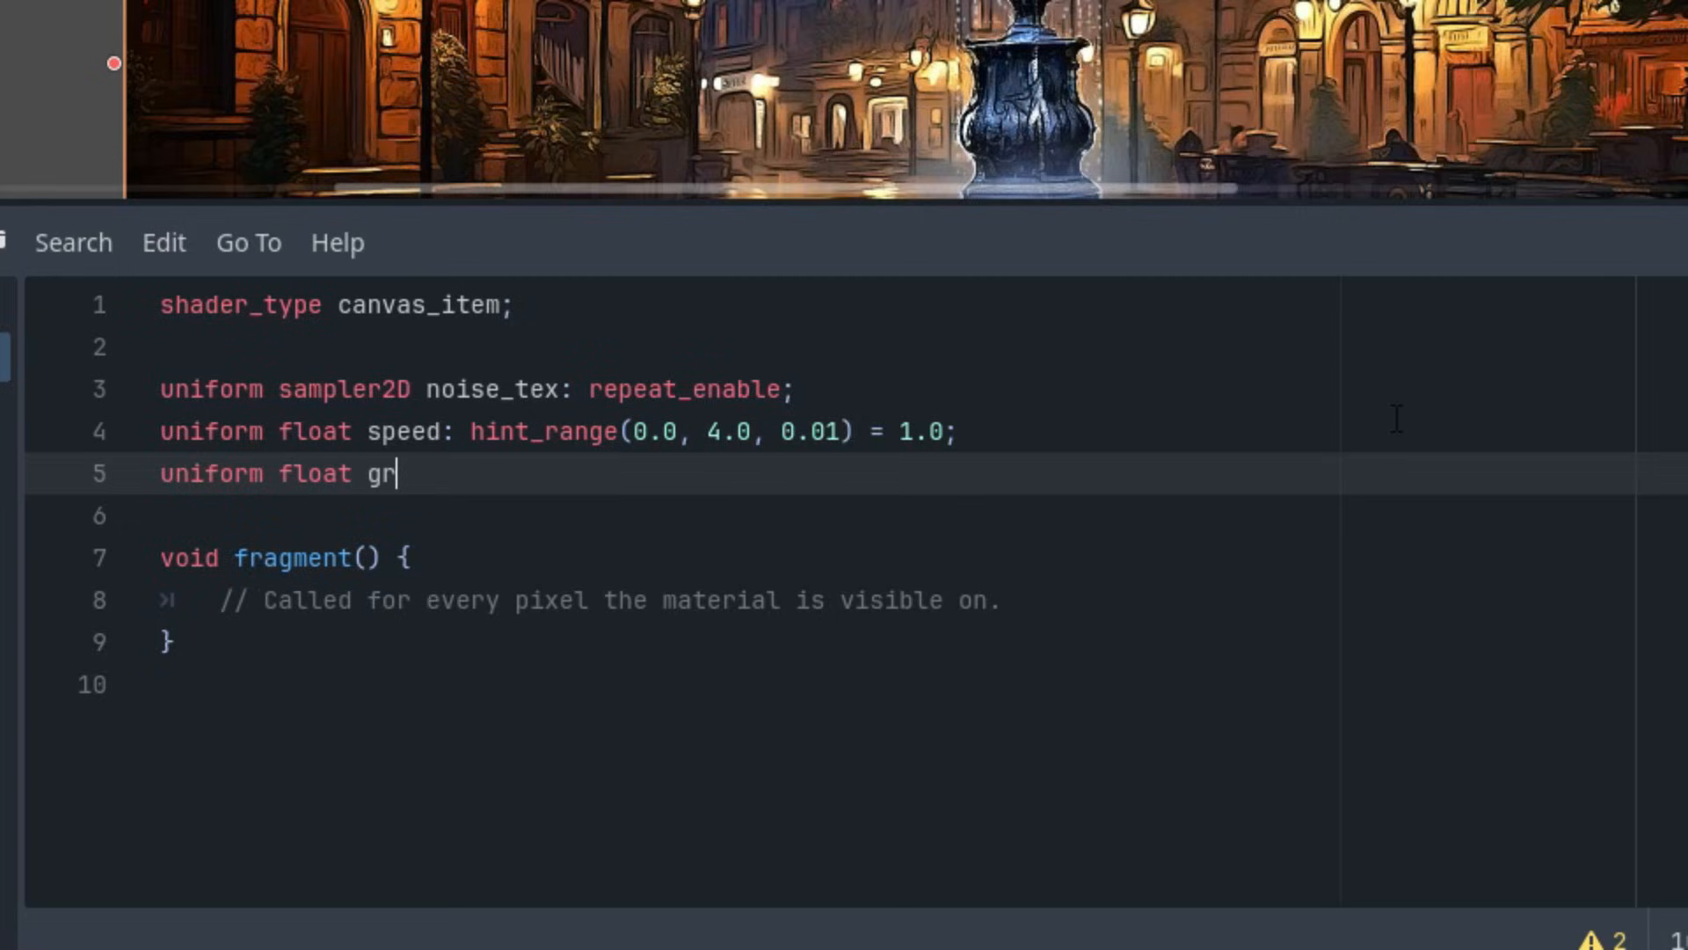
{"action": "type", "text": "id_x"}
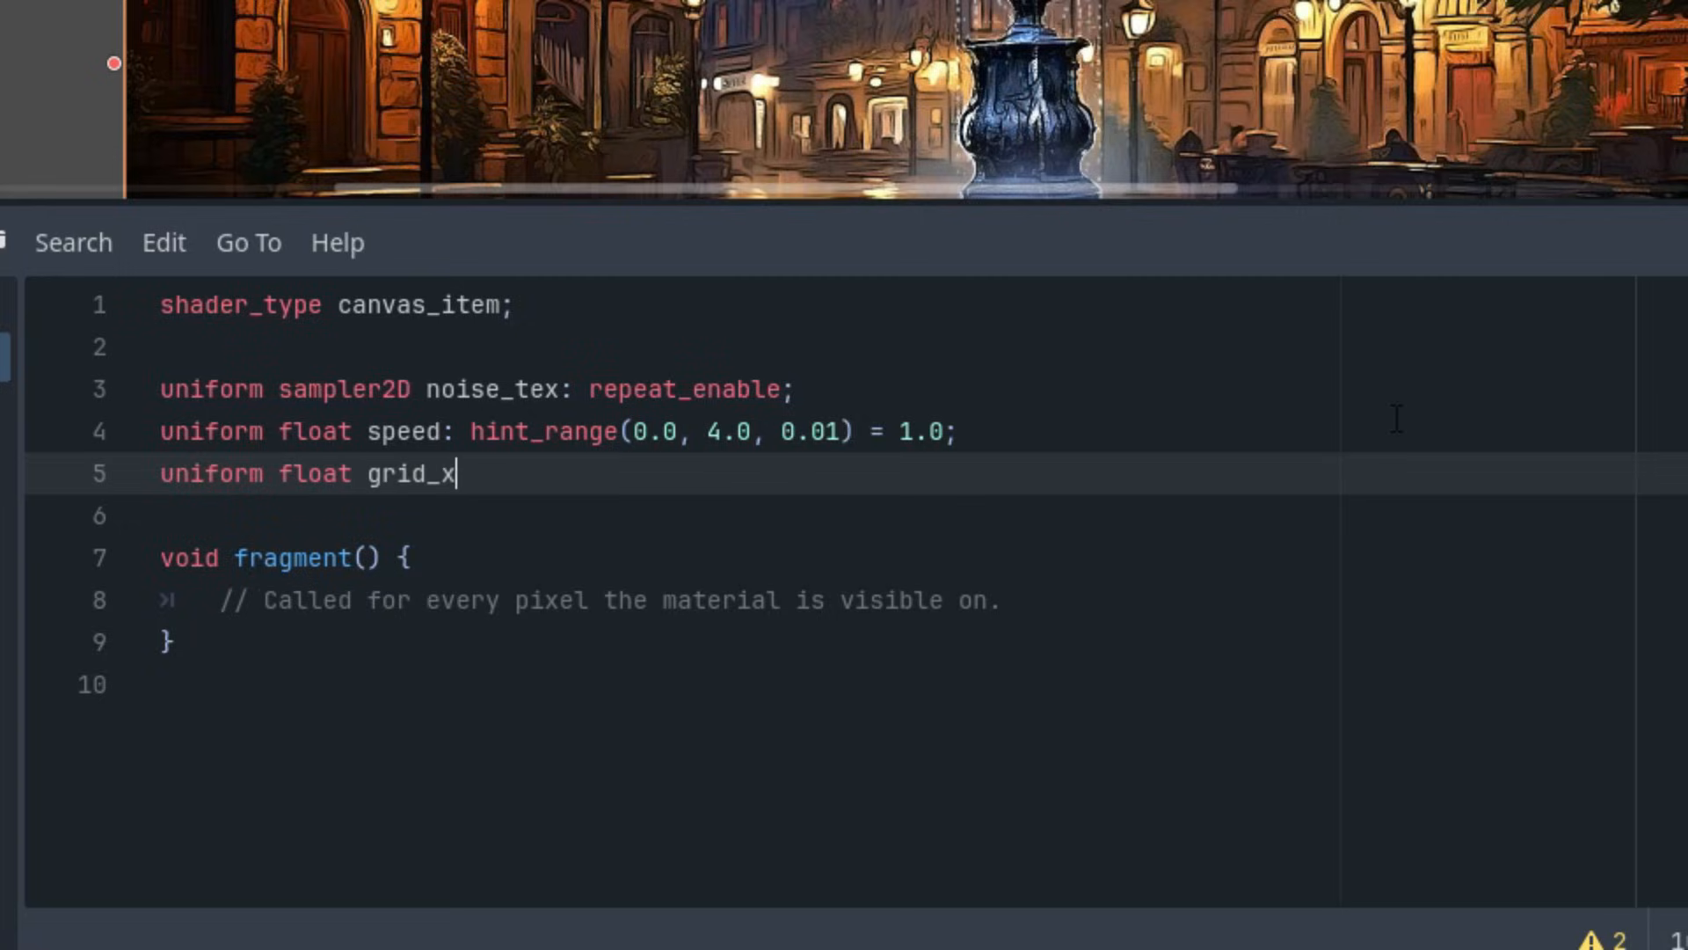
{"action": "type", "text": ": hint_range(0.0, 1.0, 0.1) ="}
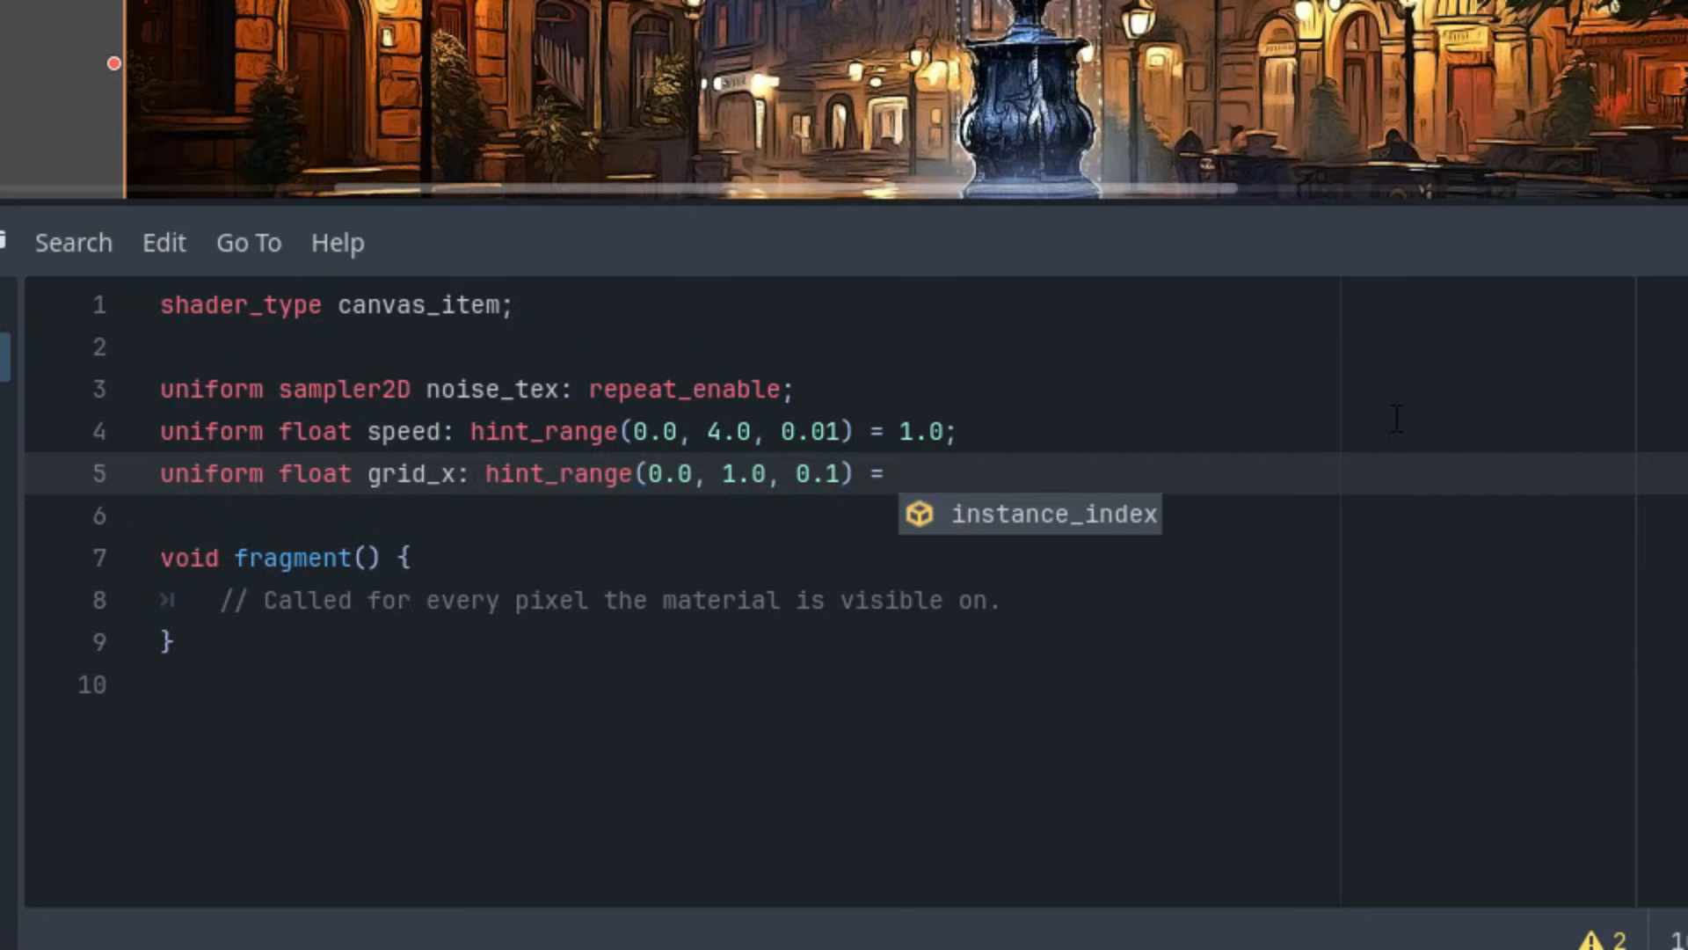
{"action": "type", "text": "10.0;"}
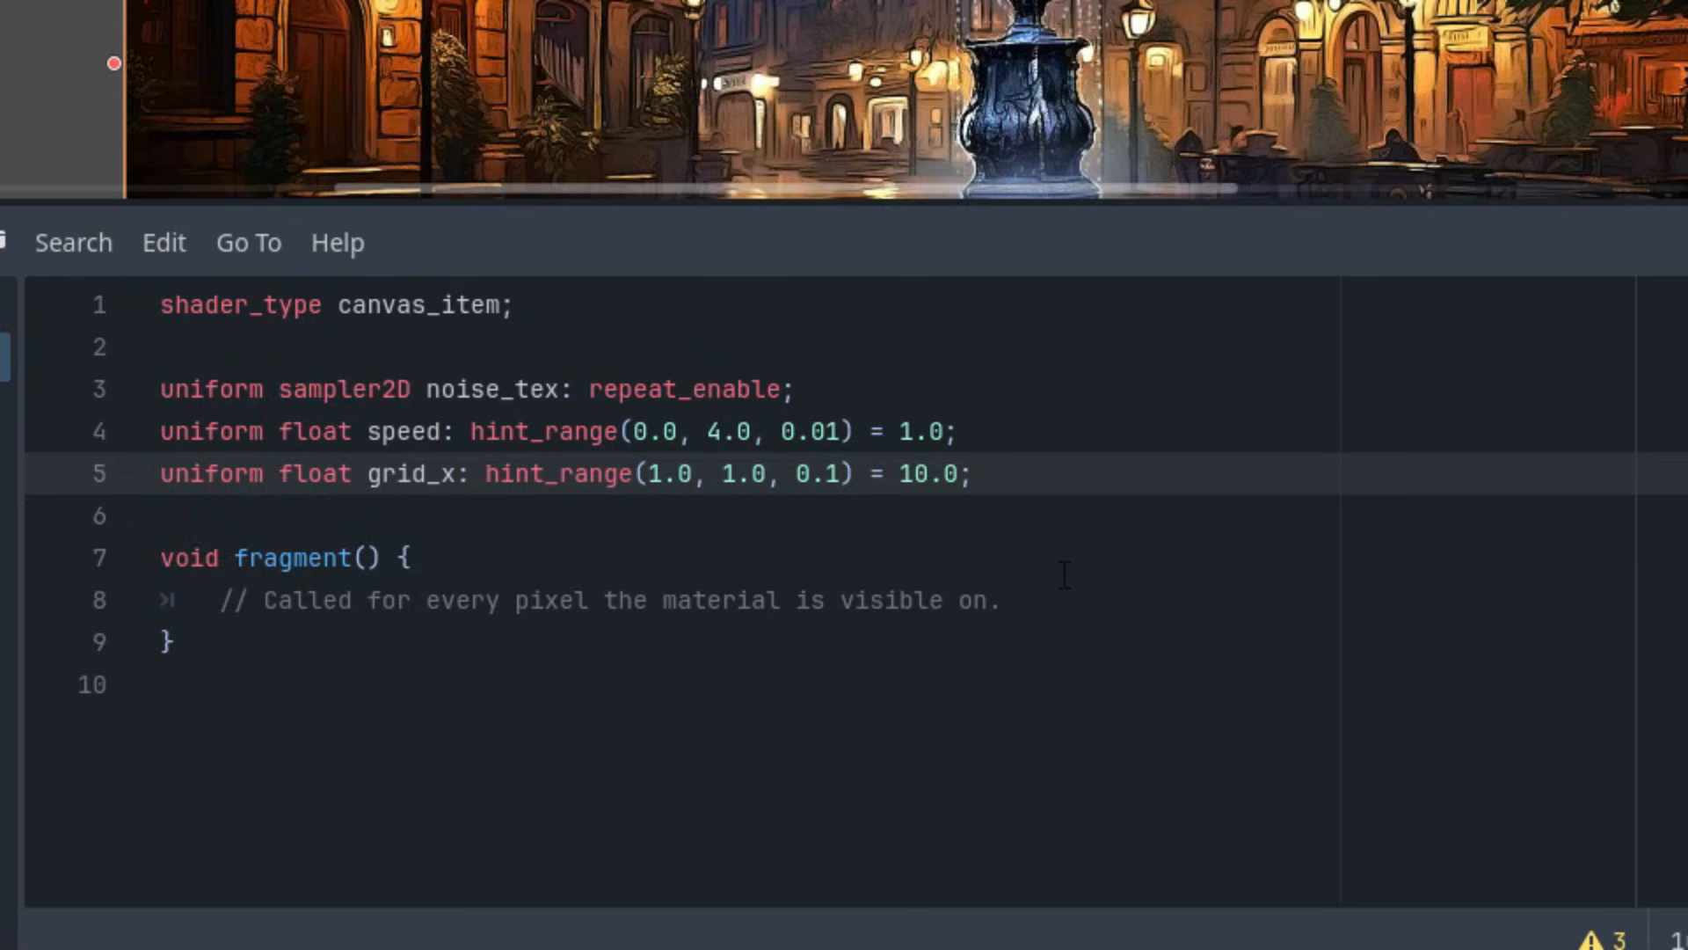
{"action": "type", "text": "20.0"}
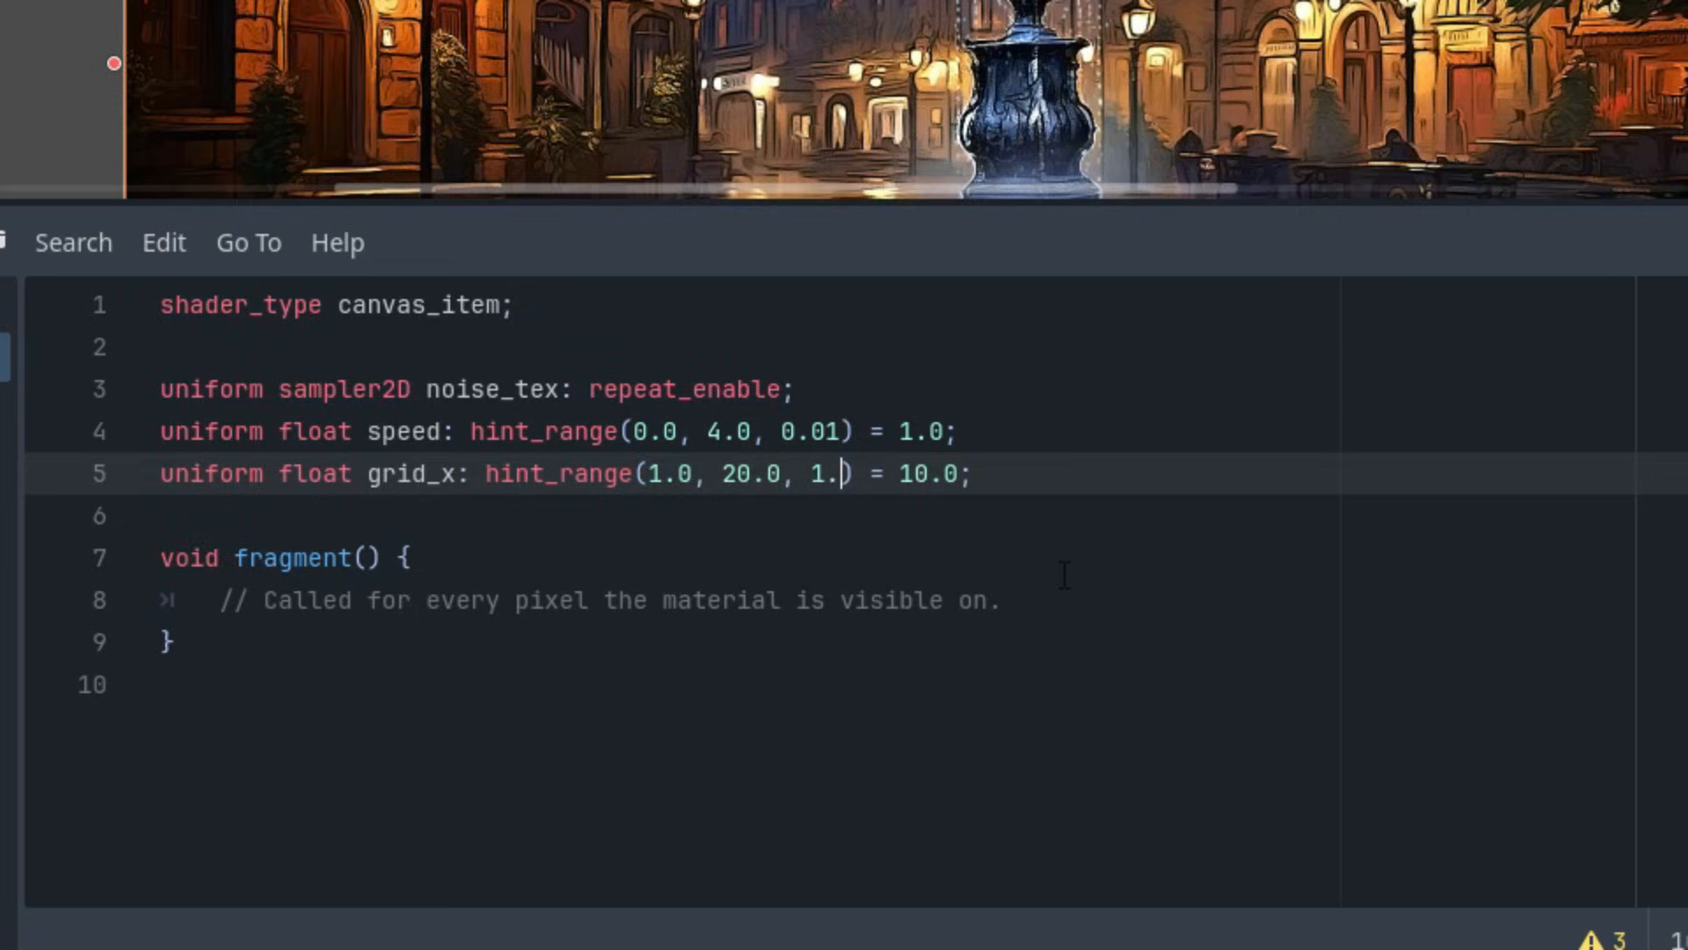
{"action": "type", "text": "0"}
{"action": "type", "text": "uniform float gri"}
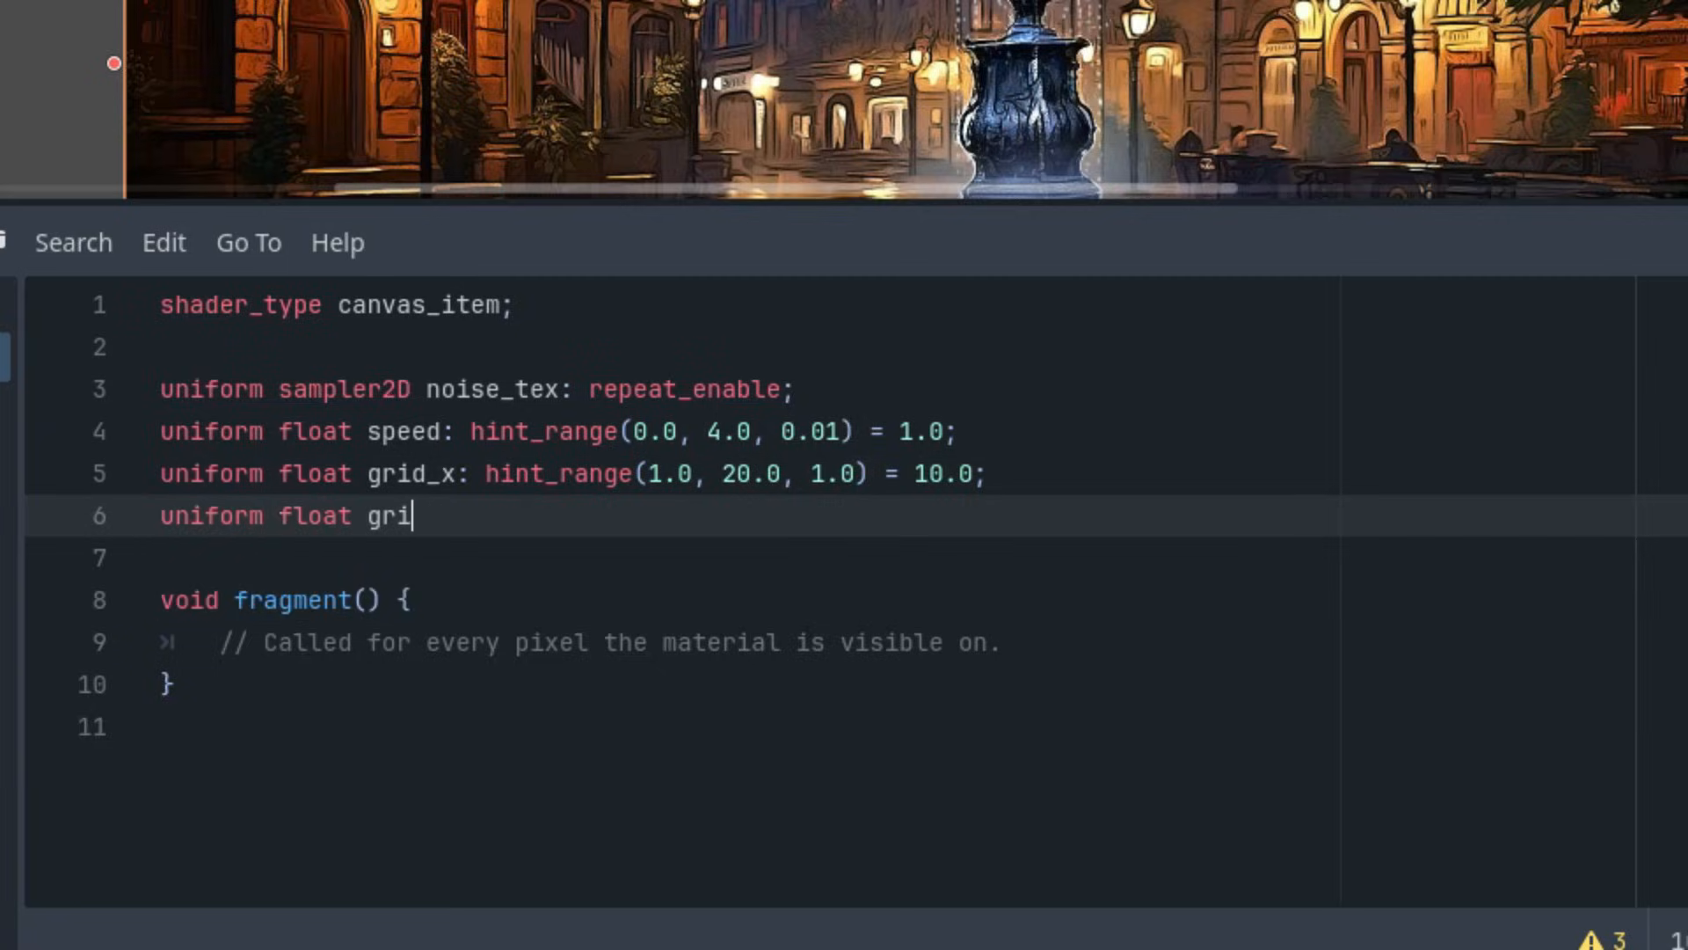
Declare uniform float grid_y with a hint_range and default 5.0
{"action": "type", "text": "d_y:"}
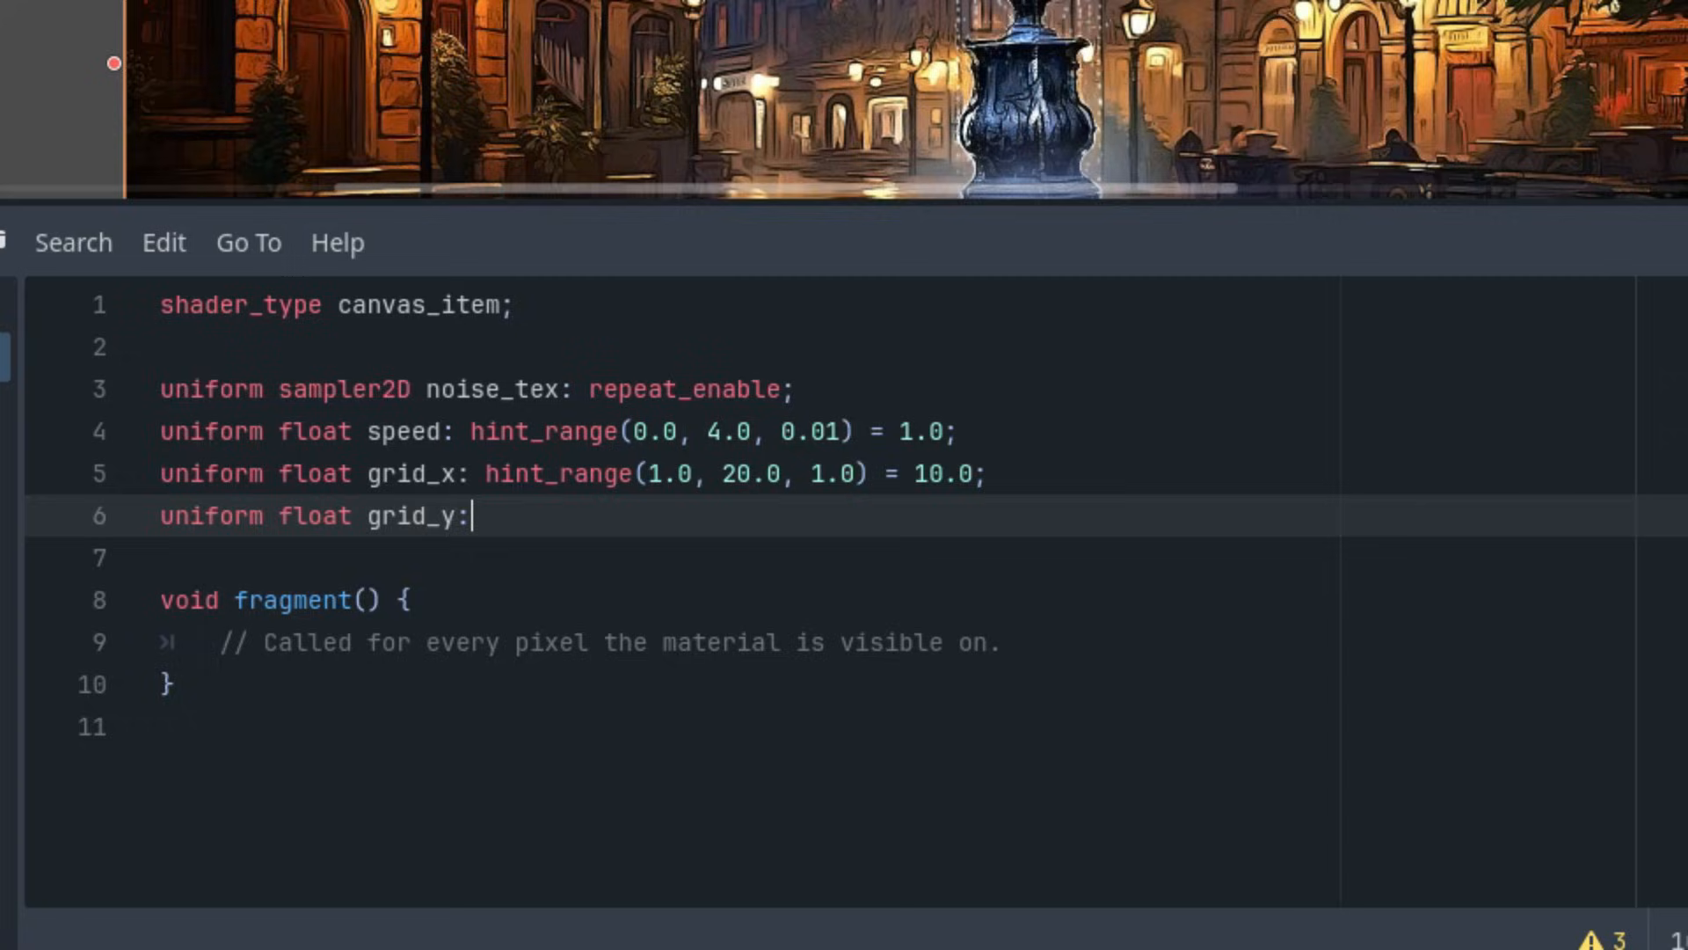
{"action": "type", "text": "hint_range(0.0, 1.0, 0.1)"}
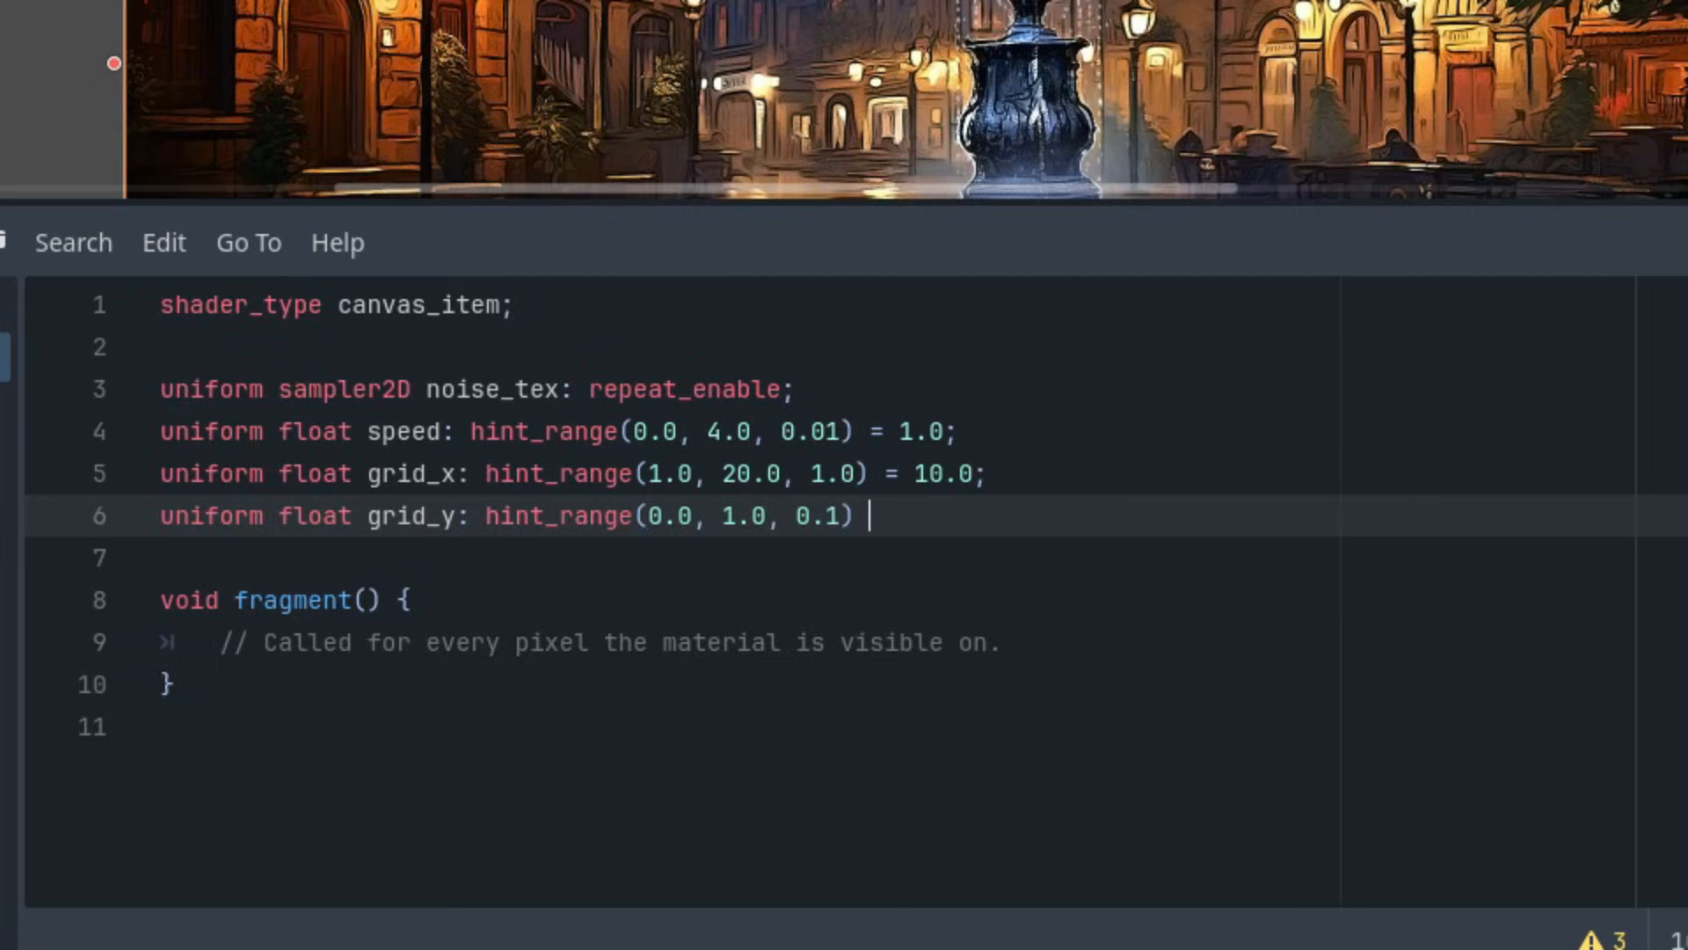
{"action": "type", "text": "="}
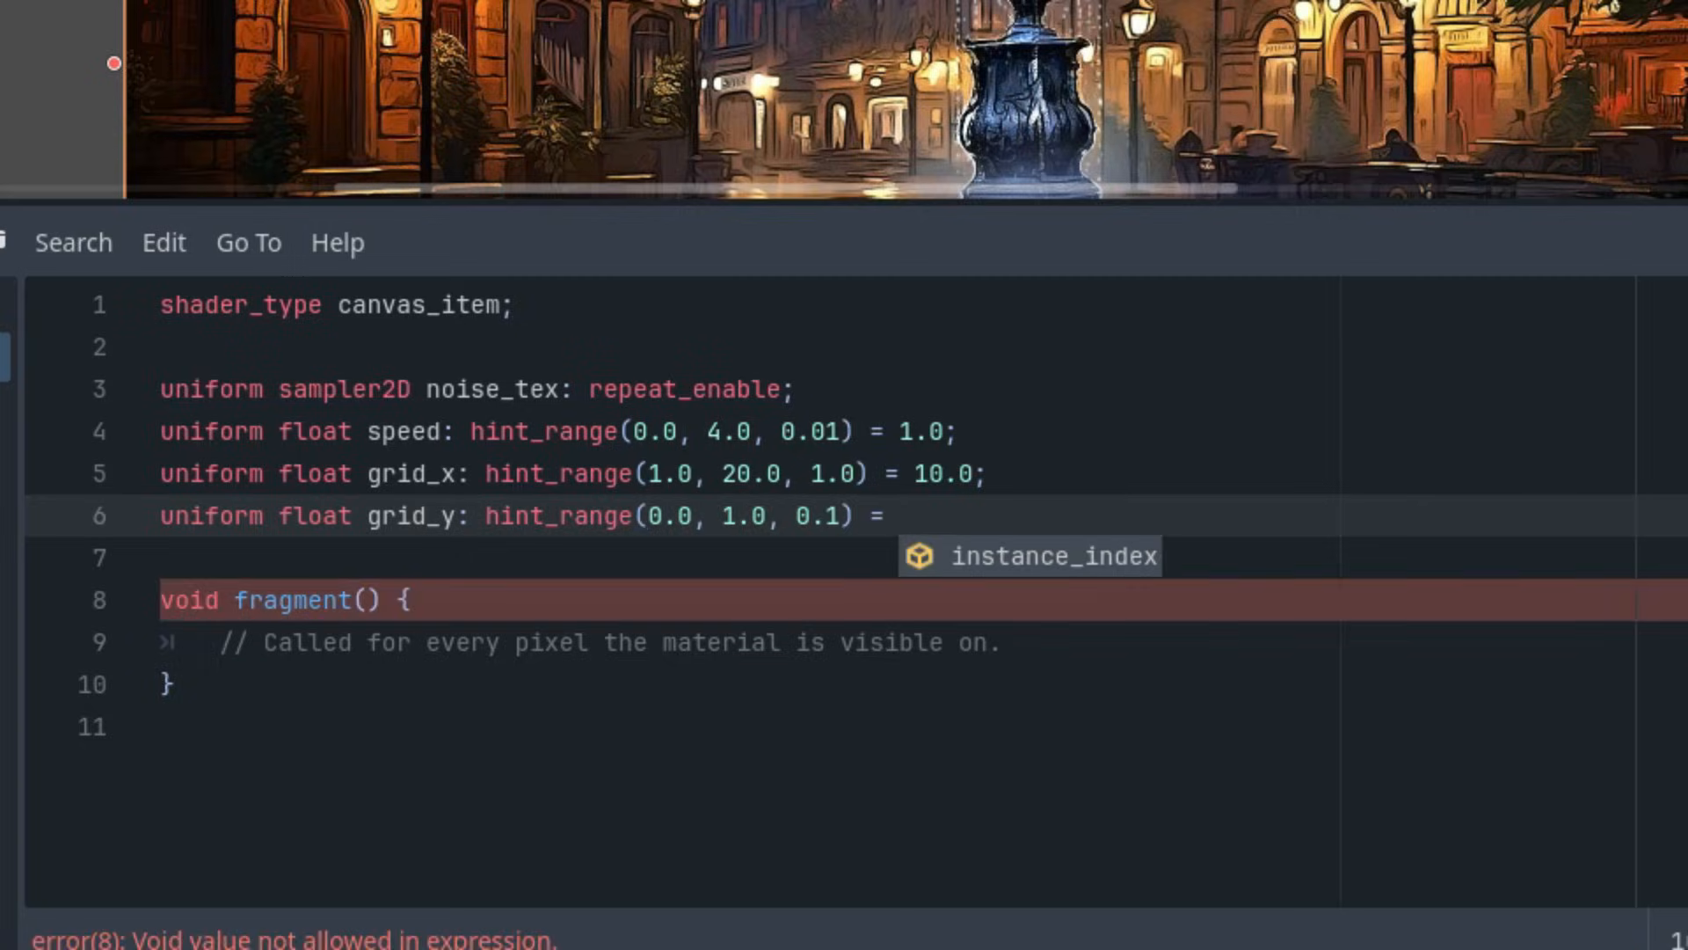
{"action": "type", "text": "5.0;"}
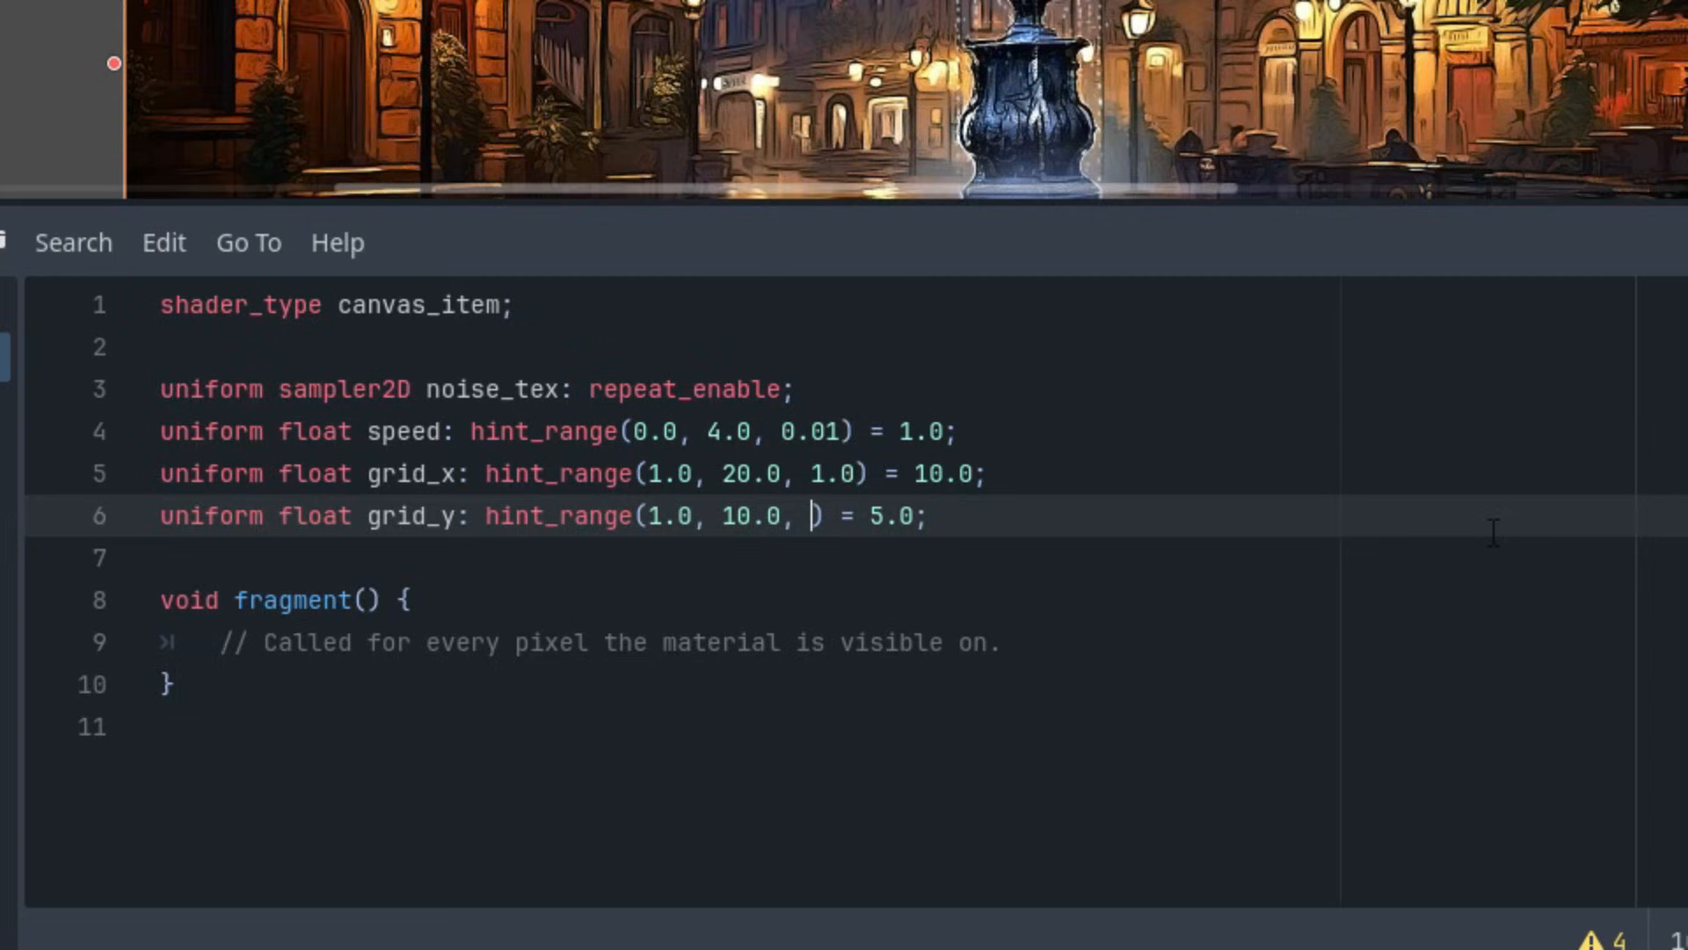
{"action": "type", "text": "1.0"}
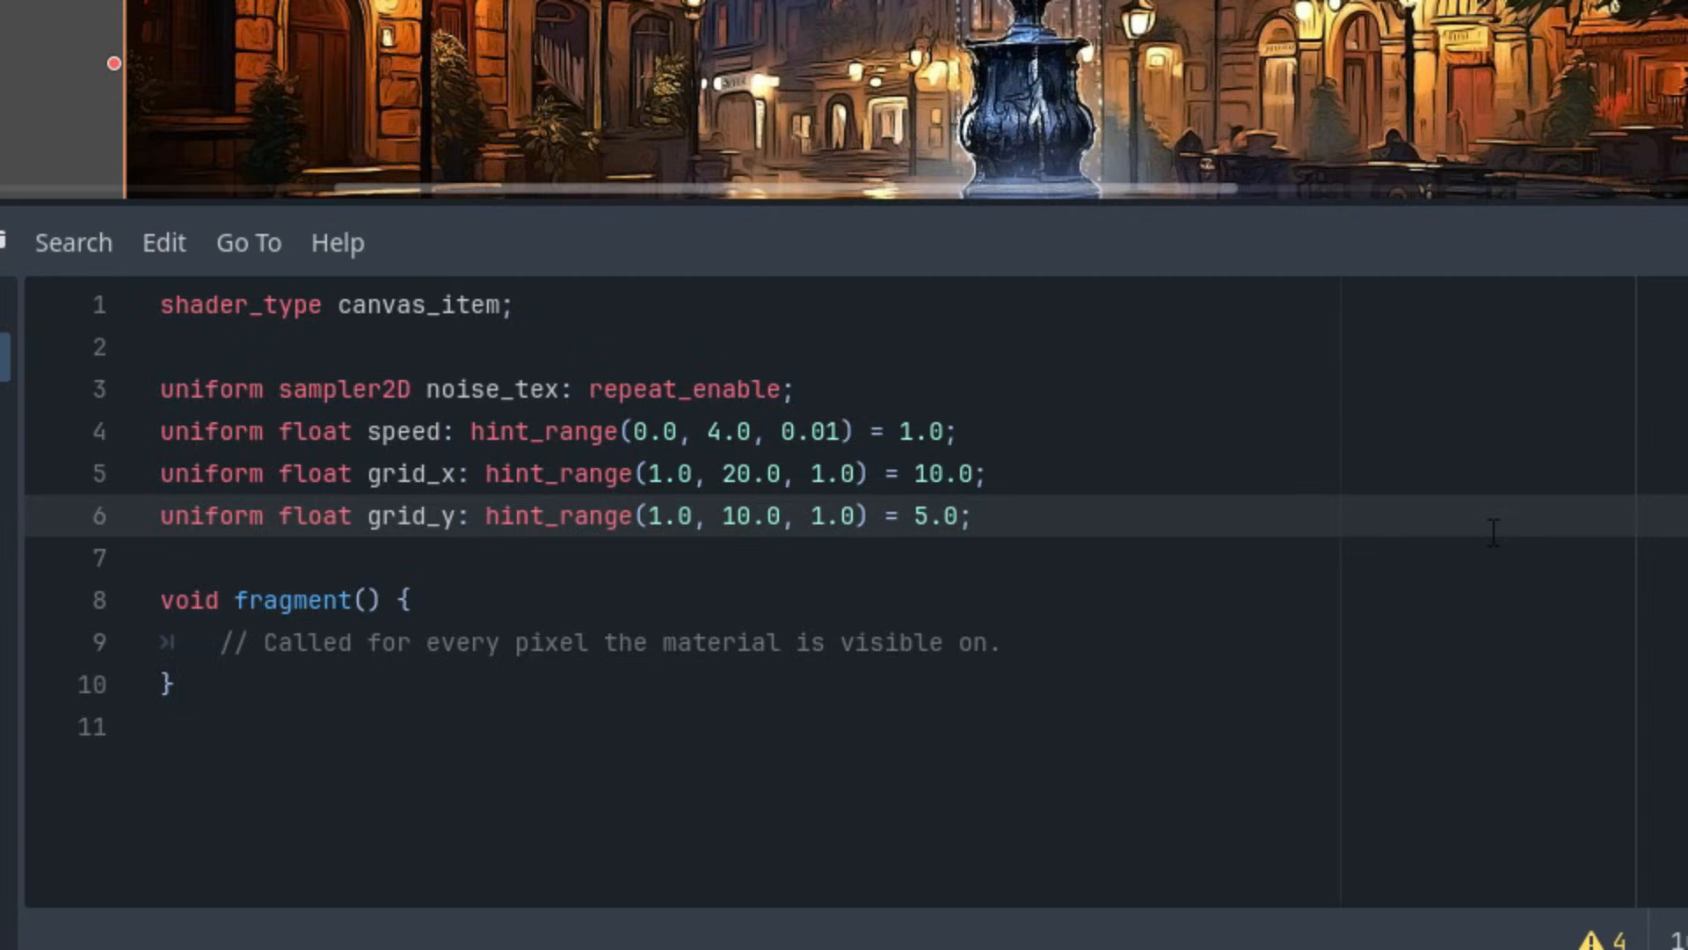
{"action": "left_click", "coordinate": [856, 517]}
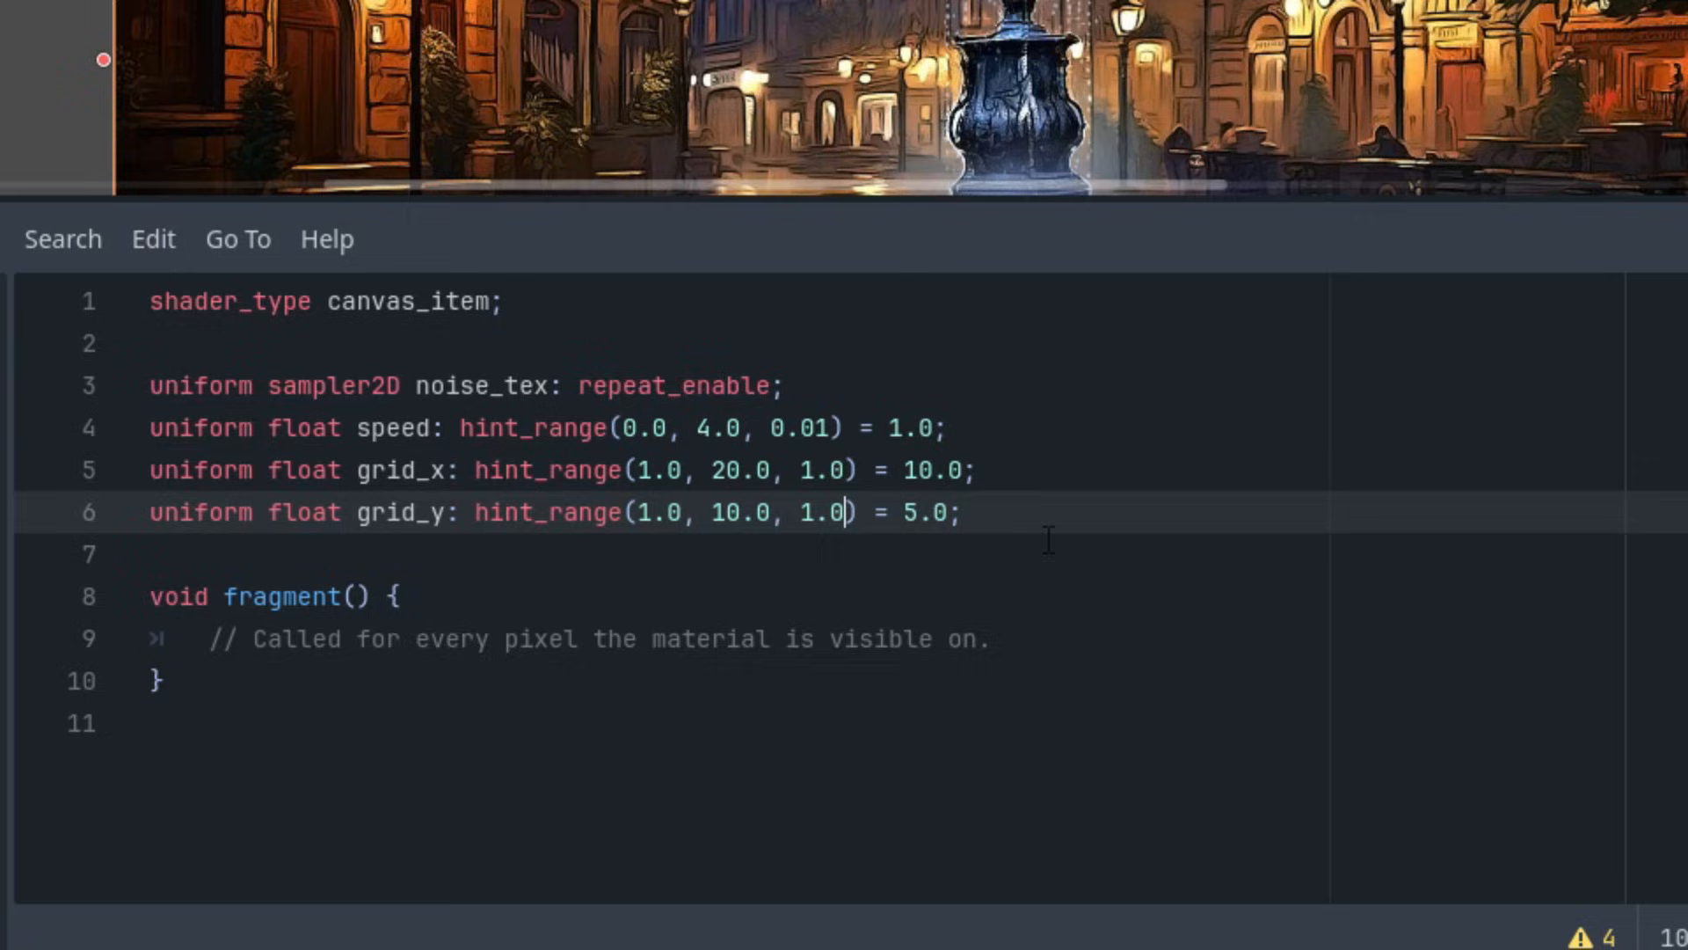
Write a float hash11 function returning fract(sin(n) * 43758.5453123)
{"action": "key", "text": "Enter"}
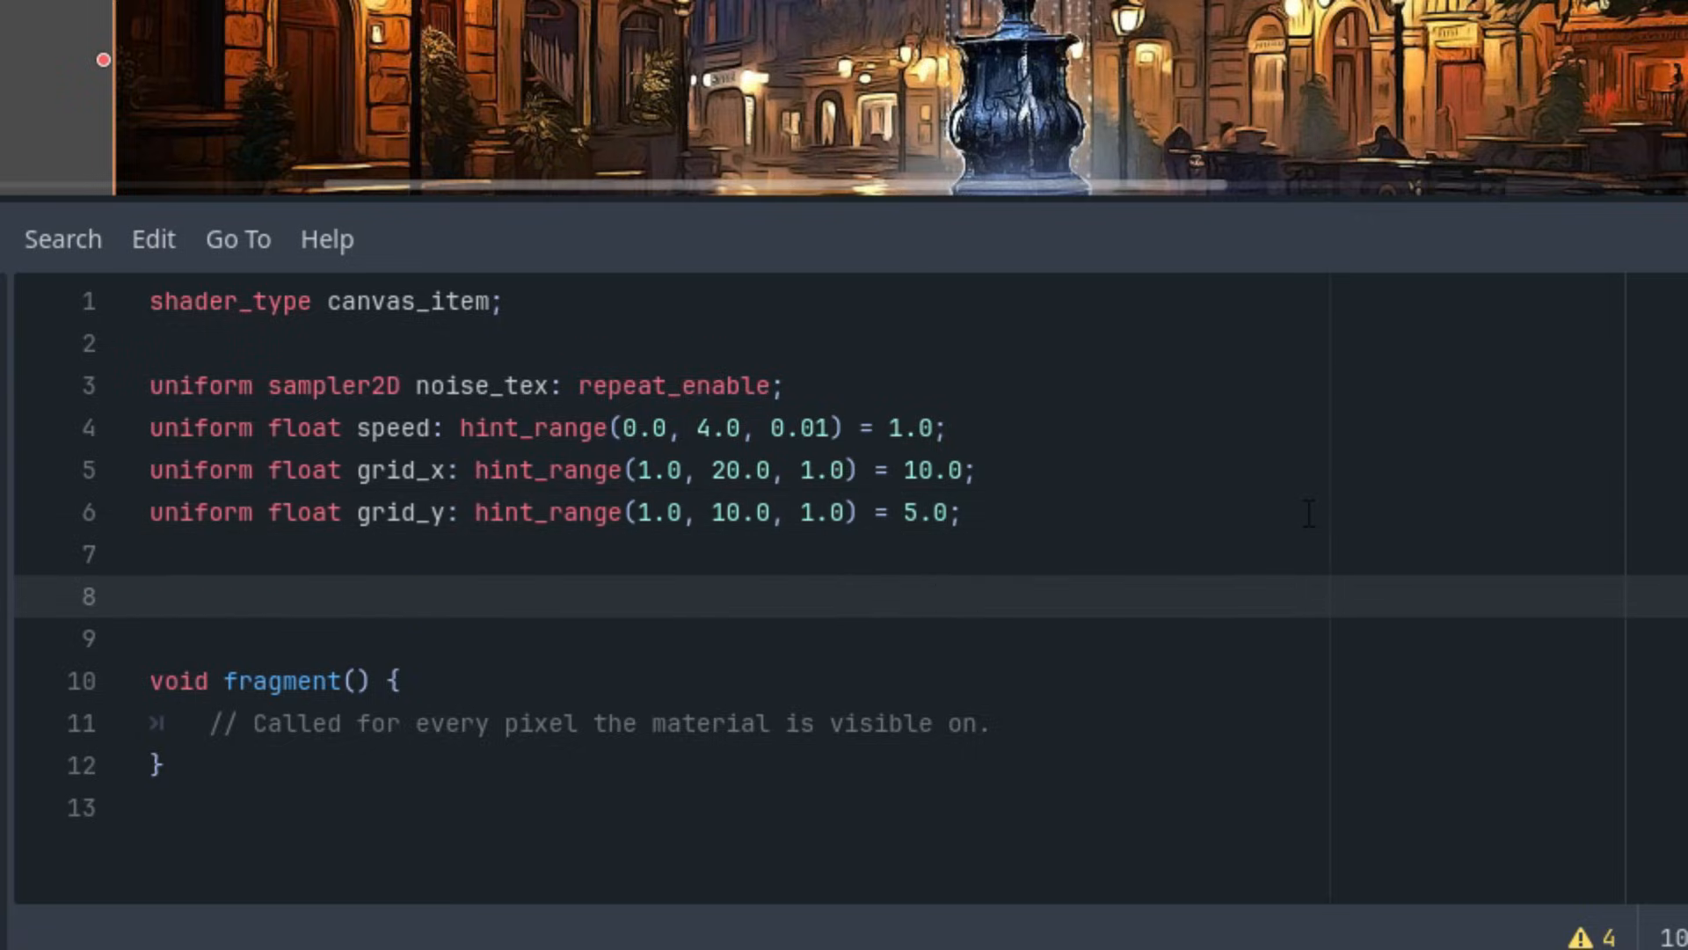
{"action": "type", "text": "float"}
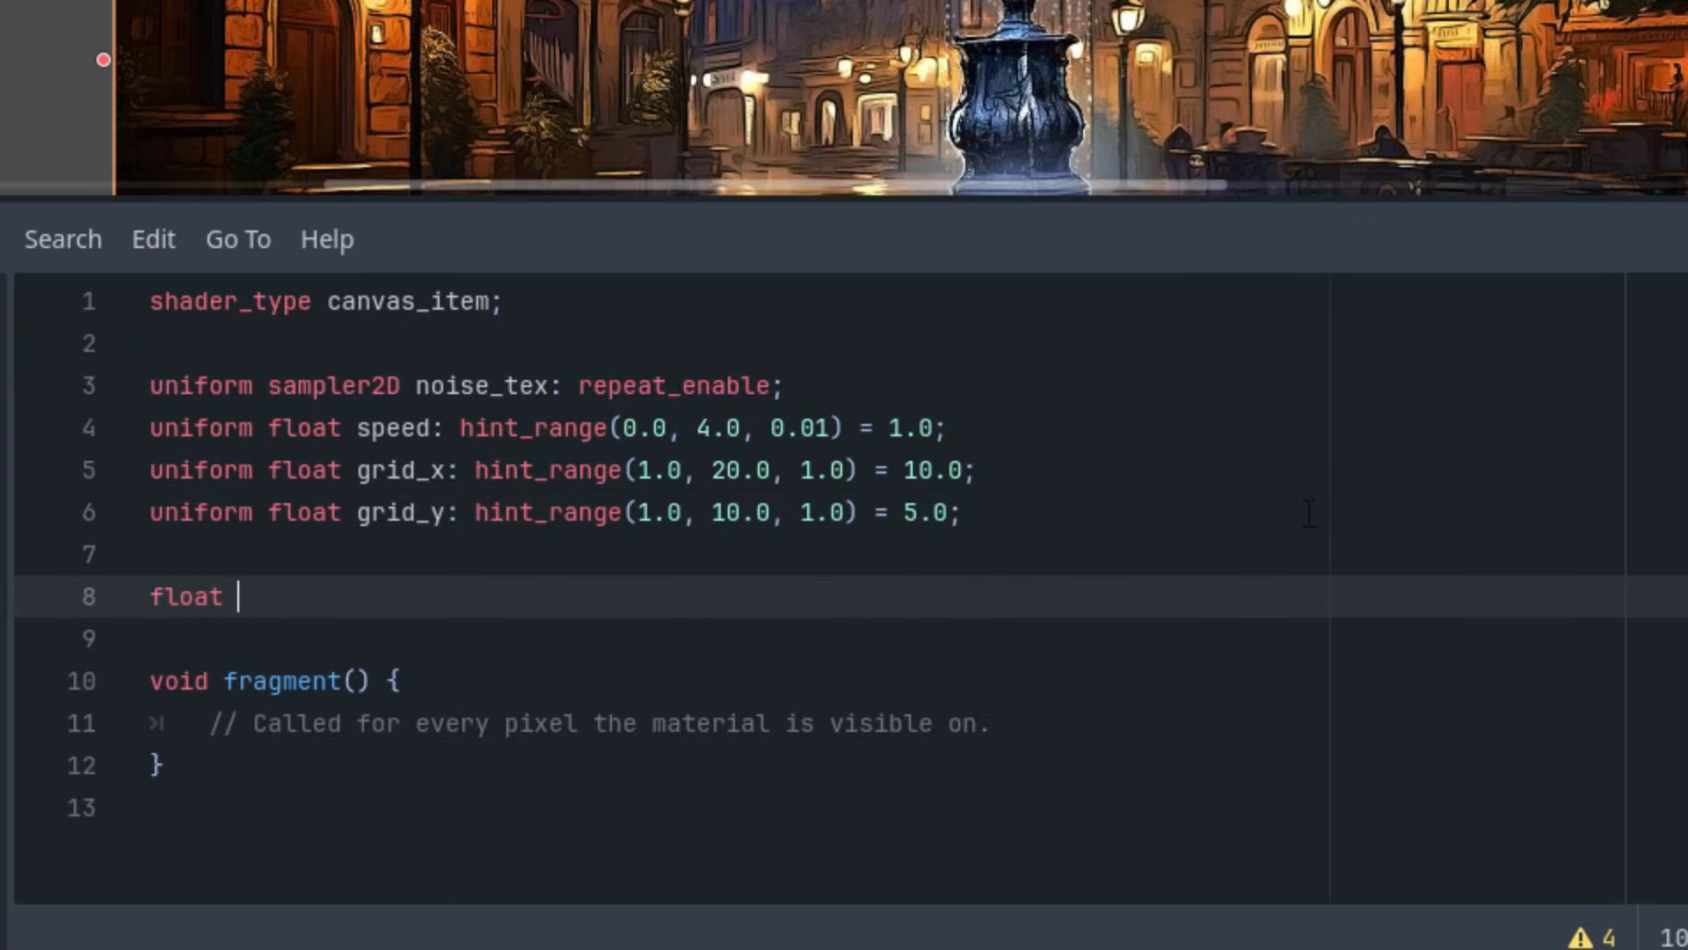
{"action": "type", "text": "hash"}
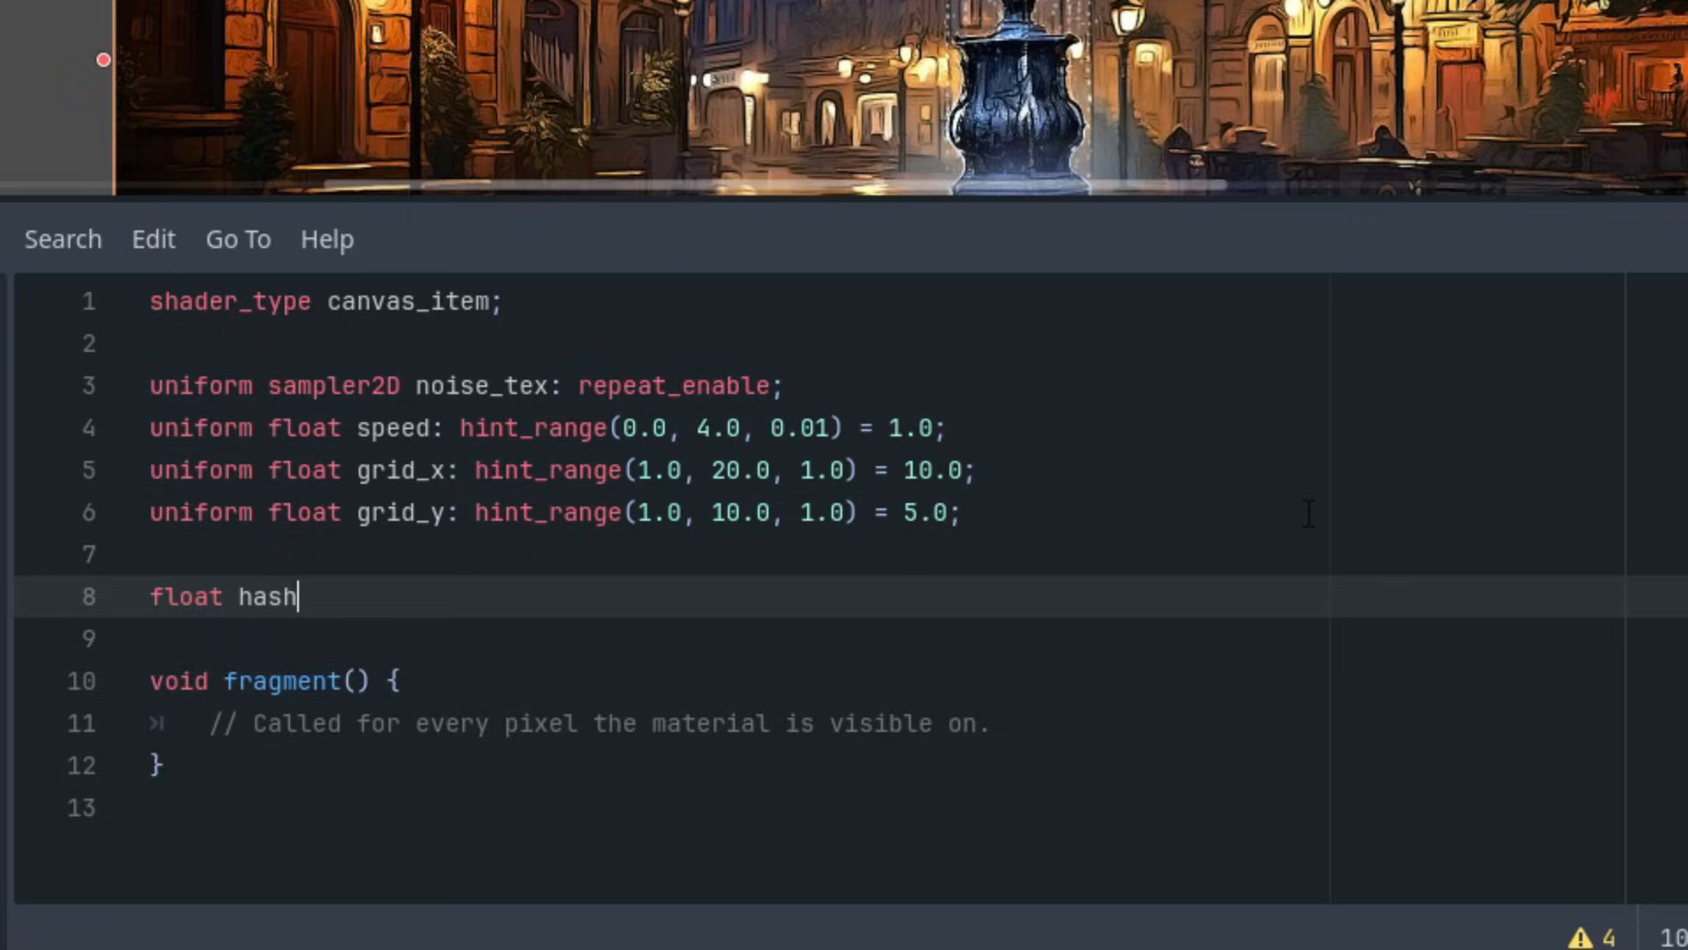
{"action": "type", "text": "11(float n) {"}
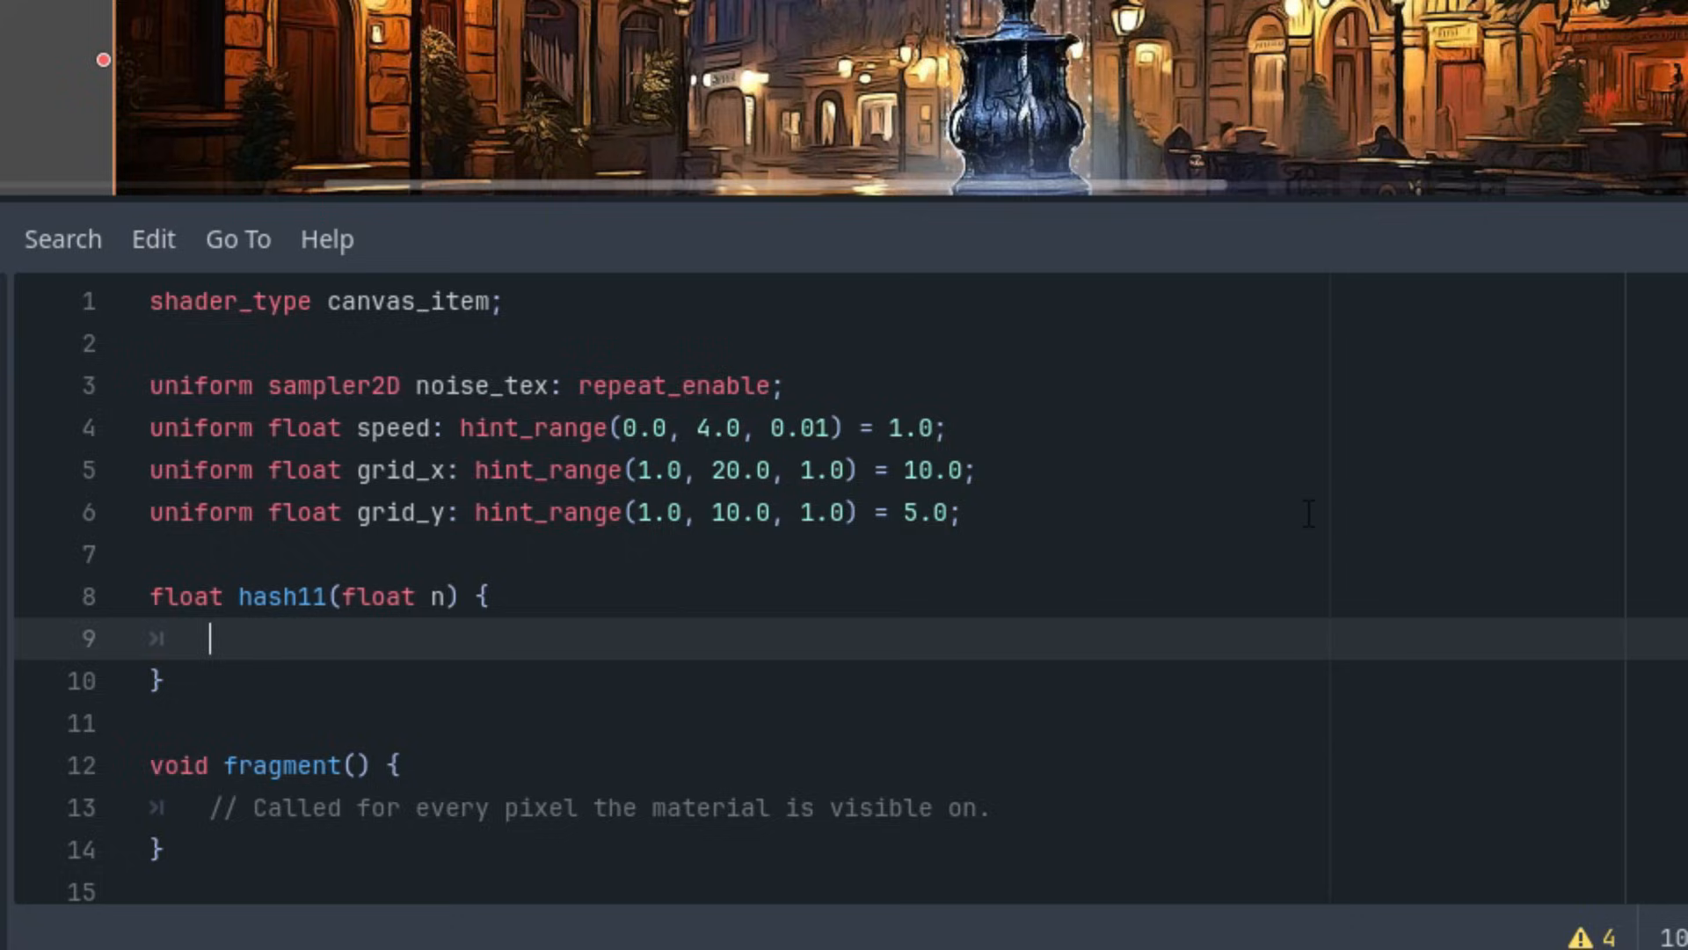
{"action": "type", "text": "return"}
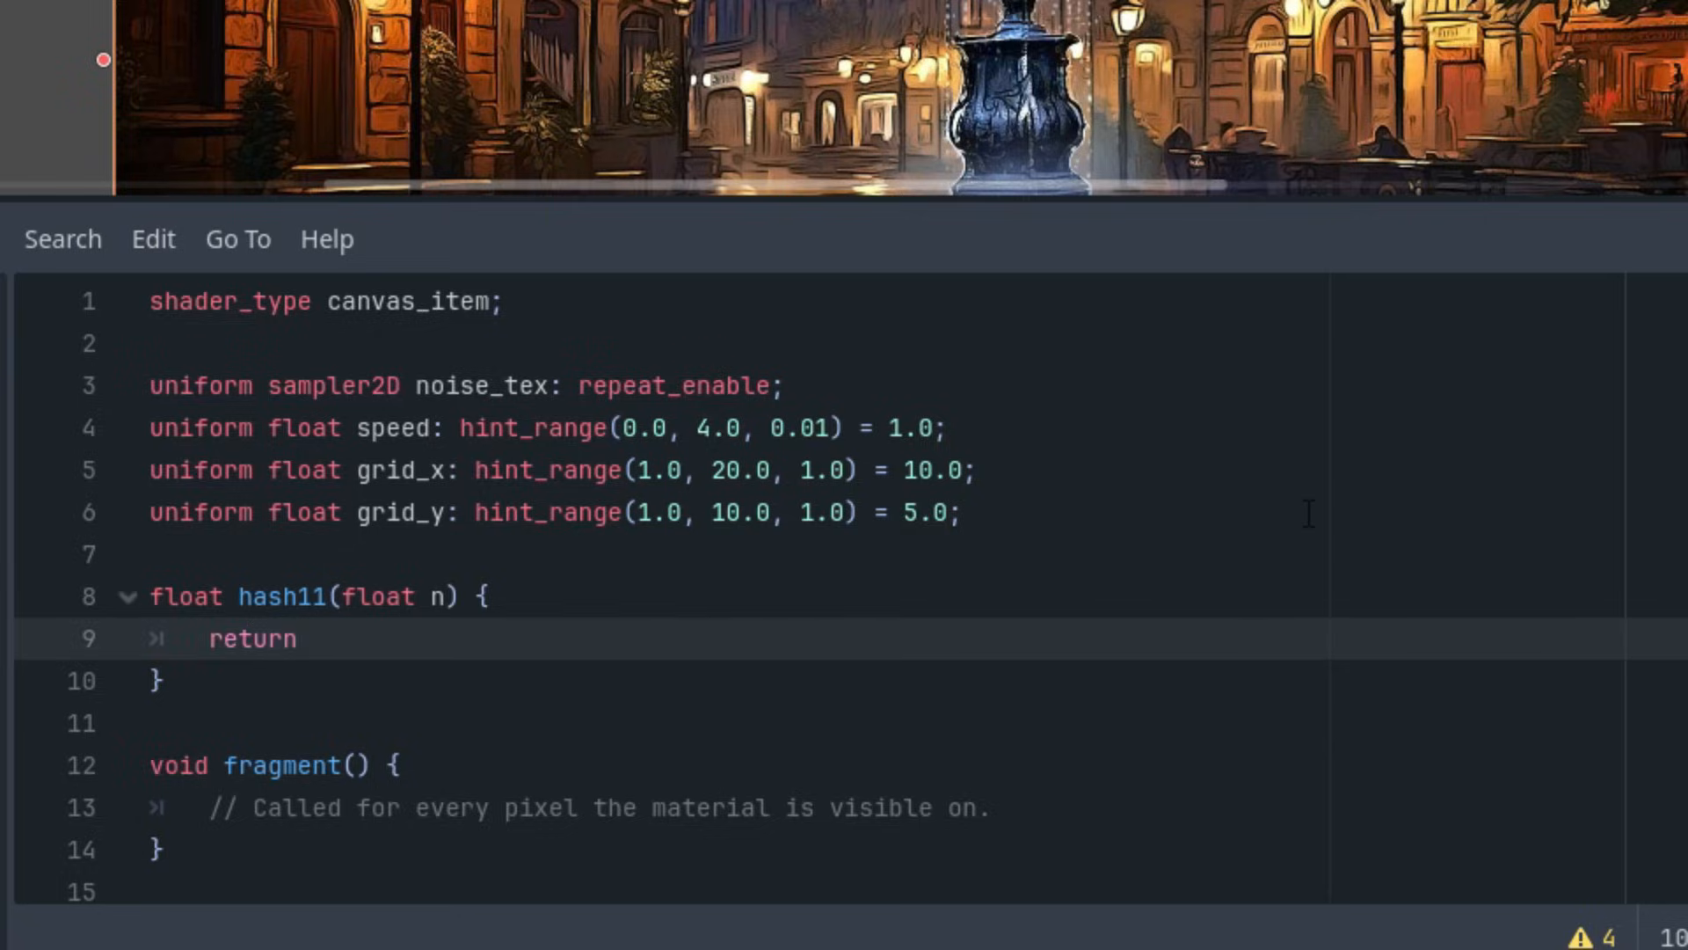
{"action": "type", "text": "fract(sin"}
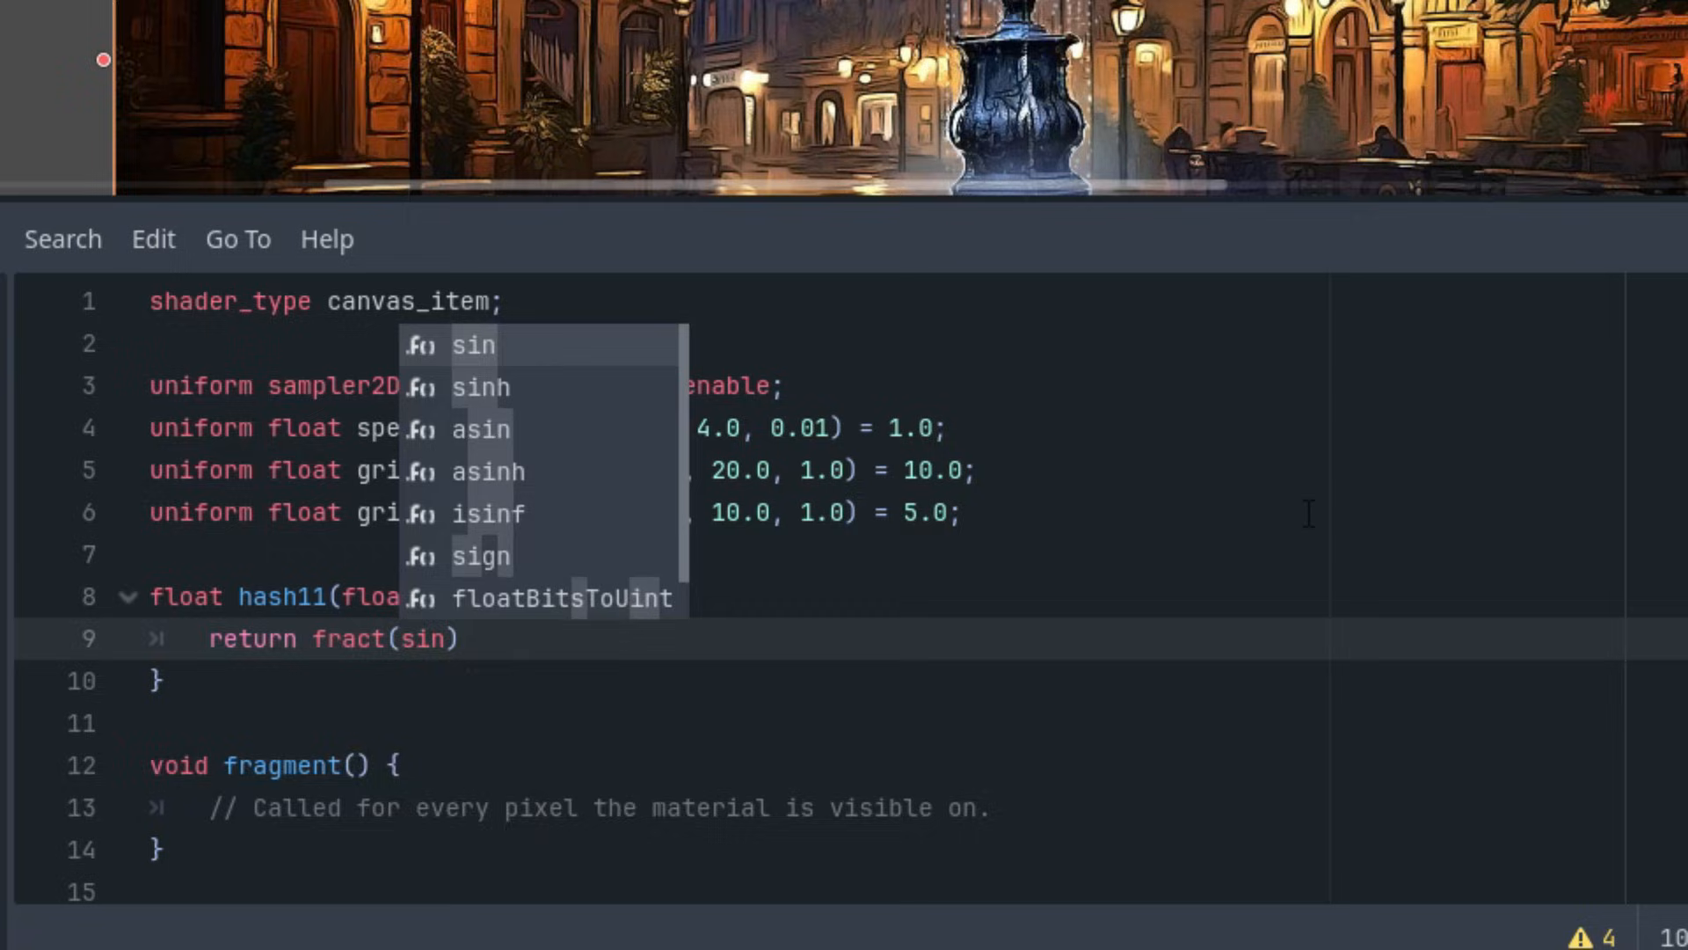
{"action": "type", "text": "n"}
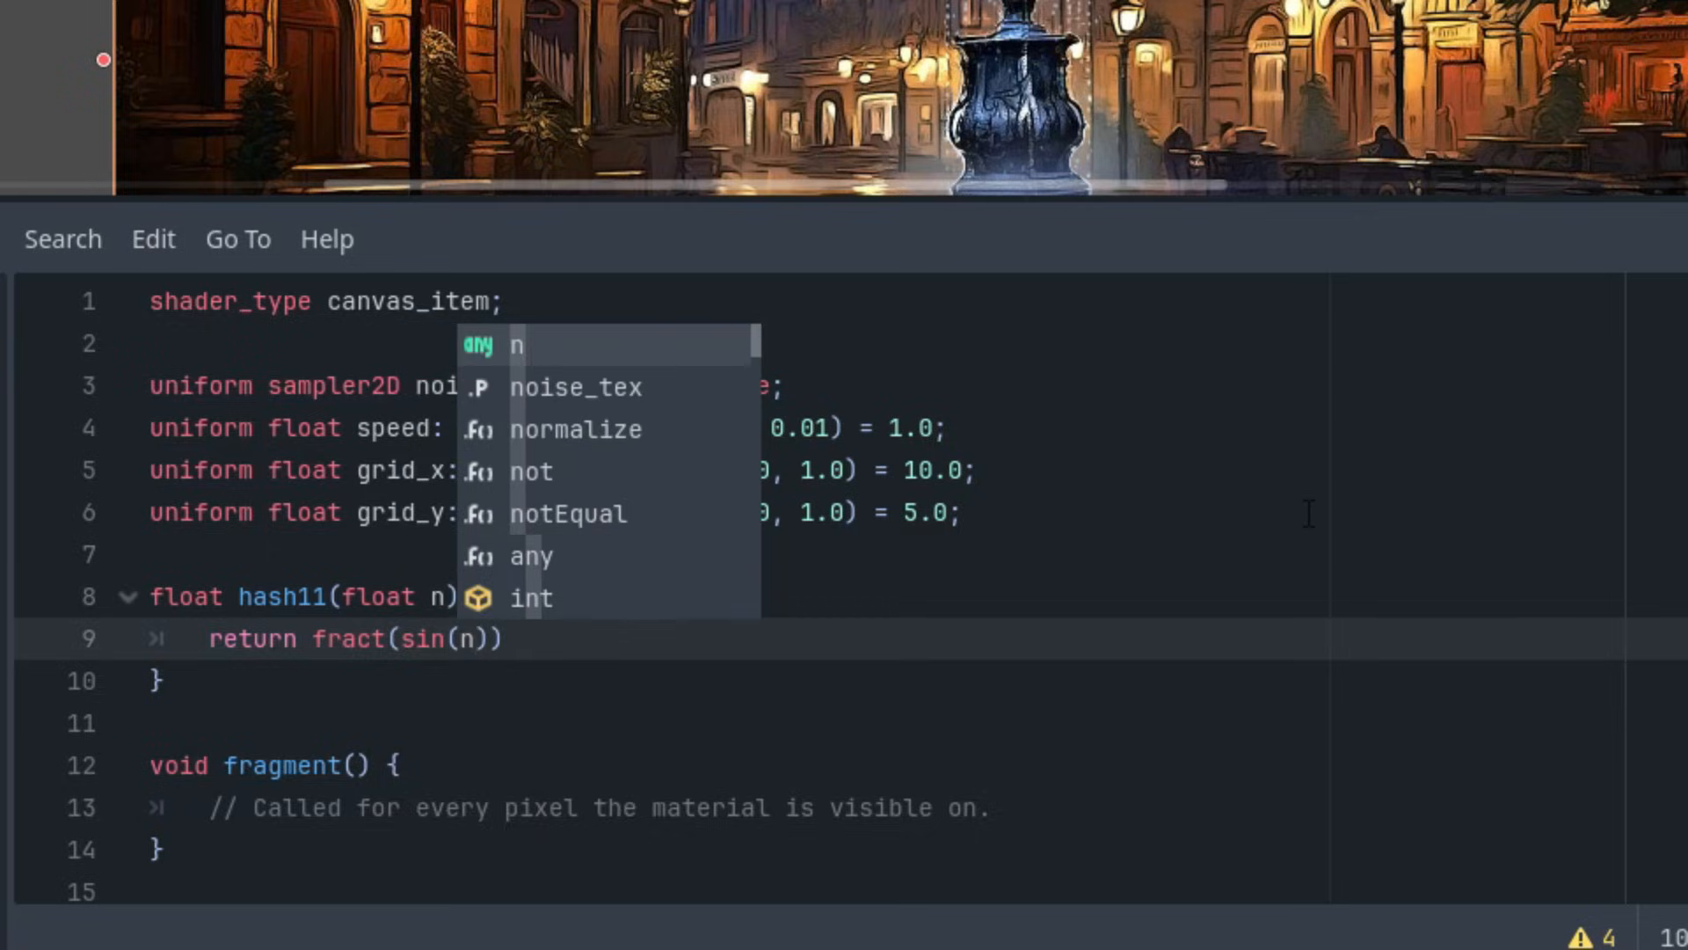
{"action": "type", "text": "*"}
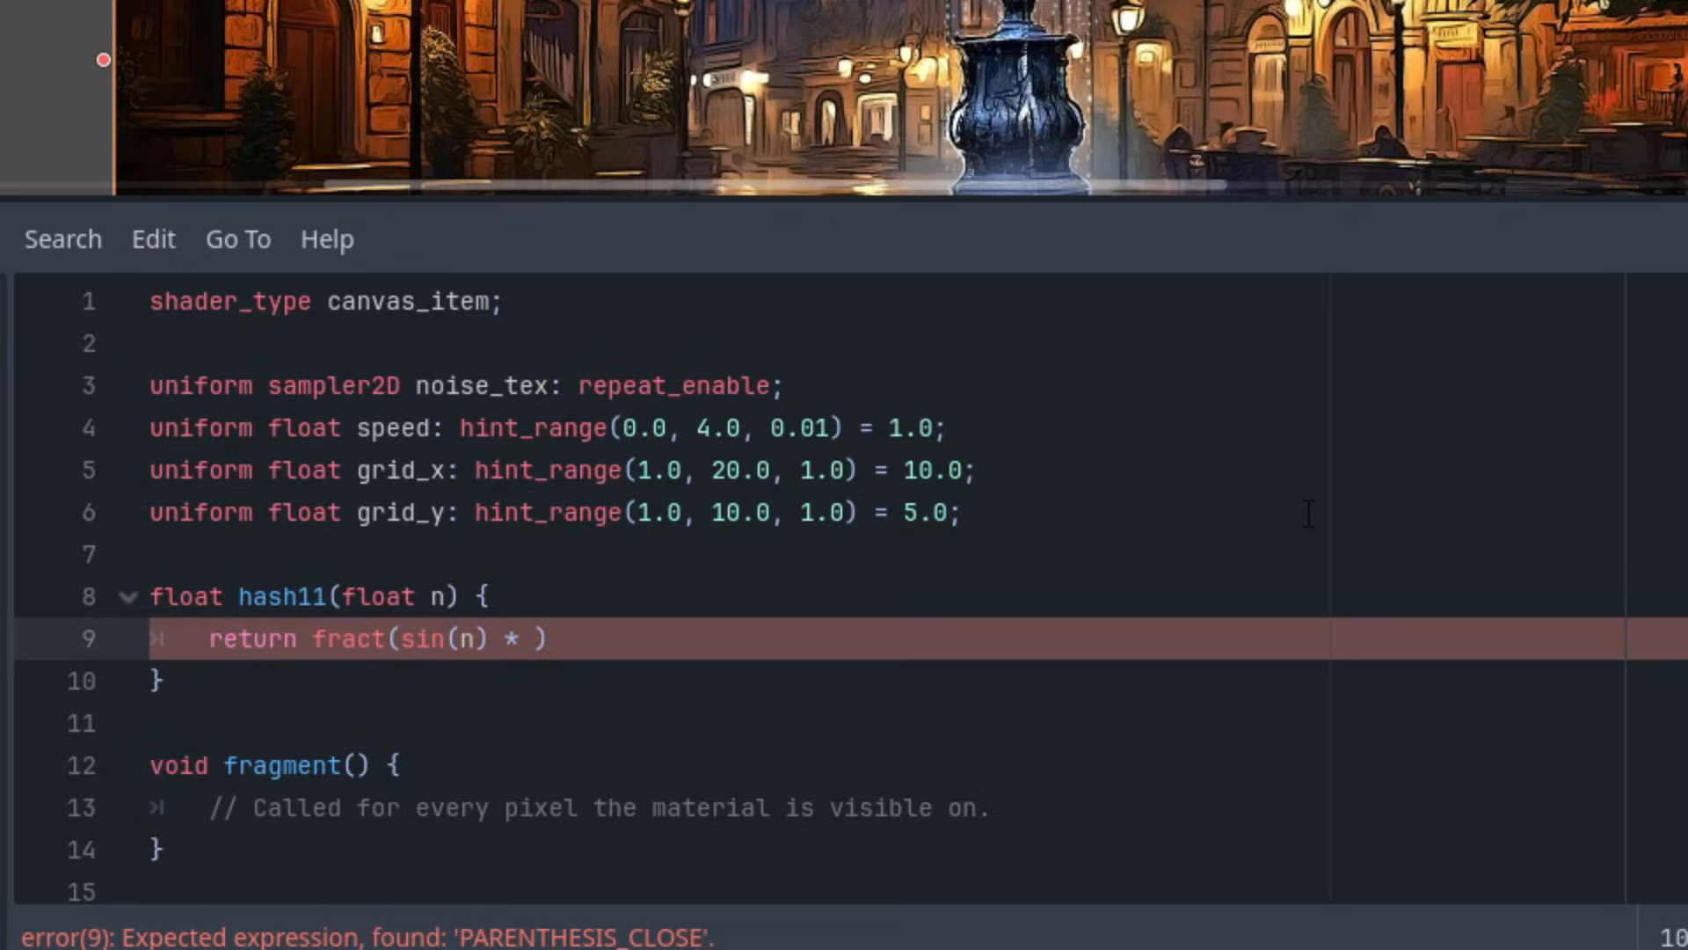
{"action": "type", "text": "437"}
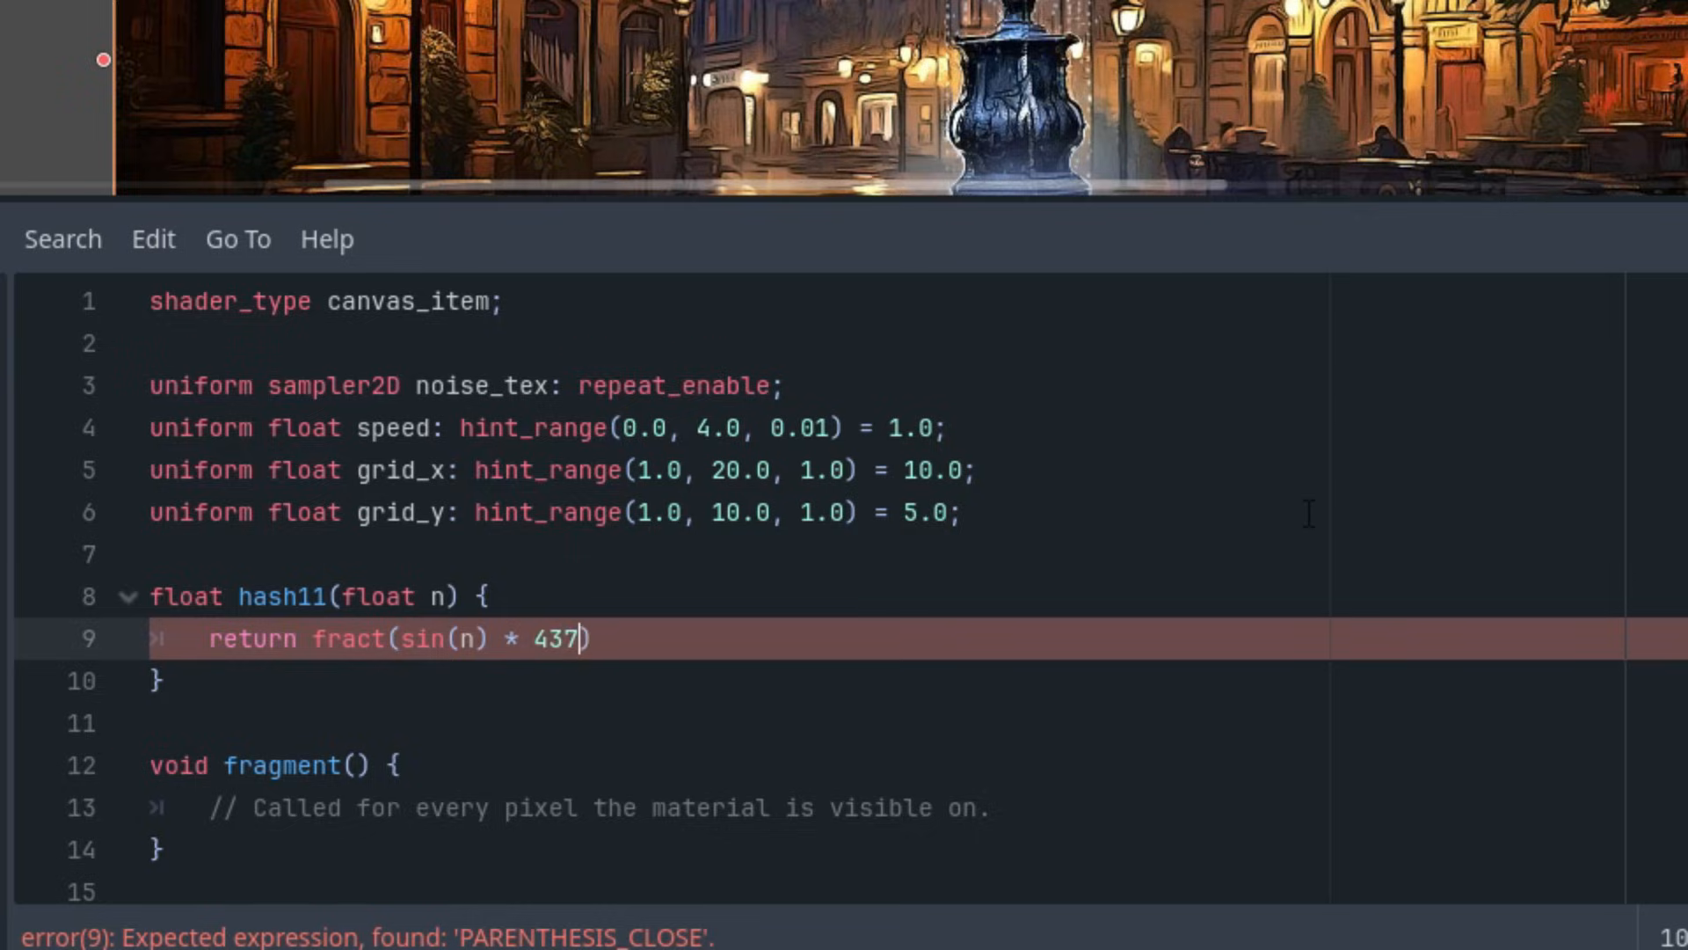
{"action": "type", "text": "58"}
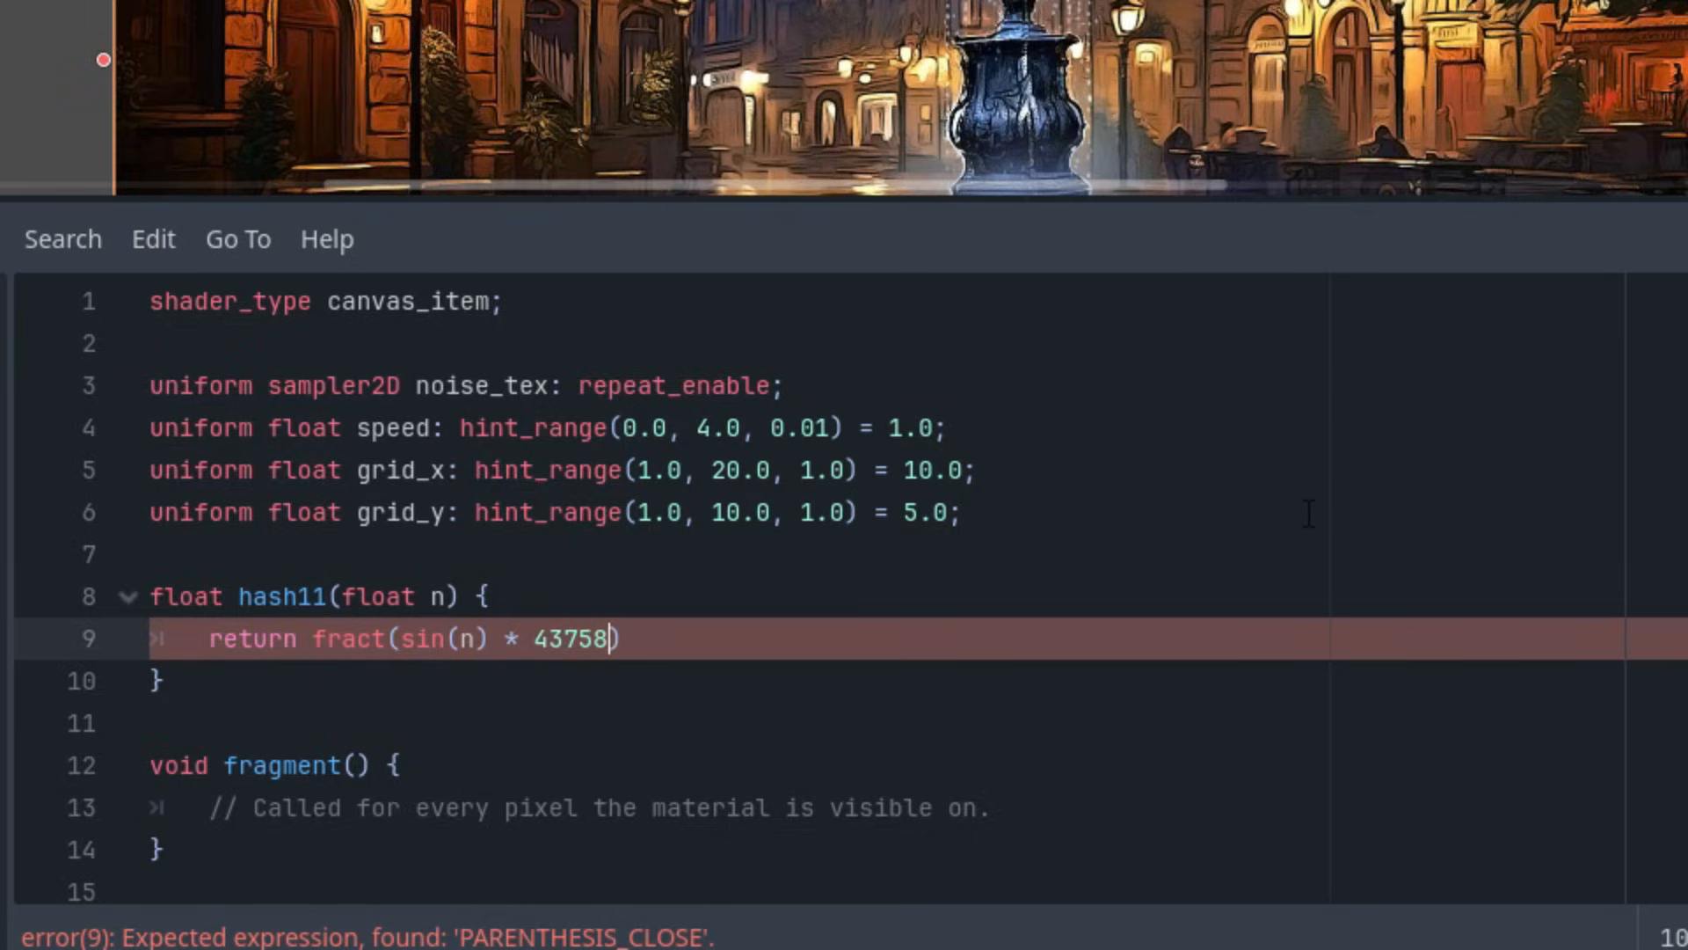
{"action": "type", "text": ".54)"}
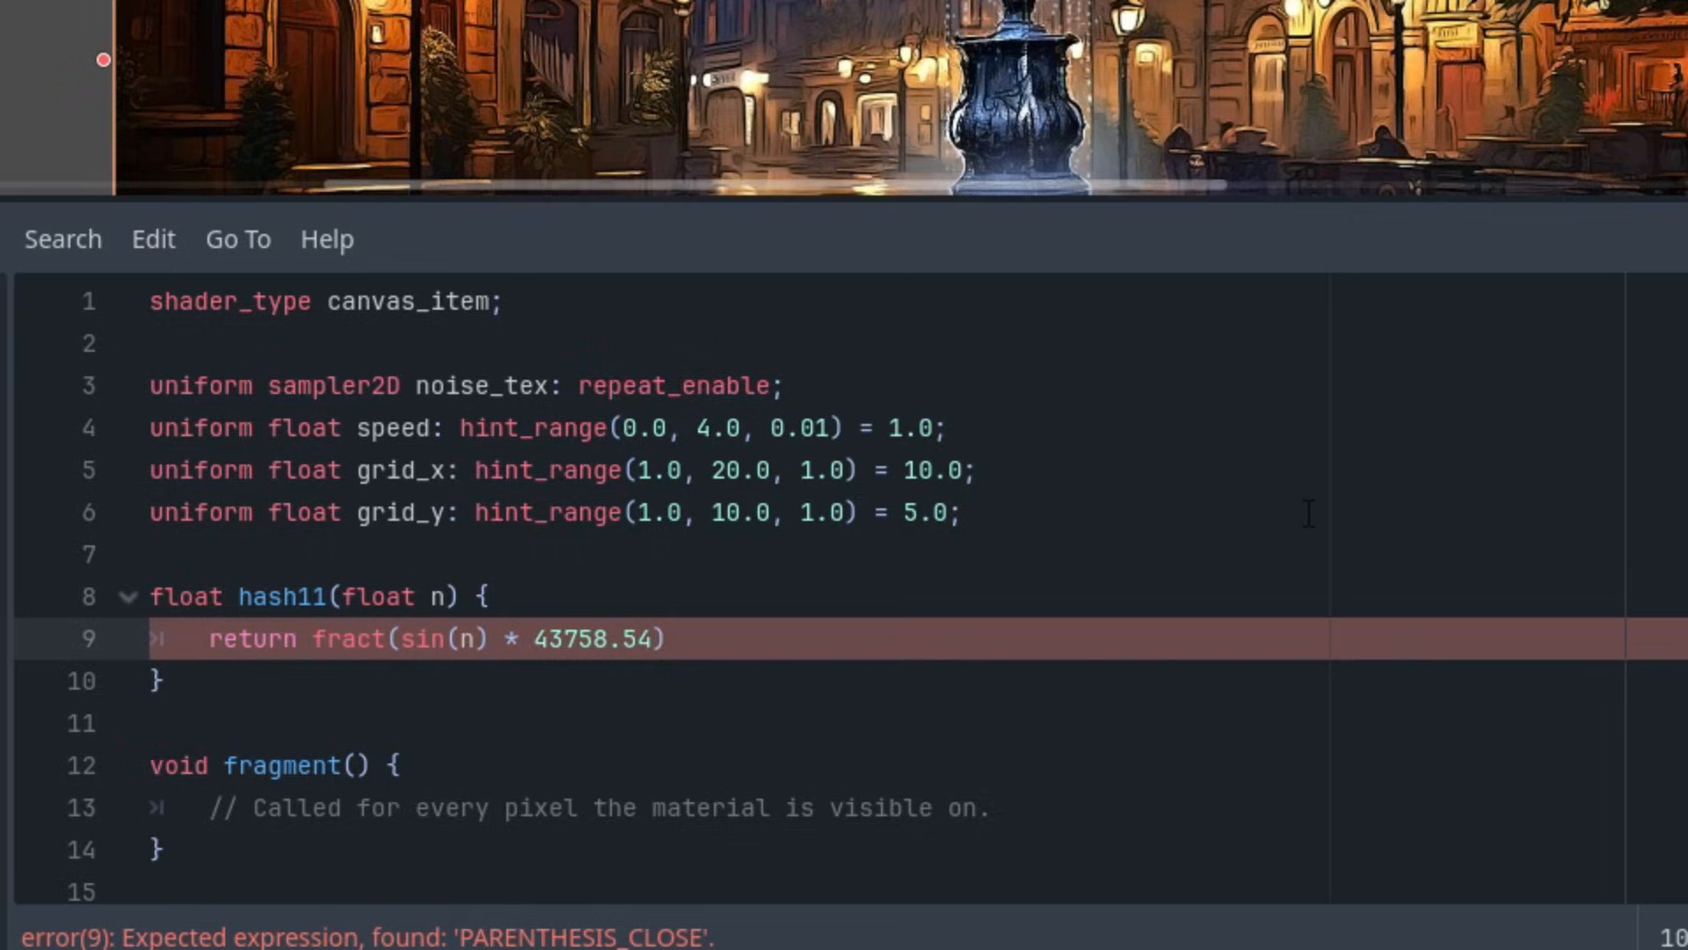
{"action": "type", "text": "53"}
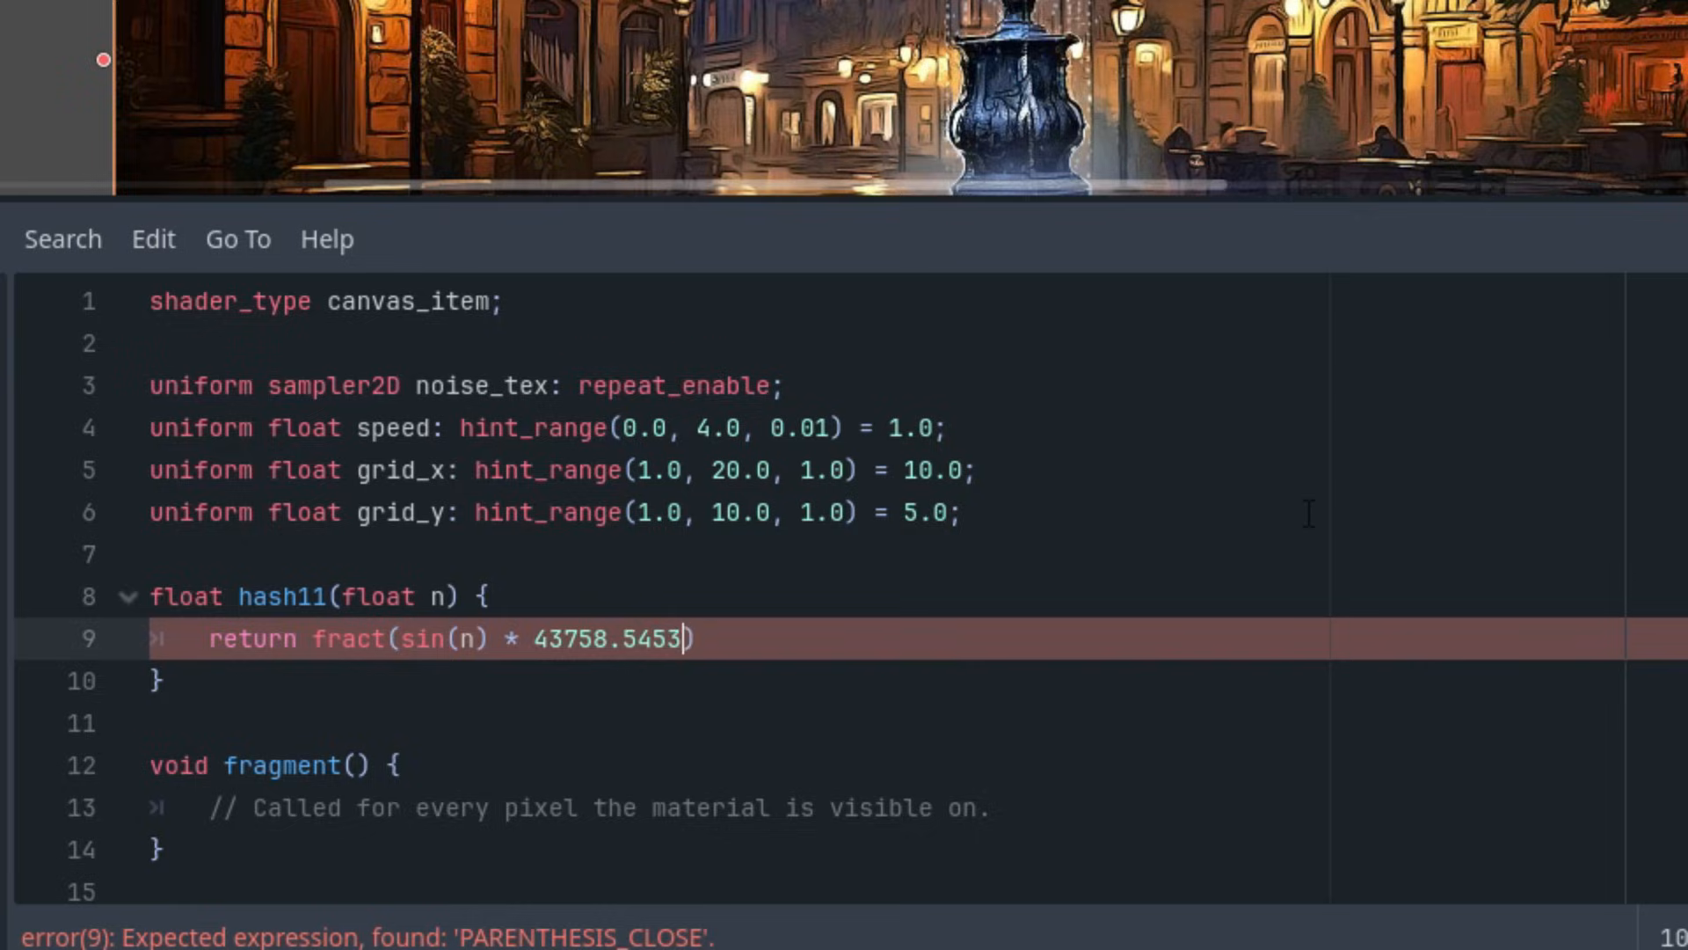
{"action": "type", "text": "123);"}
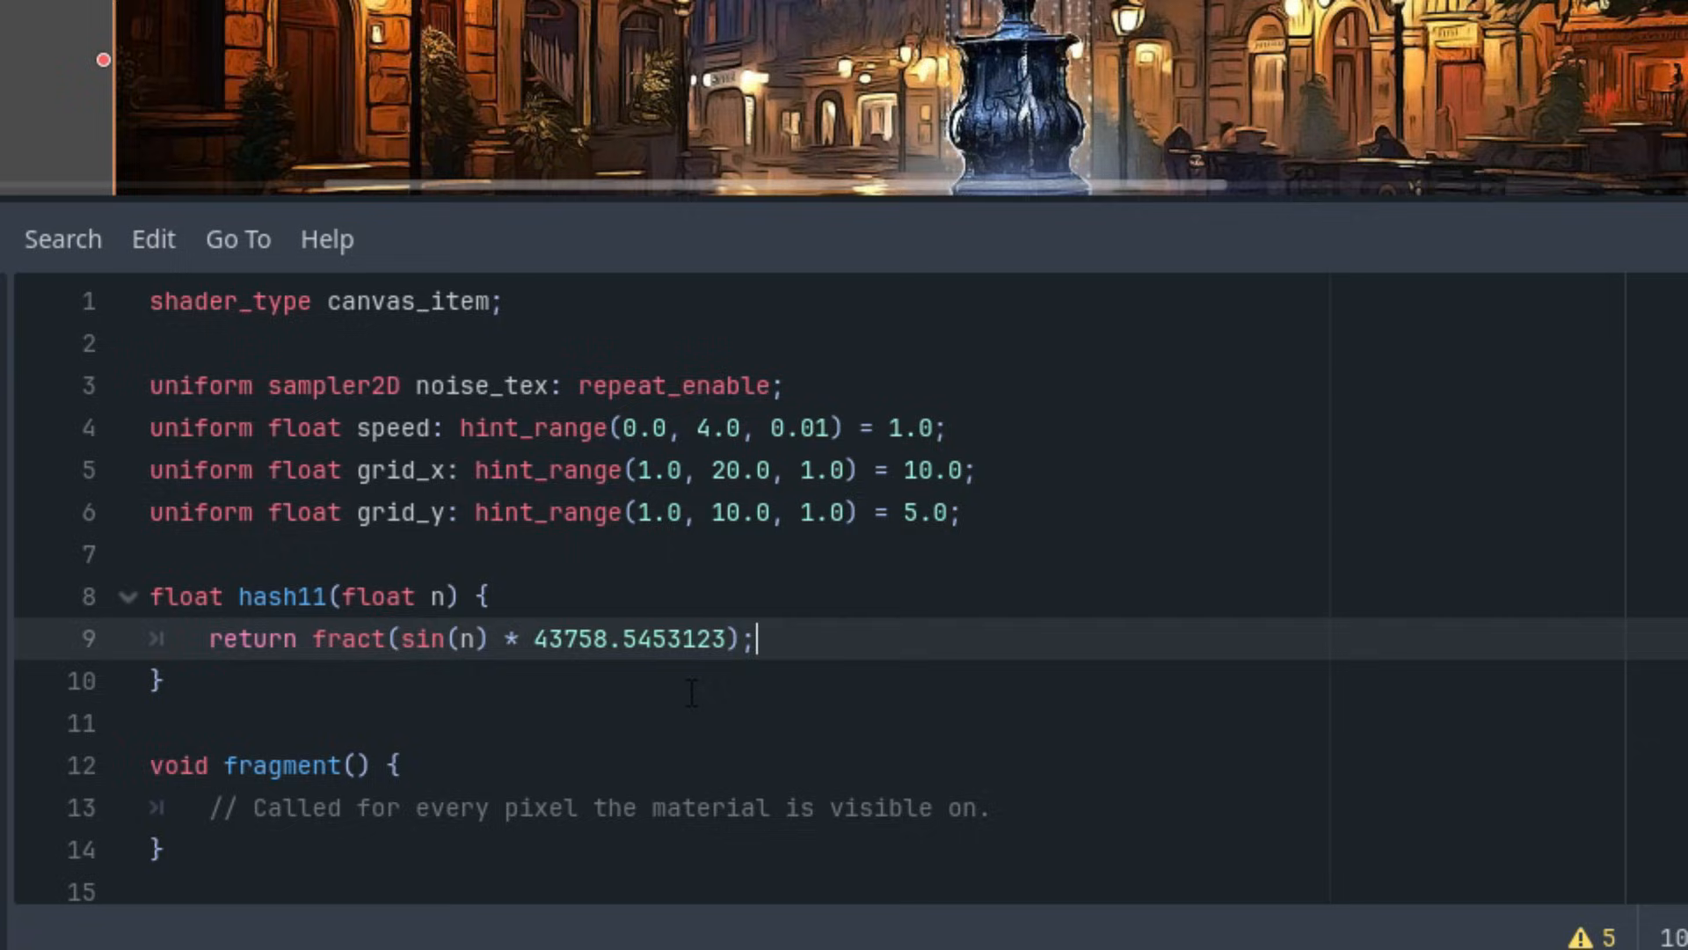
{"action": "mouse_move", "coordinate": [843, 634]}
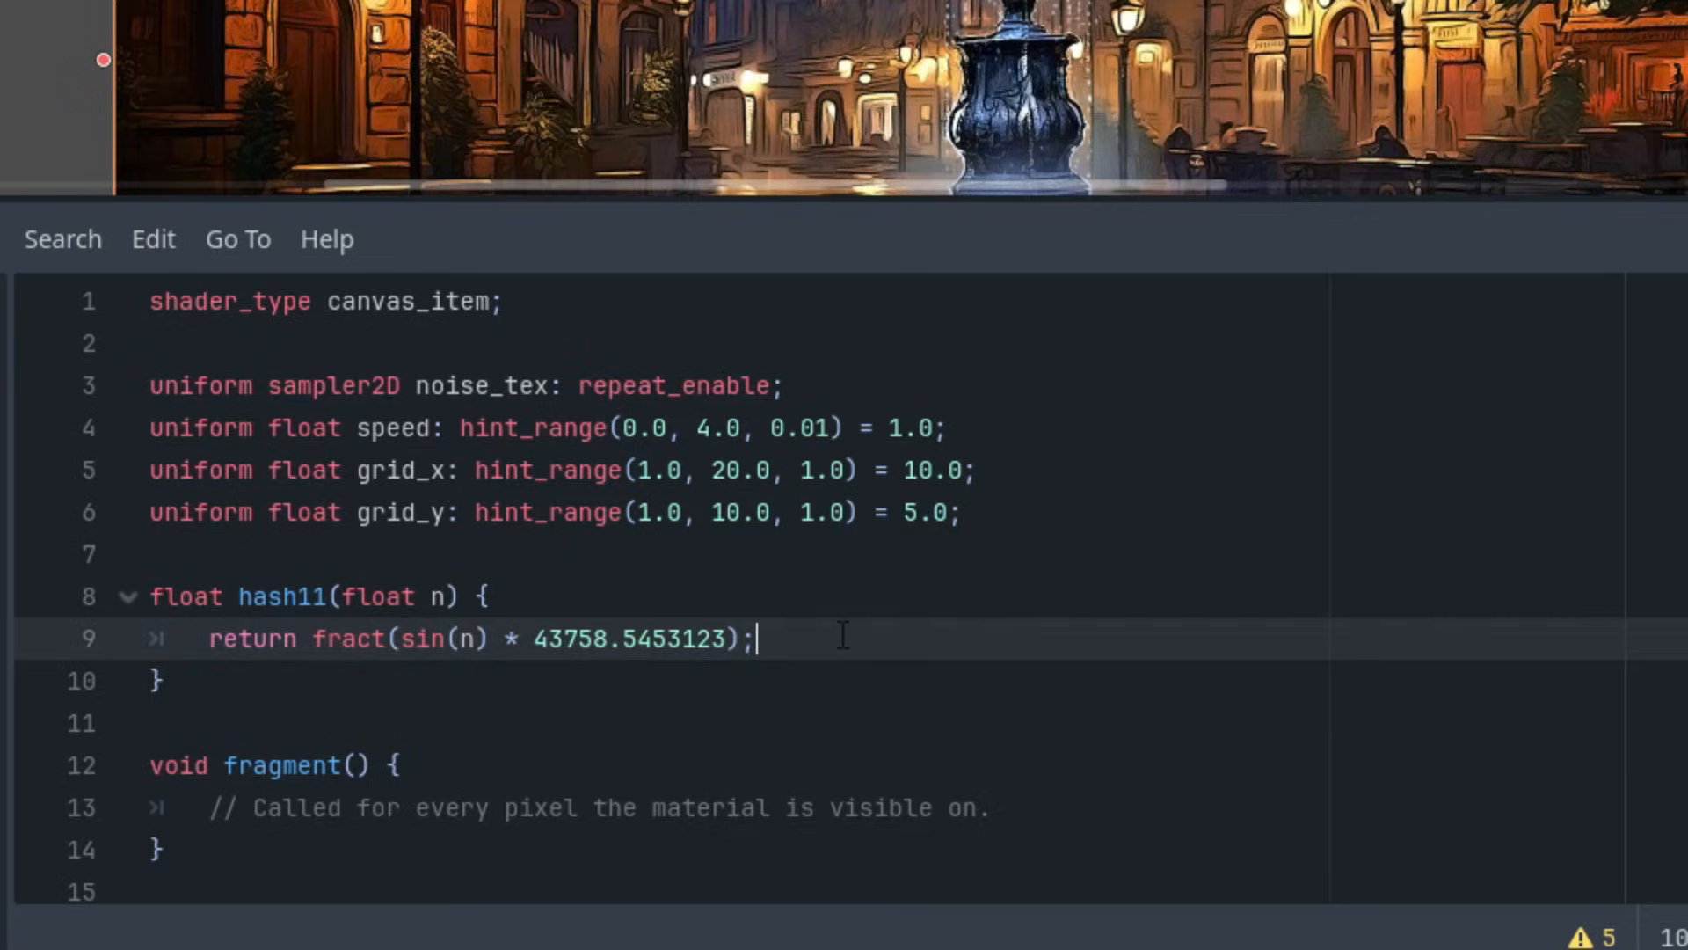
{"action": "mouse_move", "coordinate": [752, 657]}
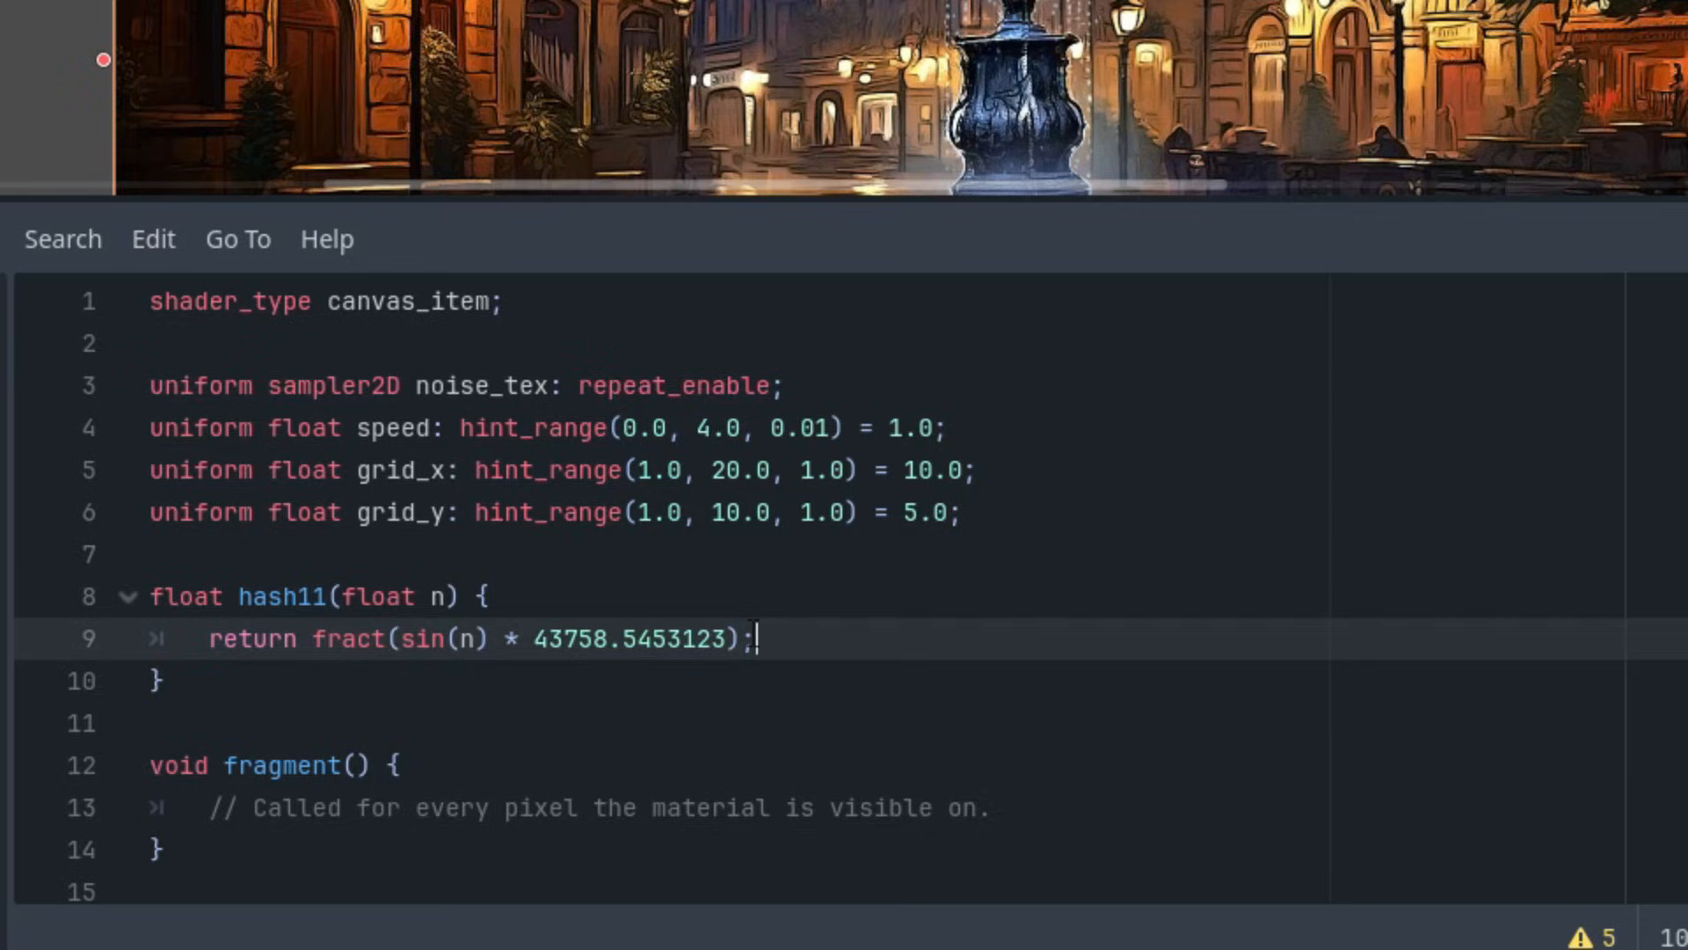
{"action": "mouse_move", "coordinate": [705, 610]}
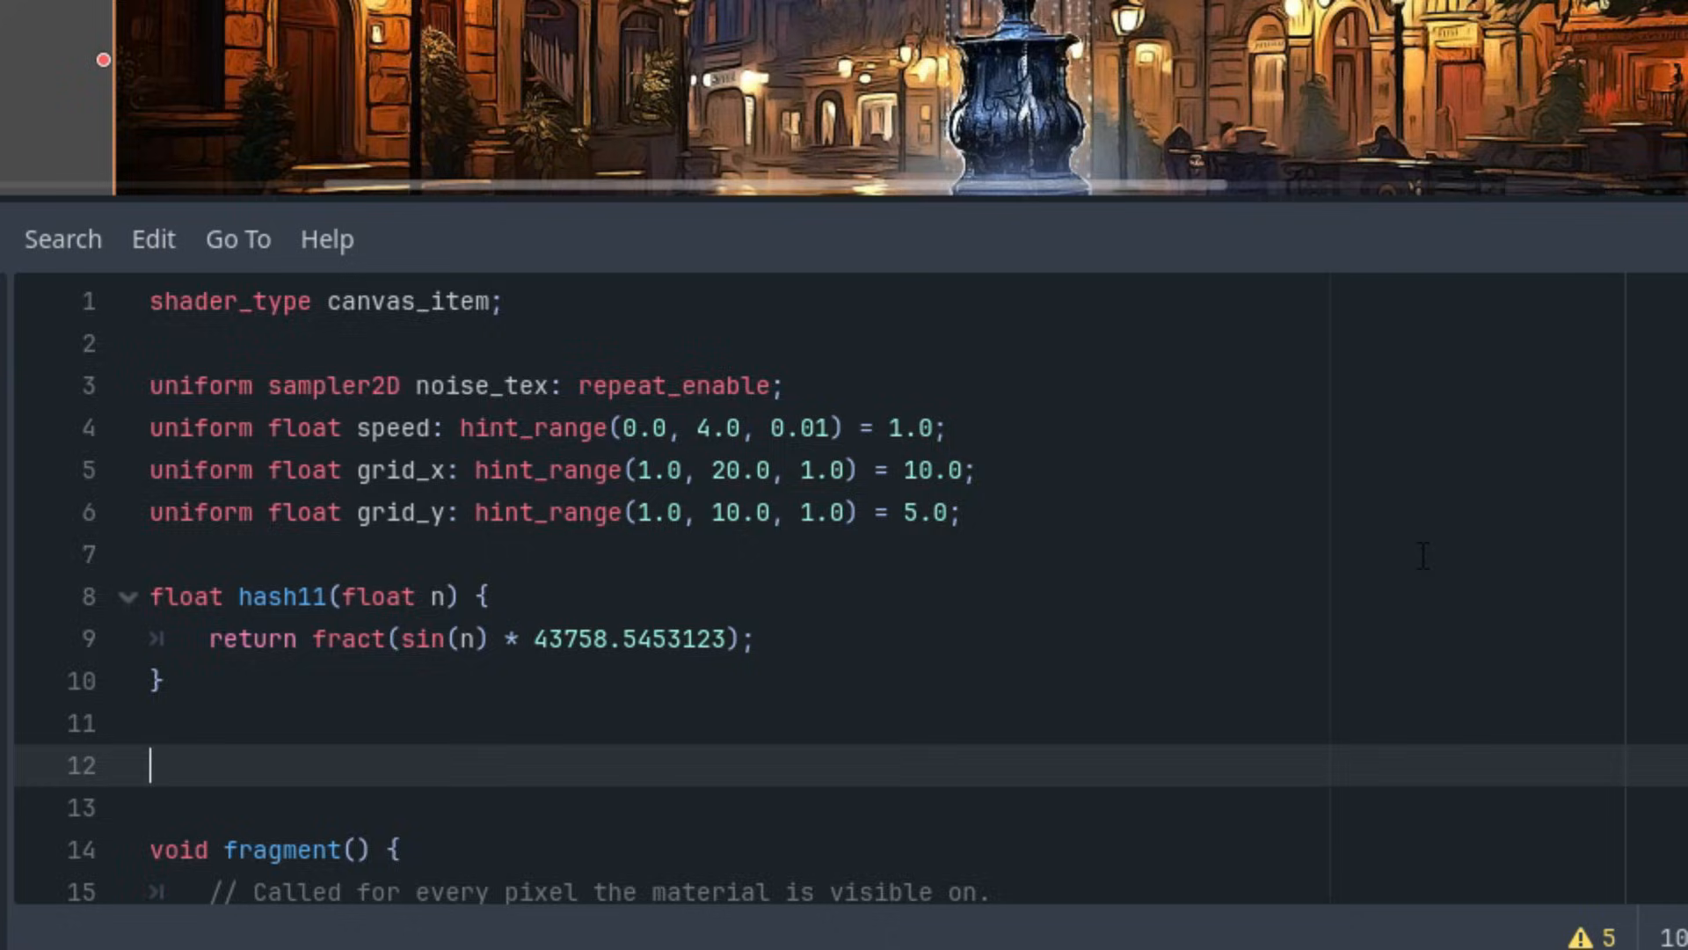
Write vec2 drop_layer(vec2 uv, float time) with vec2 grid = vec2(grid_x, grid_y), returning vec2(0.0)
{"action": "scroll", "scroll_direction": "down", "scroll_amount": 3}
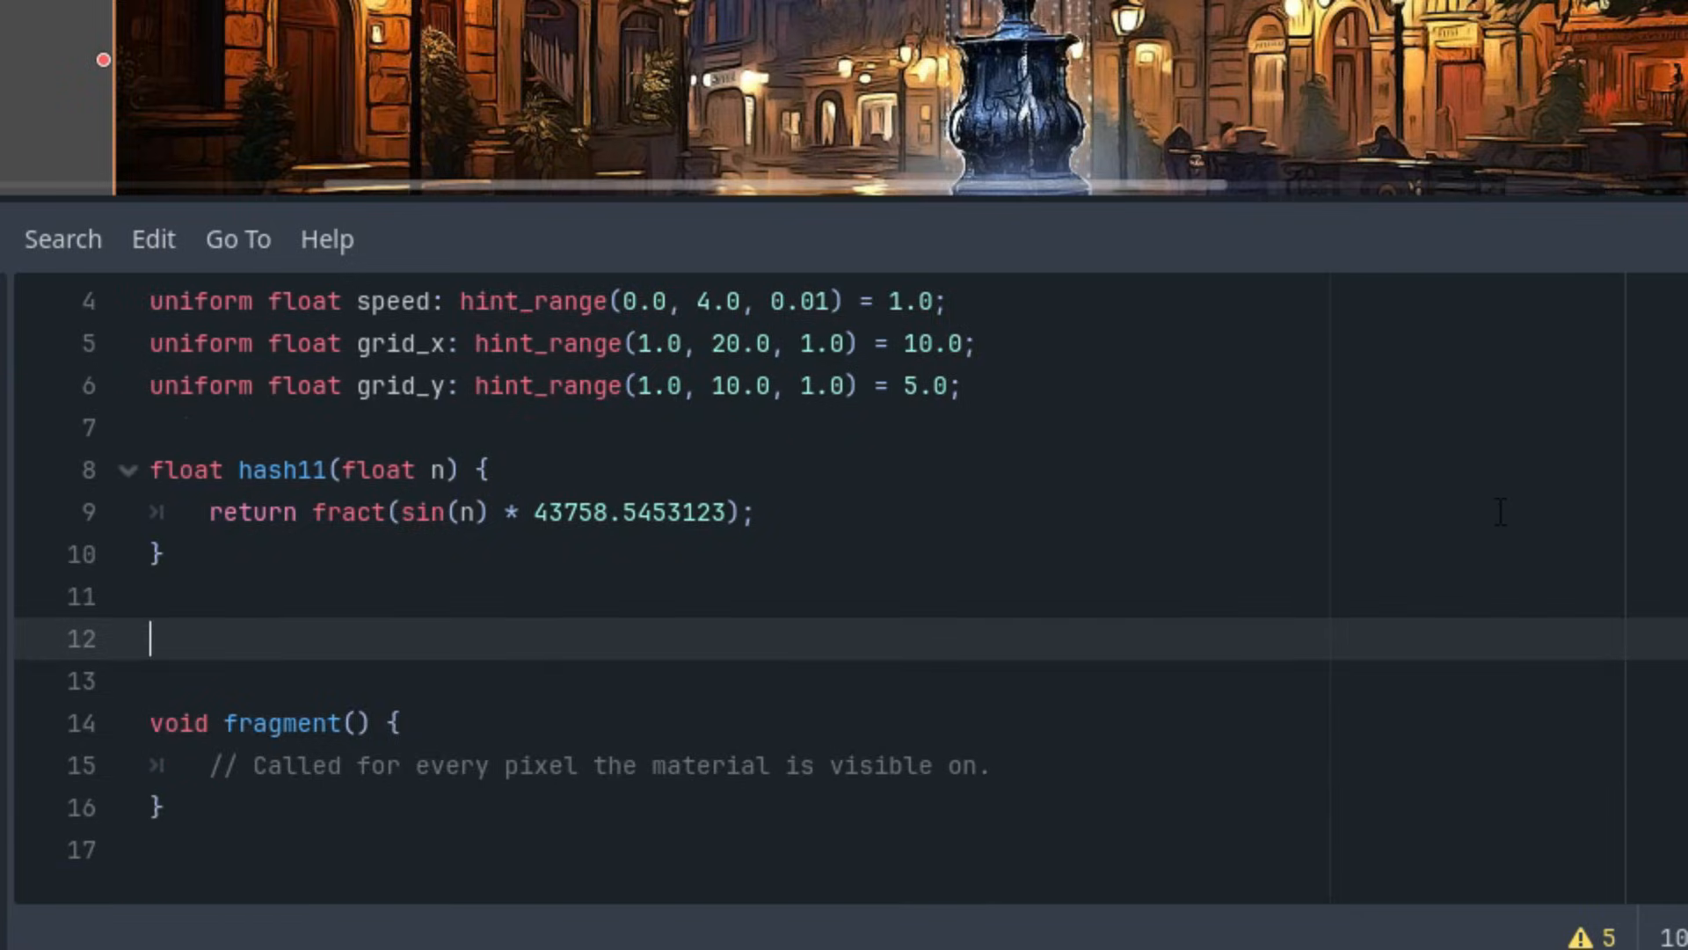
{"action": "type", "text": "vec2 d"}
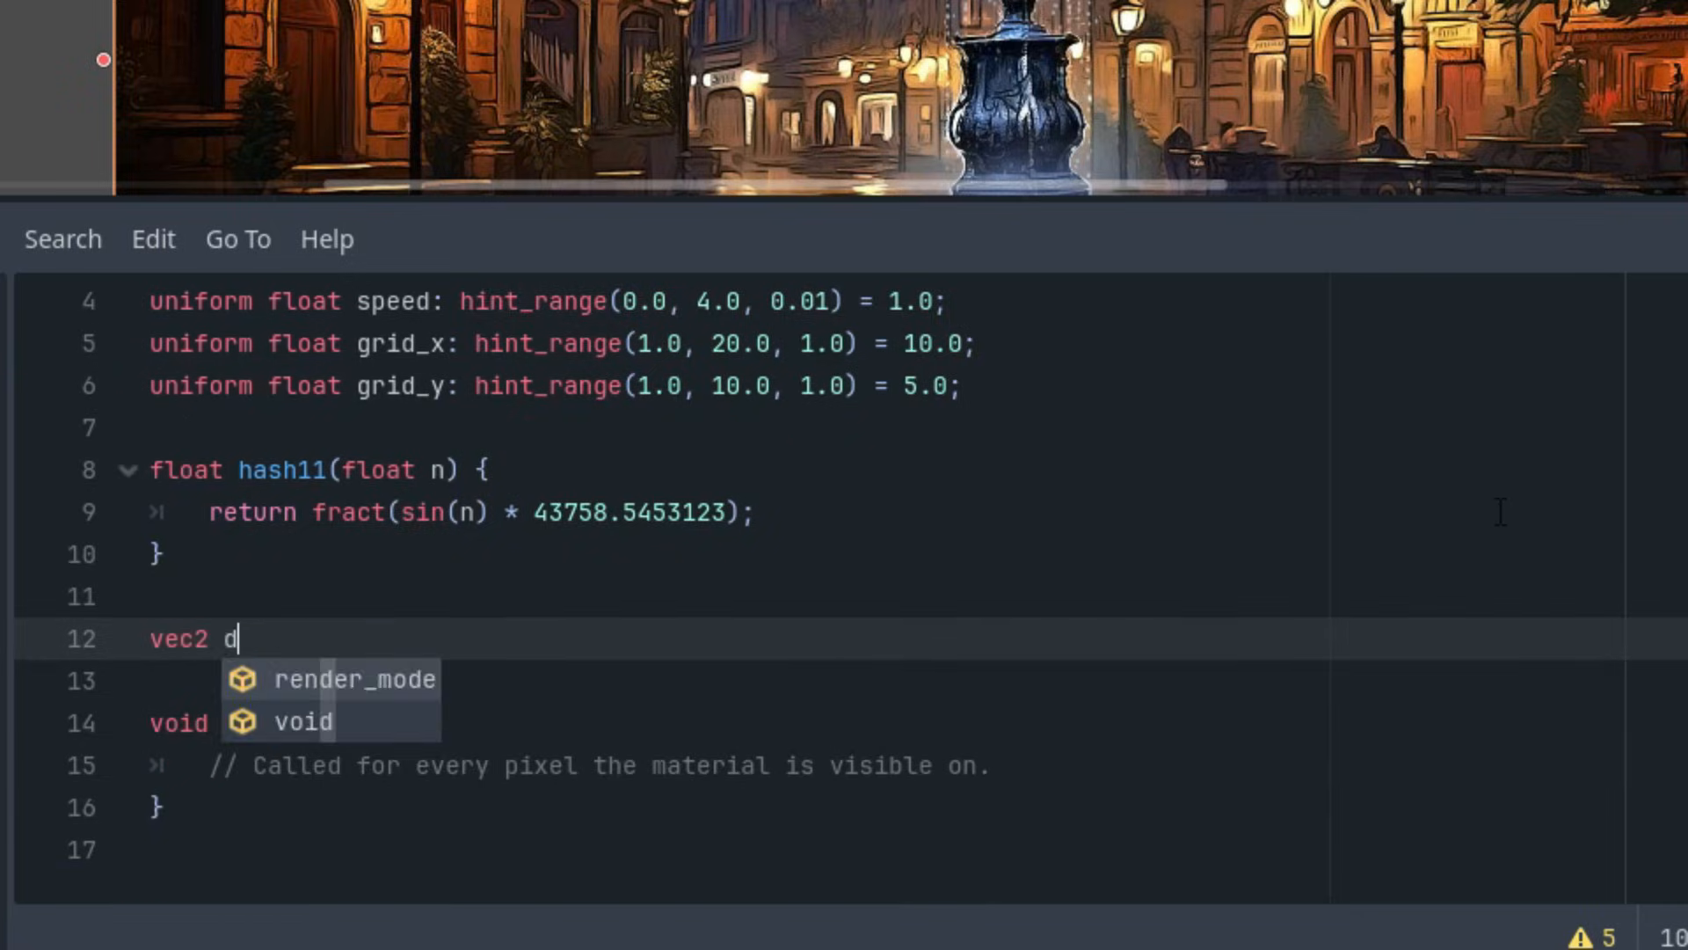
{"action": "type", "text": "rop_layer"}
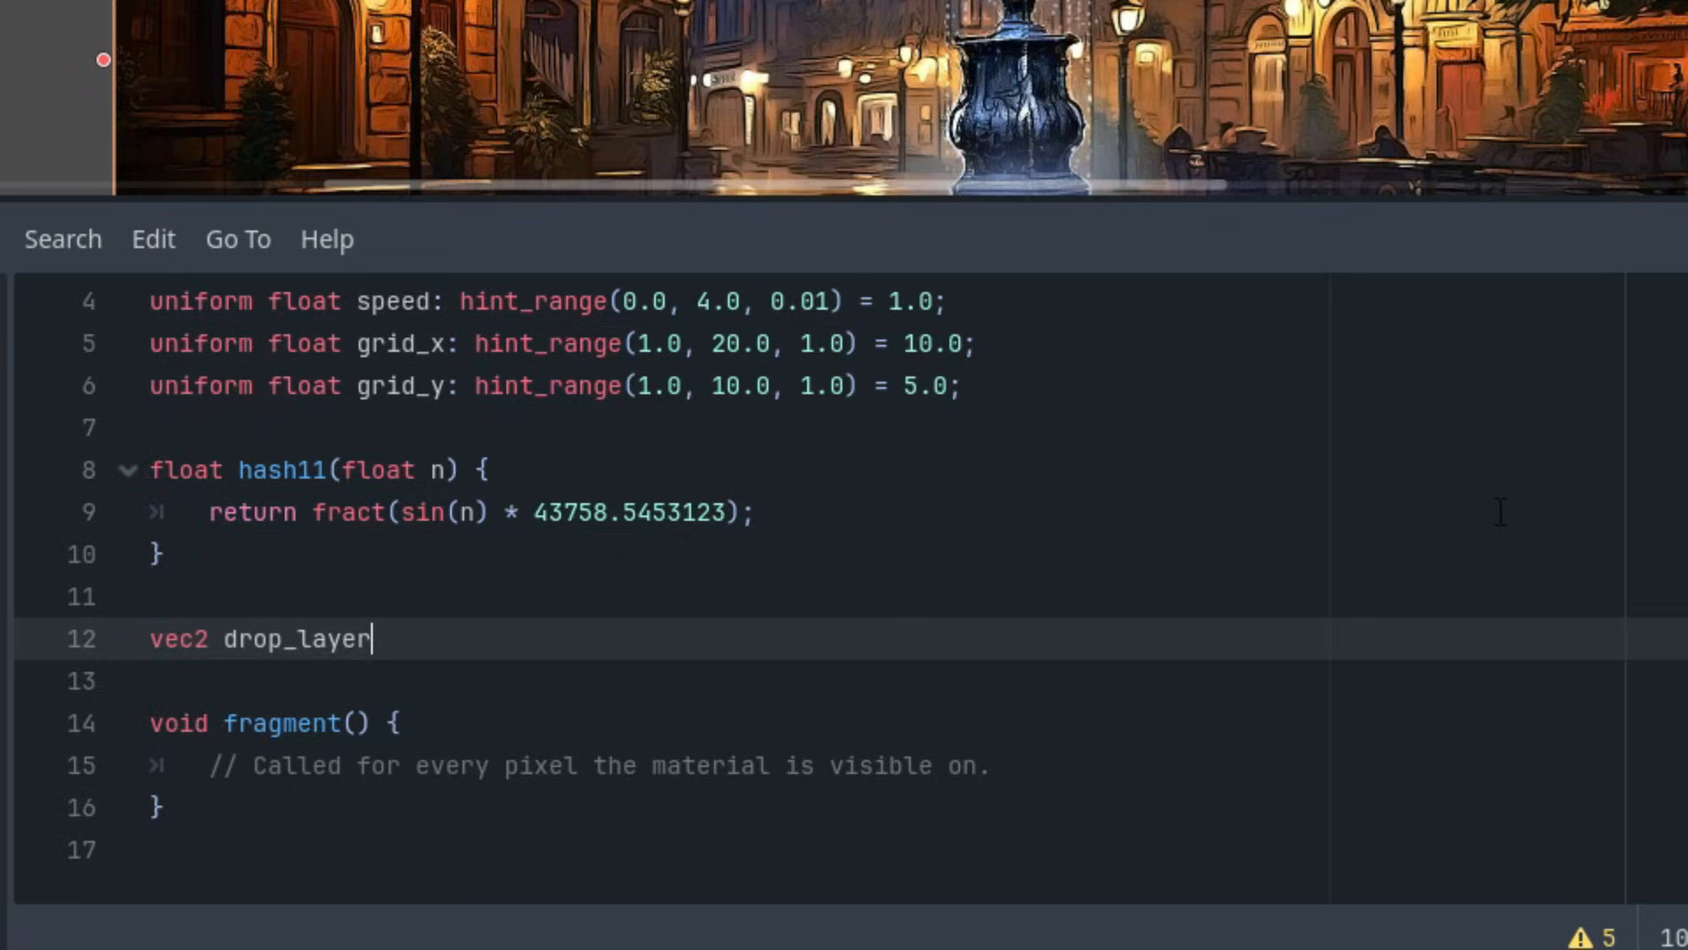
{"action": "type", "text": "(vec2"}
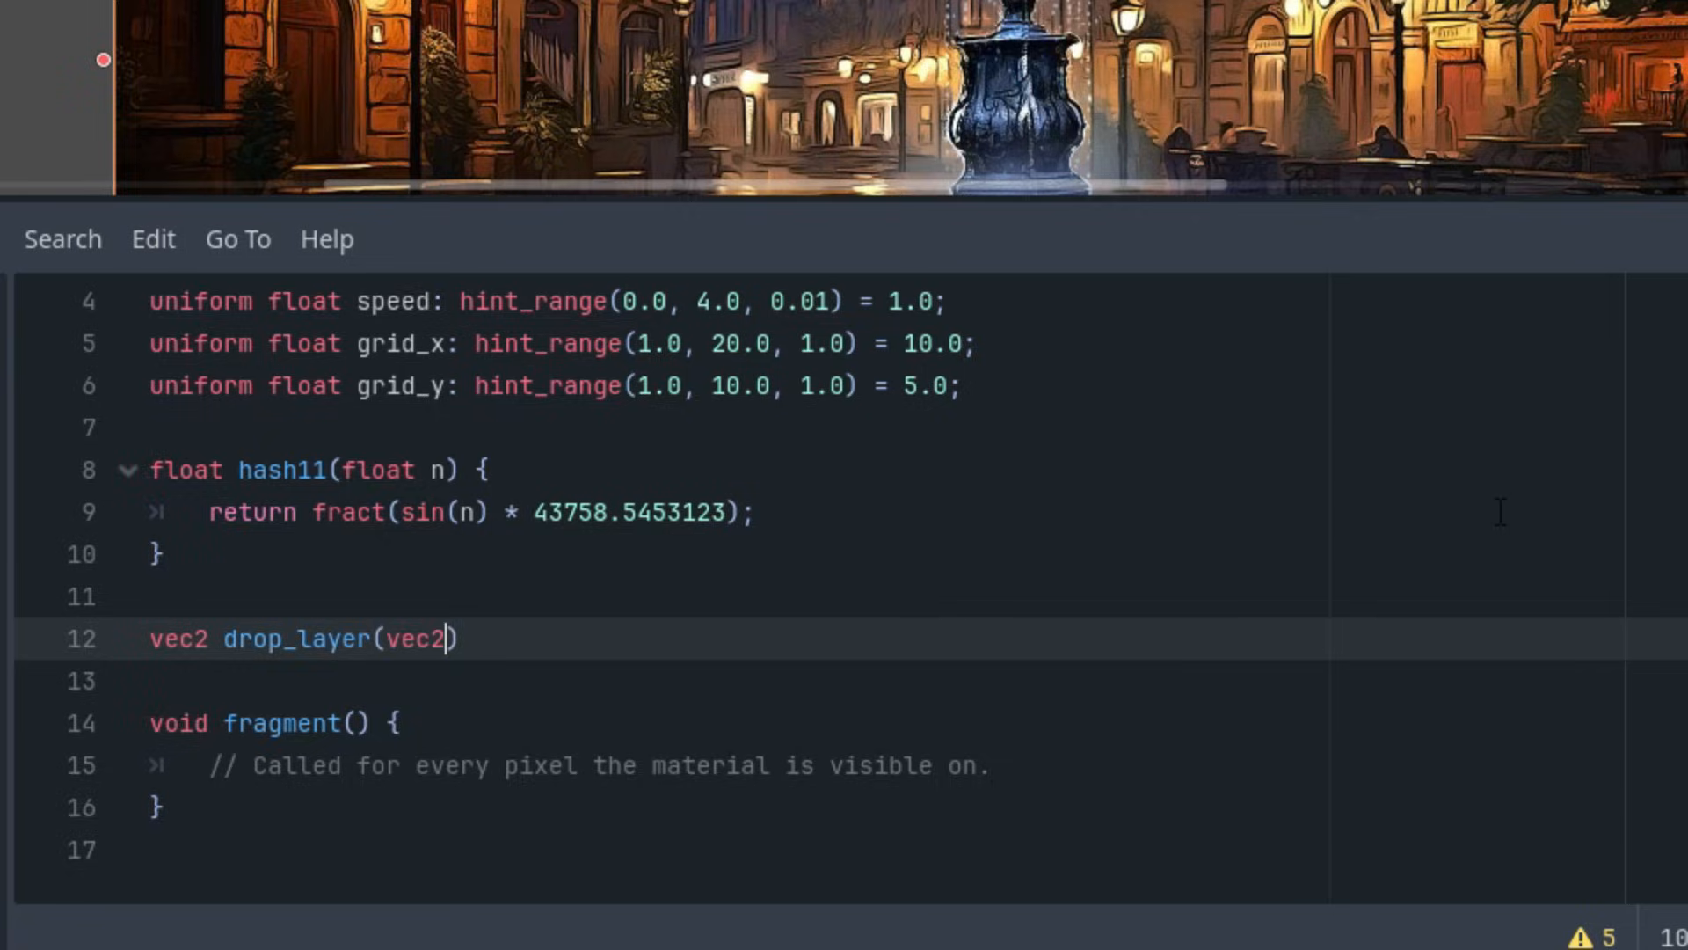
{"action": "type", "text": "uv, f"}
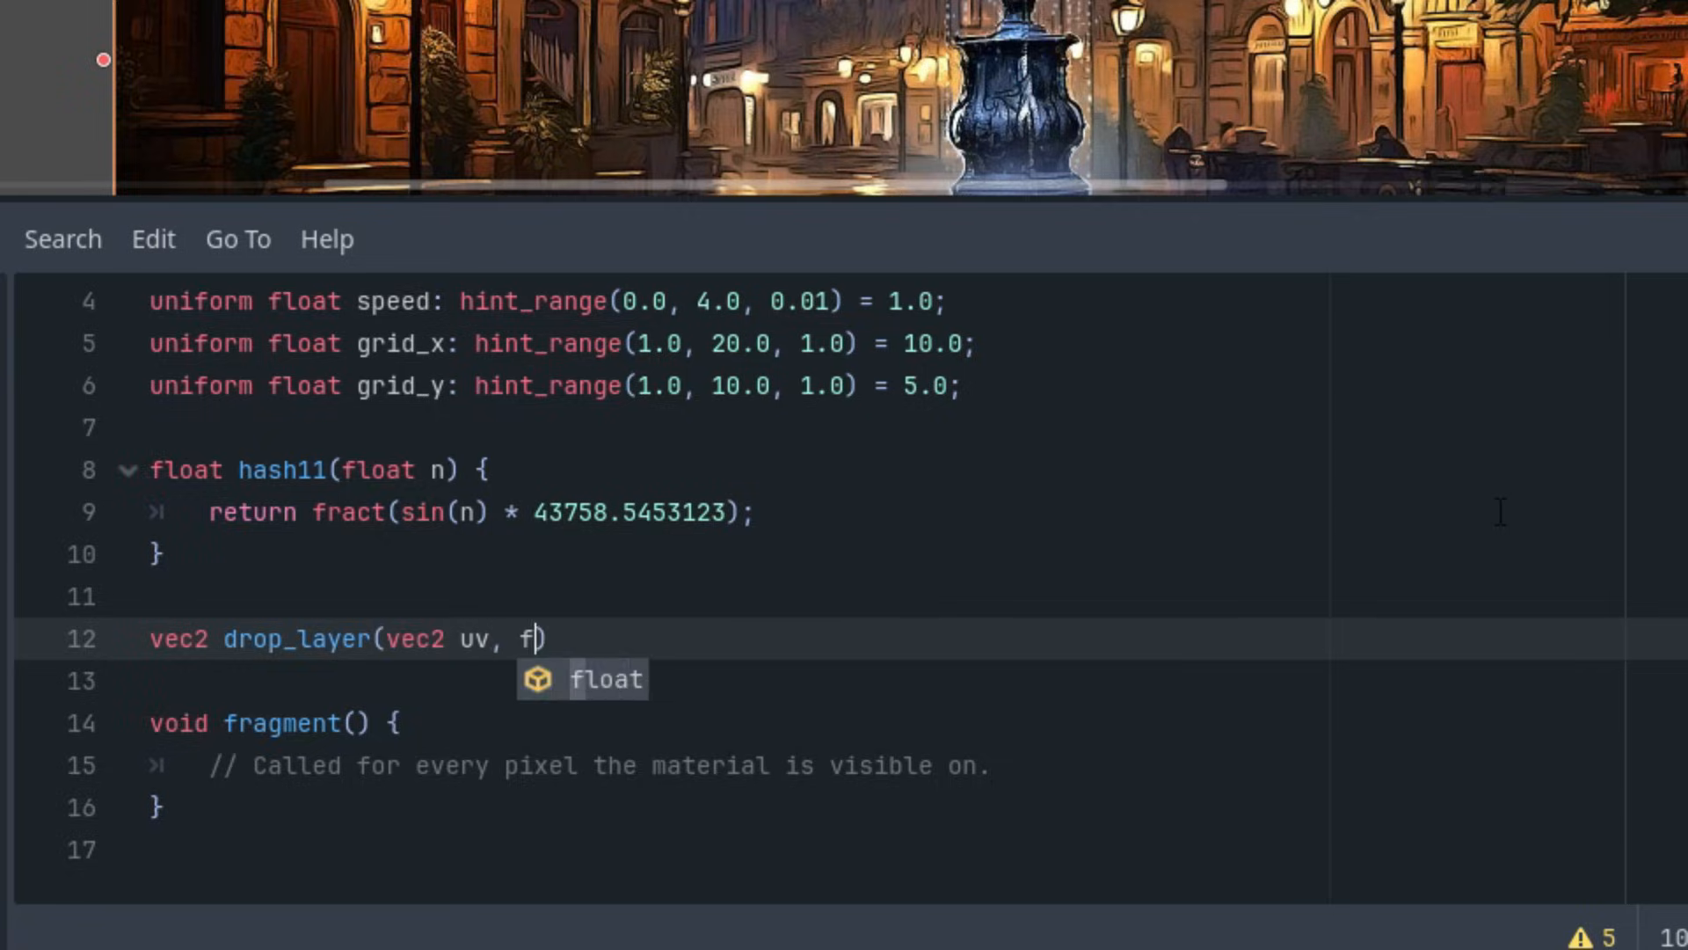
{"action": "type", "text": "loat time"}
{"action": "left_click", "coordinate": [729, 680]}
{"action": "type", "text": "v"}
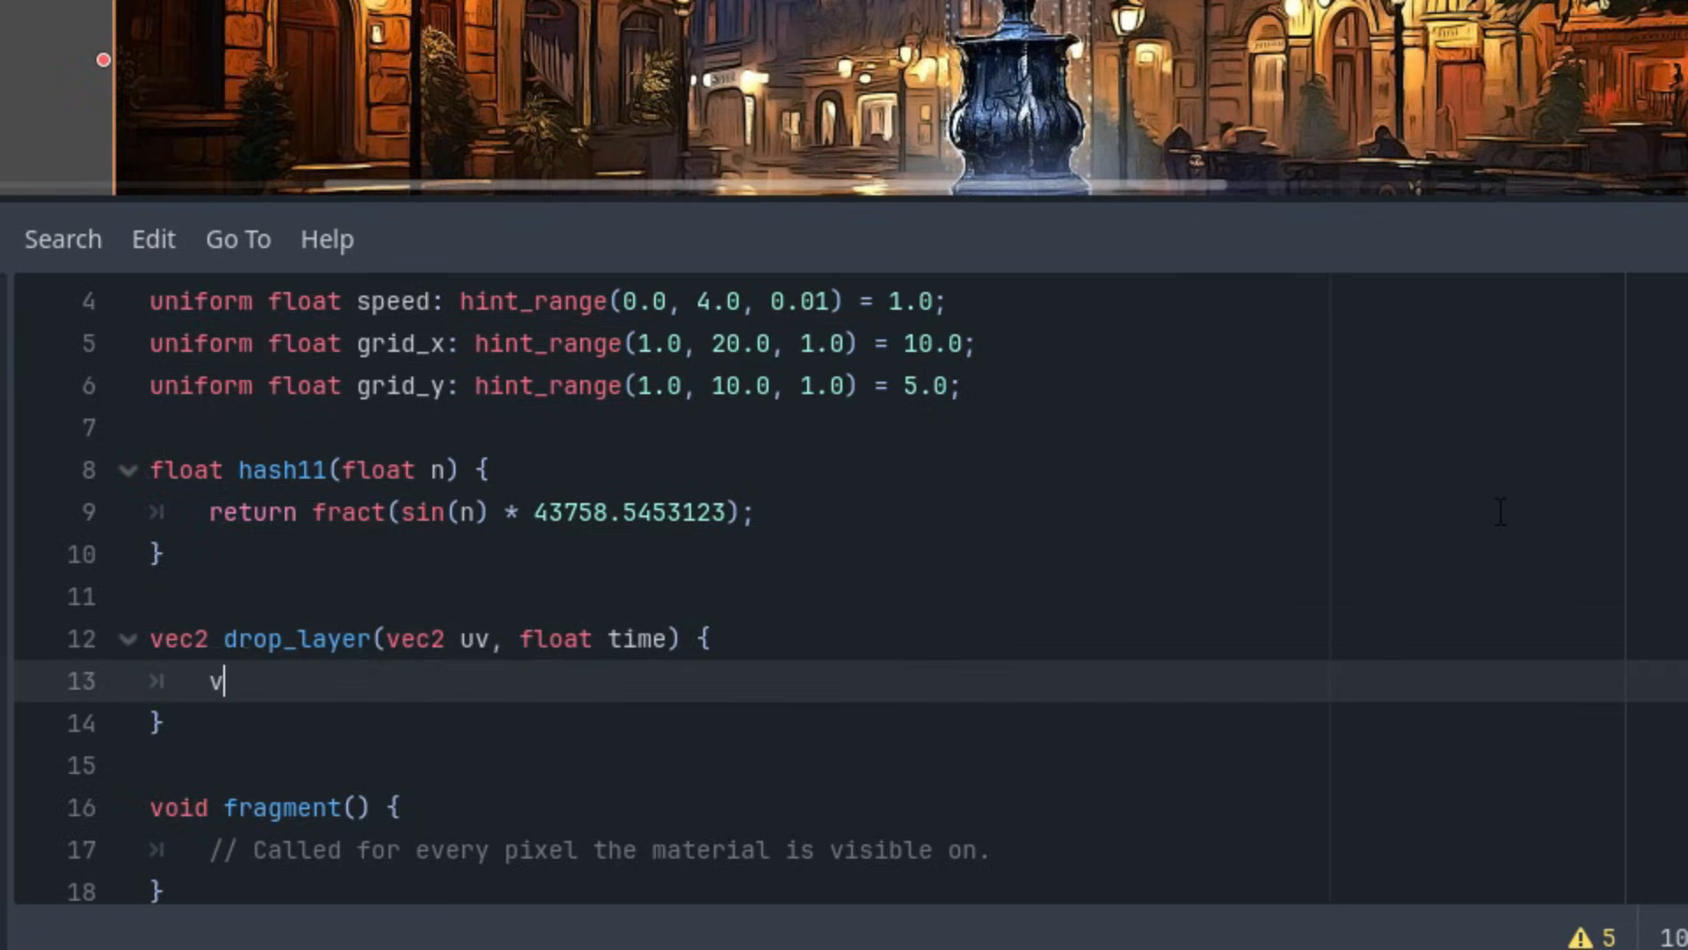
{"action": "type", "text": "ec2"}
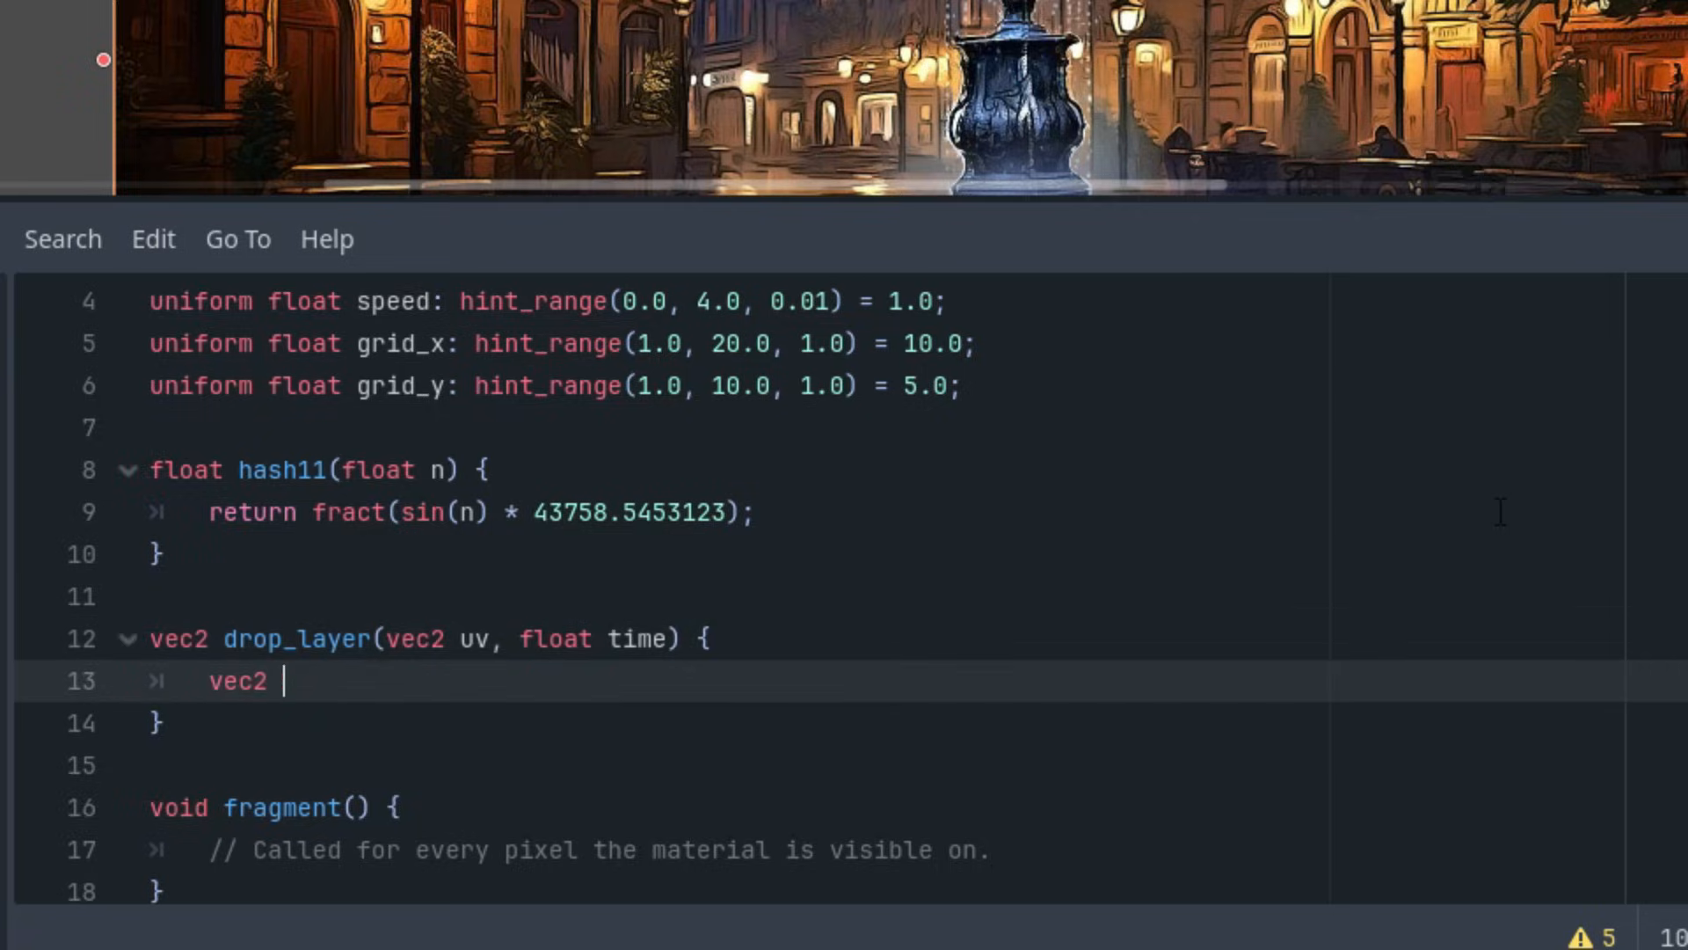
{"action": "type", "text": "grid ="}
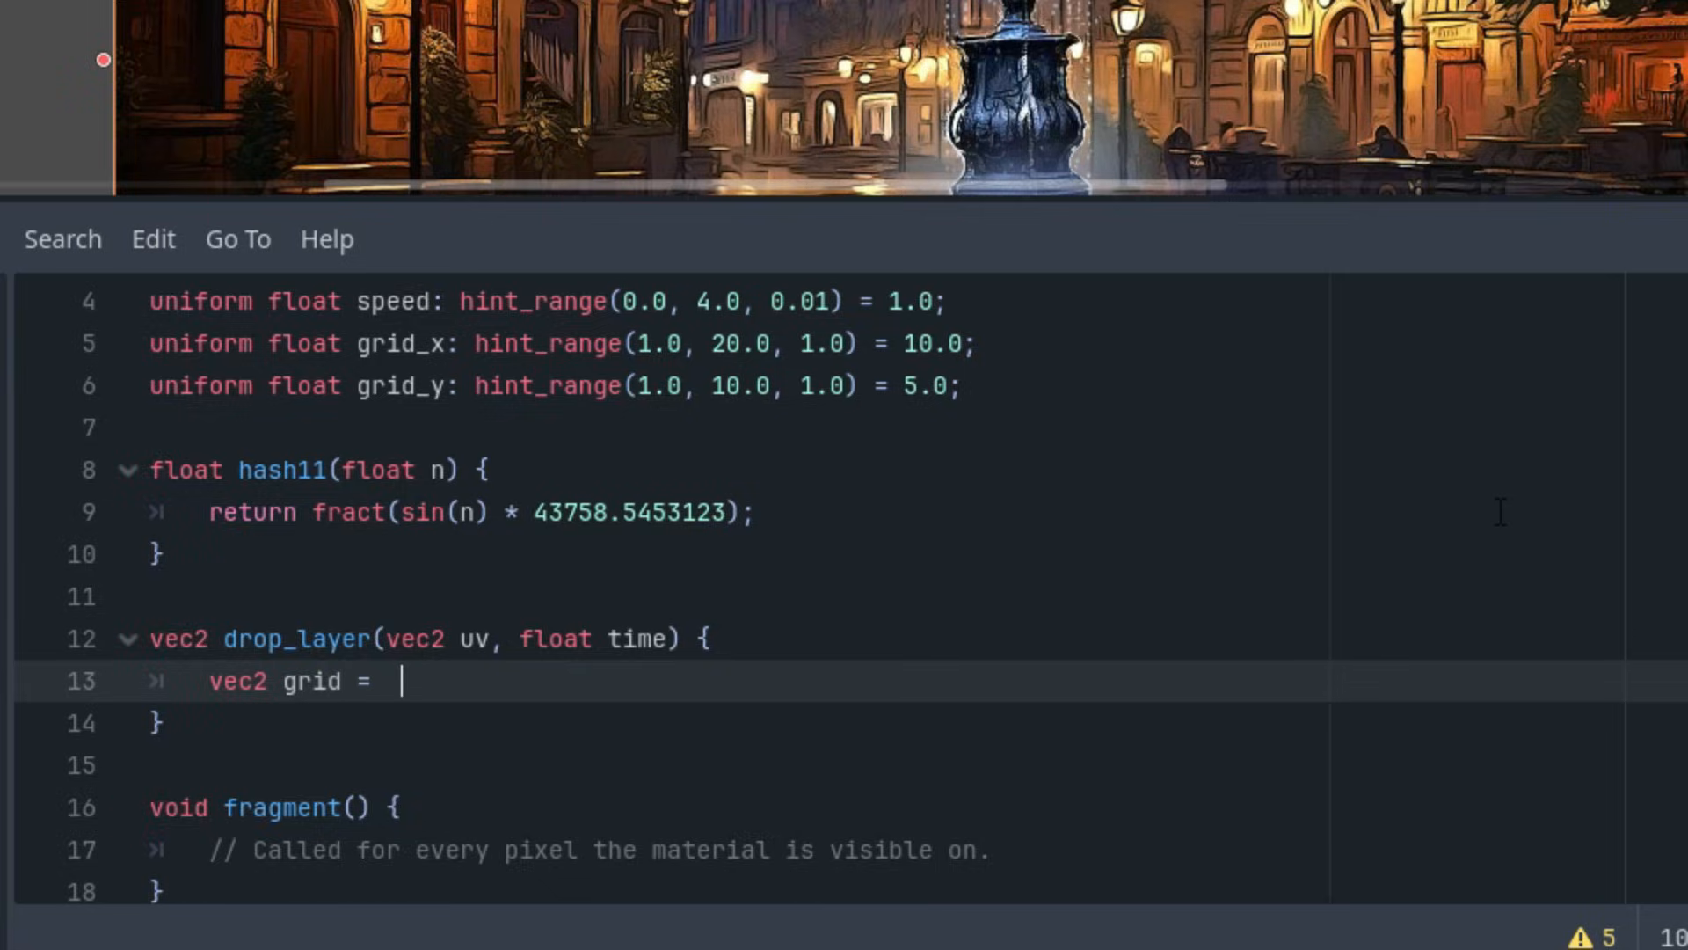
{"action": "type", "text": "vec2(grid_x, grid_y);"}
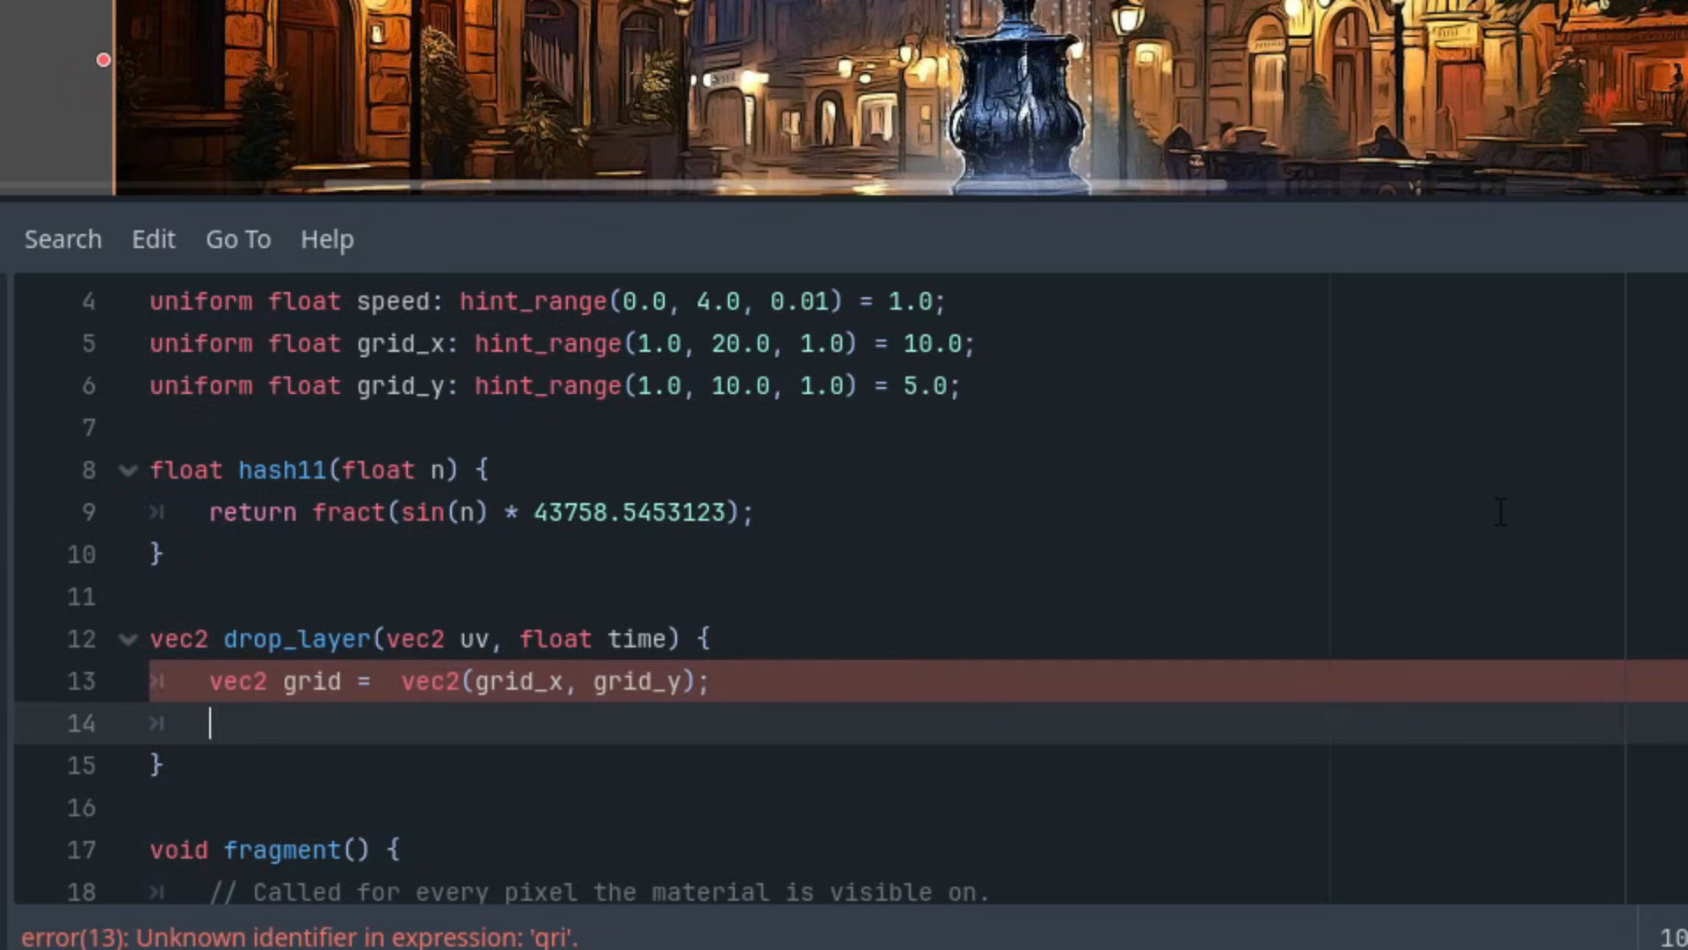
{"action": "type", "text": "return"}
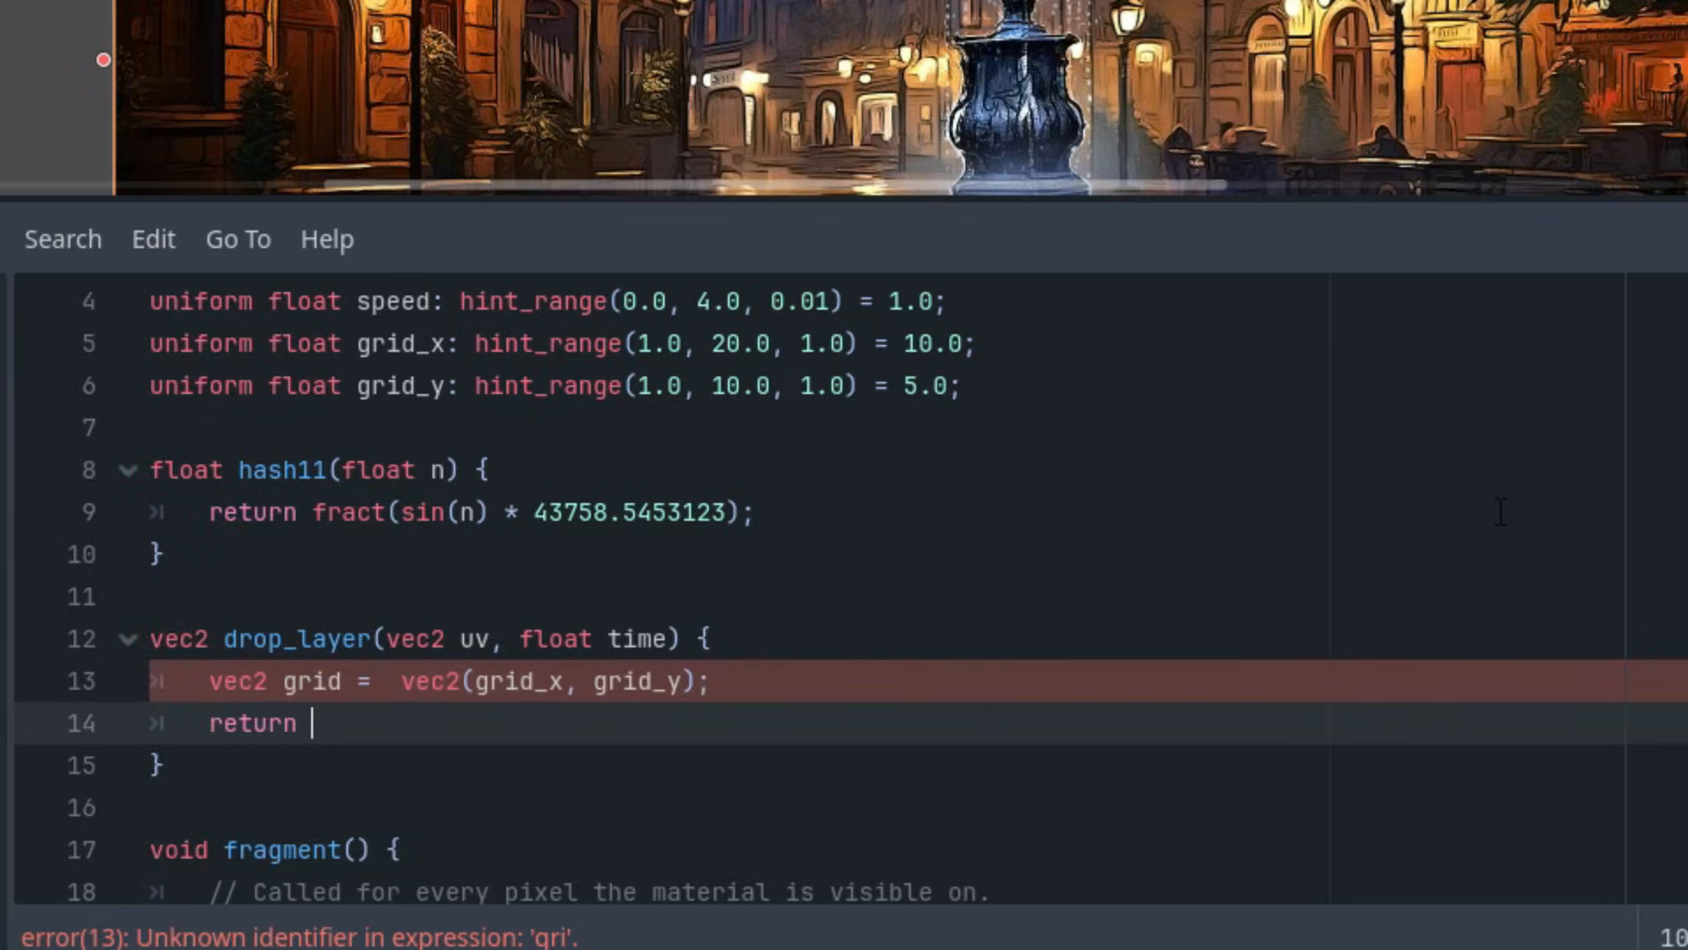
{"action": "type", "text": "vec2("}
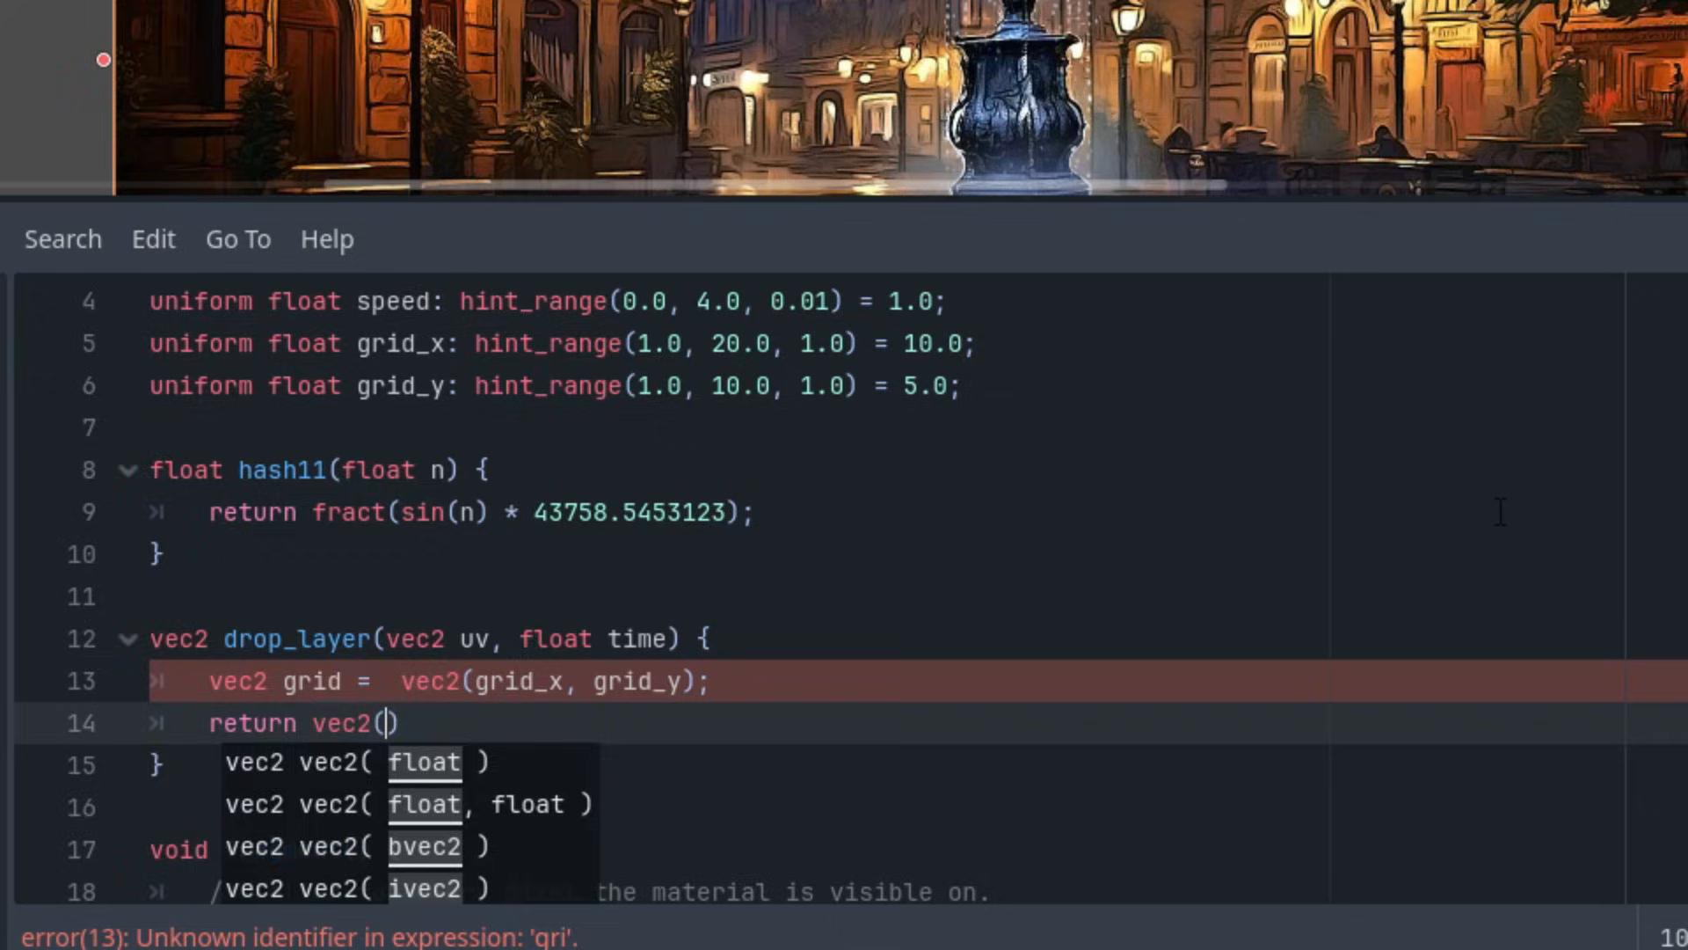
{"action": "type", "text": "0.0);"}
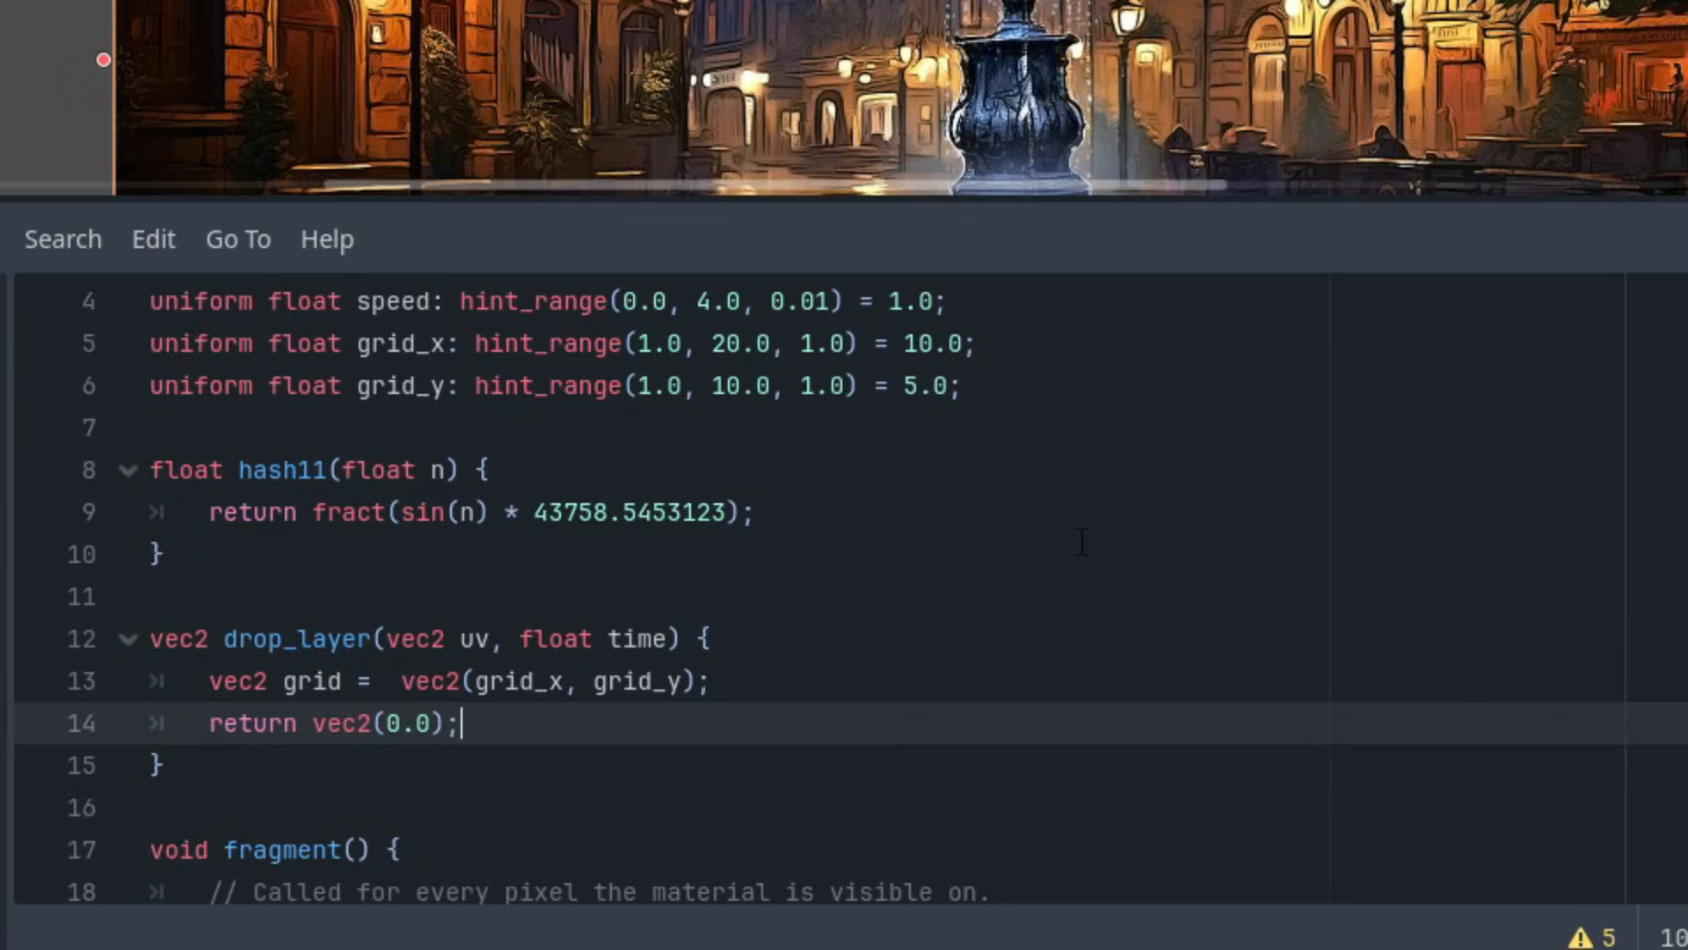
{"action": "mouse_move", "coordinate": [969, 531]}
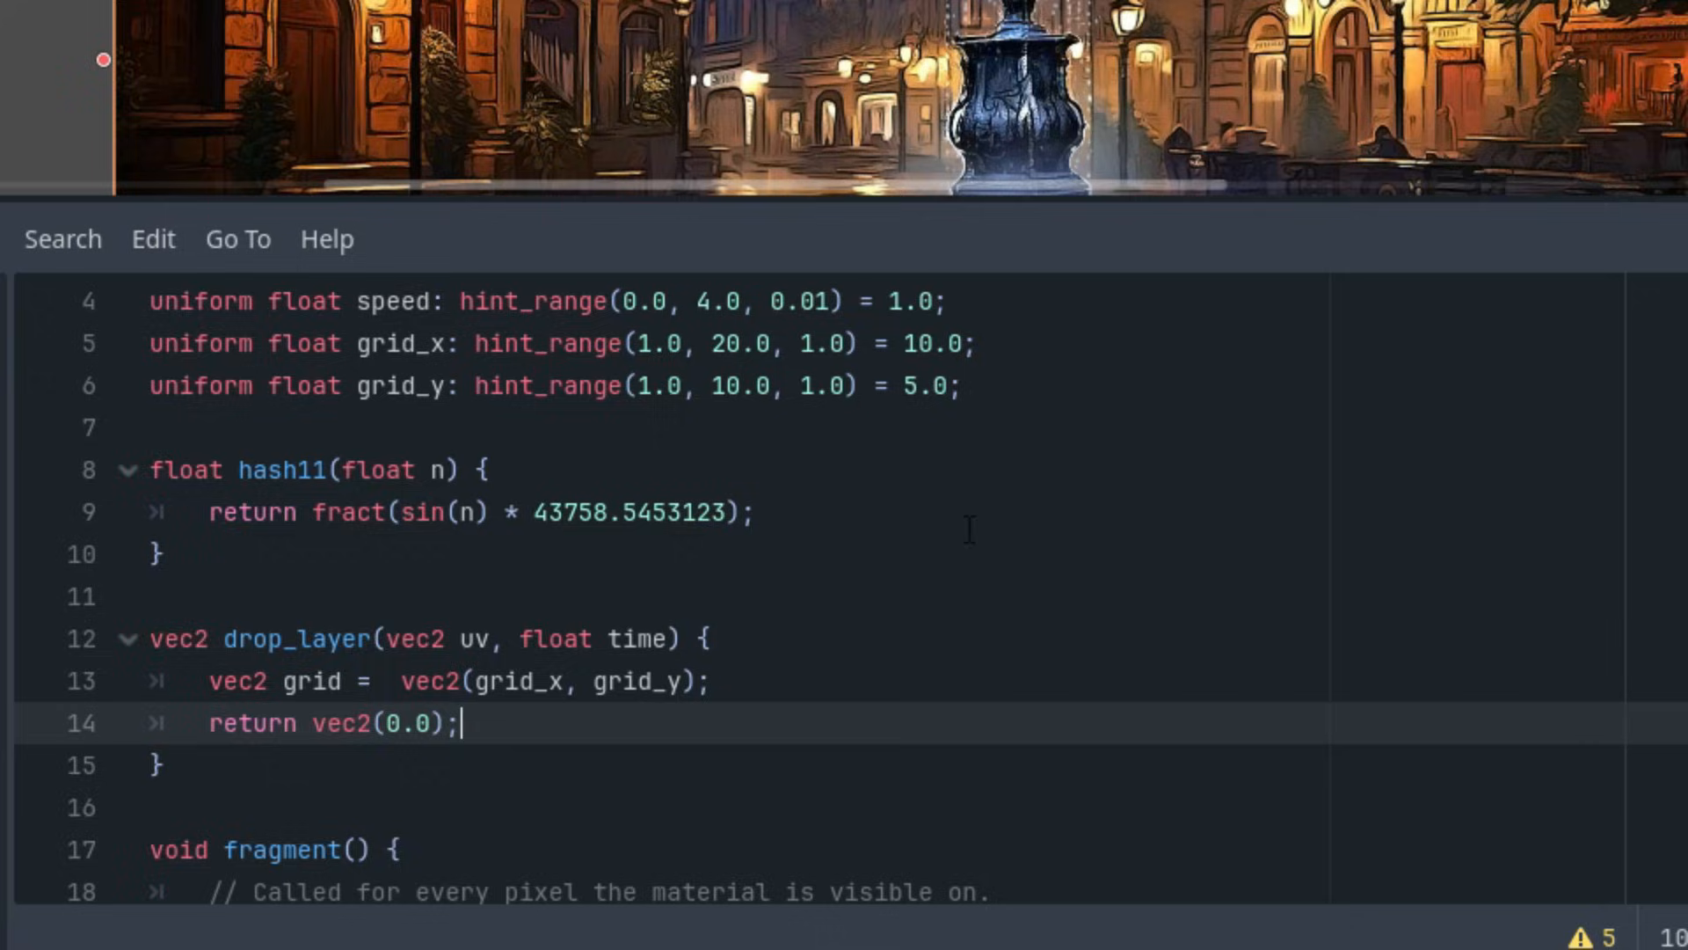
{"action": "mouse_move", "coordinate": [824, 565]}
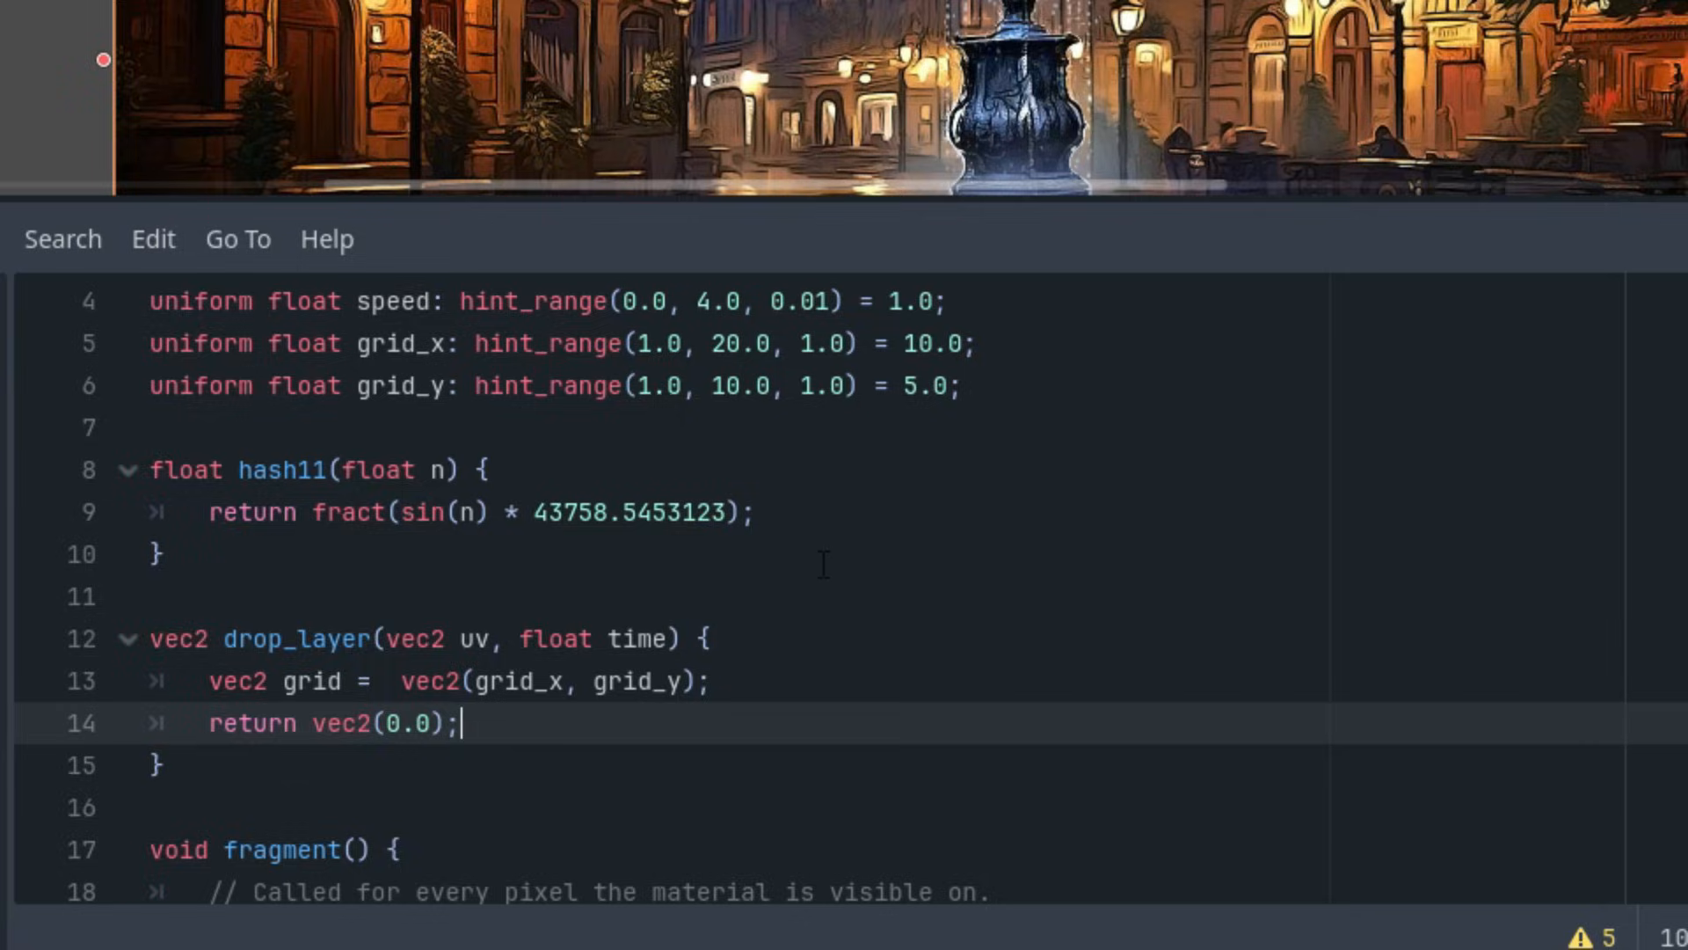
{"action": "mouse_move", "coordinate": [873, 574]}
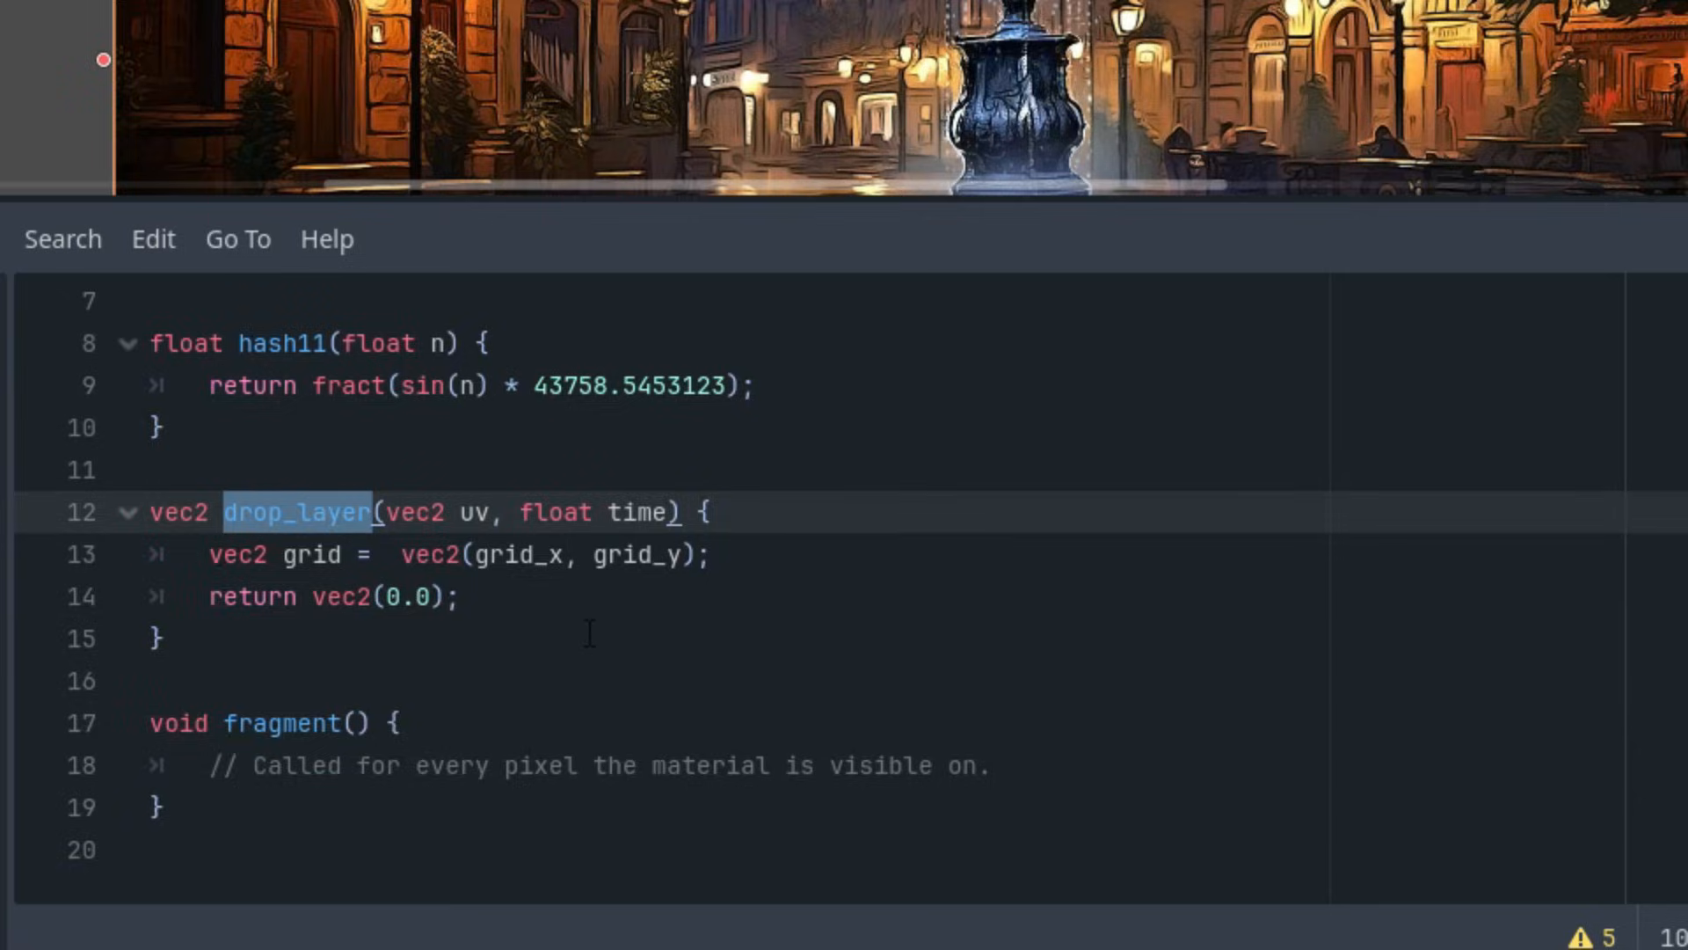
{"action": "mouse_move", "coordinate": [627, 634]}
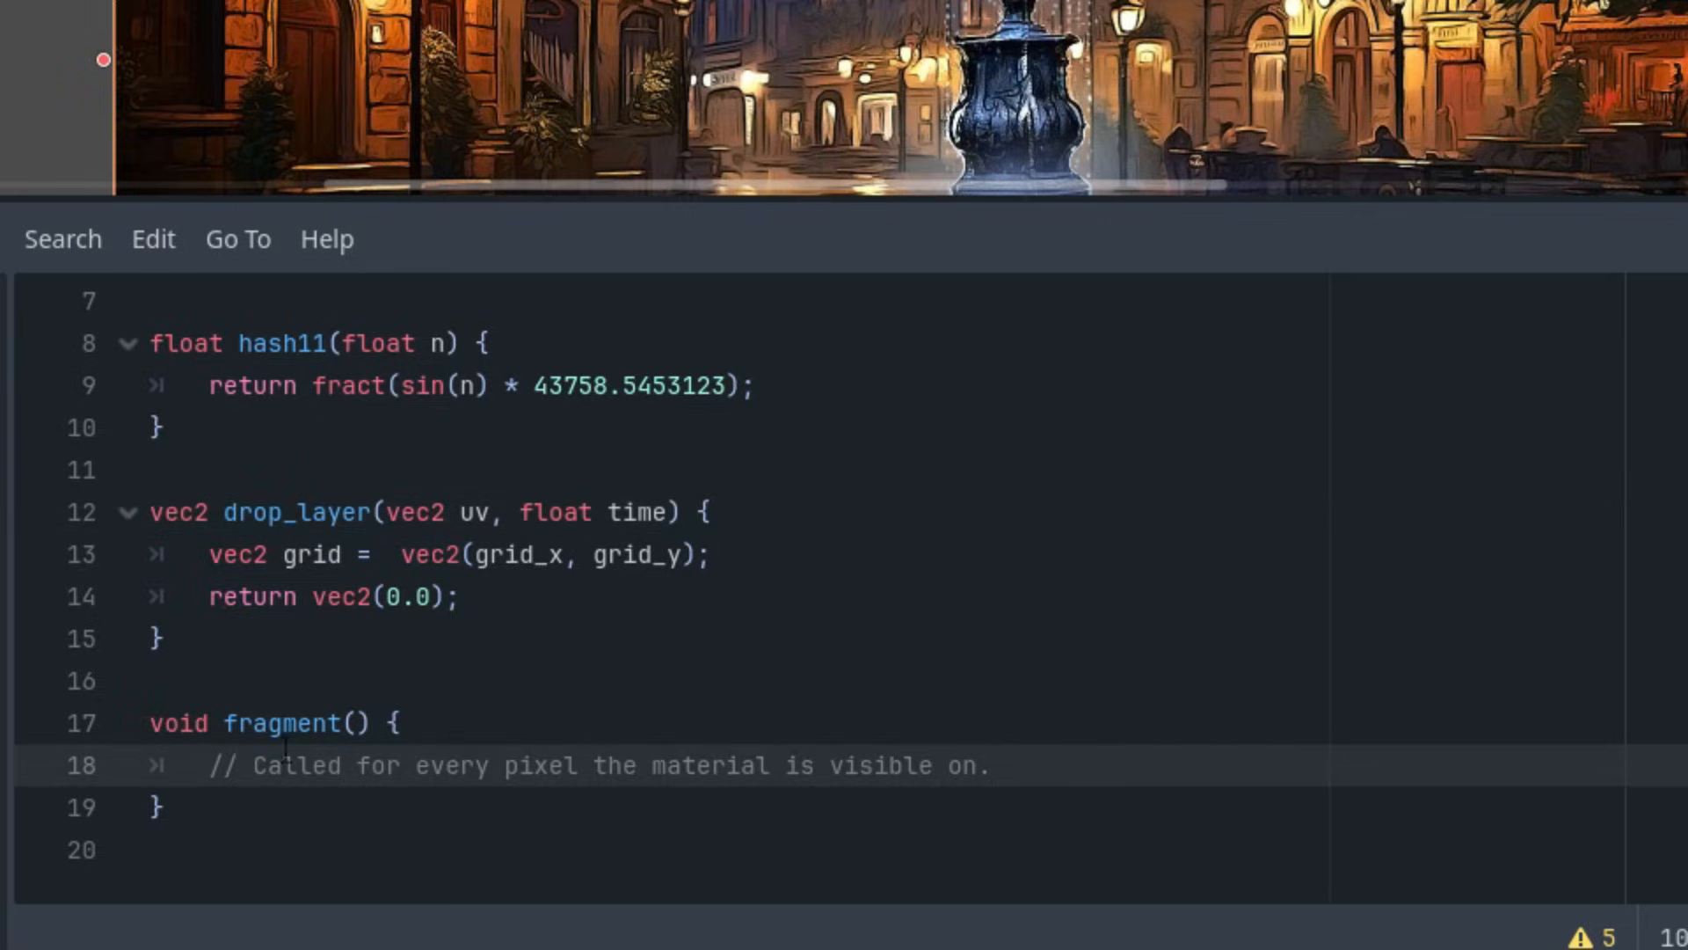
Declare vec2 uv = -UV; inside fragment()
{"action": "type", "text": "v"}
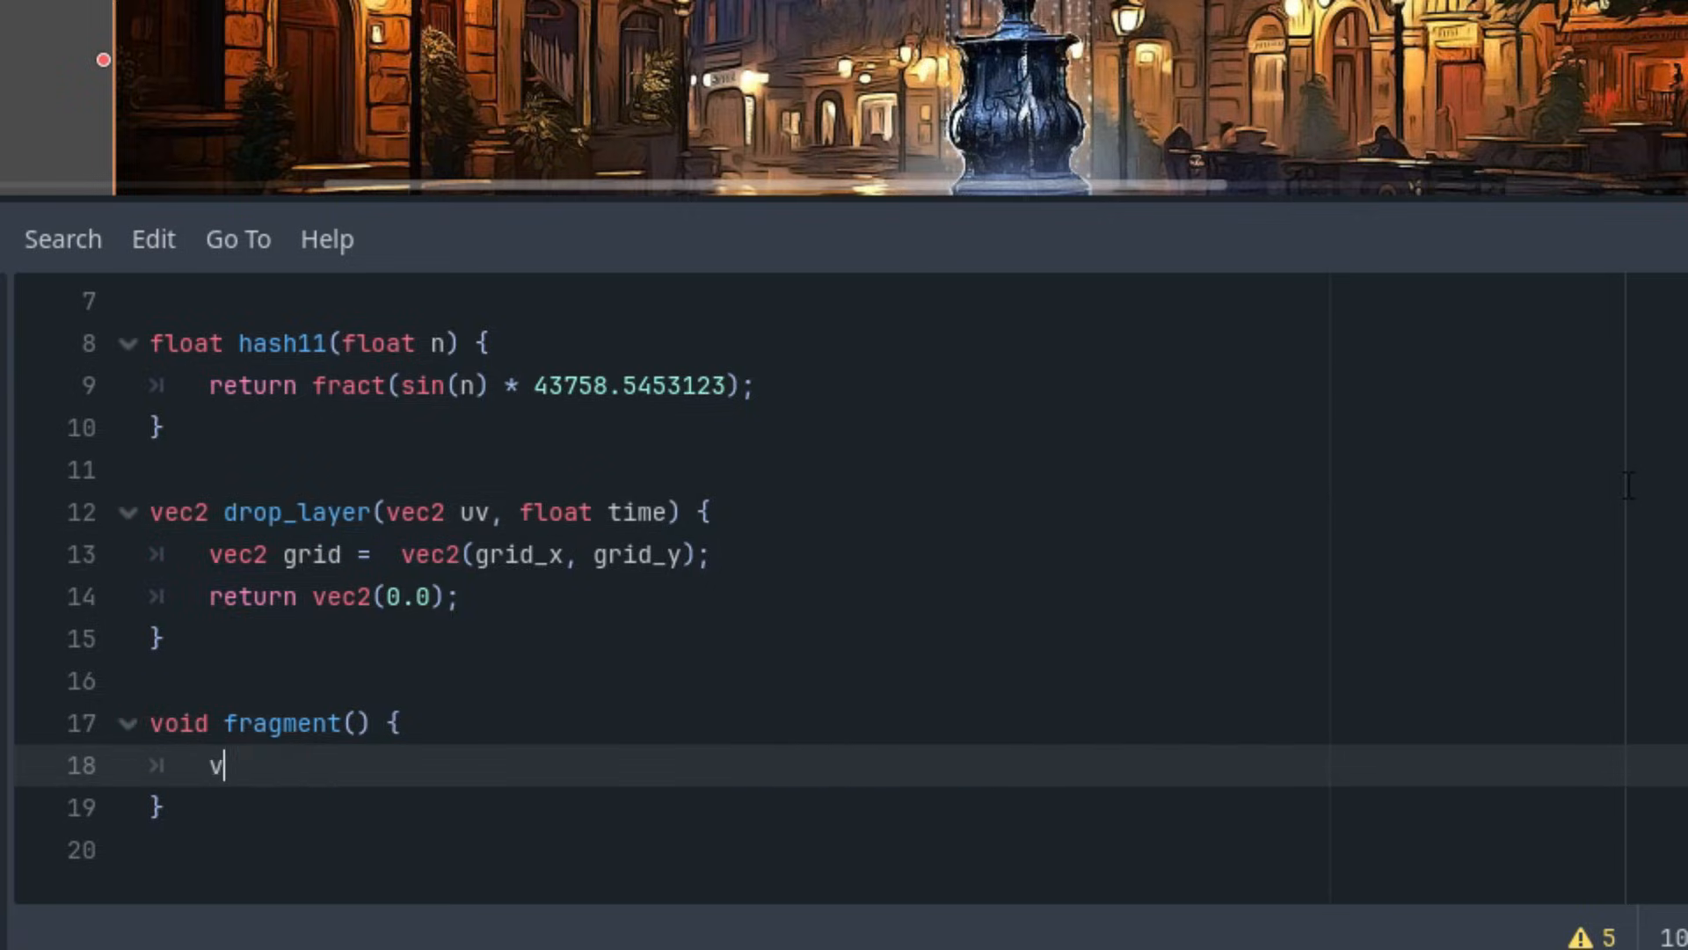
{"action": "type", "text": "ec2 uv"}
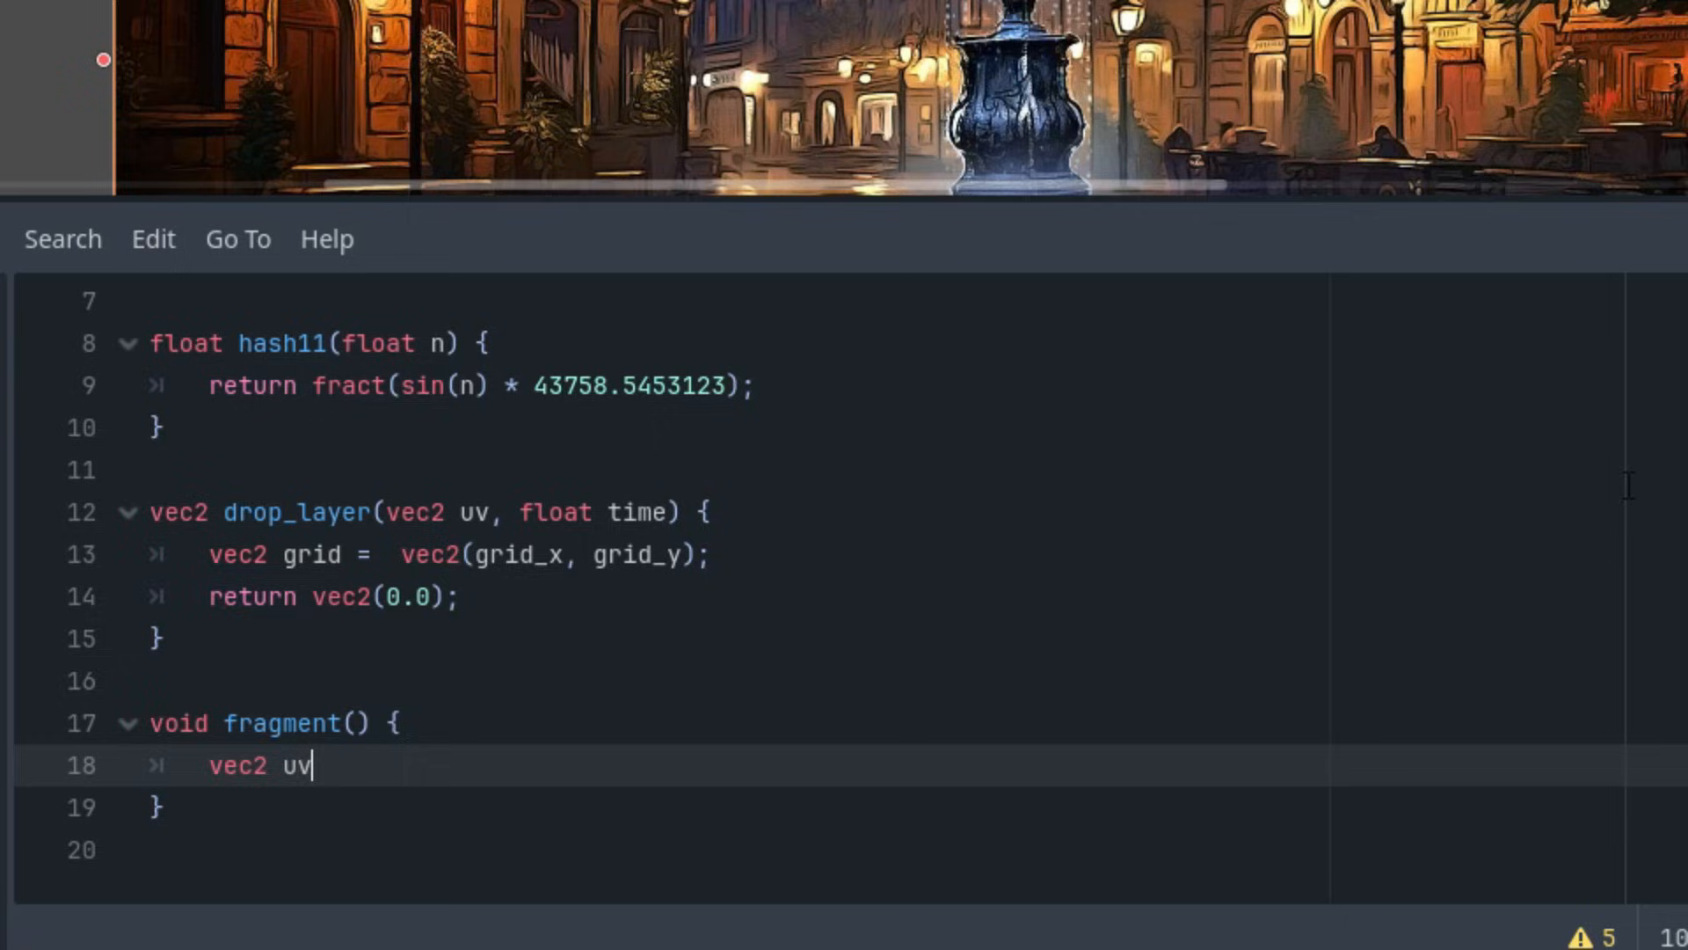
{"action": "type", "text": "= -U"}
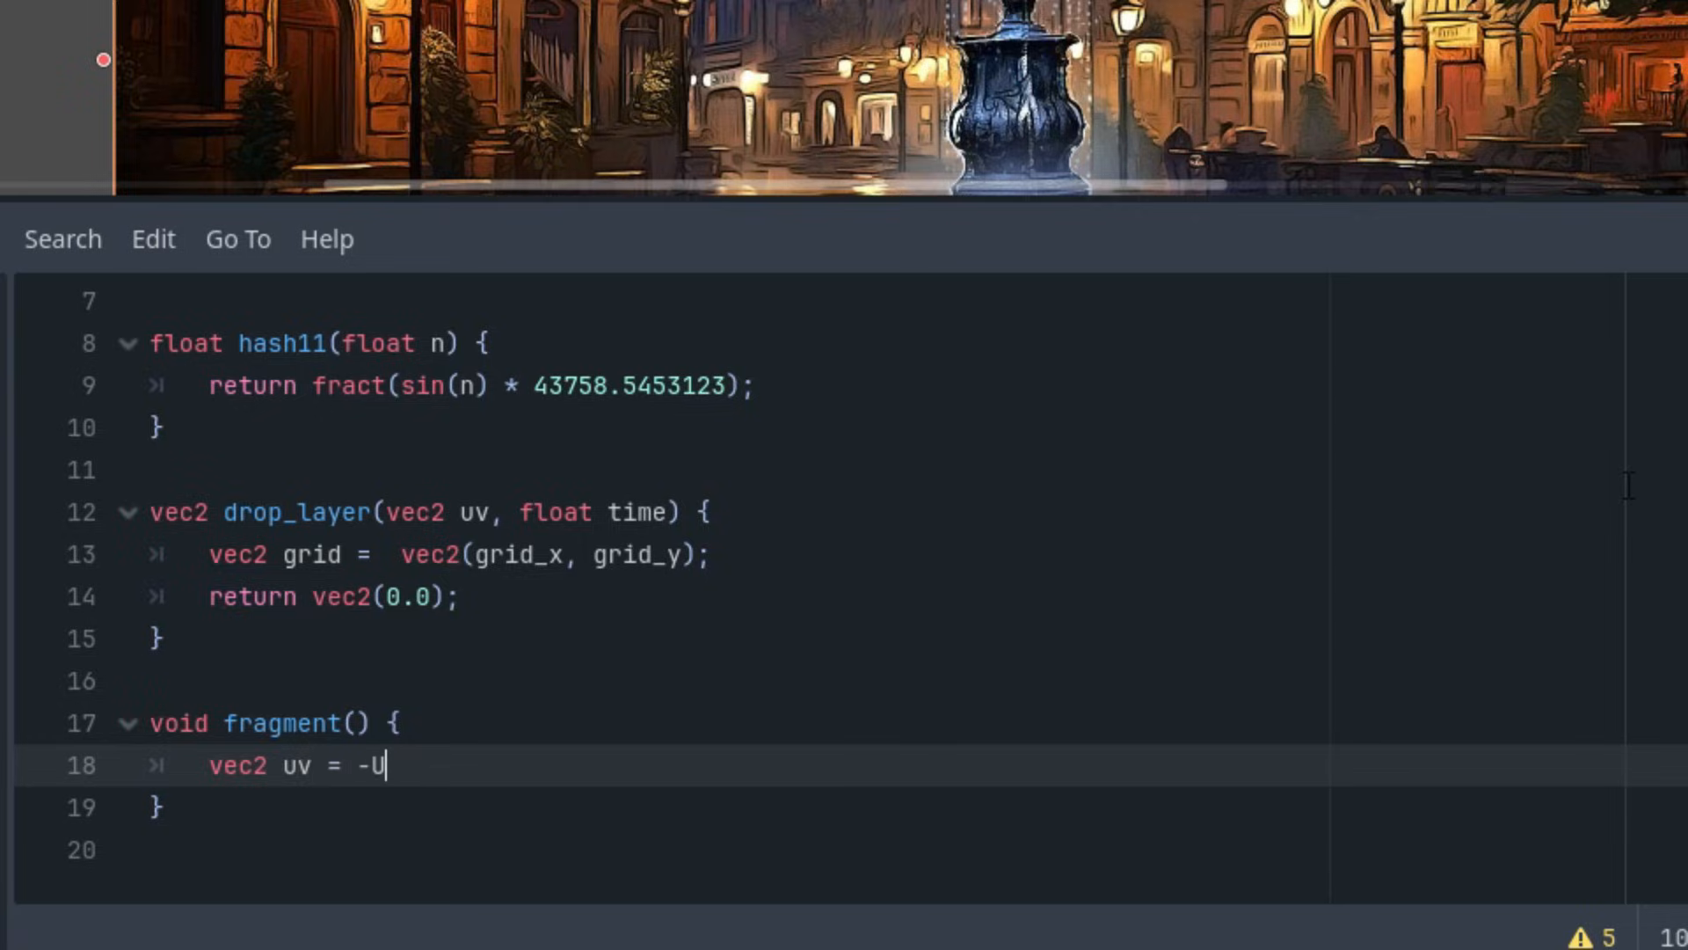
{"action": "type", "text": "V;"}
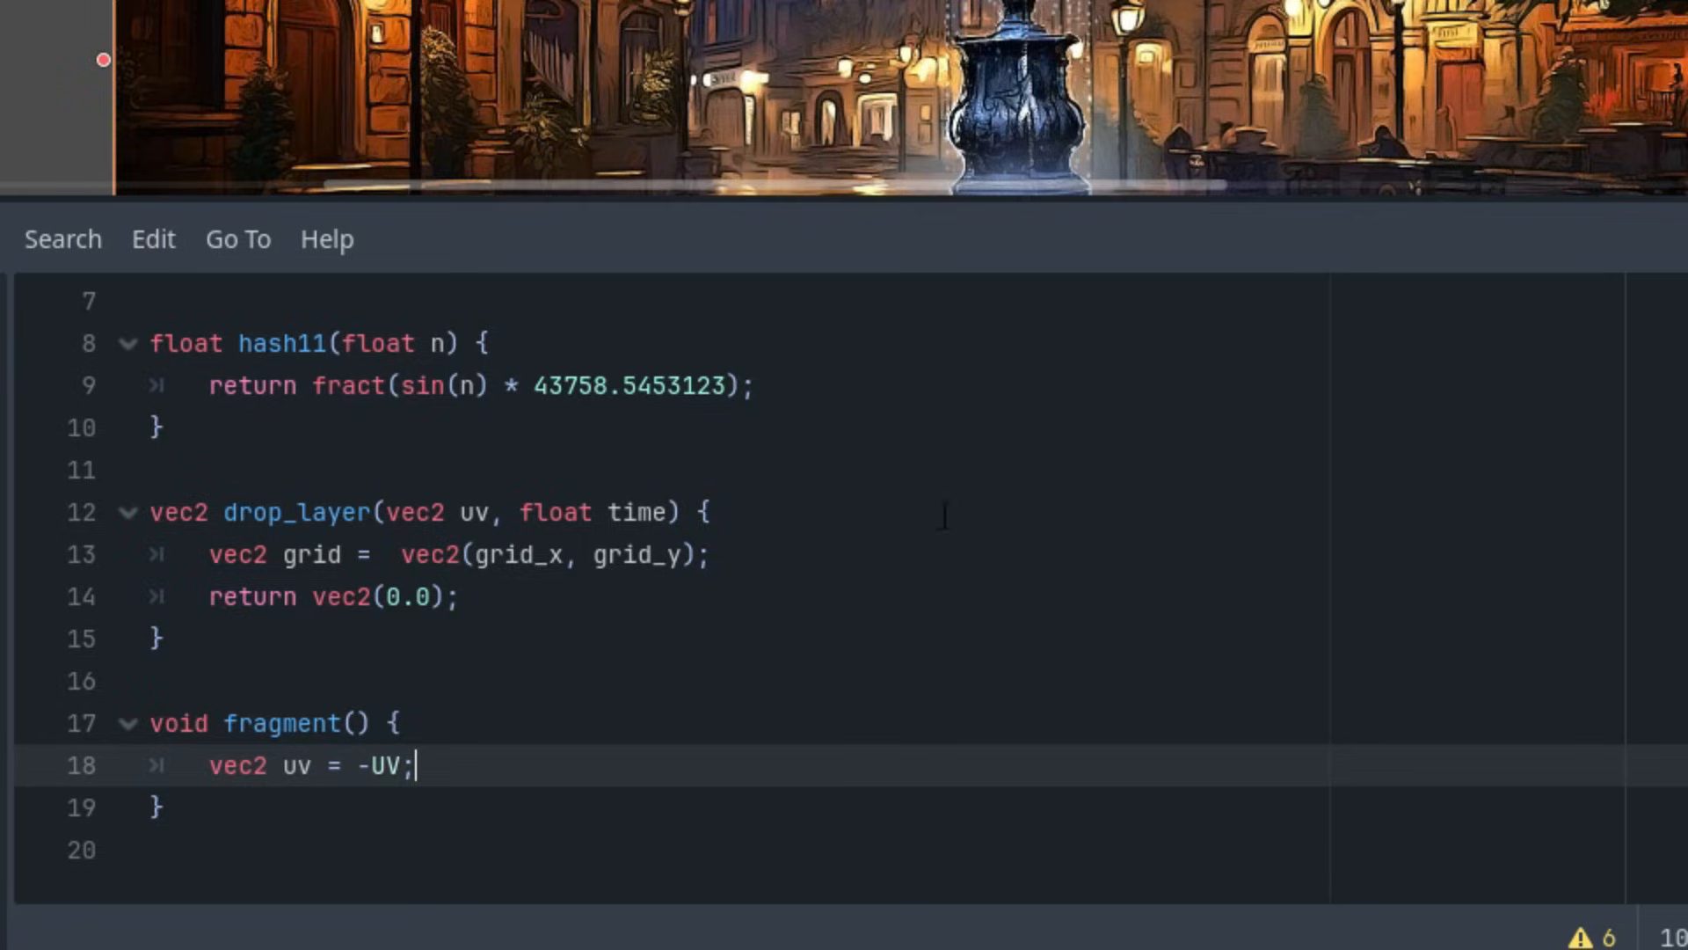
{"action": "mouse_move", "coordinate": [963, 522]}
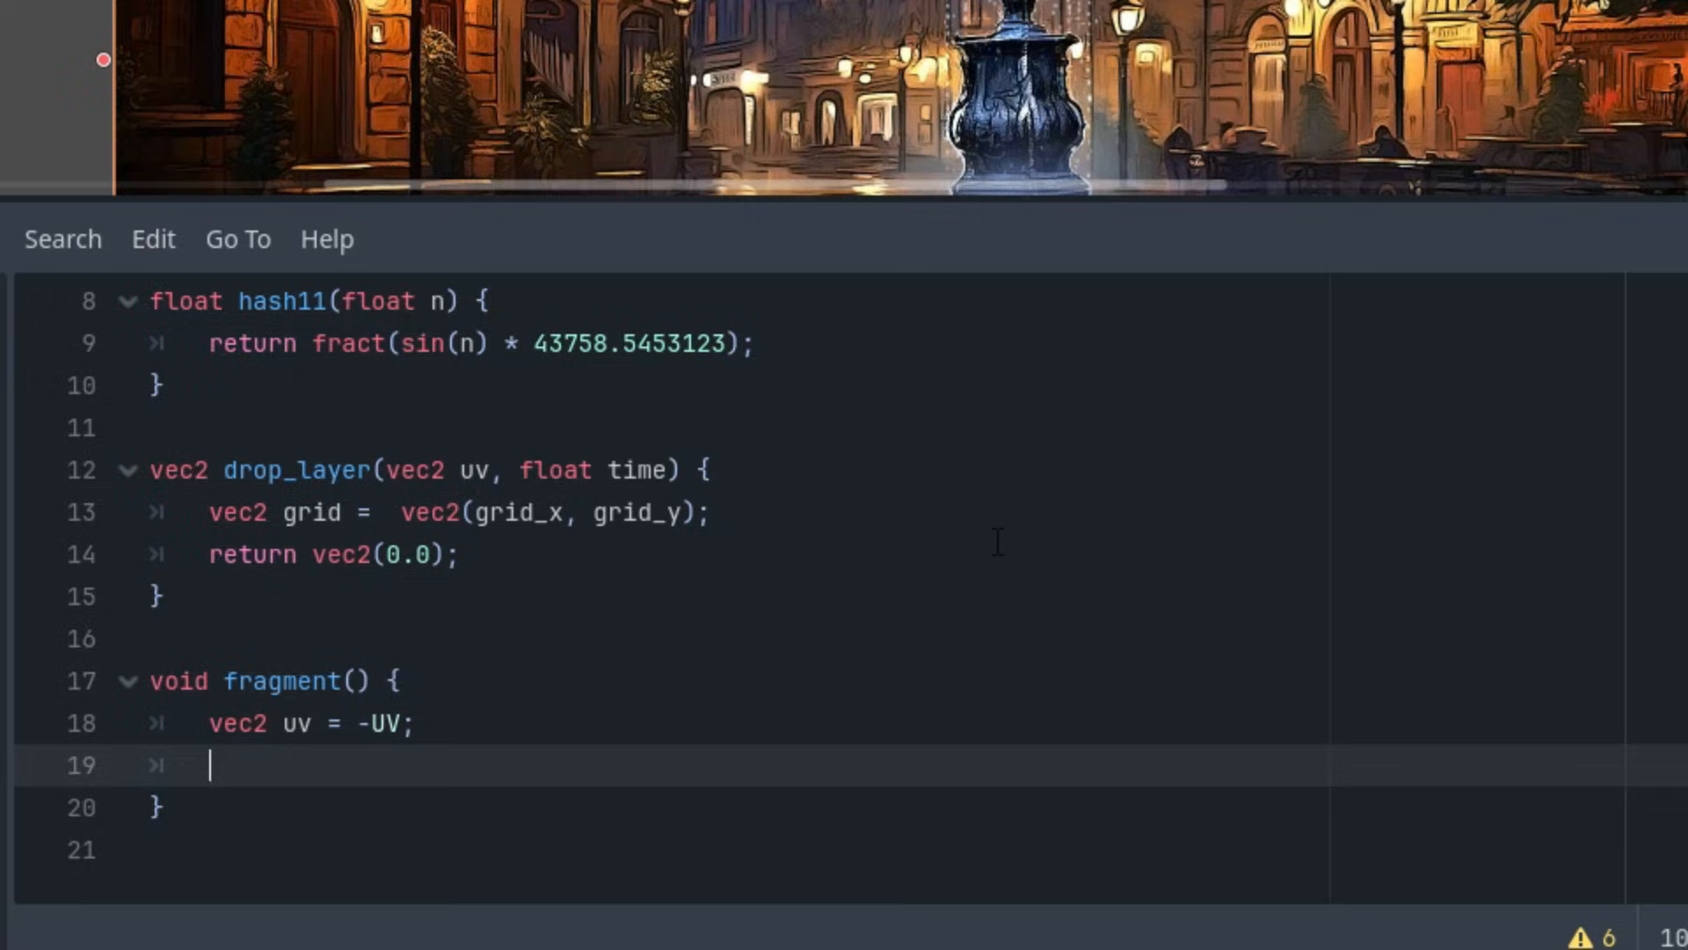
Add vec2 resolution = 1.0 / TEXTURE_PIXEL_SIZE; to fragment()
{"action": "type", "text": "vec2"}
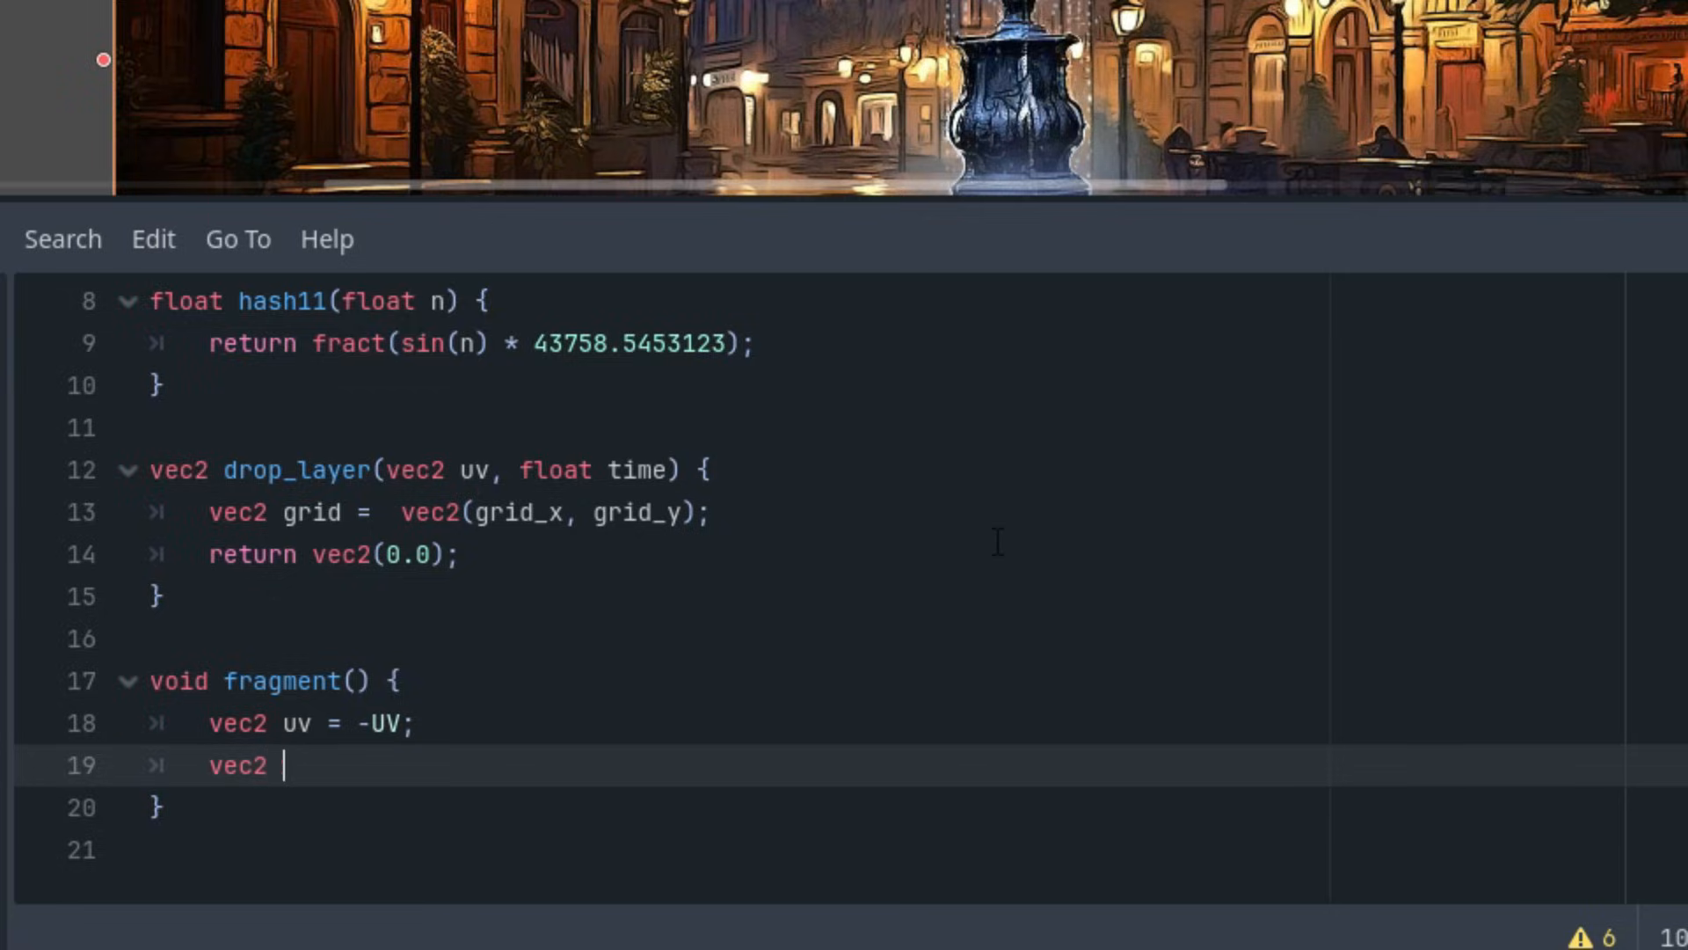
{"action": "type", "text": "resolution"}
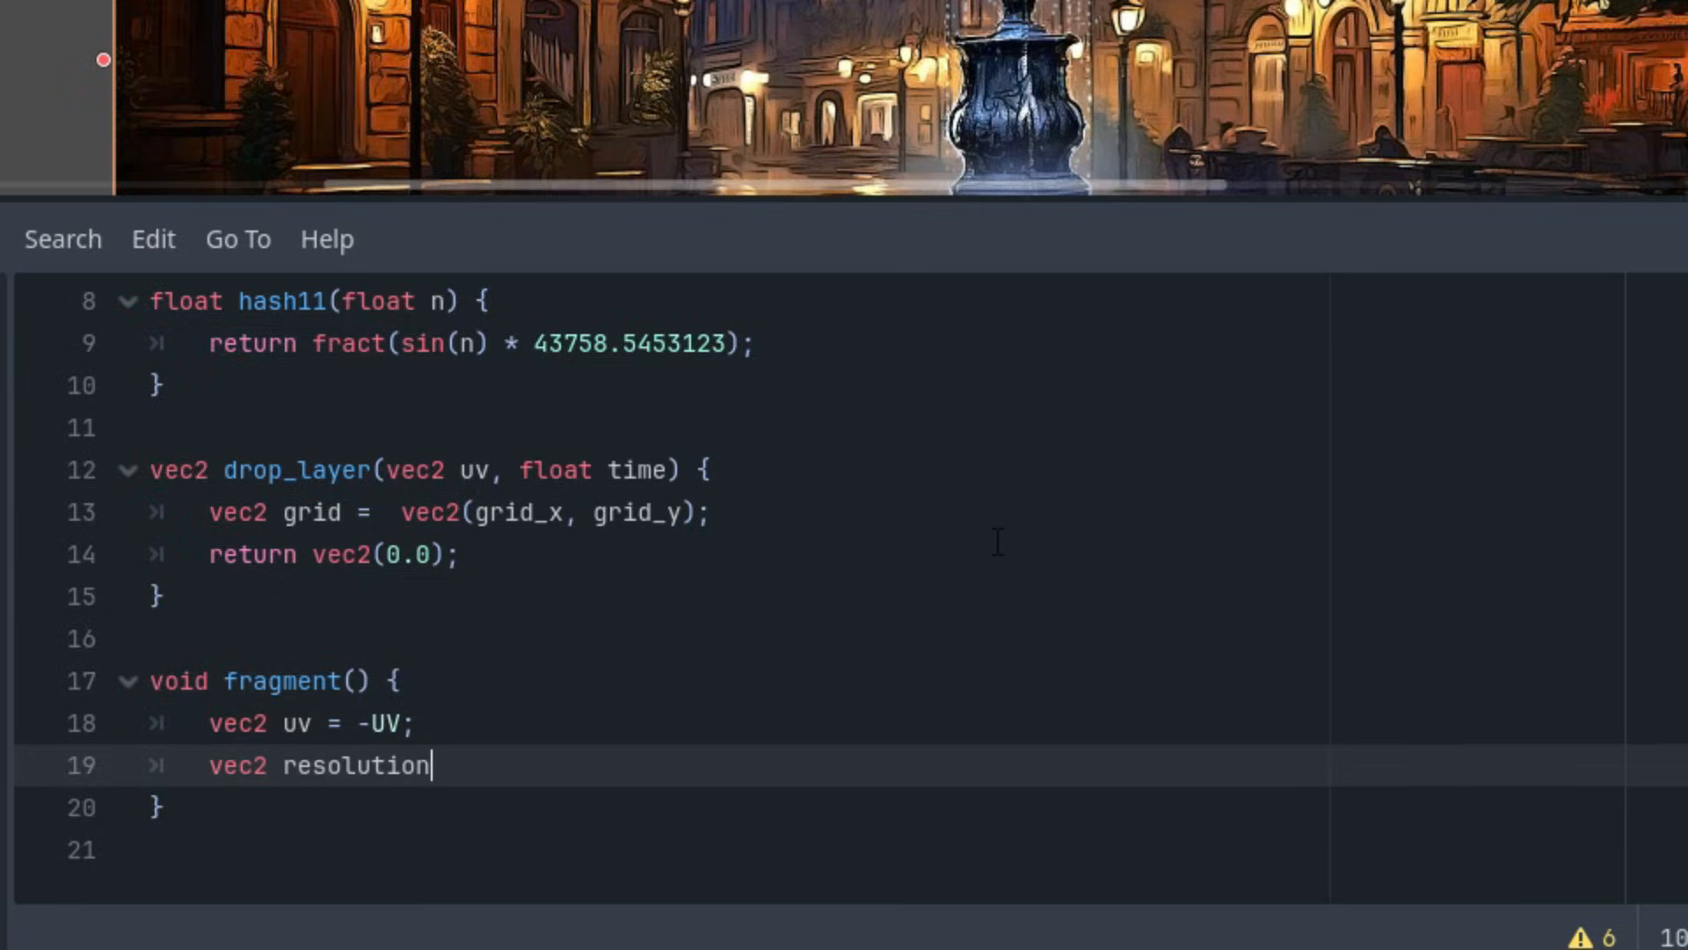
{"action": "type", "text": "= 1.0"}
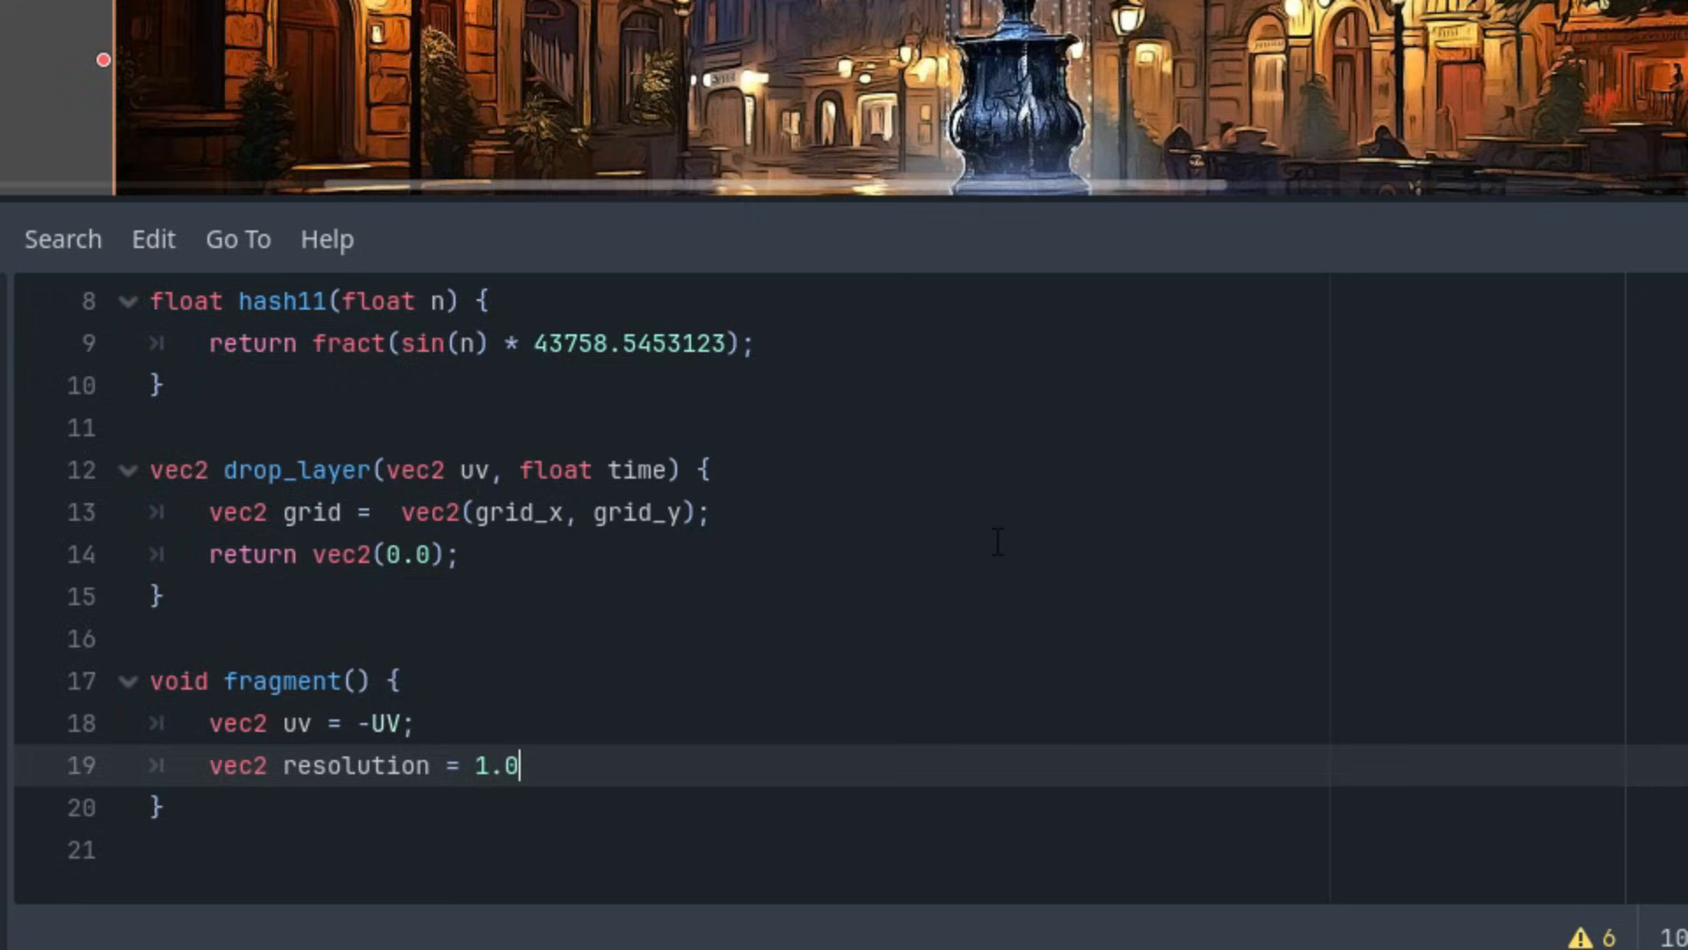
{"action": "type", "text": "/ TEX"}
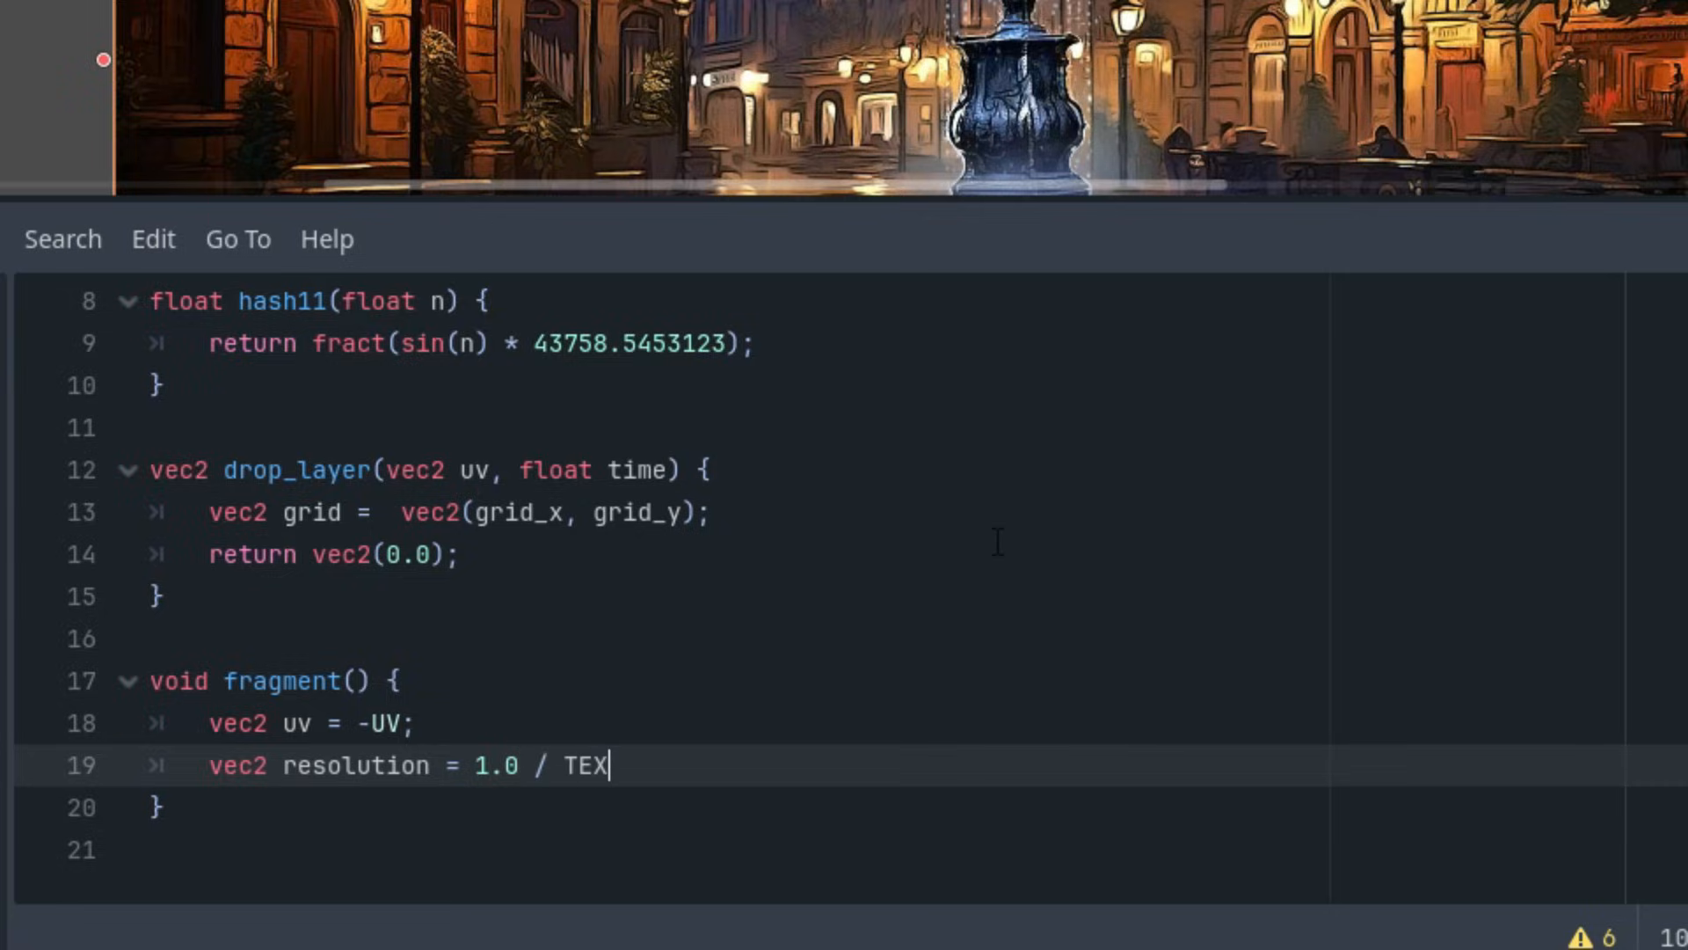
{"action": "type", "text": "TURE_PIXEL_SIZE"}
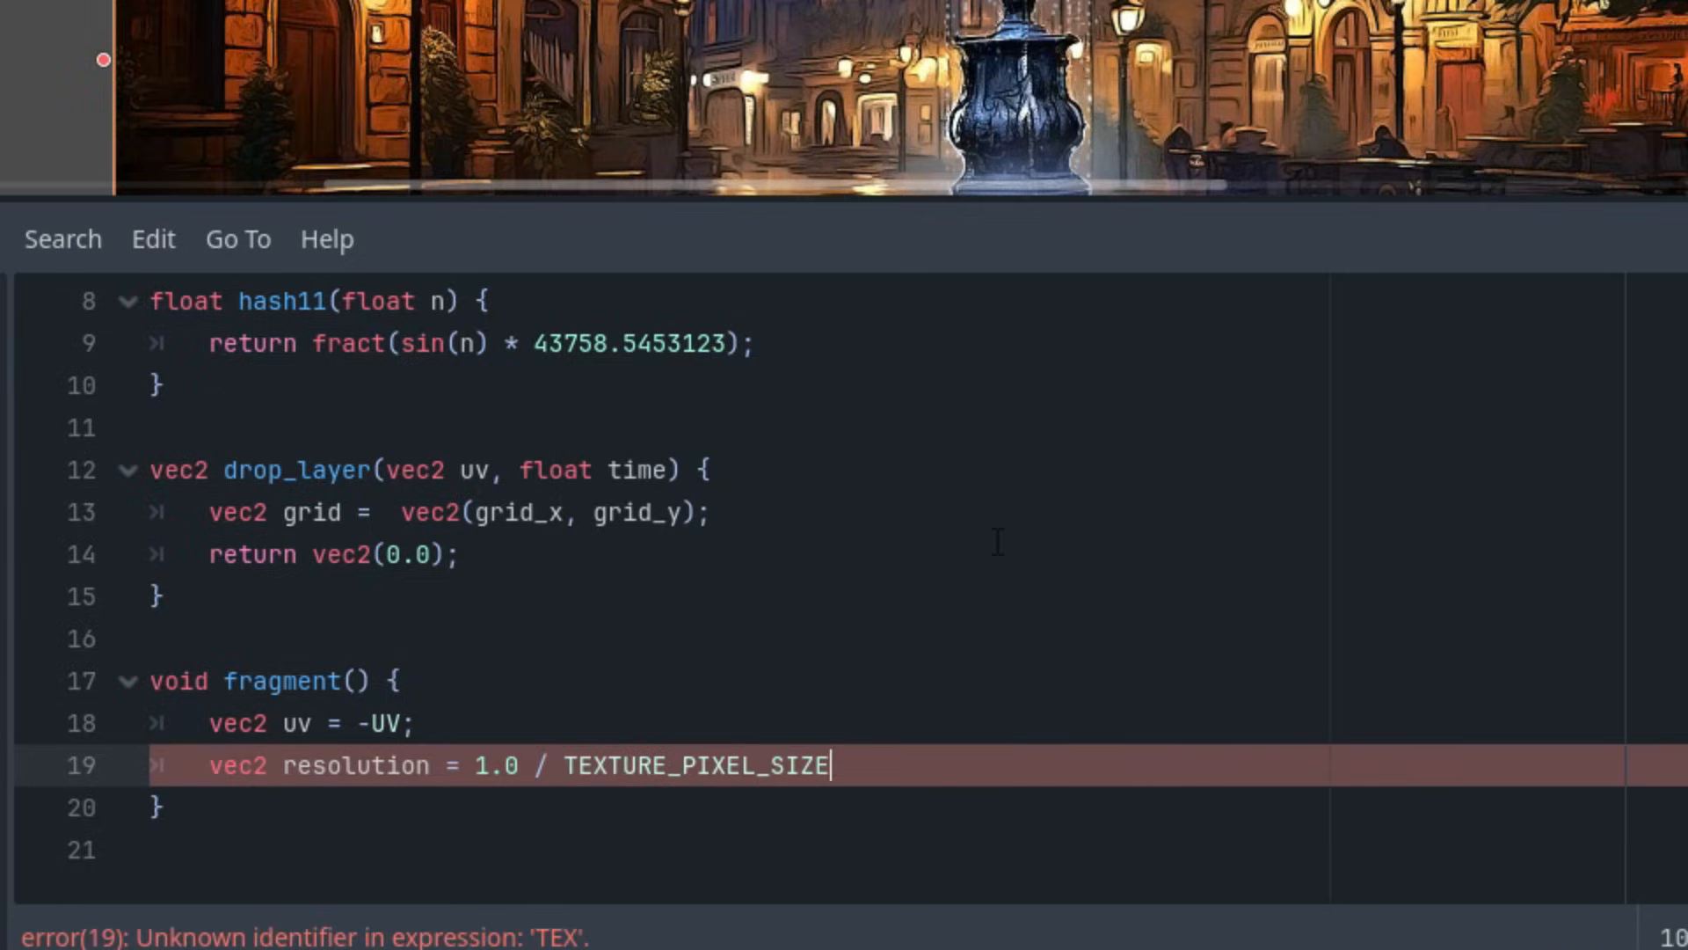
{"action": "type", "text": ";"}
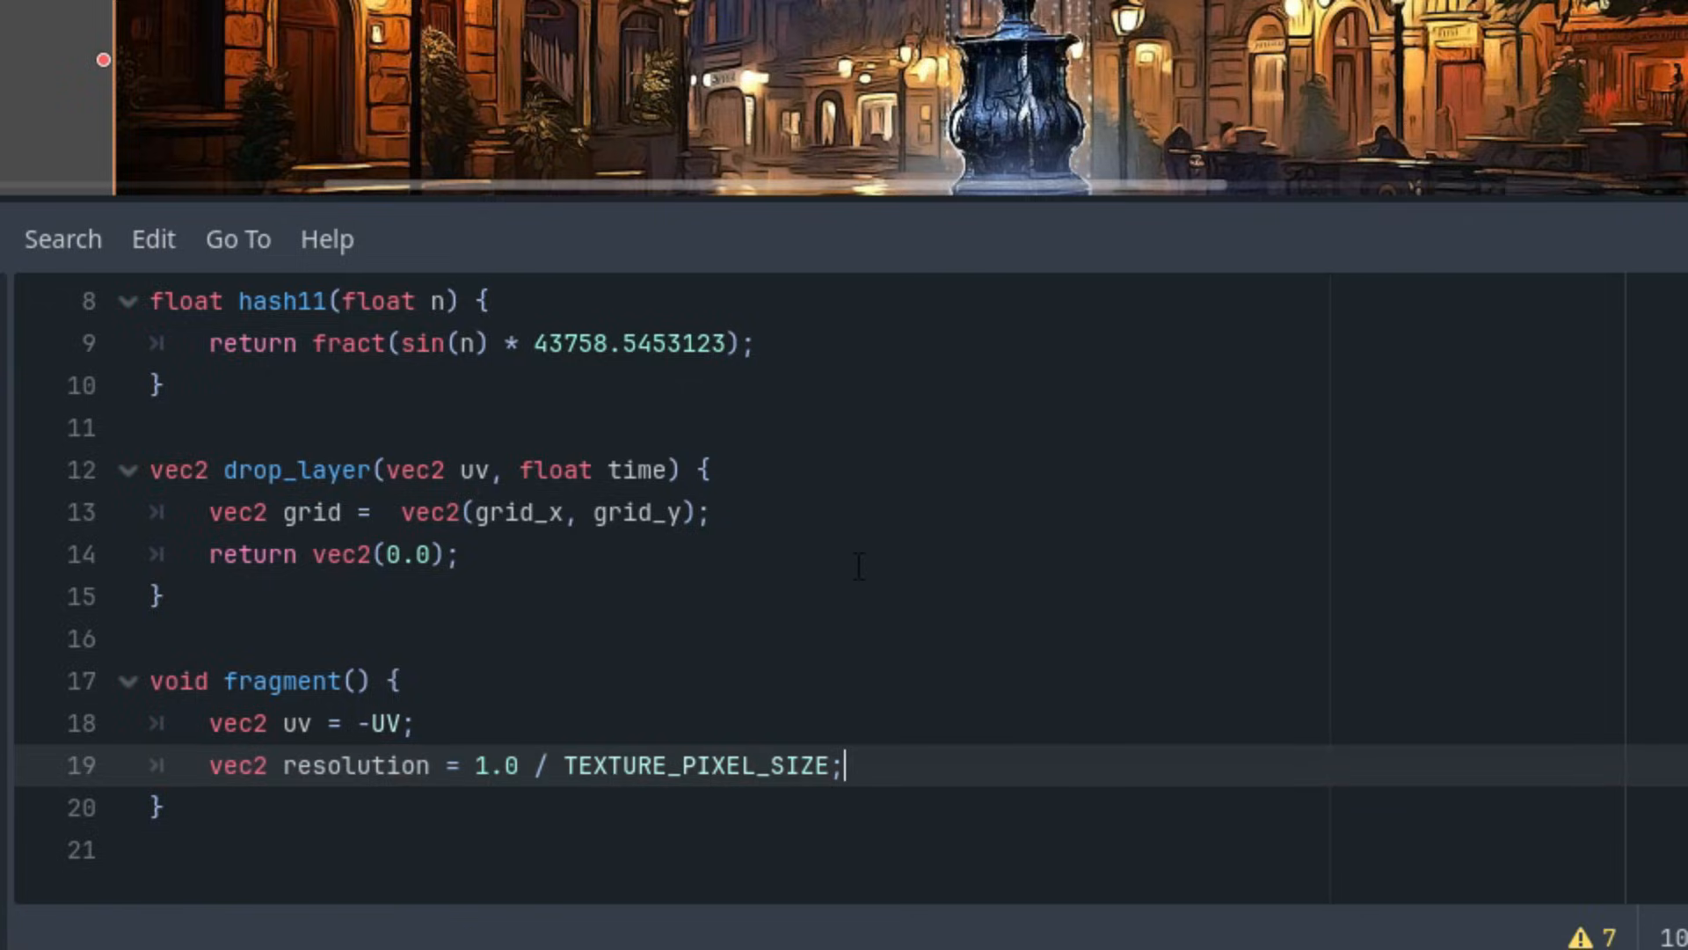
{"action": "mouse_move", "coordinate": [917, 600]}
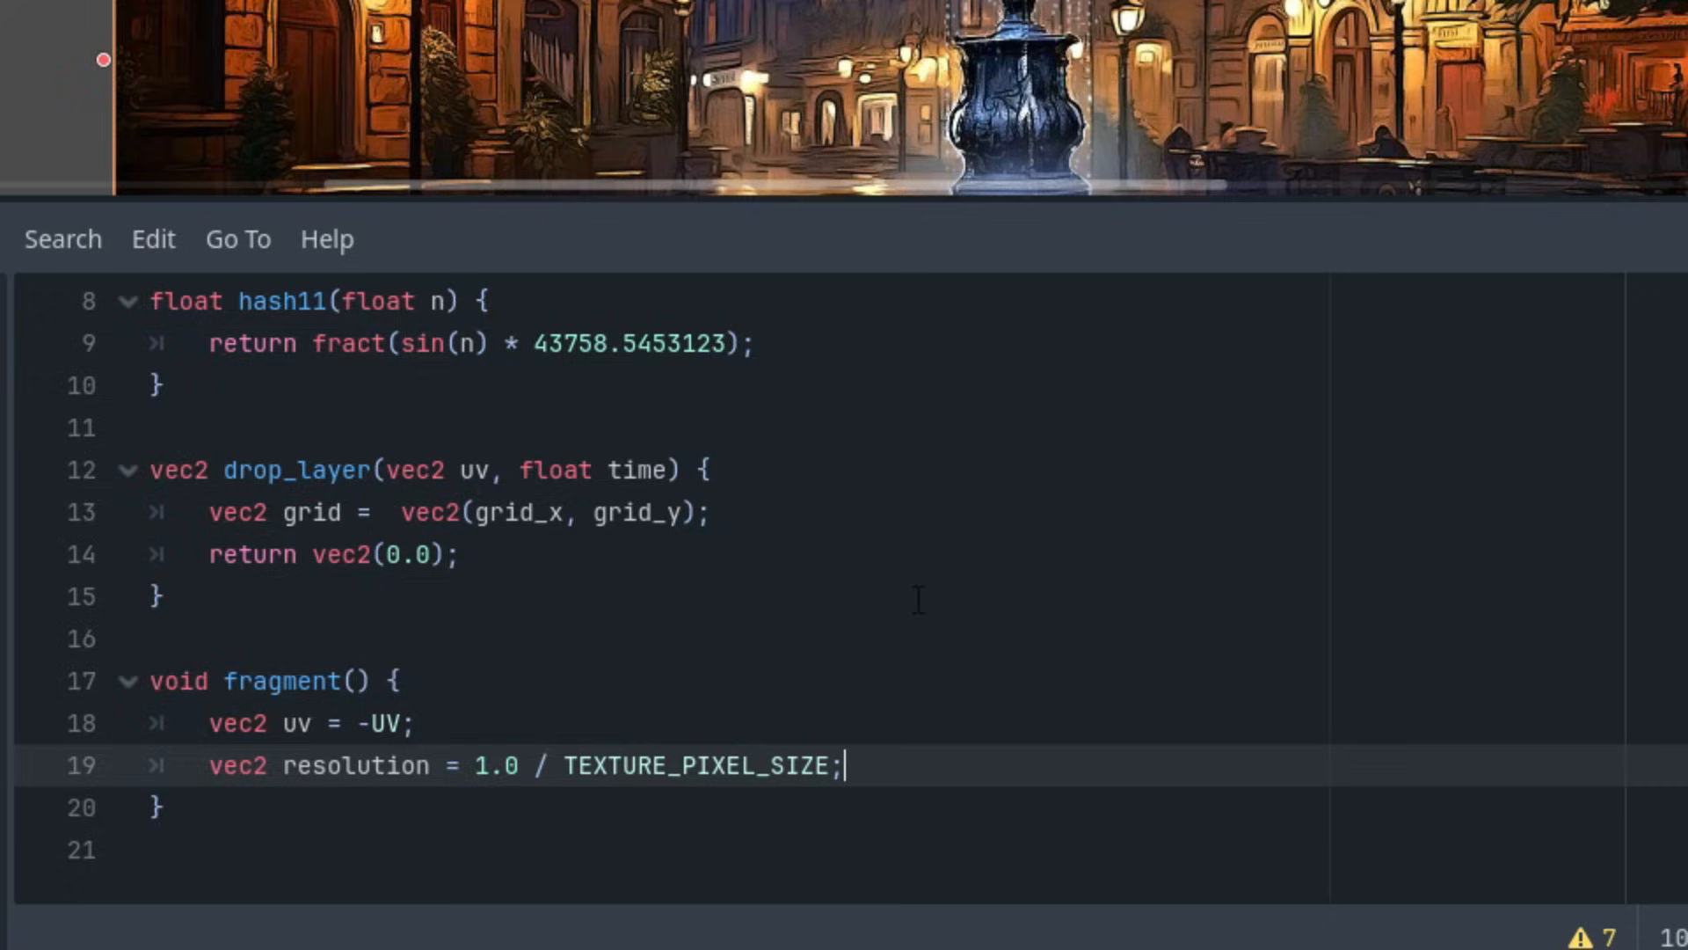
{"action": "mouse_move", "coordinate": [1182, 452]}
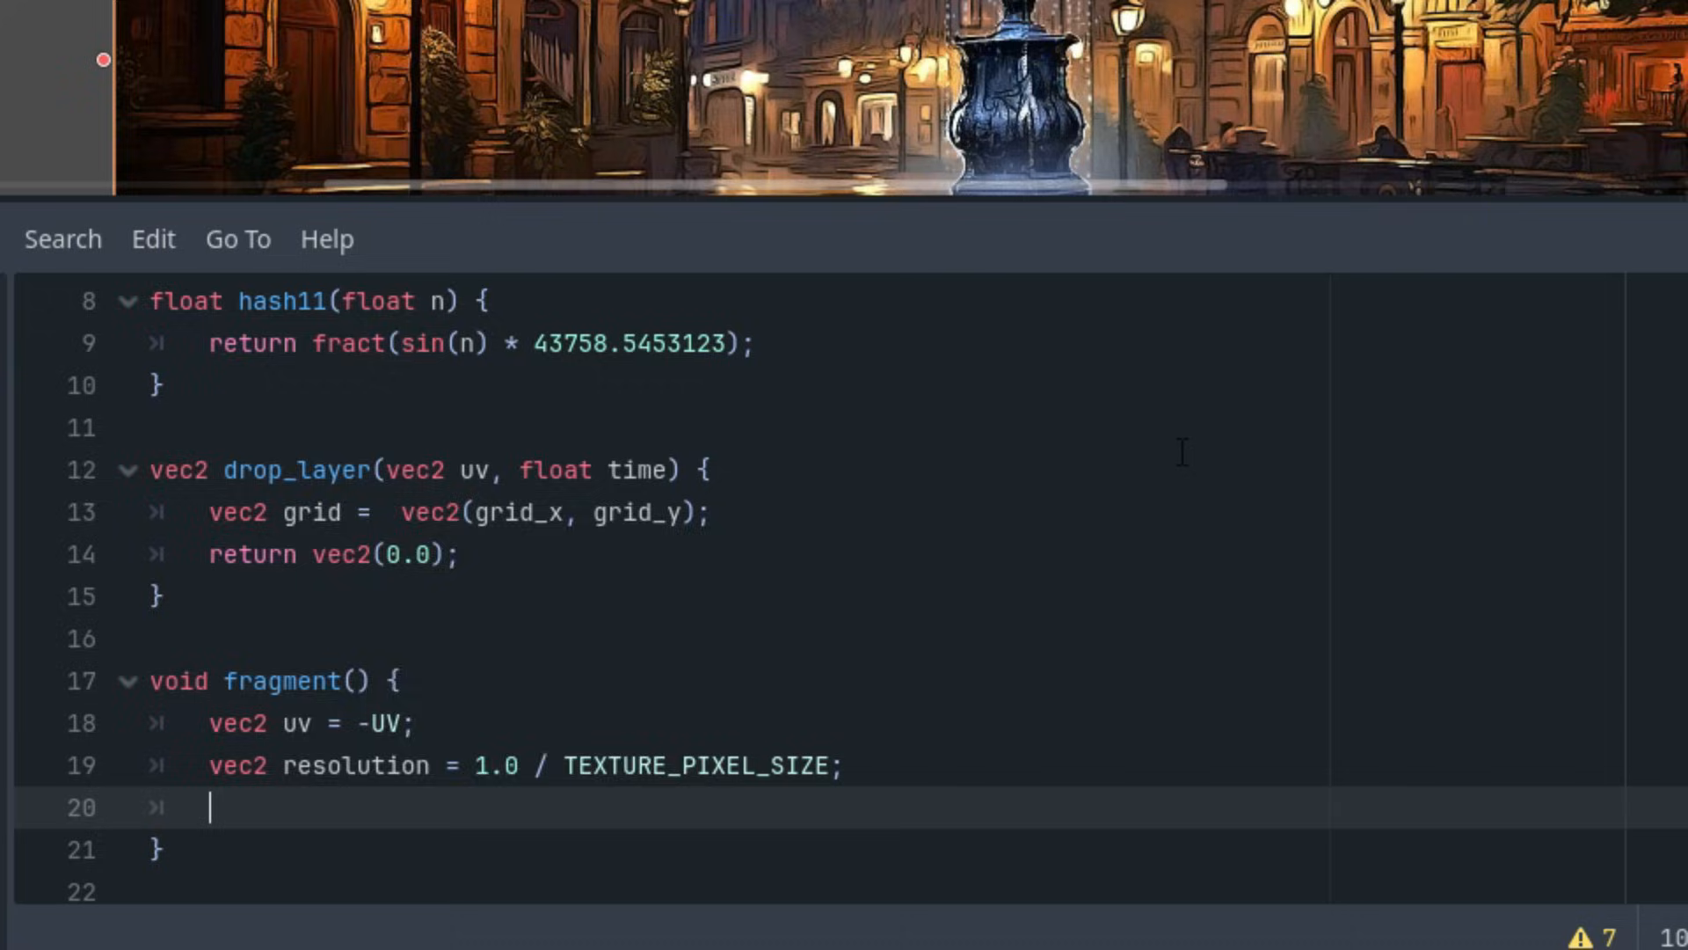
Scale uv.x by resolution.x / resolution.y for the aspect ratio
{"action": "type", "text": "uv.x *"}
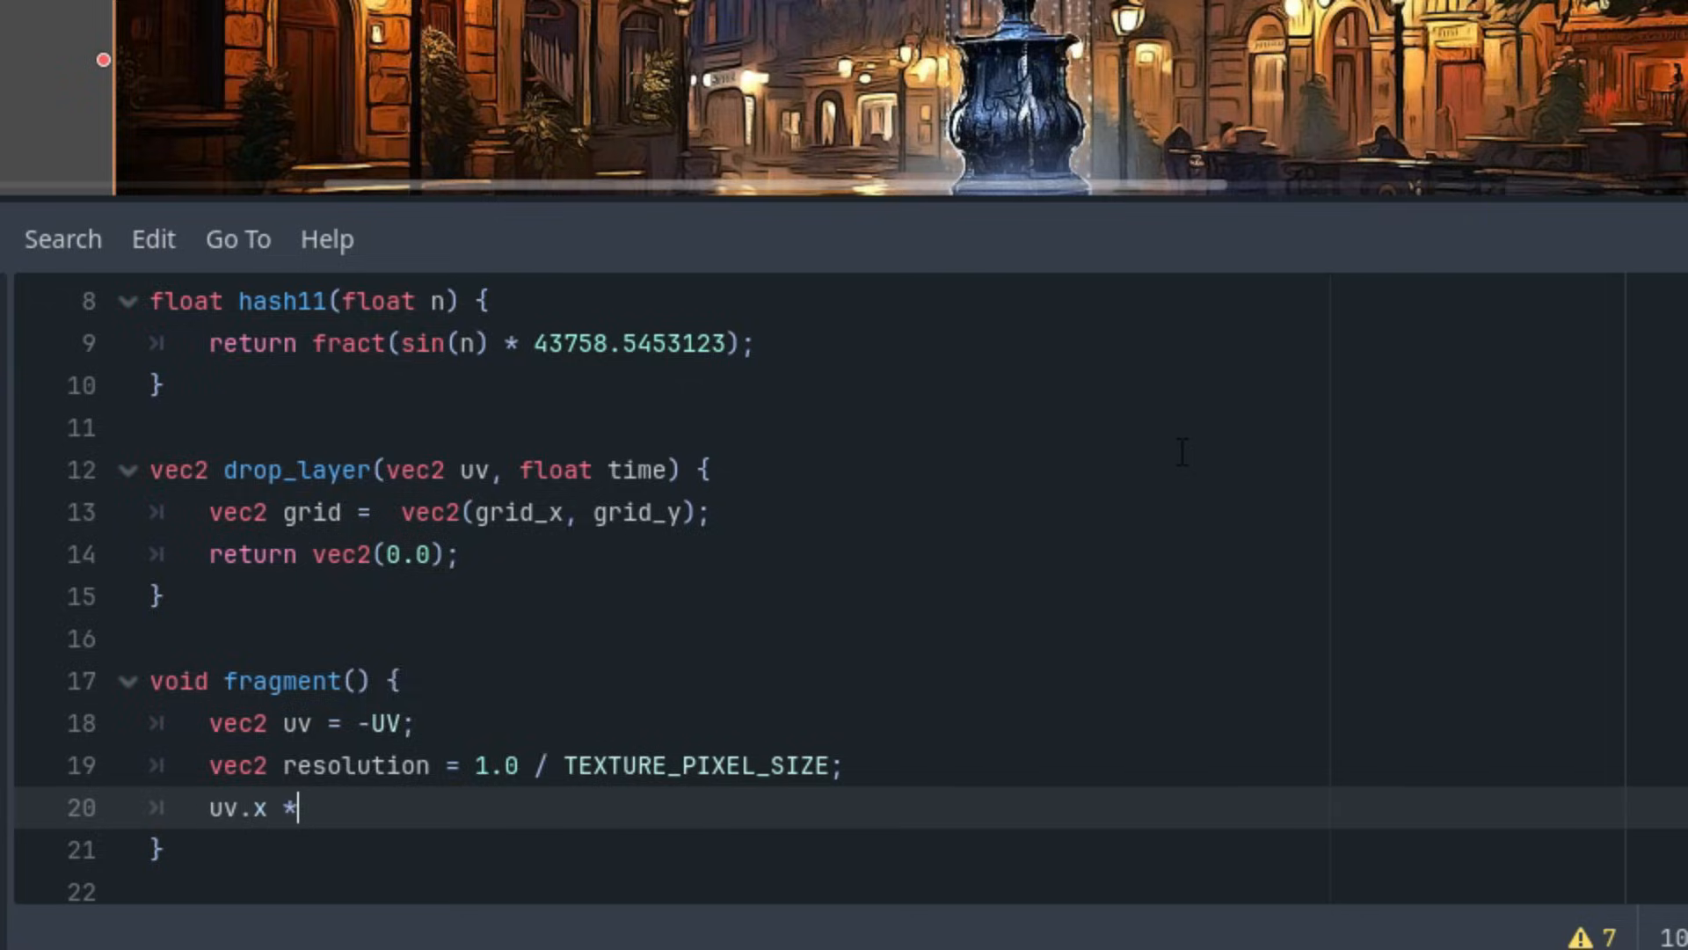
{"action": "type", "text": "= r"}
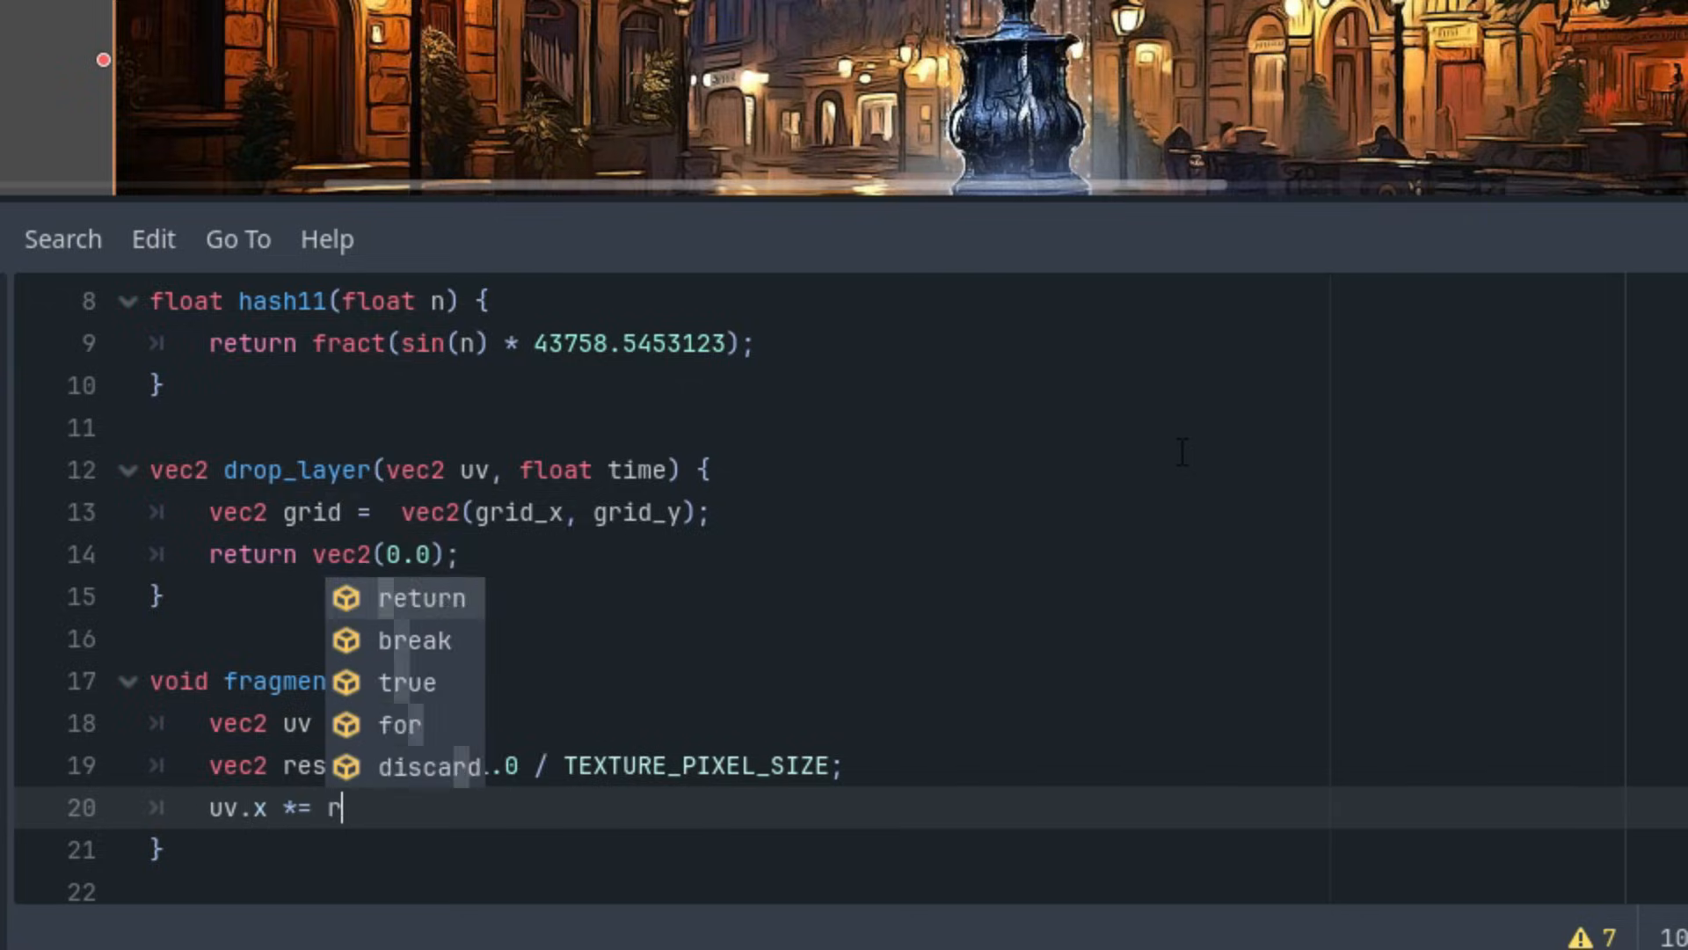
{"action": "type", "text": "eso"}
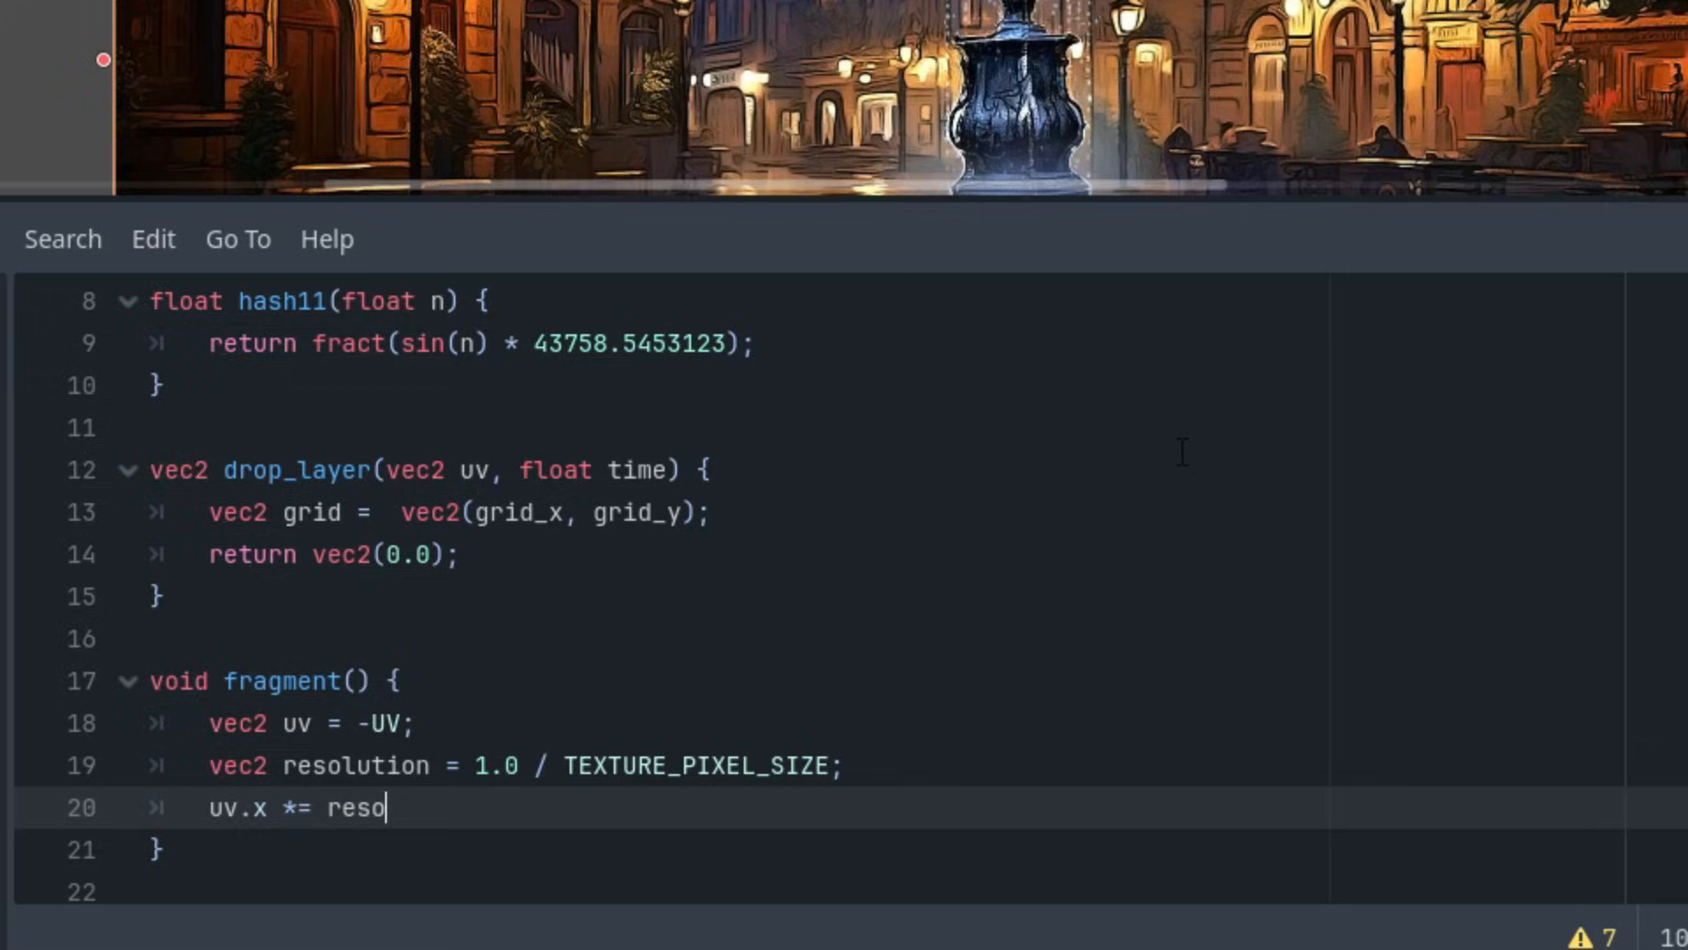
{"action": "type", "text": "lution"}
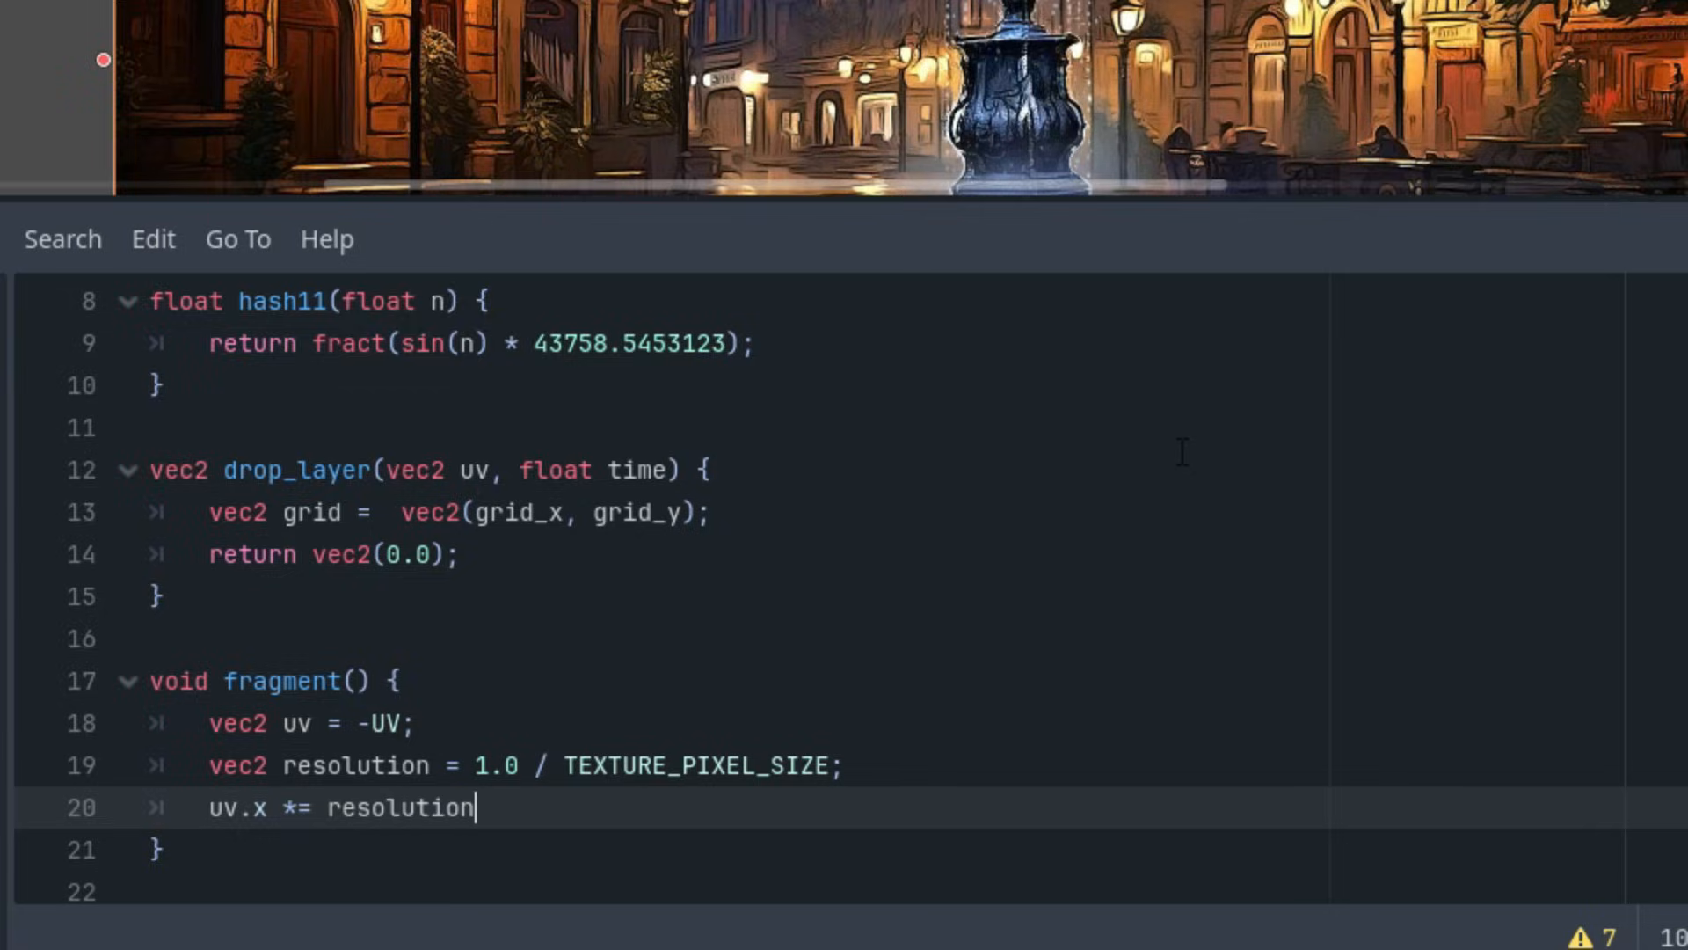
{"action": "type", "text": ".x / reso"}
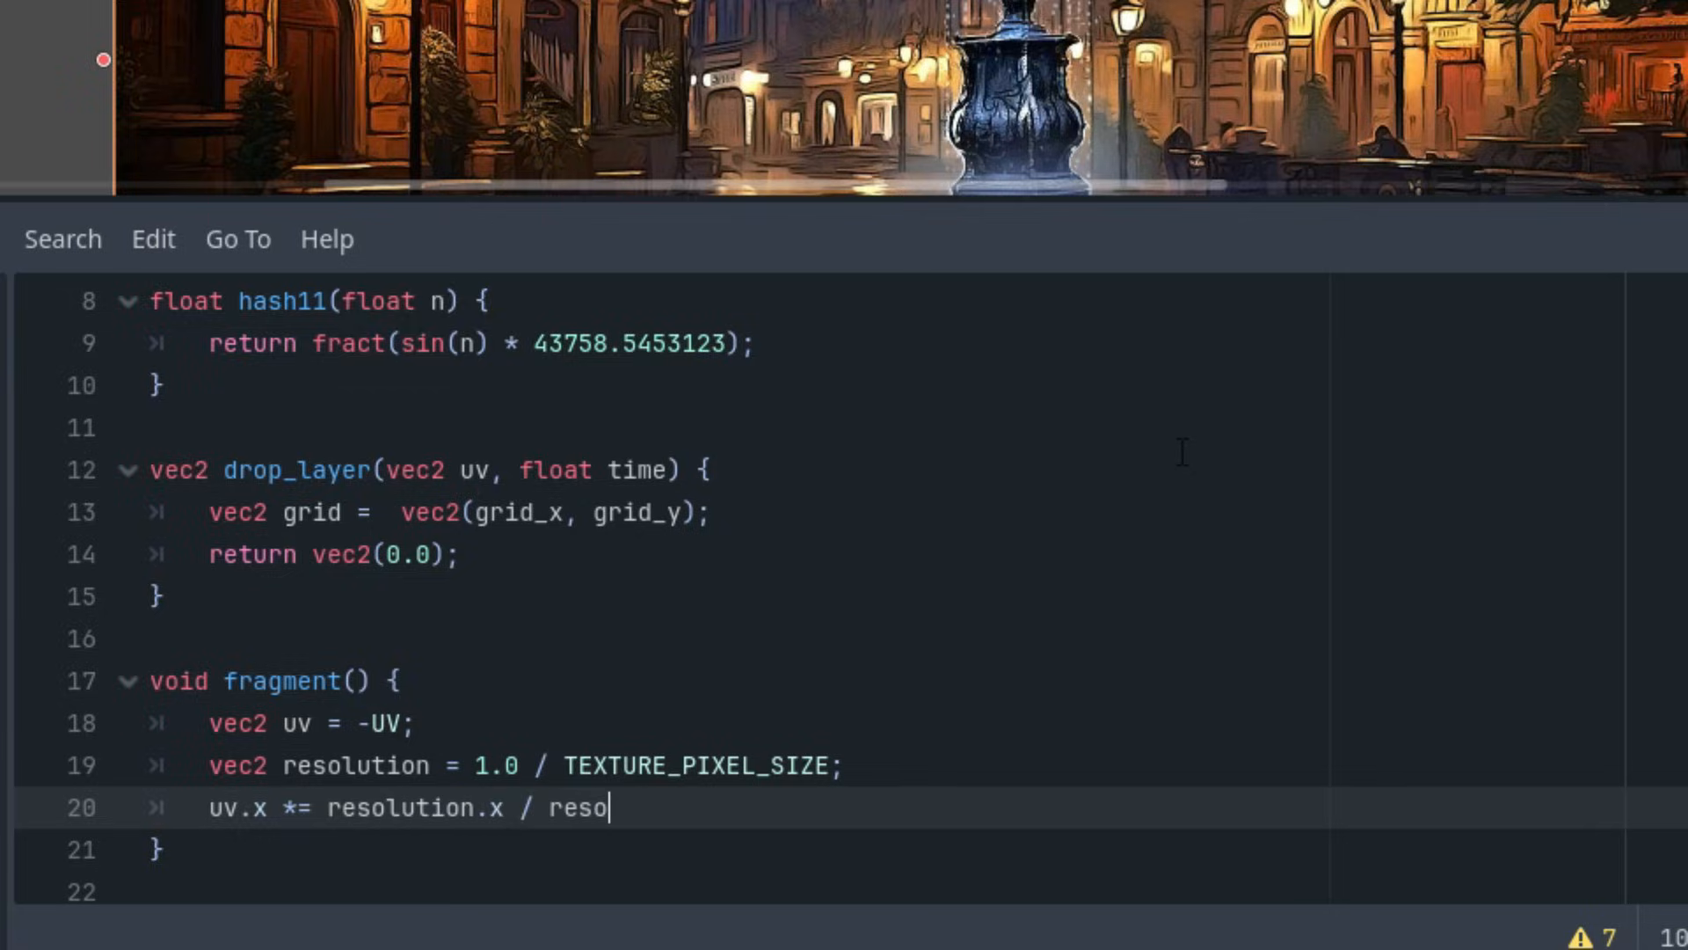
{"action": "type", "text": "lution.y;"}
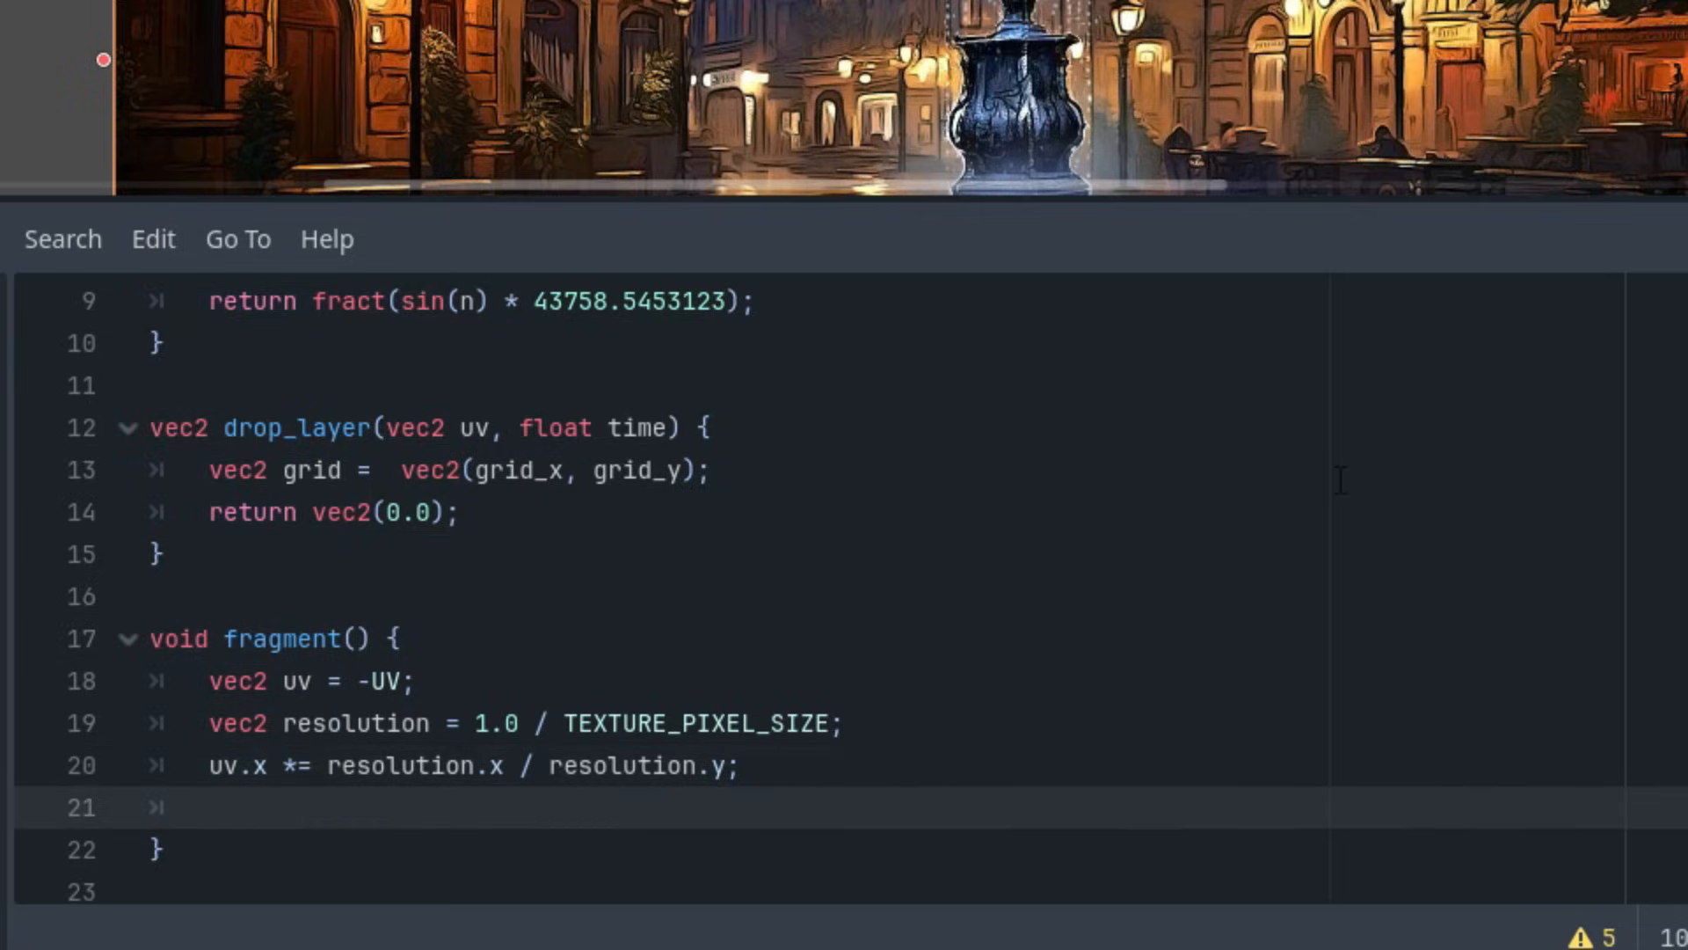
Define float time = TIME * speed; in fragment()
{"action": "type", "text": "float ti"}
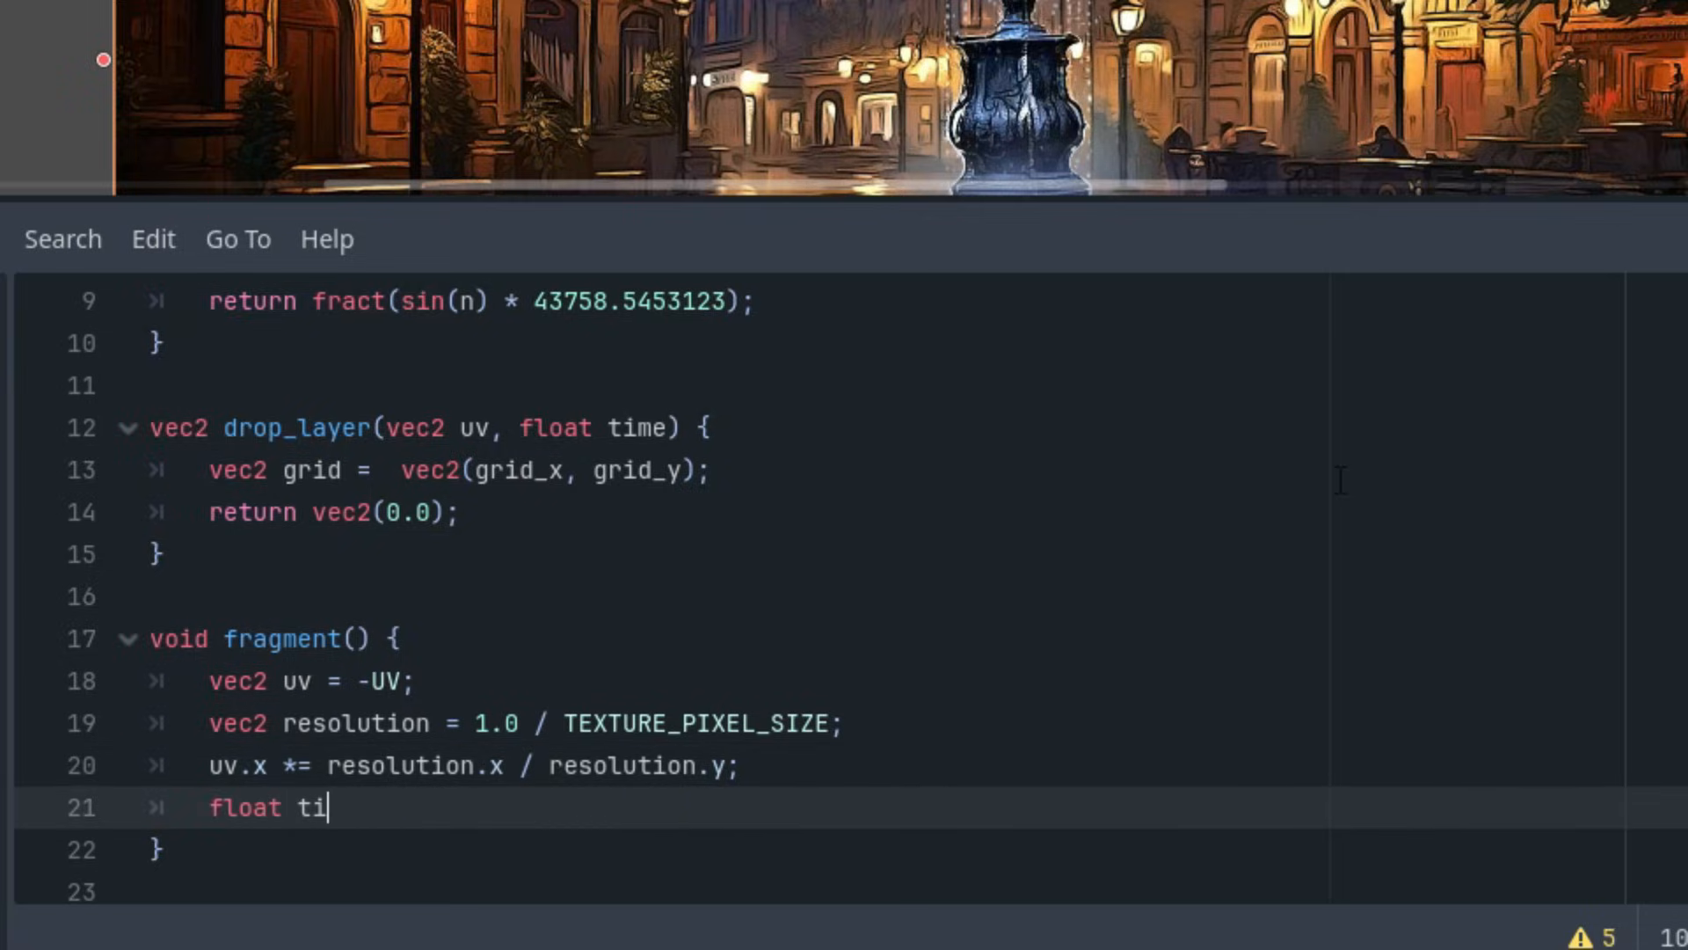
{"action": "type", "text": "me ="}
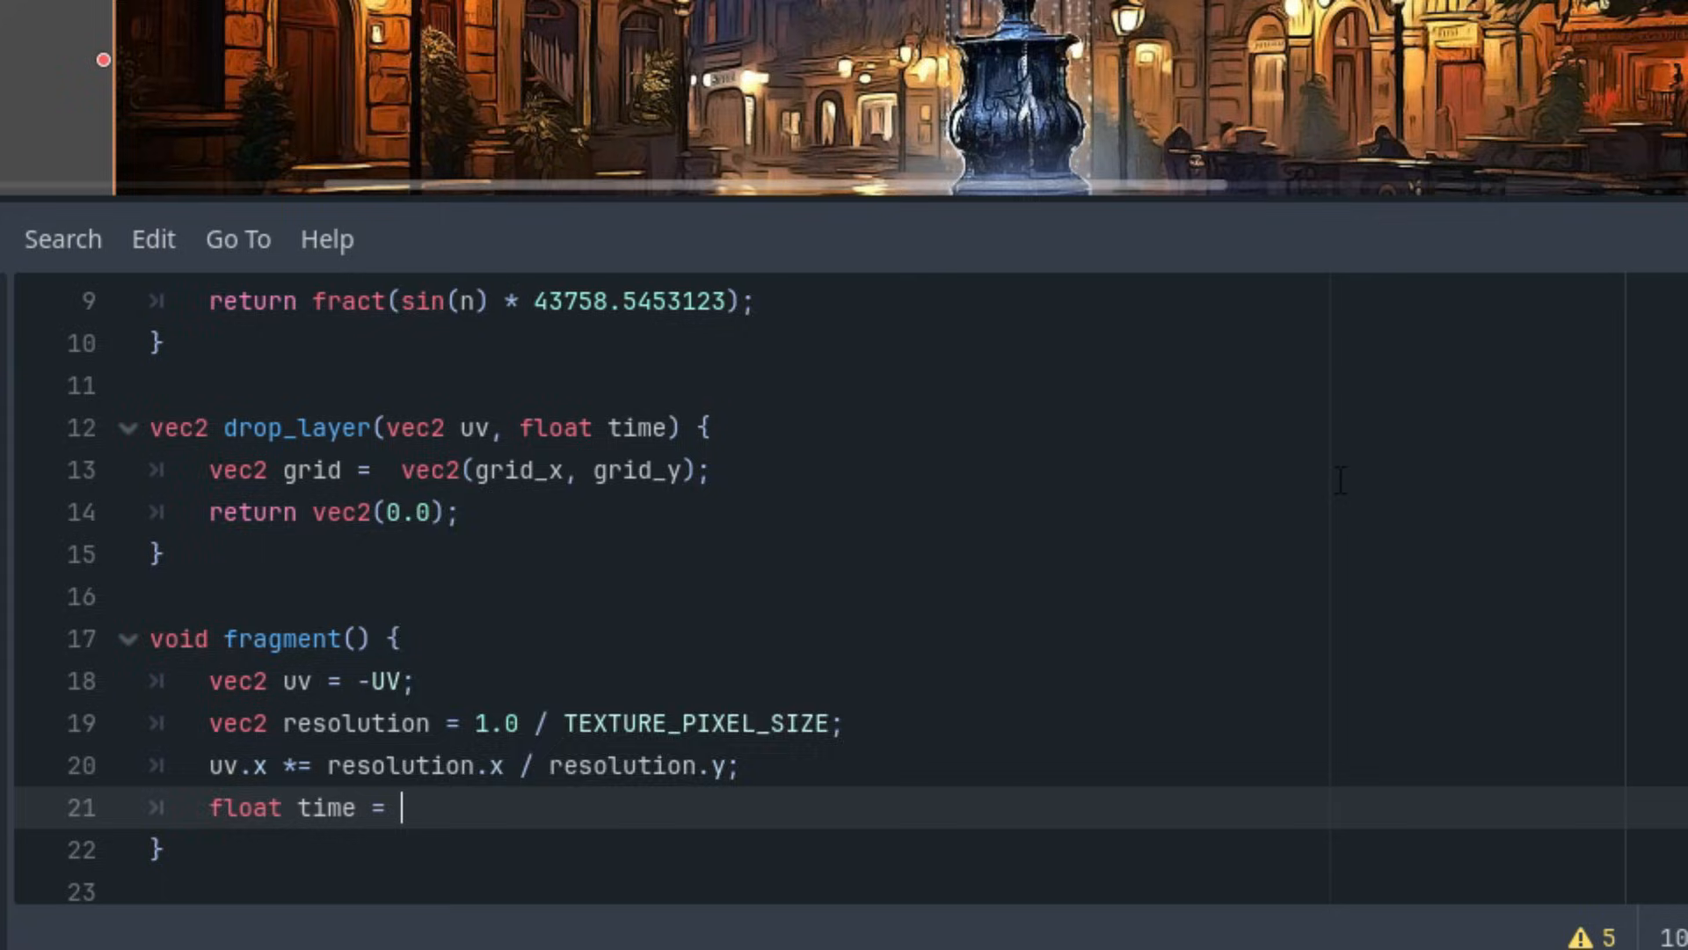
{"action": "type", "text": "TIME * s"}
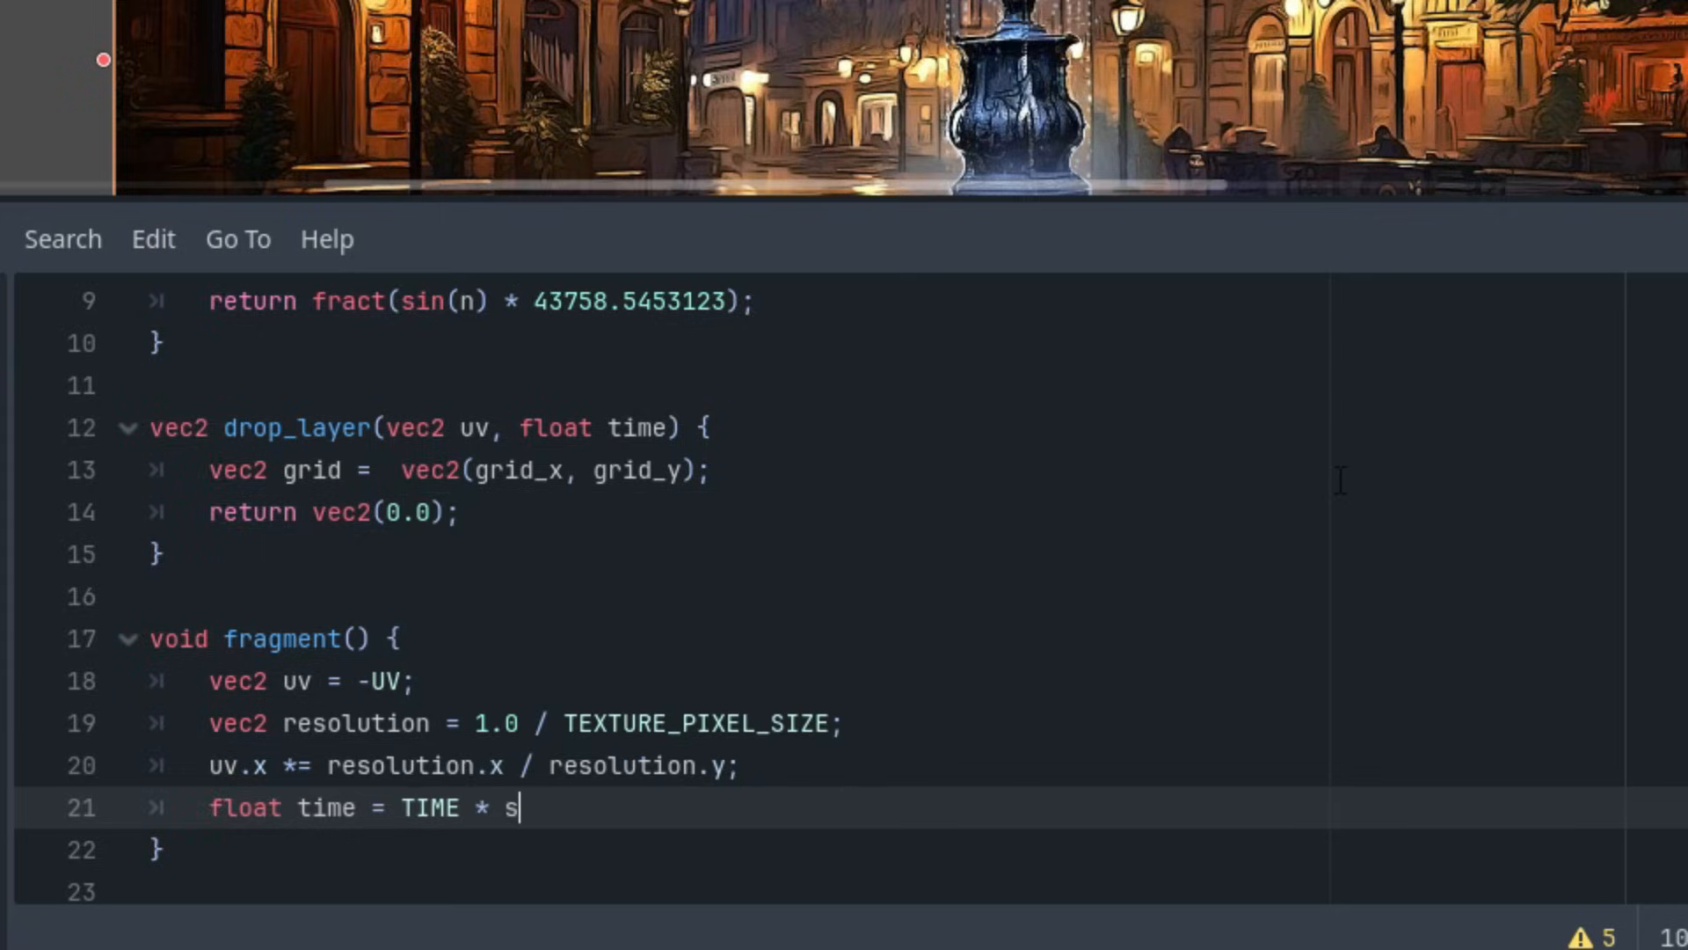
{"action": "type", "text": "peed;"}
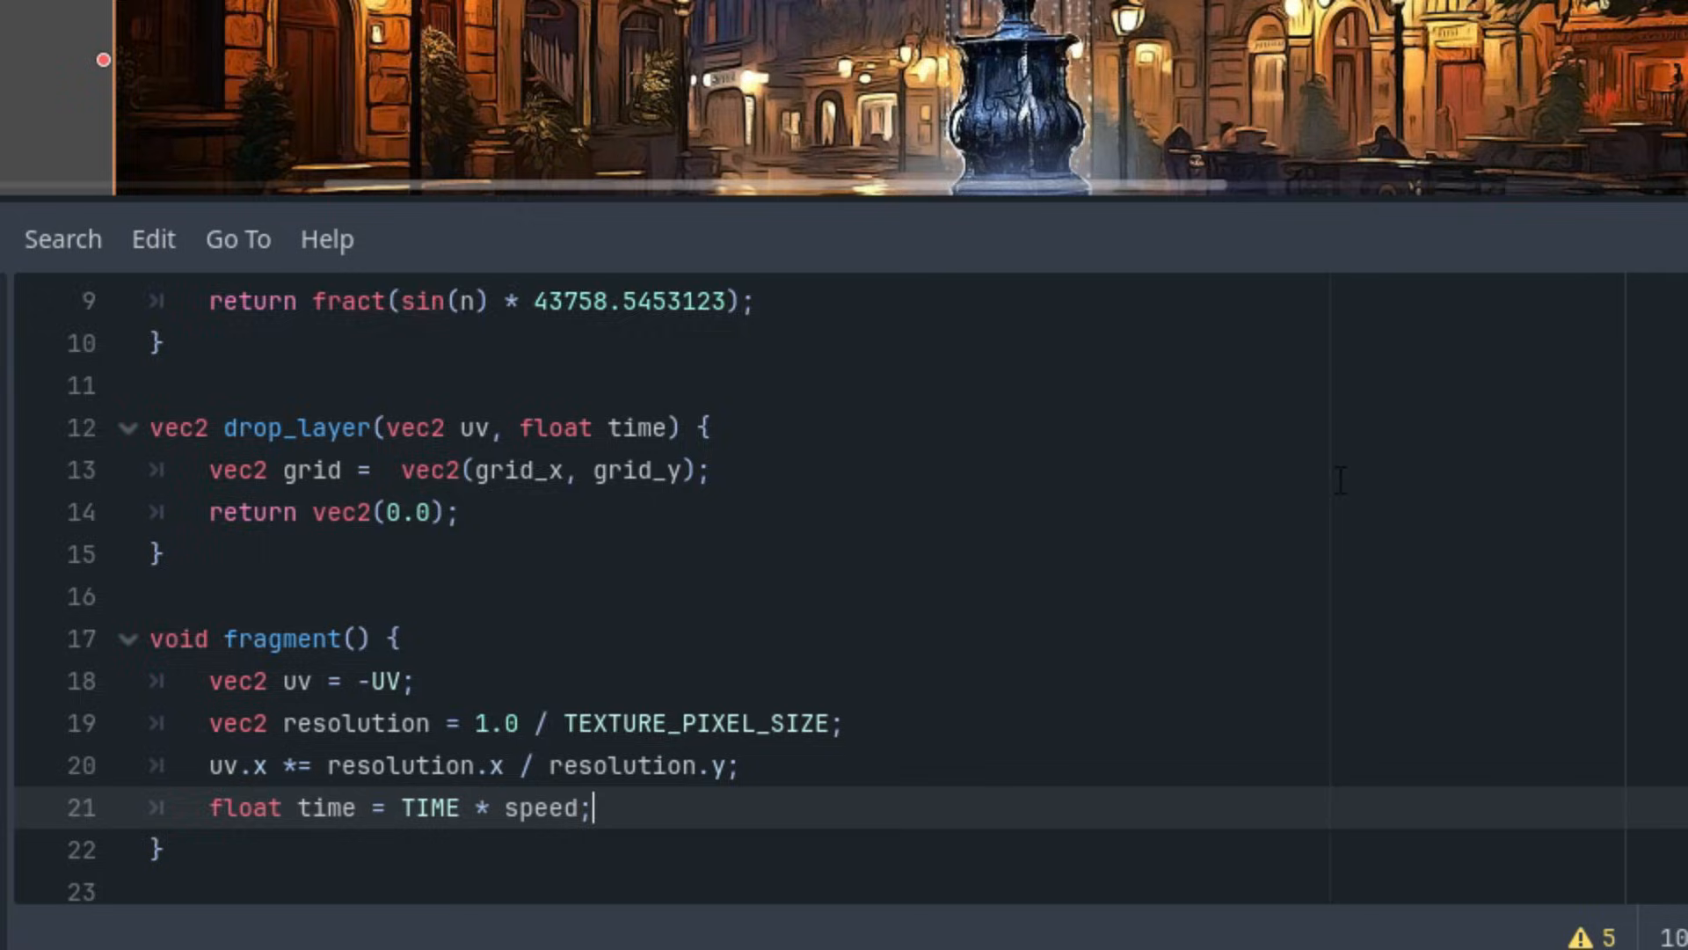
{"action": "scroll", "scroll_direction": "down", "scroll_amount": 3}
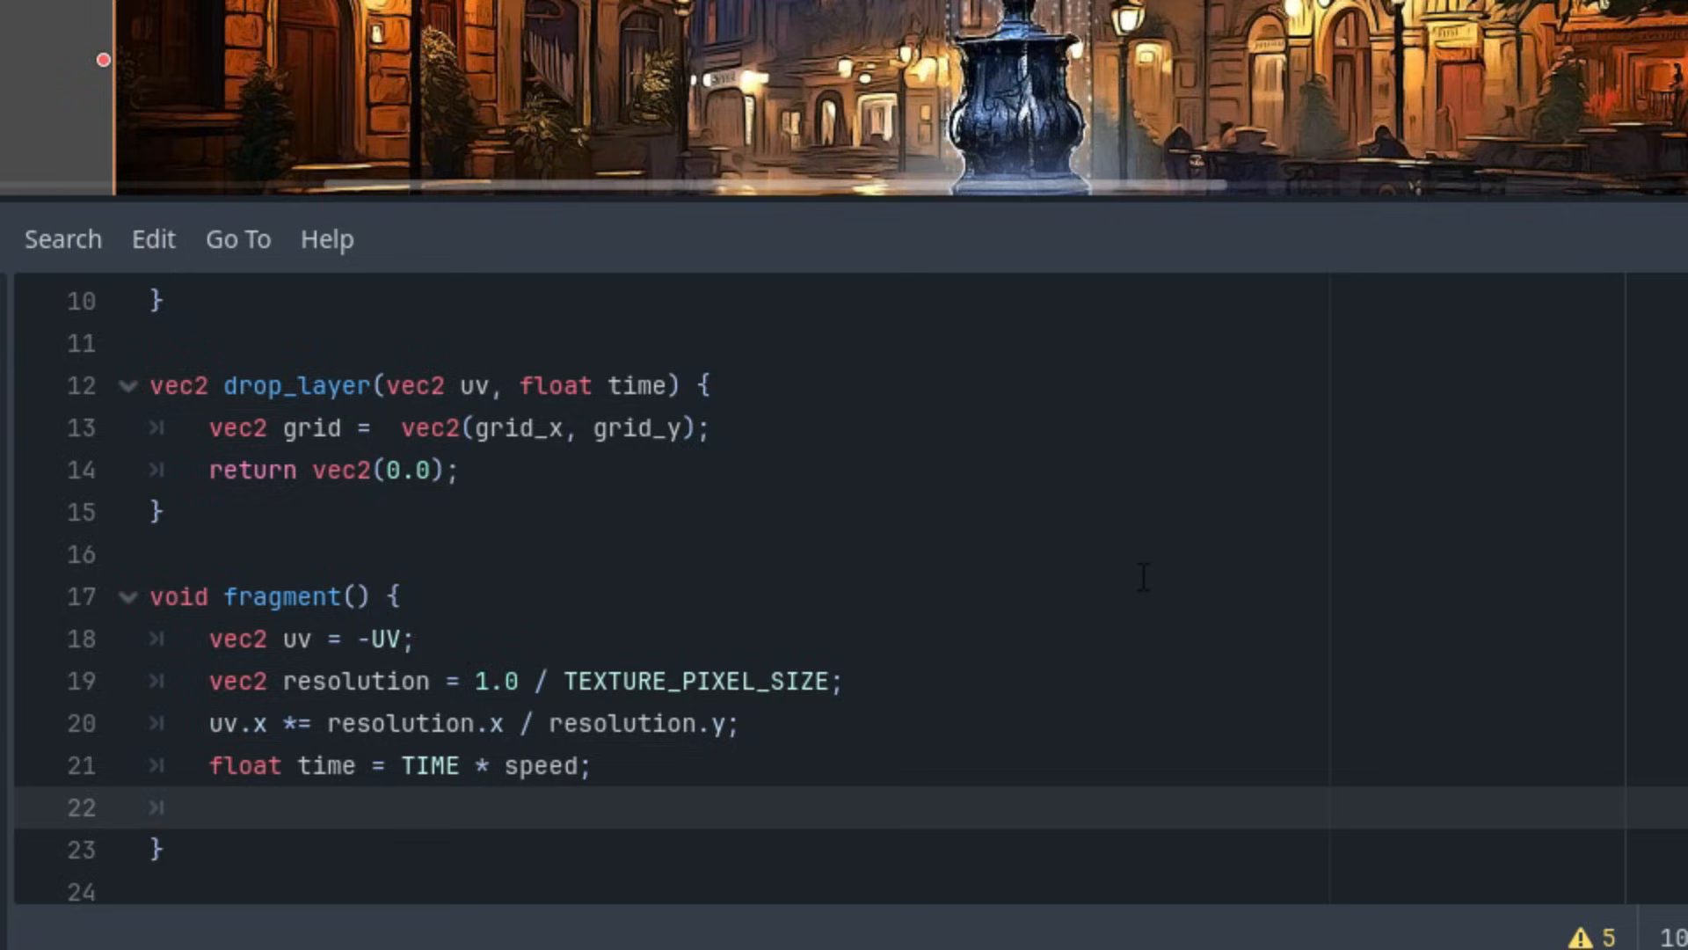
In fragment(), store drop_layer(uv, time) in a vec2 named drops
{"action": "type", "text": "vec2"}
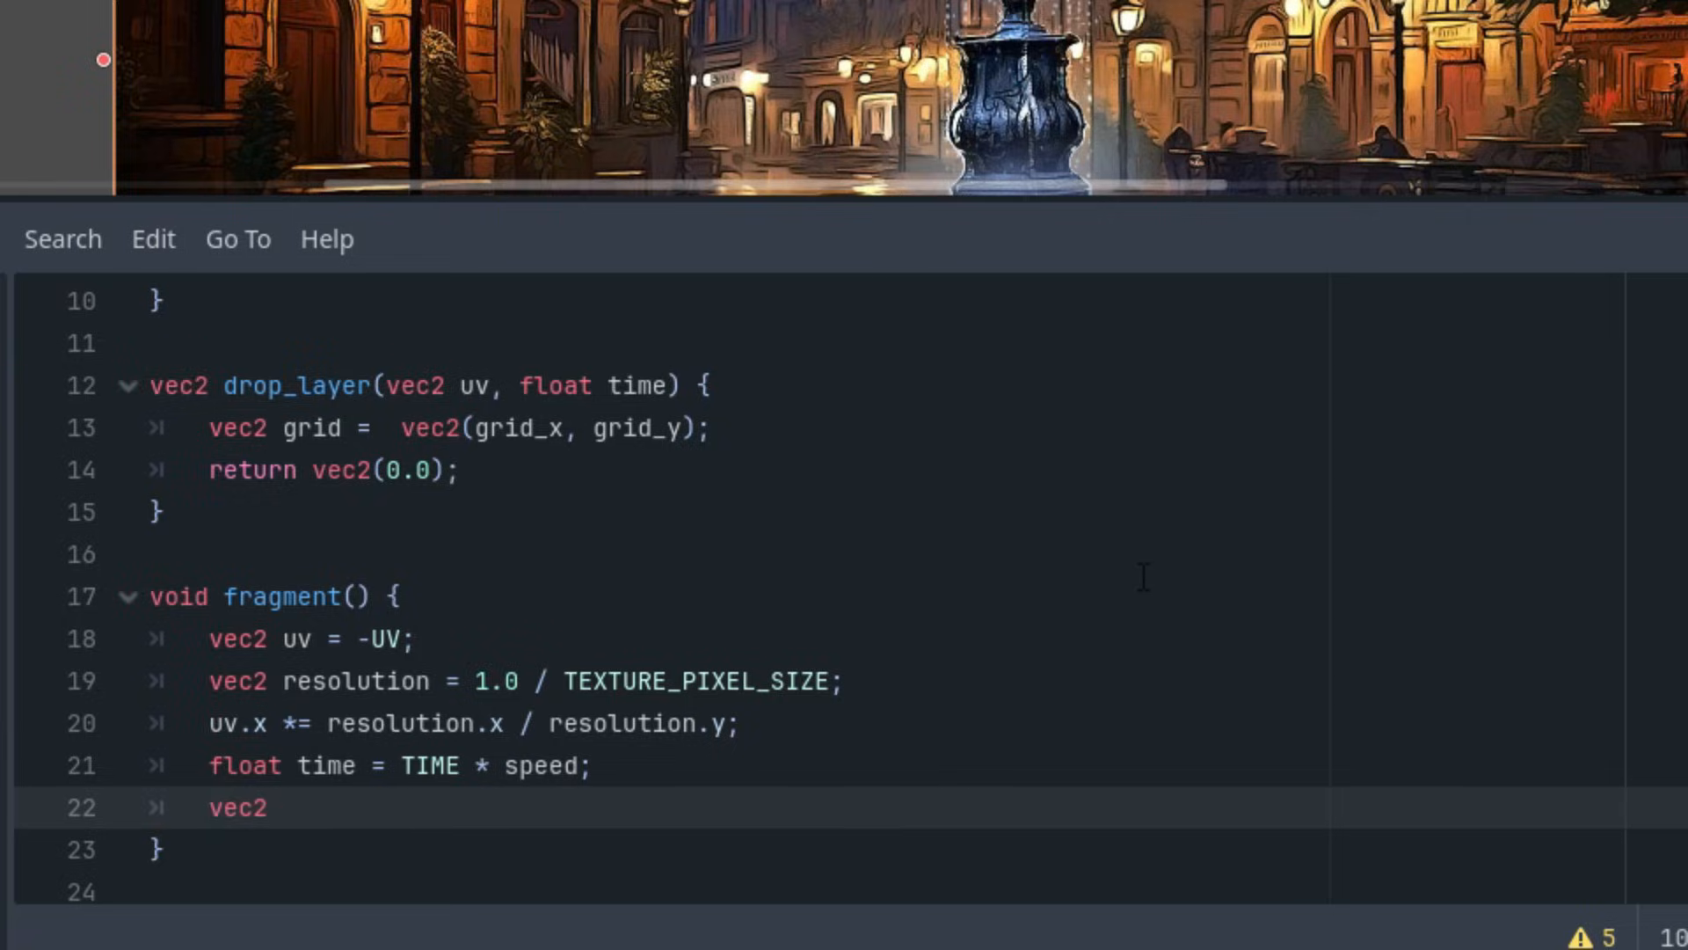
{"action": "type", "text": "drops ="}
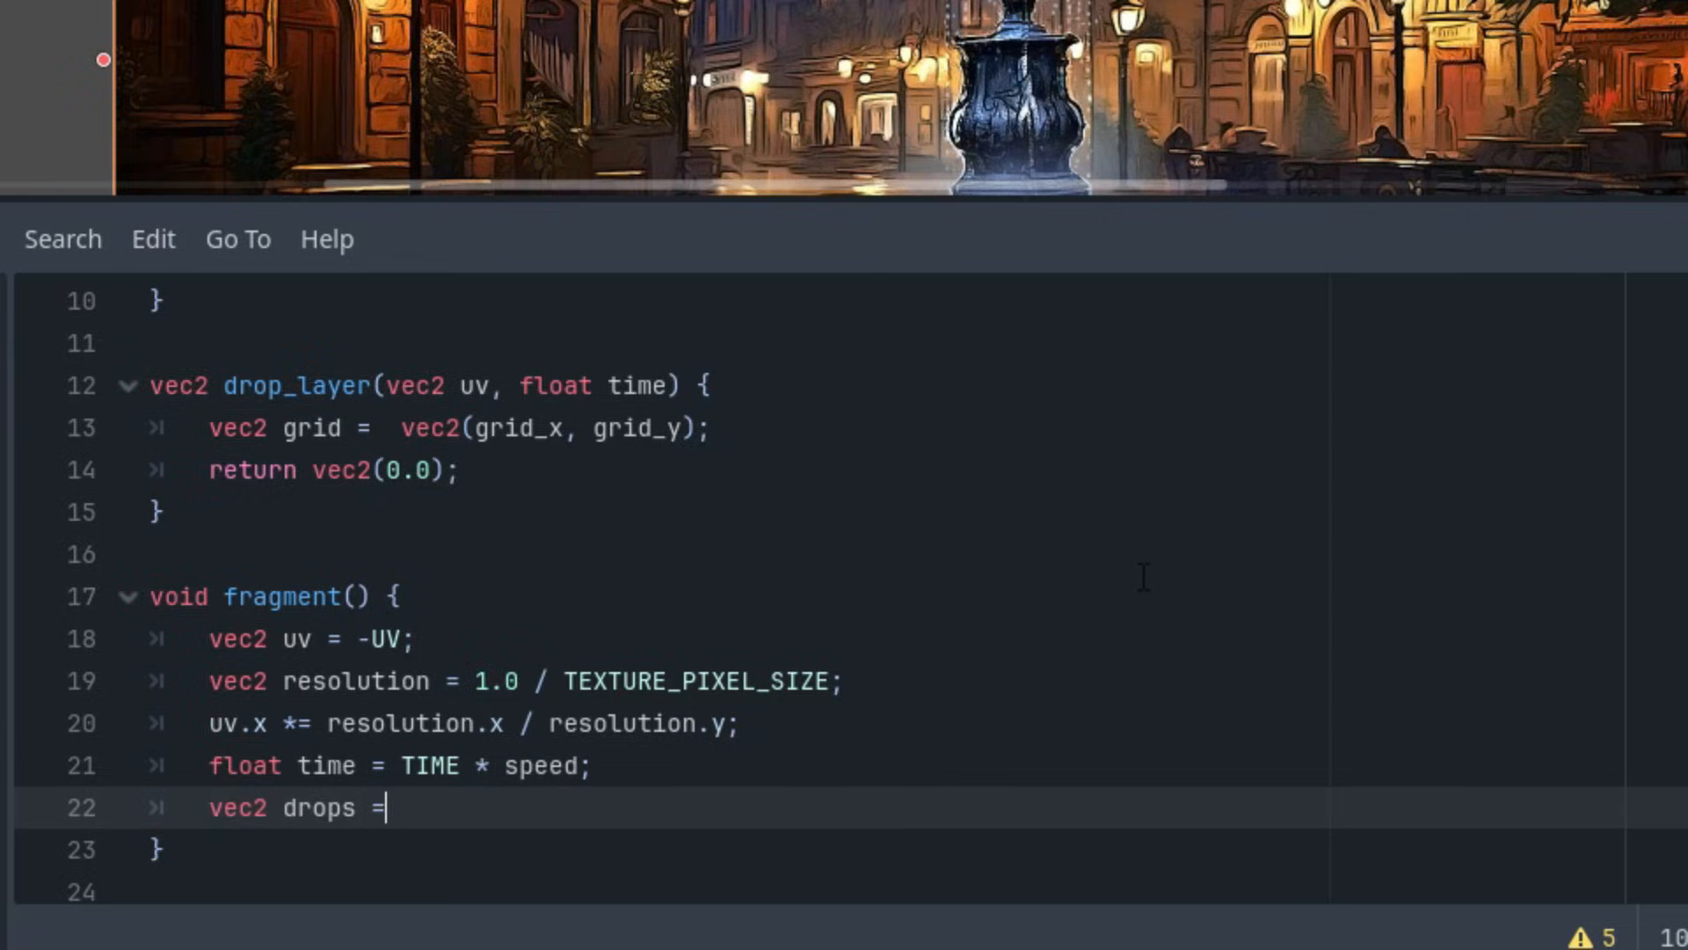
{"action": "type", "text": "drop_layer("}
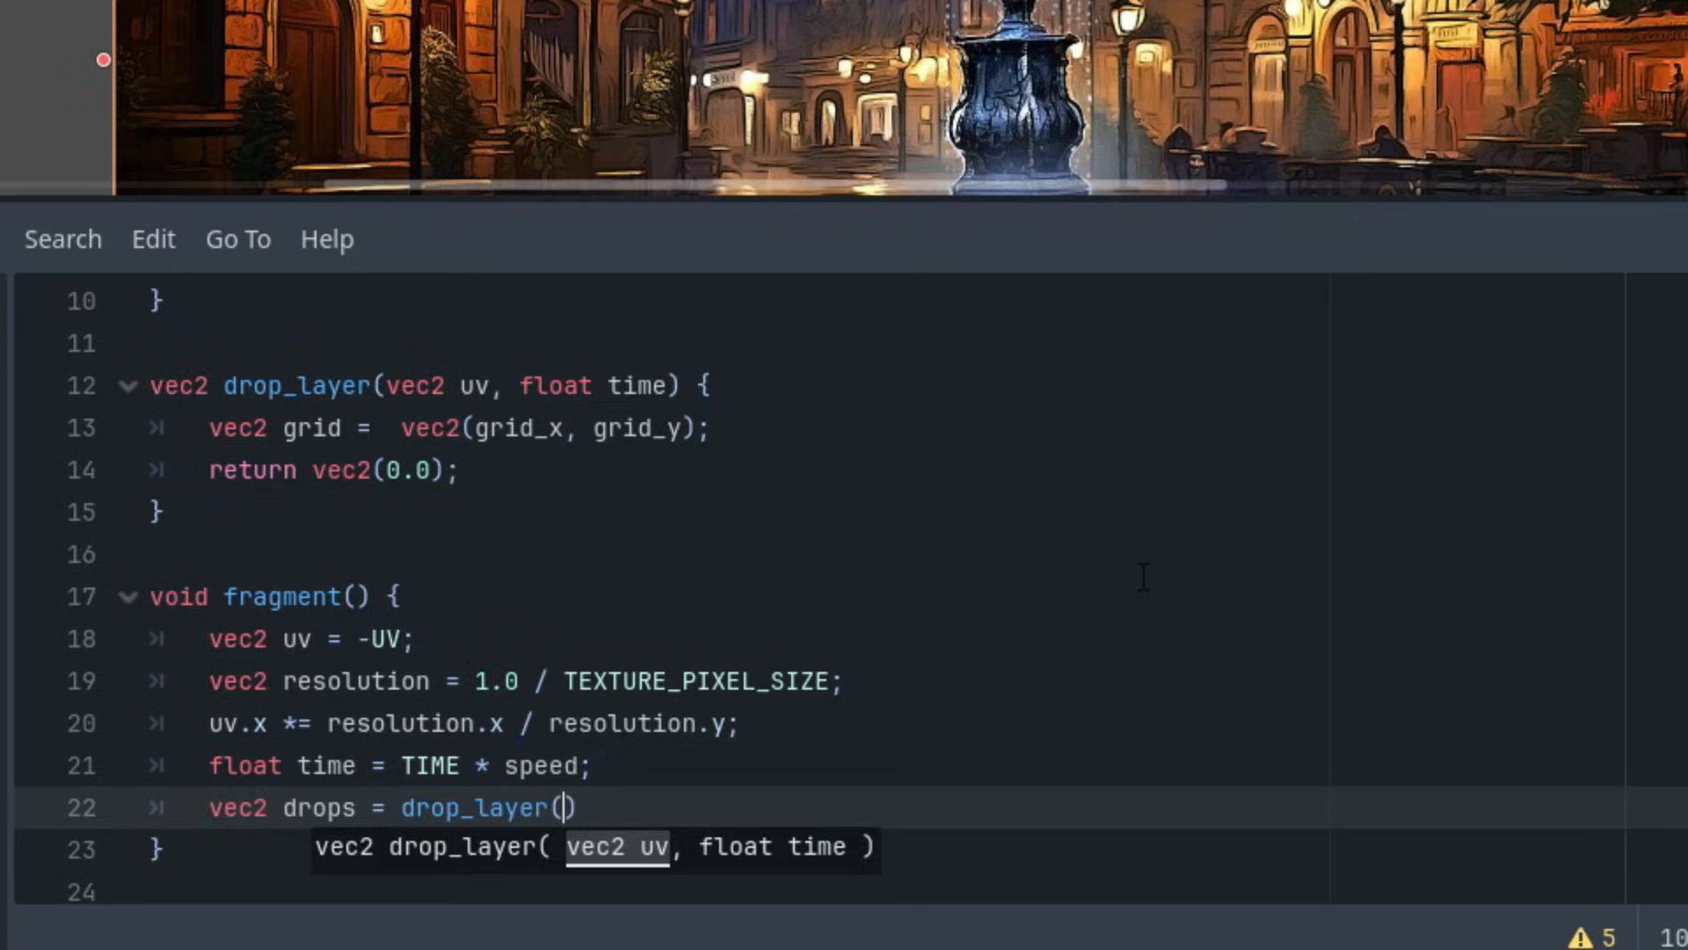
{"action": "type", "text": "uv,"}
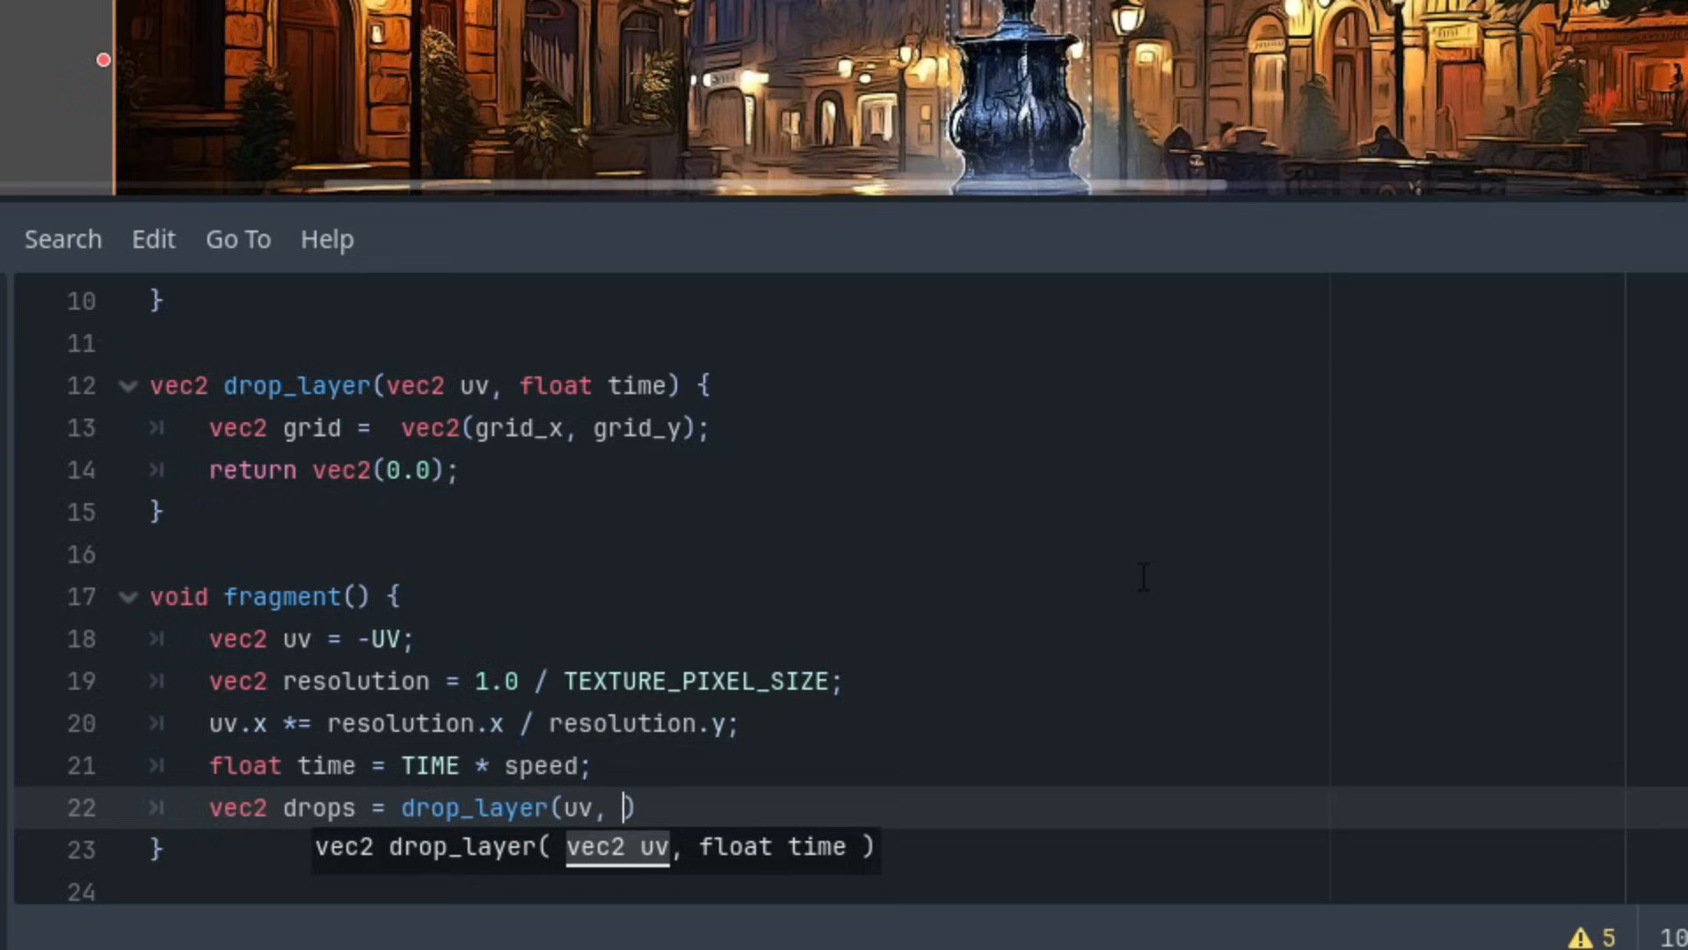
{"action": "type", "text": "time);"}
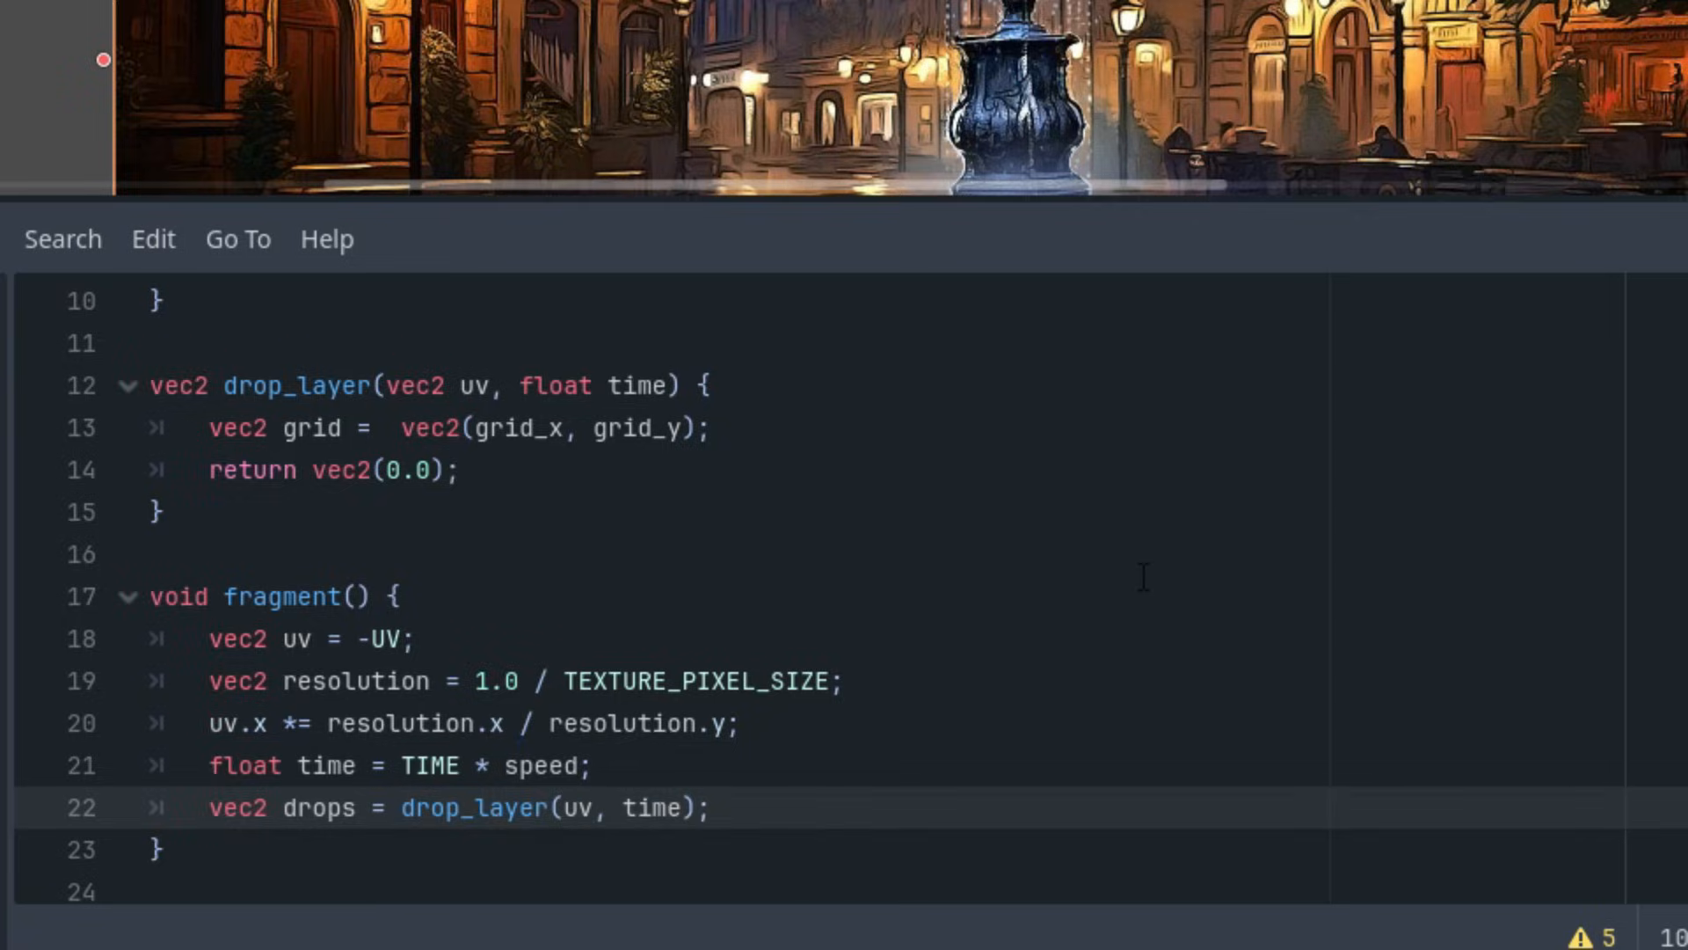
Set COLOR to texture(TEXTURE, UV + drops), accepting the texture autocomplete
{"action": "type", "text": "COLOR"}
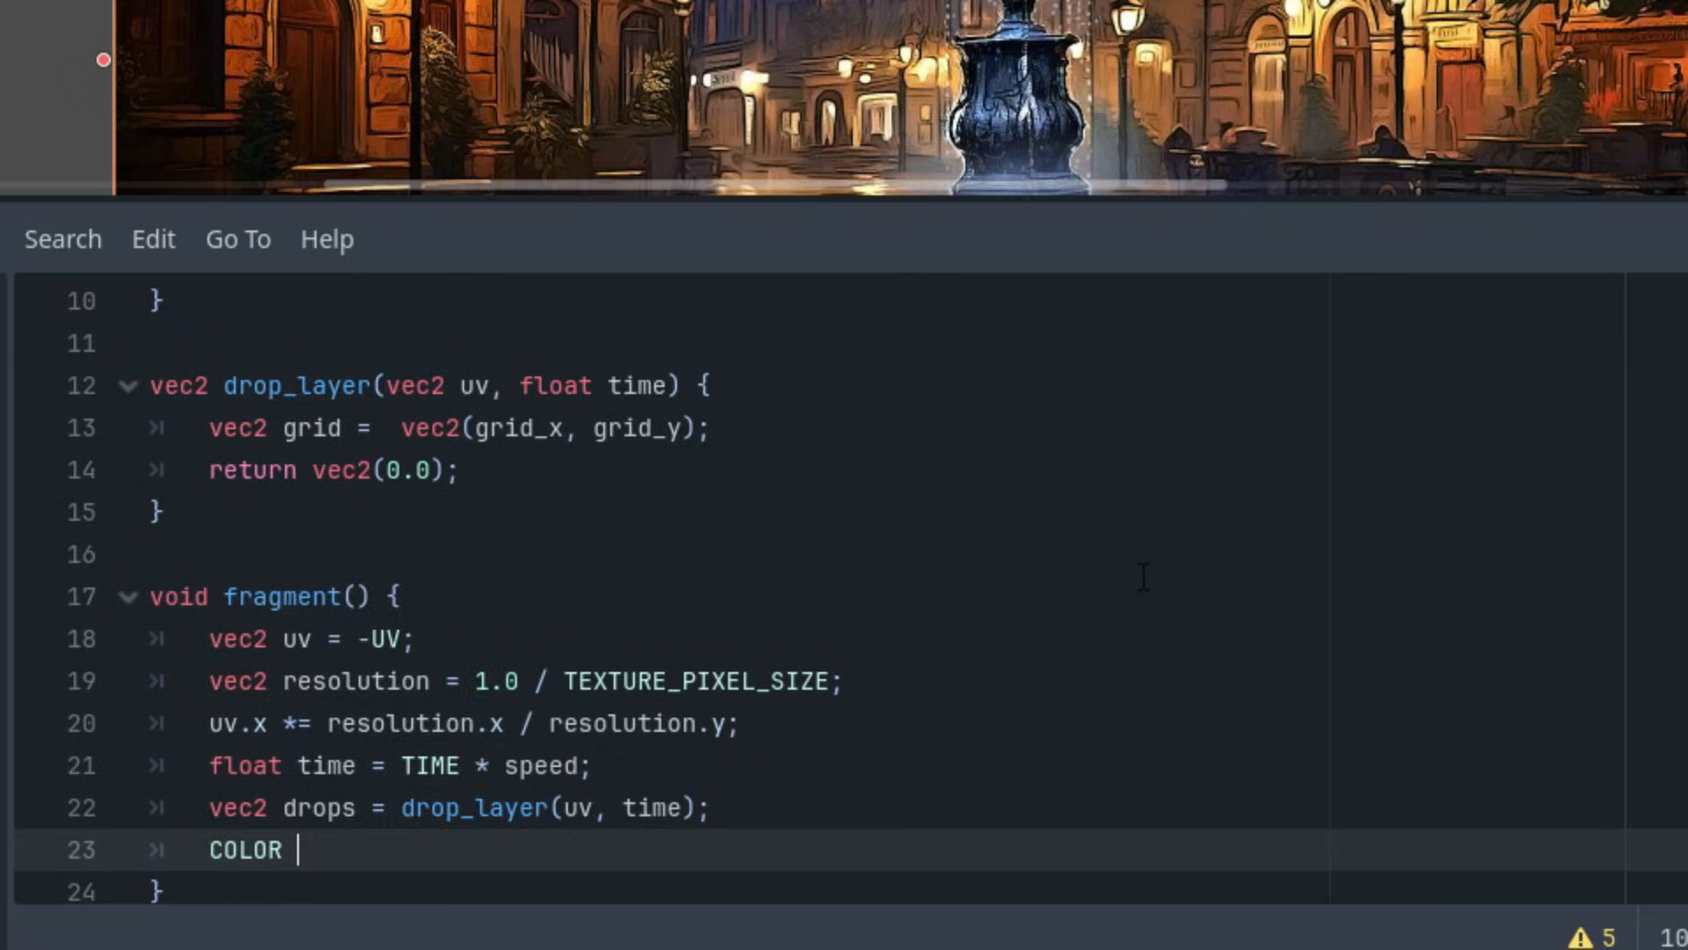
{"action": "type", "text": "= text"}
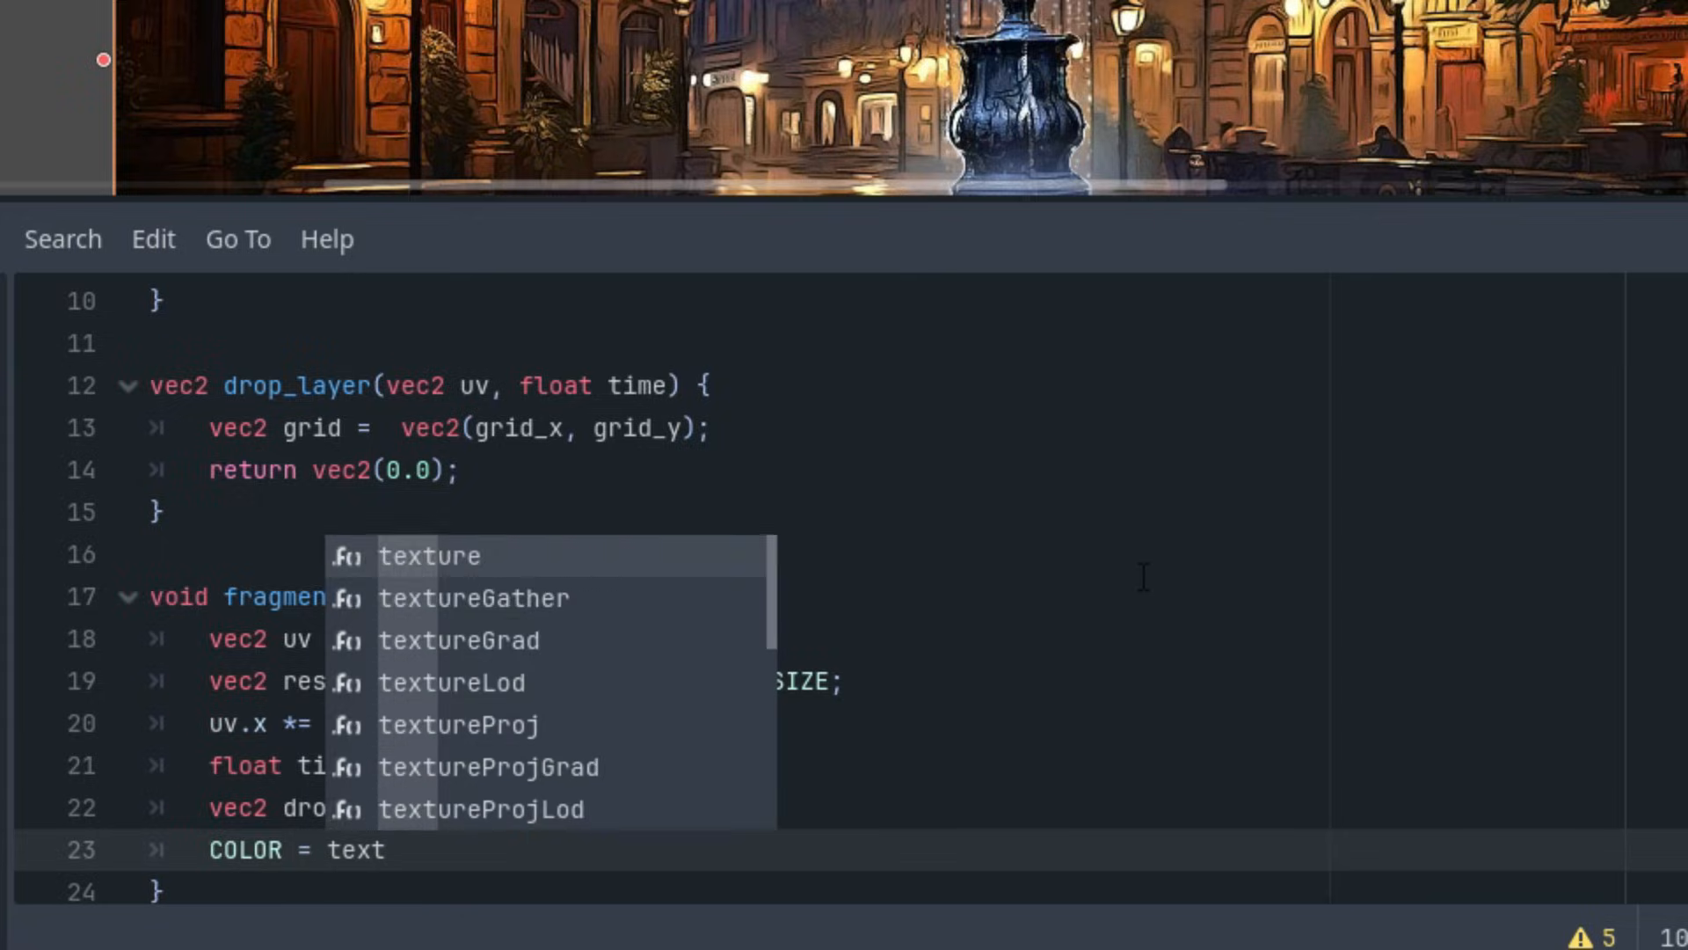
{"action": "left_click", "coordinate": [427, 555]}
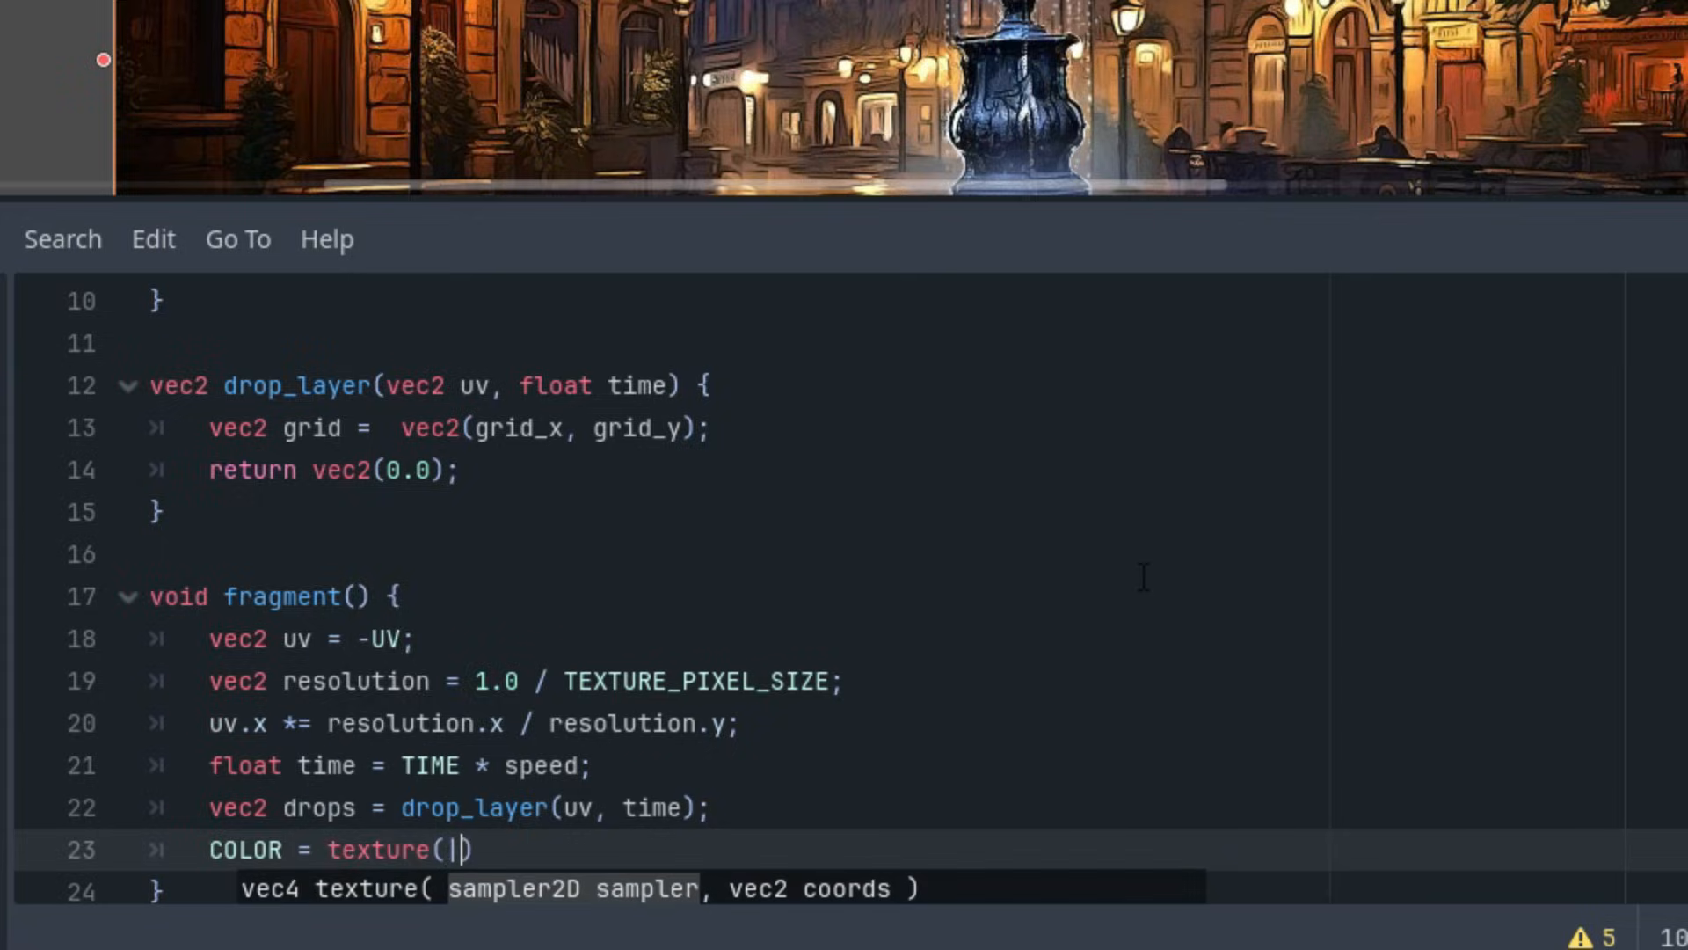
{"action": "type", "text": "TEXTURE,"}
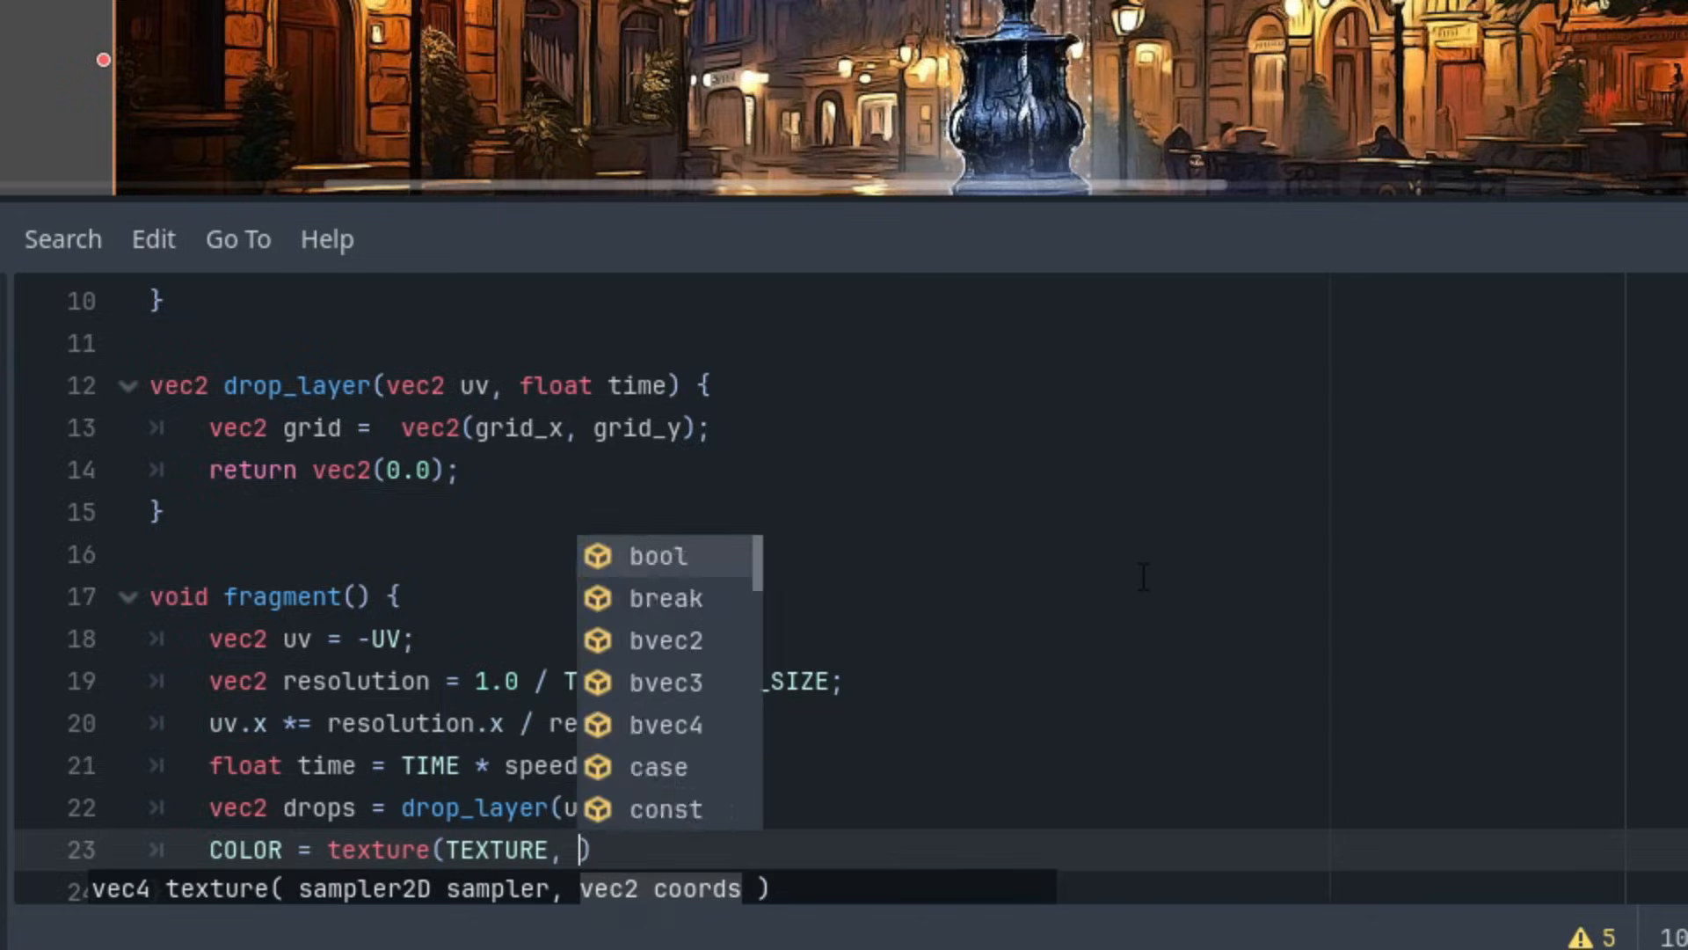
{"action": "type", "text": "UV +"}
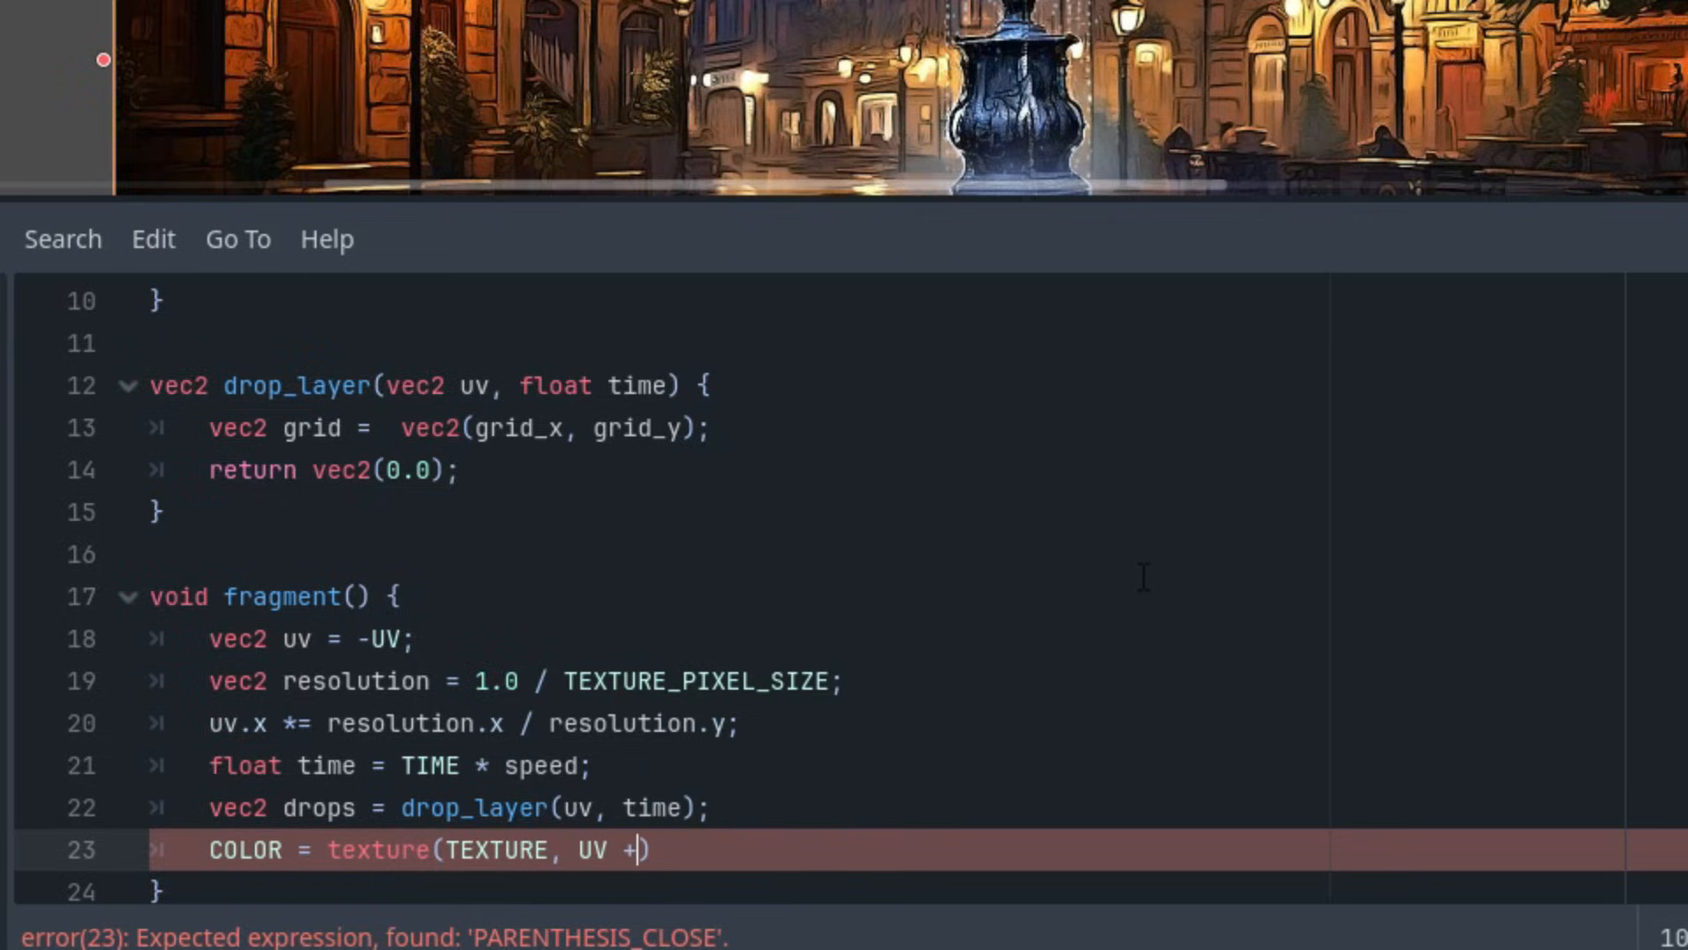
{"action": "type", "text": "drops);"}
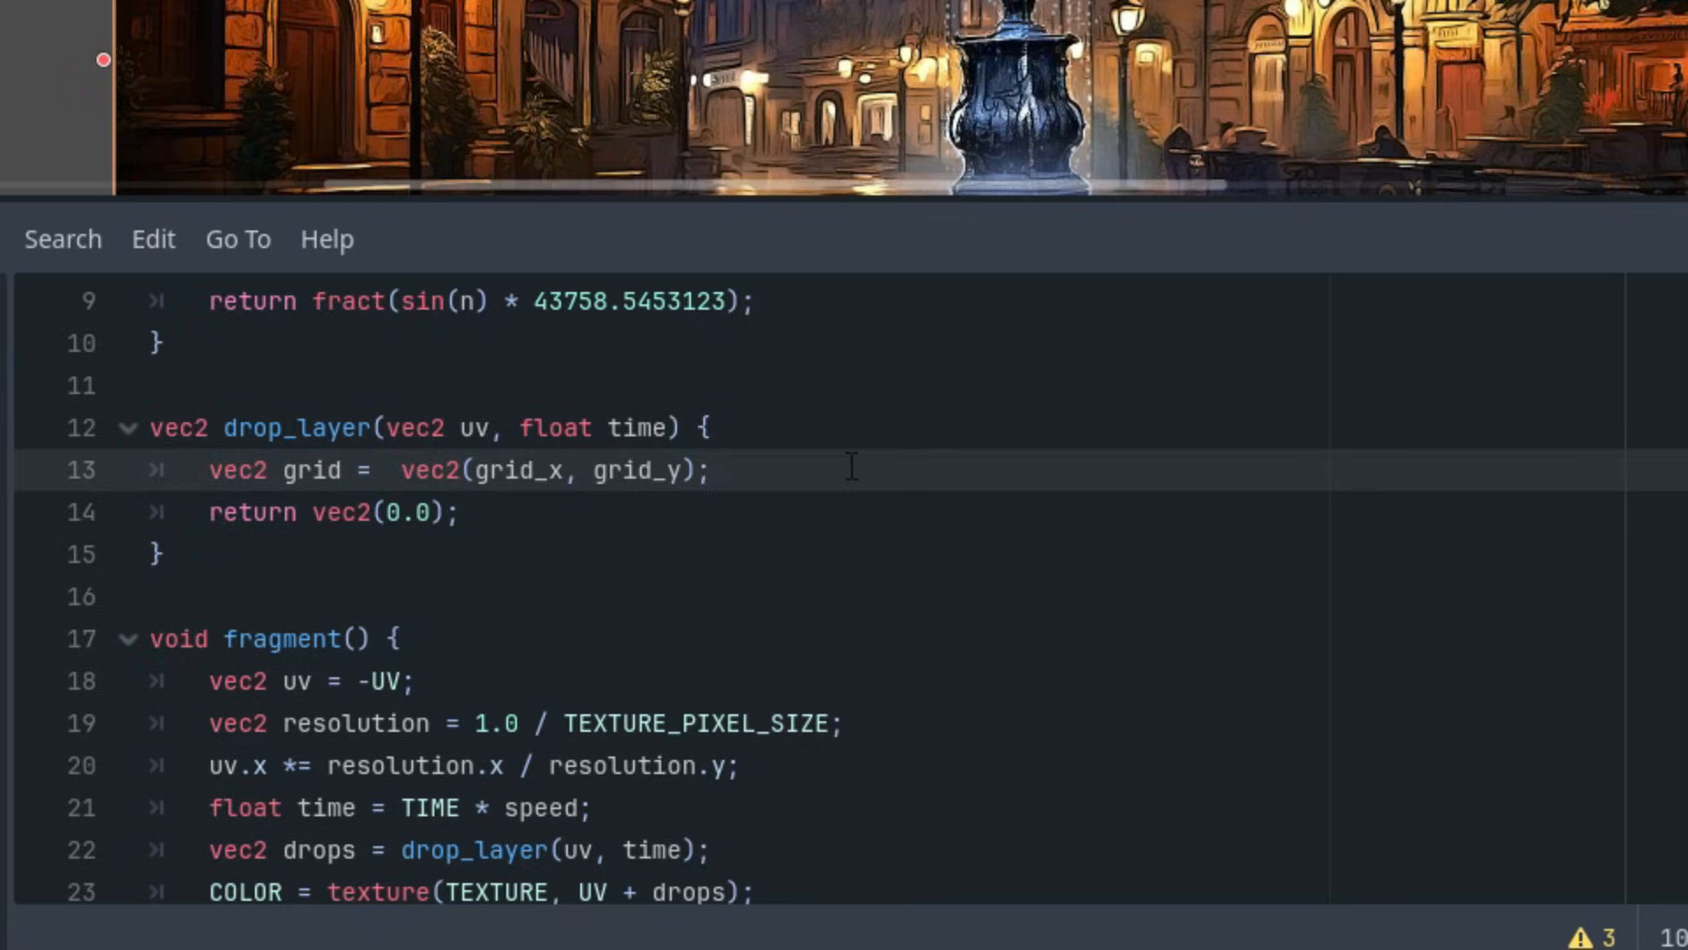
{"action": "mouse_move", "coordinate": [874, 485]}
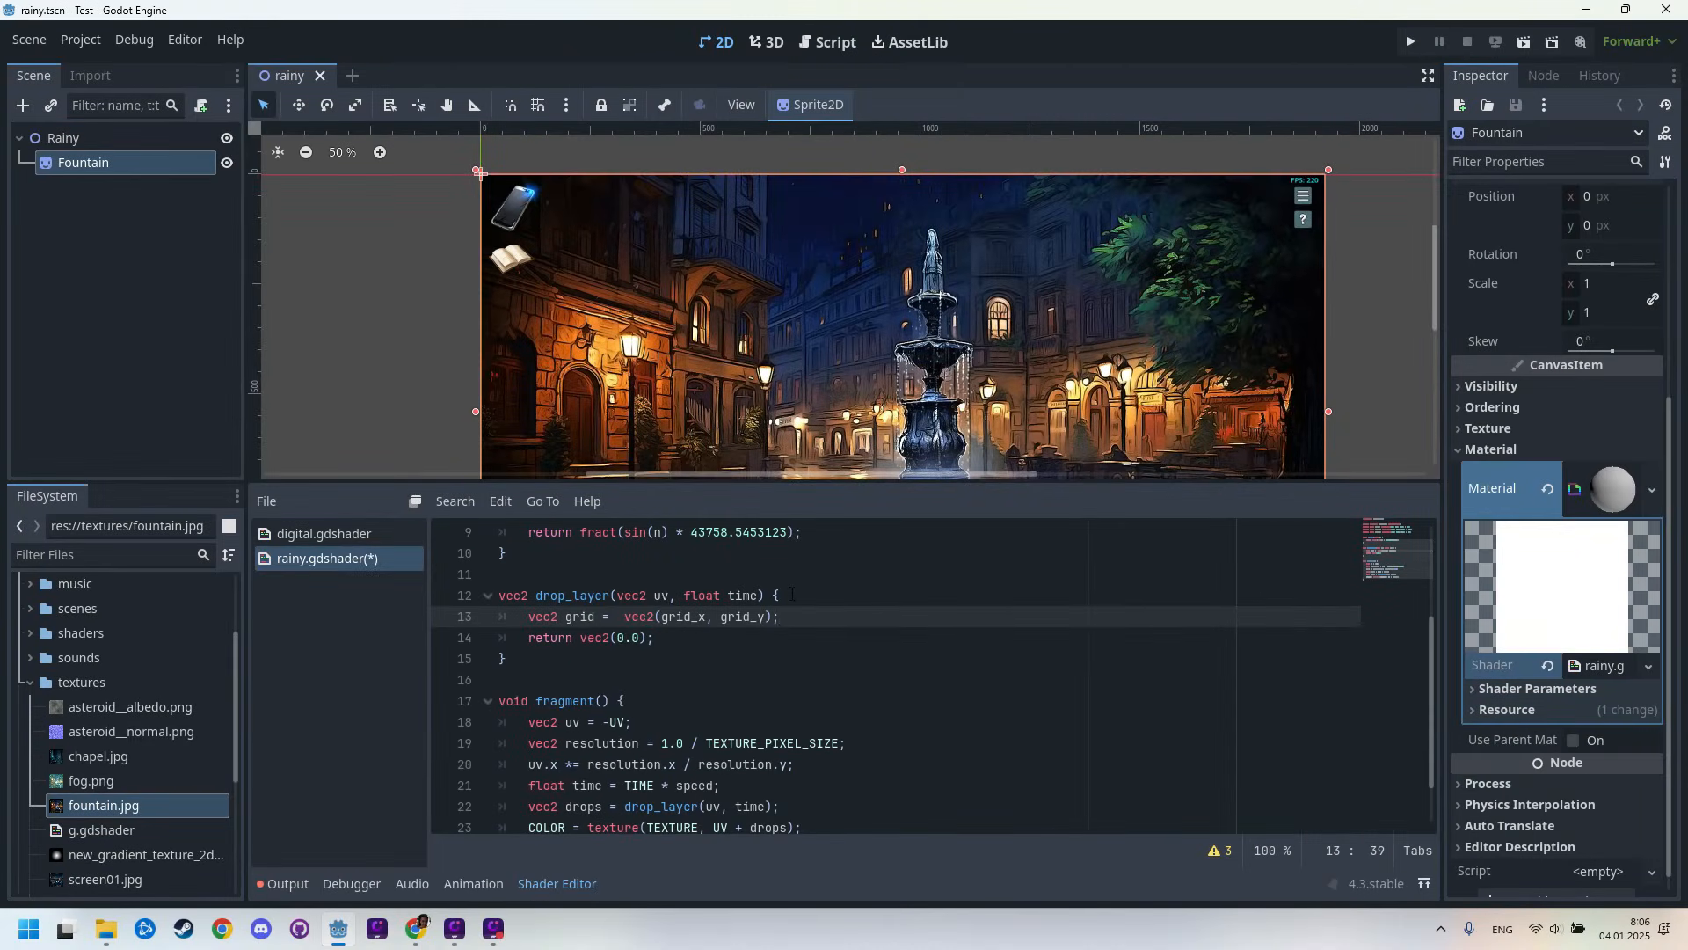
In drop_layer, add a vec2 drop_uv computed from uv * grid
{"action": "type", "text": "vec2"}
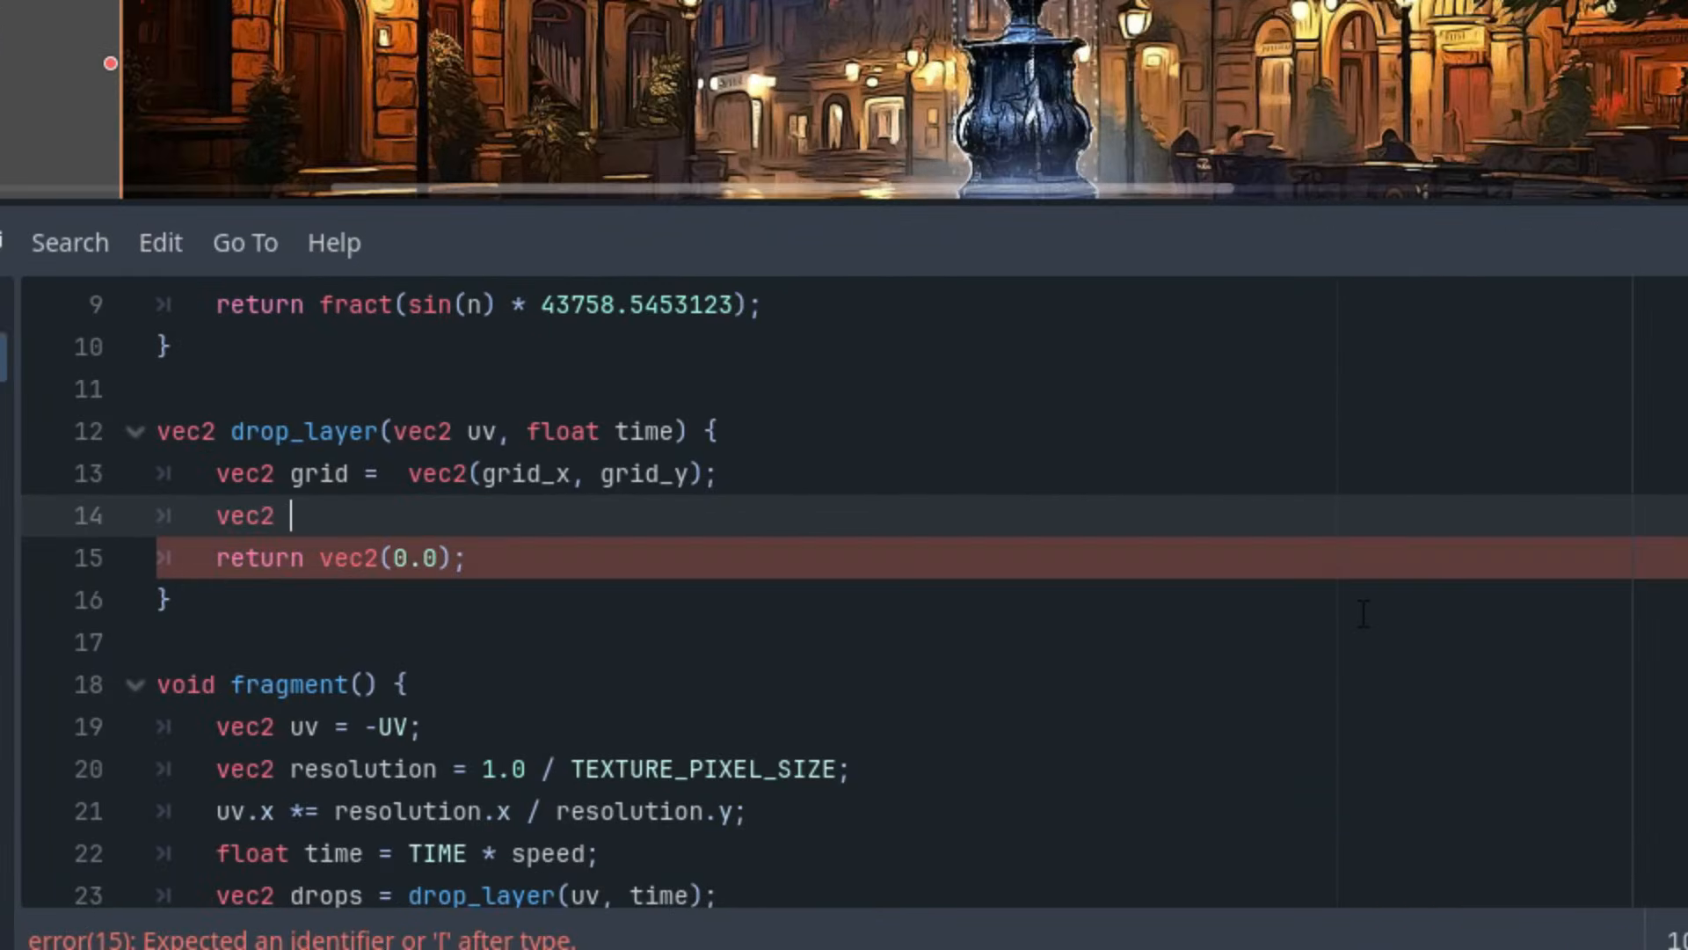
{"action": "type", "text": "drop_u"}
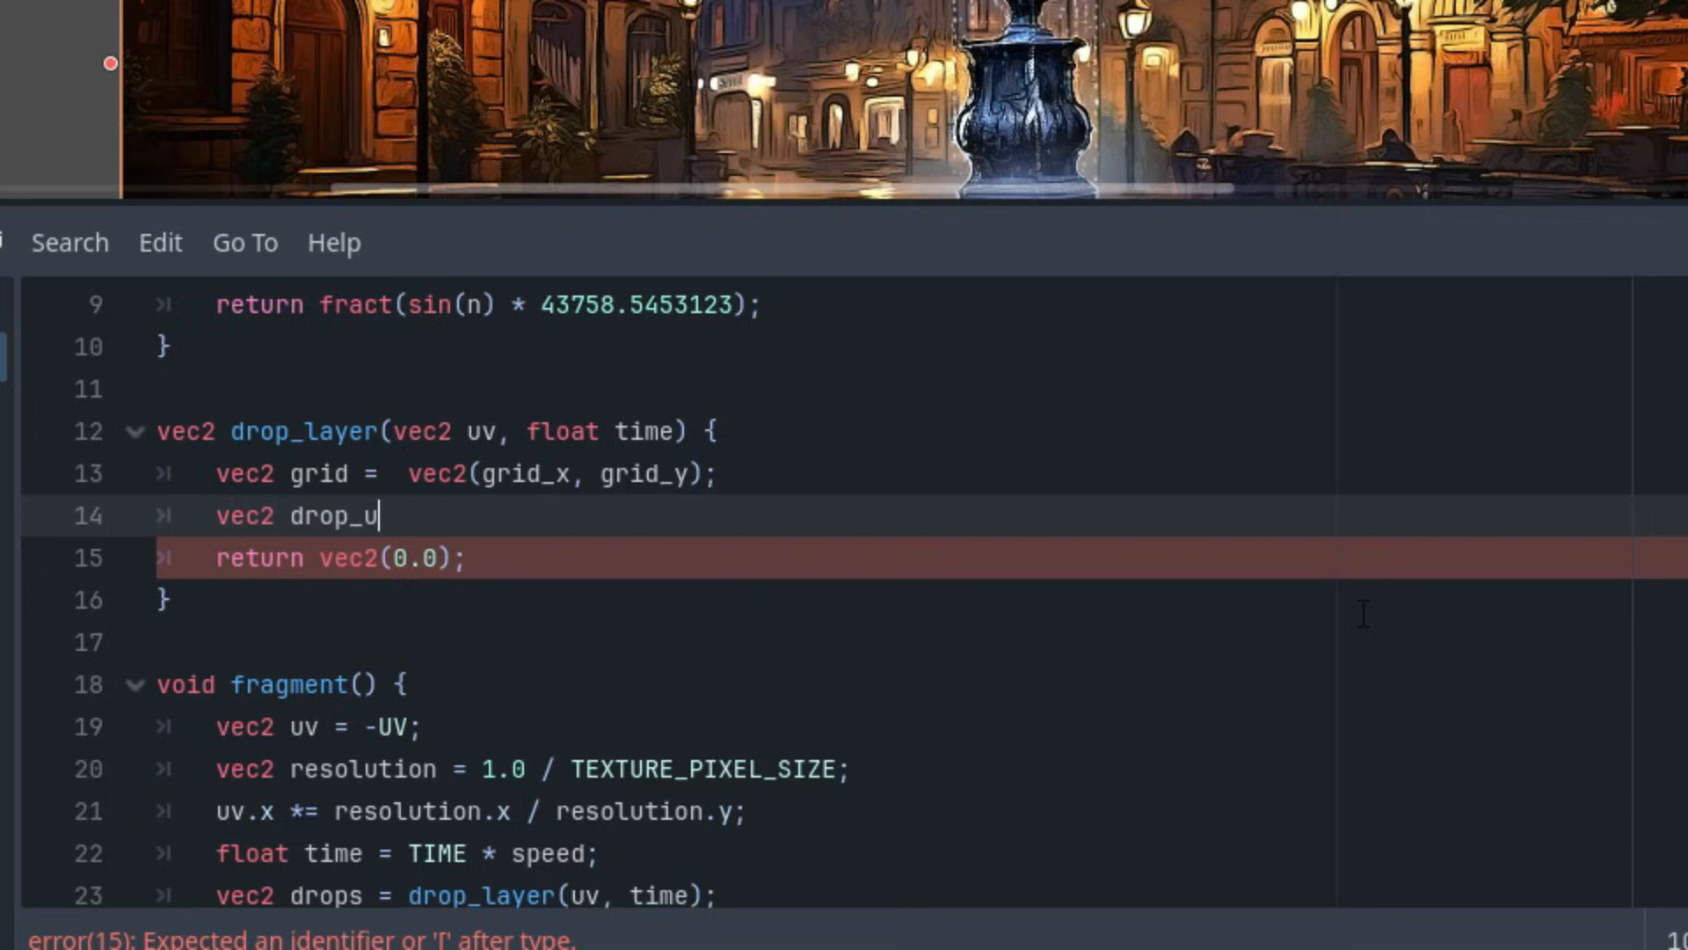
{"action": "type", "text": "v = fract("}
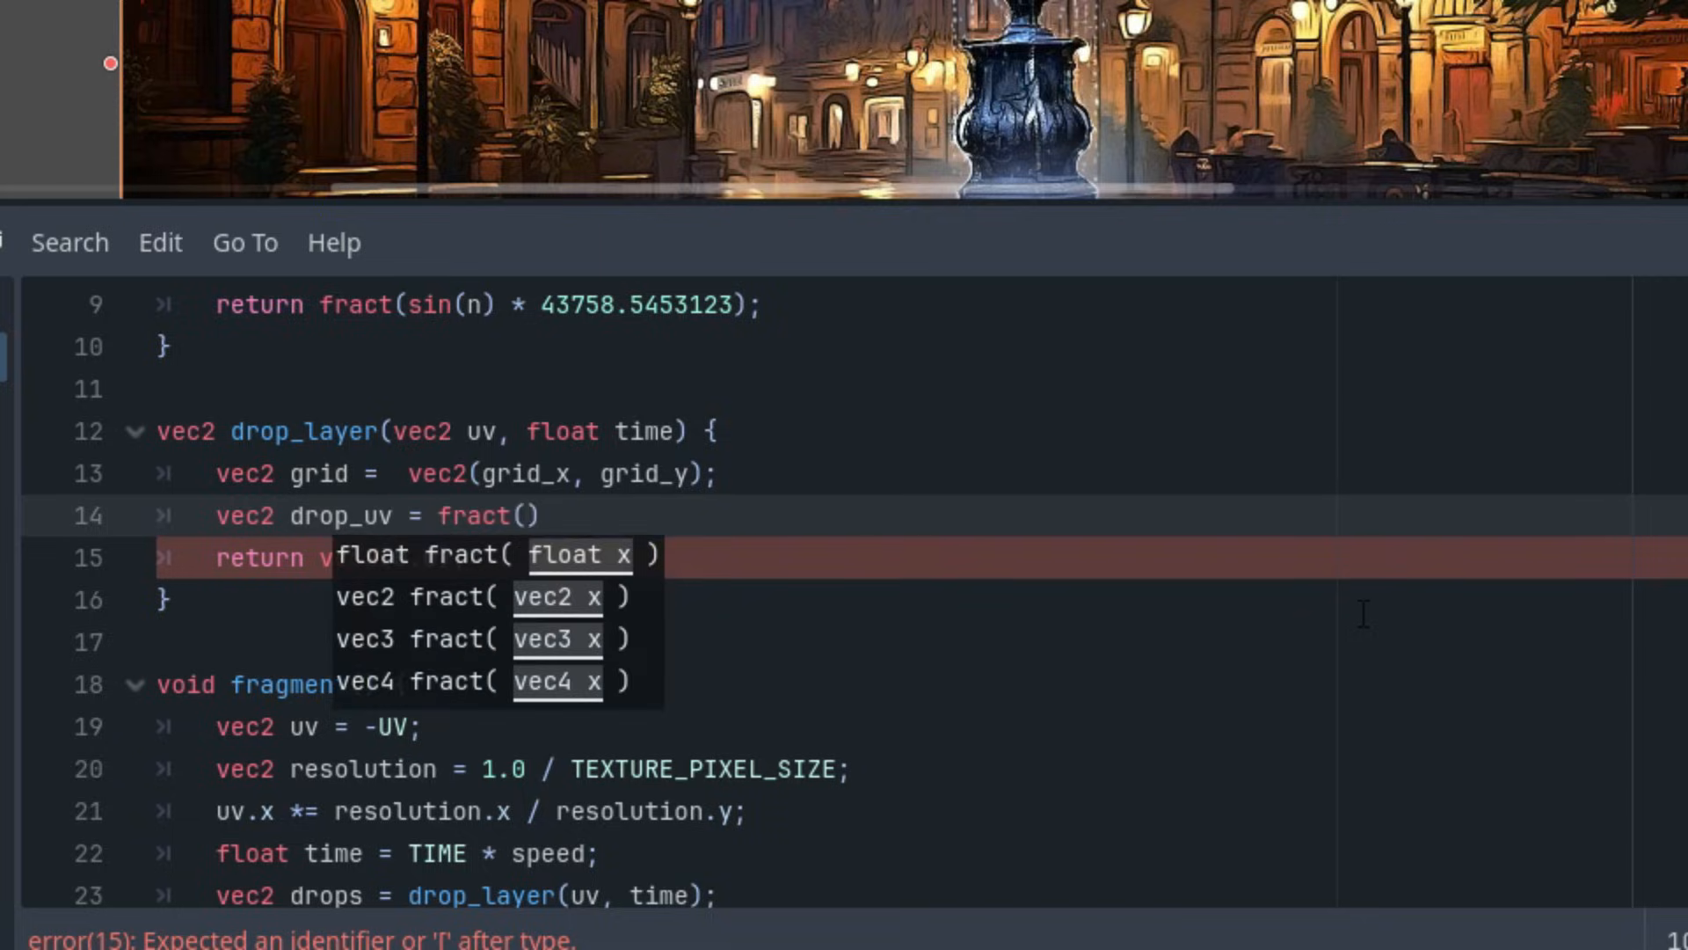
{"action": "type", "text": "uv *"}
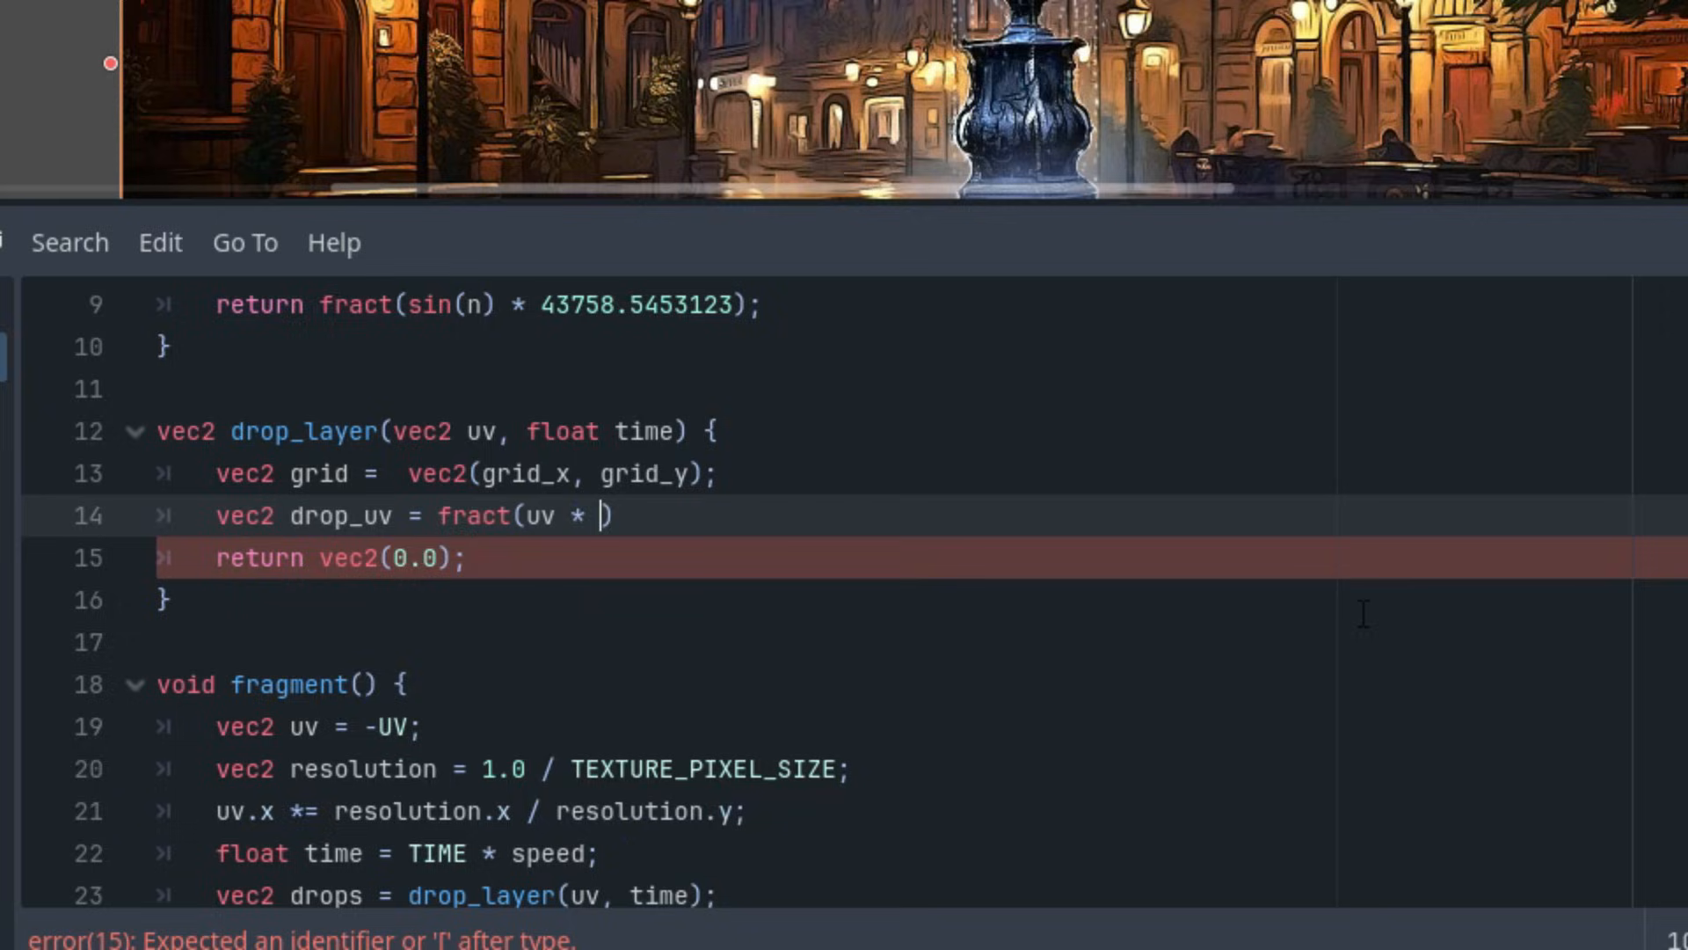
{"action": "type", "text": "grid"}
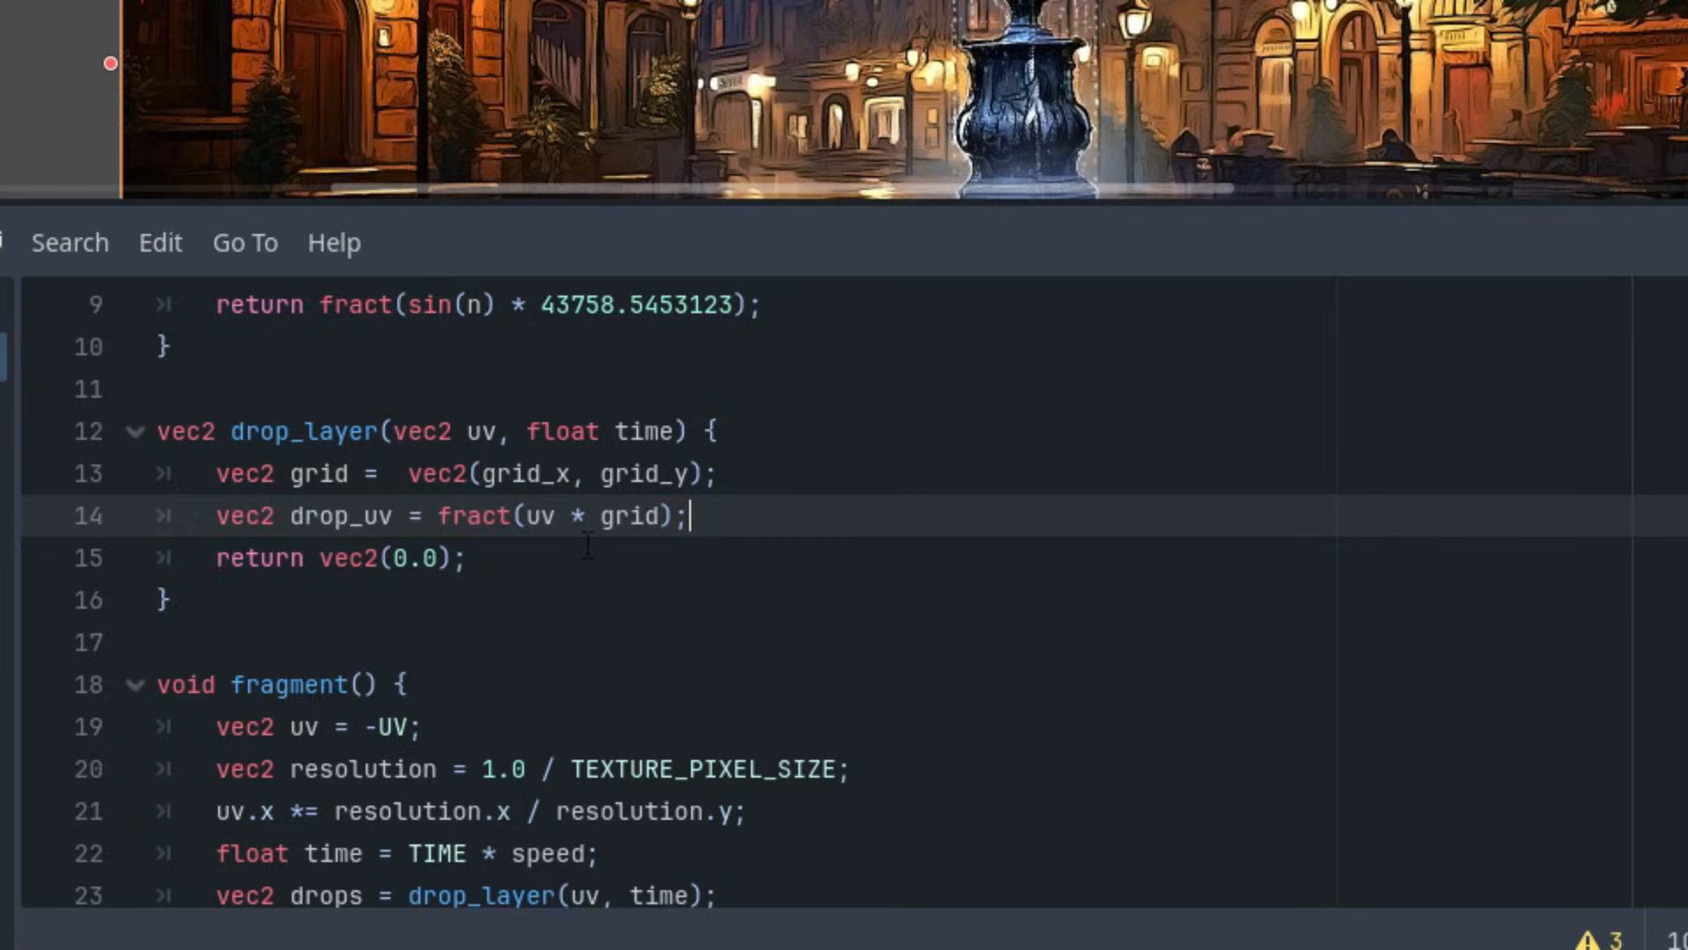
{"action": "mouse_move", "coordinate": [1169, 488]}
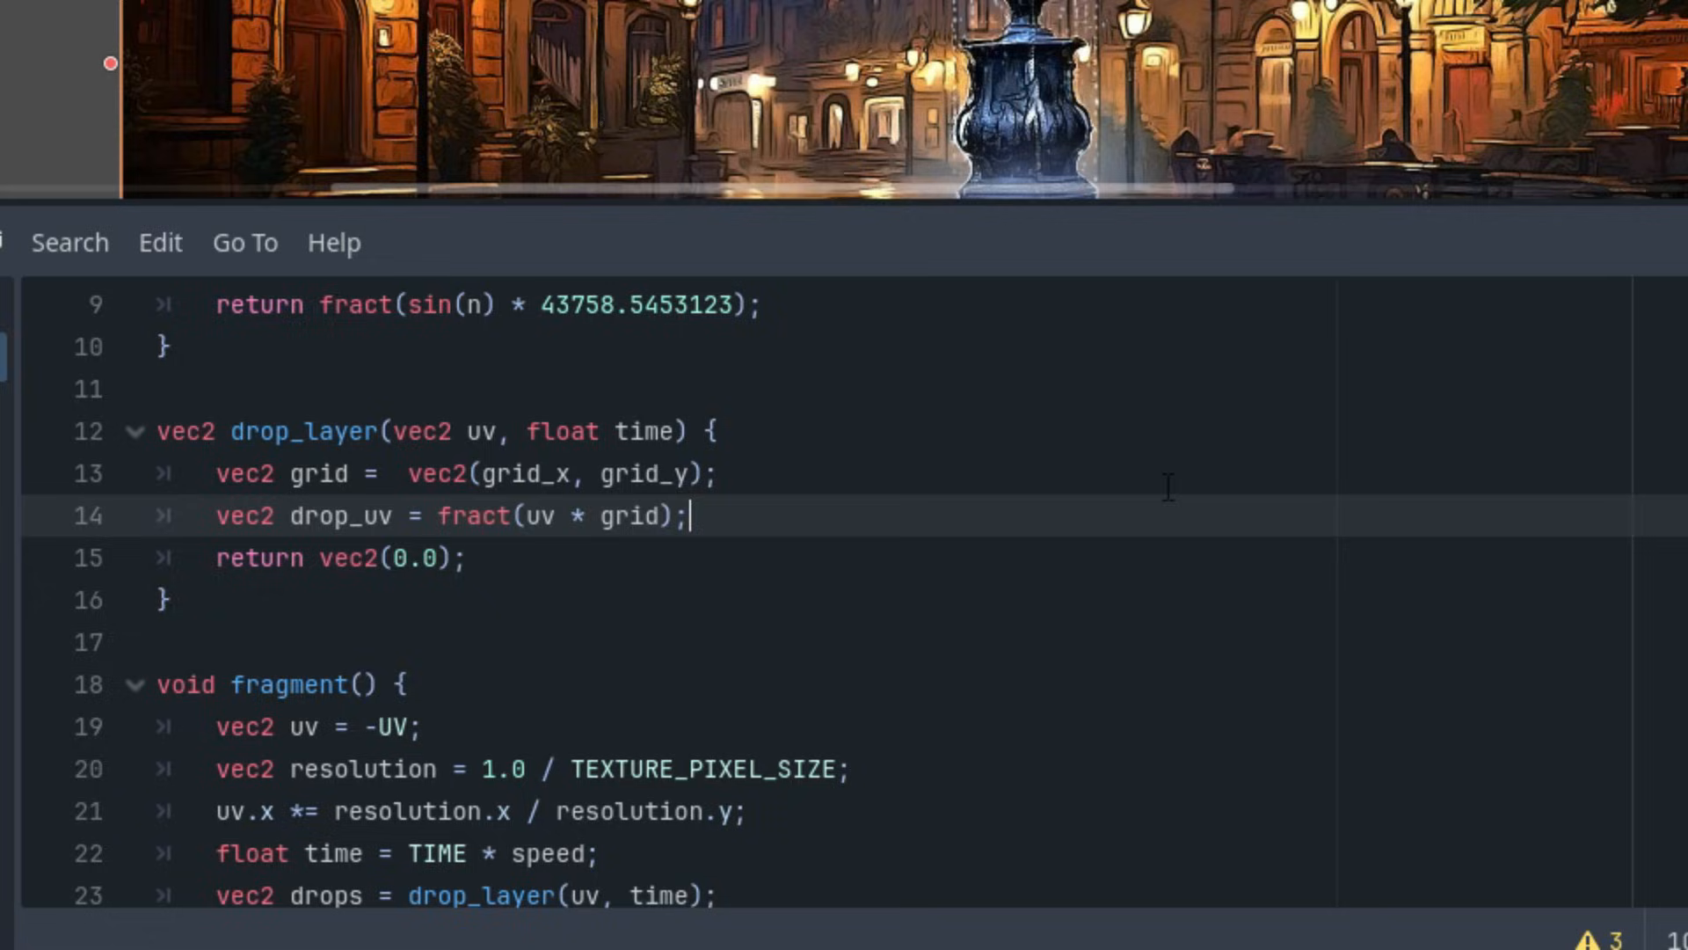
Add 'vec2 drop_size = drop_uv / grid;' inside drop_layer
{"action": "type", "text": "vec"}
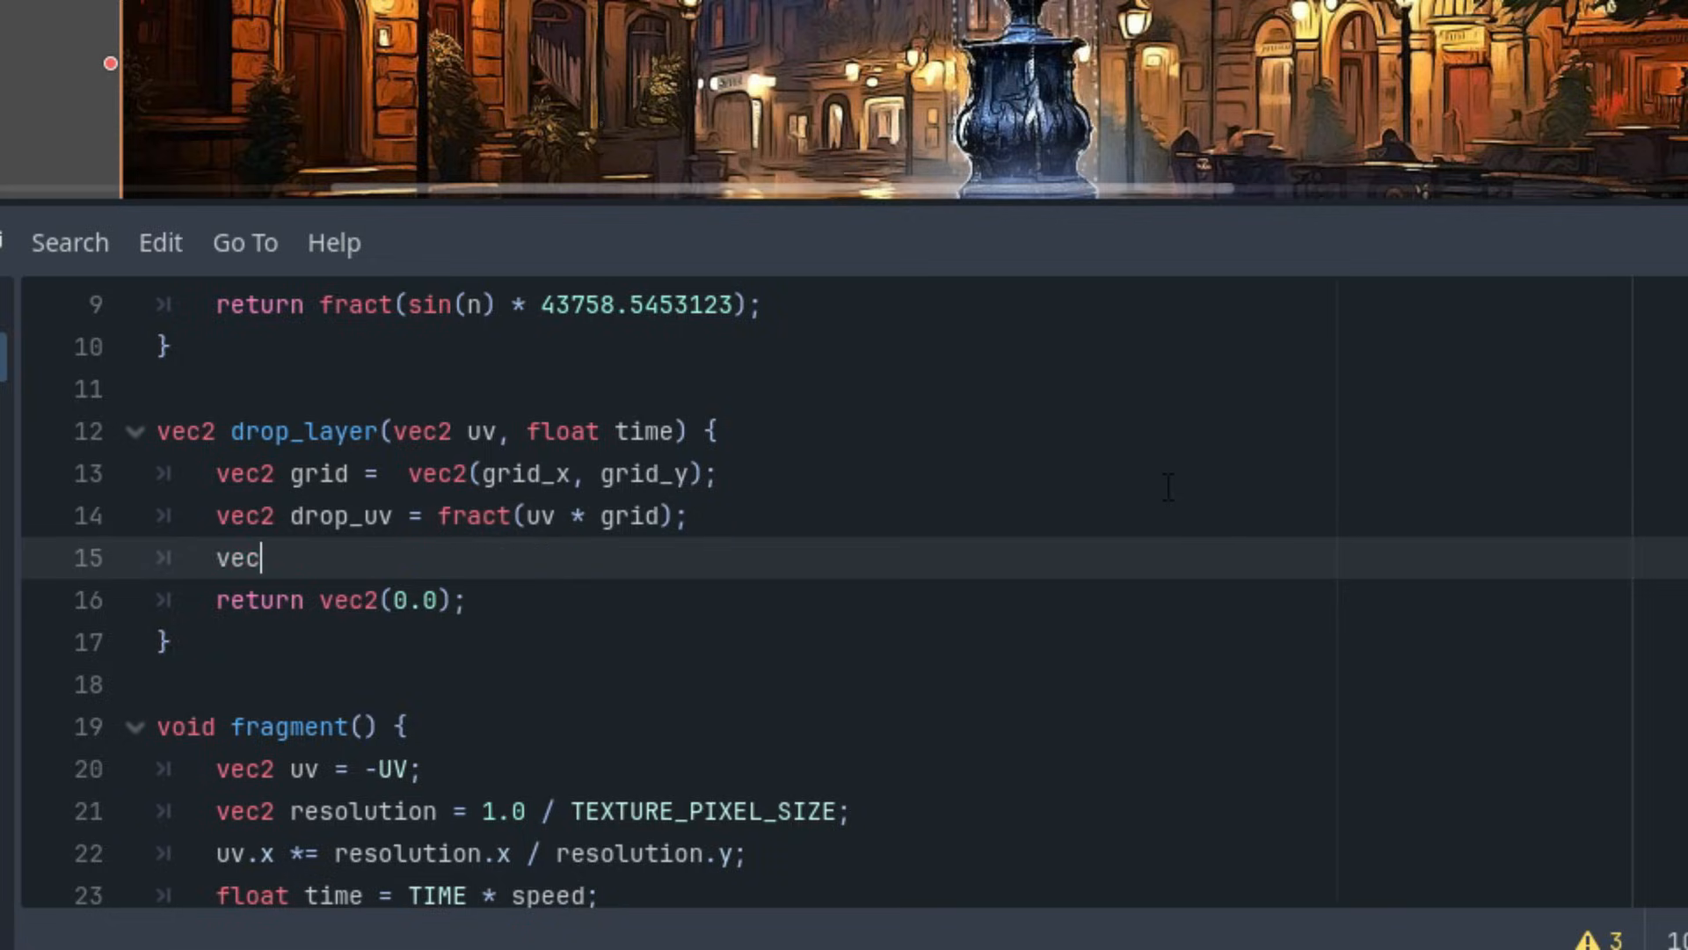
{"action": "type", "text": "2 drop"}
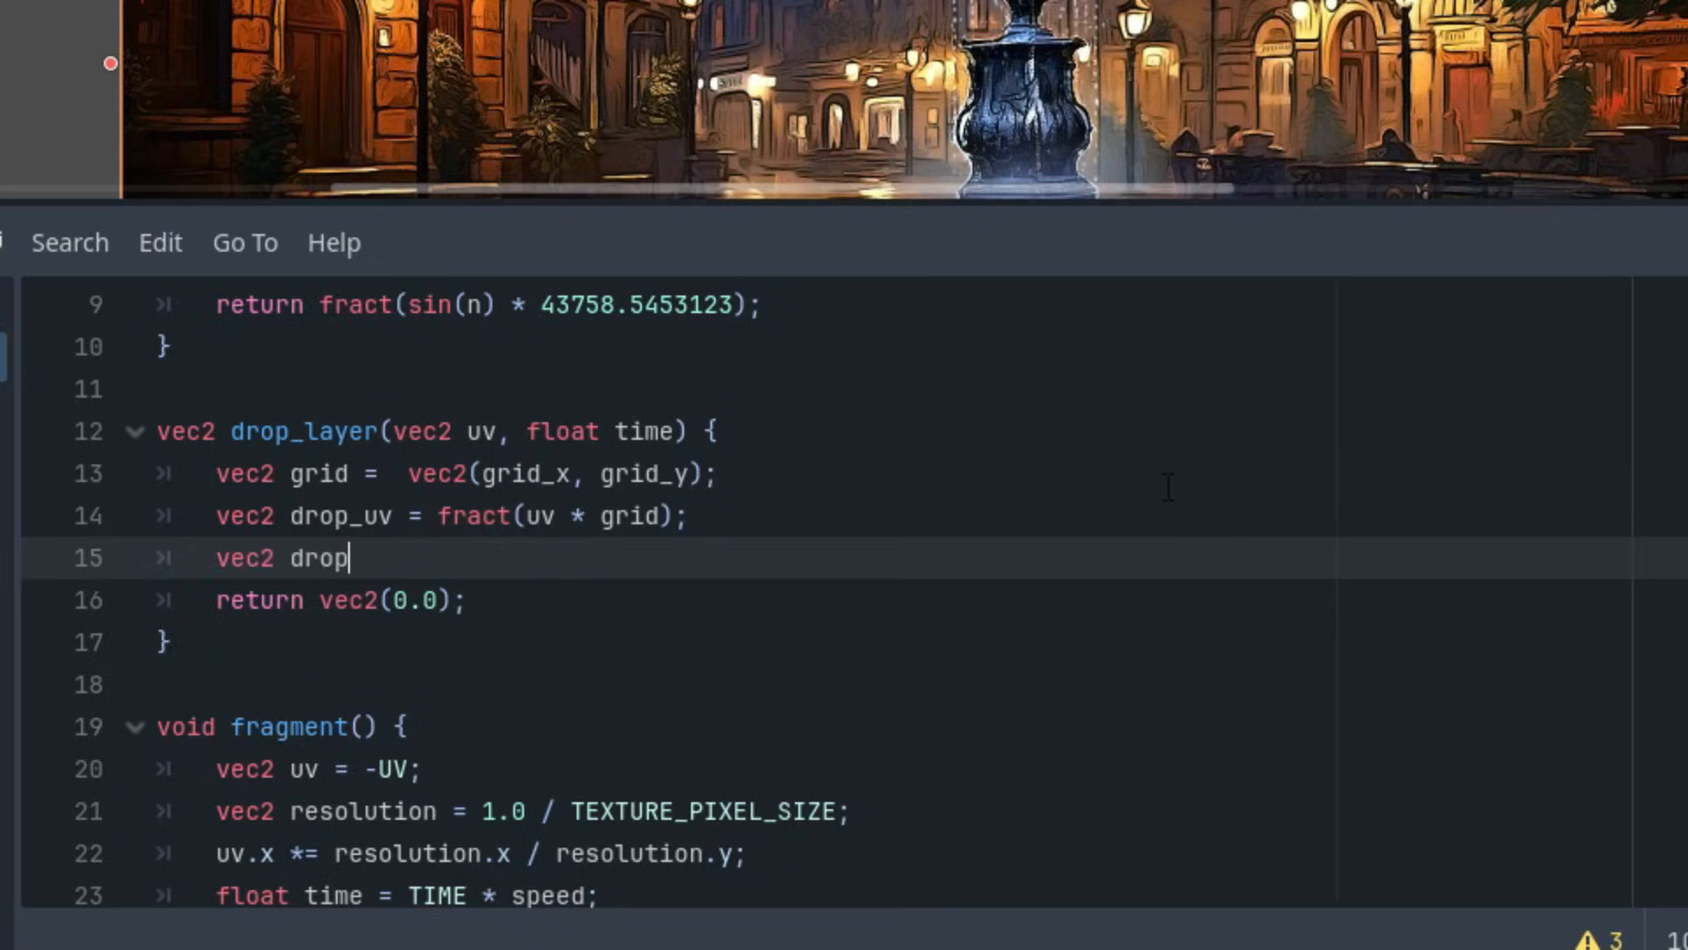
{"action": "type", "text": "_size"}
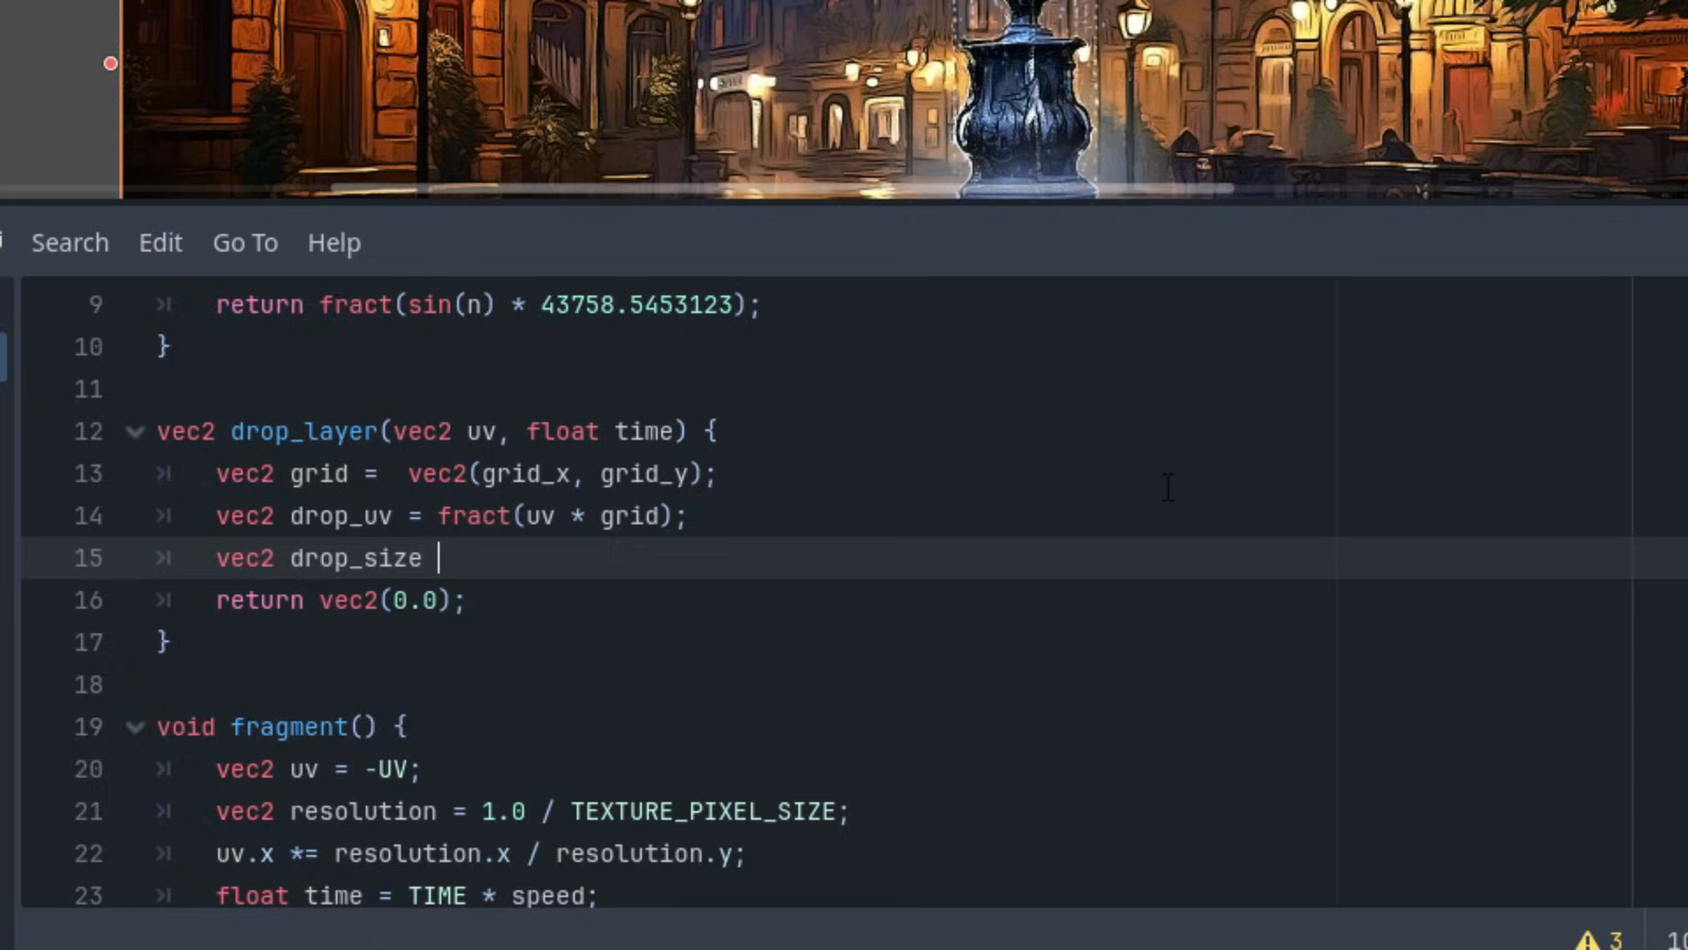
{"action": "type", "text": "drop_uv /"}
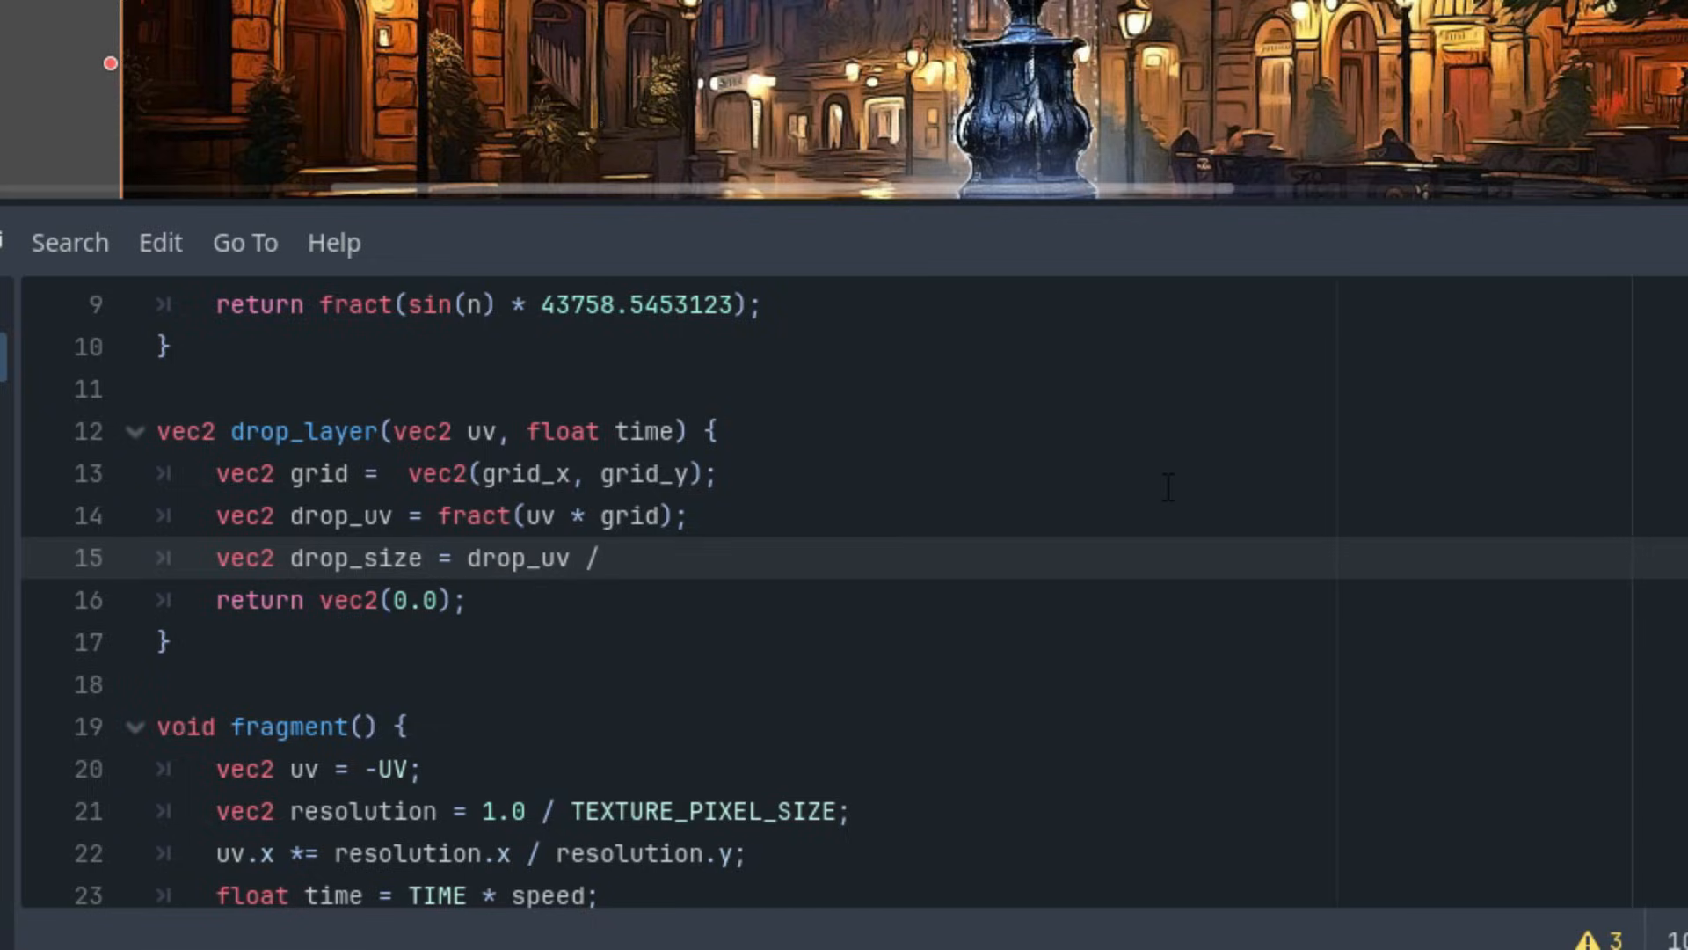
{"action": "type", "text": "grid;"}
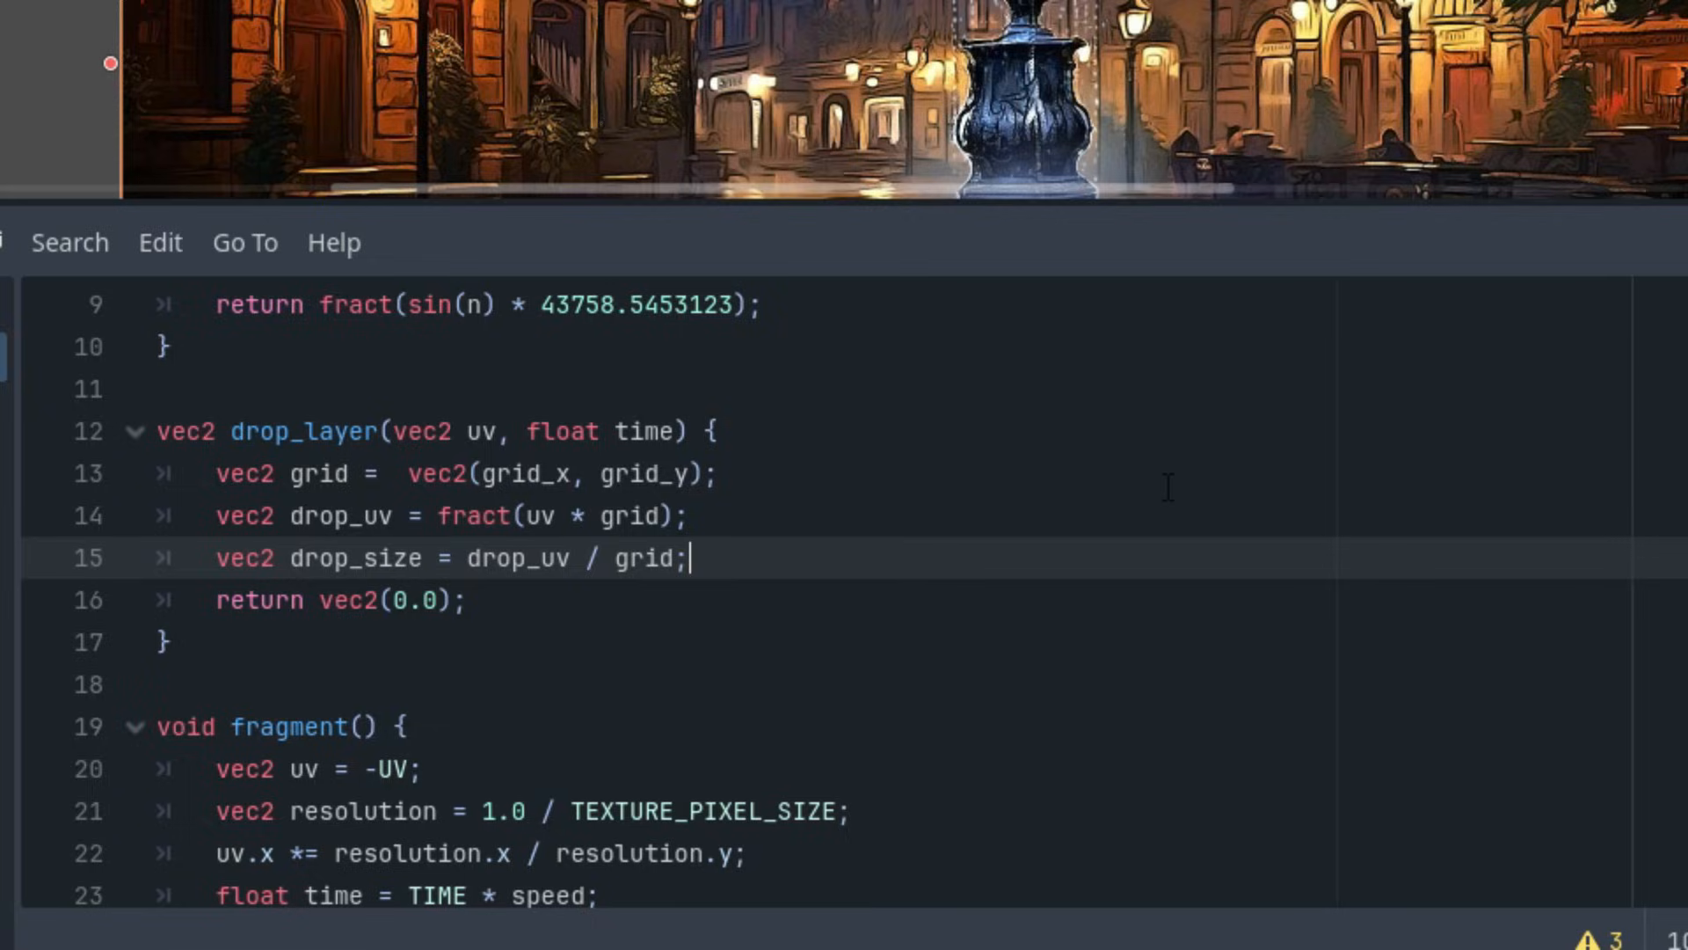
{"action": "mouse_move", "coordinate": [902, 403]}
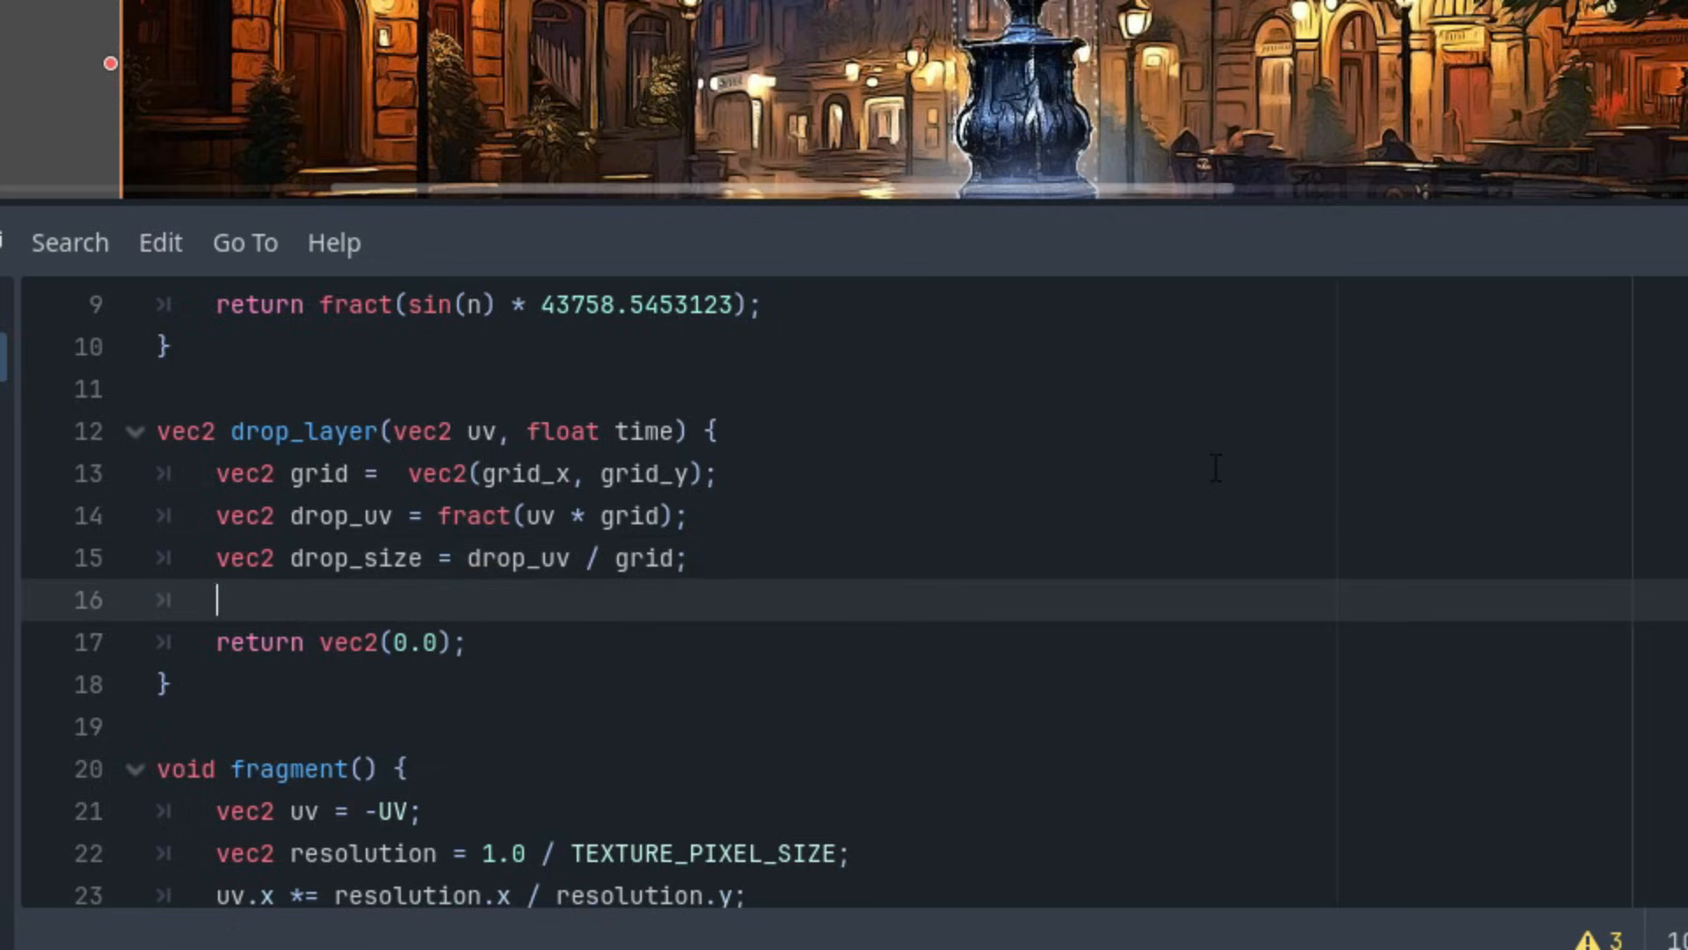
Add 'float drop_shape = smoothstep(0.03, 0.02, length(drop_size));'
{"action": "type", "text": "float"}
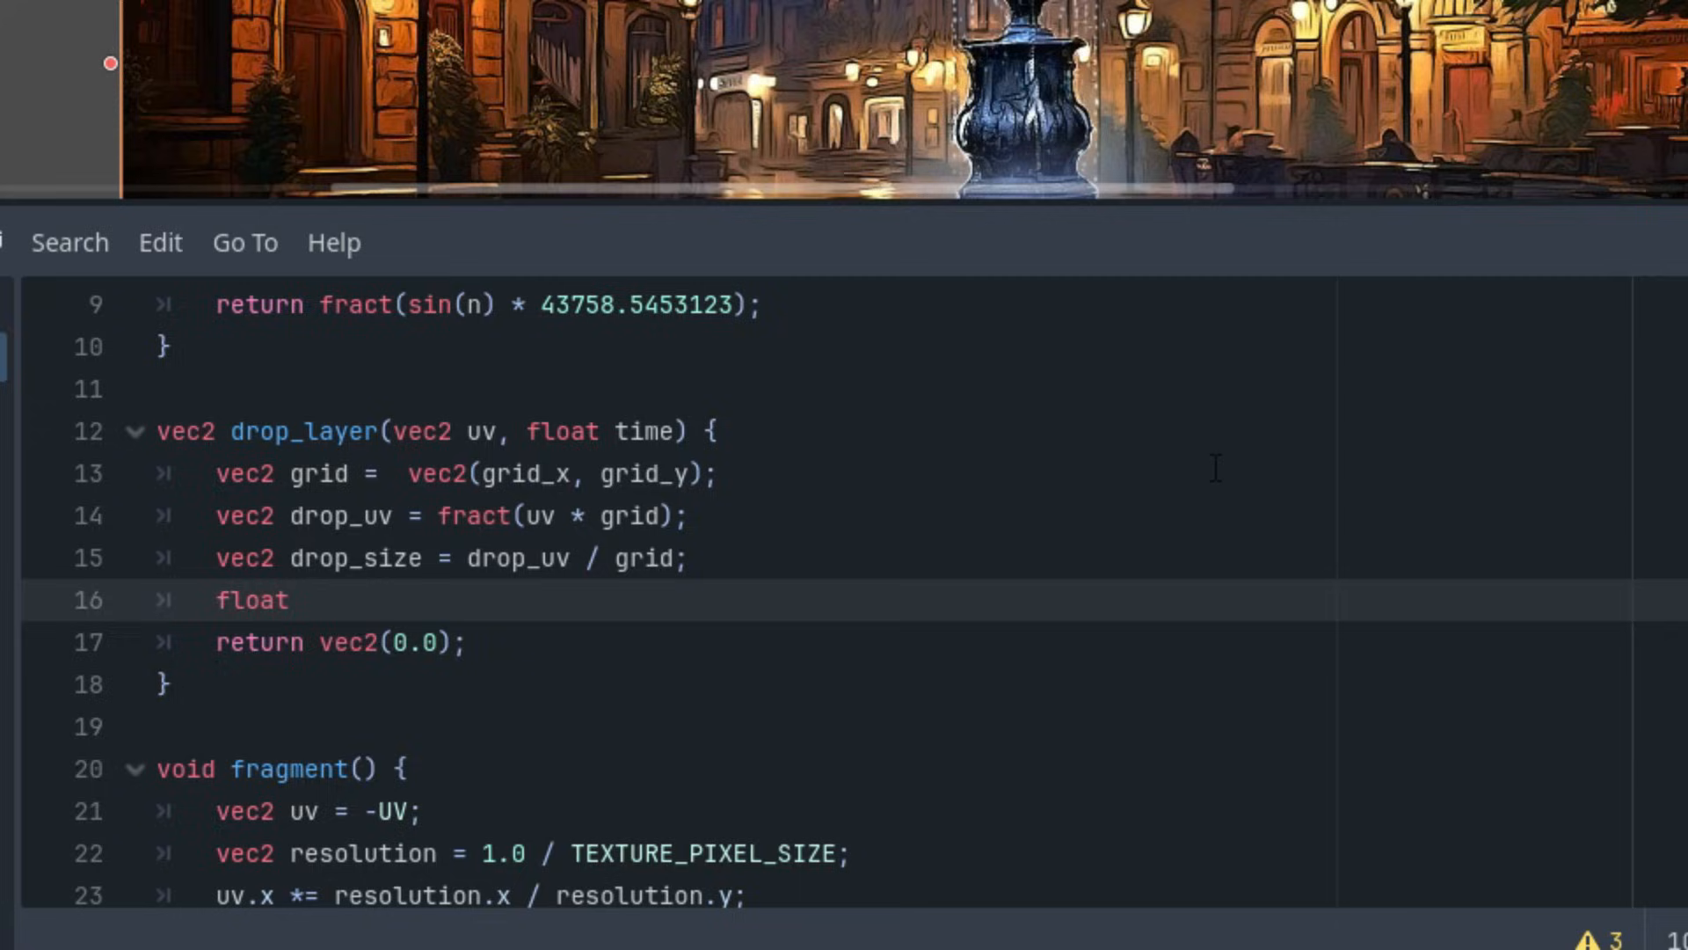
{"action": "type", "text": "drop_s"}
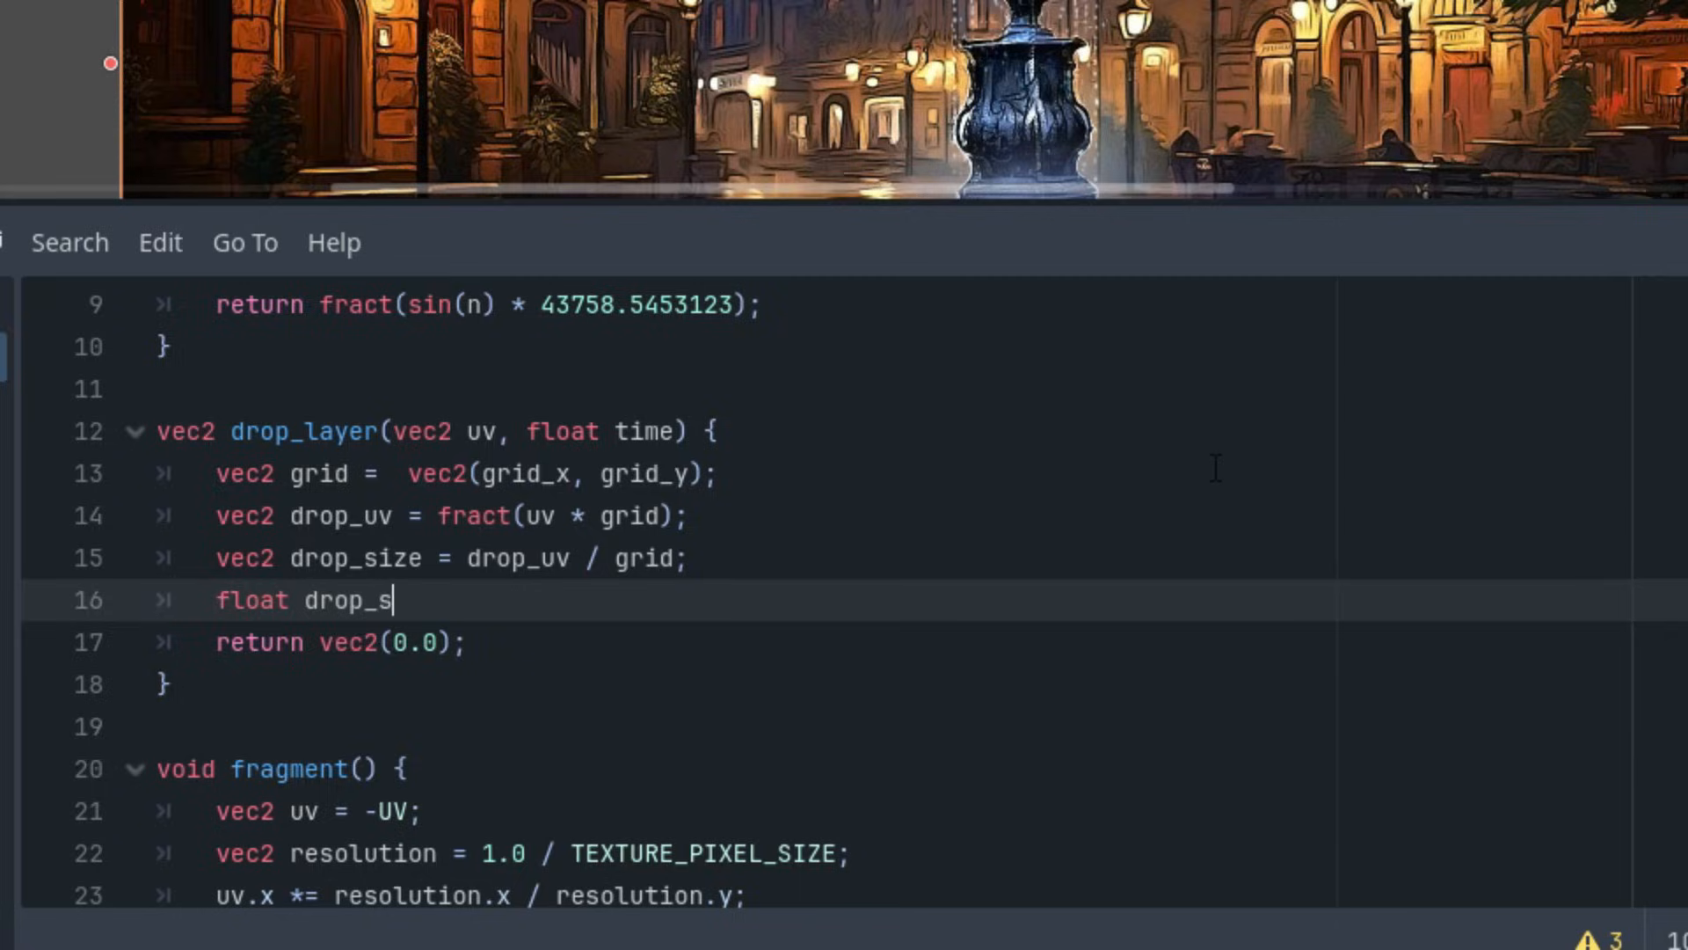
{"action": "type", "text": "hape ="}
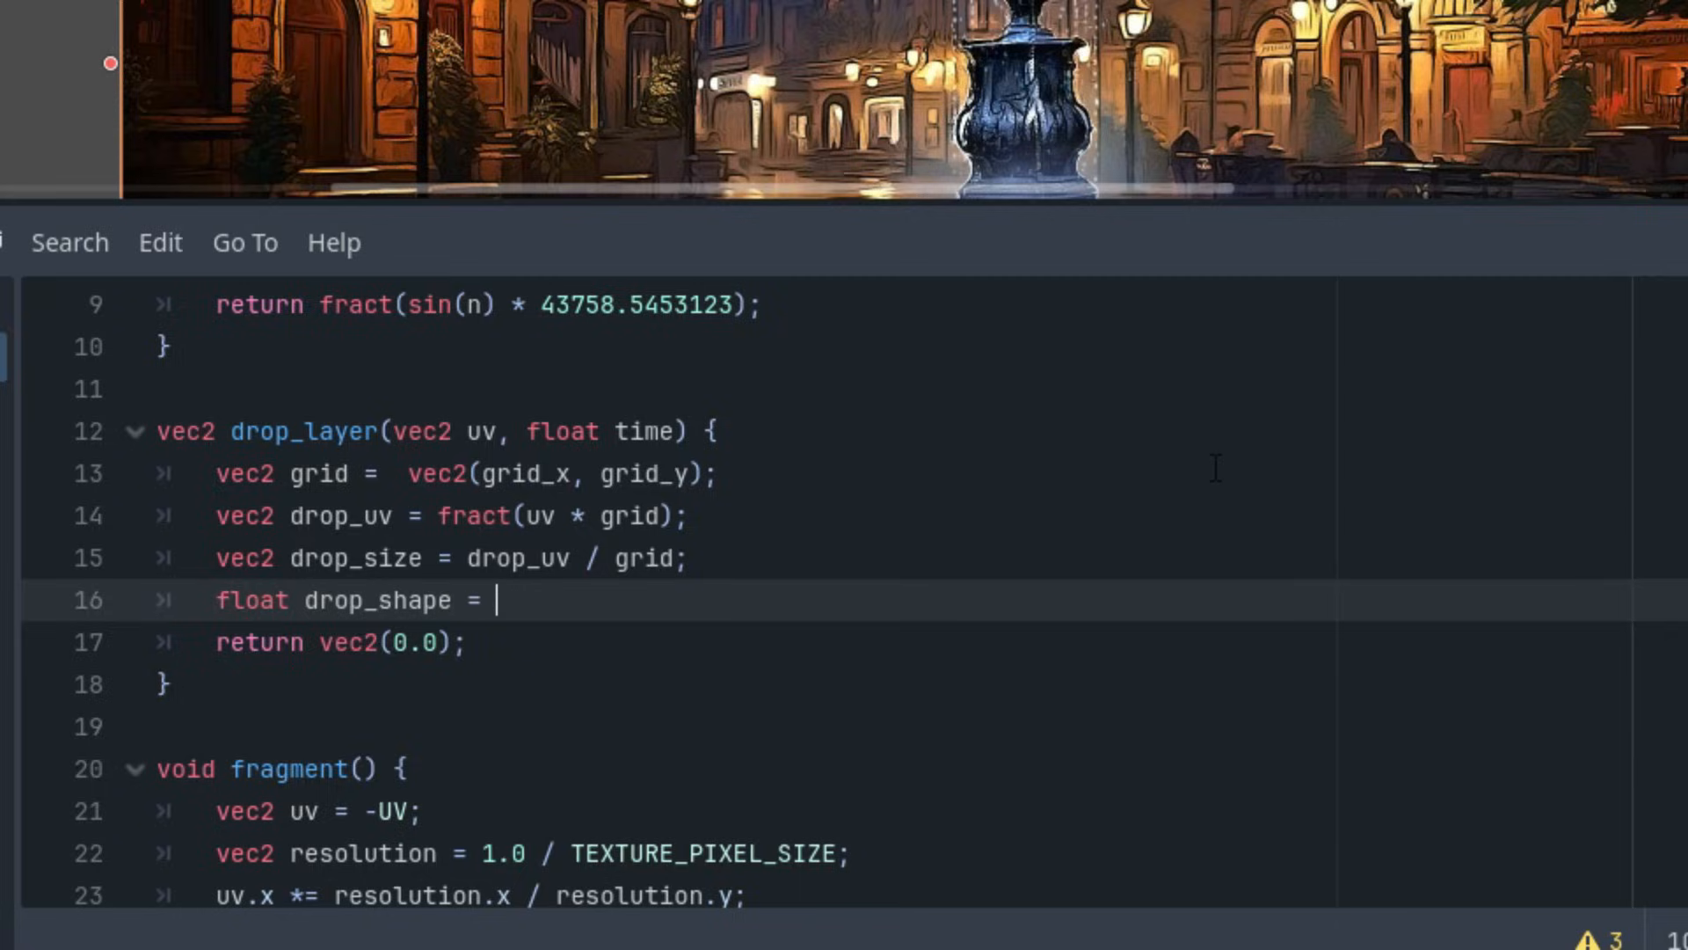
{"action": "type", "text": "smoothstep("}
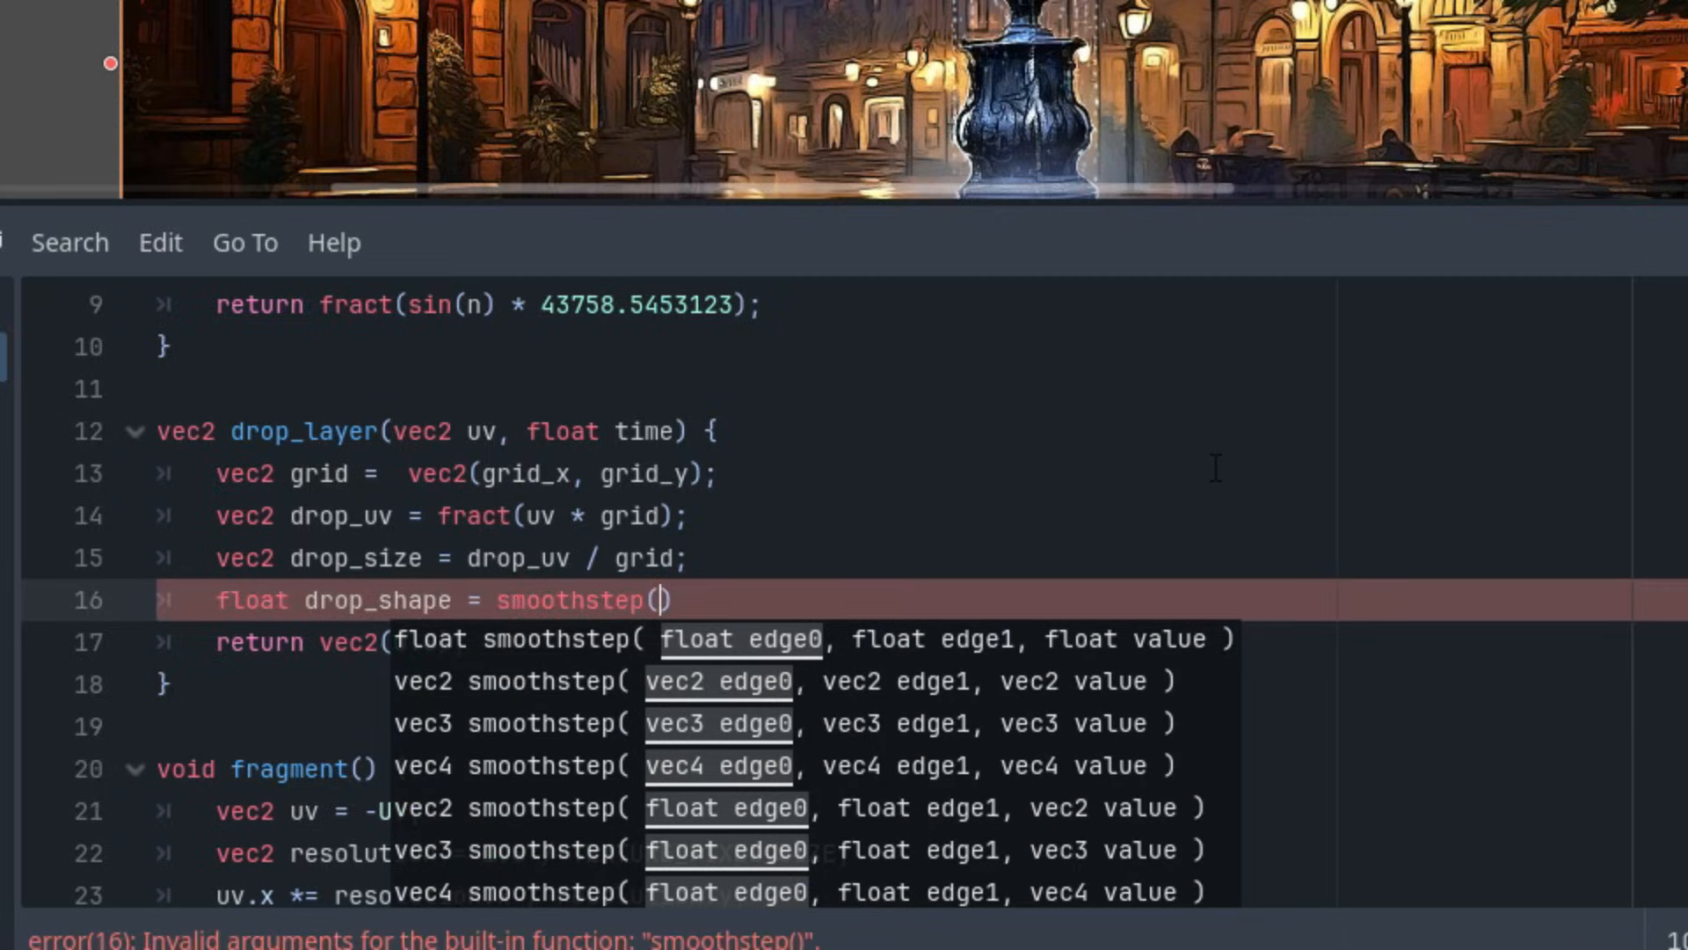
{"action": "type", "text": "0.0"}
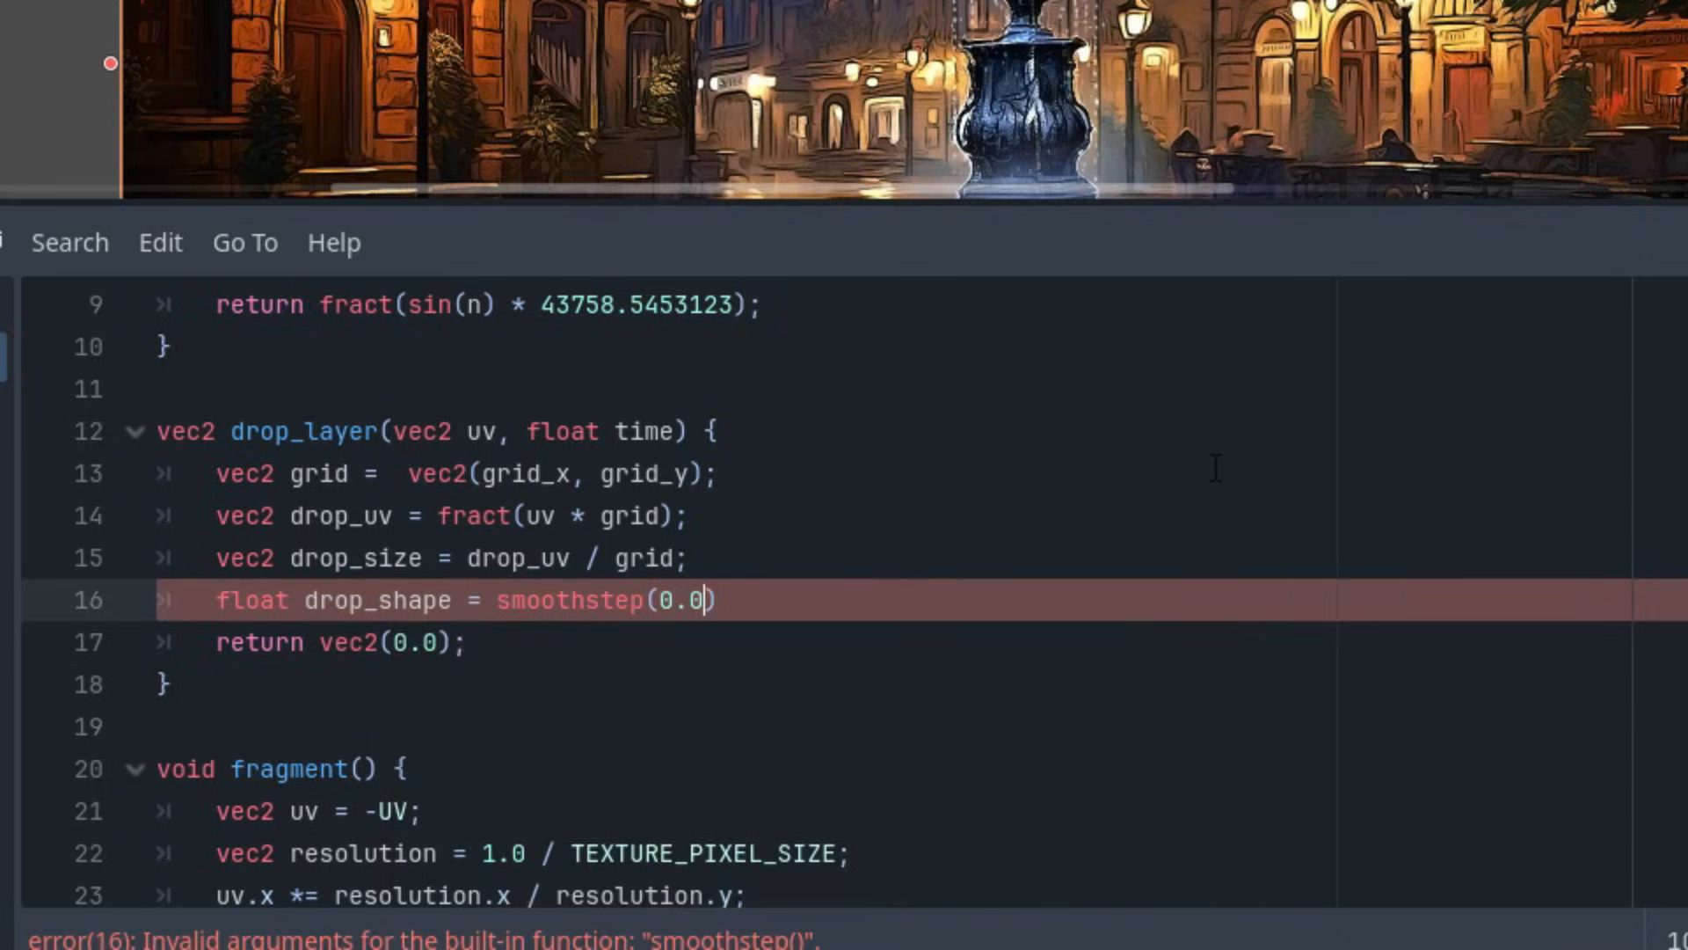
{"action": "type", "text": "3, 0.0"}
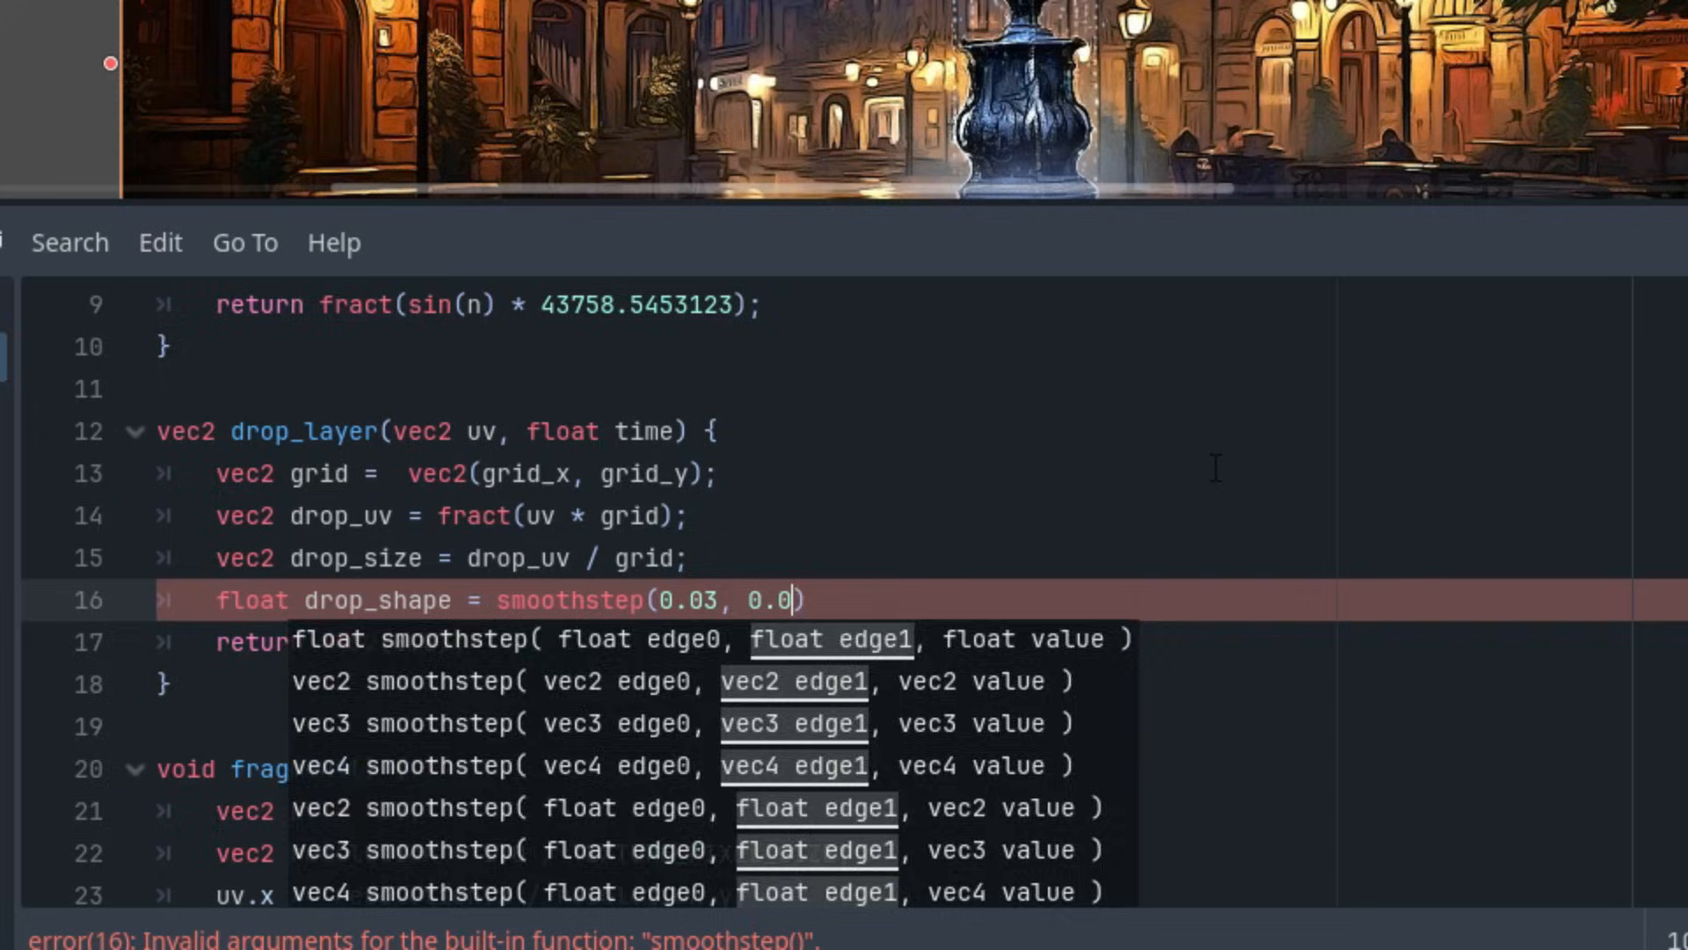
{"action": "type", "text": "2)"}
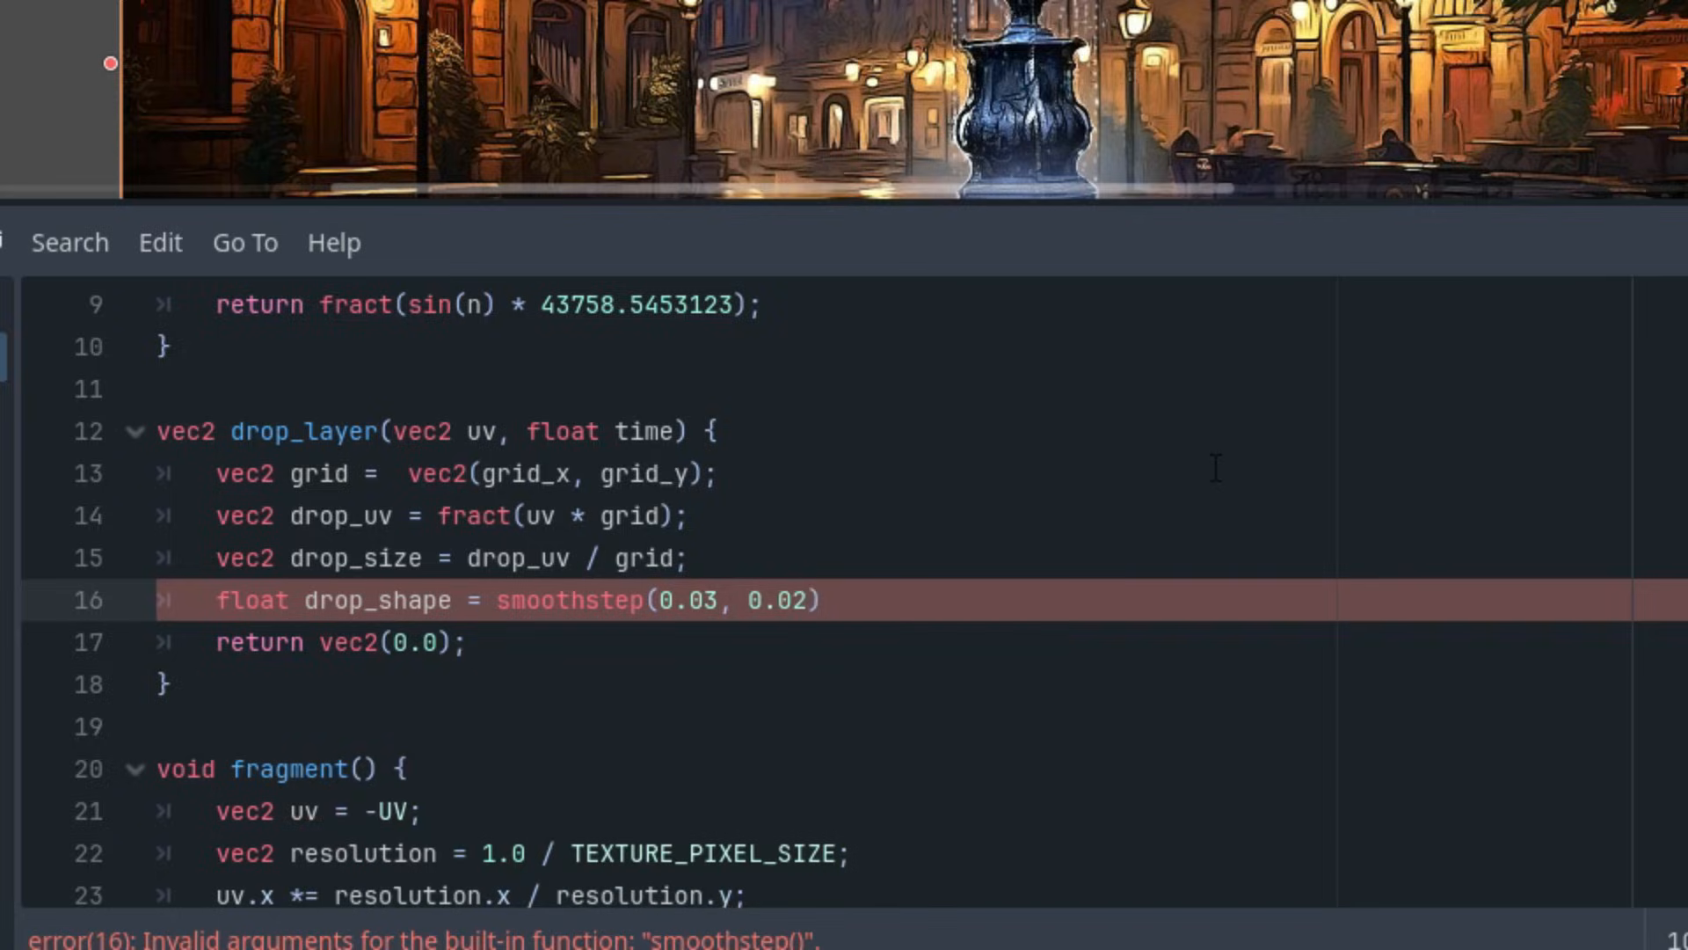
{"action": "type", "text": ", length("}
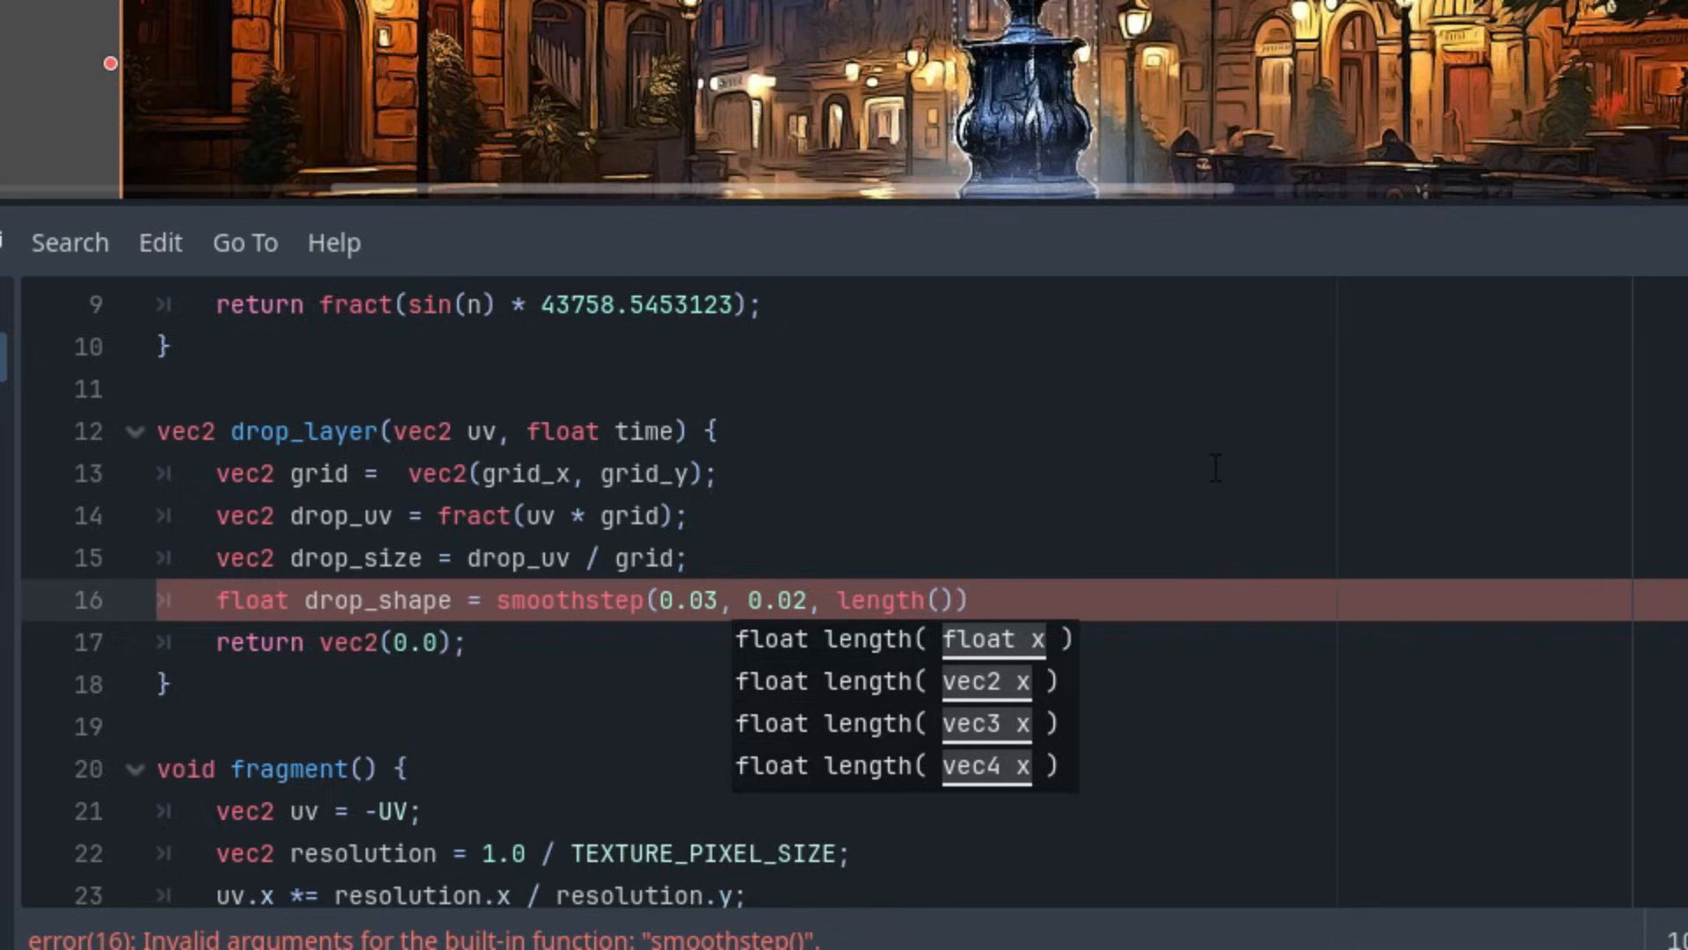
{"action": "type", "text": "drop_size"}
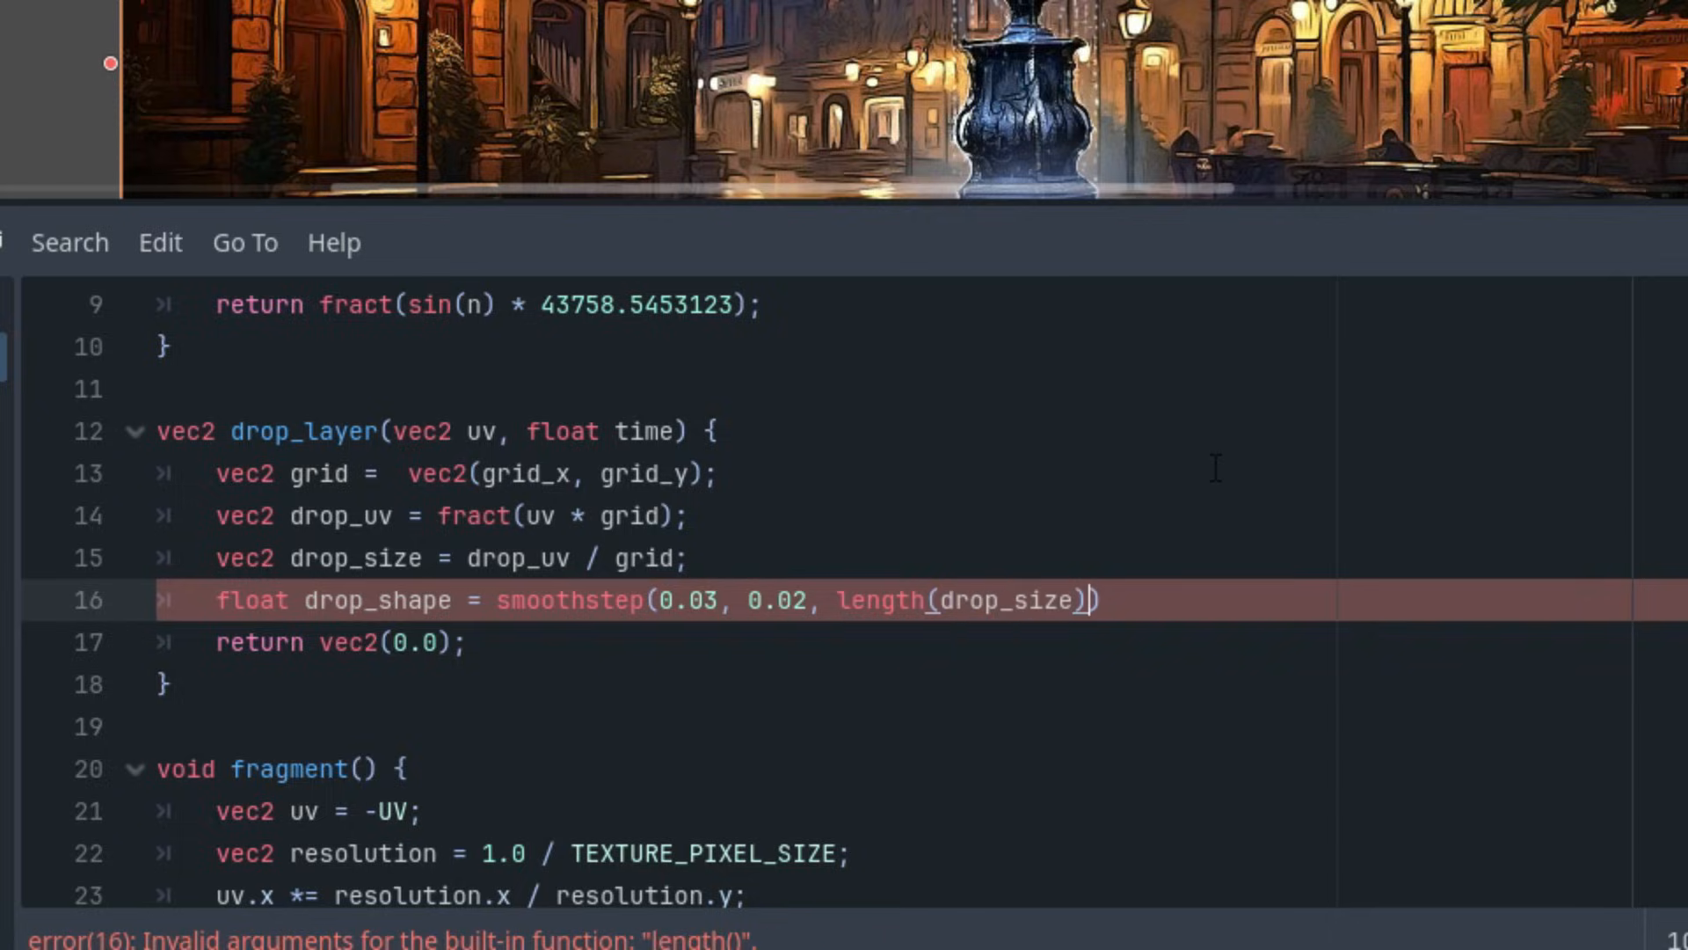
{"action": "type", "text": ")"}
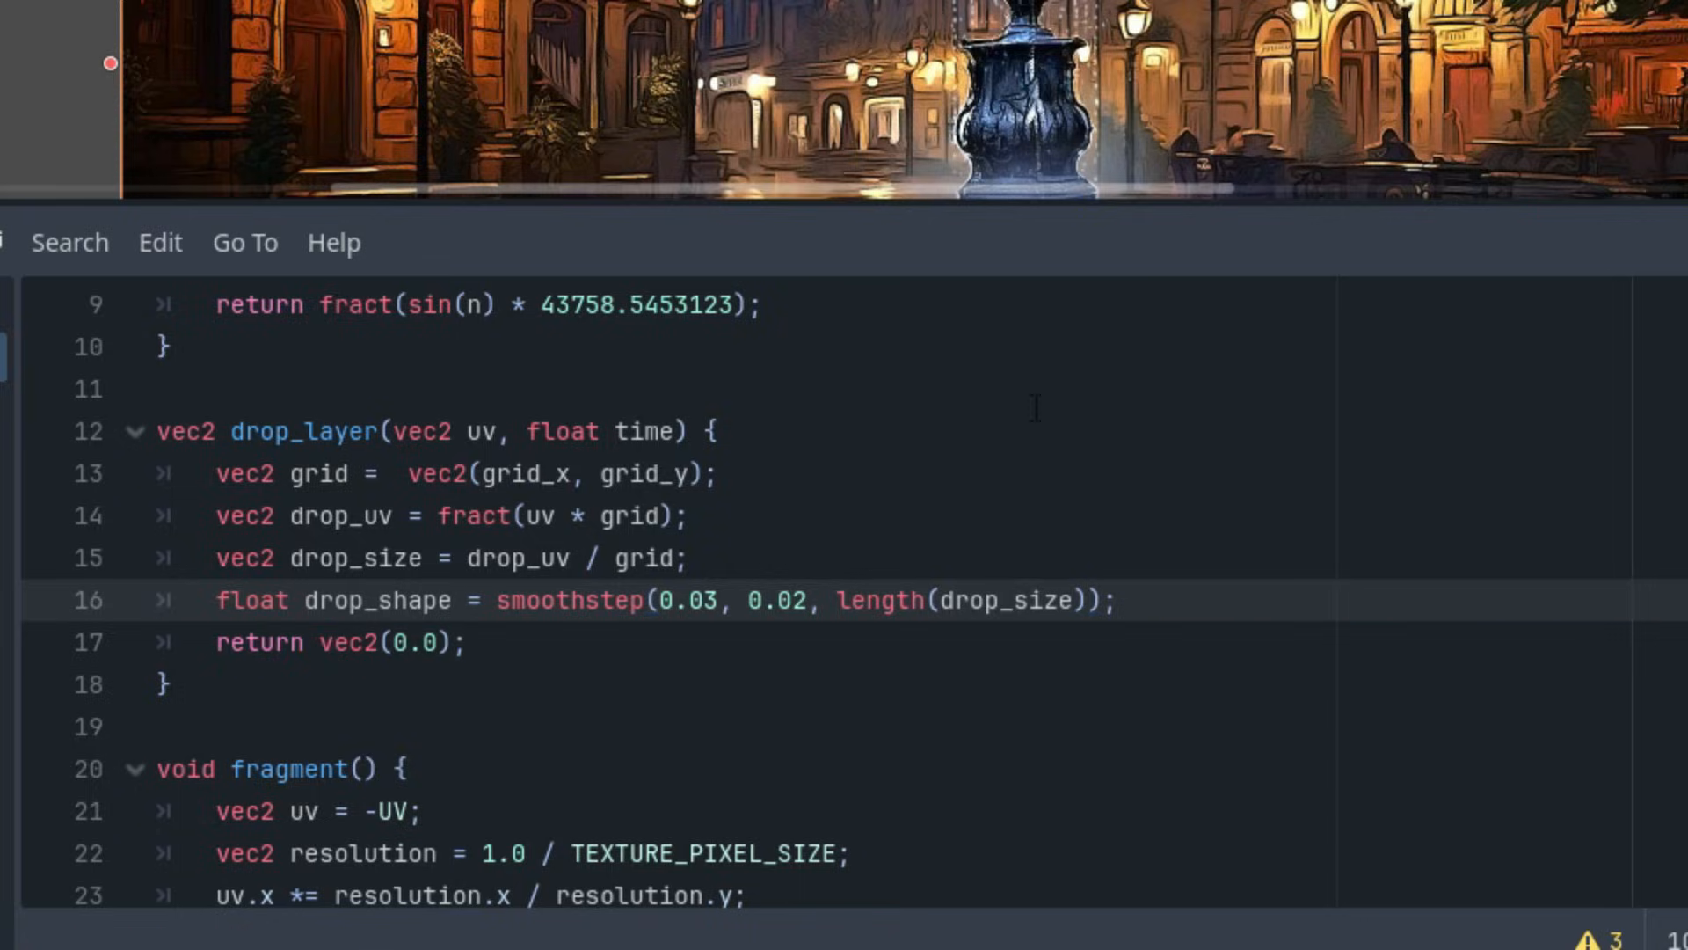
{"action": "mouse_move", "coordinate": [816, 431]}
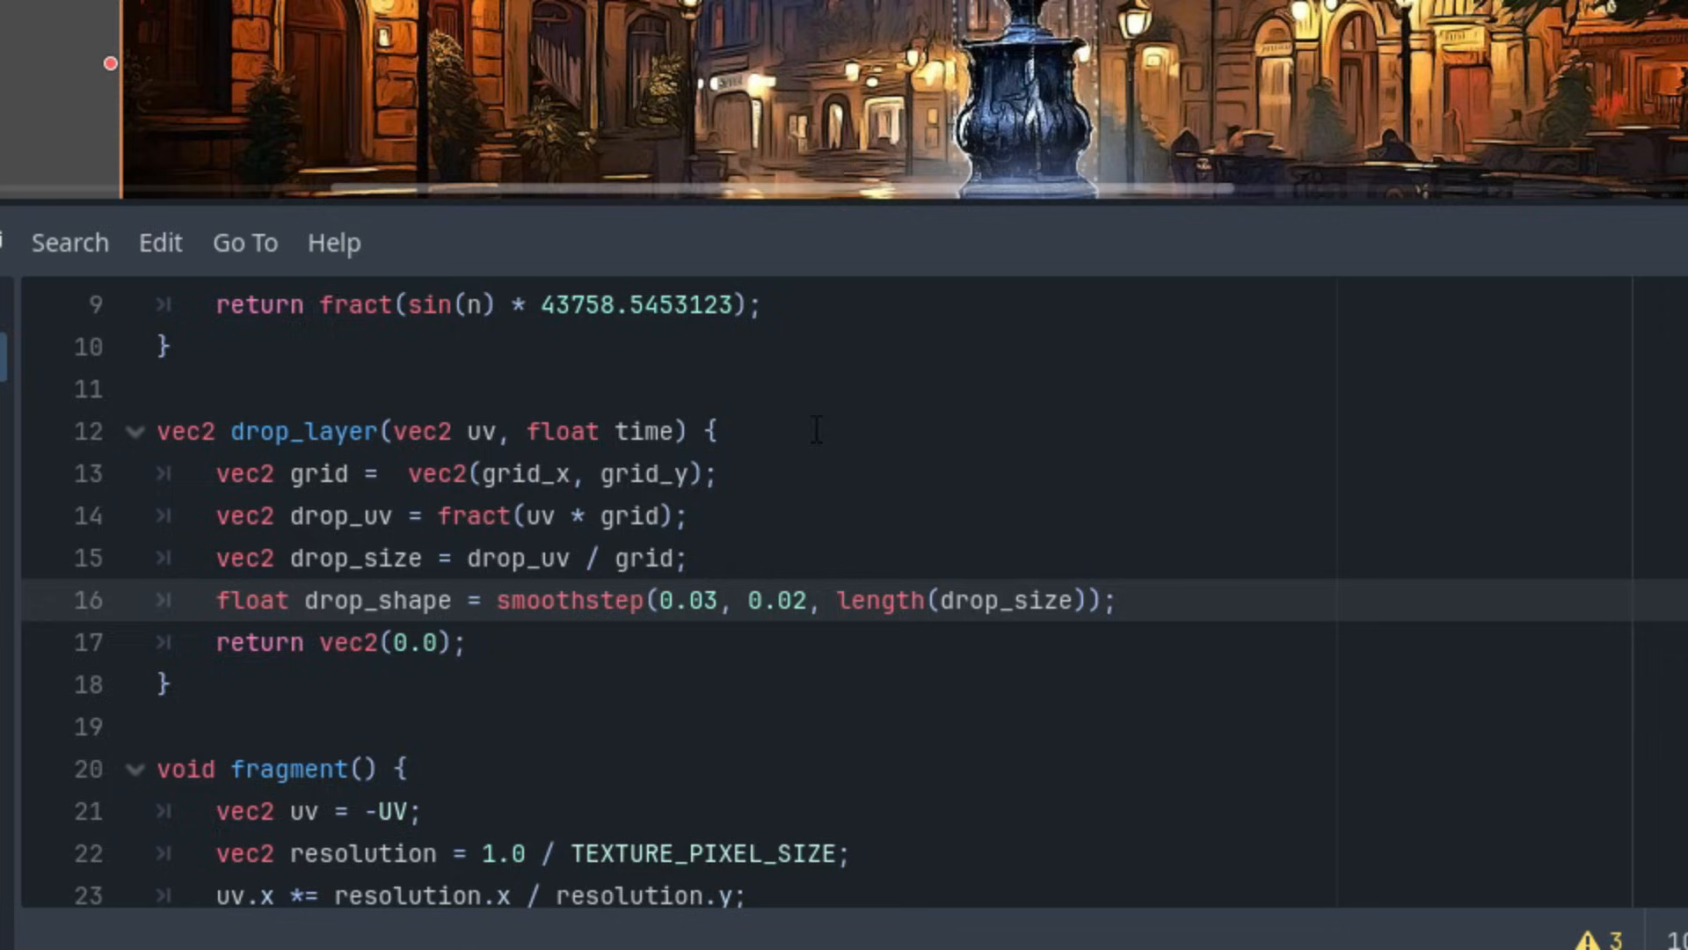
{"action": "mouse_move", "coordinate": [801, 402]}
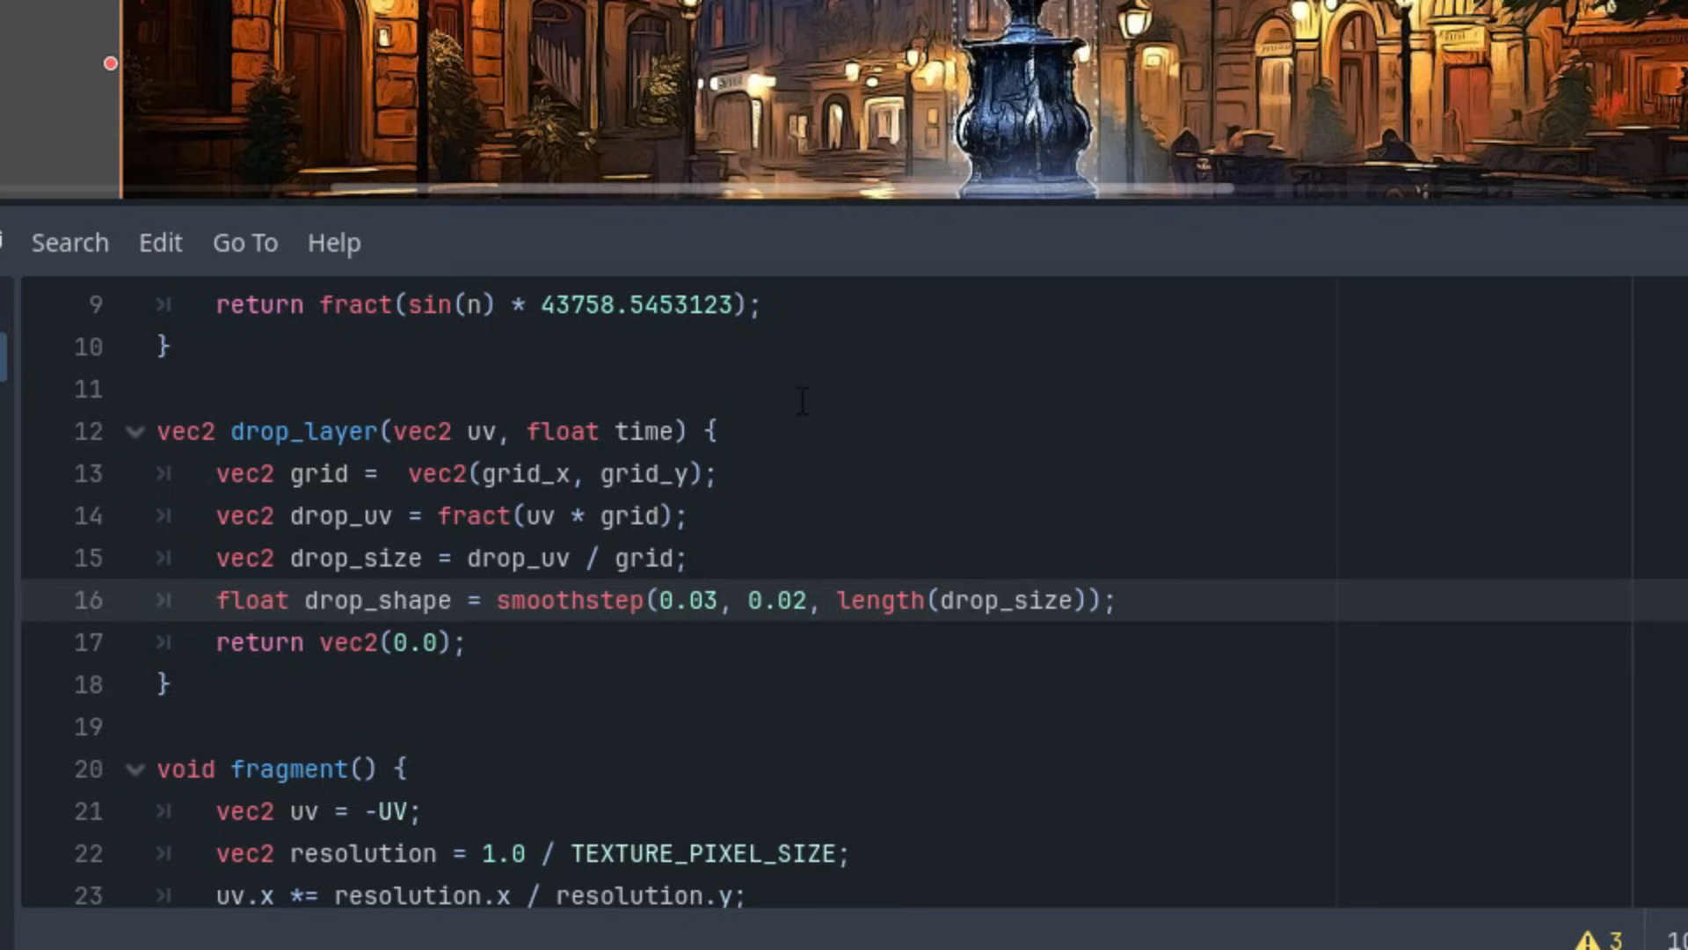
{"action": "mouse_move", "coordinate": [549, 654]}
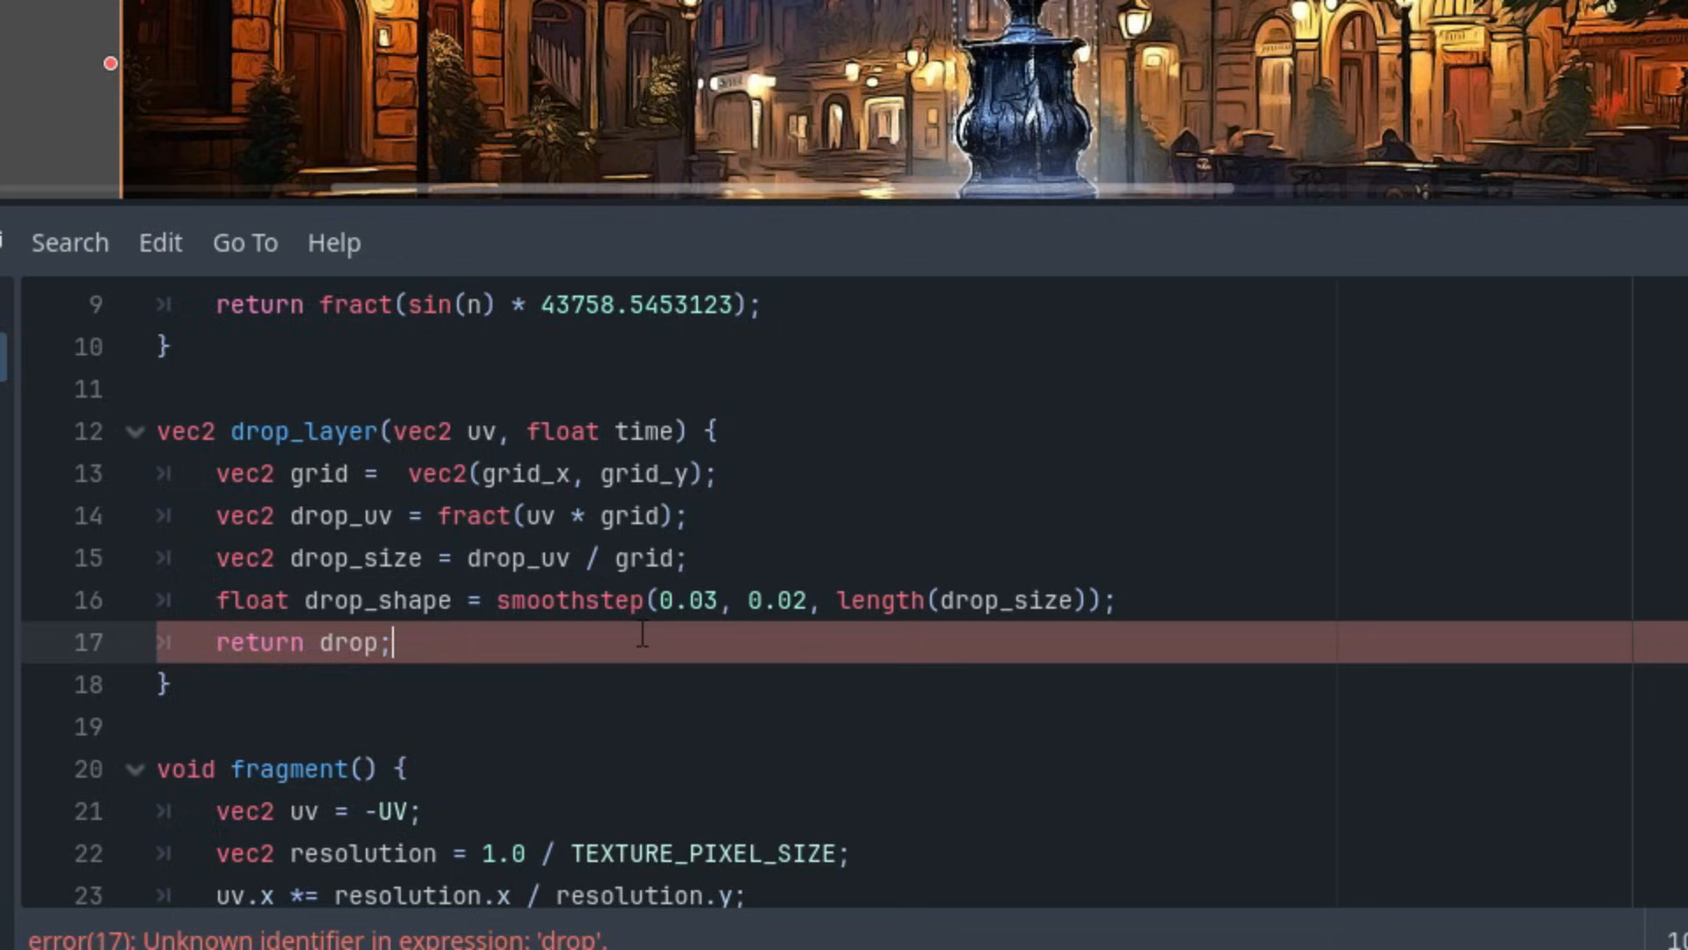
Change drop_layer's return value to 'drop_size * drop_shape'
{"action": "key", "text": "Backspace"}
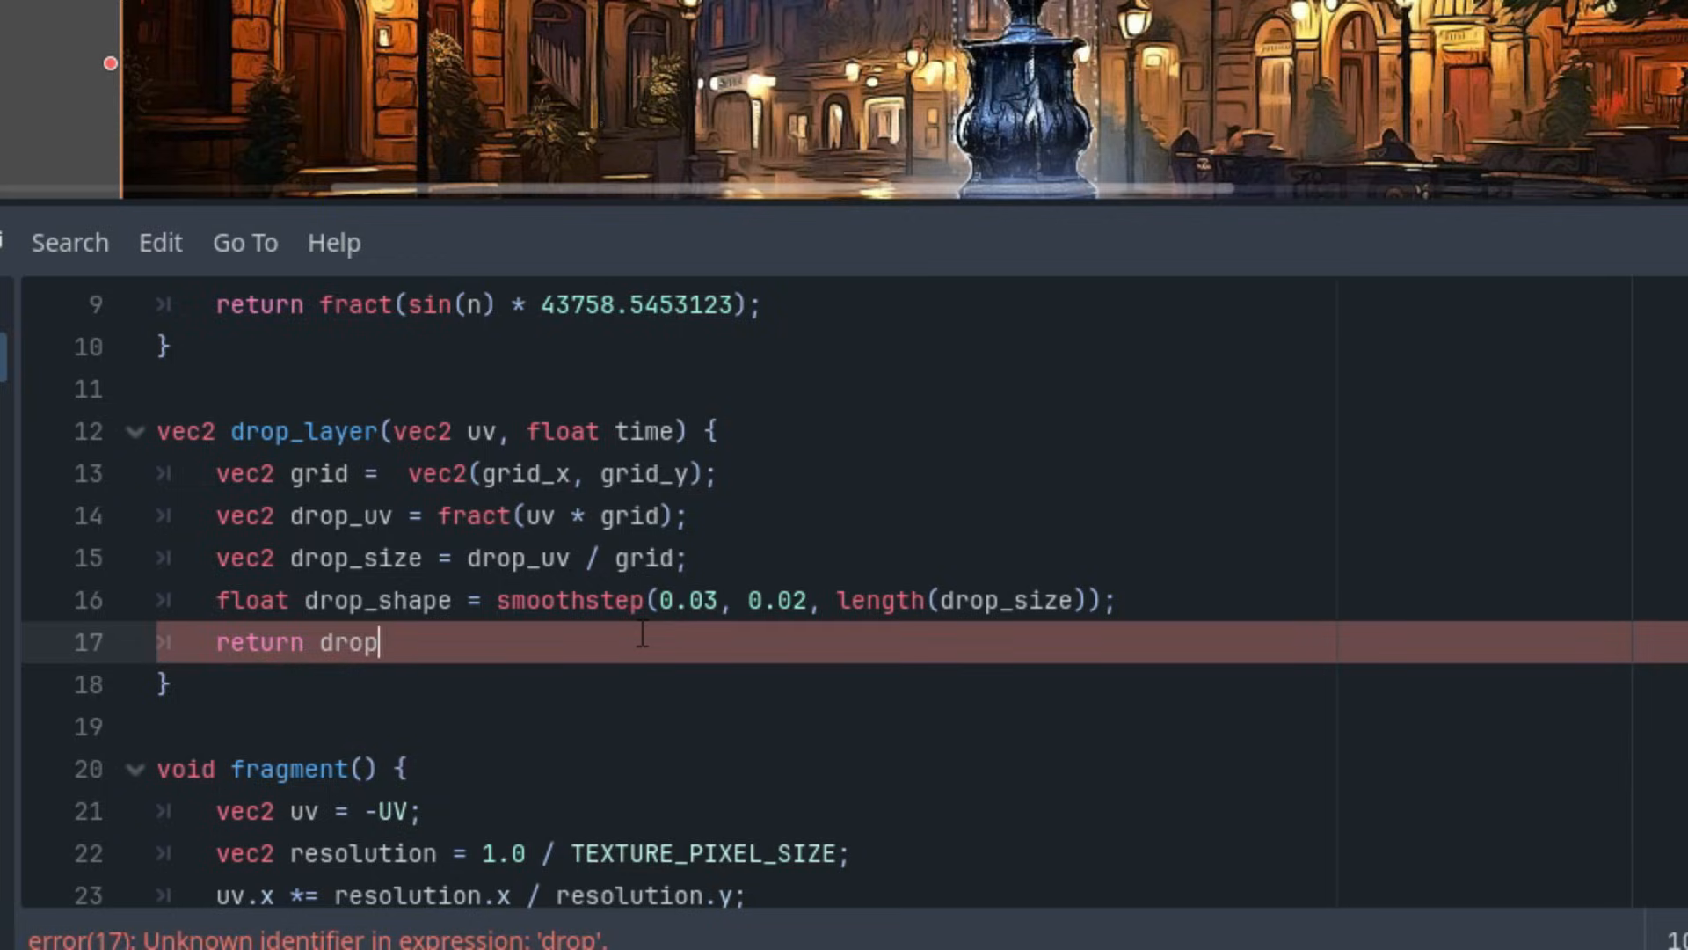
{"action": "type", "text": "_size * drop_shape;"}
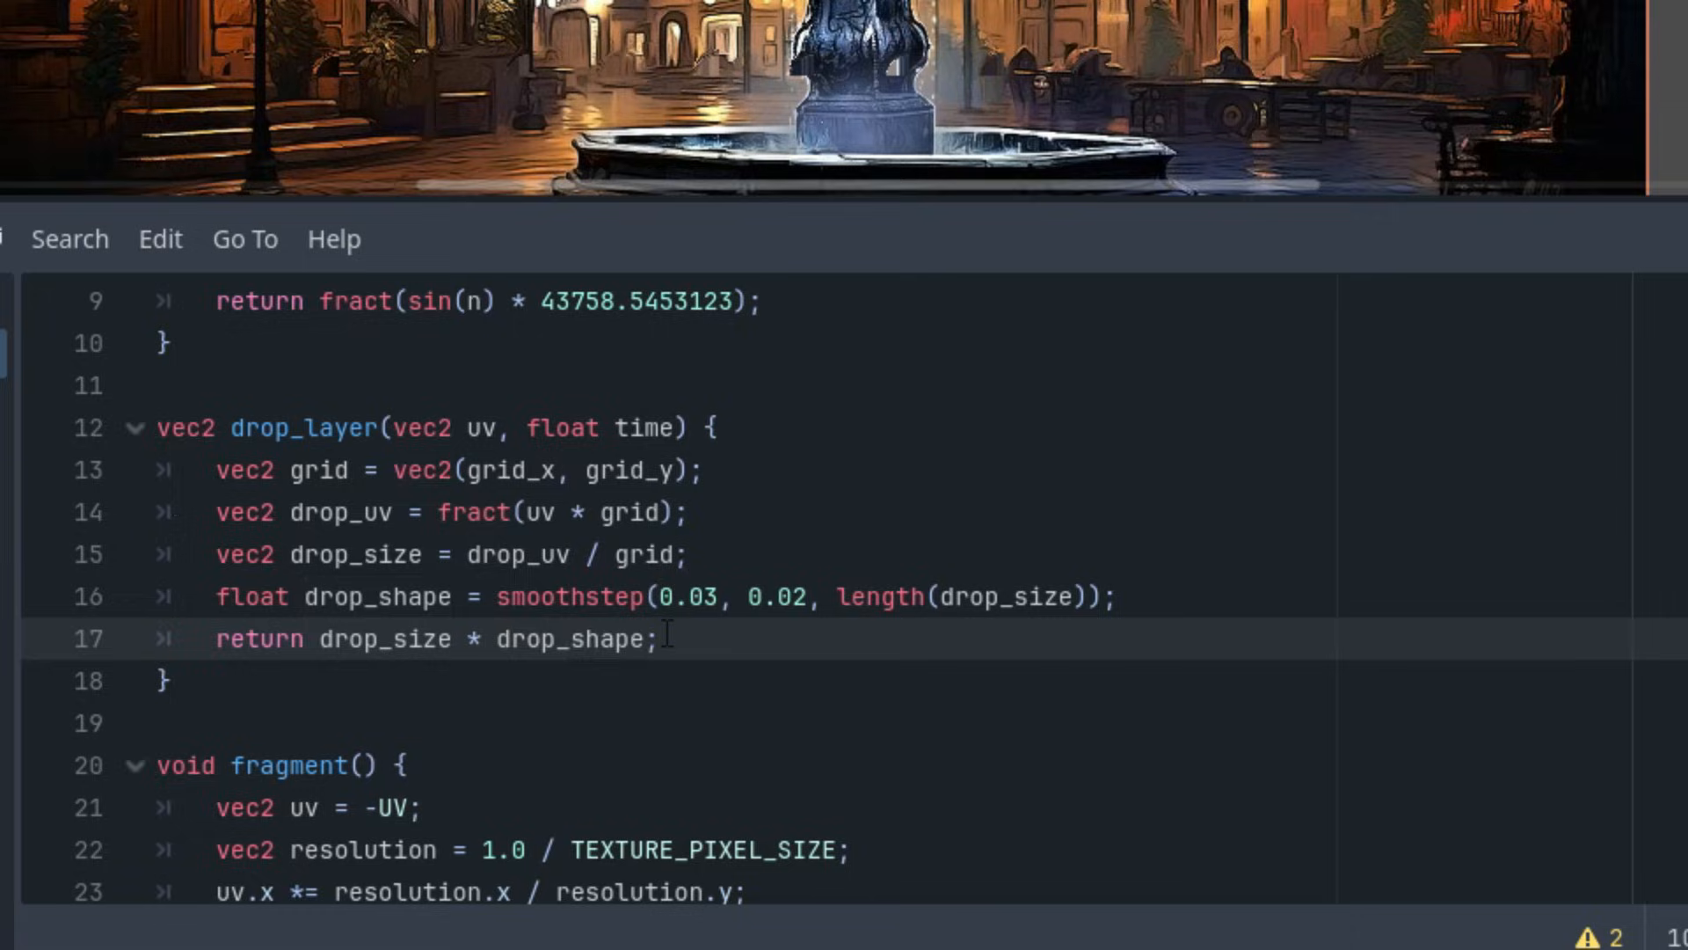
{"action": "mouse_move", "coordinate": [628, 638]}
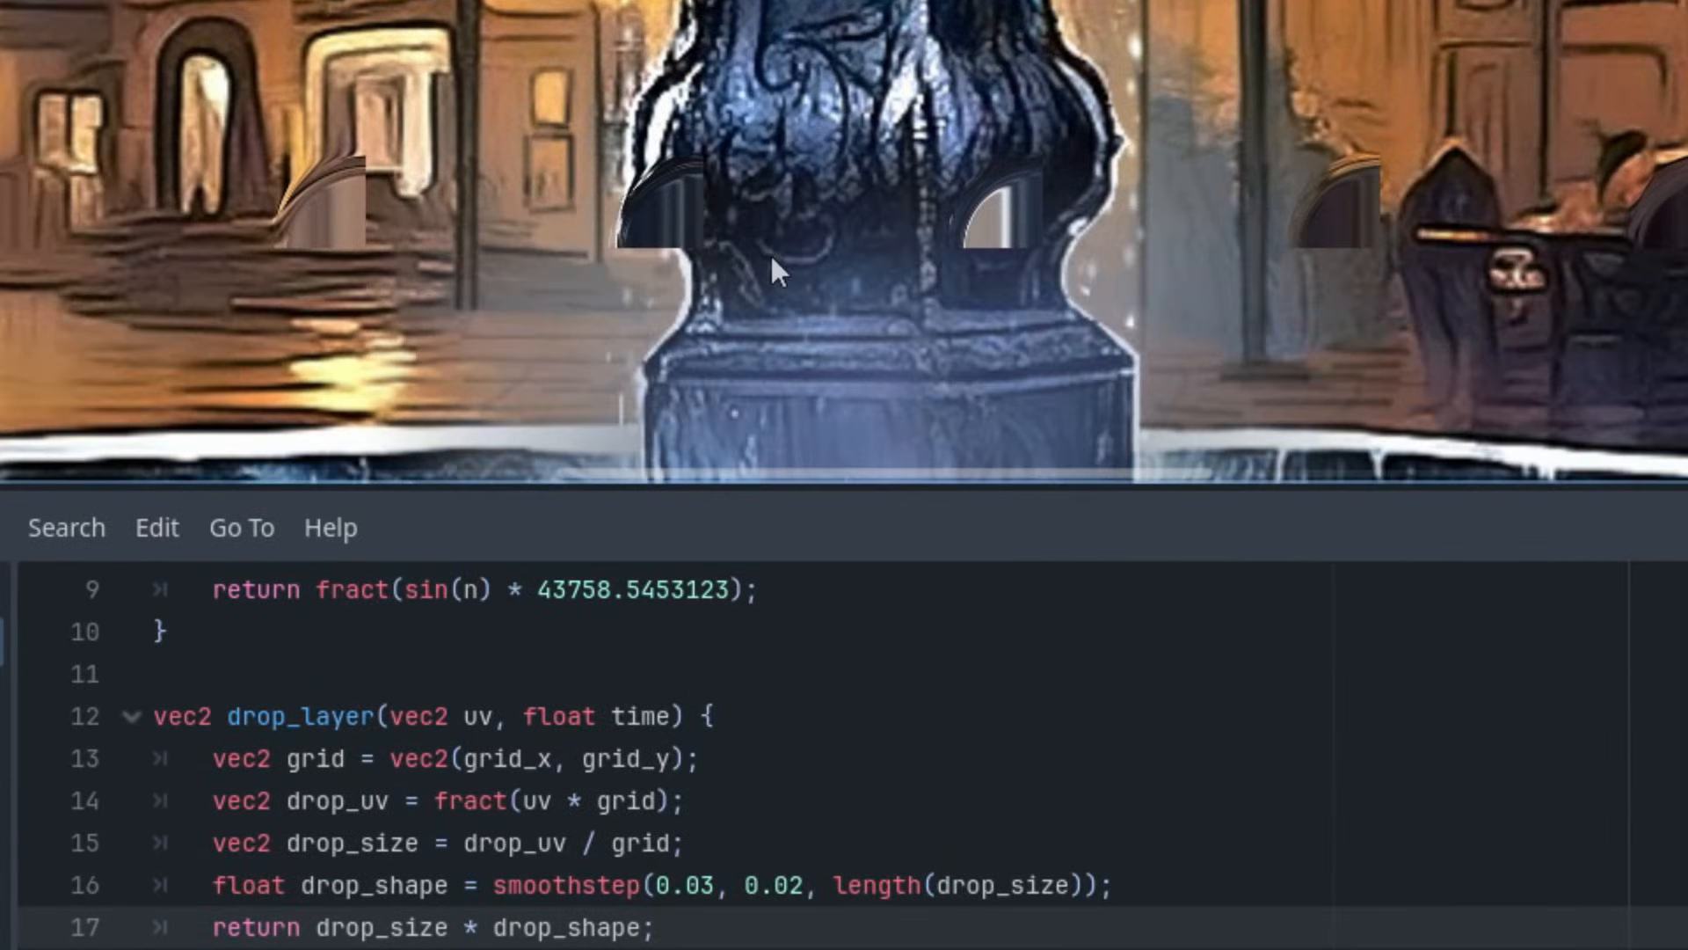
{"action": "mouse_move", "coordinate": [1347, 299]}
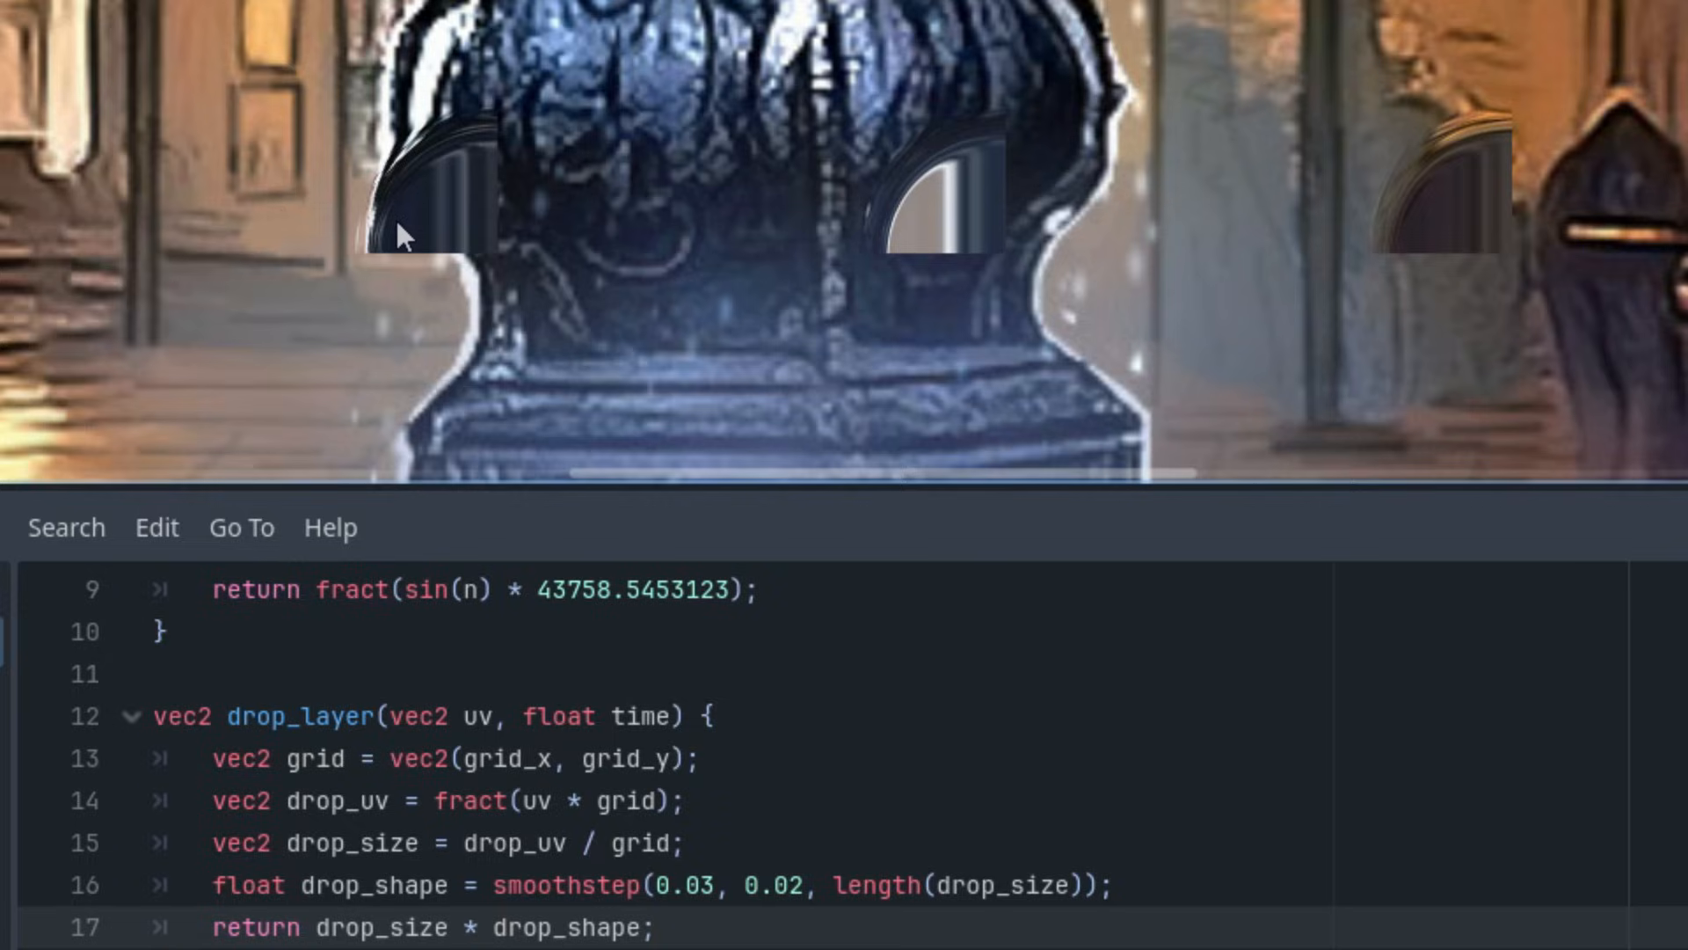
{"action": "mouse_move", "coordinate": [86, 156]}
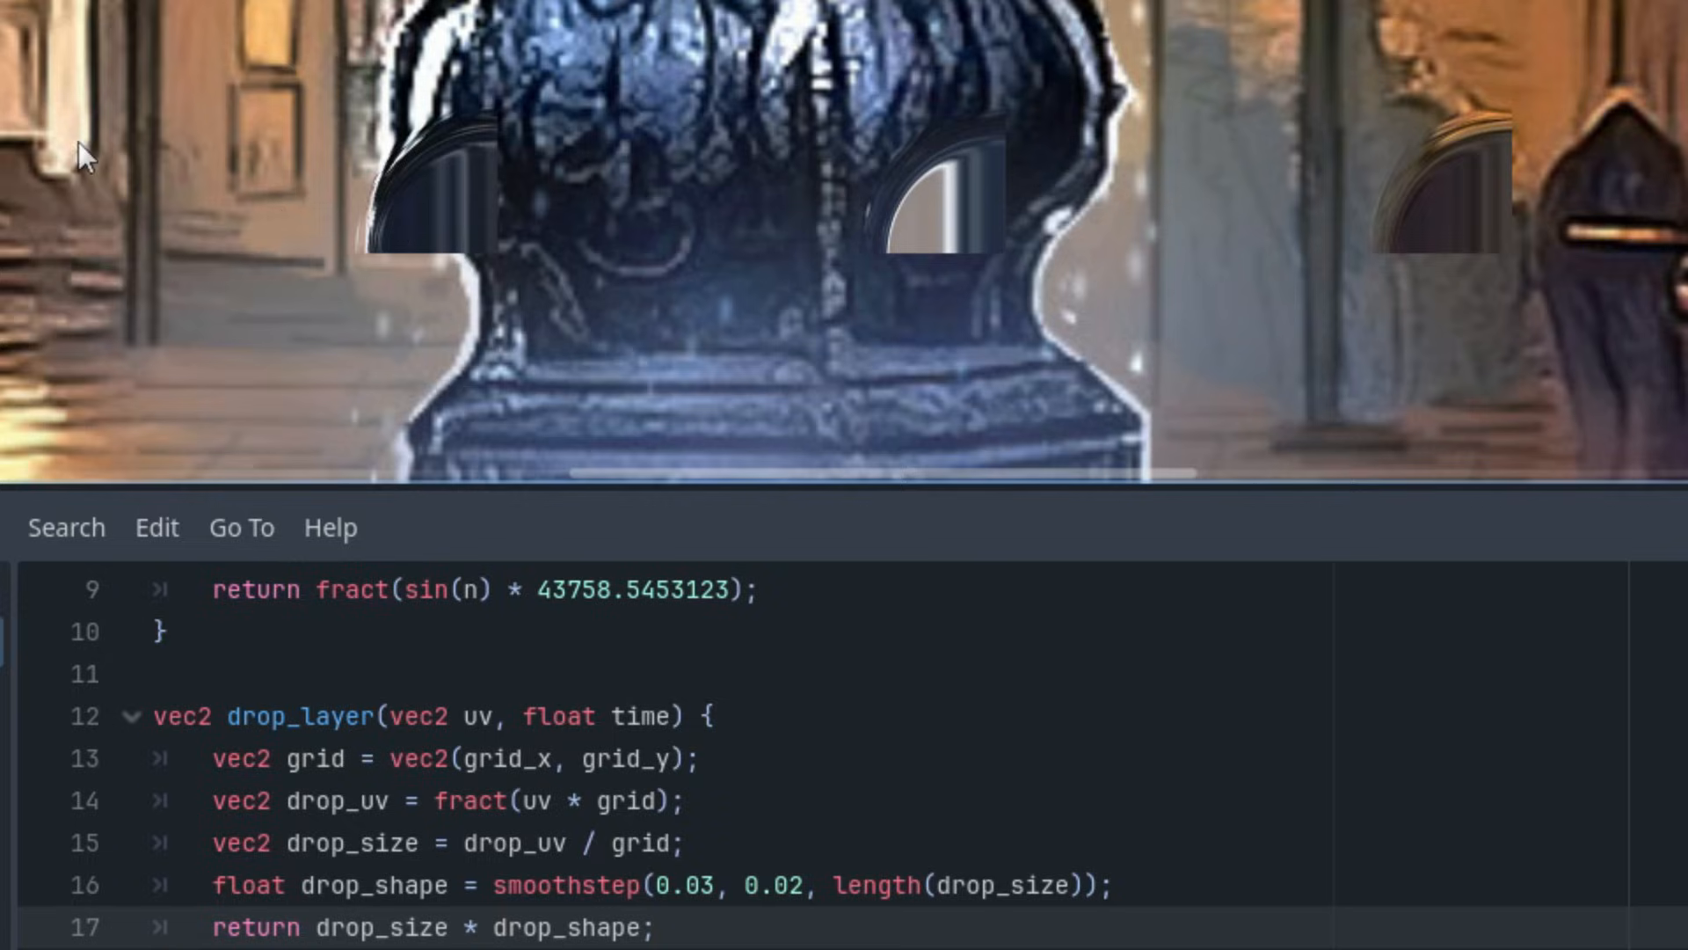
{"action": "mouse_move", "coordinate": [318, 207]}
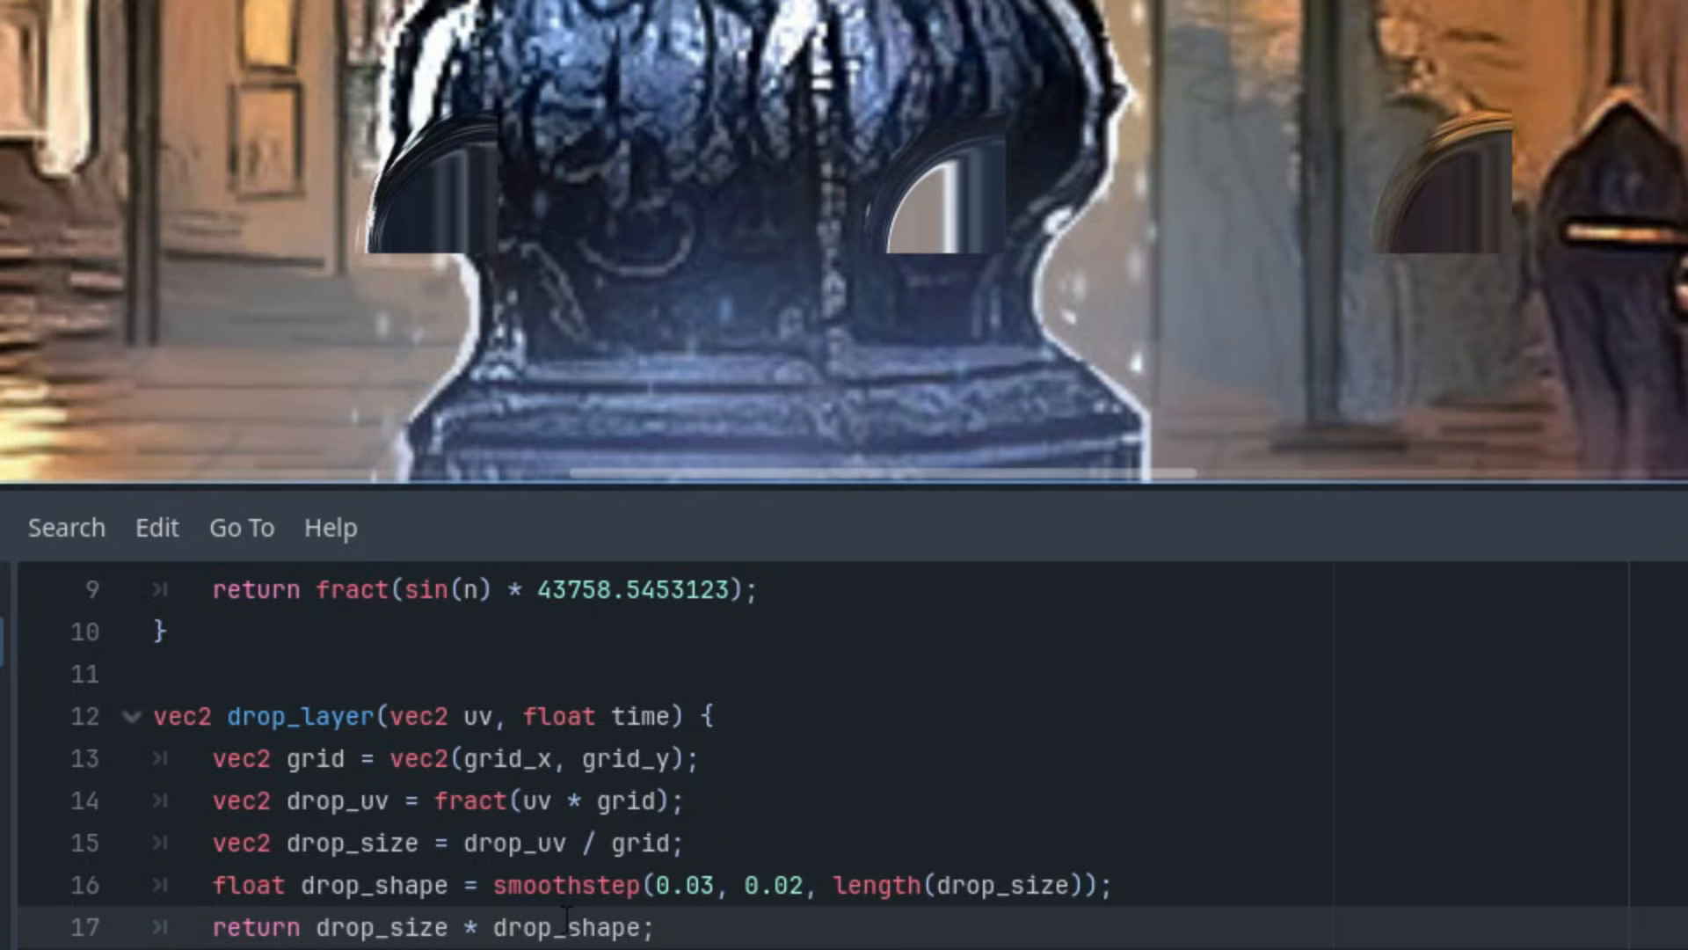
{"action": "mouse_move", "coordinate": [223, 921]}
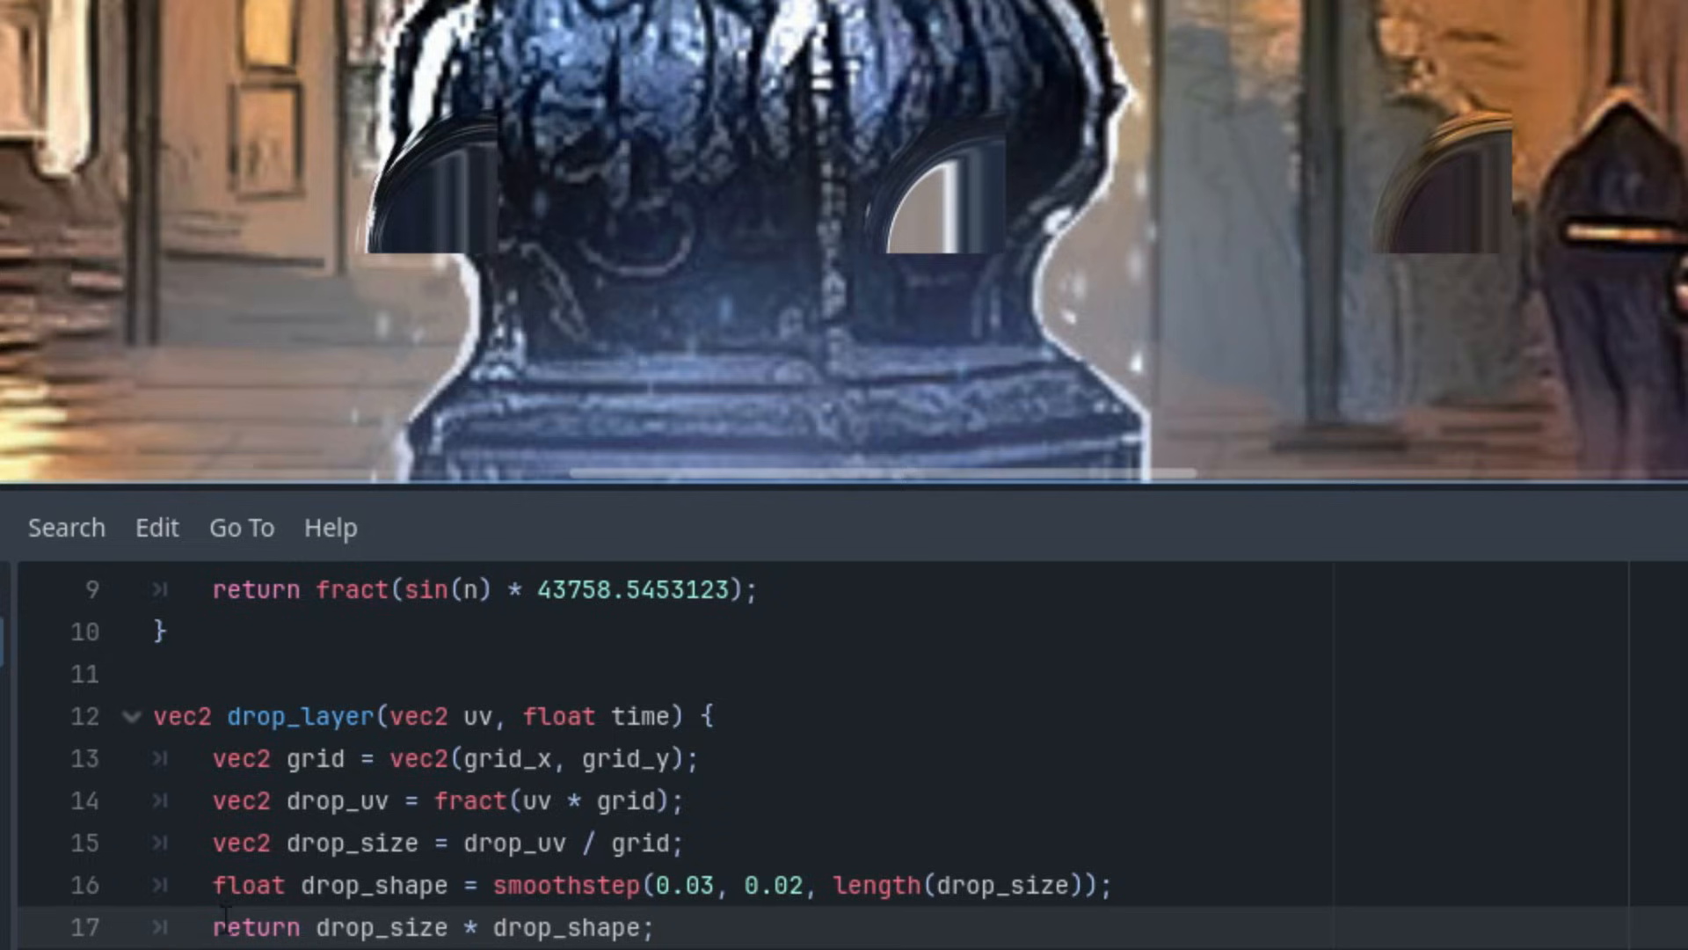
{"action": "left_click", "coordinate": [681, 799]}
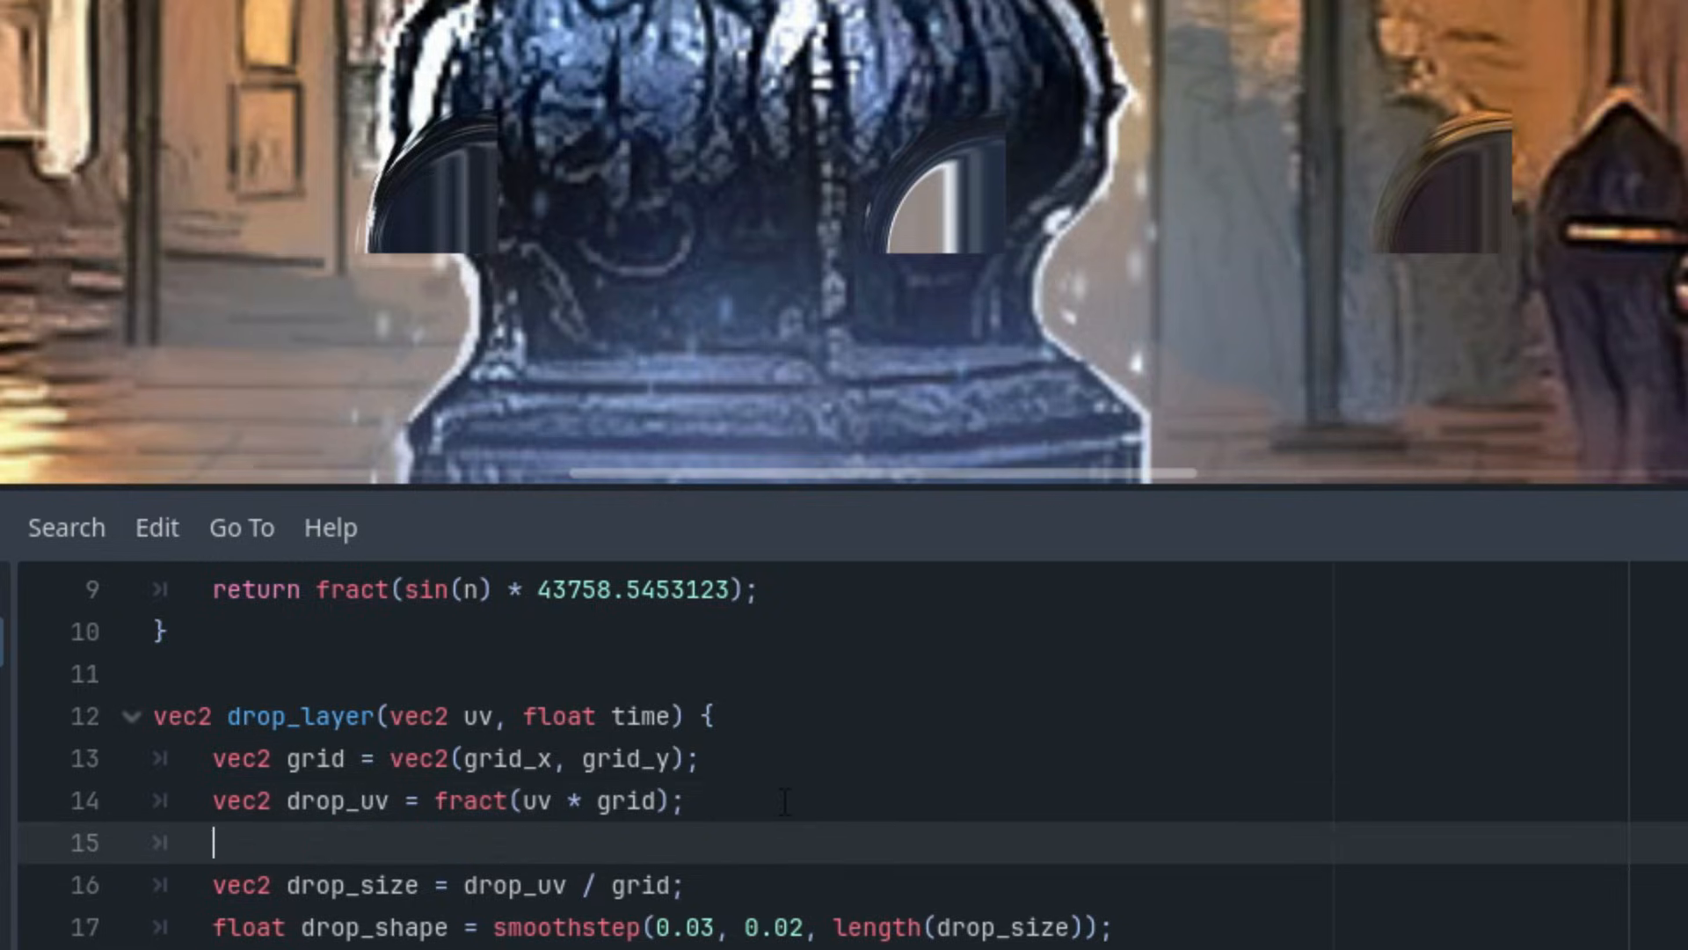
{"action": "type", "text": "drop_uv"}
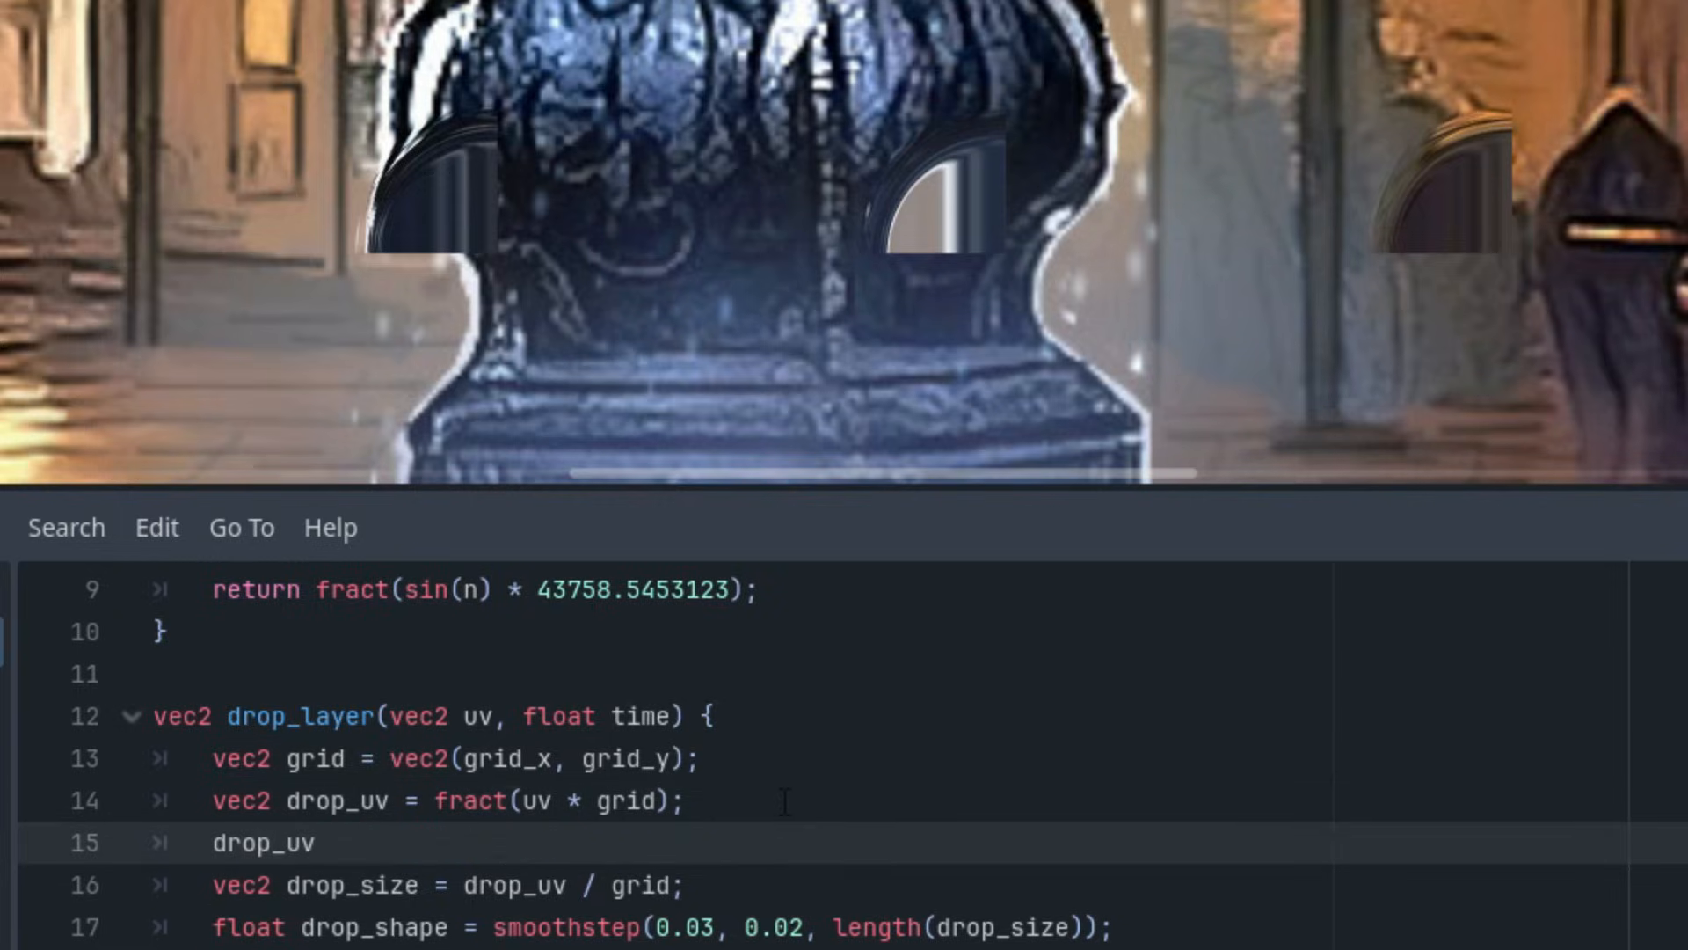
{"action": "type", "text": "= 2"}
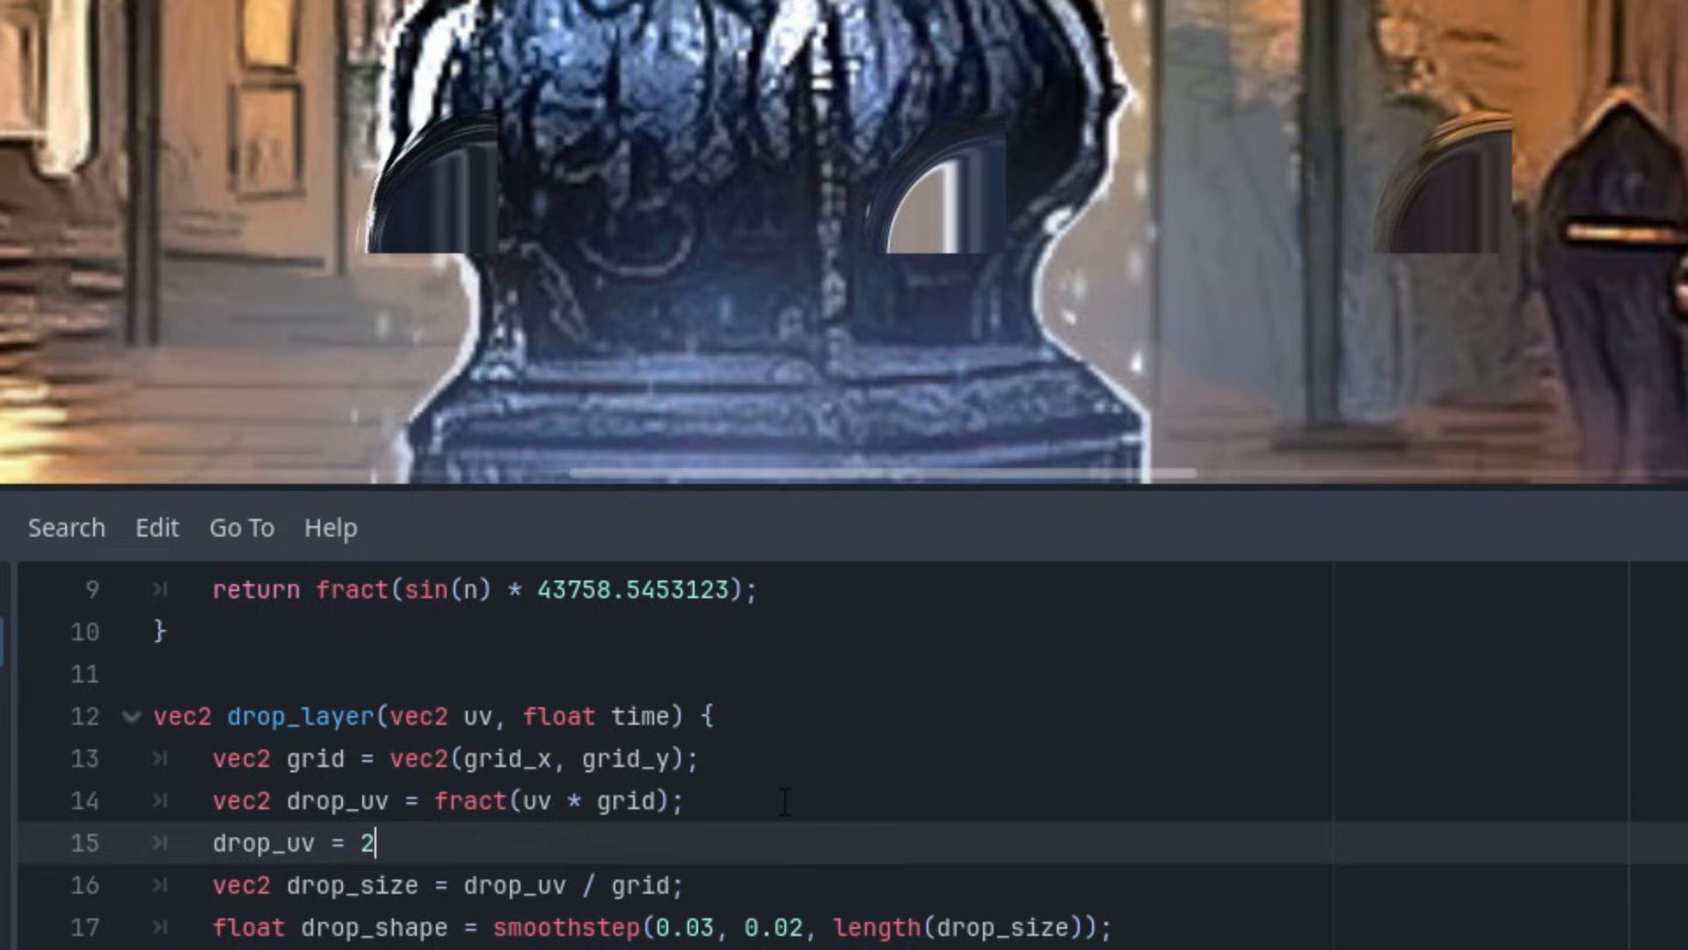
{"action": "type", "text": ".0 * drop_uv - 1.0;"}
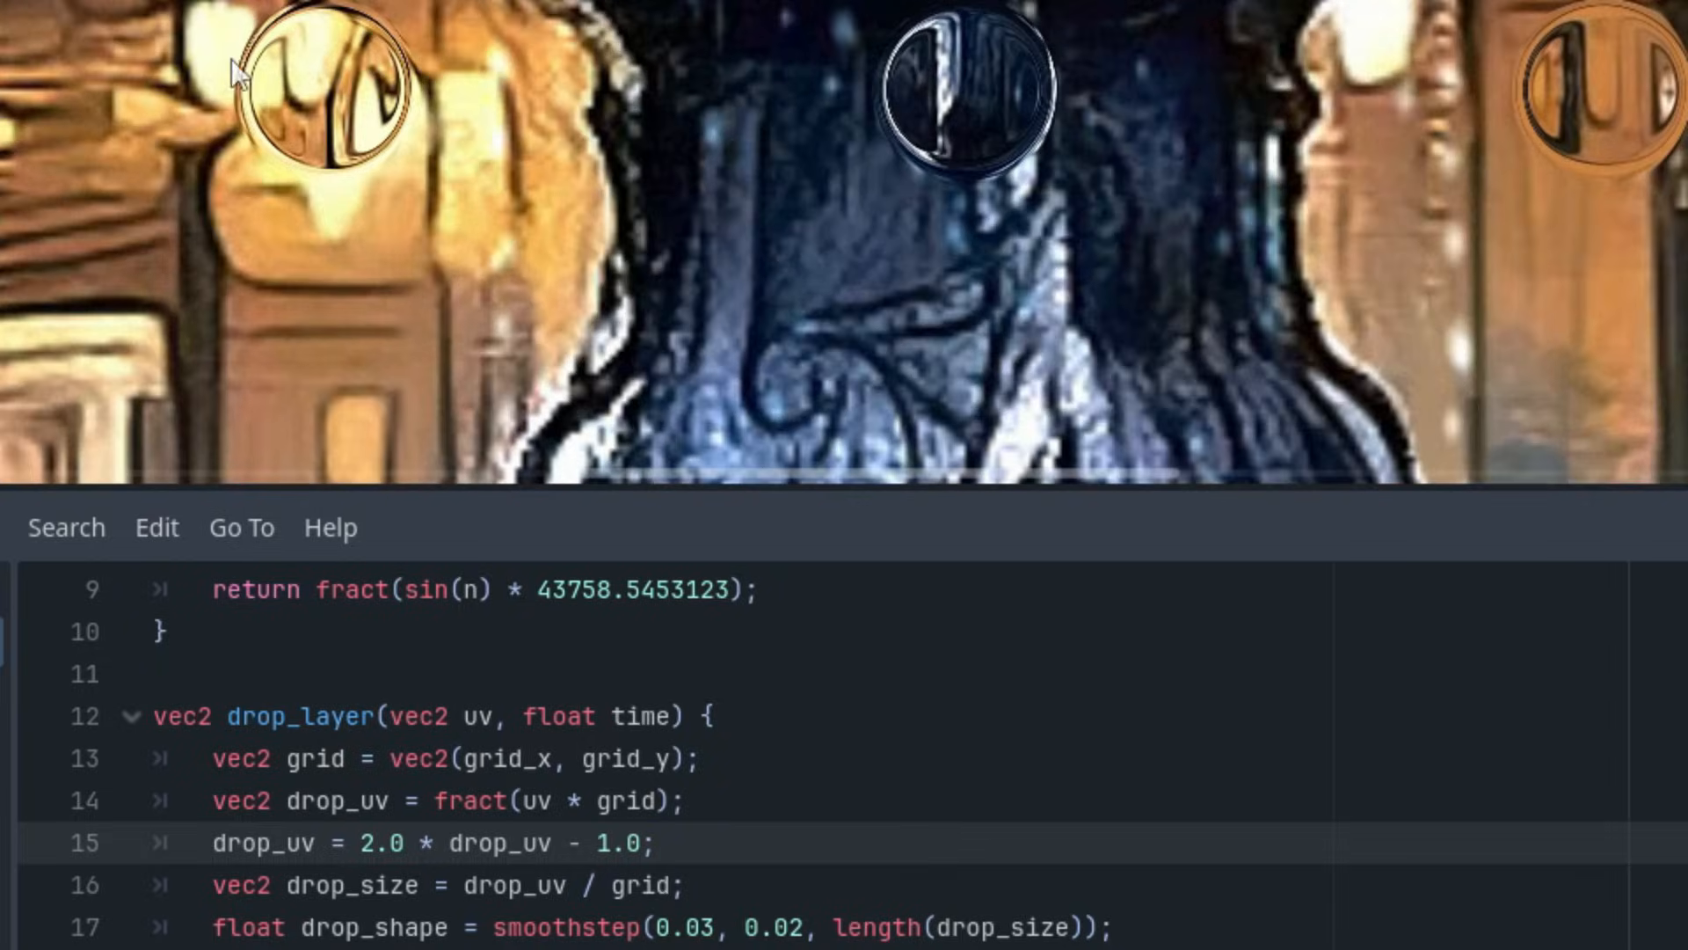
{"action": "mouse_move", "coordinate": [1265, 153]}
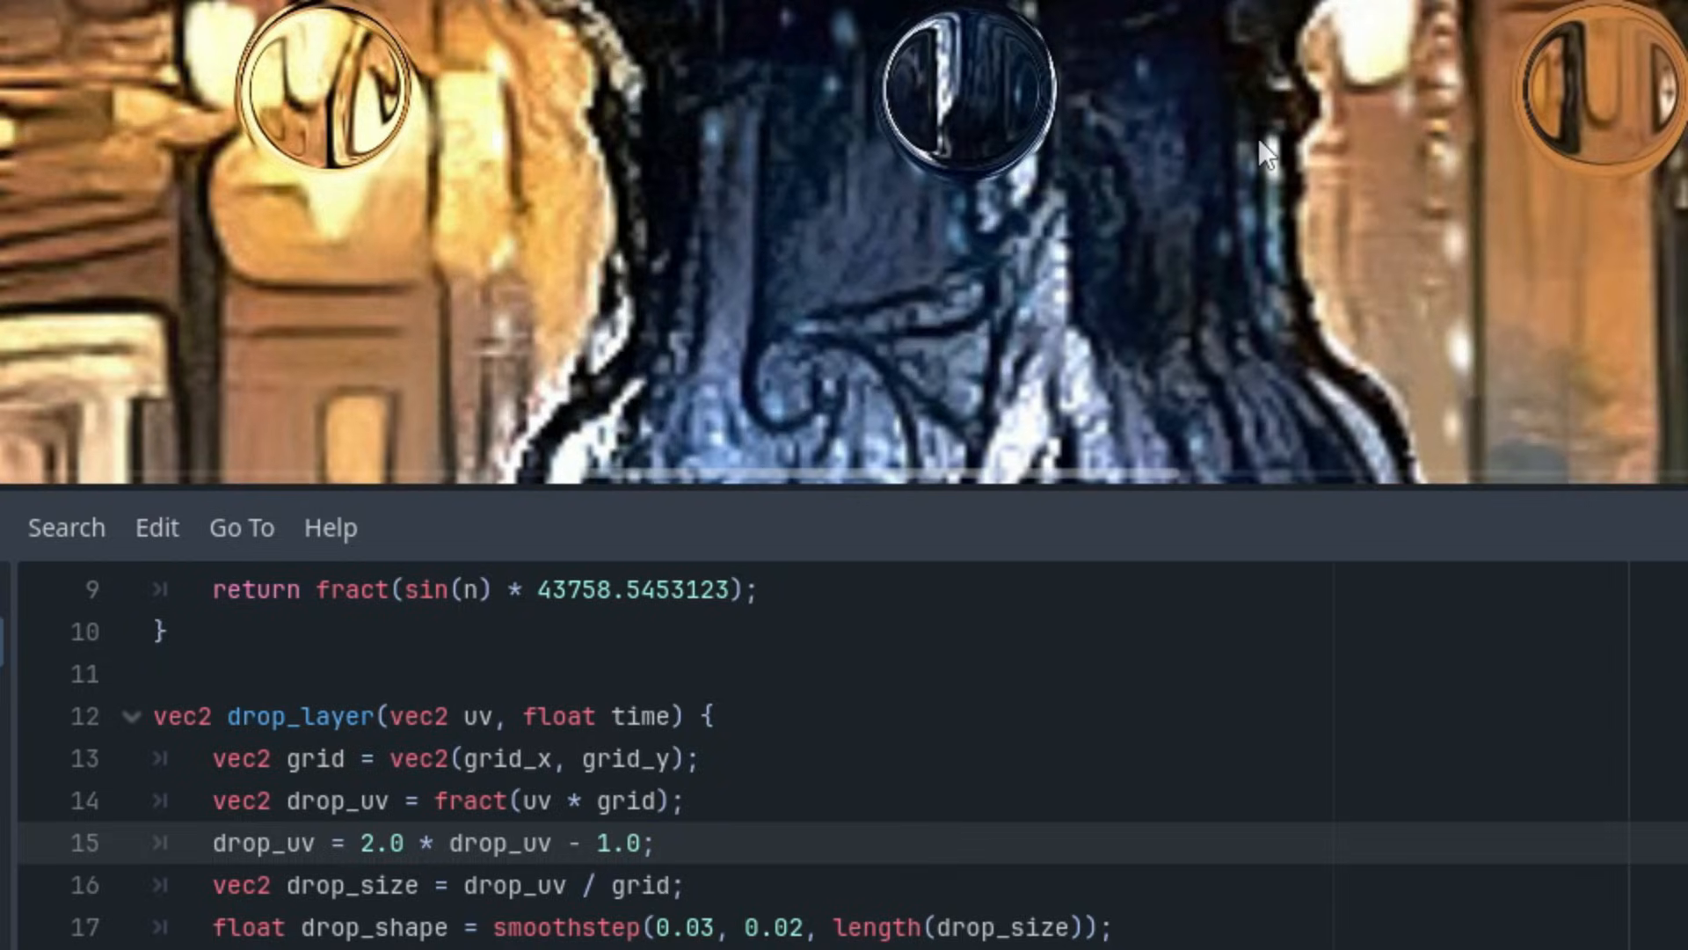
{"action": "mouse_move", "coordinate": [1069, 126]}
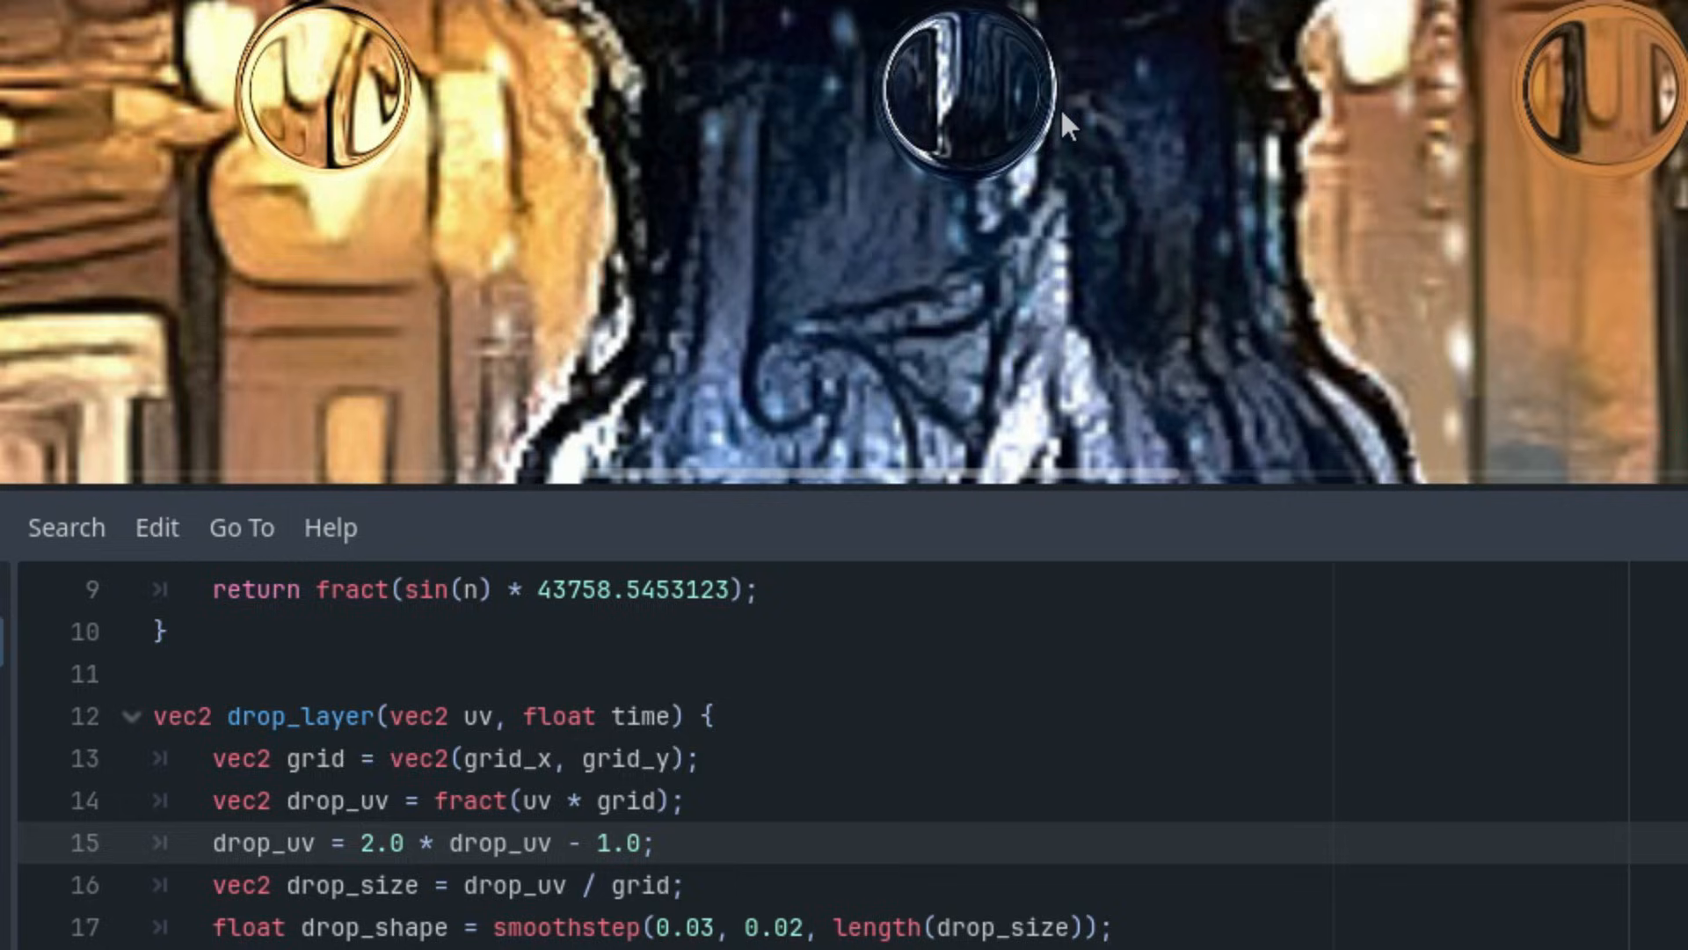
{"action": "mouse_move", "coordinate": [1037, 116]}
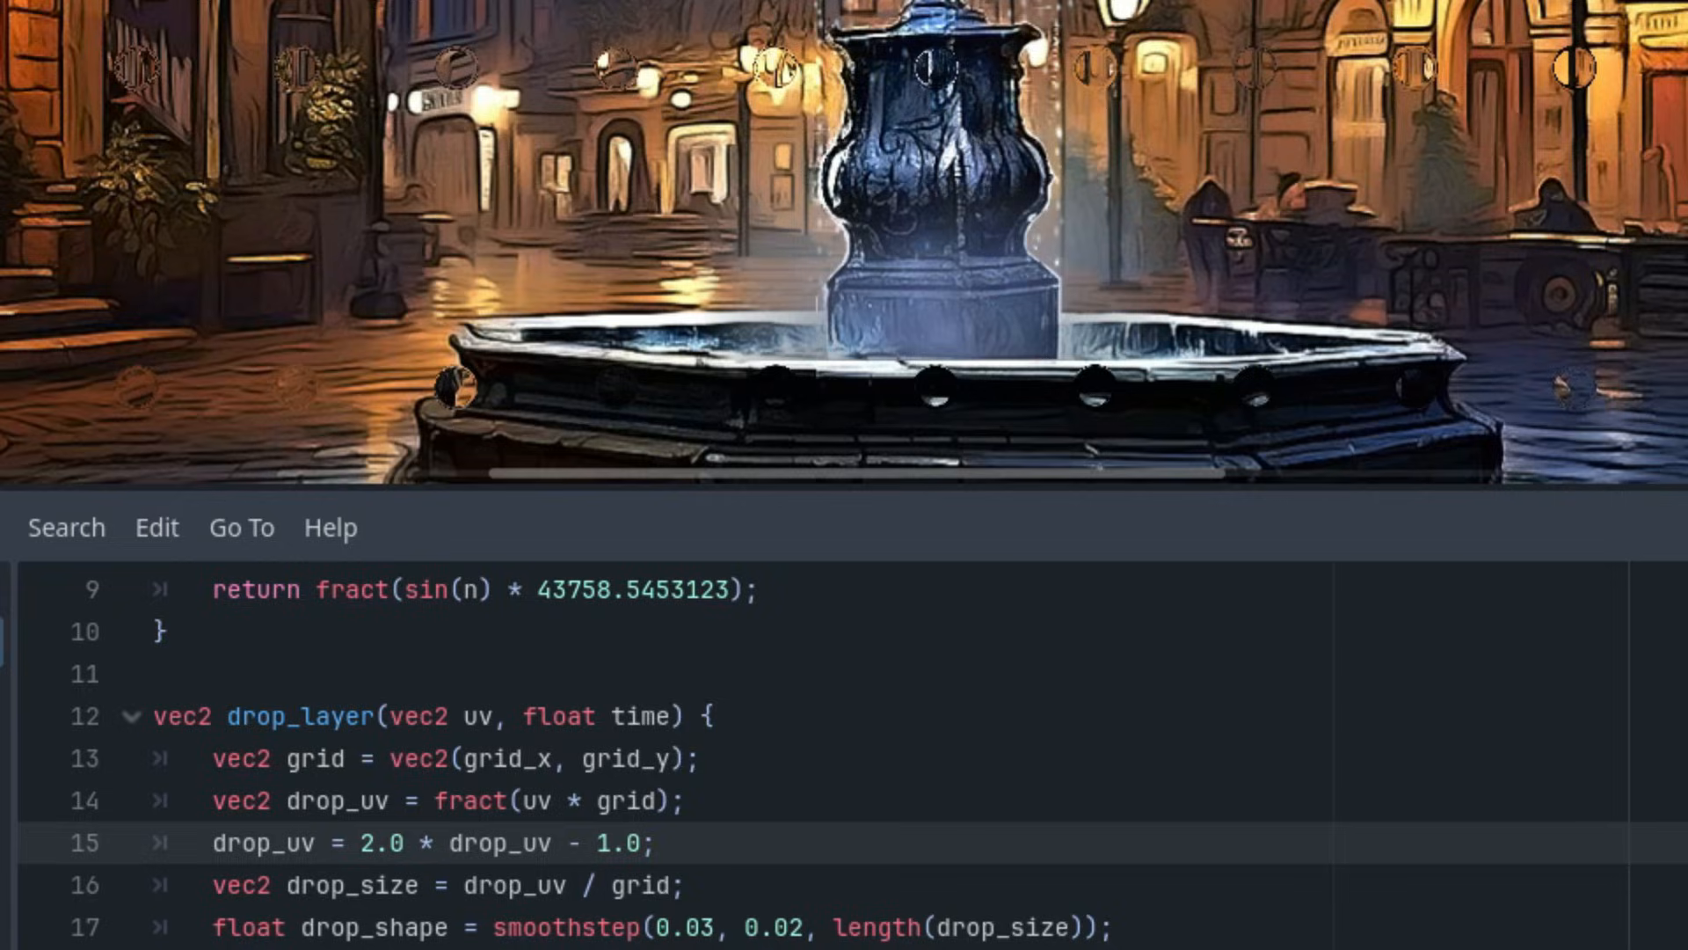
{"action": "mouse_move", "coordinate": [369, 833]}
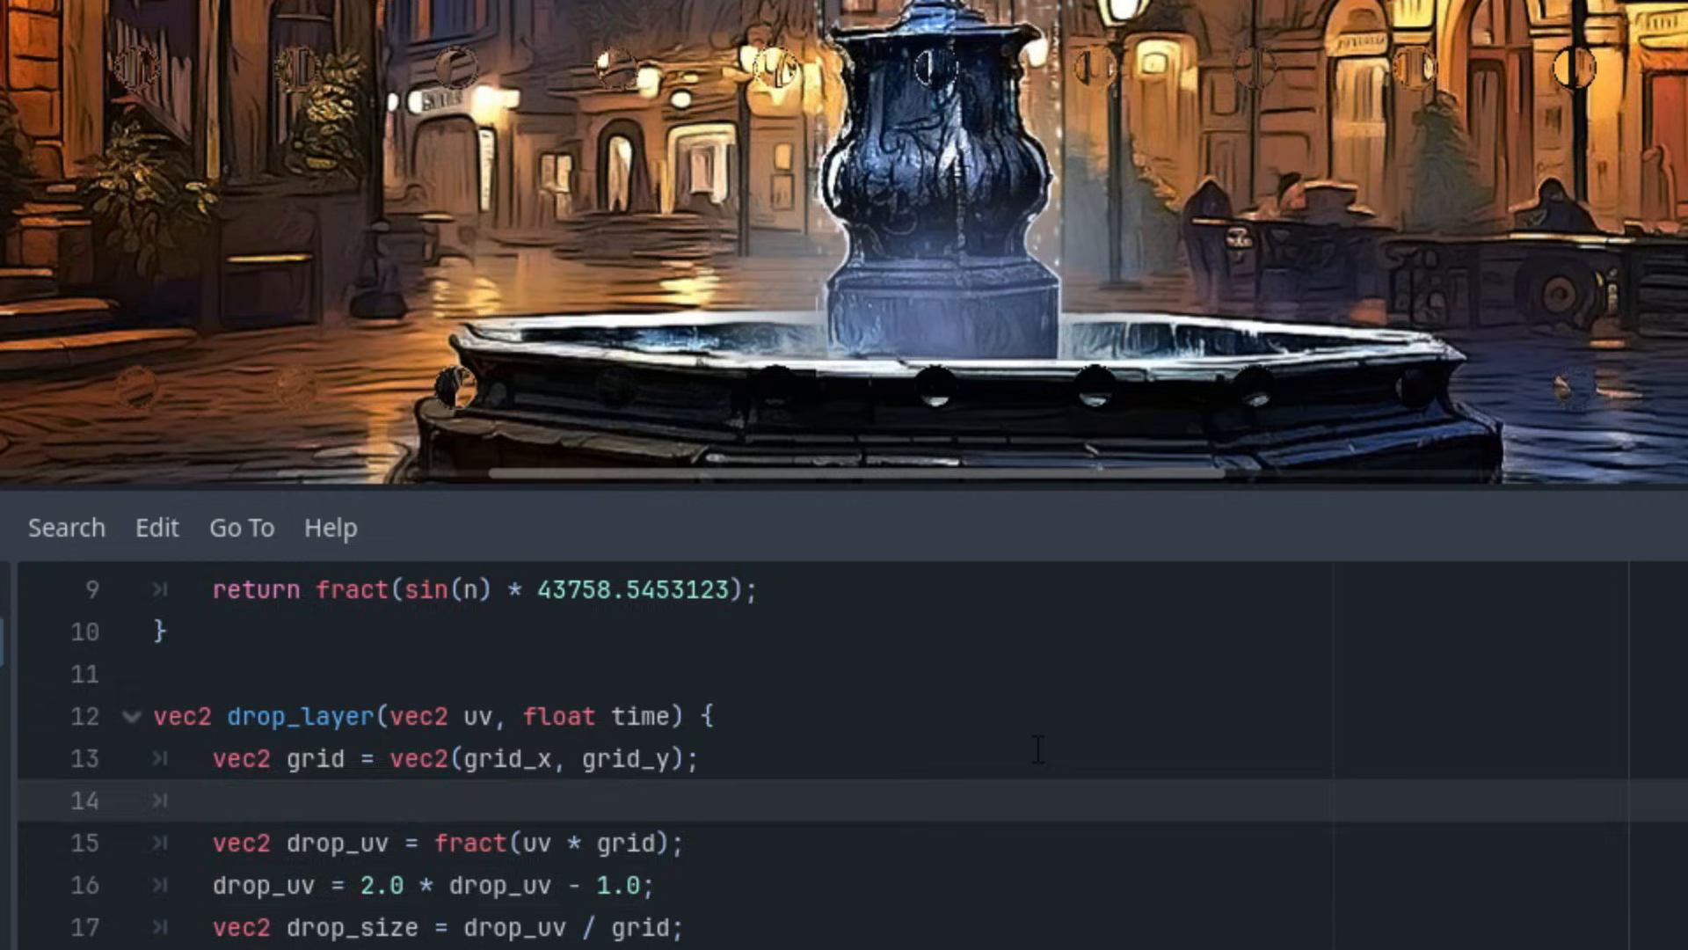
Add 'float noise = texture(noise_tex, uv).r;' at the start of drop_layer
{"action": "type", "text": "float noise"}
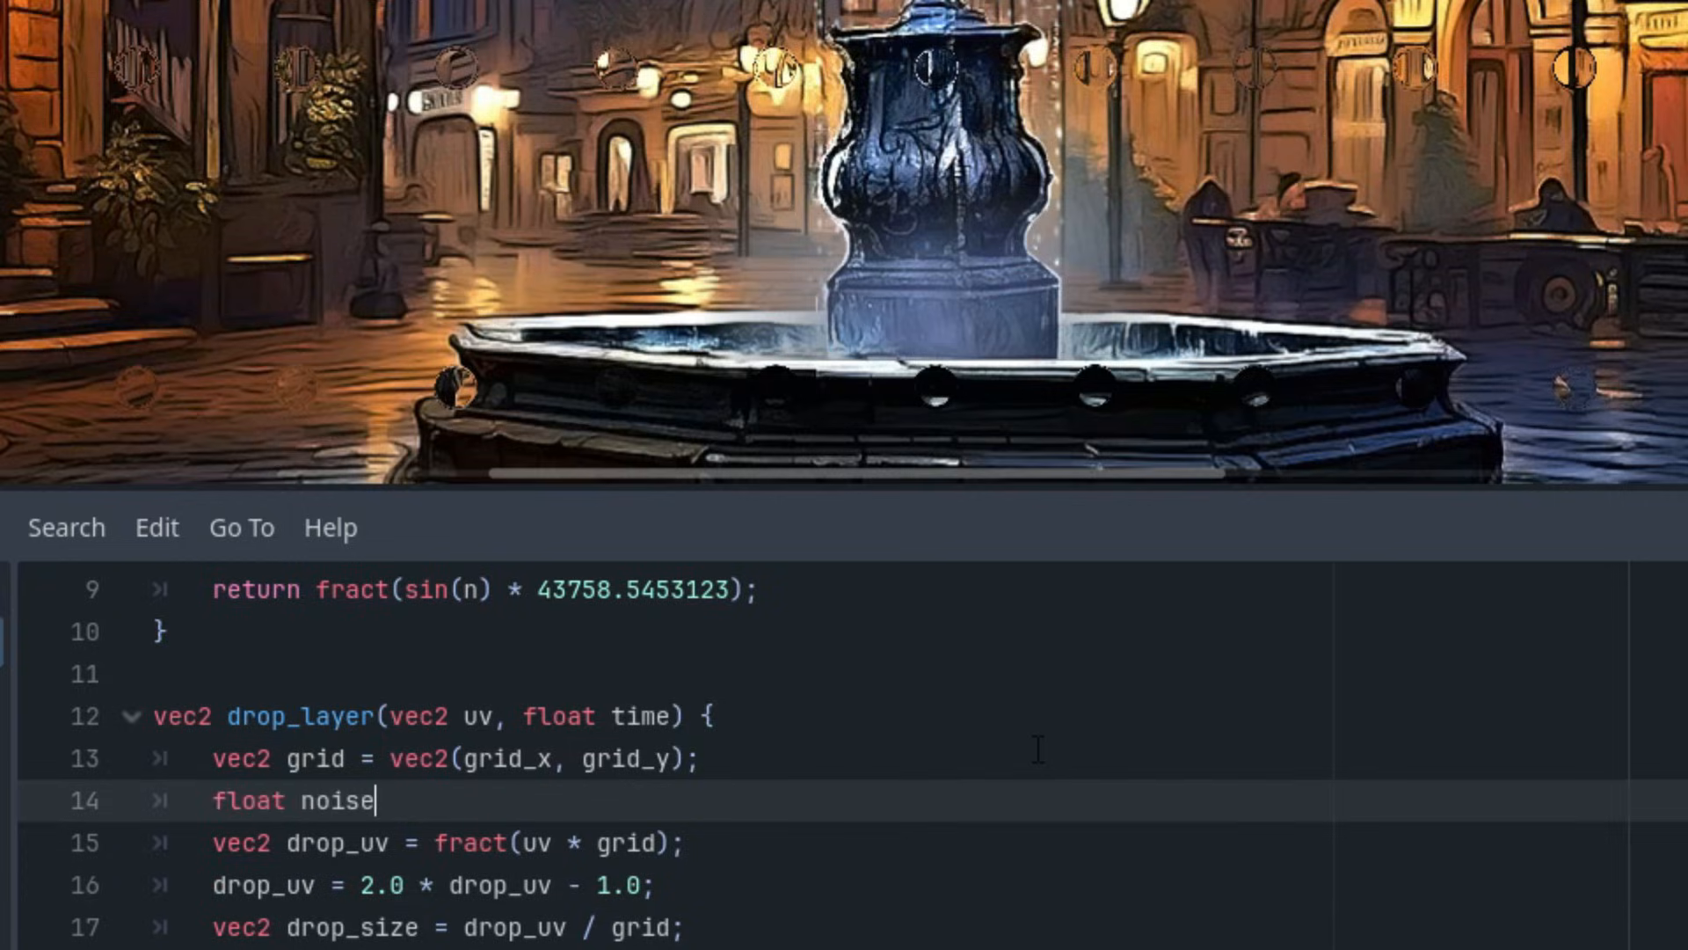
{"action": "type", "text": "= text"}
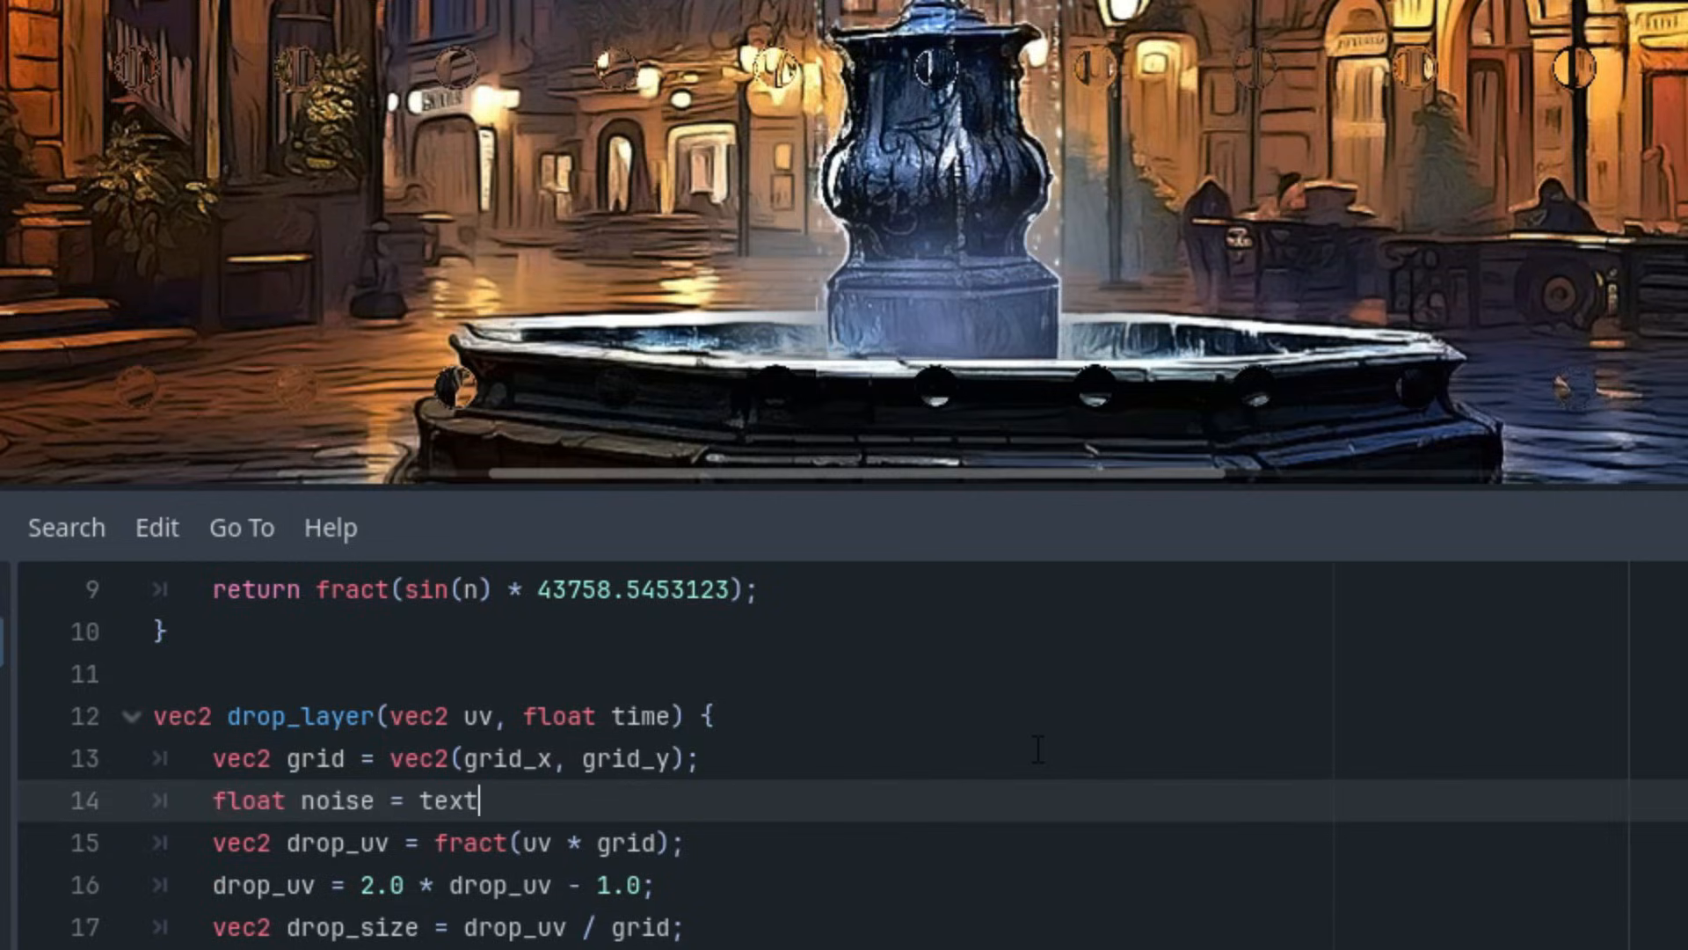
{"action": "type", "text": "ure(noi"}
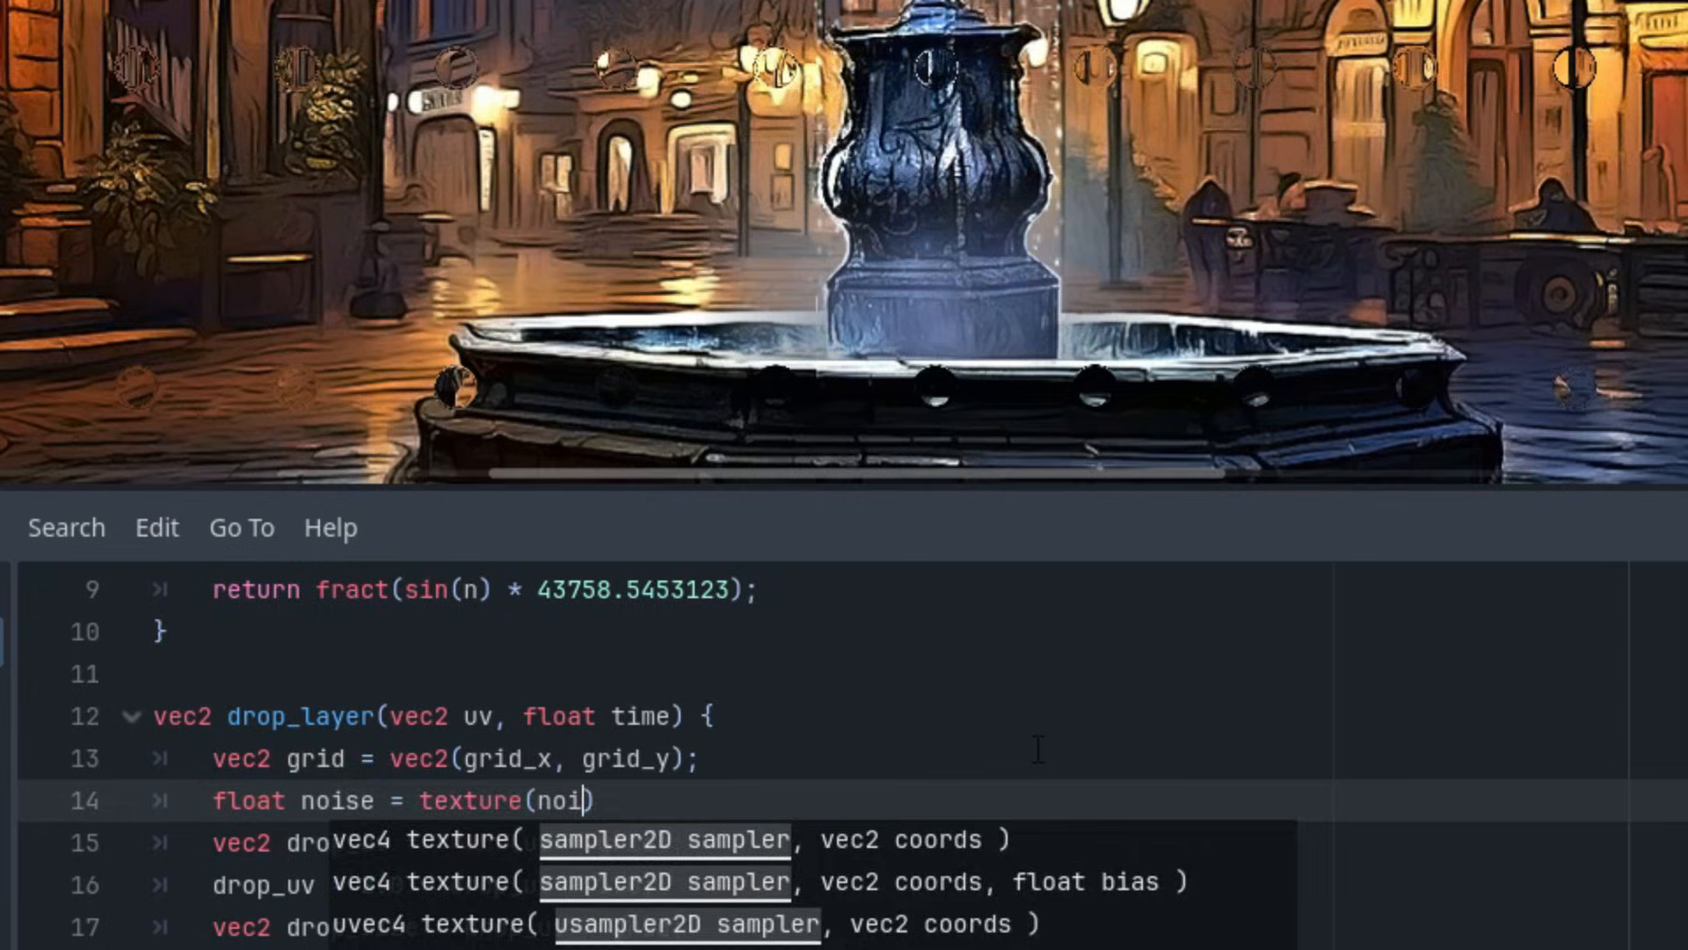
{"action": "type", "text": "se_tex"}
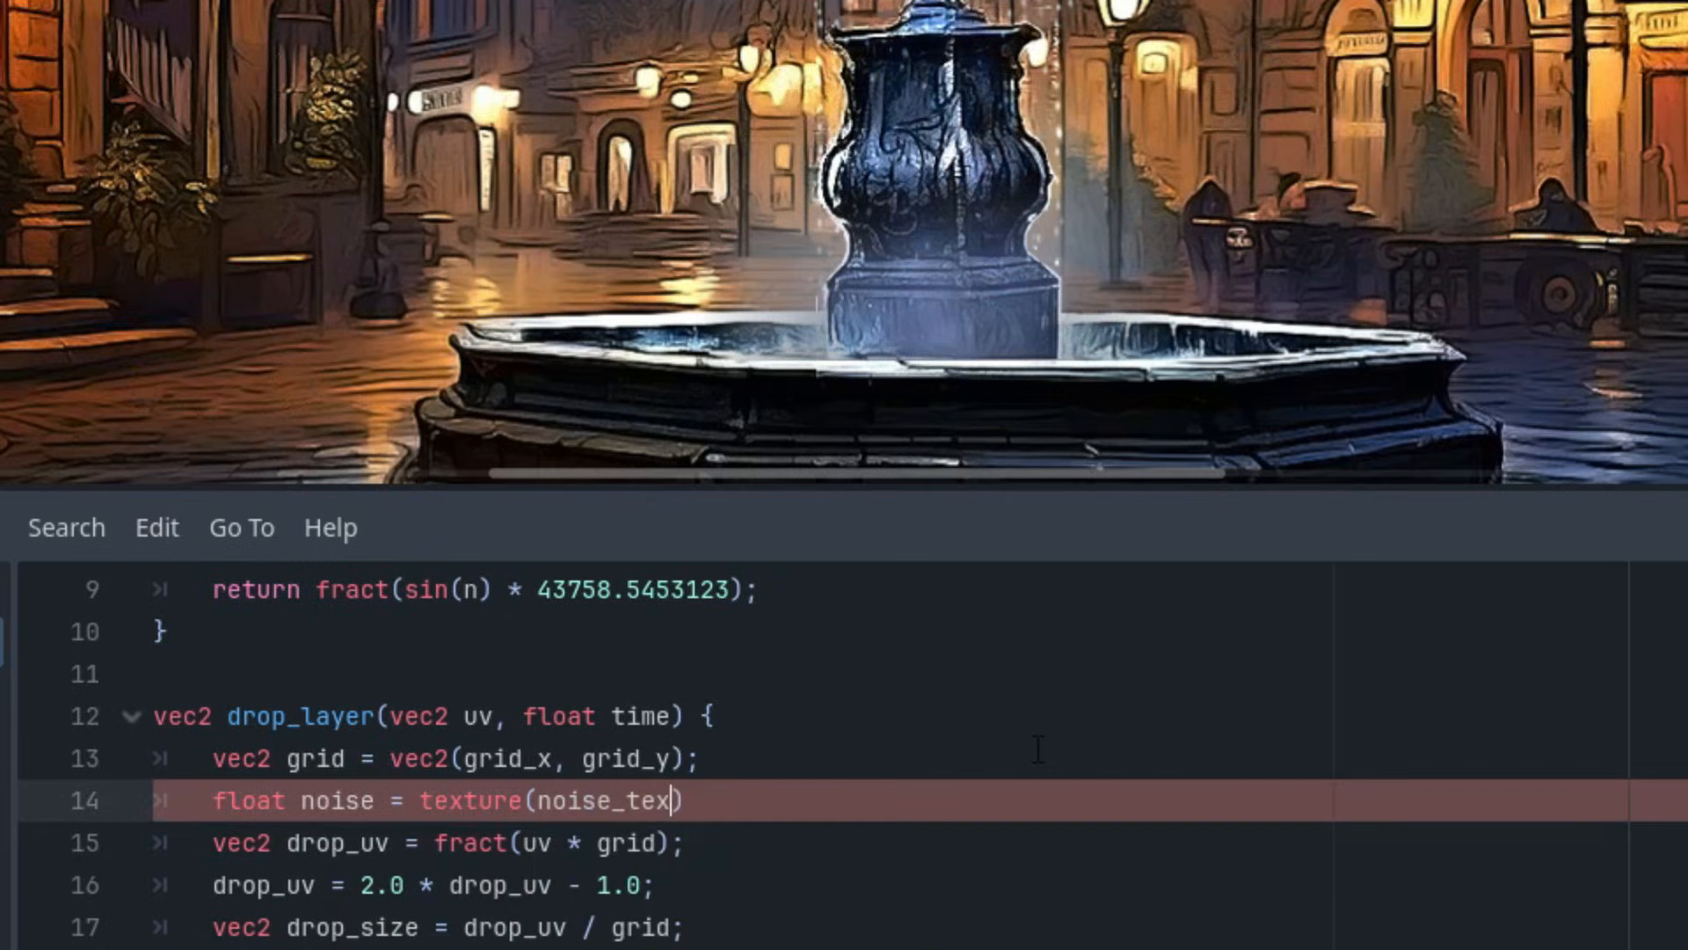
{"action": "type", "text": ", uv"}
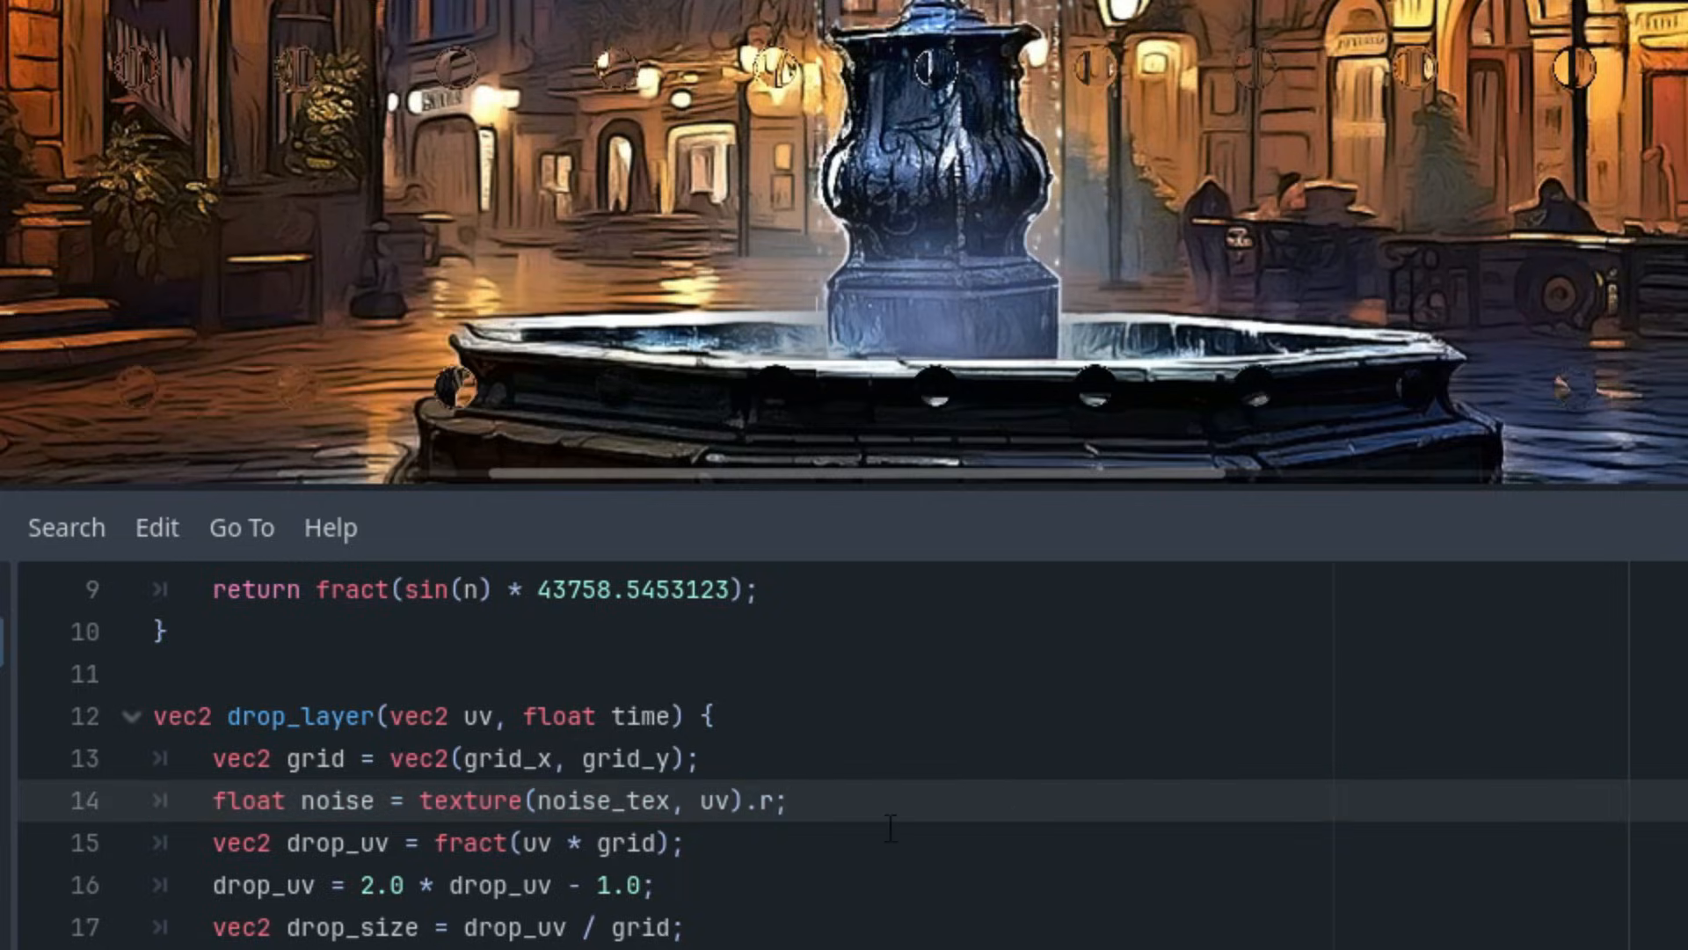
{"action": "mouse_move", "coordinate": [353, 850]}
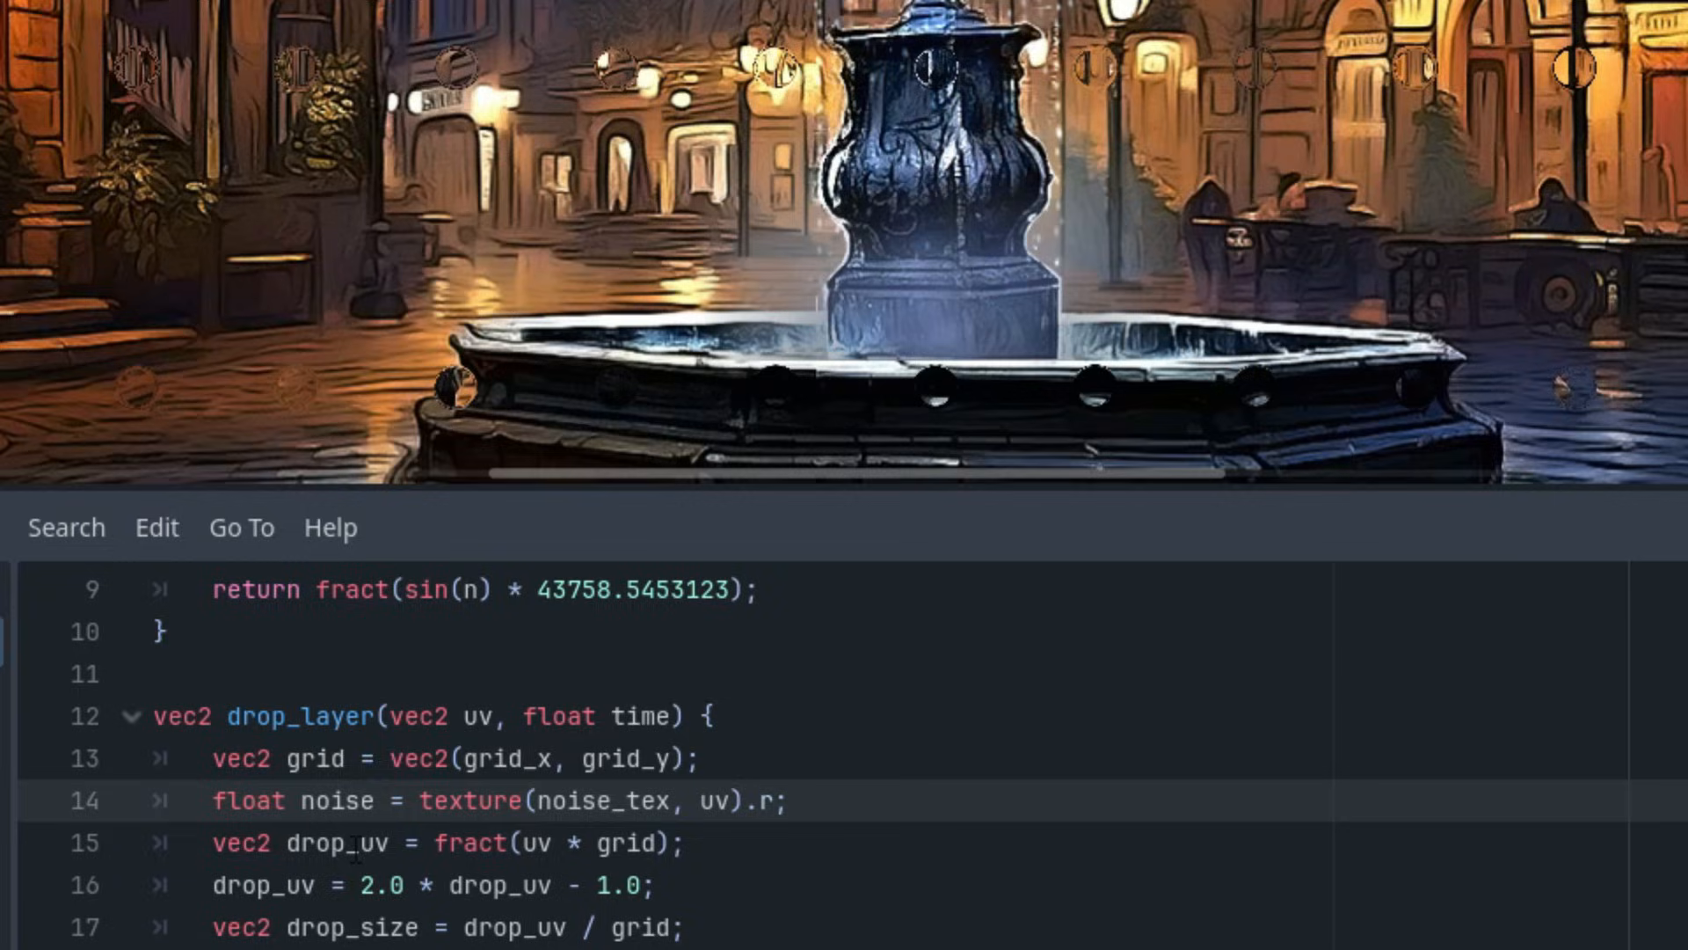
Offset drop_uv by vec2(noise * 0.5, noise * 0.1), correcting a mistyped comma
{"action": "left_click", "coordinate": [344, 842]}
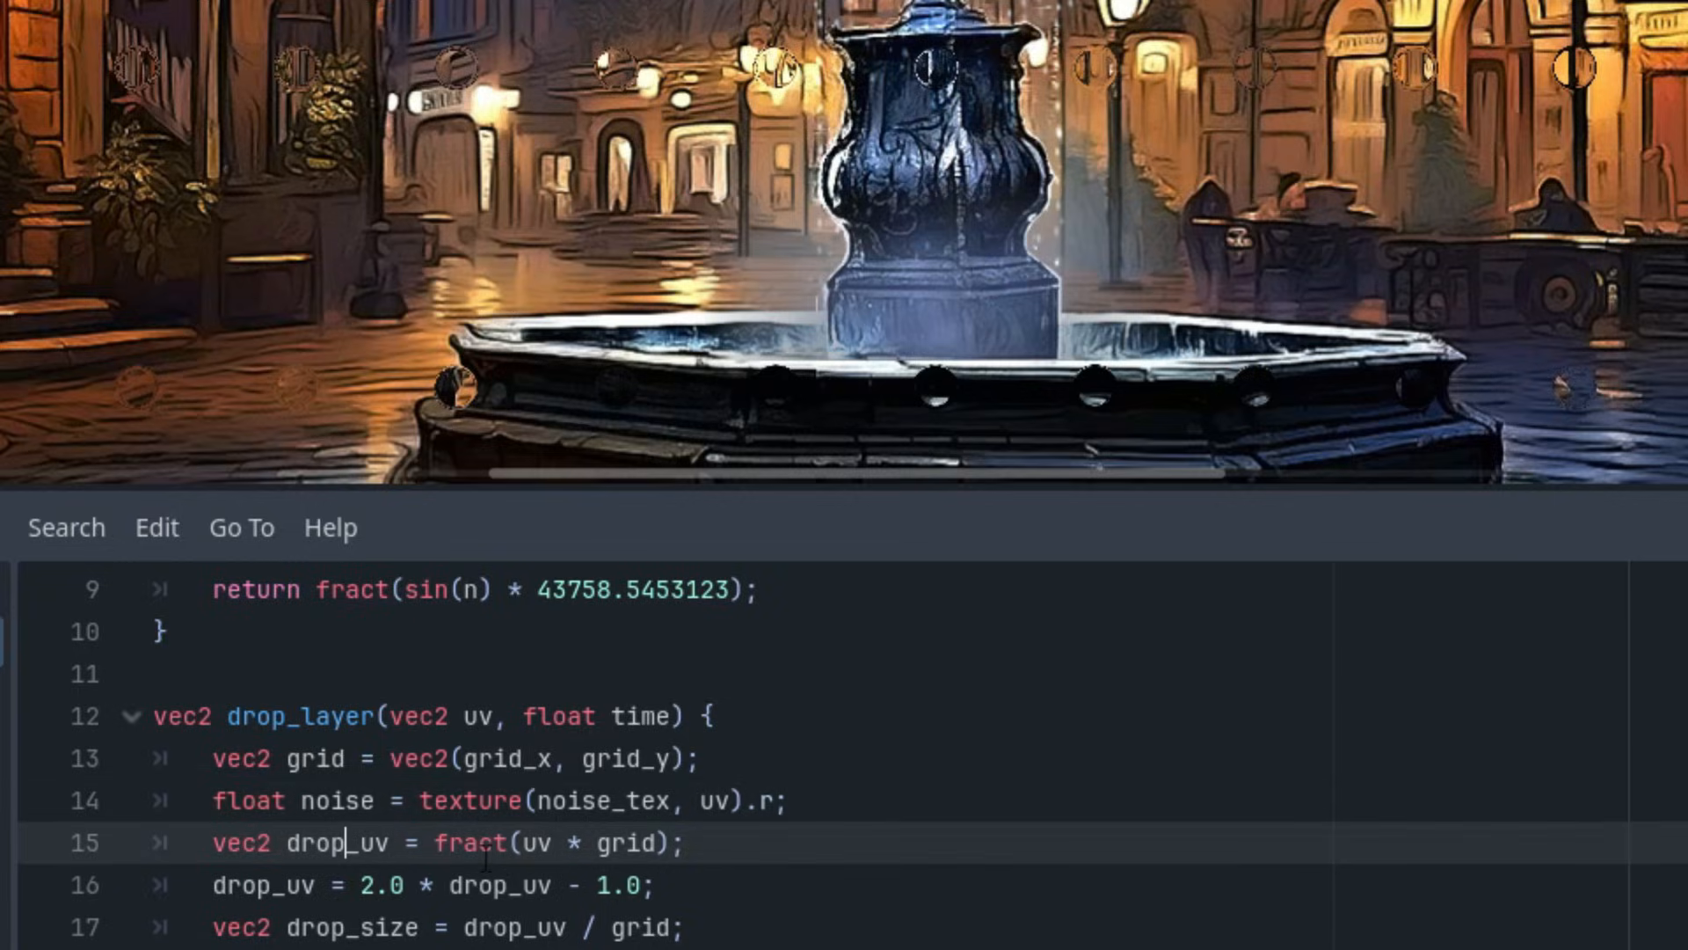
{"action": "mouse_move", "coordinate": [829, 912]}
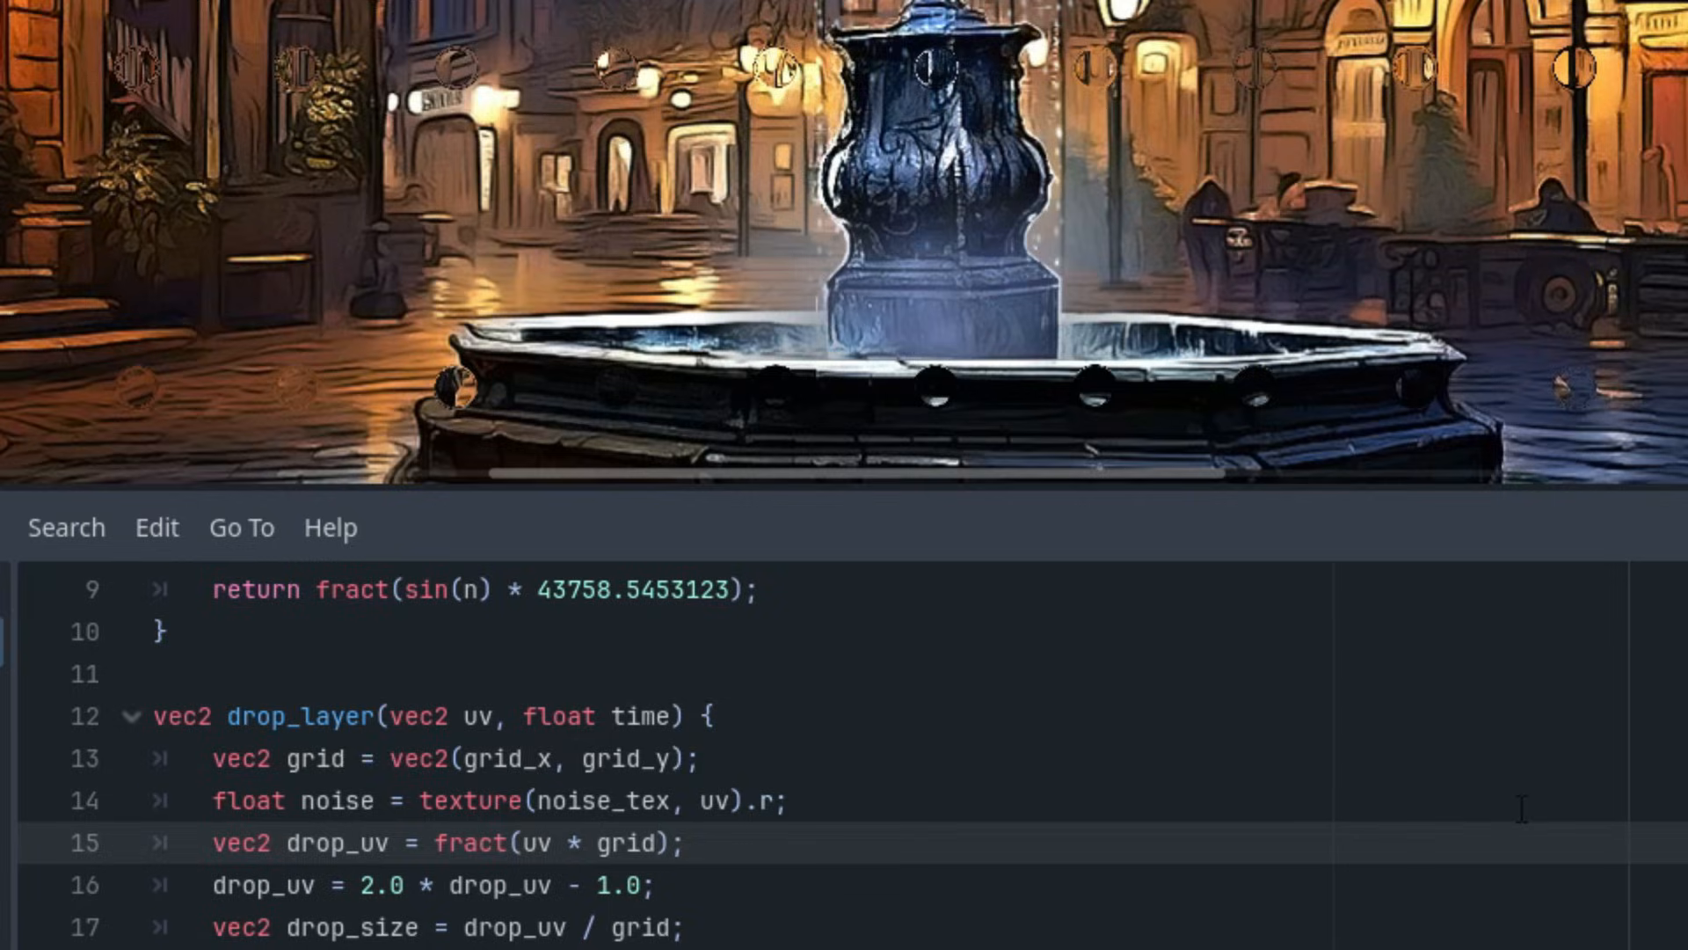
{"action": "type", "text": "+ vec2("}
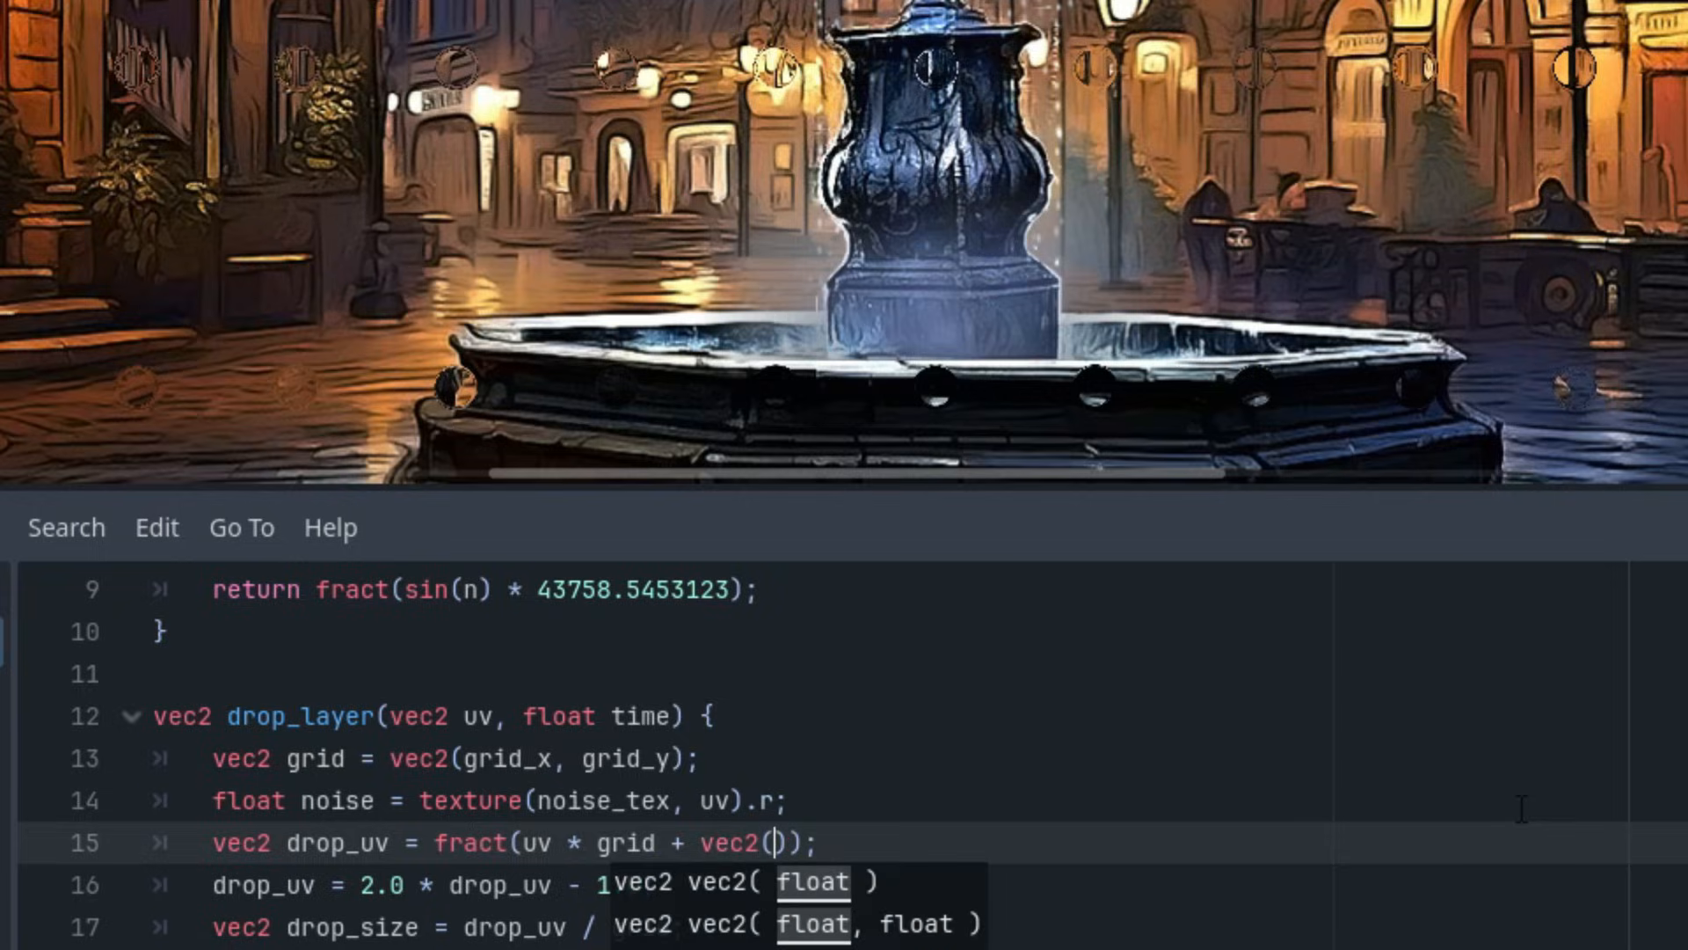
{"action": "type", "text": "noise *"}
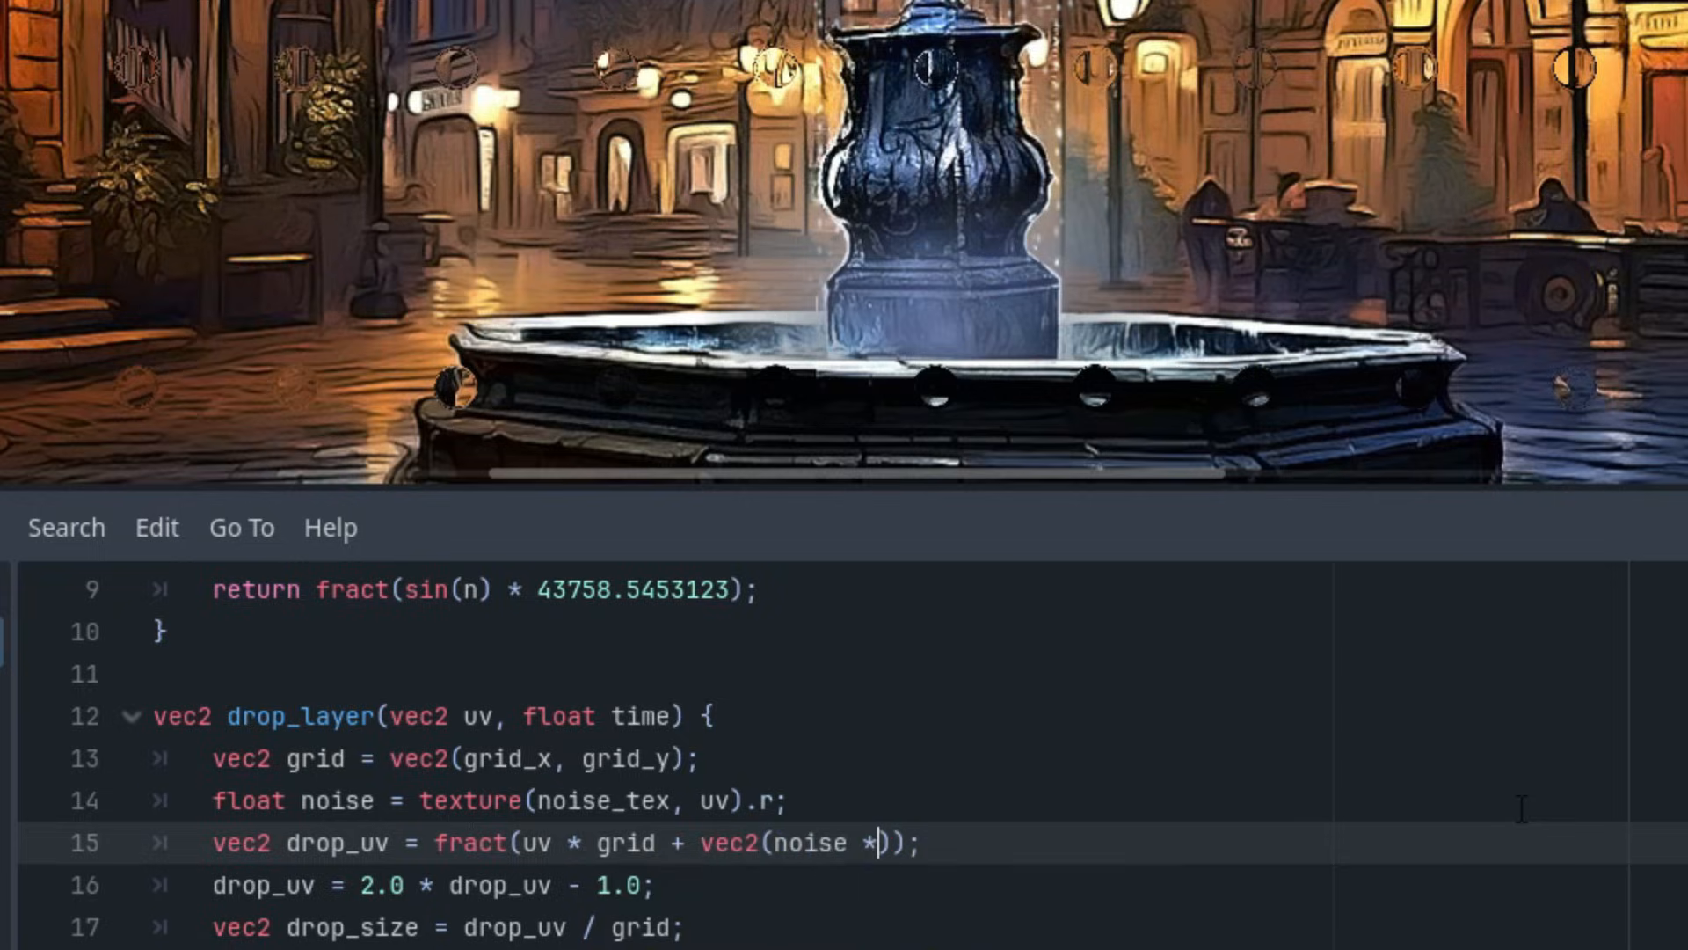
{"action": "type", "text": "0,5"}
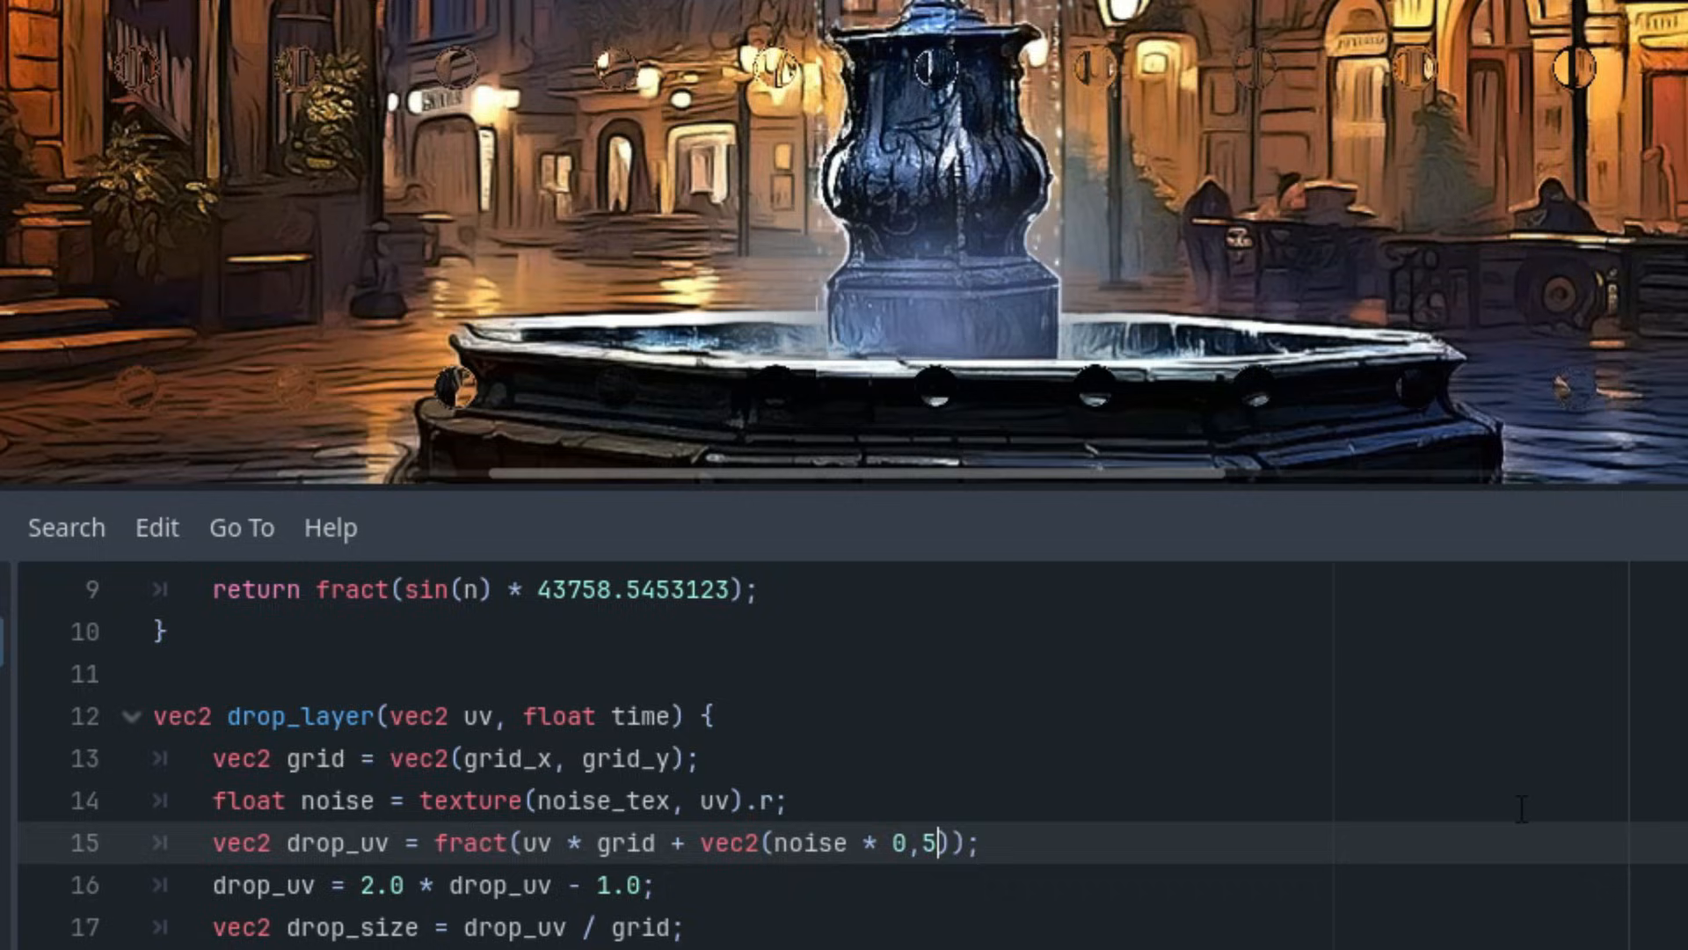
{"action": "key", "text": "Backspace"}
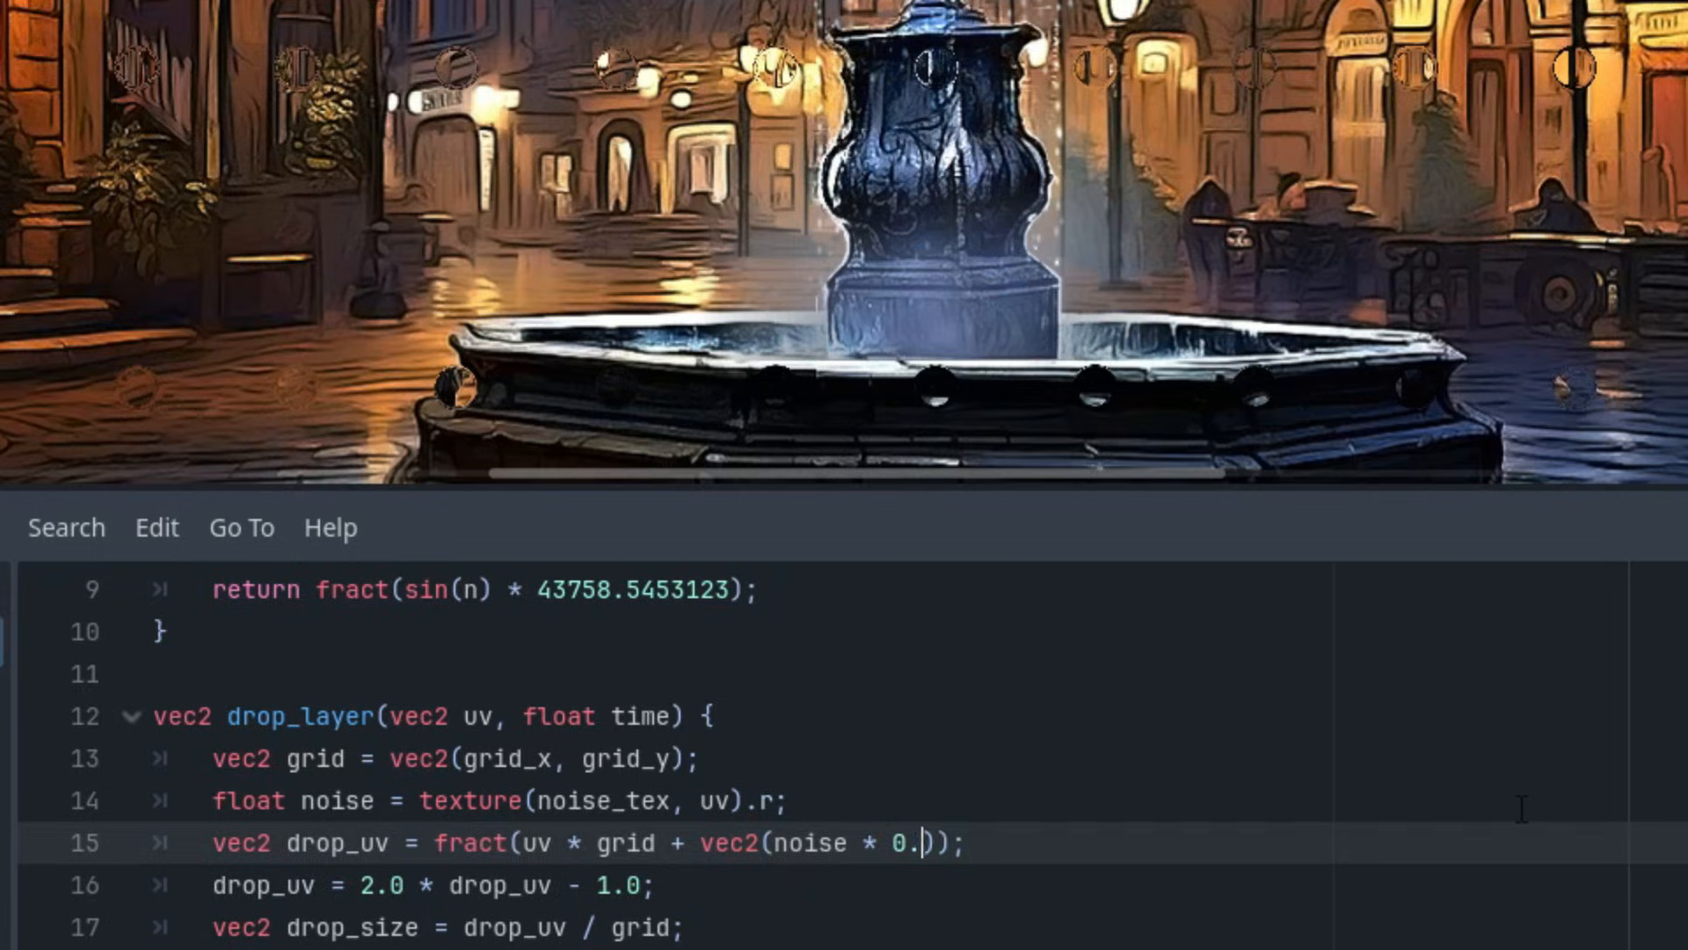
{"action": "type", "text": "5, n"}
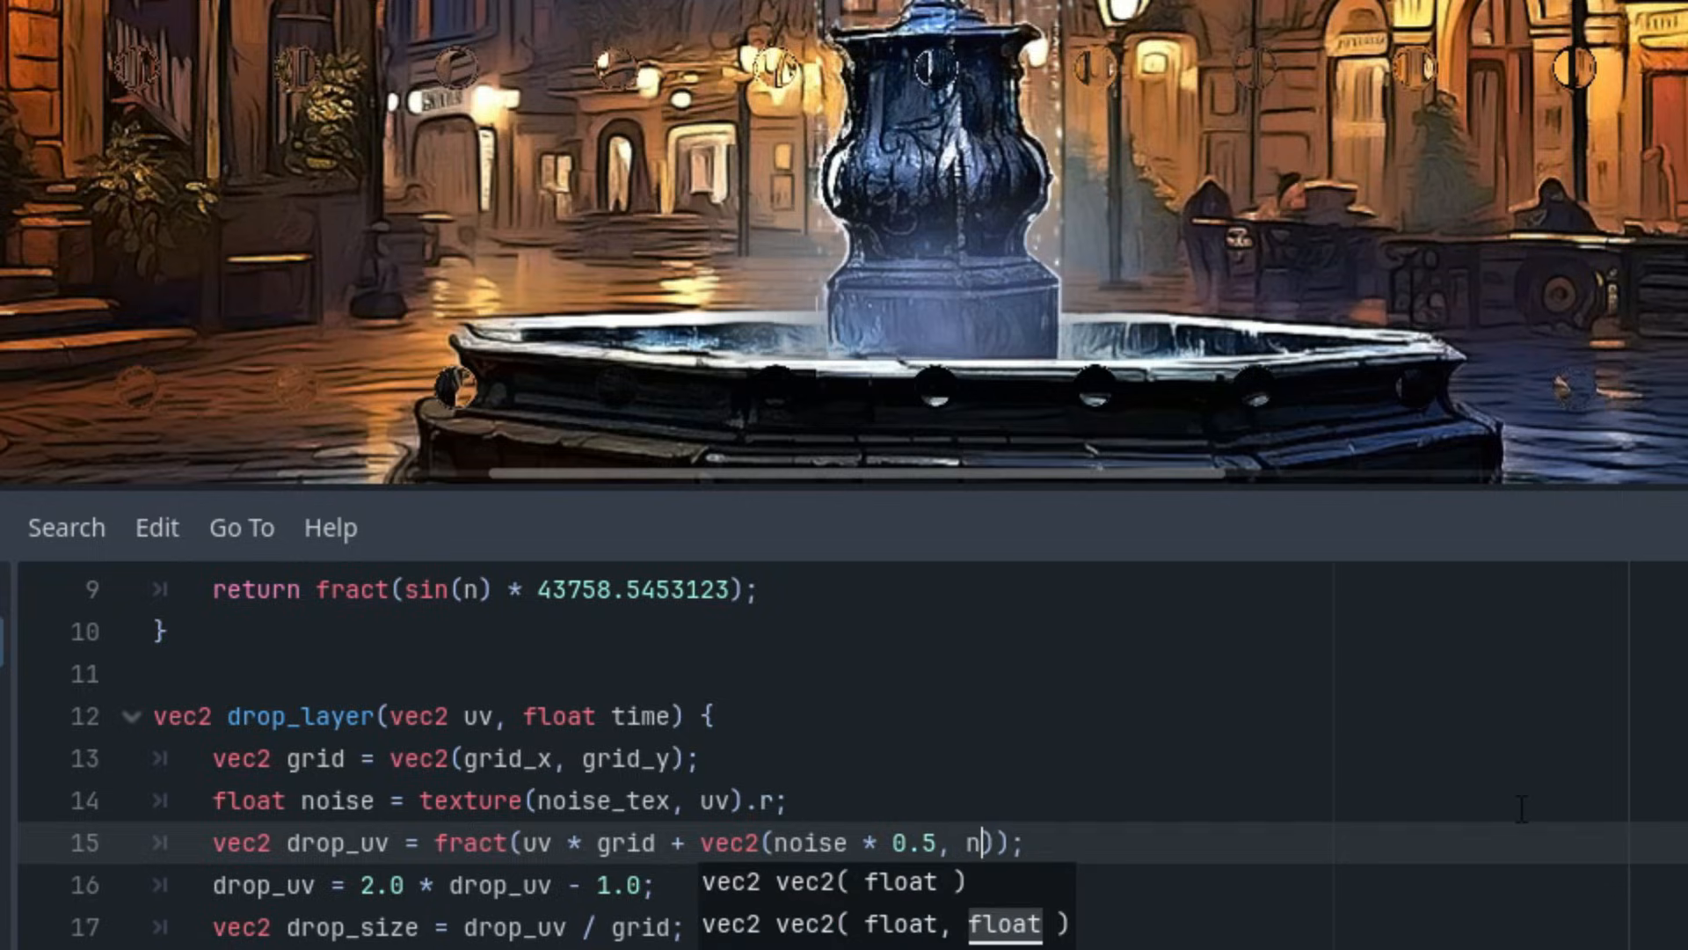
{"action": "type", "text": "oise"}
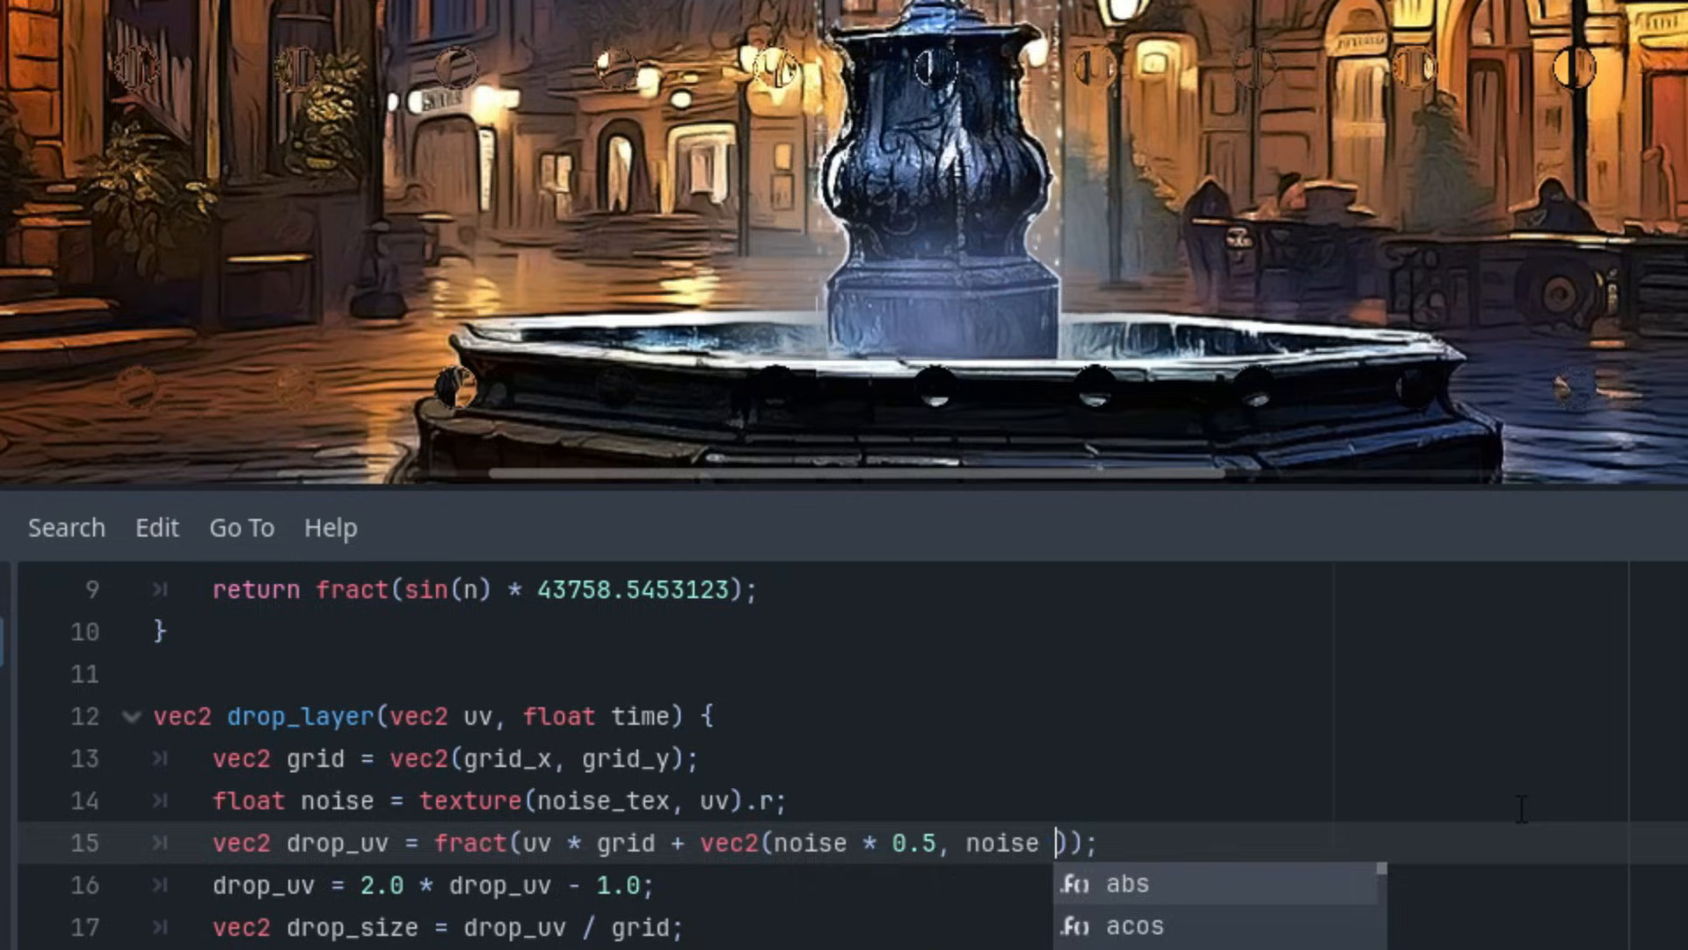
{"action": "type", "text": "* 0.1"}
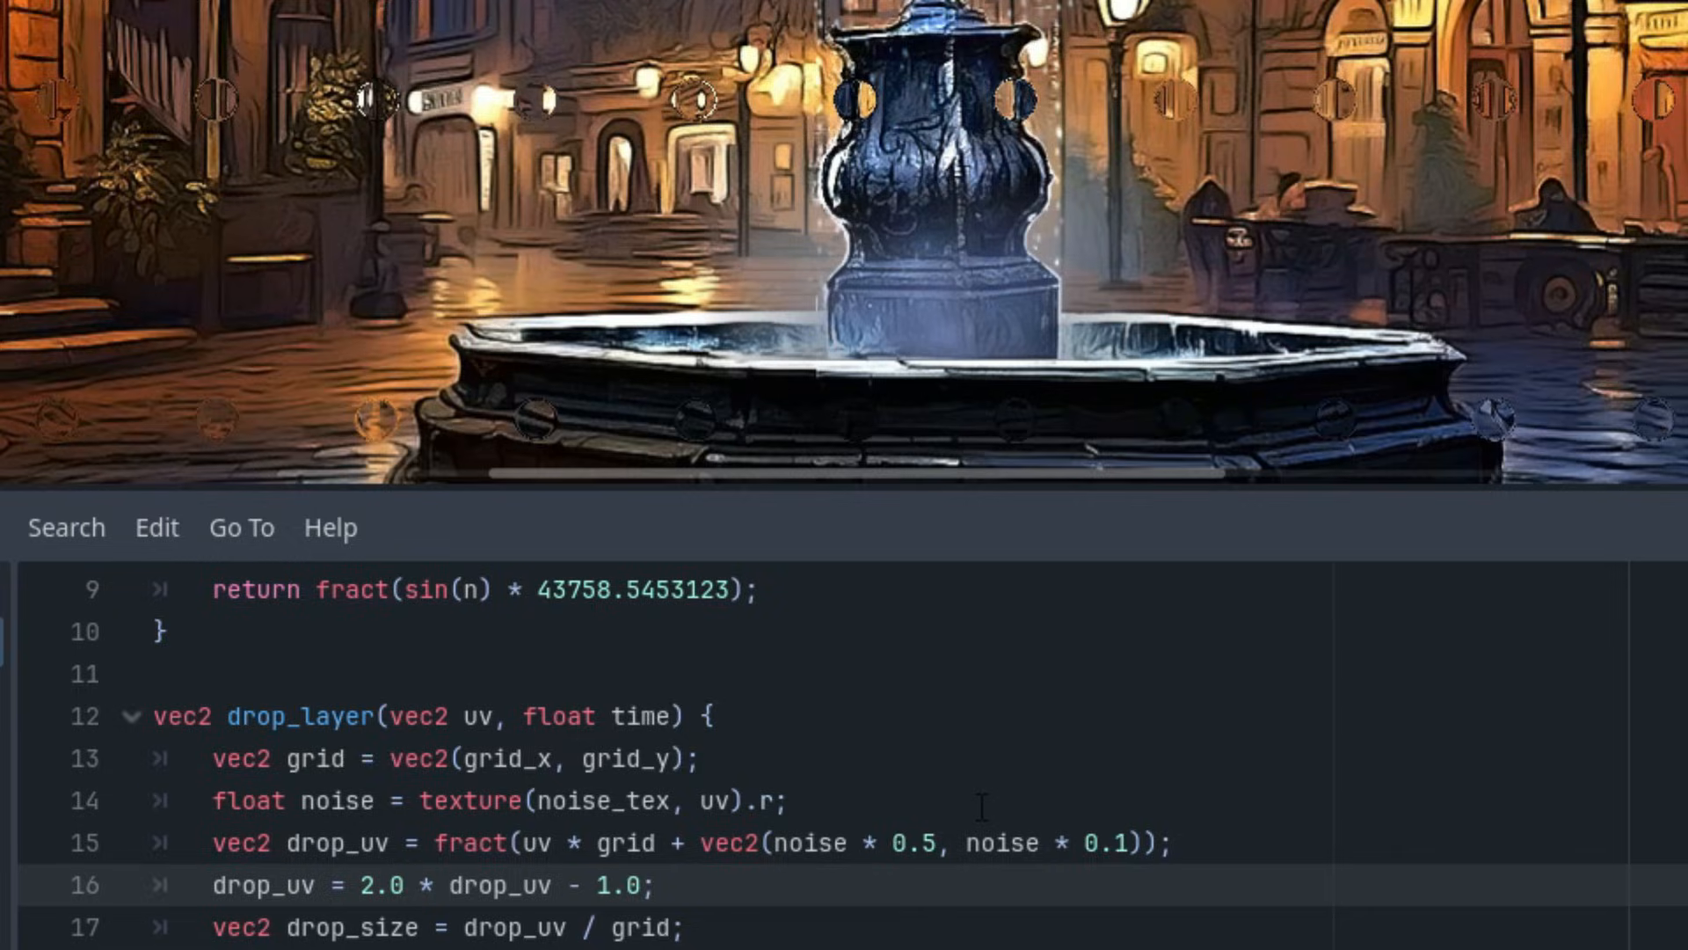
{"action": "mouse_move", "coordinate": [886, 745]}
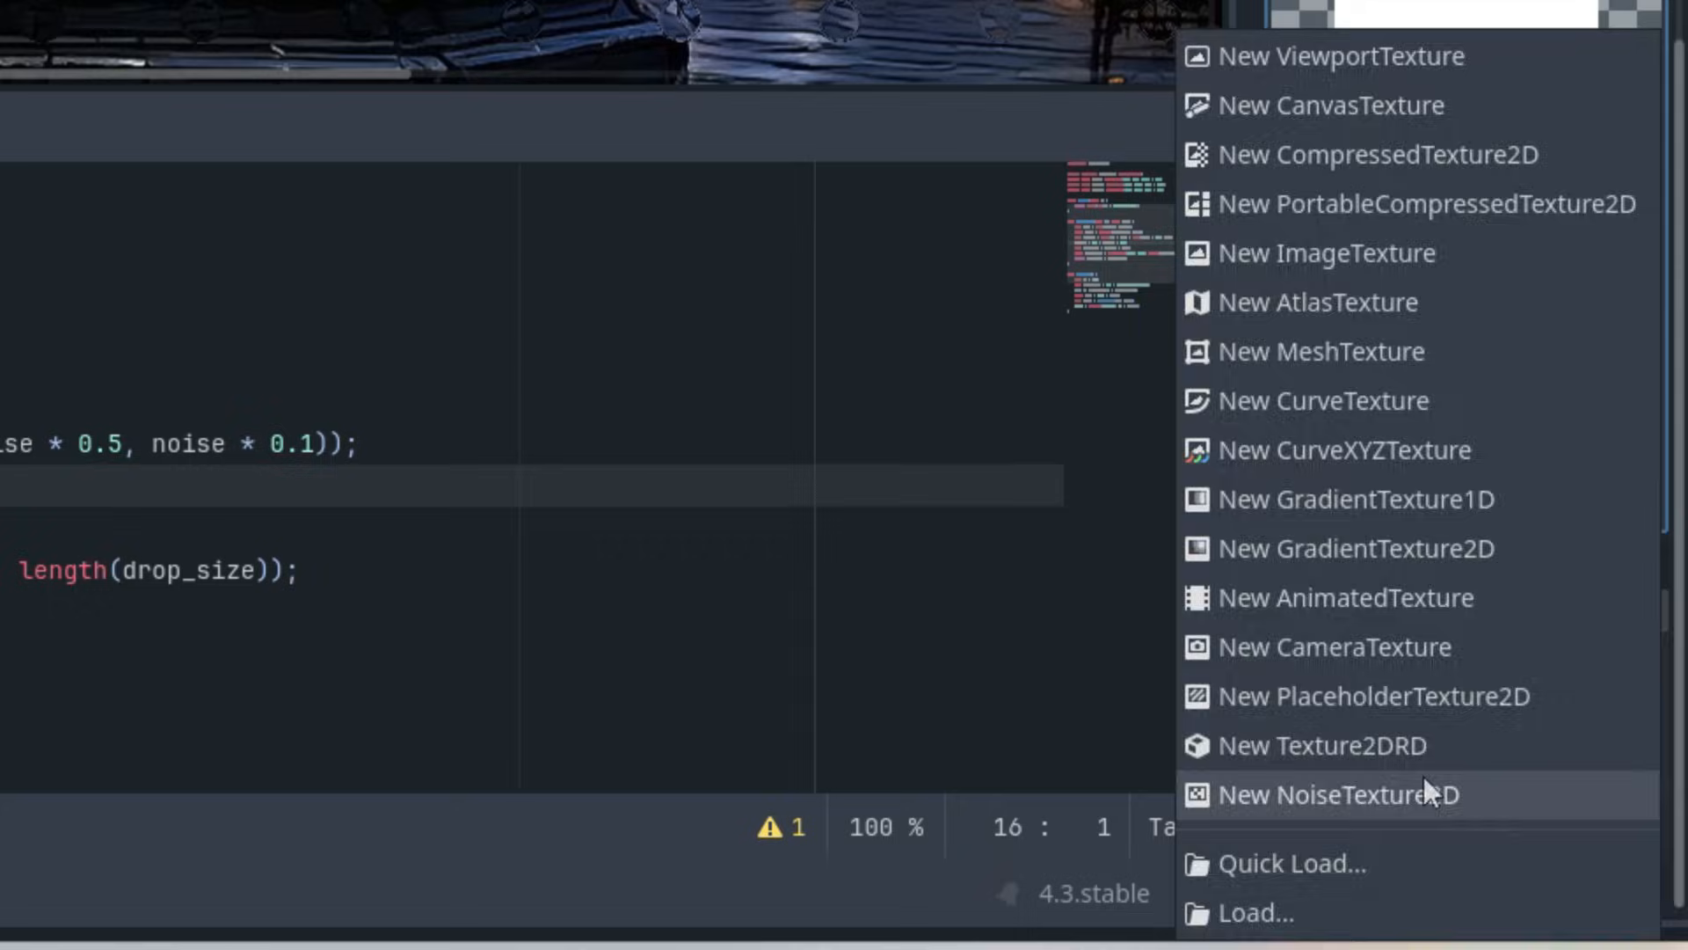
Assign a New NoiseTexture2D to the noise_tex shader parameter
{"action": "left_click", "coordinate": [1338, 795]}
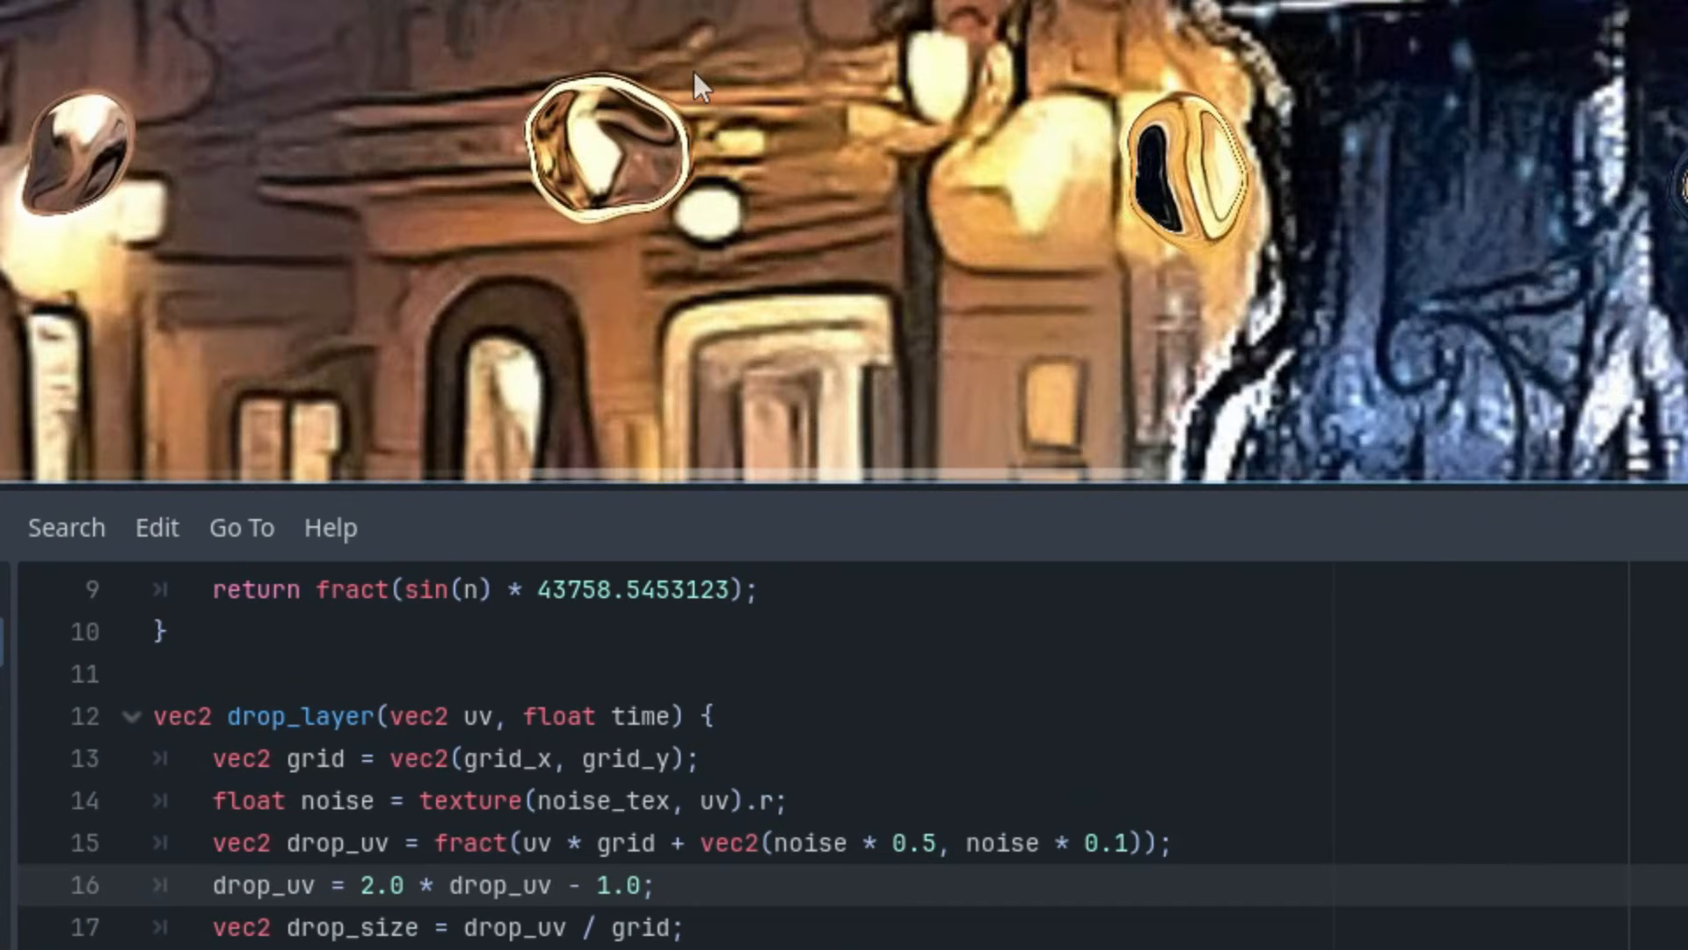
{"action": "mouse_move", "coordinate": [713, 119]}
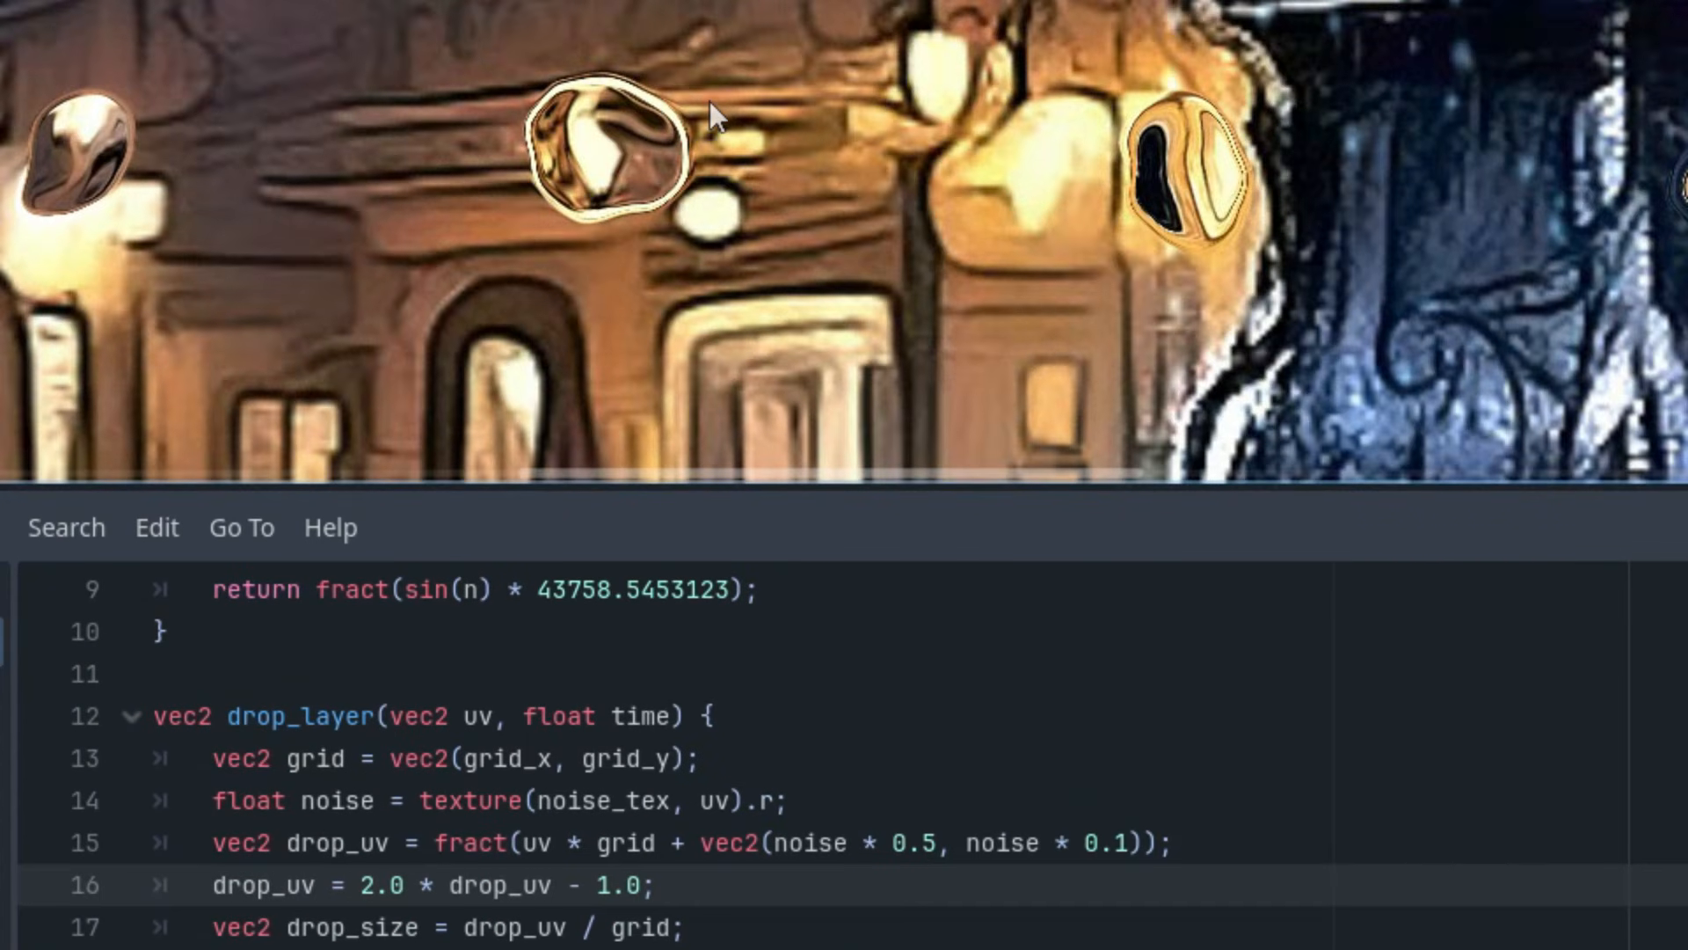
{"action": "mouse_move", "coordinate": [630, 199]}
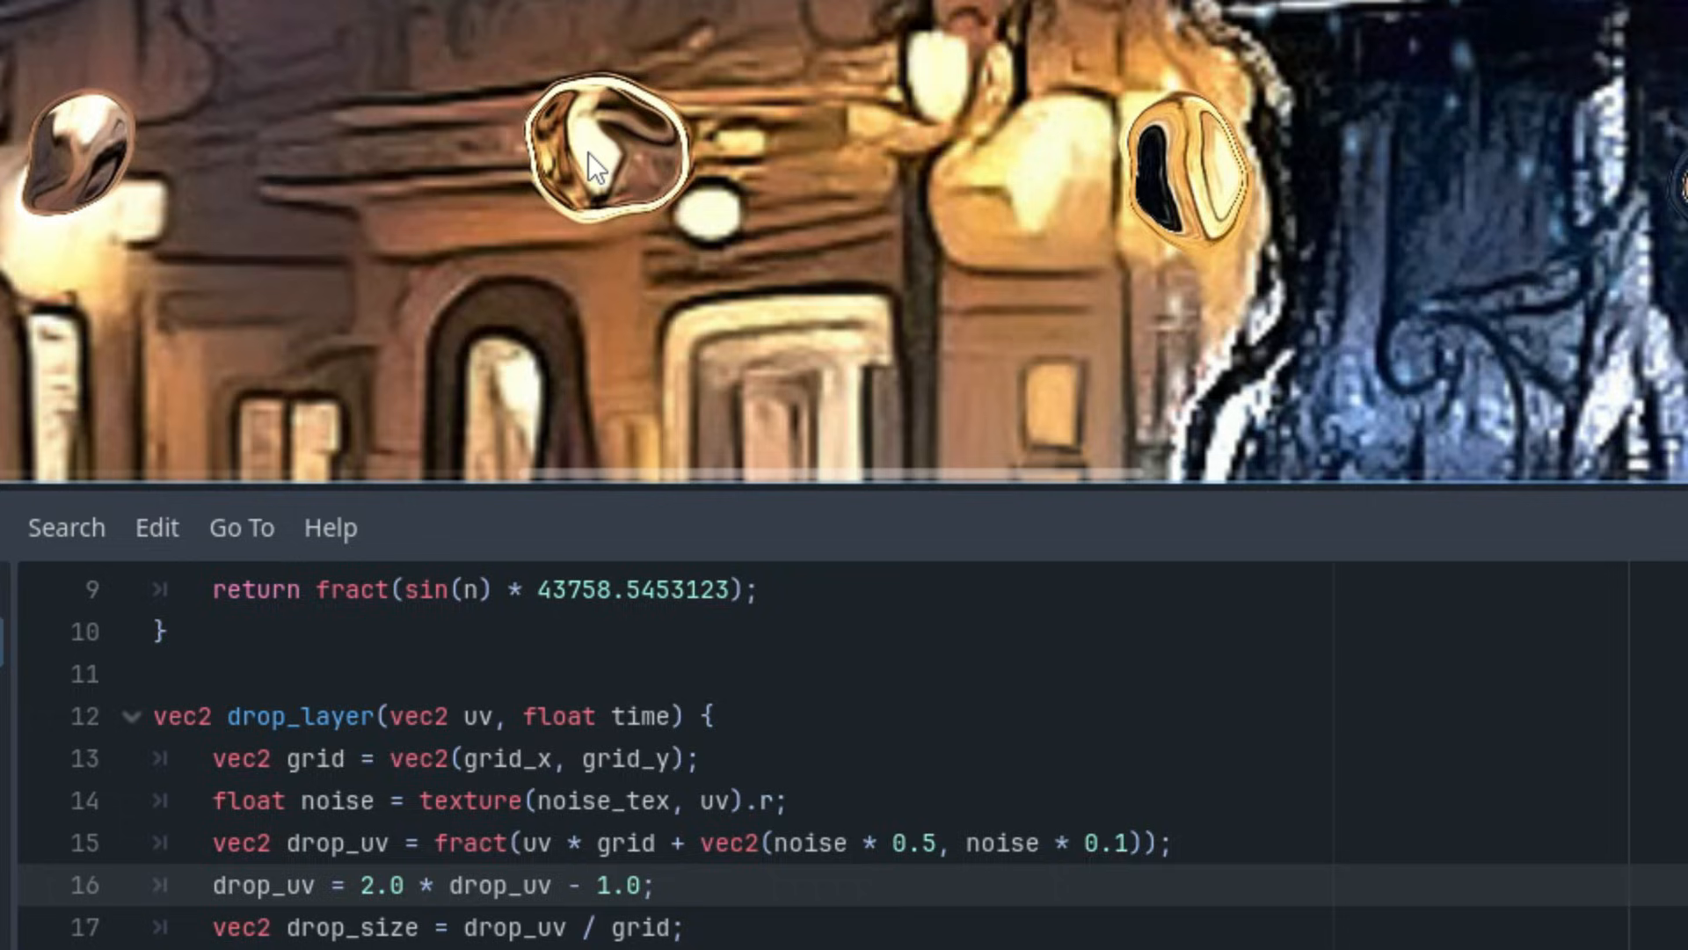
{"action": "mouse_move", "coordinate": [581, 113]}
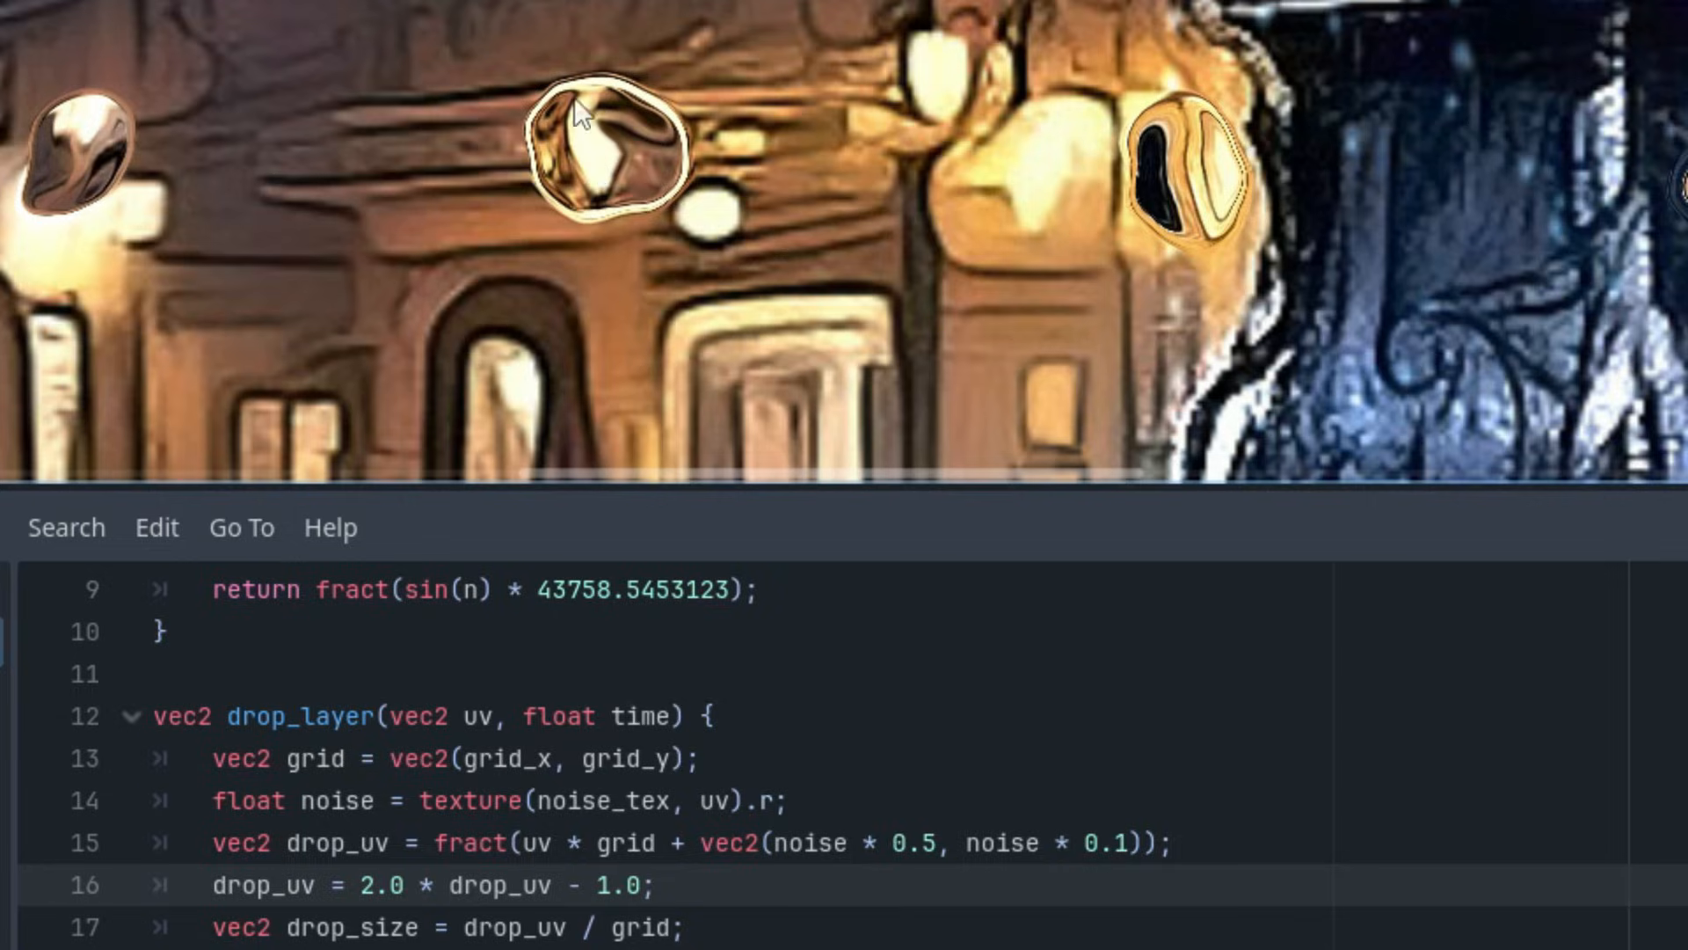
{"action": "mouse_move", "coordinate": [635, 81]}
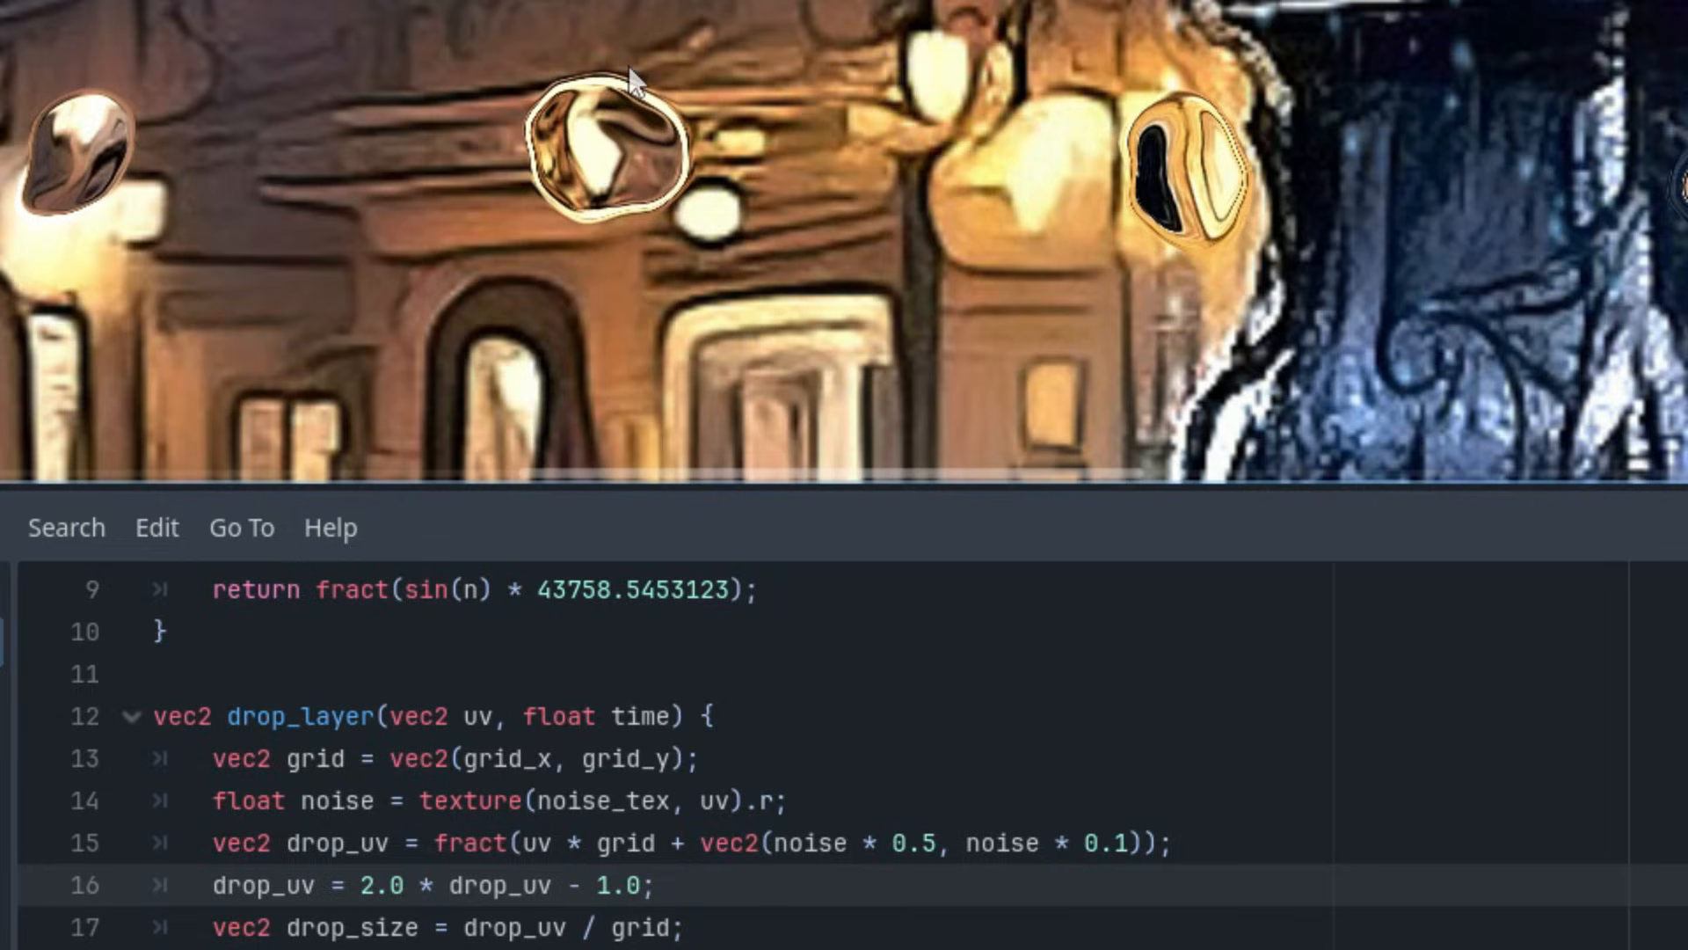
{"action": "mouse_move", "coordinate": [647, 33]}
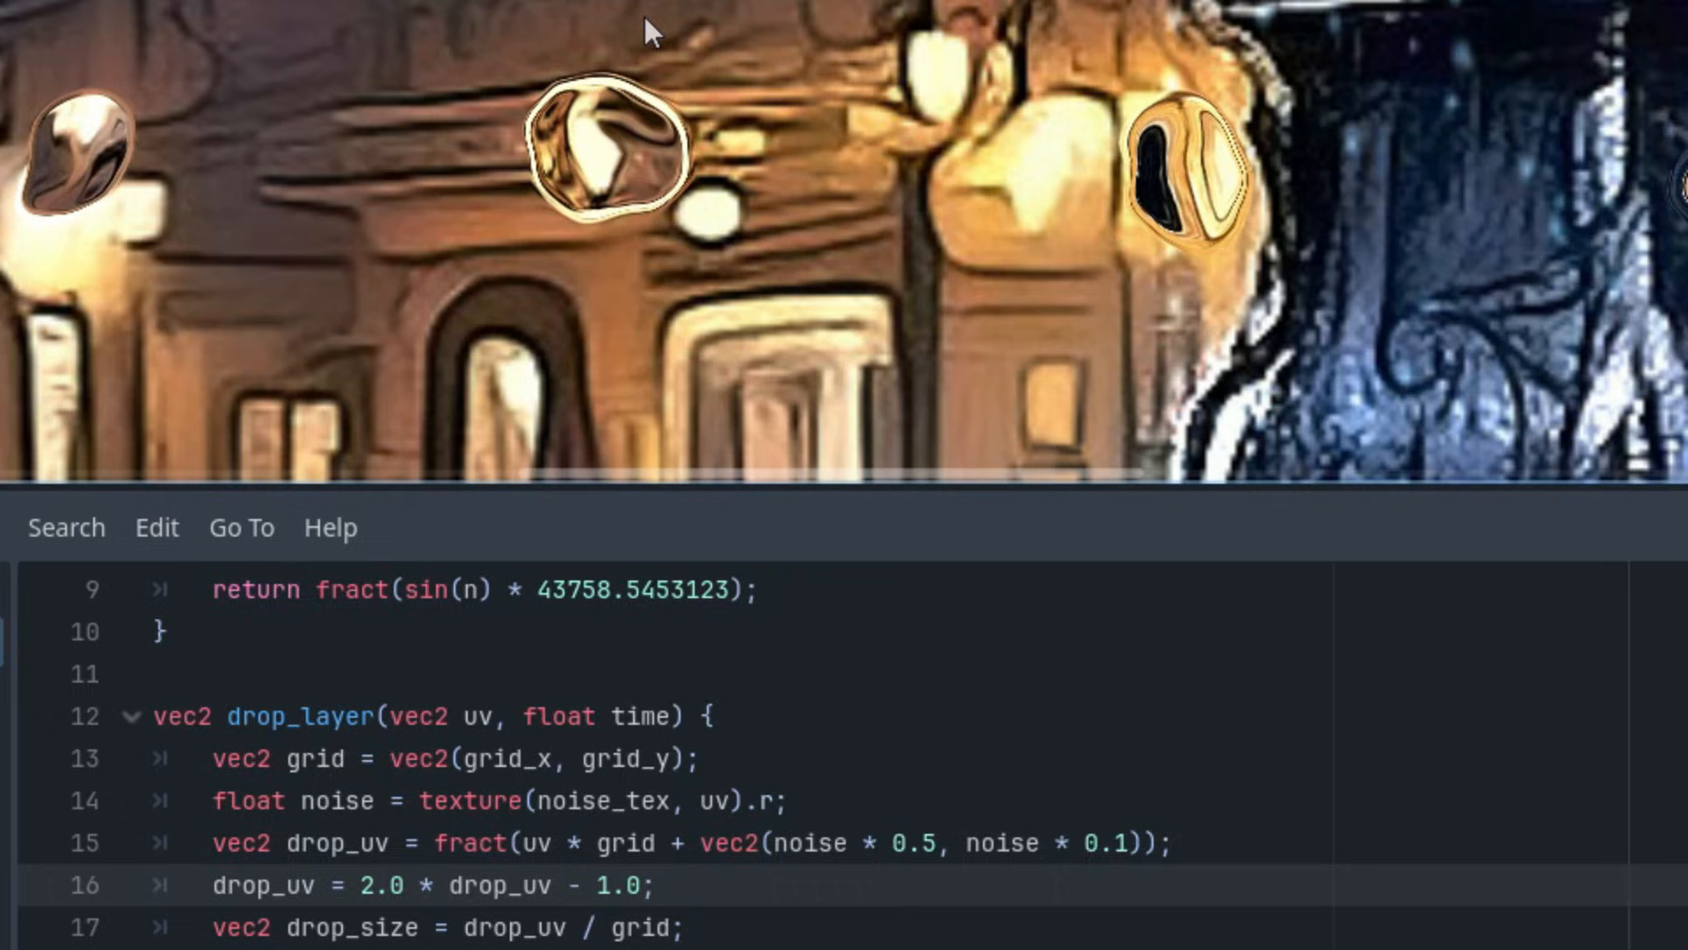
{"action": "mouse_move", "coordinate": [660, 27]}
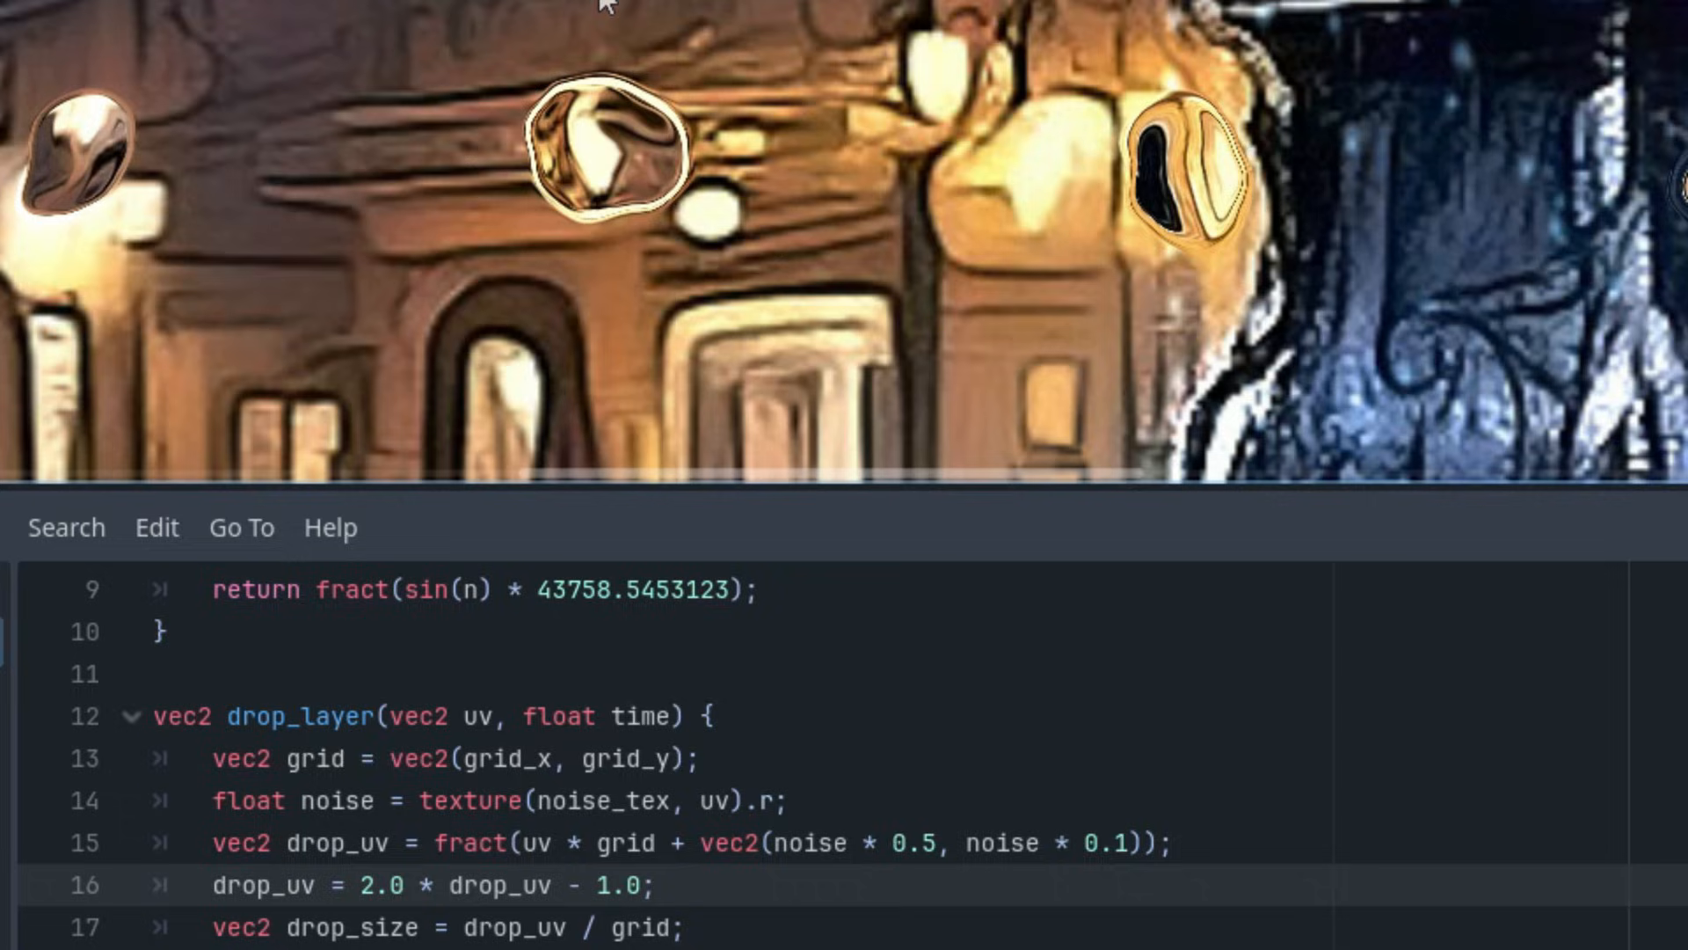
{"action": "mouse_move", "coordinate": [318, 555]}
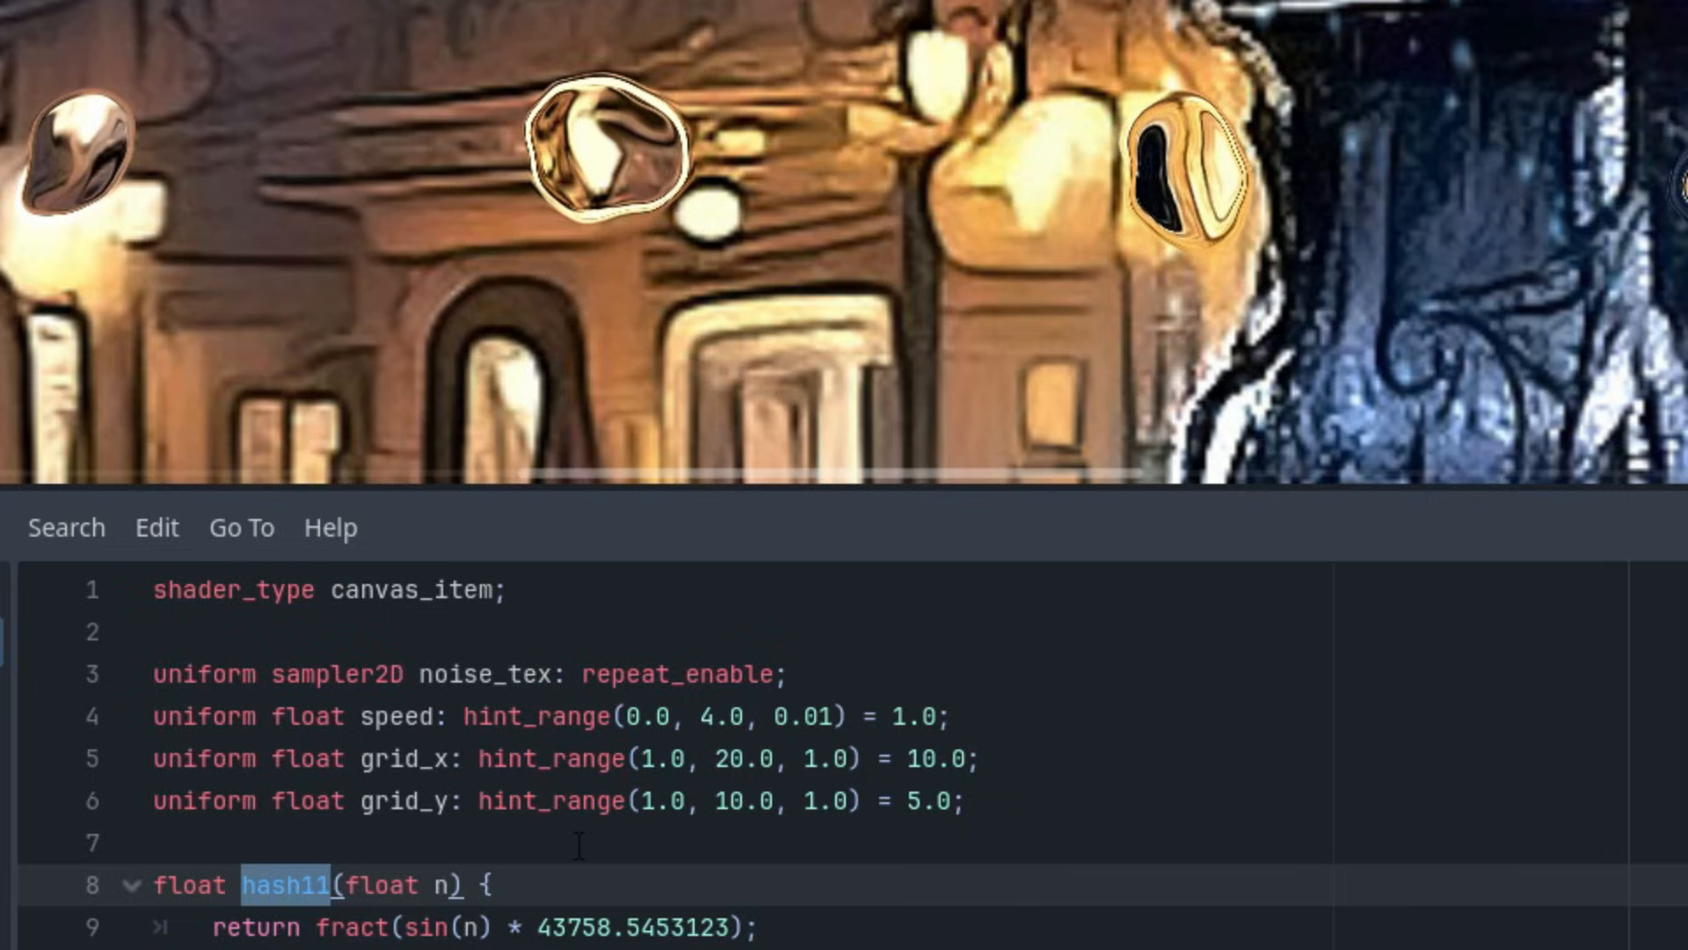
{"action": "mouse_move", "coordinate": [498, 834]}
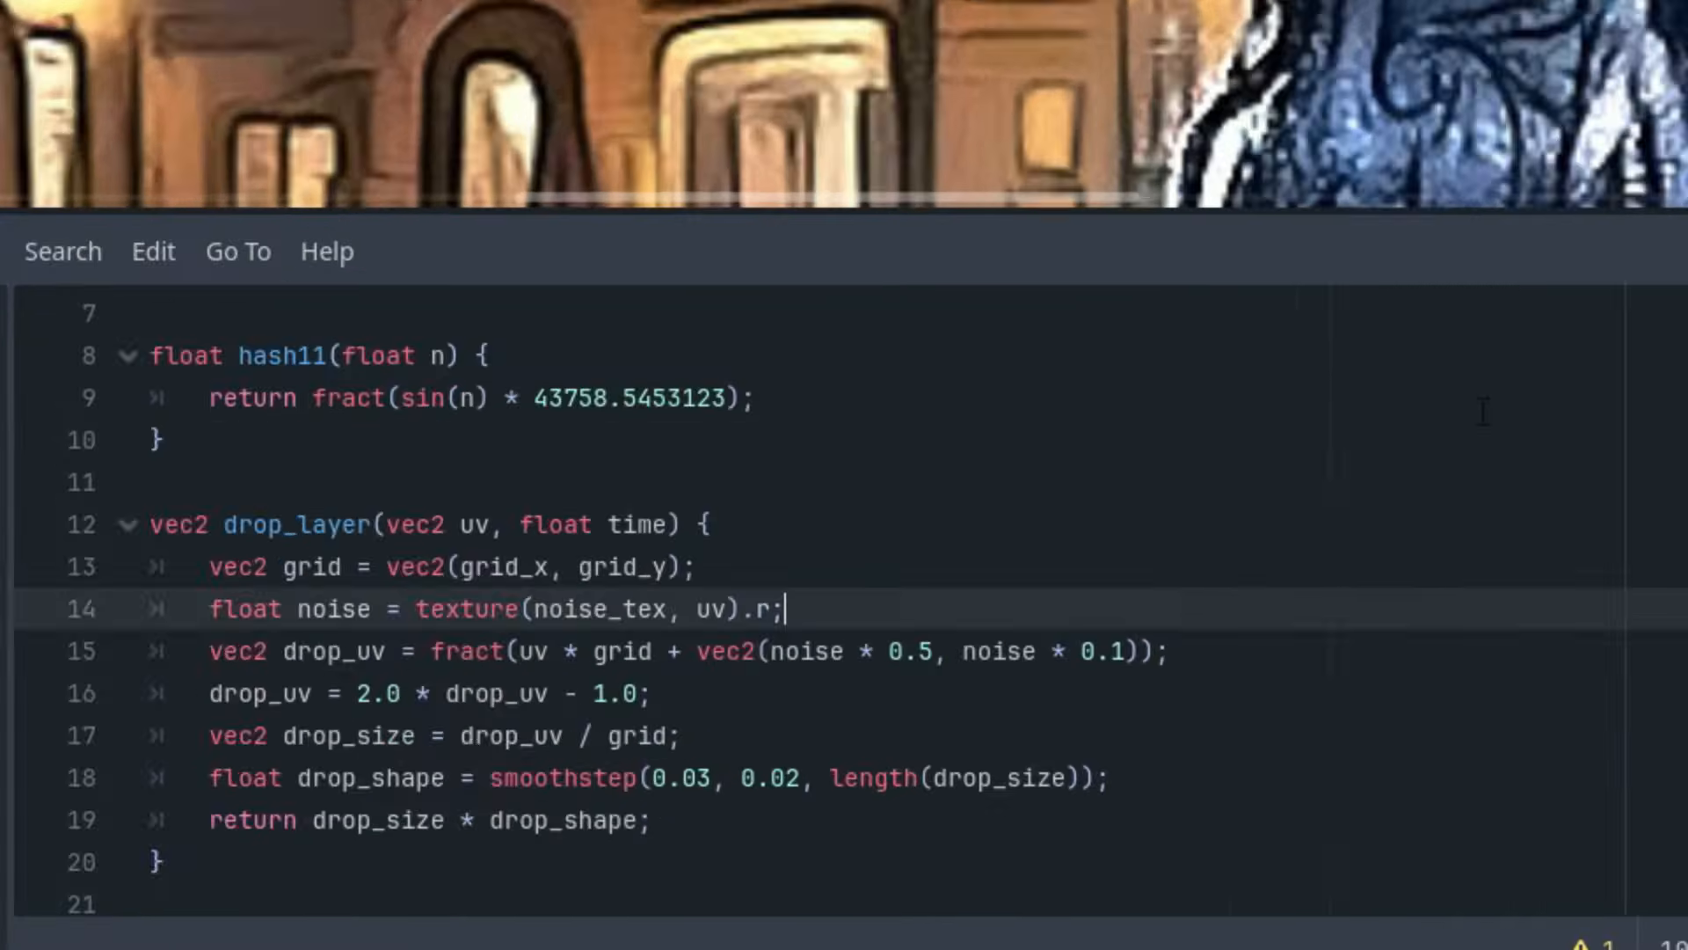
Add 'float fall = (hash11(floor(uv * grid).x) + 1.0) * 0.1;' below the noise line
{"action": "key", "text": "enter"}
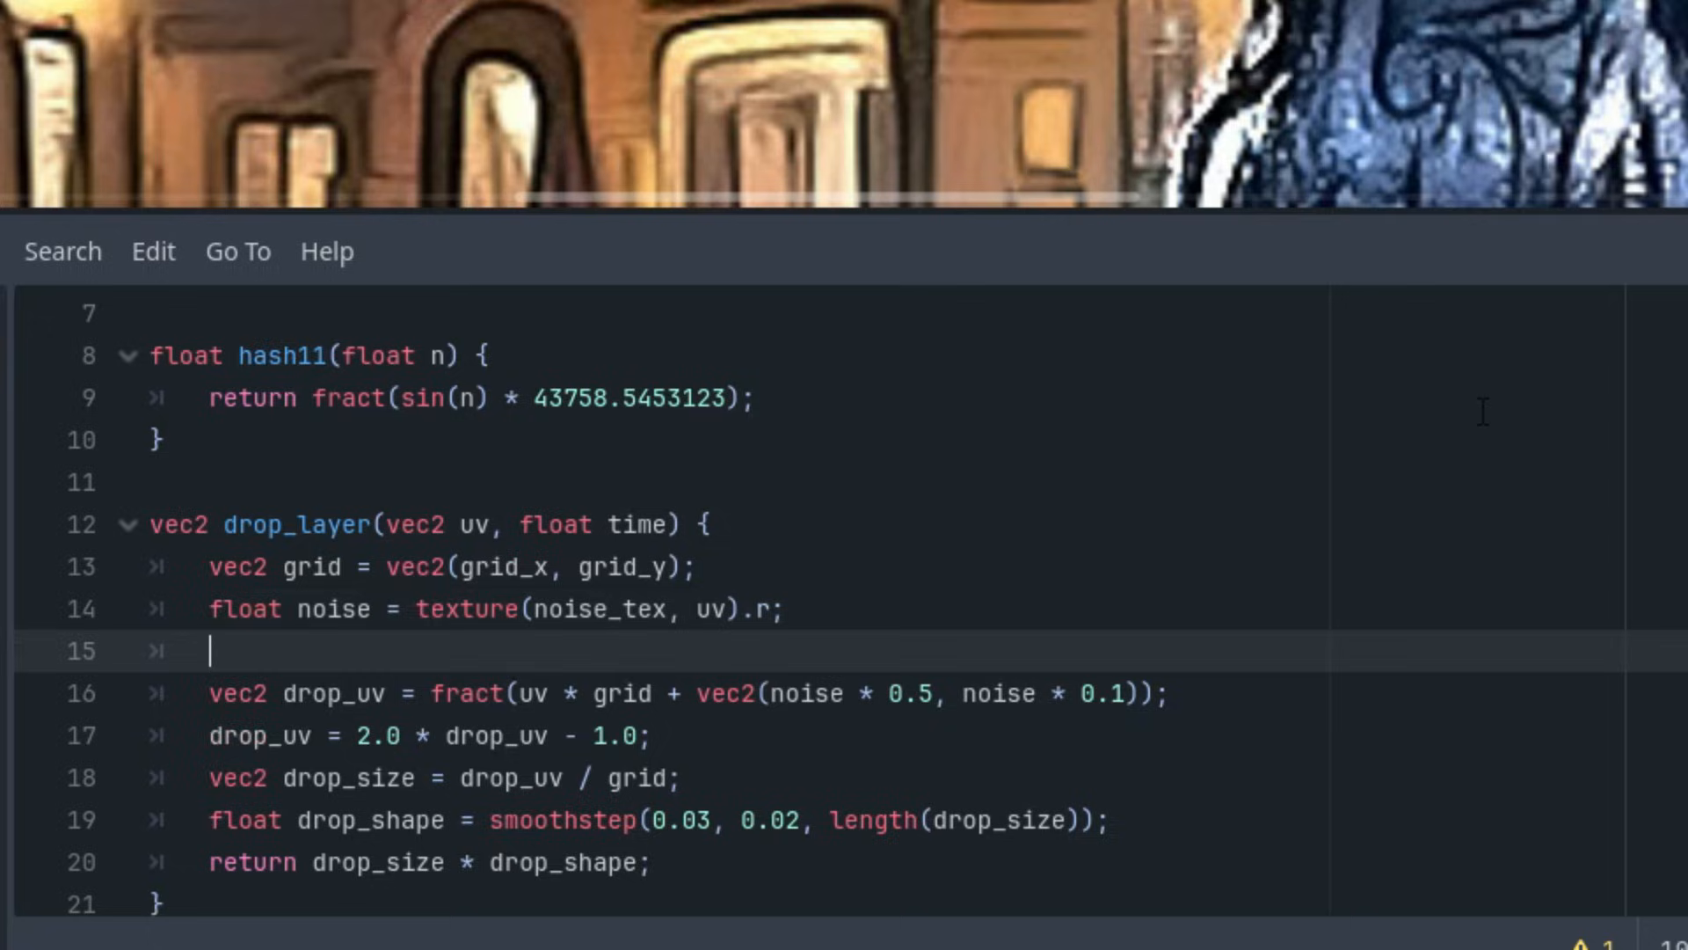
{"action": "type", "text": "float fall"}
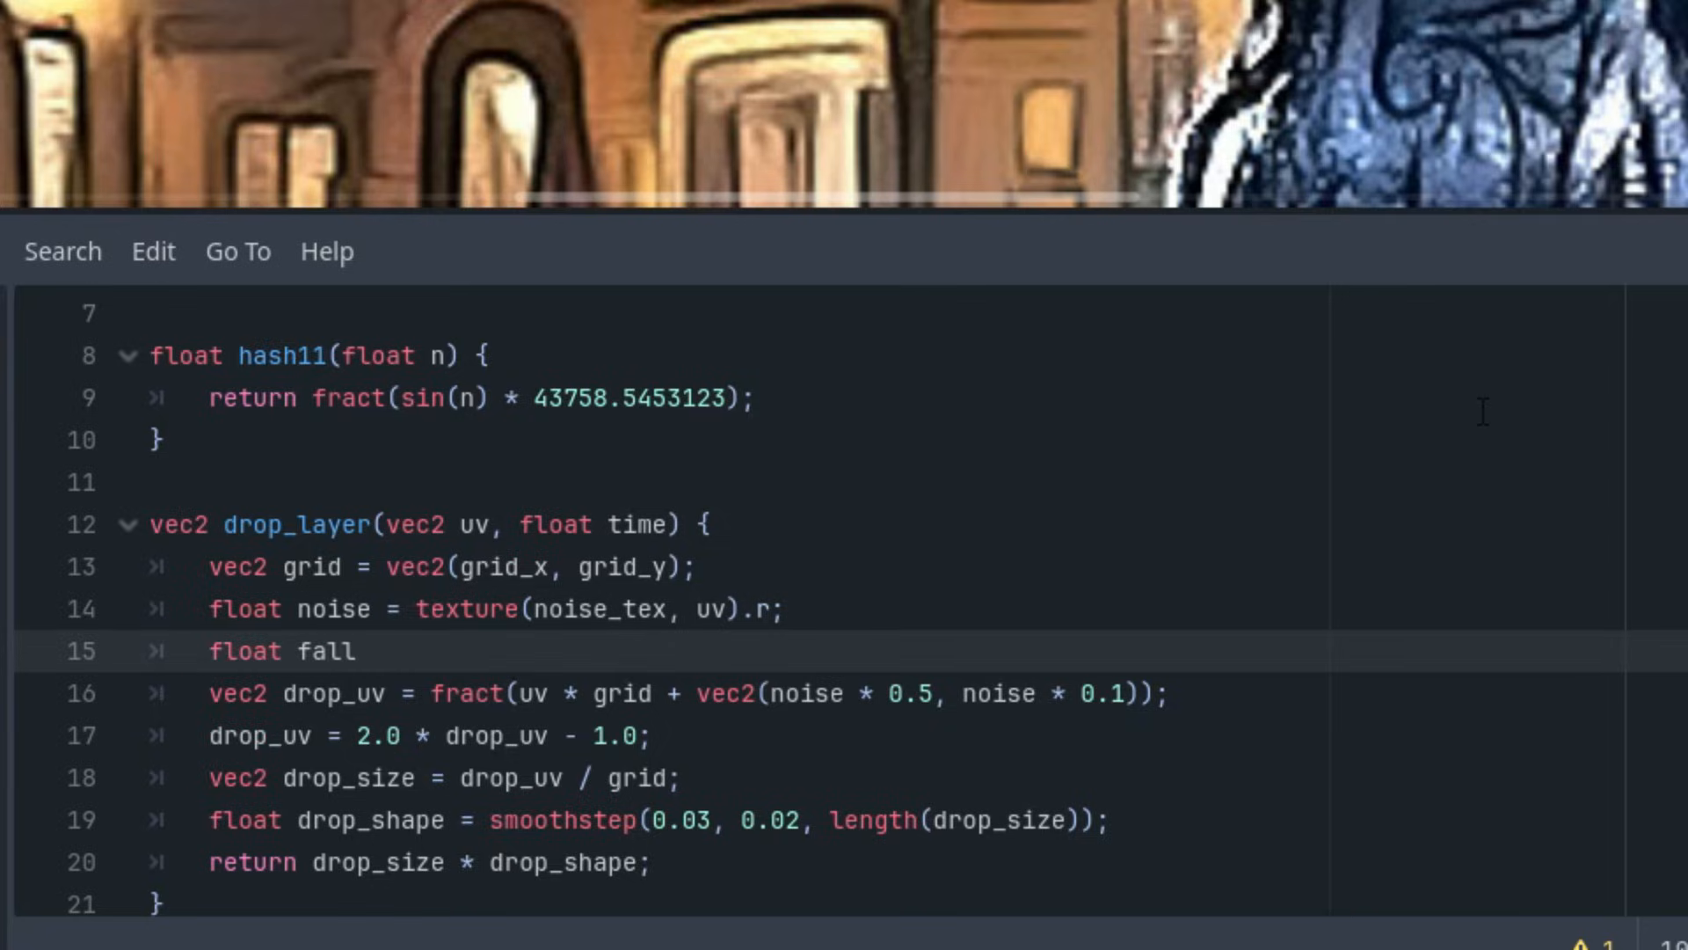
{"action": "type", "text": "=()"}
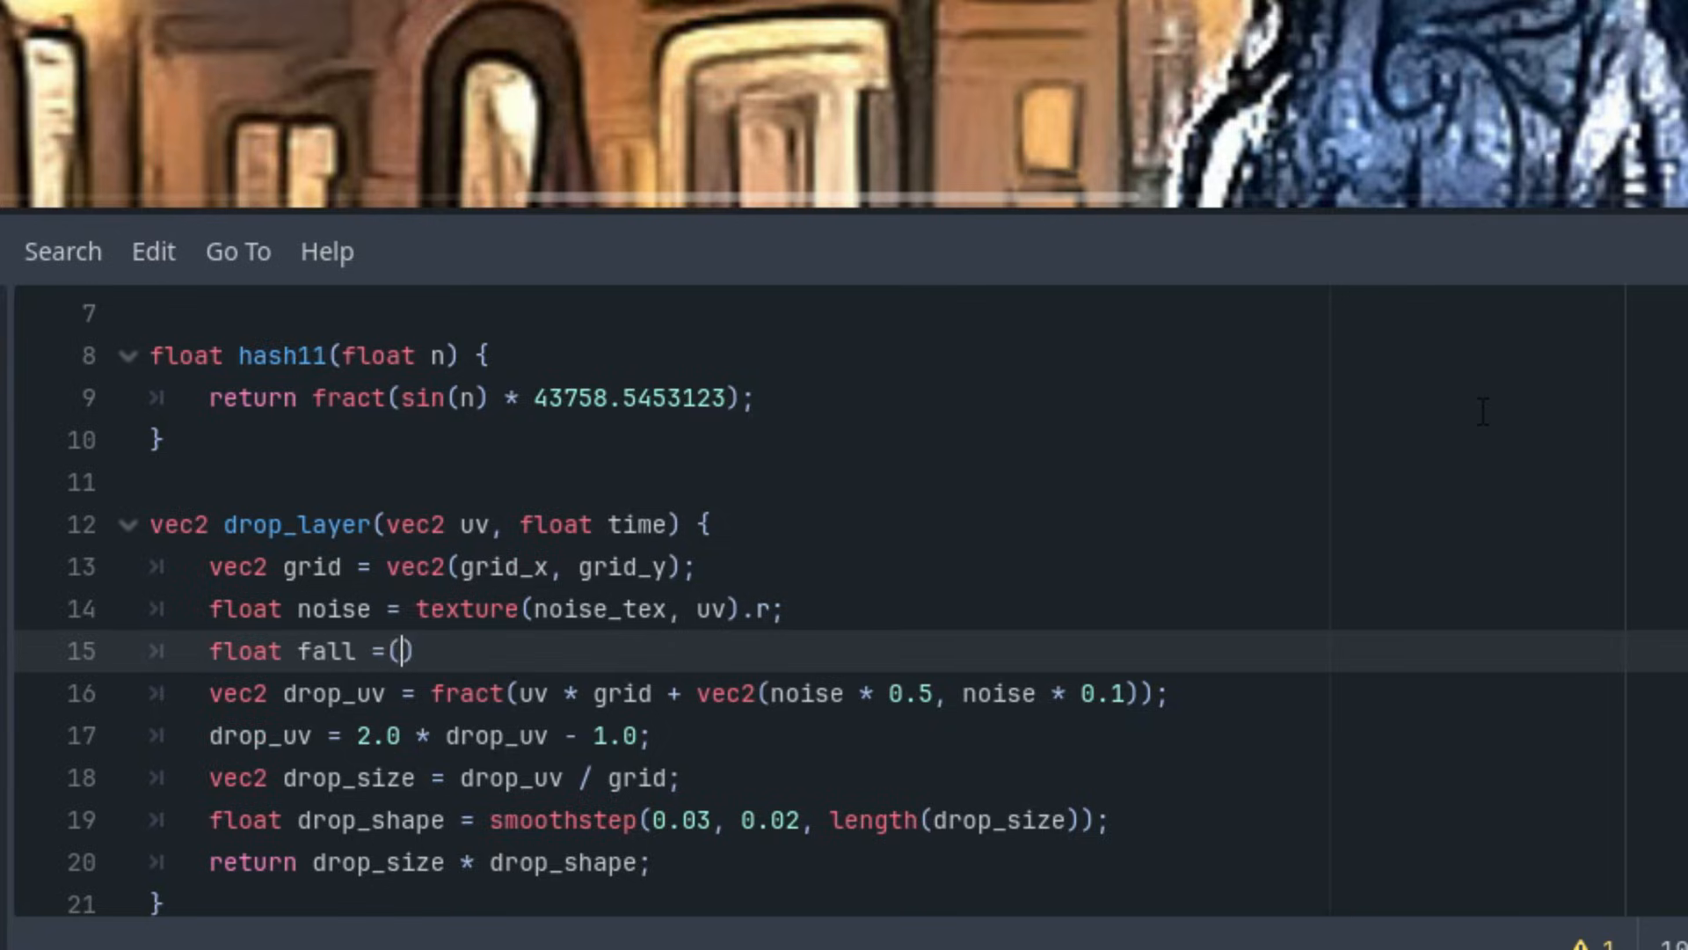
{"action": "type", "text": "hash11"}
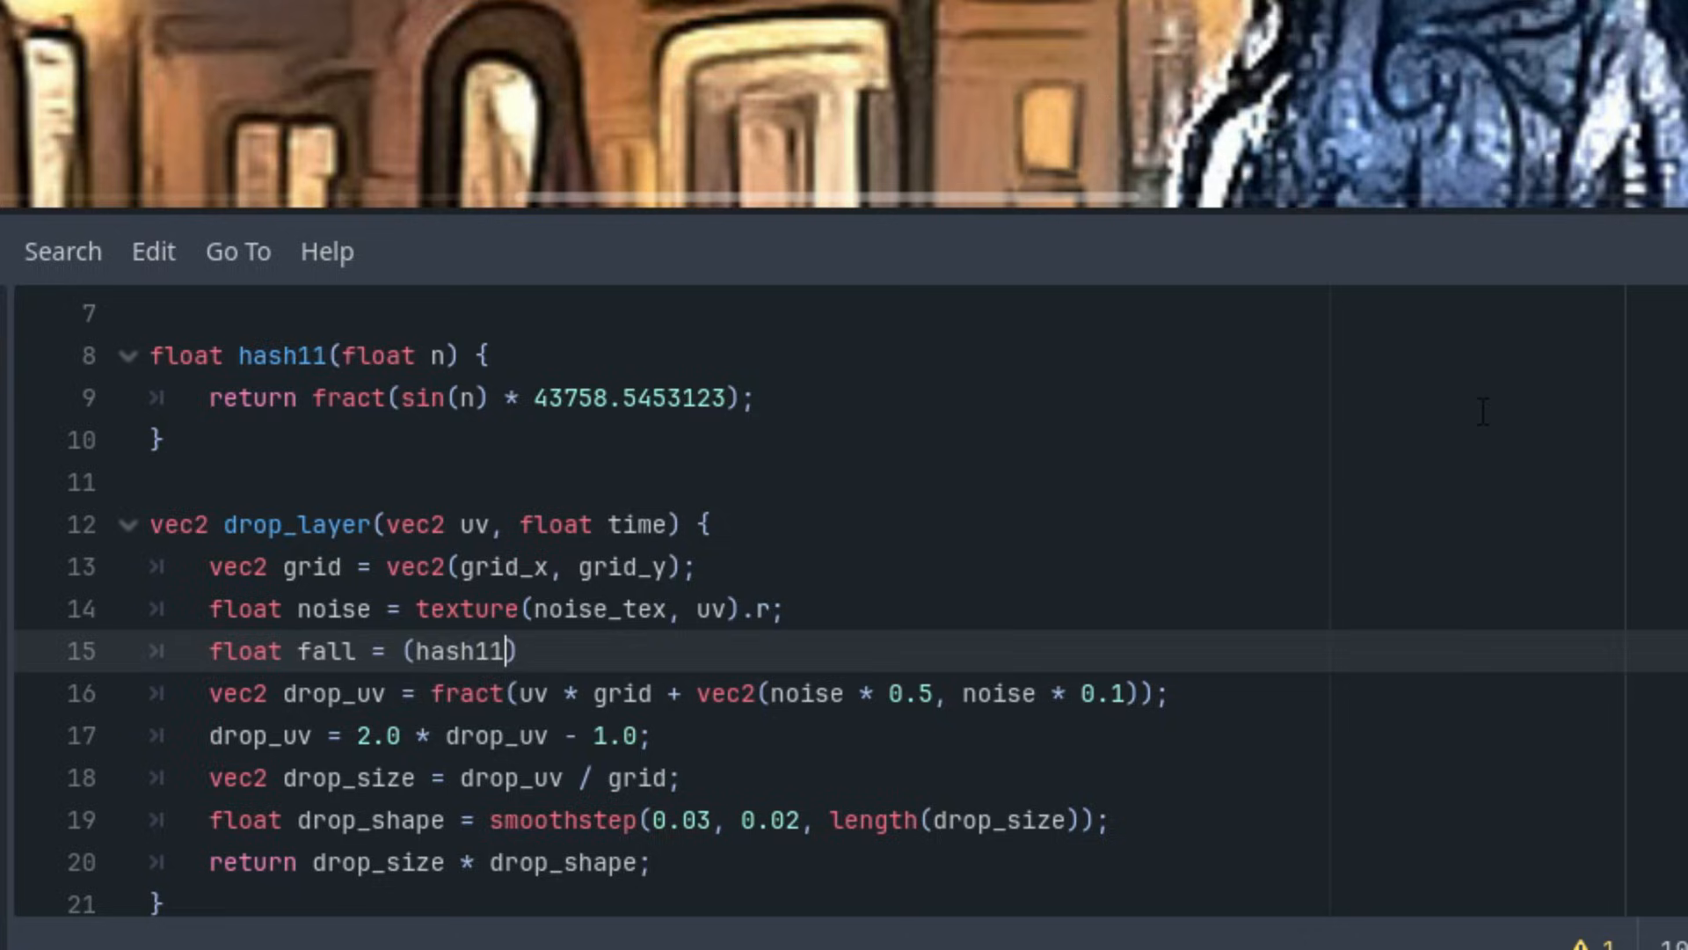
{"action": "type", "text": "1(f"}
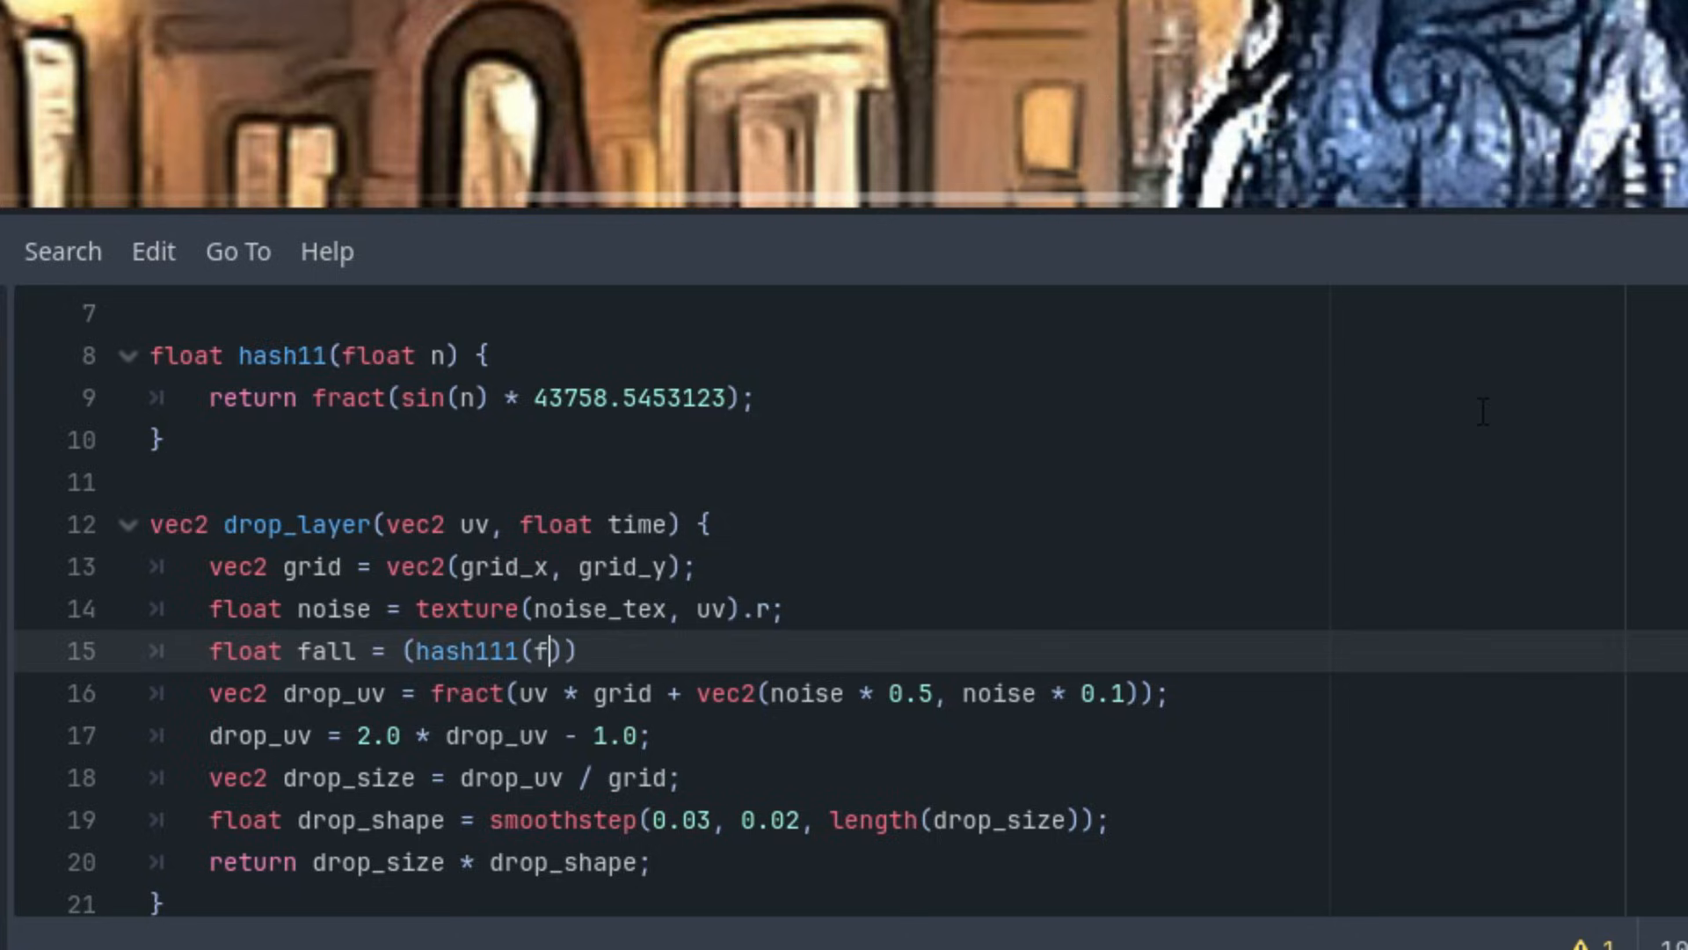
{"action": "key", "text": "Backspace"}
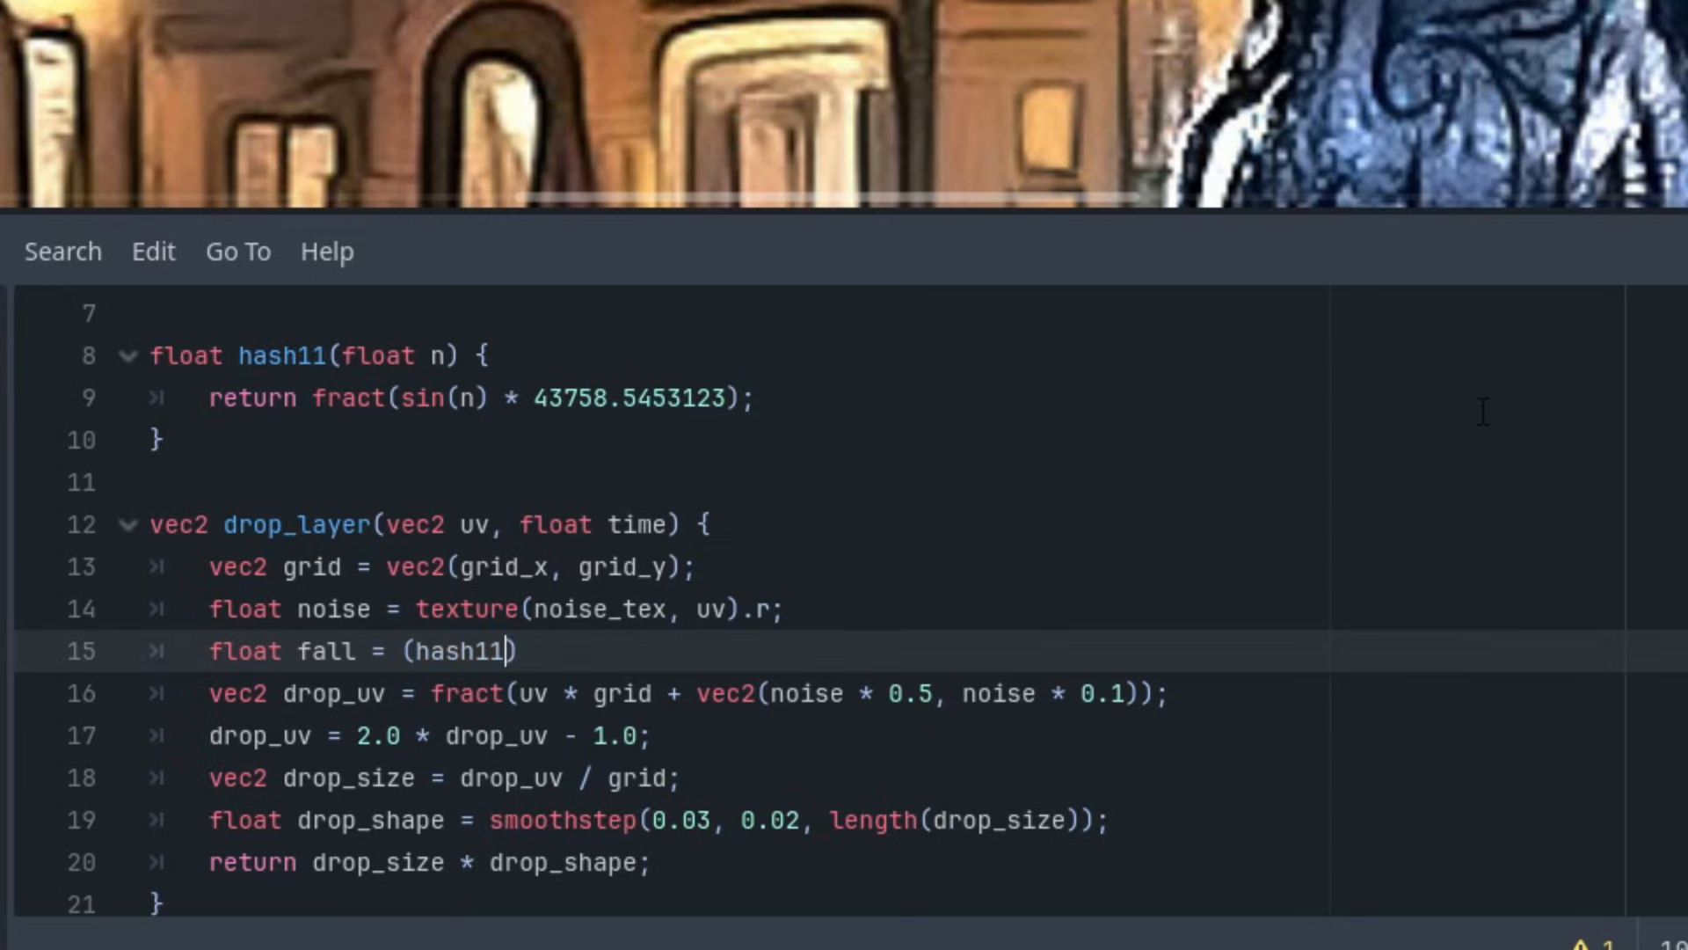
{"action": "type", "text": "(floor(uv *"}
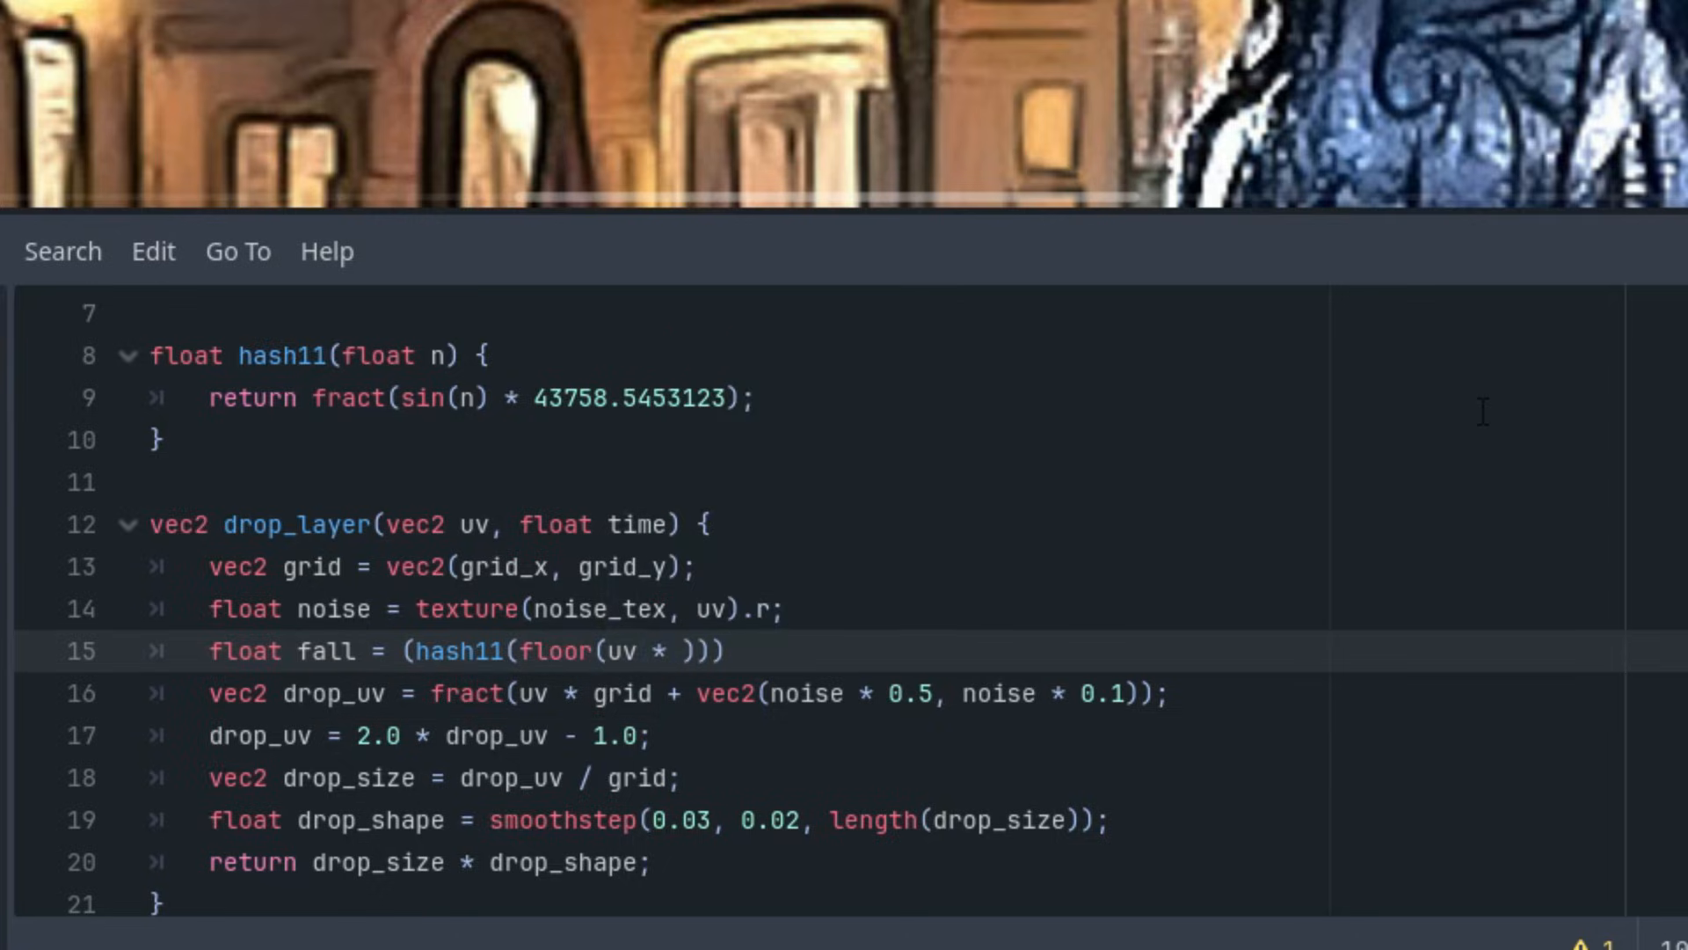
{"action": "type", "text": "grid"}
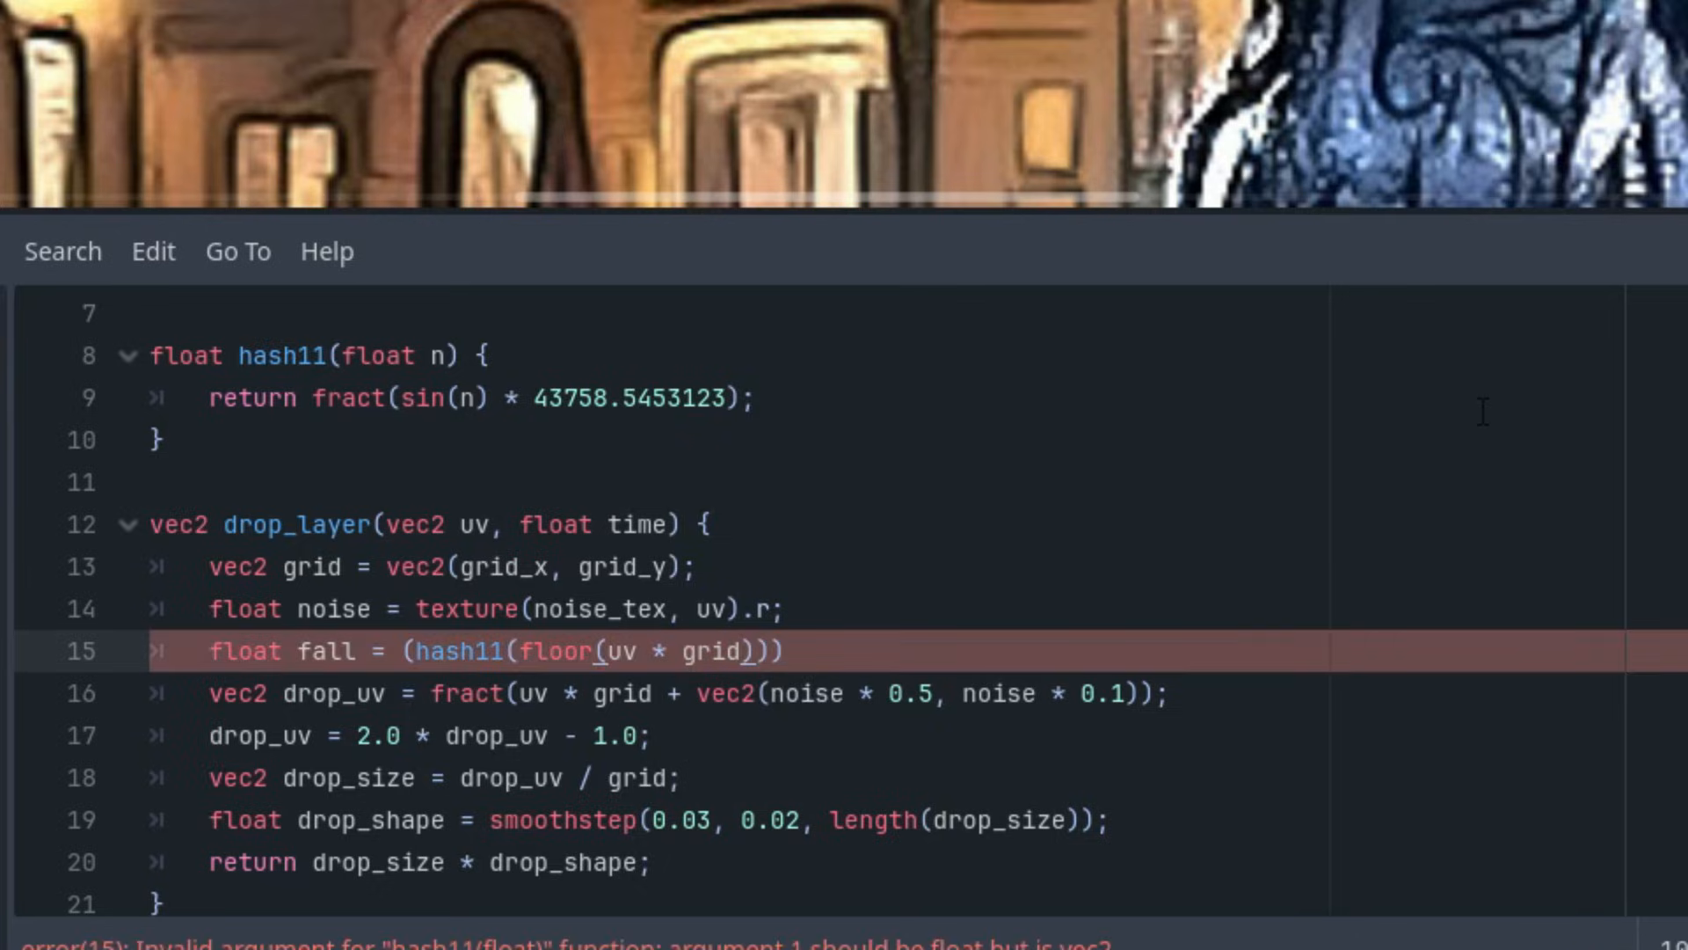
{"action": "type", "text": ".x"}
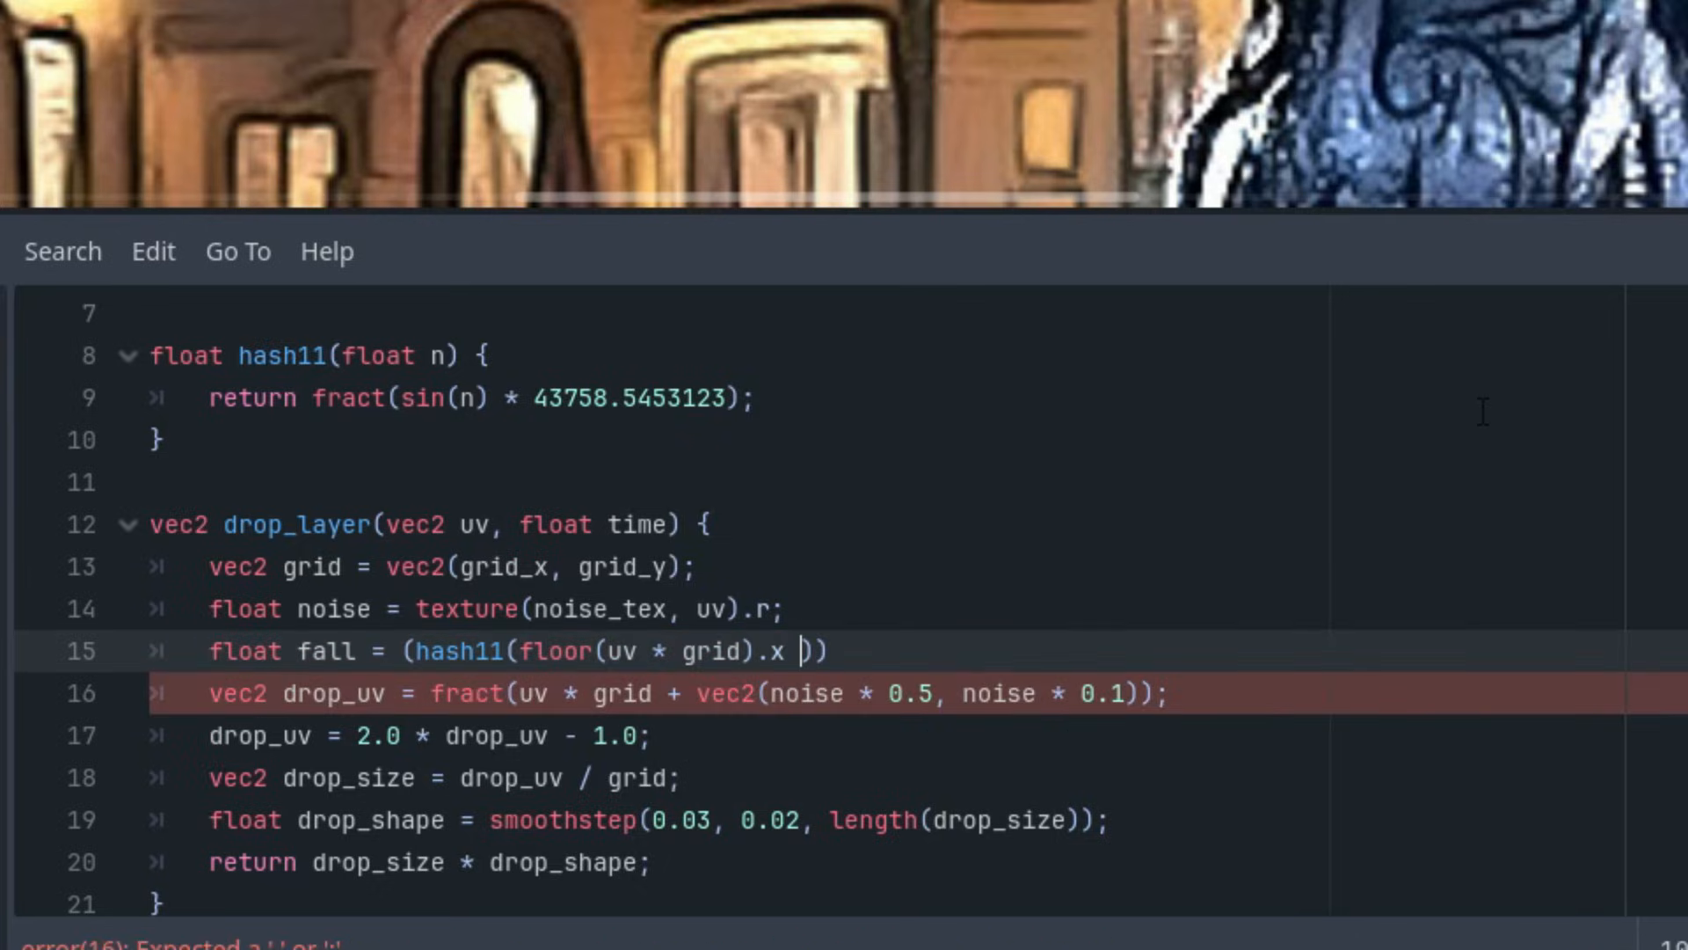
{"action": "type", "text": "+ 1.0"}
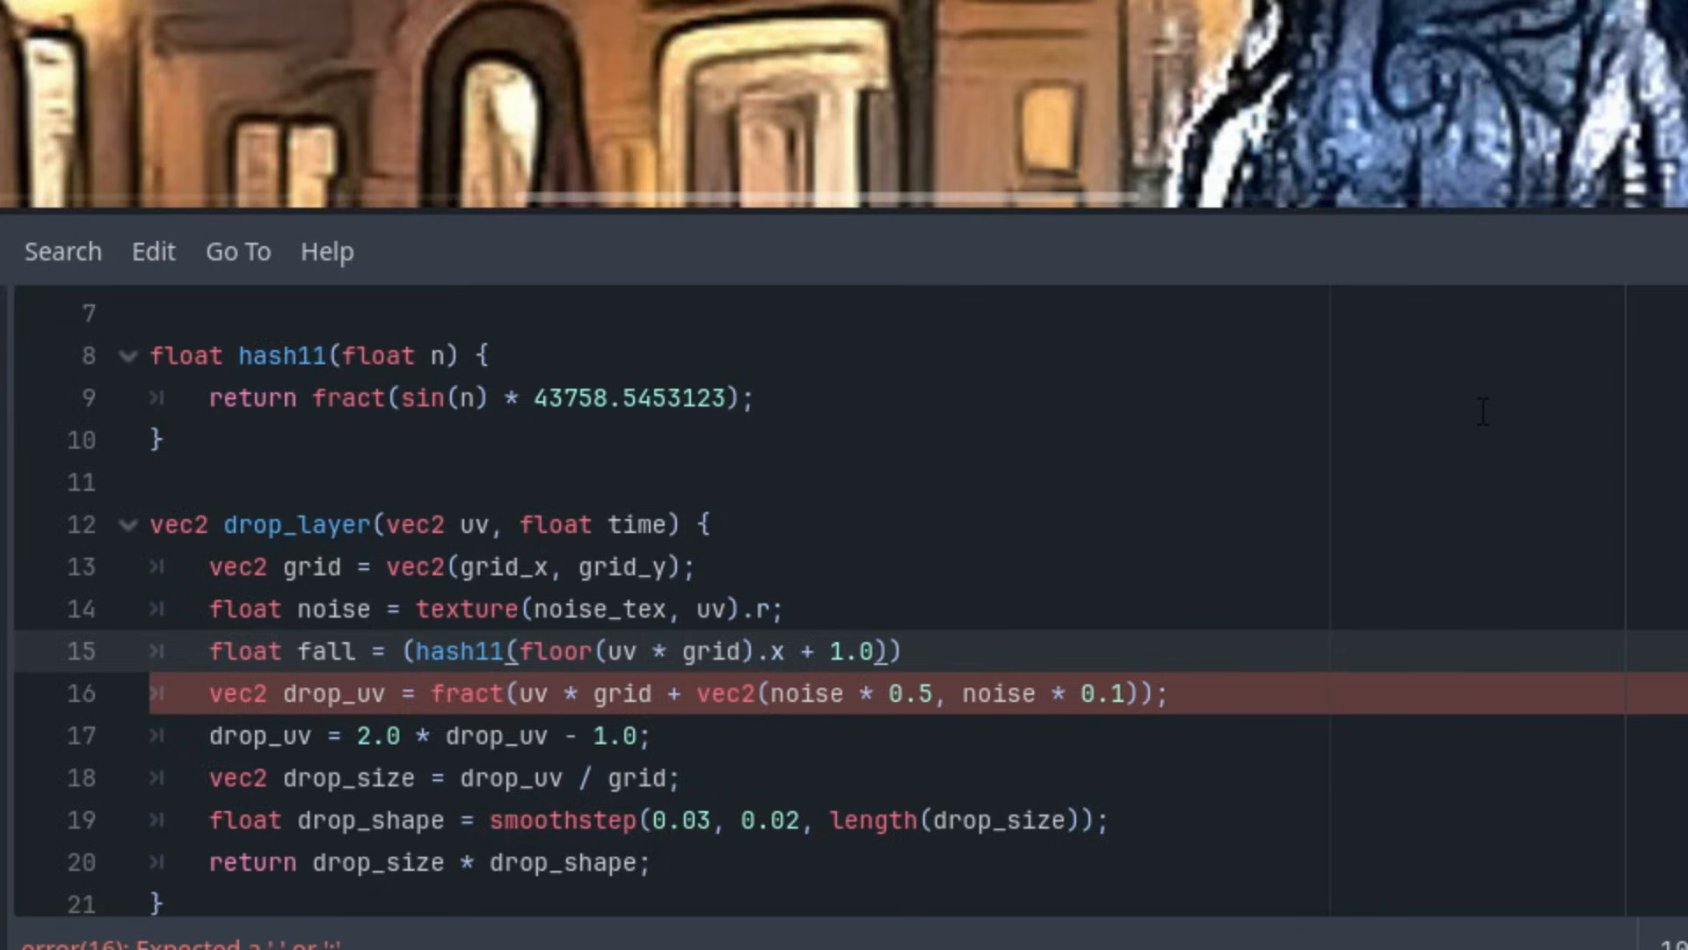
{"action": "mouse_move", "coordinate": [1238, 419]}
{"action": "type", "text": ")"}
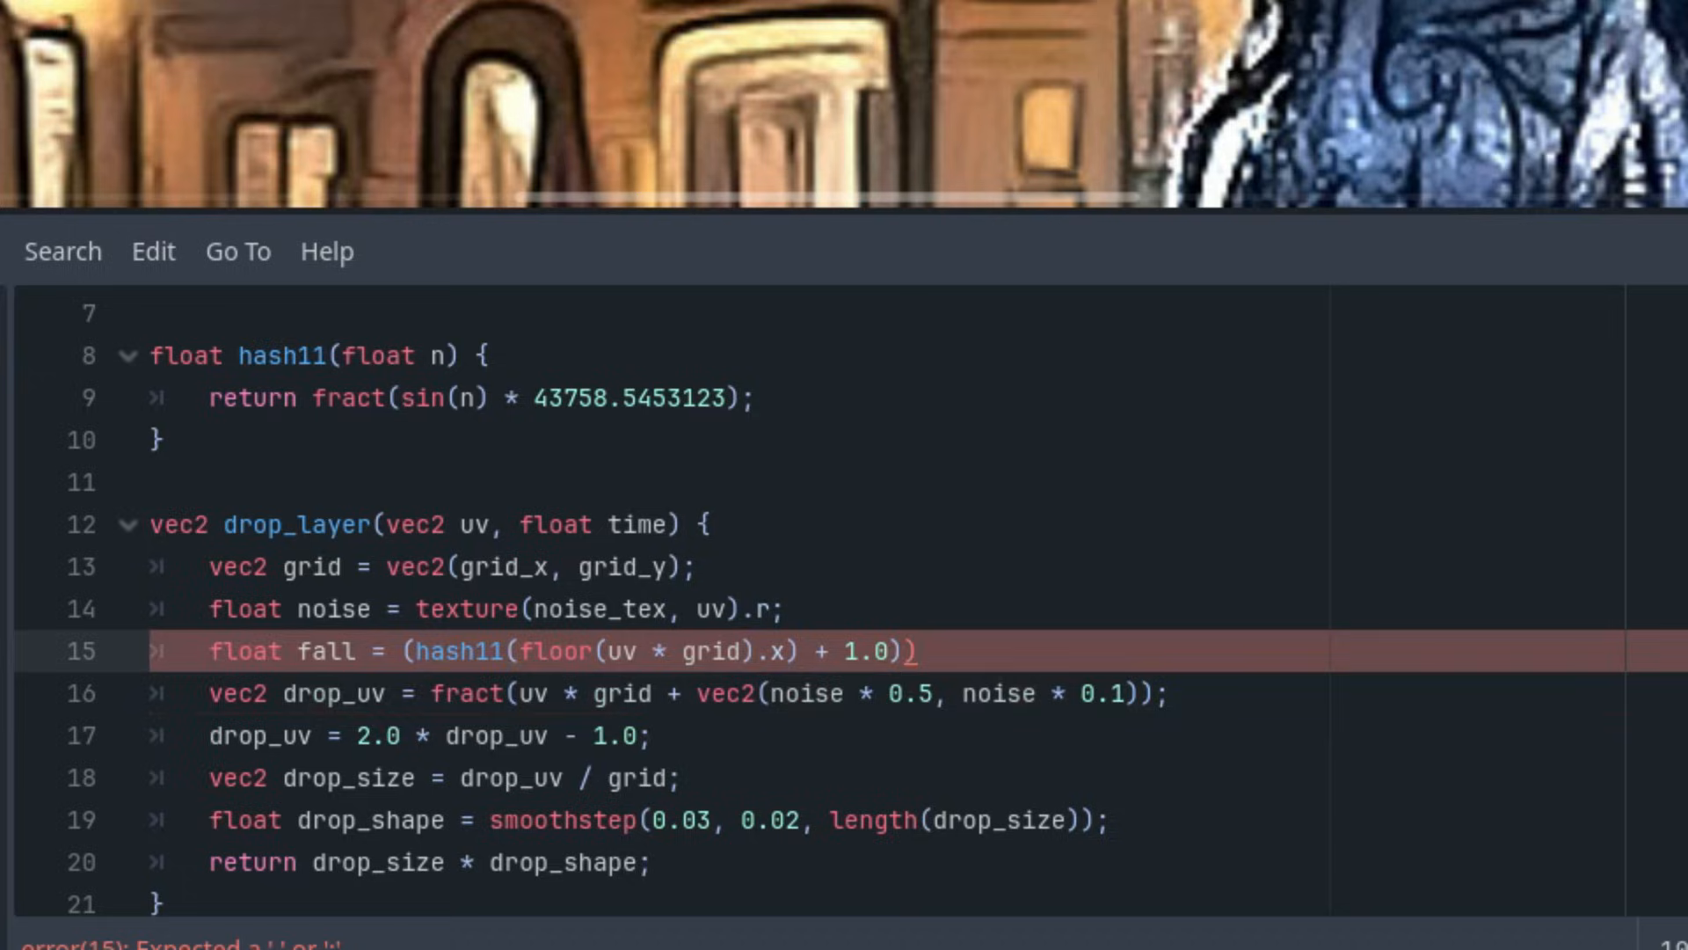
{"action": "type", "text": "*"}
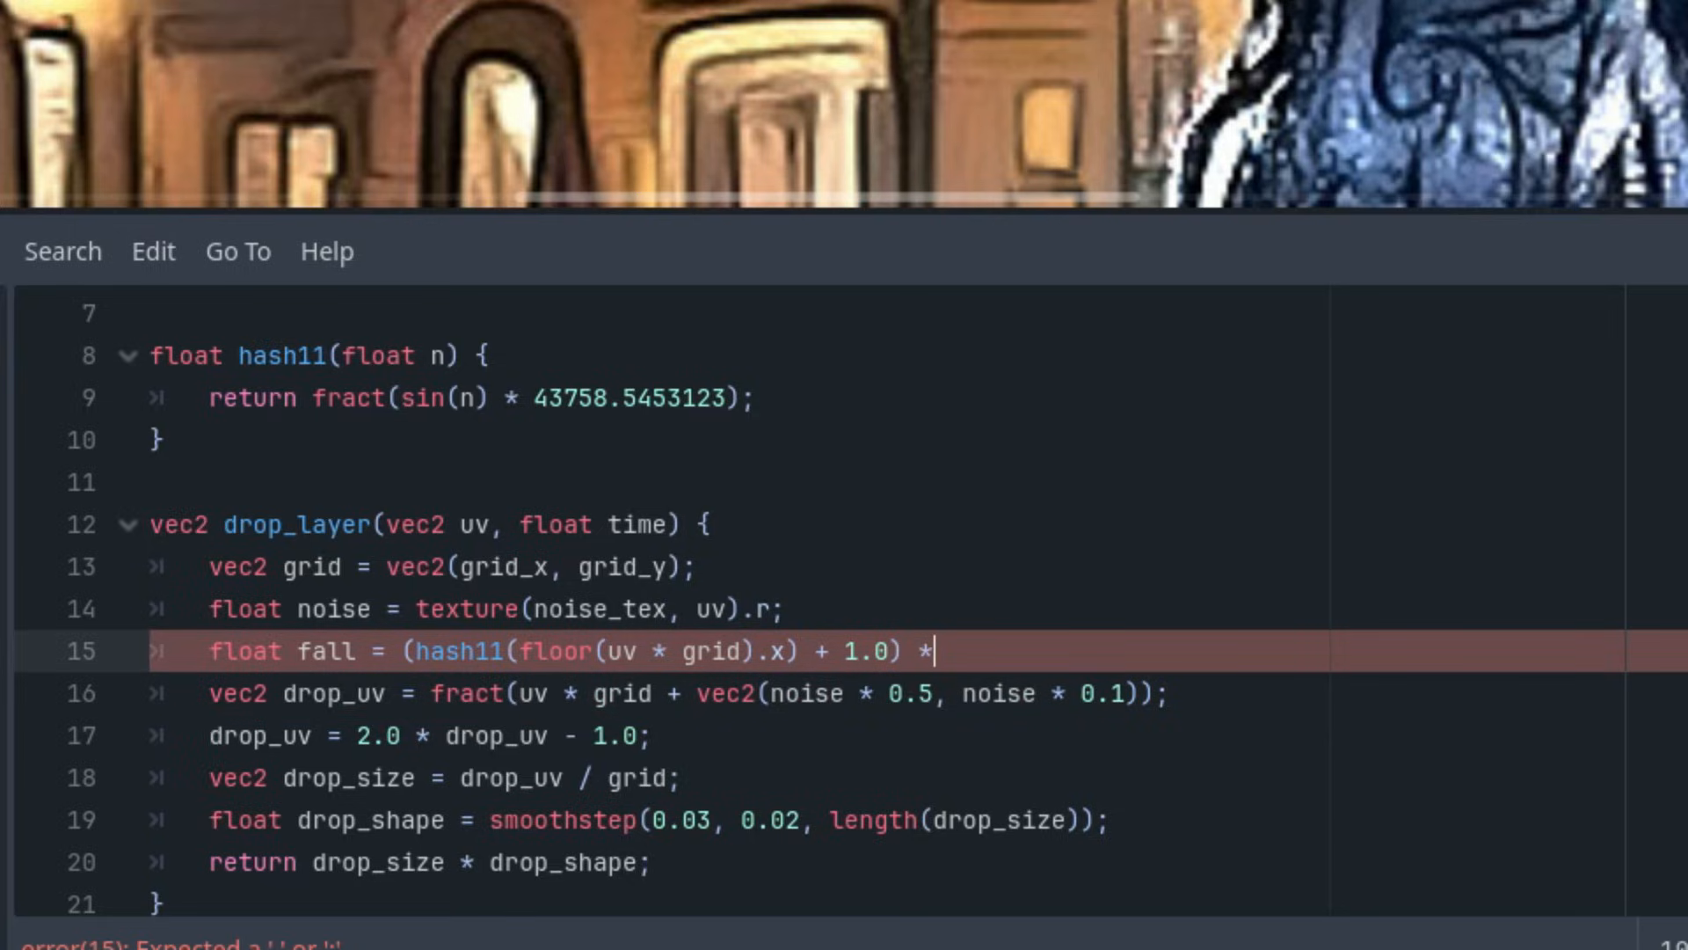
{"action": "type", "text": "0.1;"}
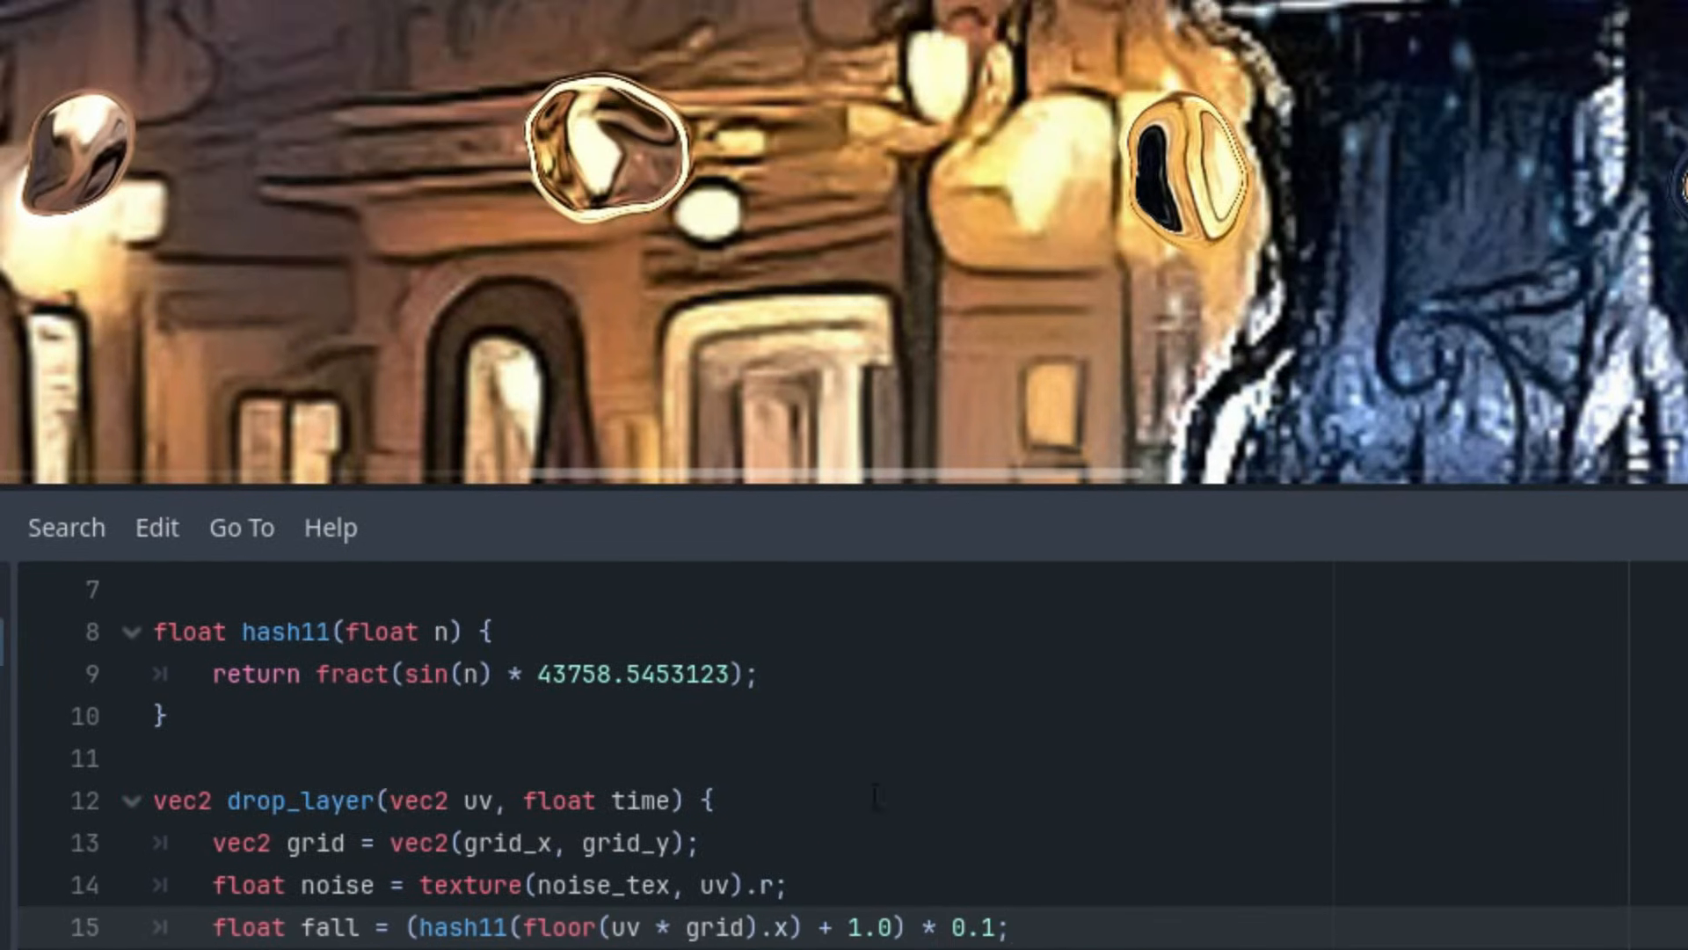
{"action": "mouse_move", "coordinate": [1011, 890]}
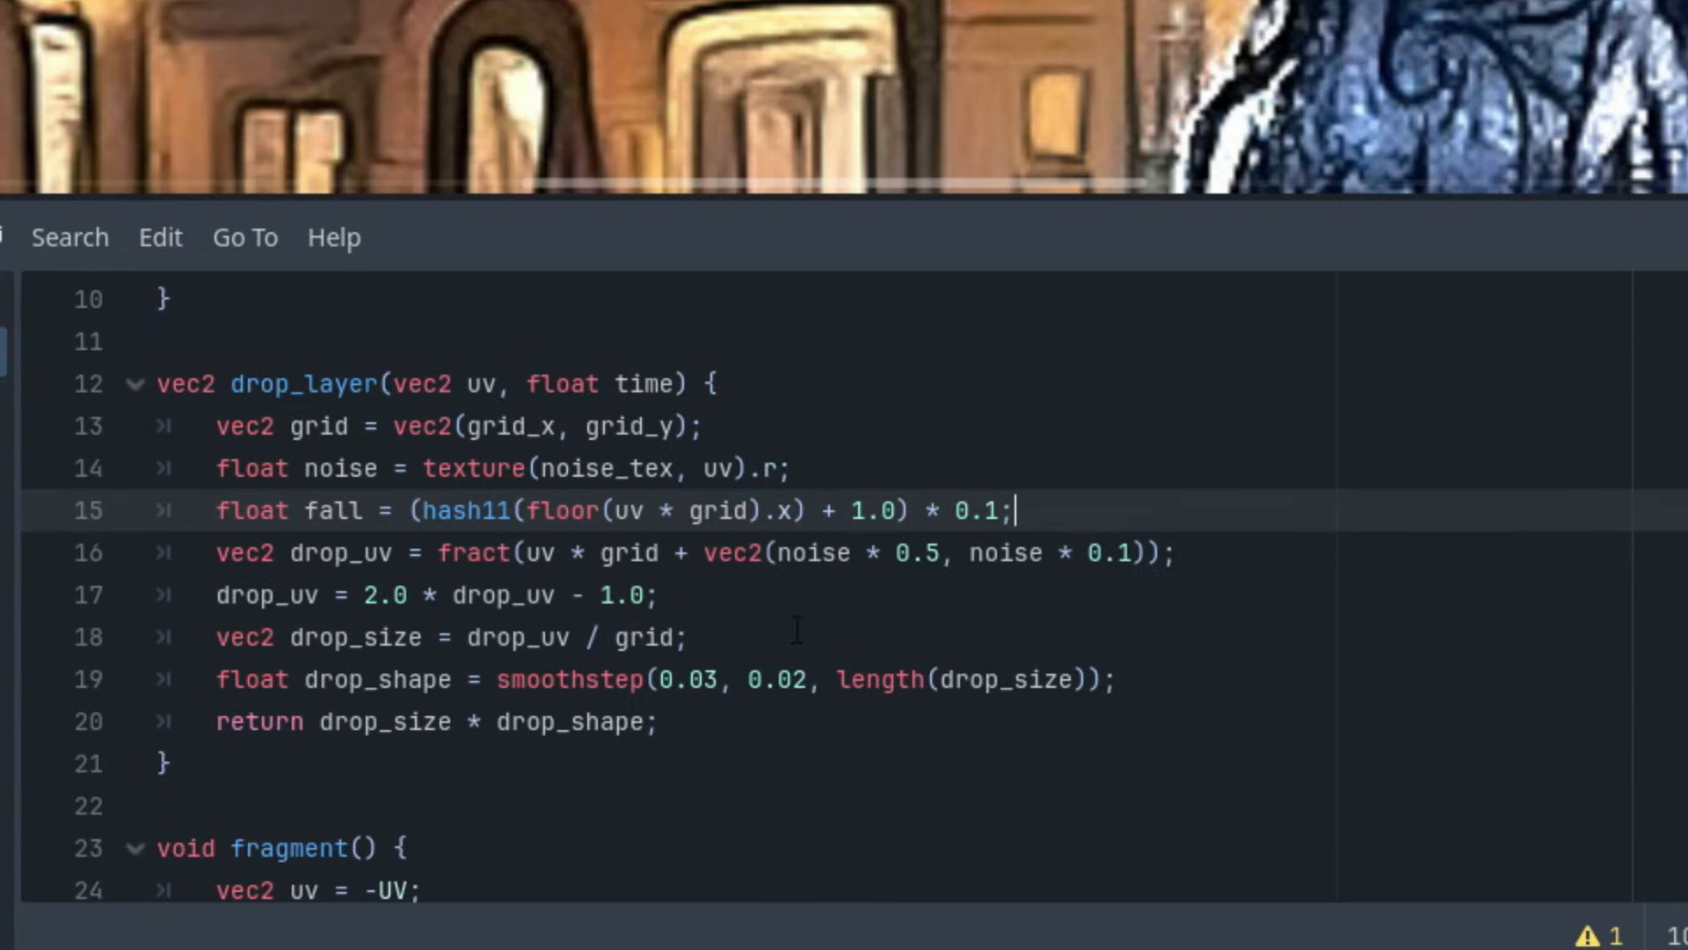
Add 'uv.y += fall * time;' below the fall line in drop_layer
{"action": "key", "text": "Enter"}
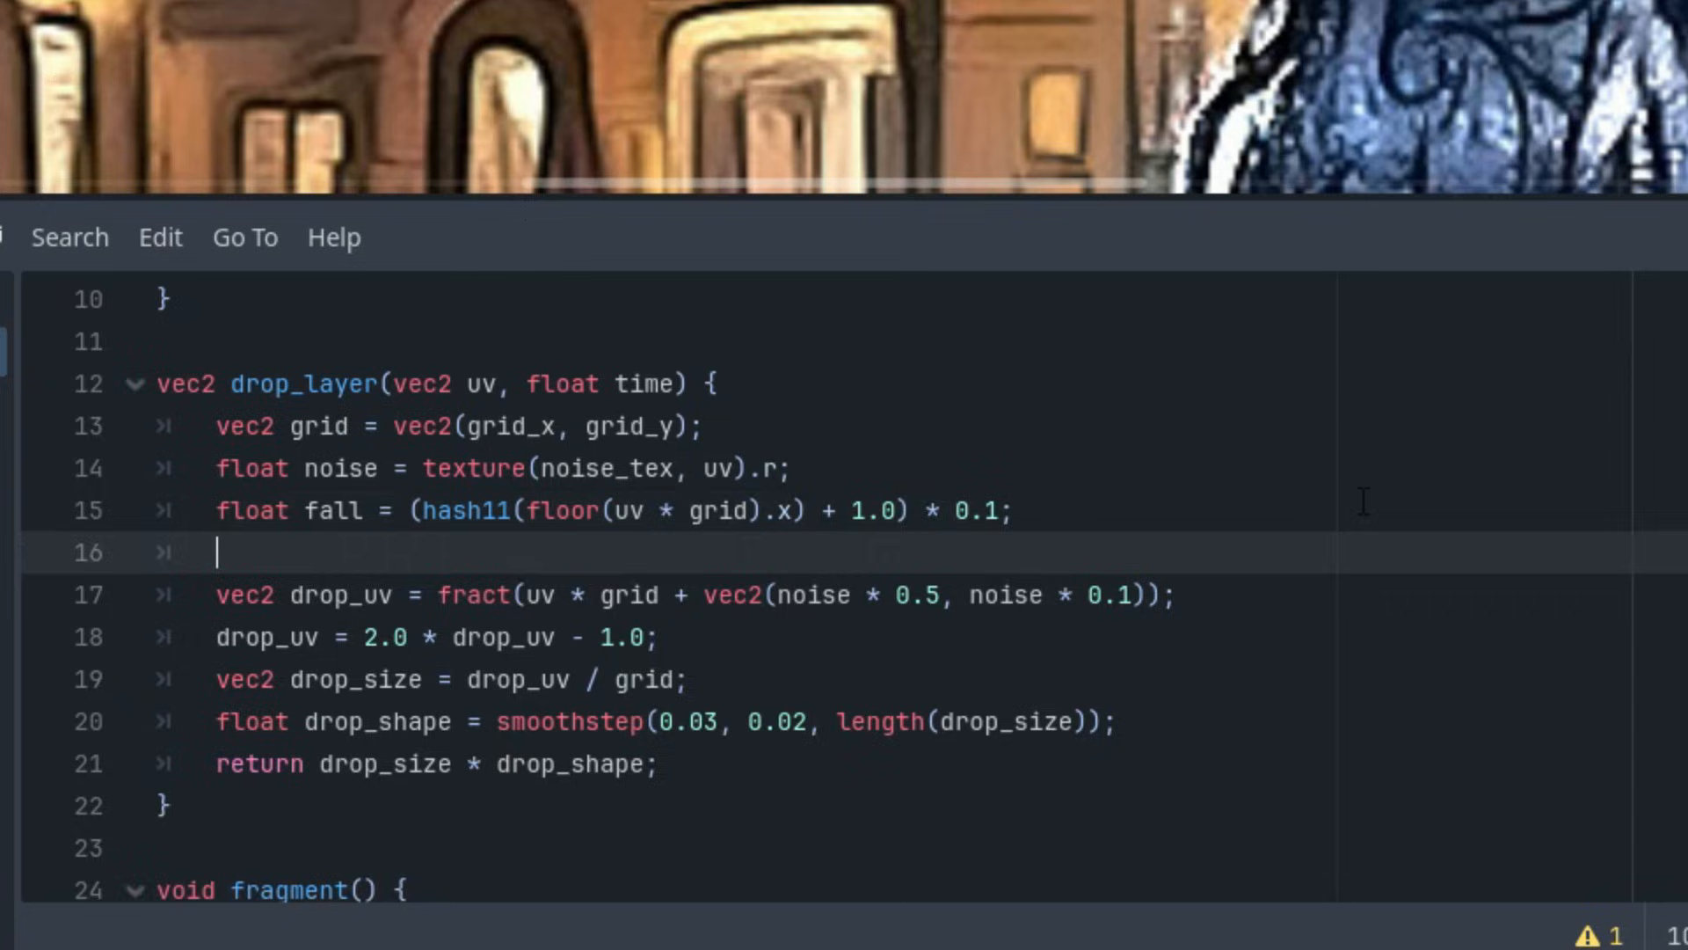
{"action": "type", "text": "uv.y +="}
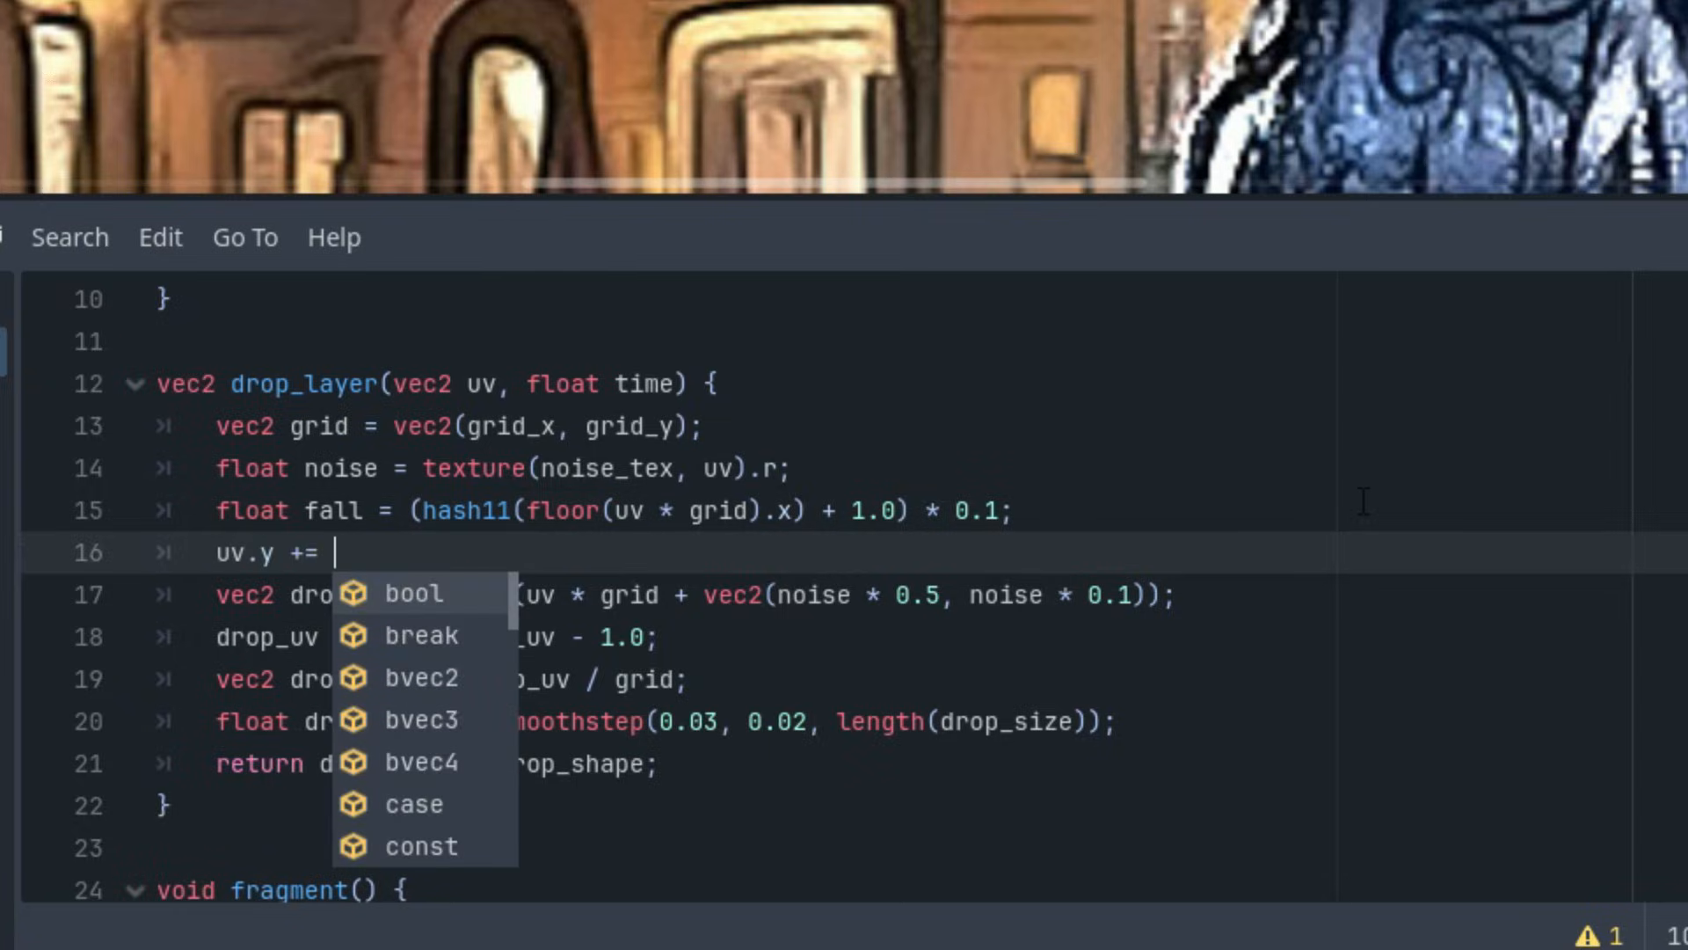
{"action": "type", "text": "fall"}
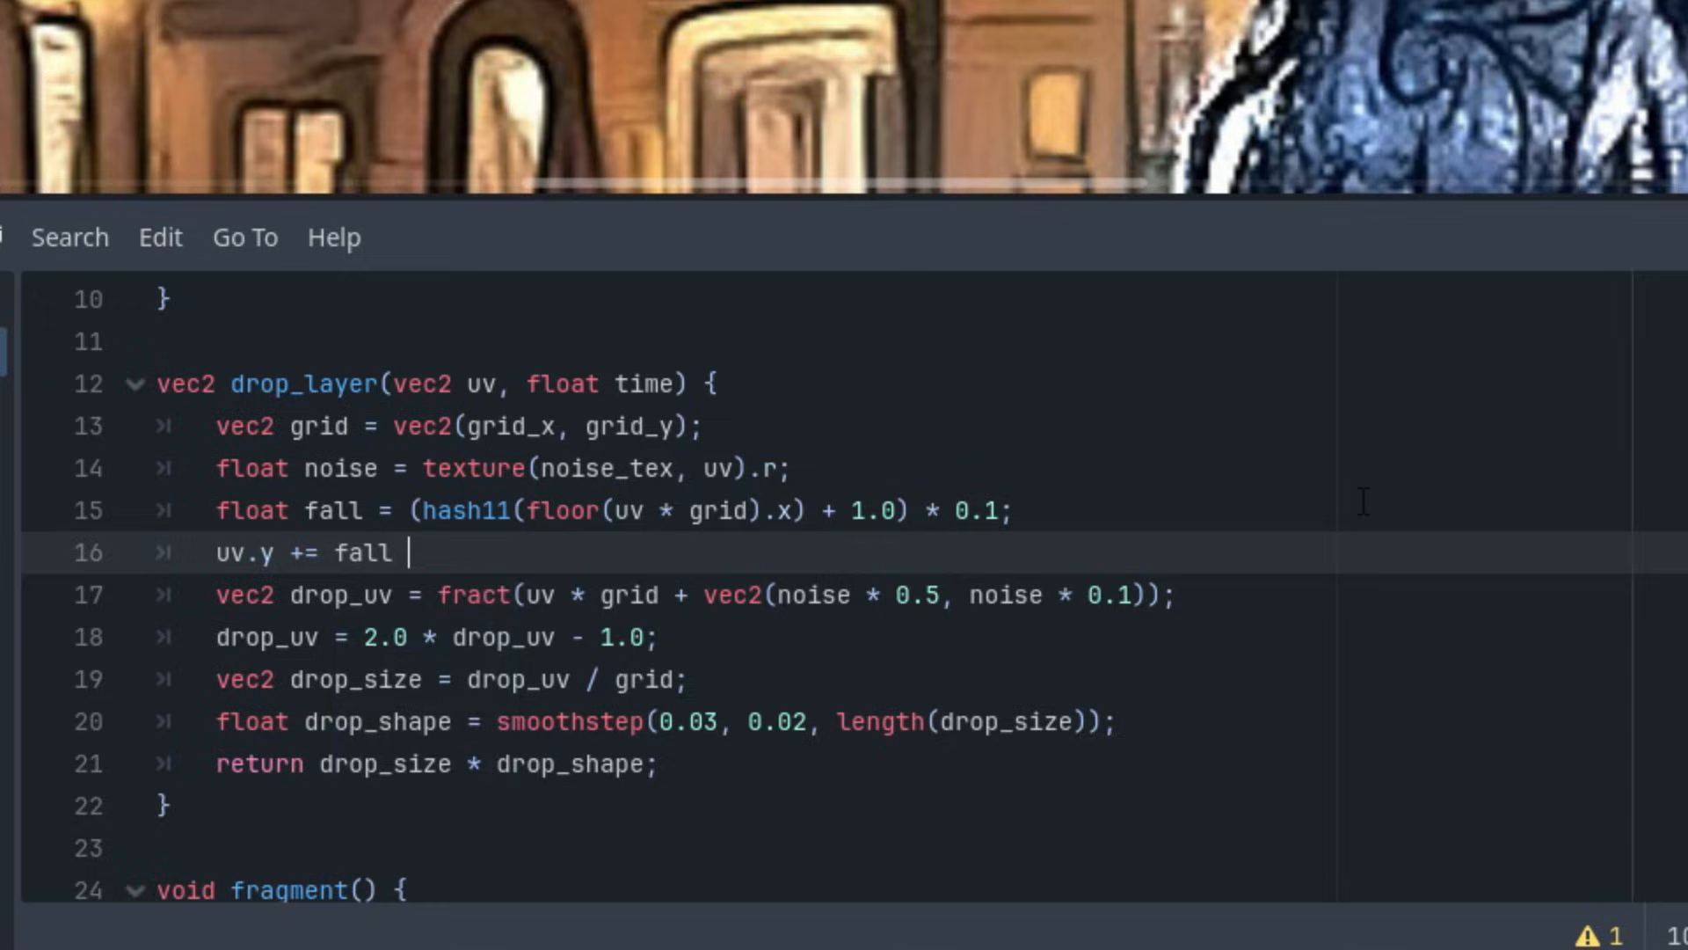
{"action": "type", "text": "* time;"}
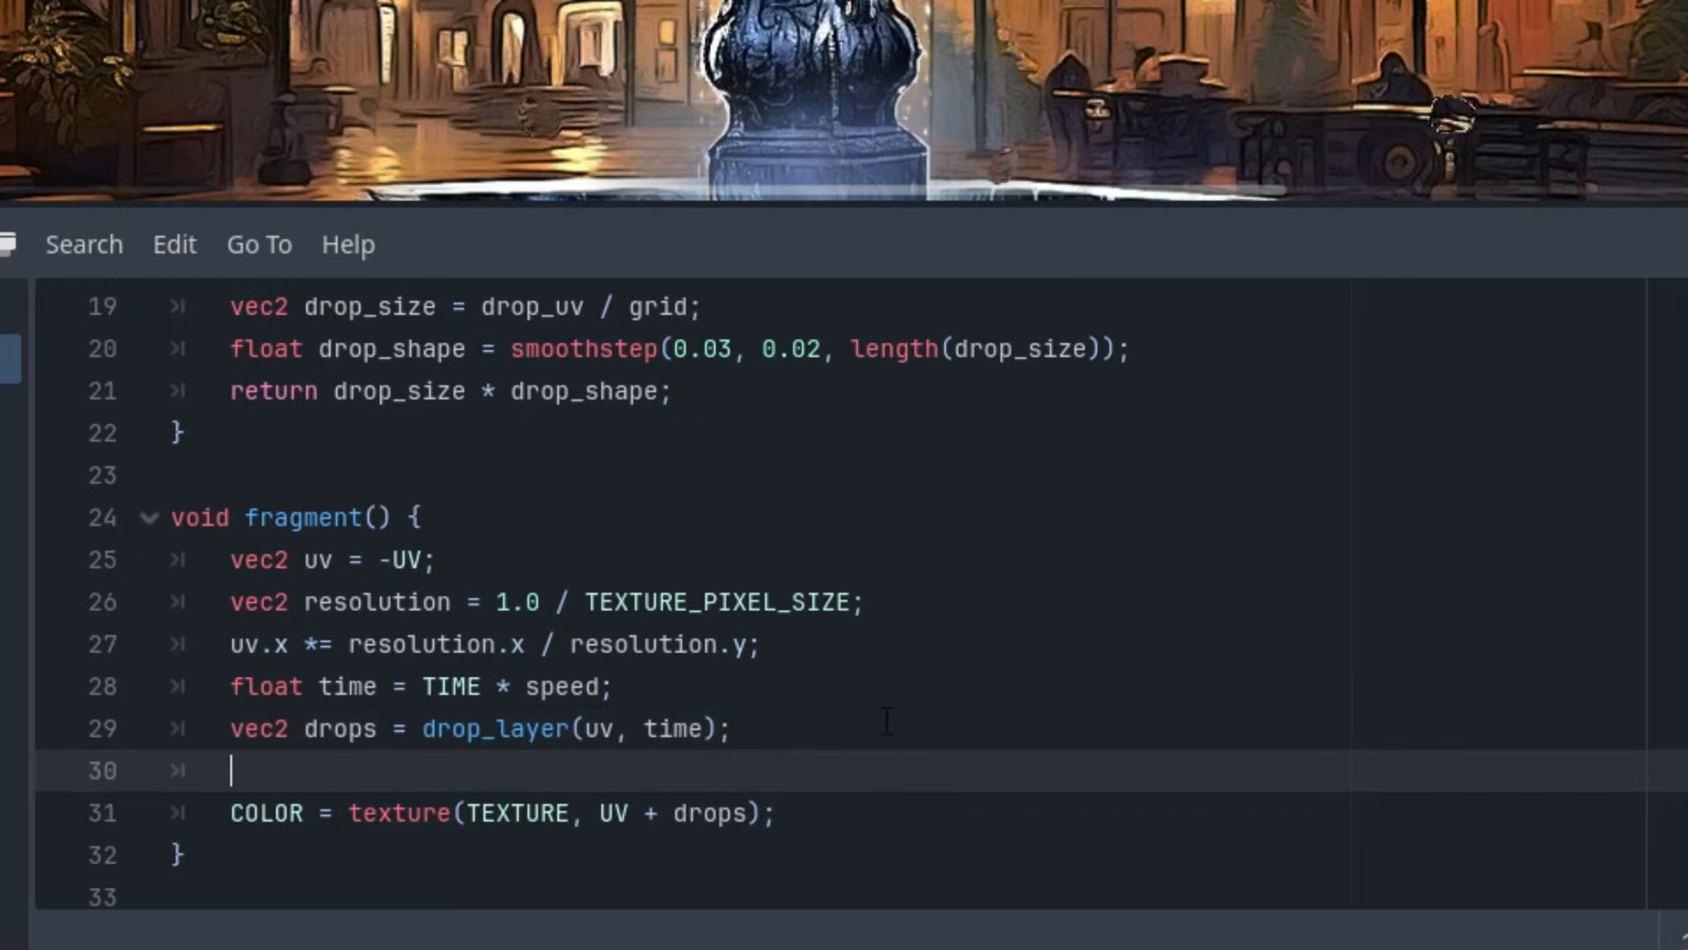
Add drop layers uv*2.0 at time*1.5 scaled 0.5, and uv*4.0 at time*2.0 scaled 0.25
{"action": "type", "text": "drops = drop_layer(uv, time);"}
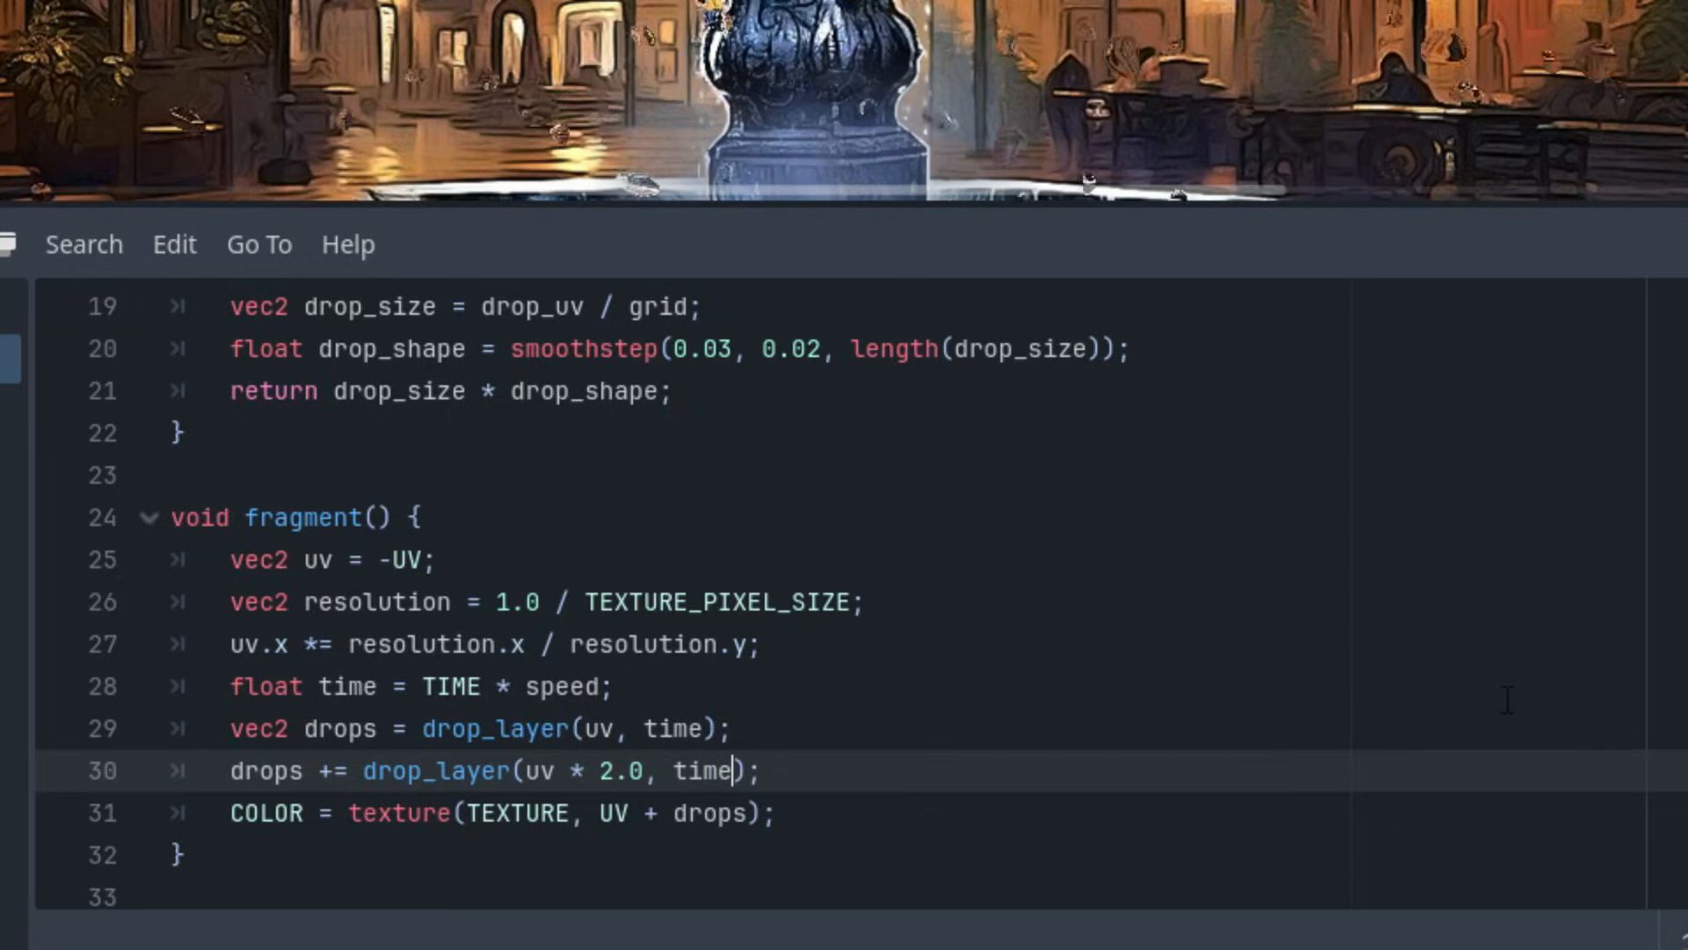
{"action": "type", "text": "*"}
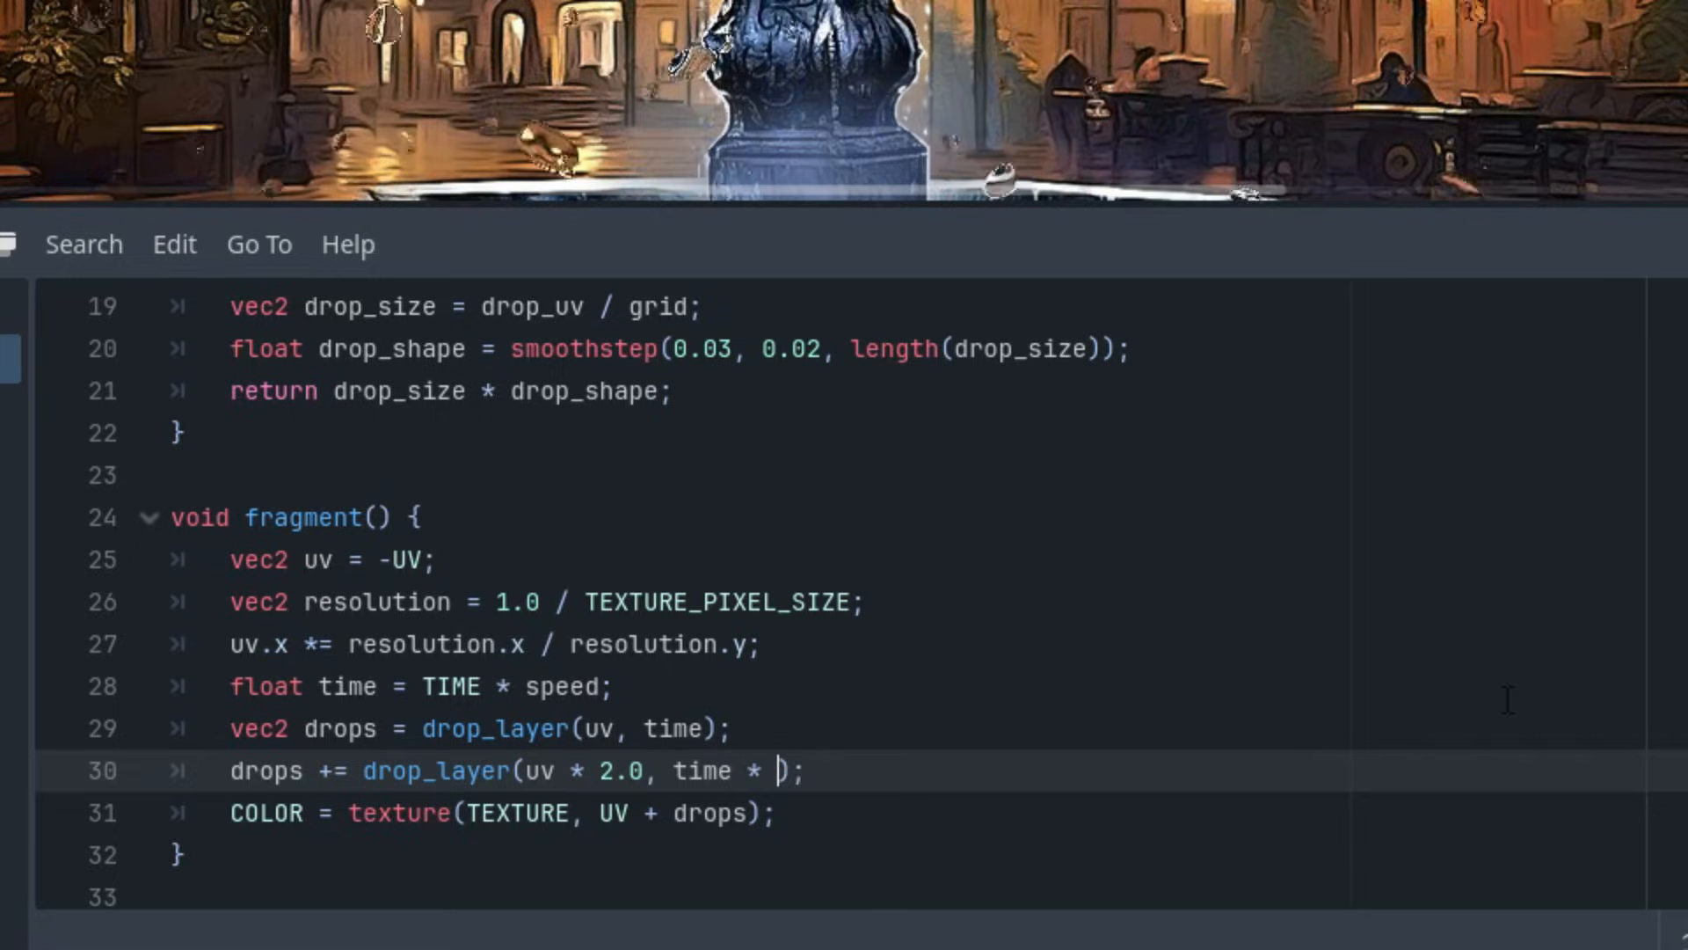
{"action": "type", "text": "1.5"}
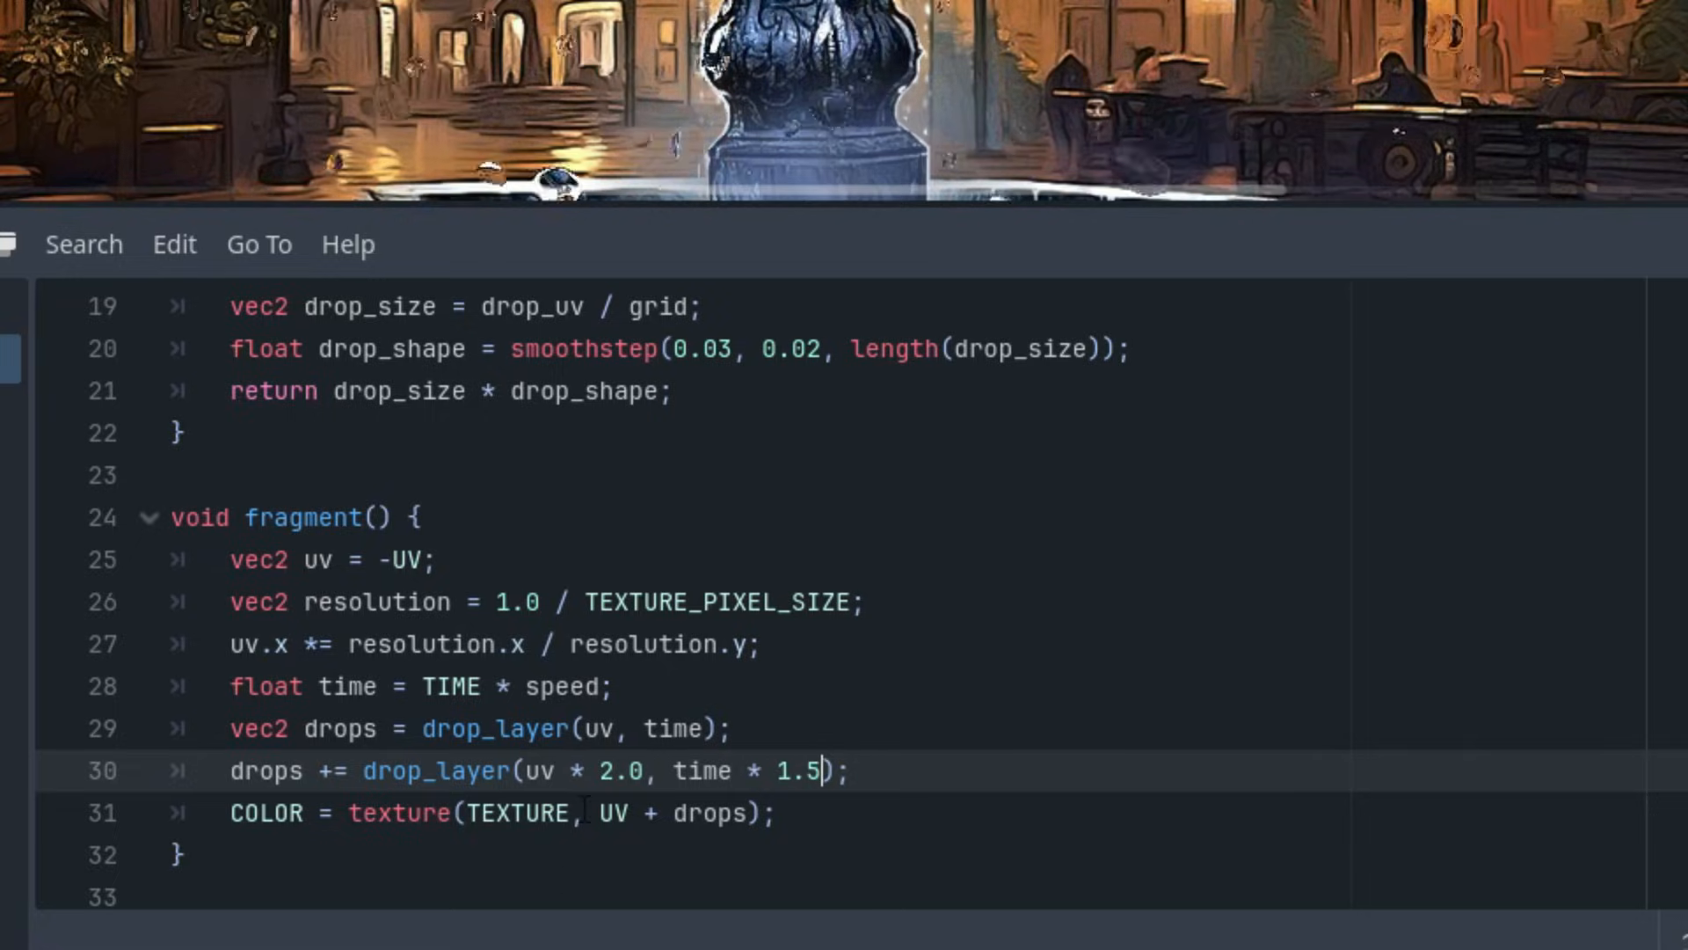
{"action": "double_click", "coordinate": [622, 771]}
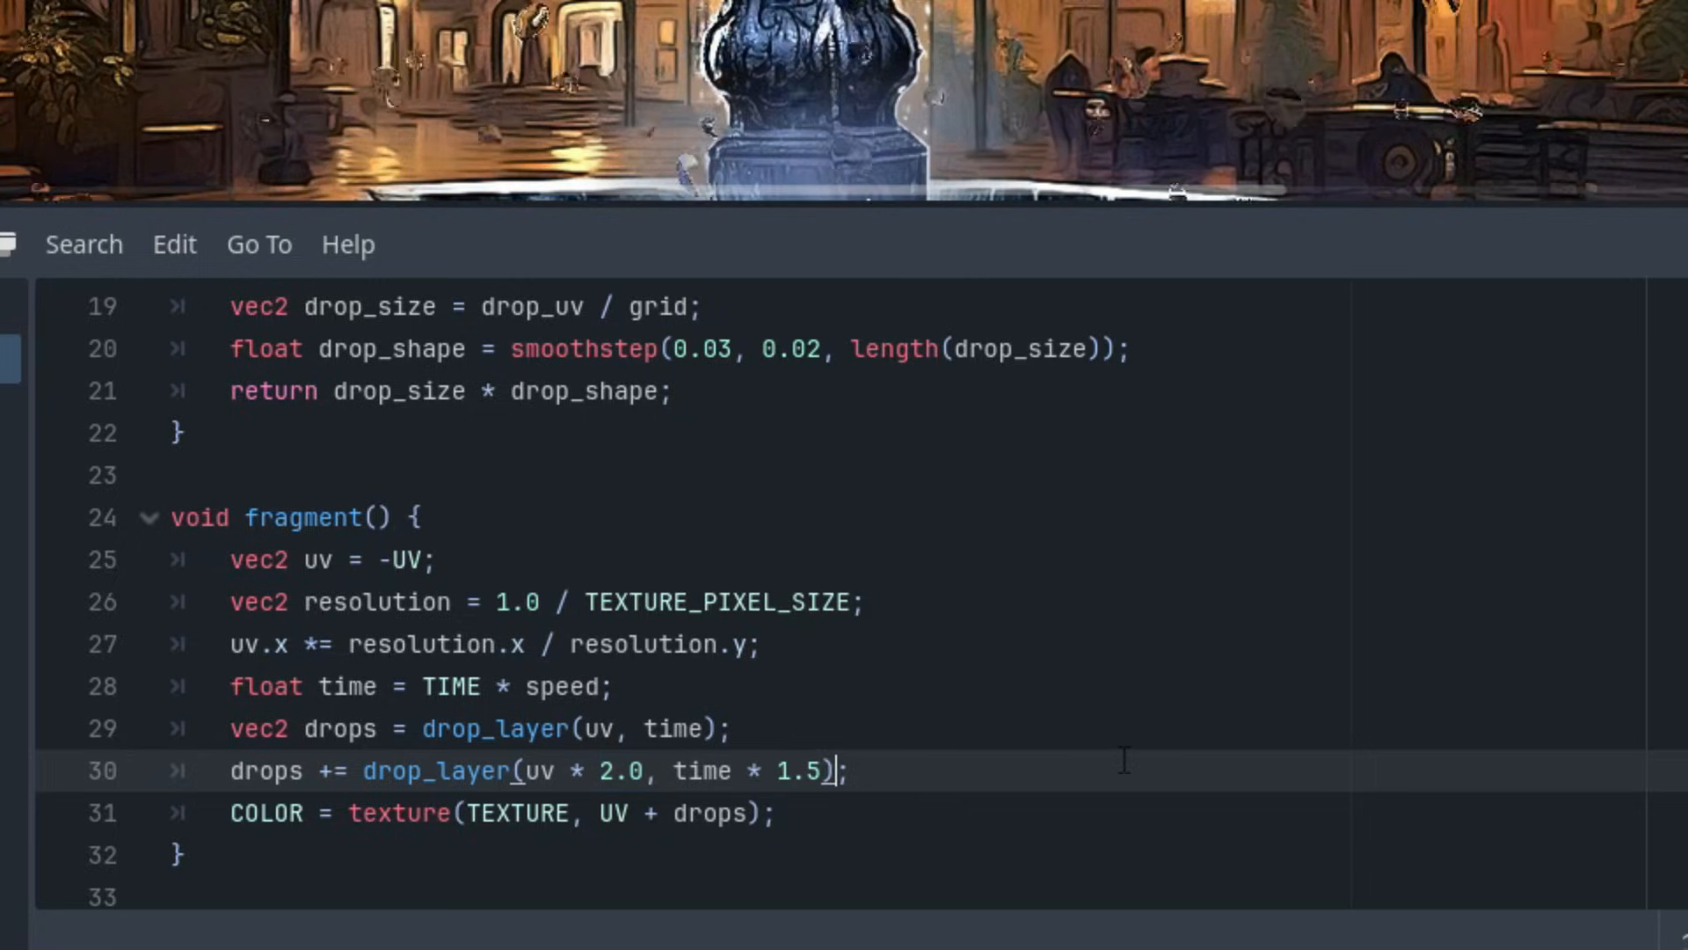
{"action": "type", "text": "* 0."}
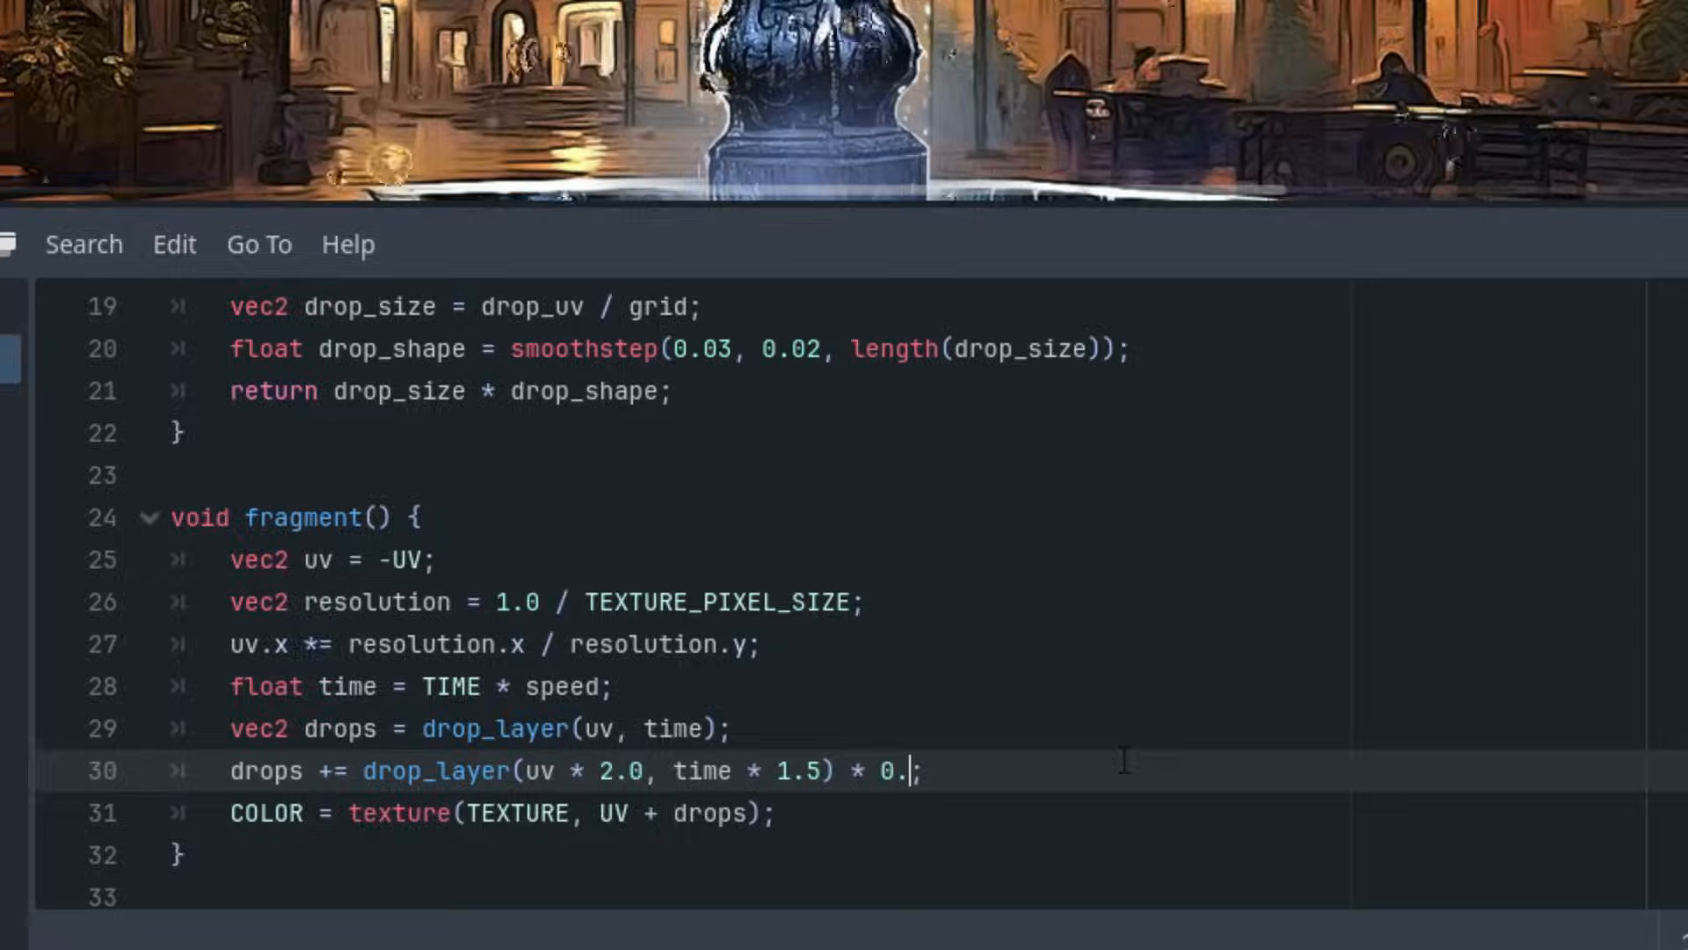
{"action": "type", "text": "5"}
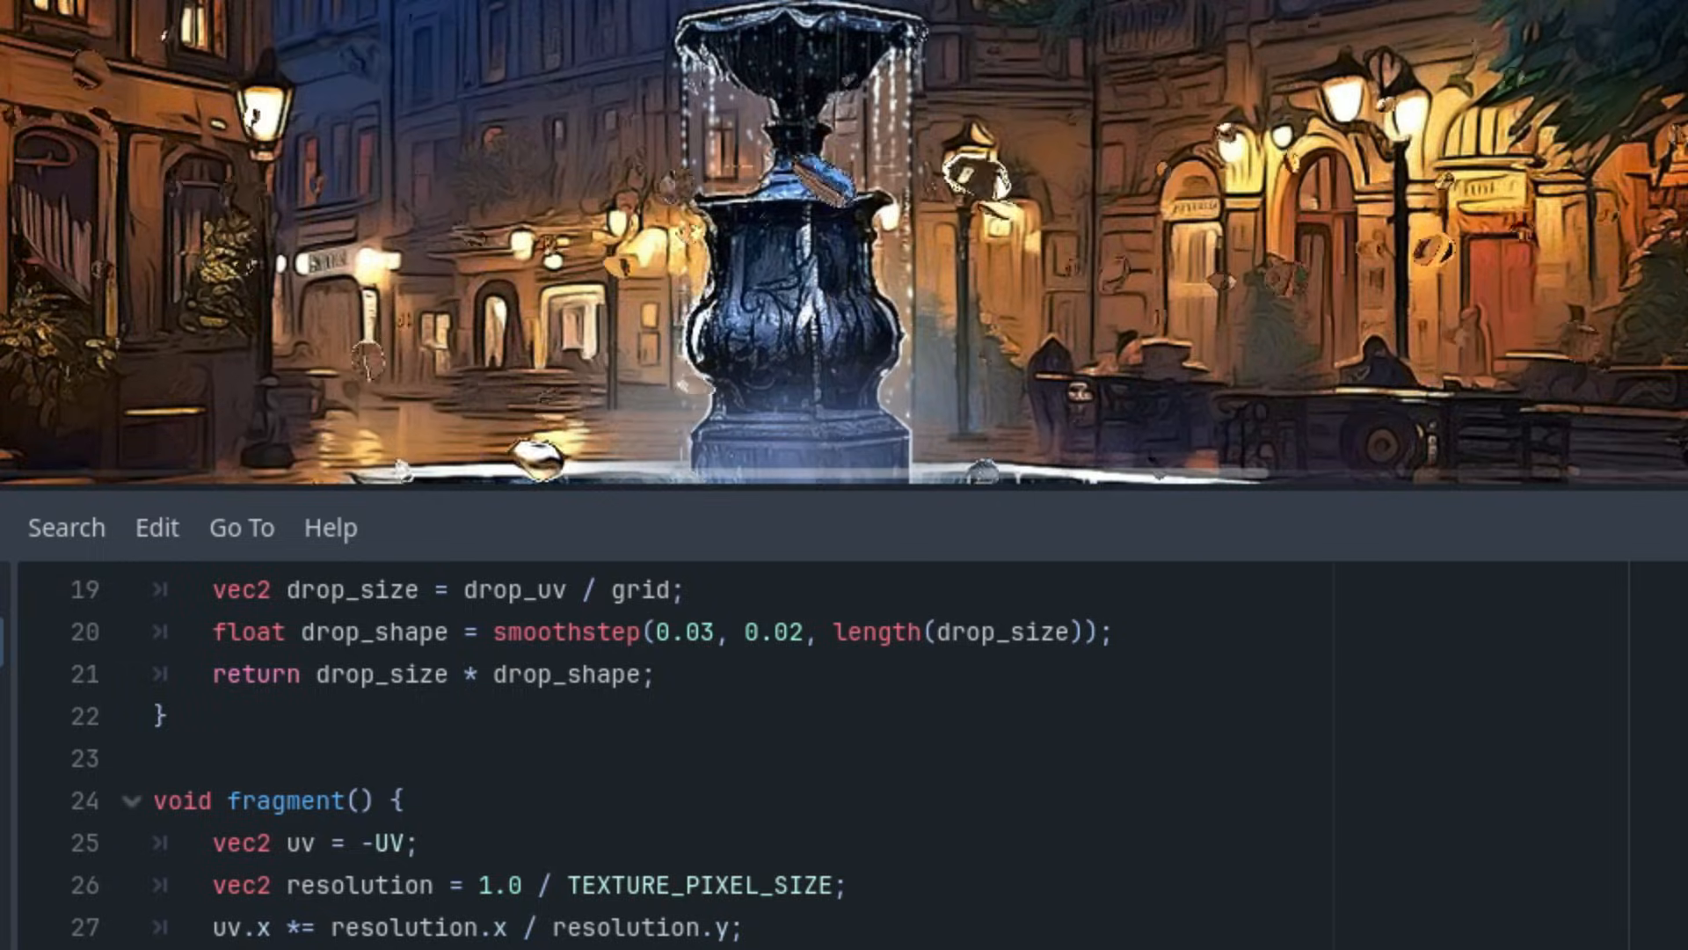
{"action": "scroll", "scroll_direction": "down", "scroll_amount": 3}
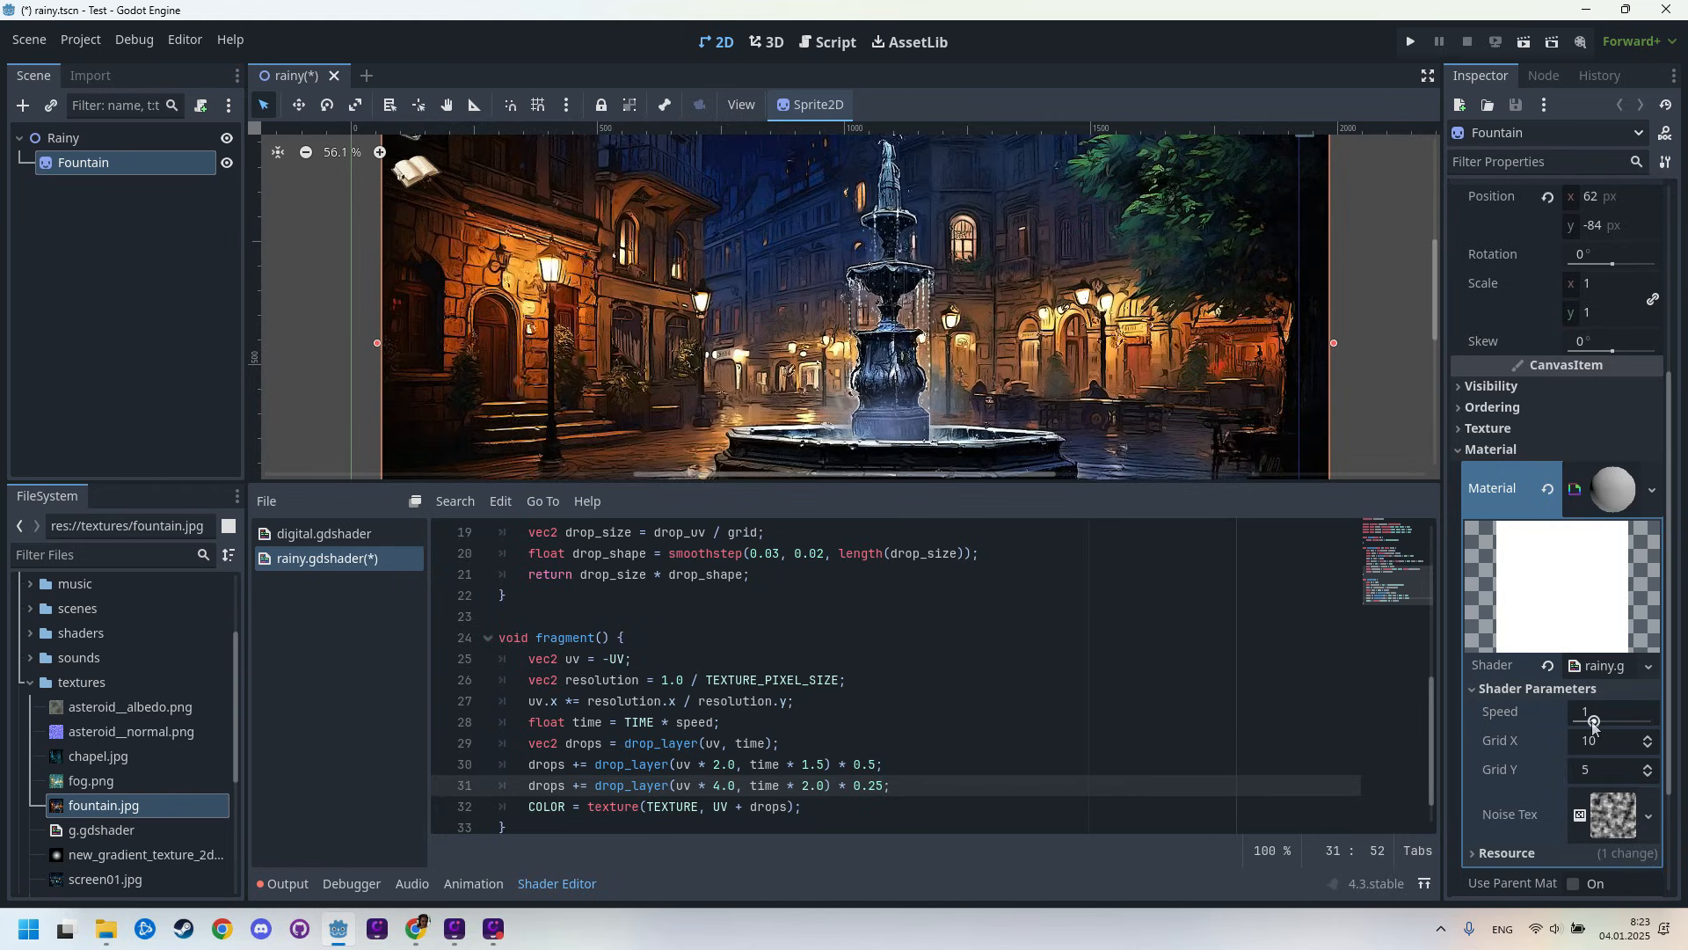
Set shader parameters Speed to 0.46, Grid X to 20 and Grid Y to 10
{"action": "left_click_drag", "start_coordinate": [1595, 721], "coordinate": [1626, 721]}
{"action": "type", "text": "0.46"}
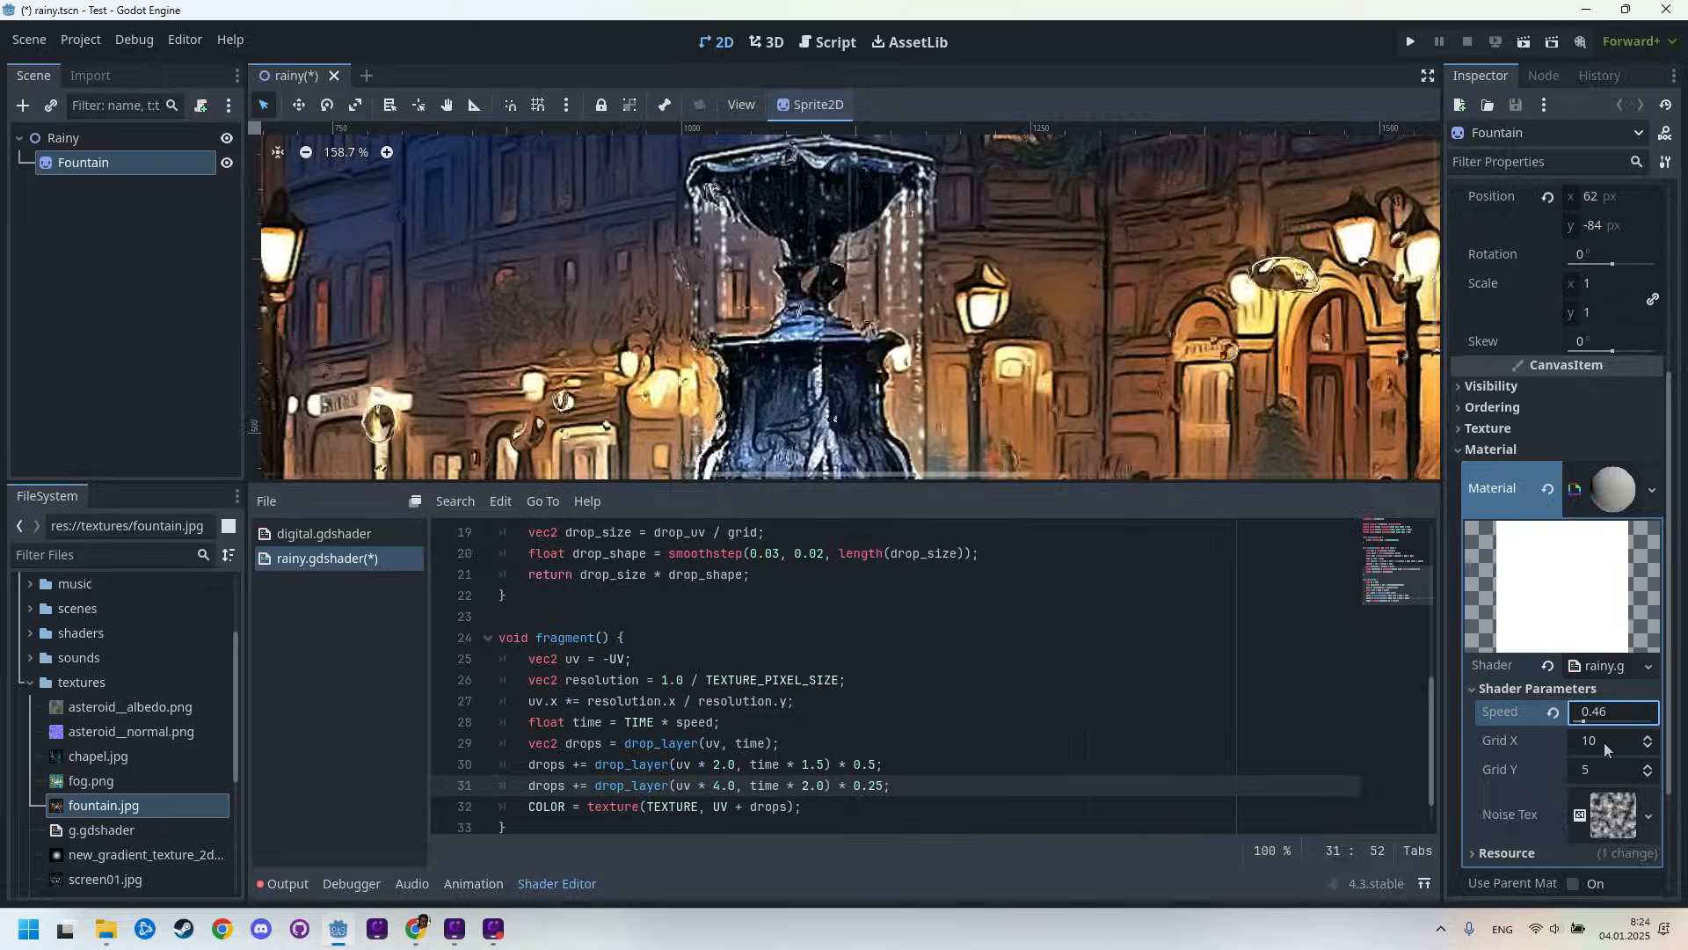
{"action": "type", "text": "20"}
{"action": "left_click", "coordinate": [1613, 769]}
{"action": "type", "text": "10"}
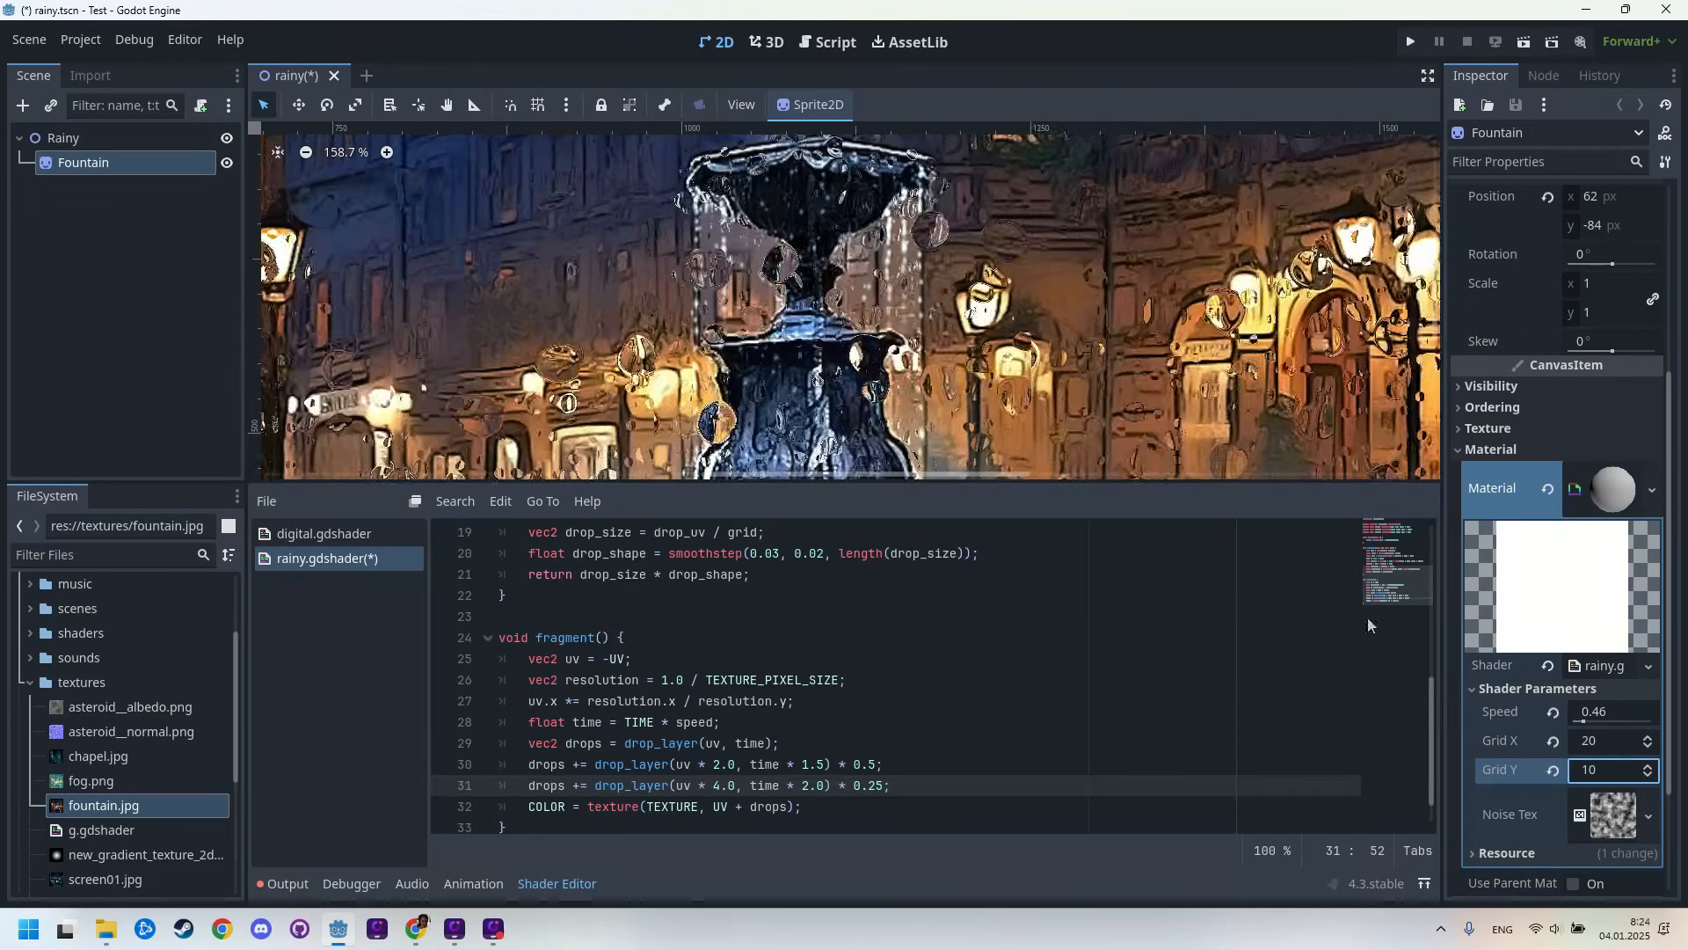
{"action": "scroll", "scroll_direction": "down", "scroll_amount": 3}
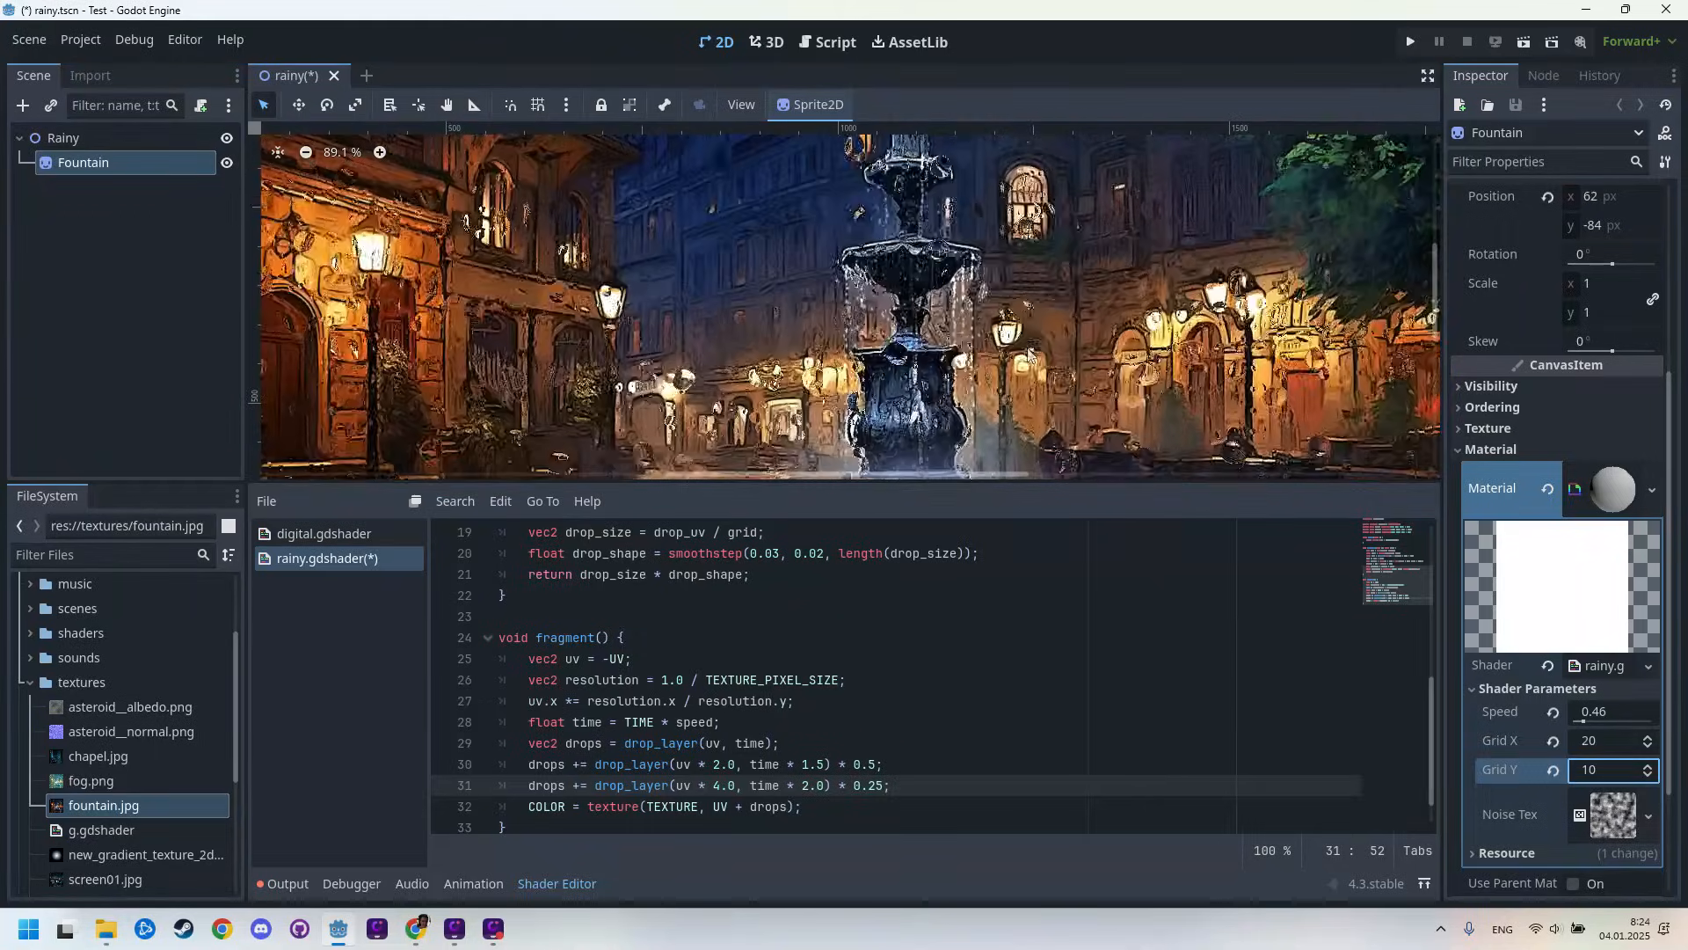